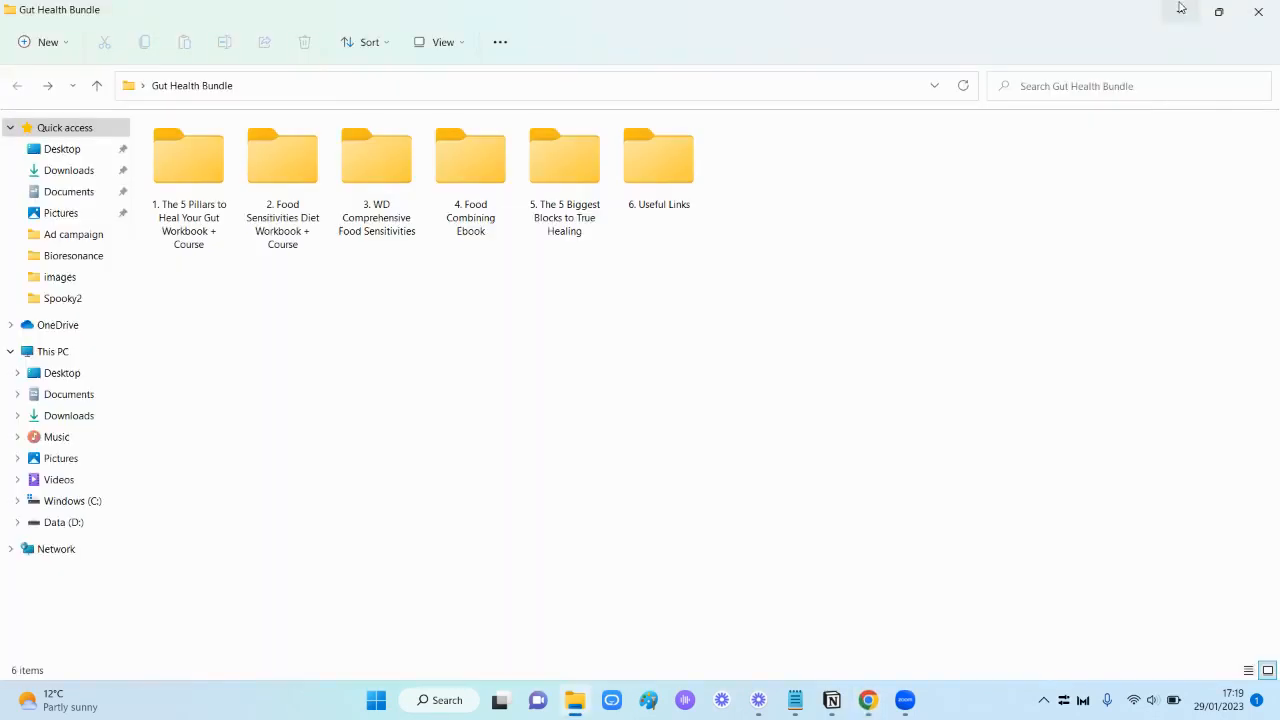
{"action": "mouse_move", "coordinate": [1180, 12]}
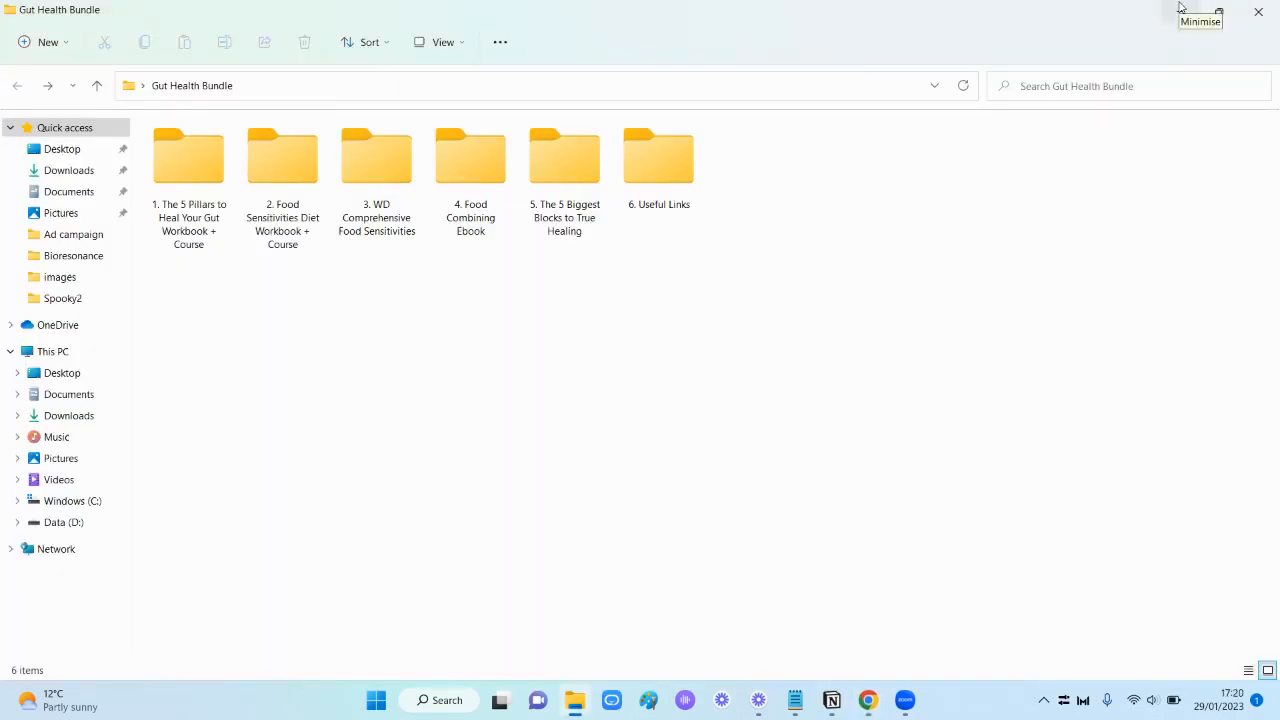
{"action": "mouse_move", "coordinate": [144, 384]}
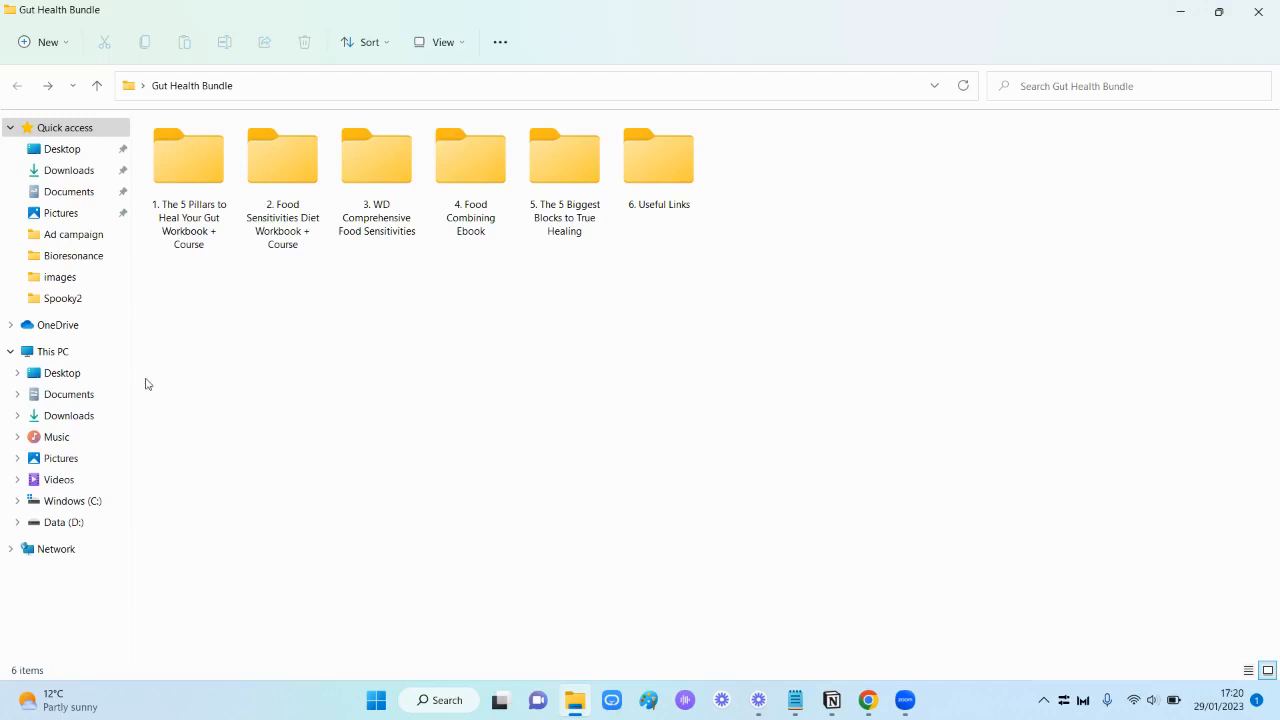
Select the bundle folders, then single out the 5 Pillars workbook folder
{"action": "left_click_drag", "start_coordinate": [144, 384], "coordinate": [304, 108]}
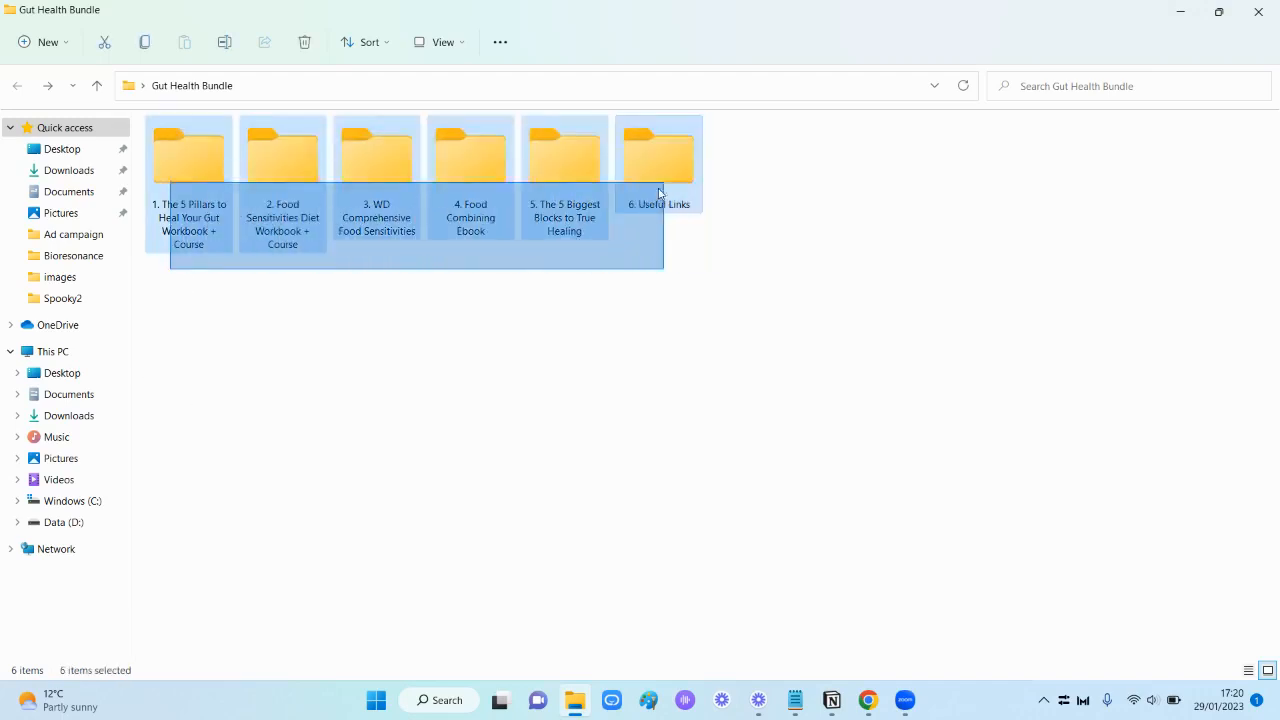
{"action": "left_click", "coordinate": [184, 276]}
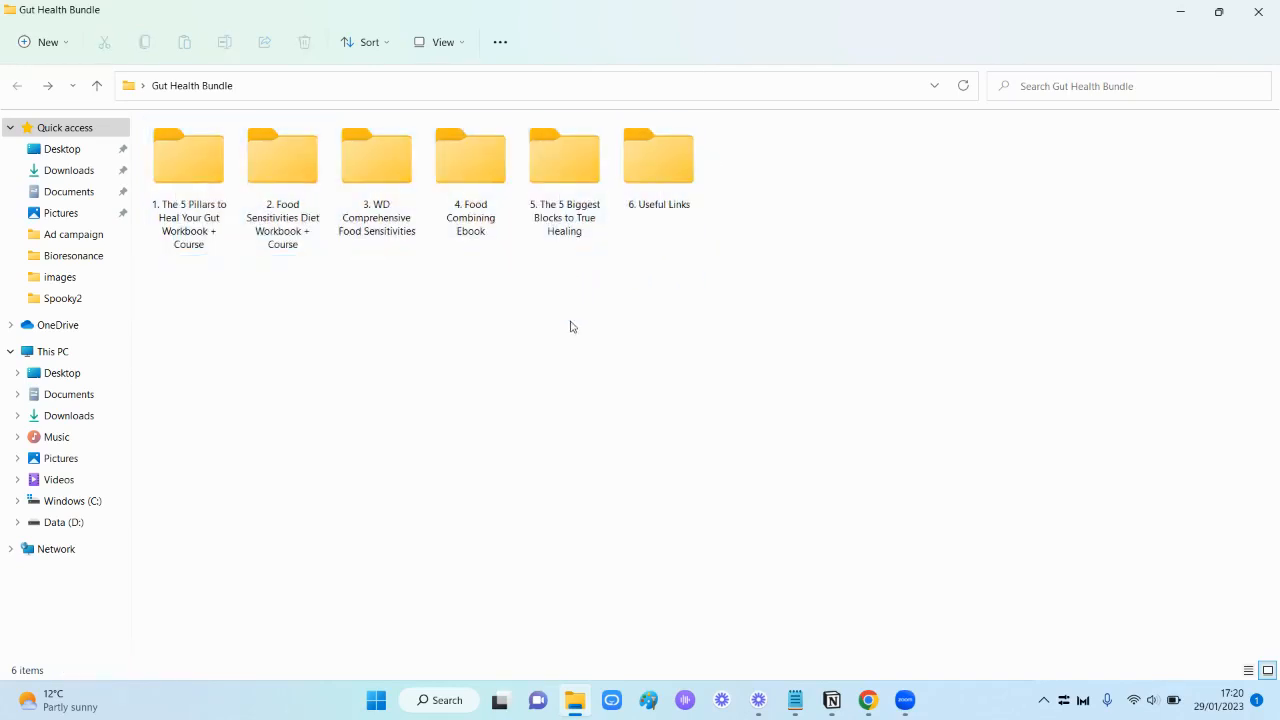
{"action": "mouse_move", "coordinate": [606, 292]}
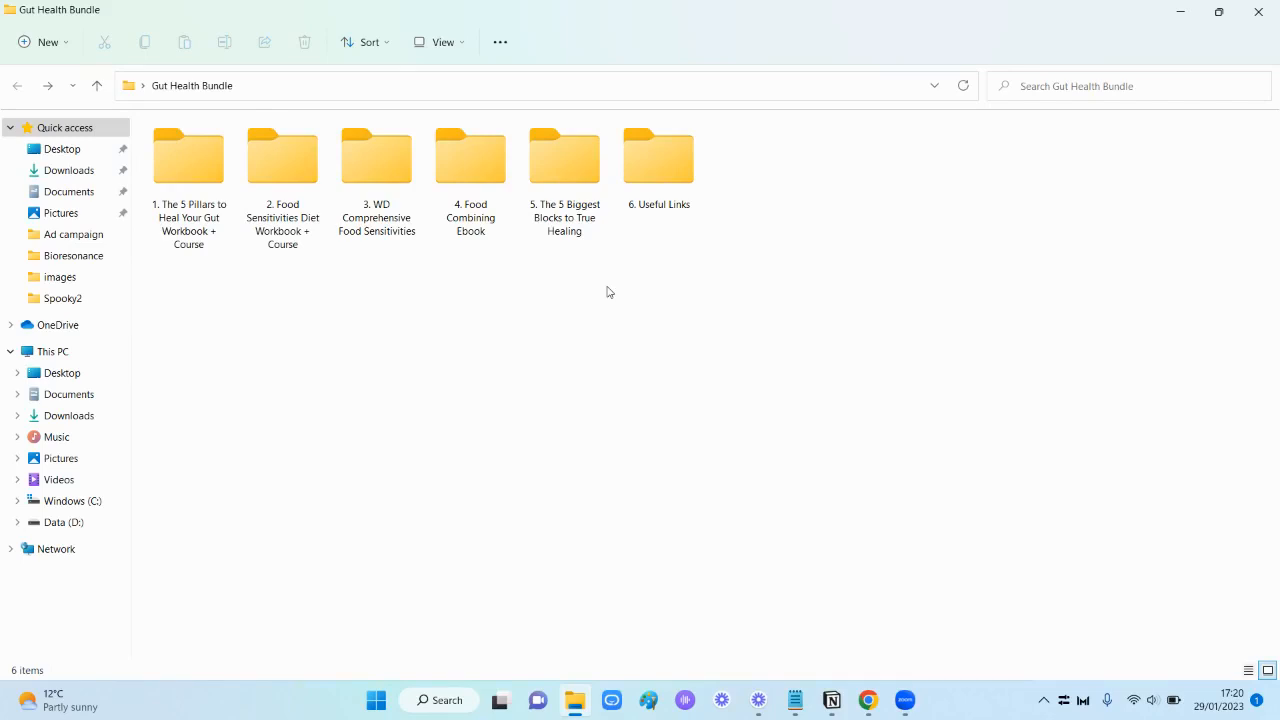
{"action": "left_click", "coordinate": [658, 156]}
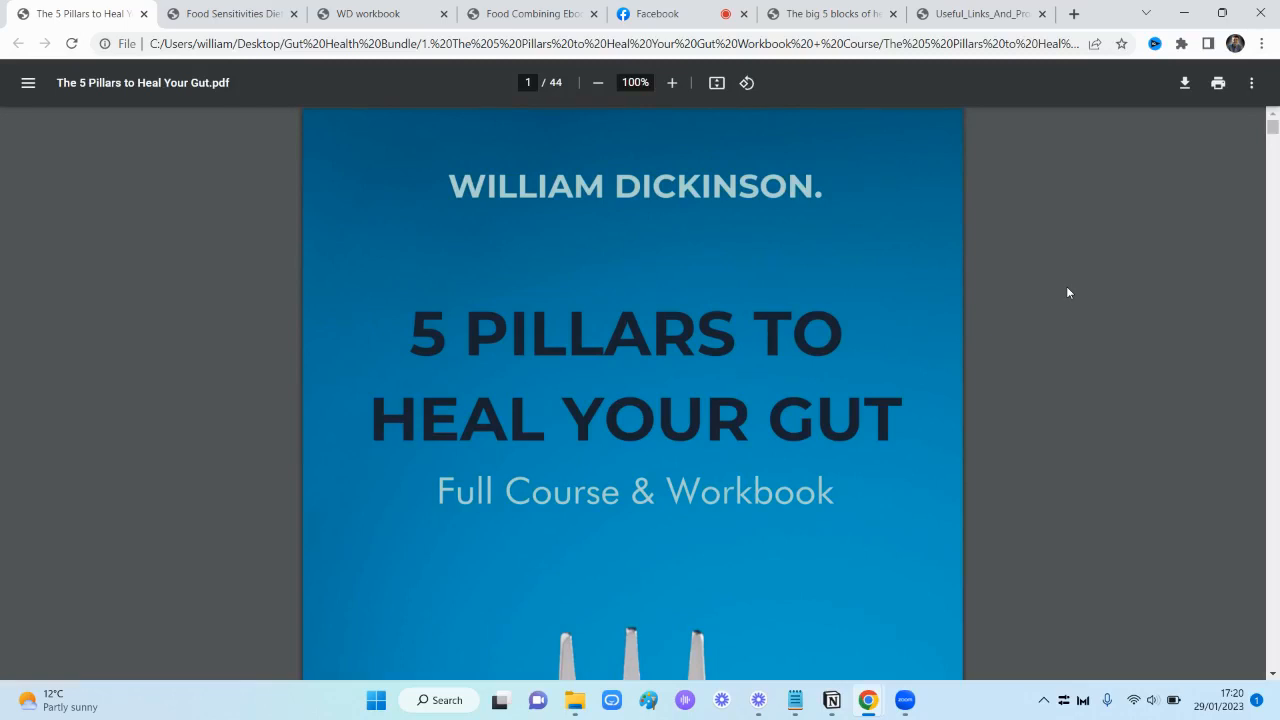
{"action": "mouse_move", "coordinate": [980, 238]}
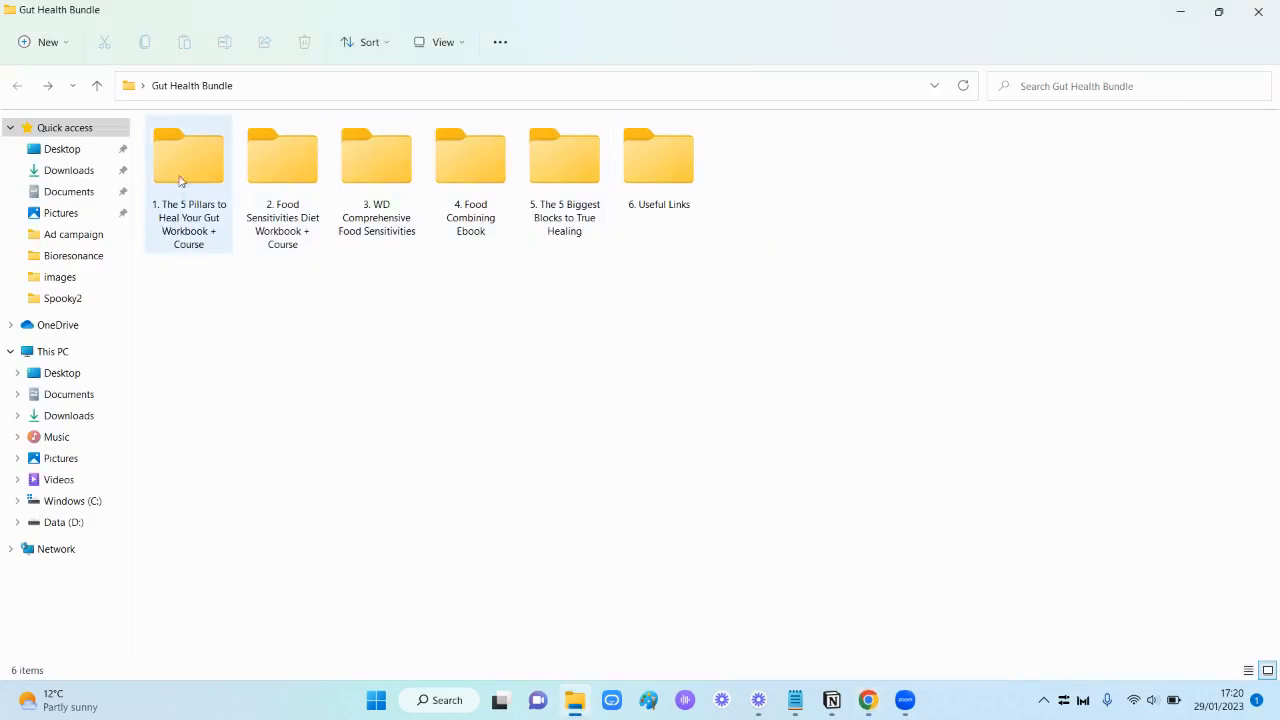
{"action": "left_click", "coordinate": [470, 156]}
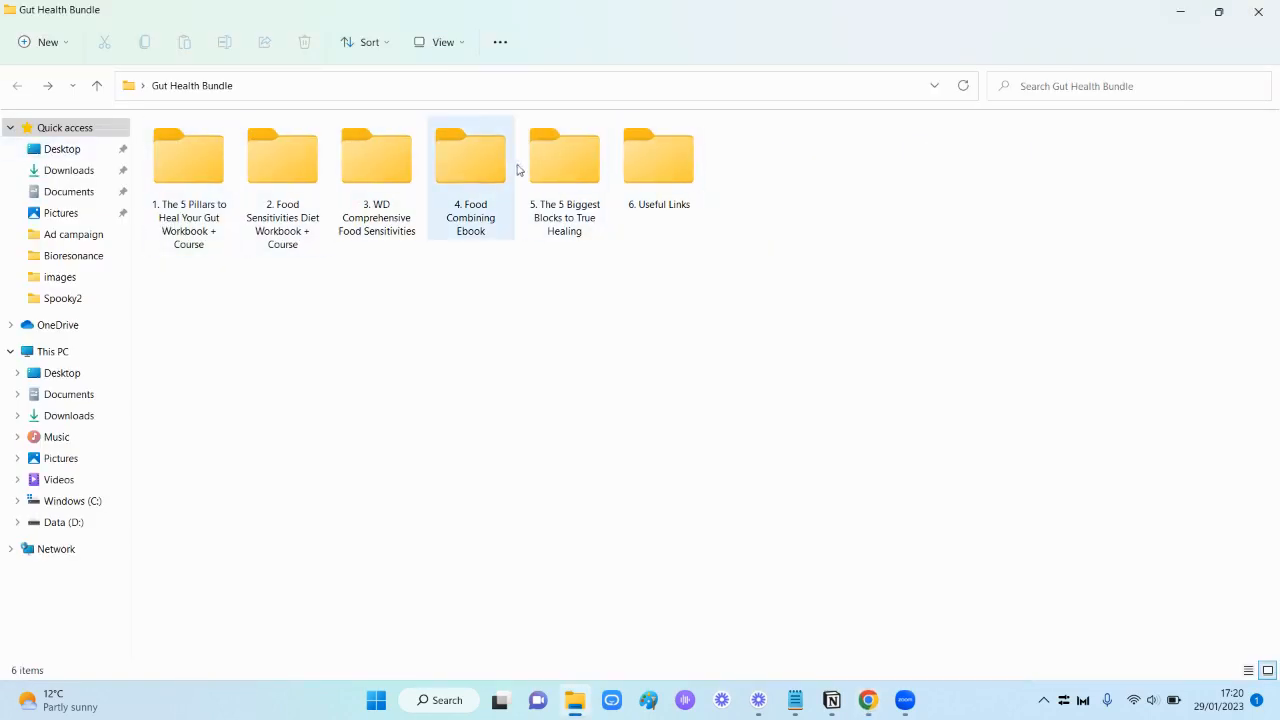
{"action": "left_click", "coordinate": [188, 156]}
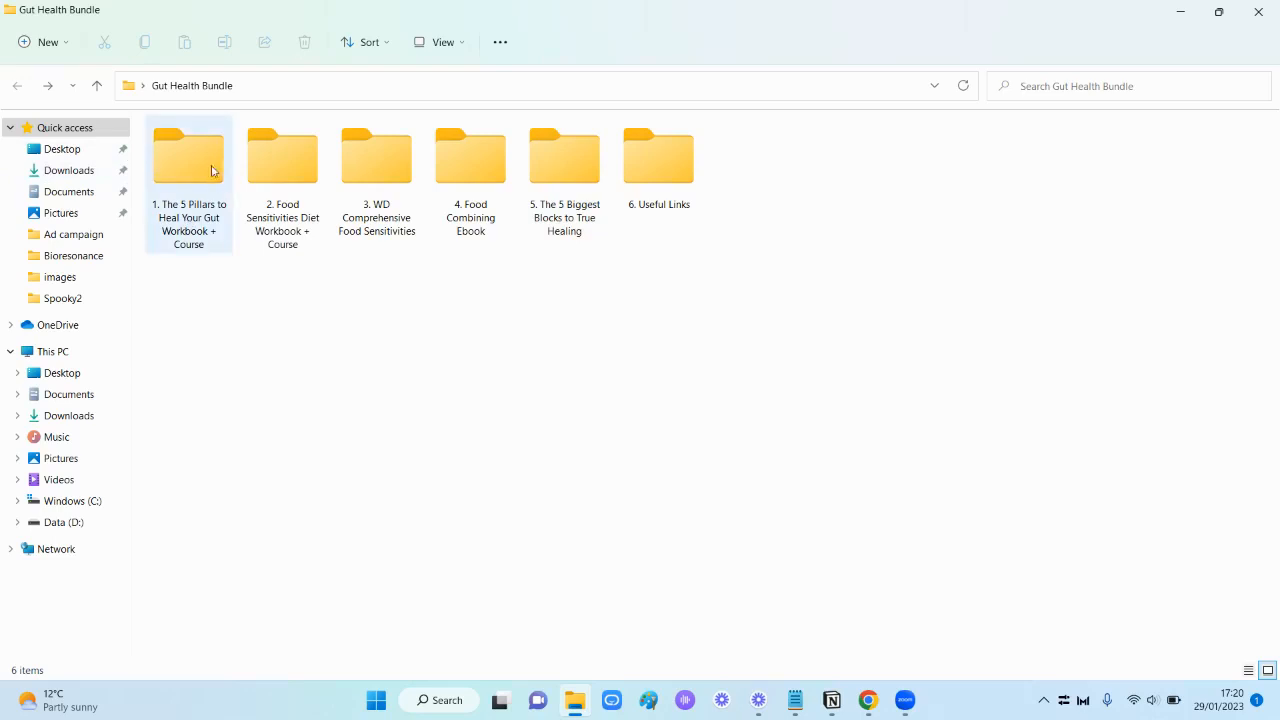
{"action": "mouse_move", "coordinate": [188, 156]}
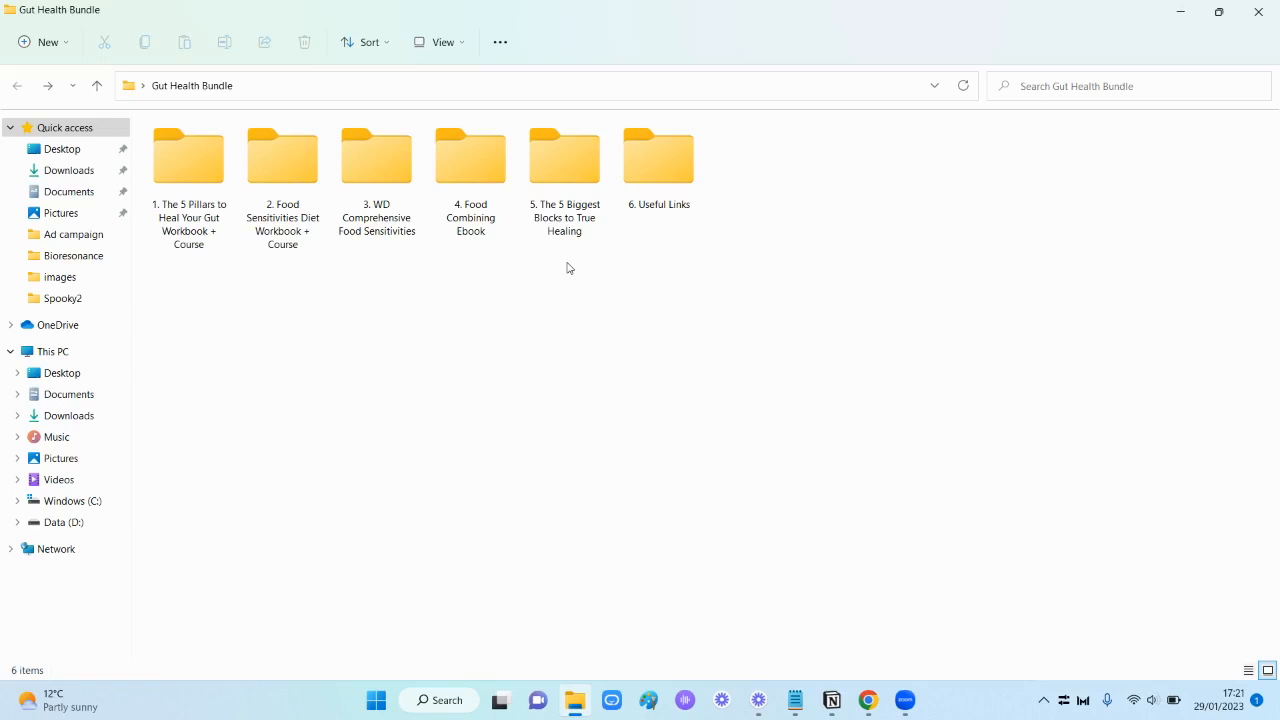
{"action": "left_click", "coordinate": [188, 160]}
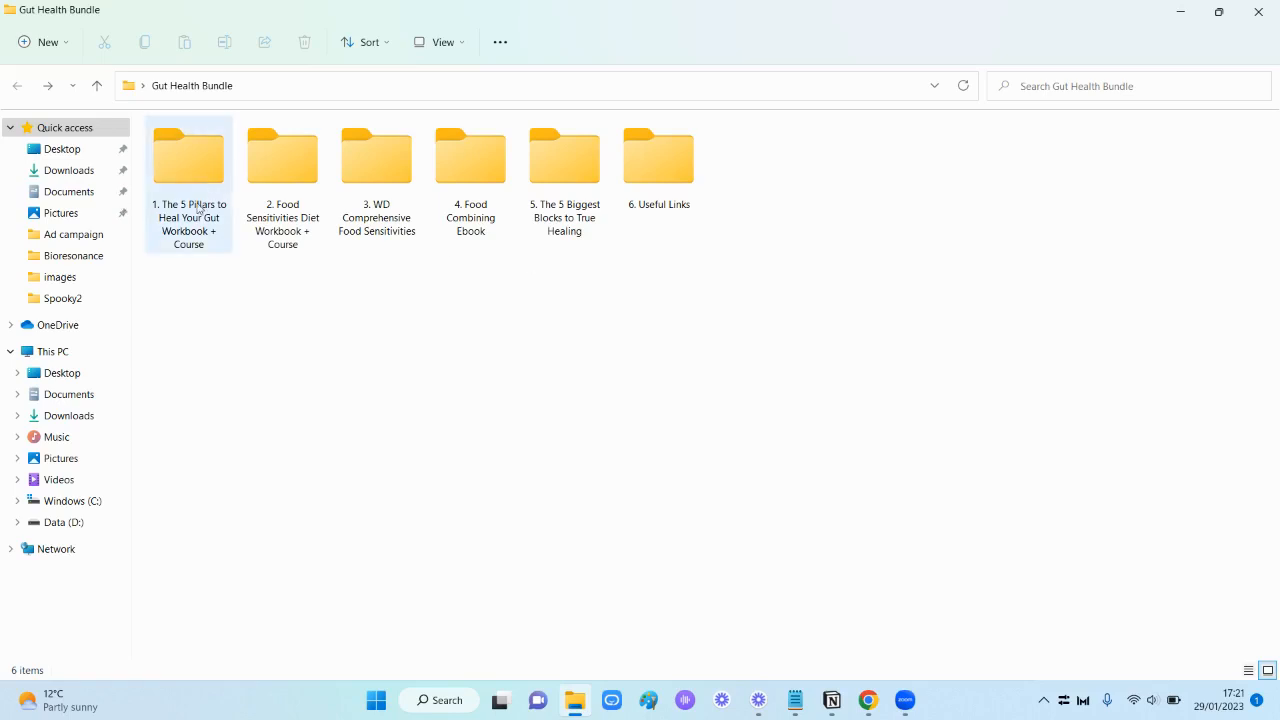
{"action": "mouse_move", "coordinate": [212, 190]}
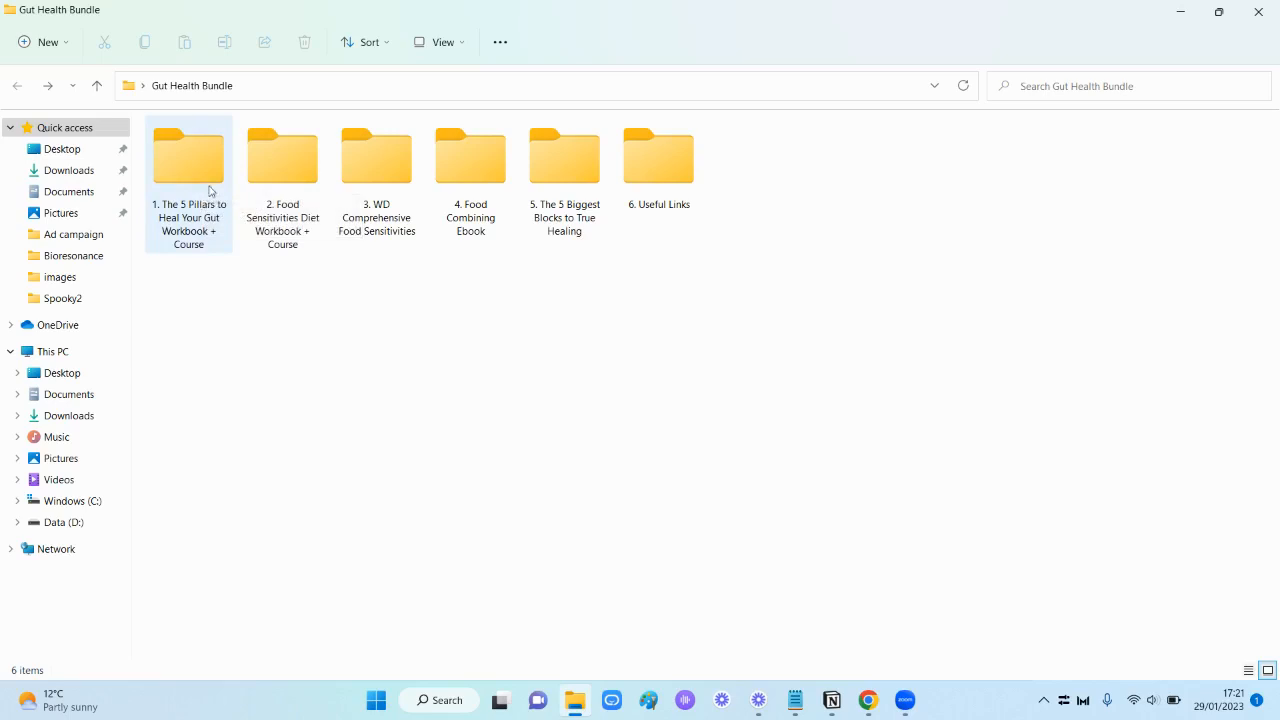
{"action": "mouse_move", "coordinate": [866, 700]}
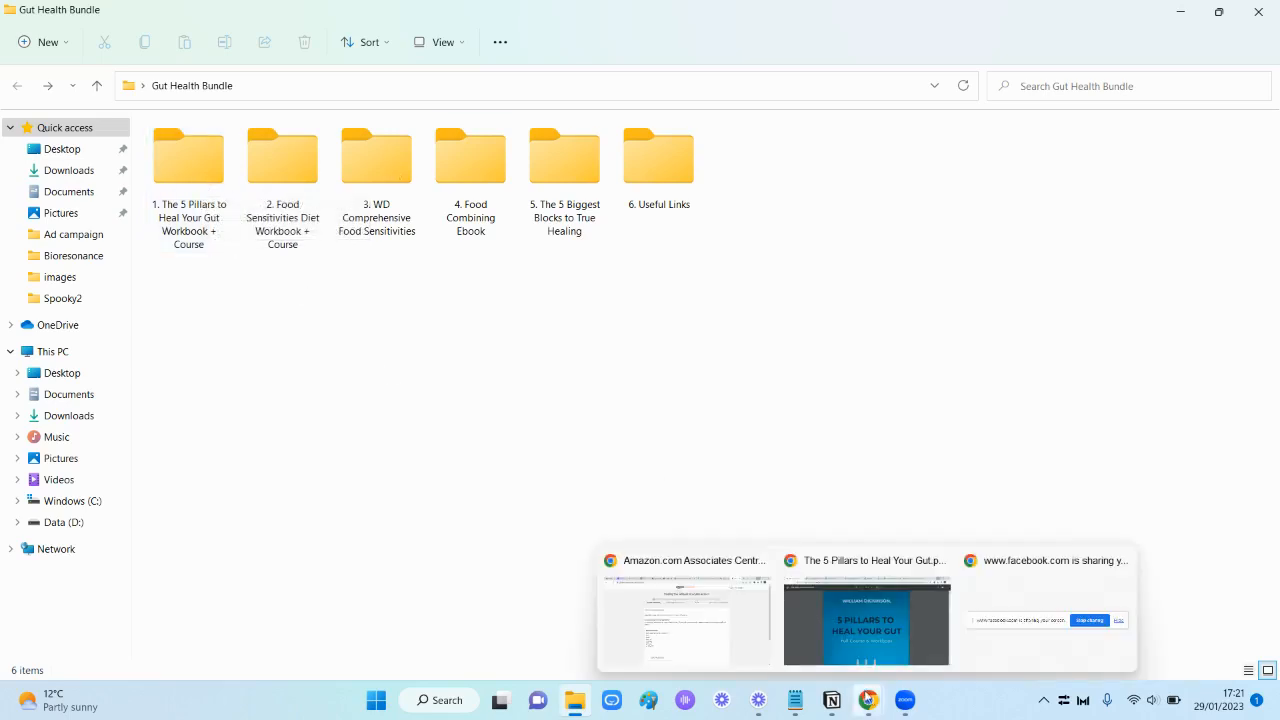
Switch to the open 5 Pillars PDF and scroll past the cover to the page 3 table of contents
{"action": "left_click", "coordinate": [866, 620]}
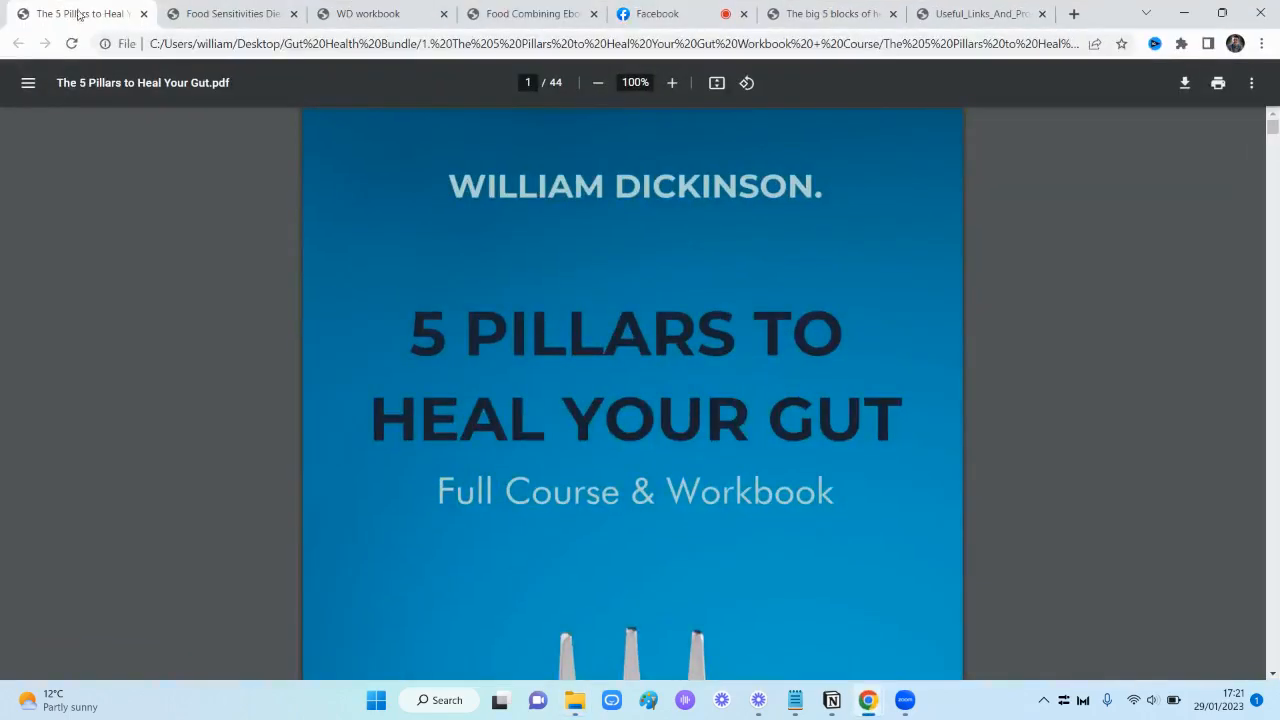
{"action": "mouse_move", "coordinate": [1044, 288]}
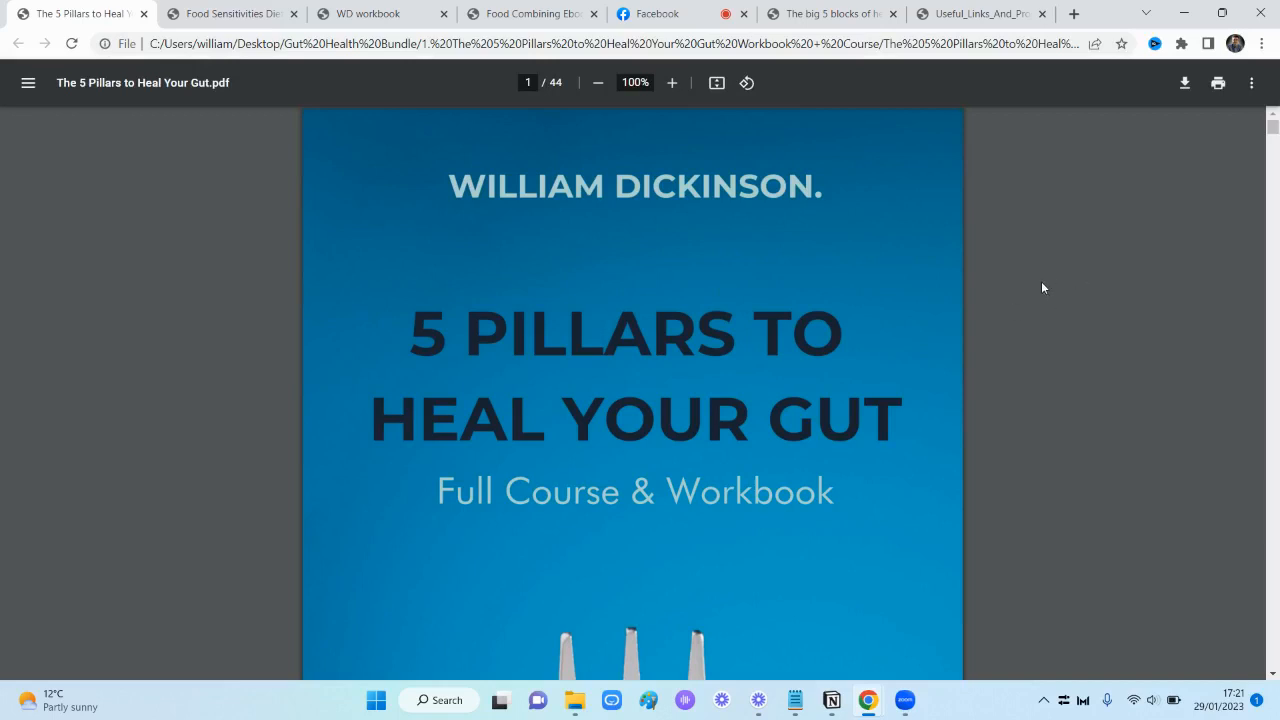
{"action": "scroll", "scroll_direction": "down", "scroll_amount": 3}
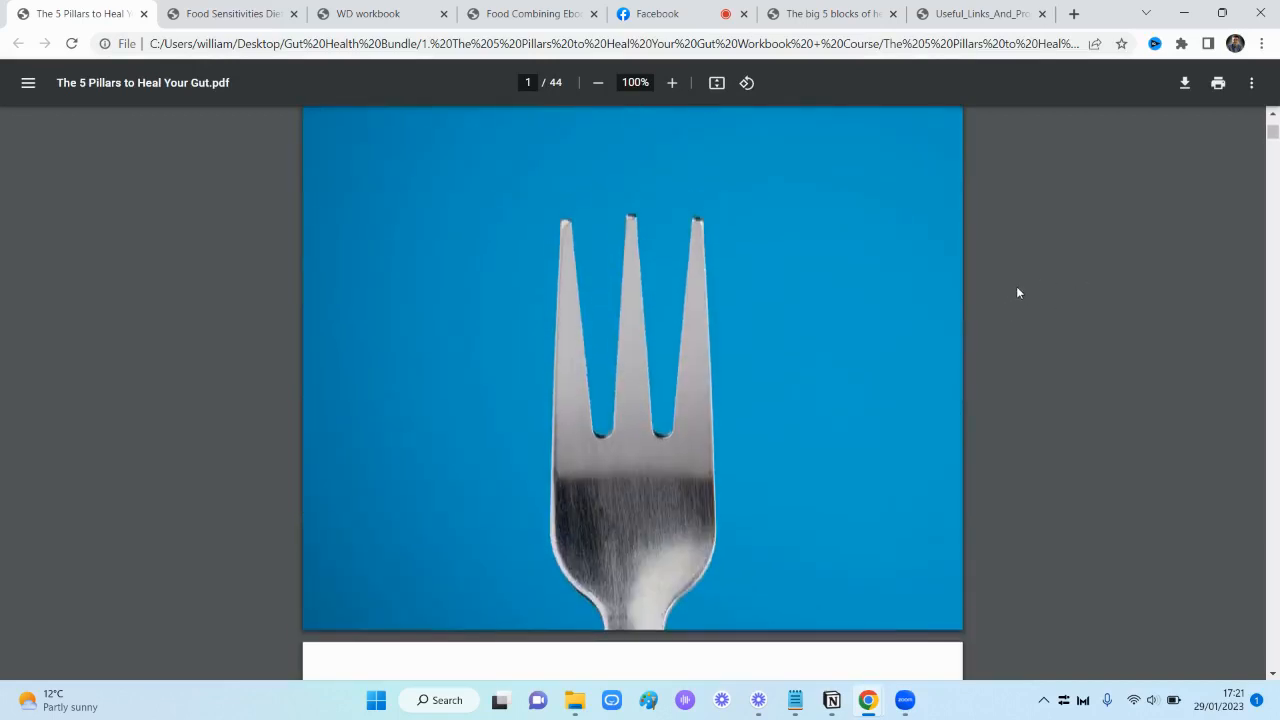
{"action": "scroll", "scroll_direction": "up", "scroll_amount": 3}
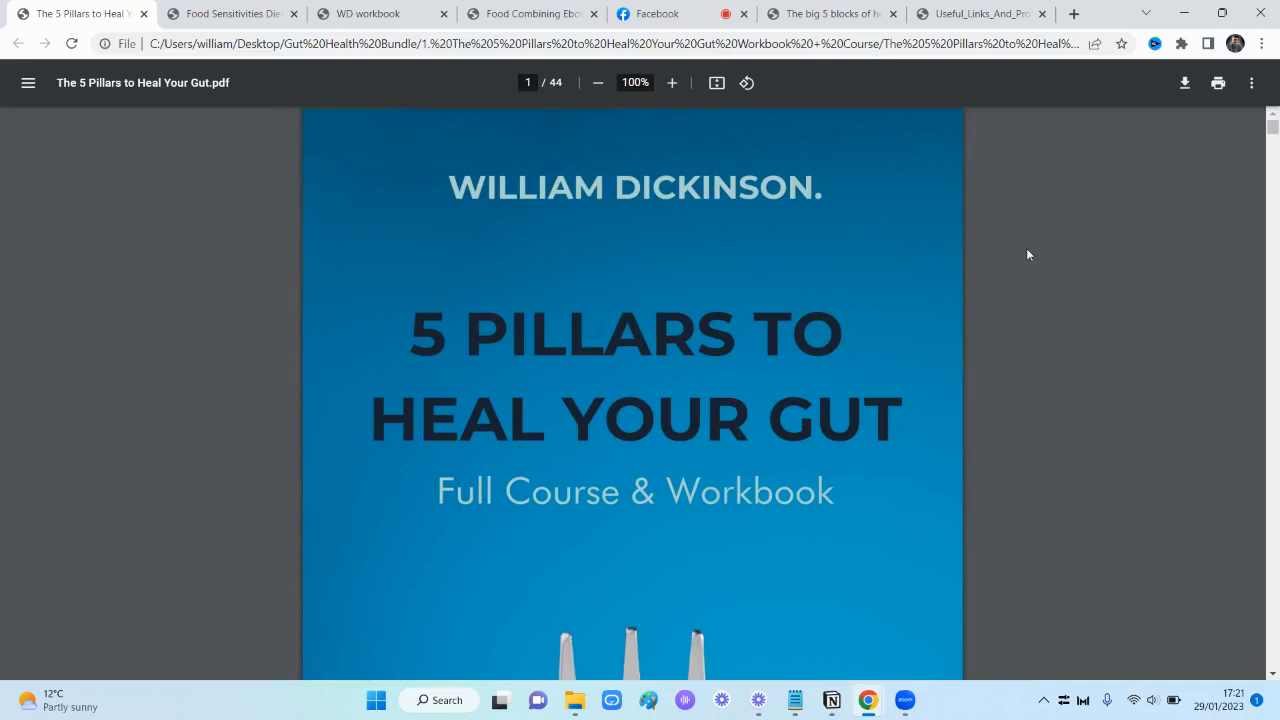
{"action": "mouse_move", "coordinate": [1030, 264]}
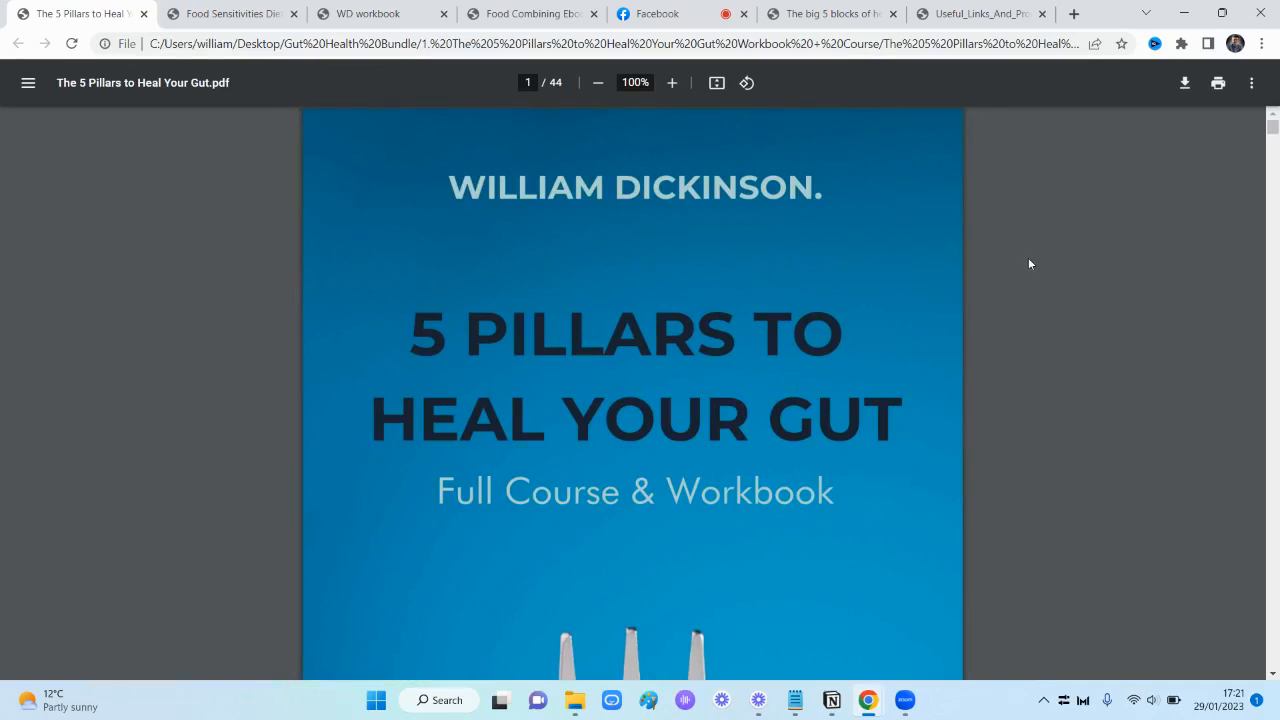
{"action": "scroll", "scroll_direction": "down", "scroll_amount": 3}
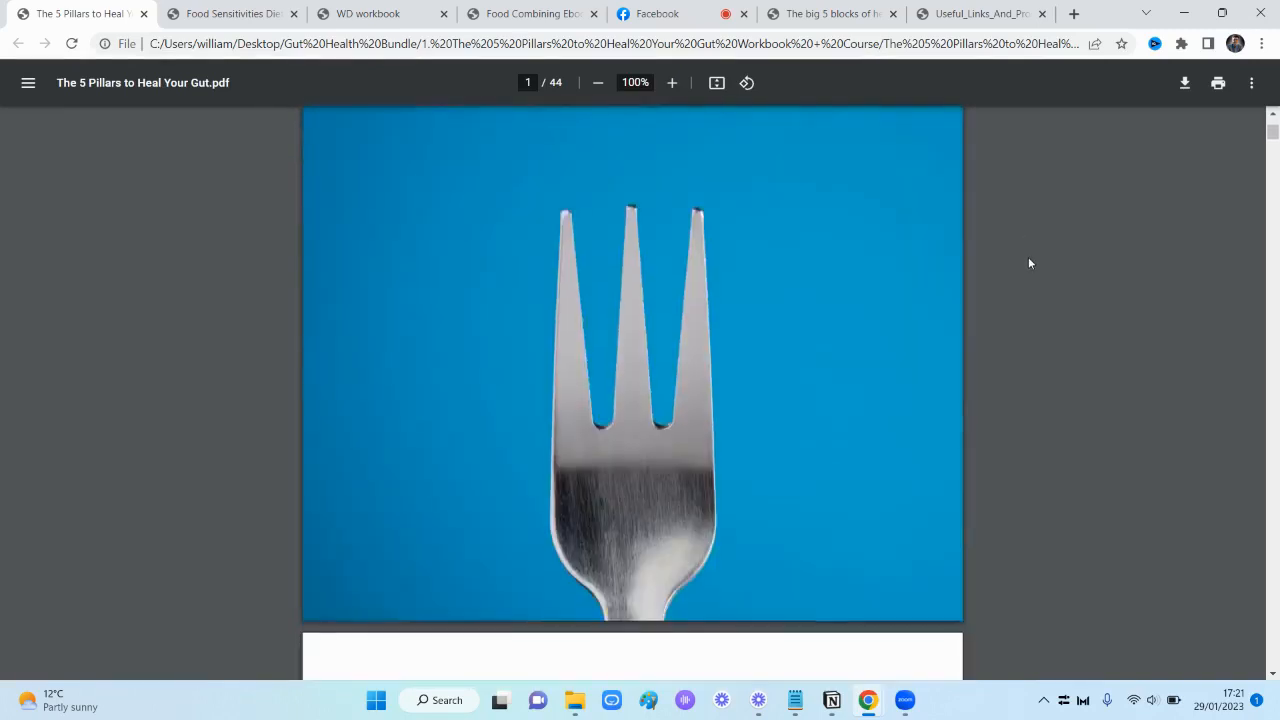
{"action": "scroll", "scroll_direction": "down", "scroll_amount": 3}
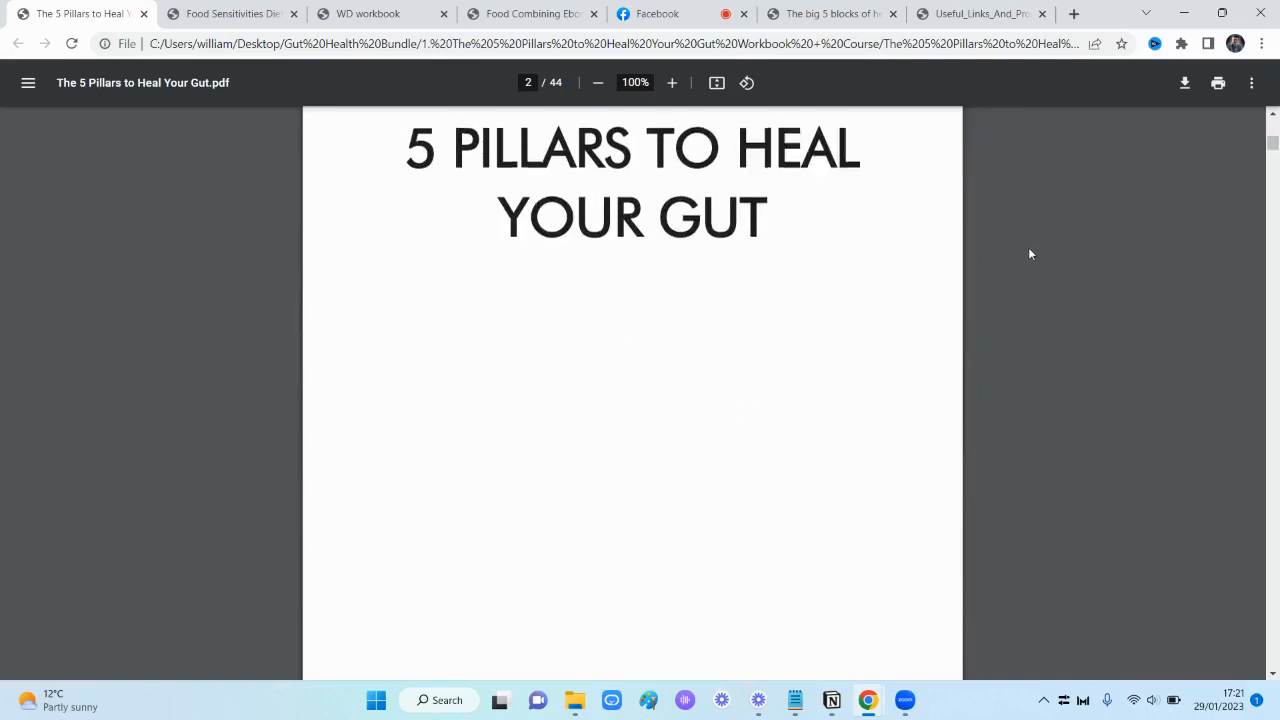
{"action": "scroll", "scroll_direction": "down", "scroll_amount": 3}
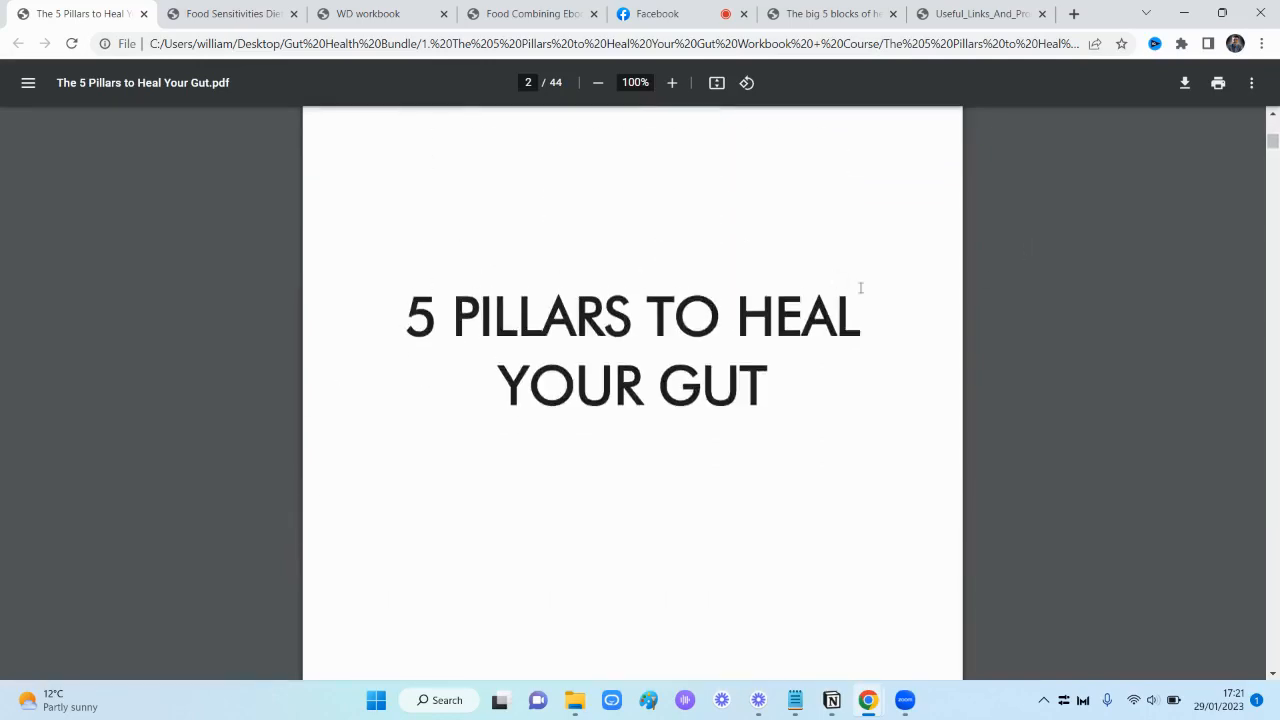
{"action": "scroll", "scroll_direction": "down", "scroll_amount": 3}
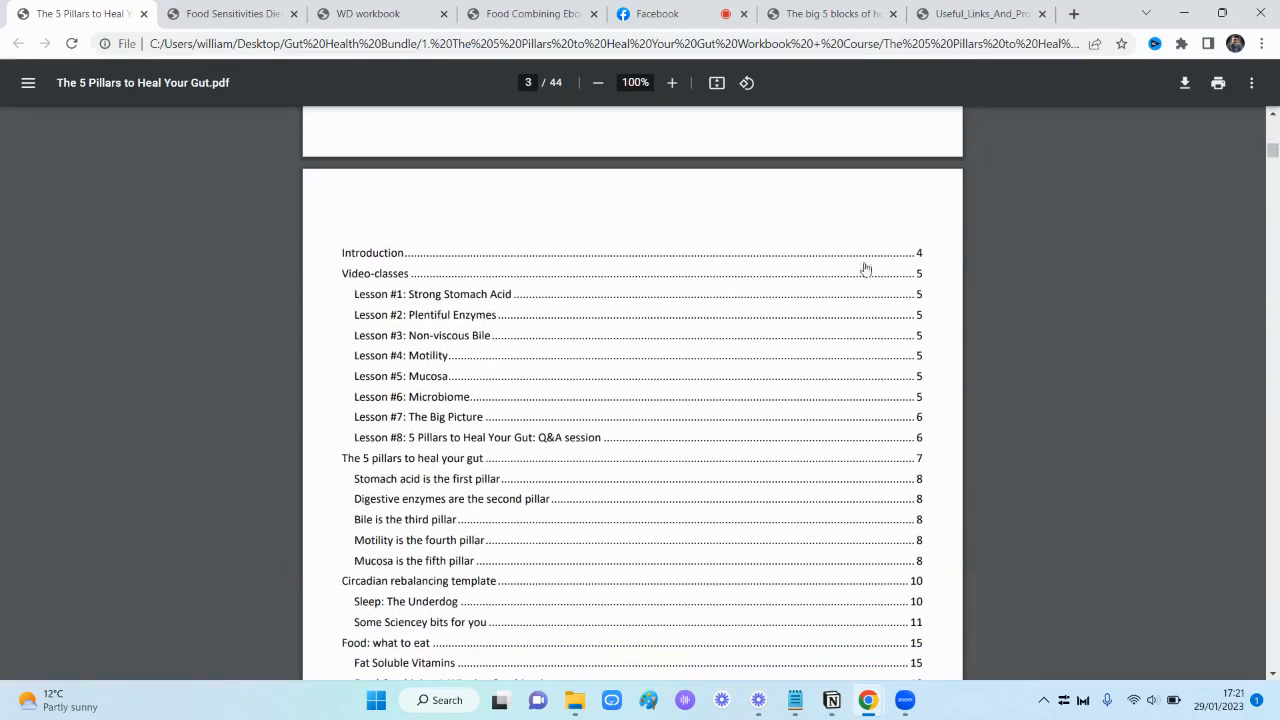
{"action": "mouse_move", "coordinate": [500, 188]}
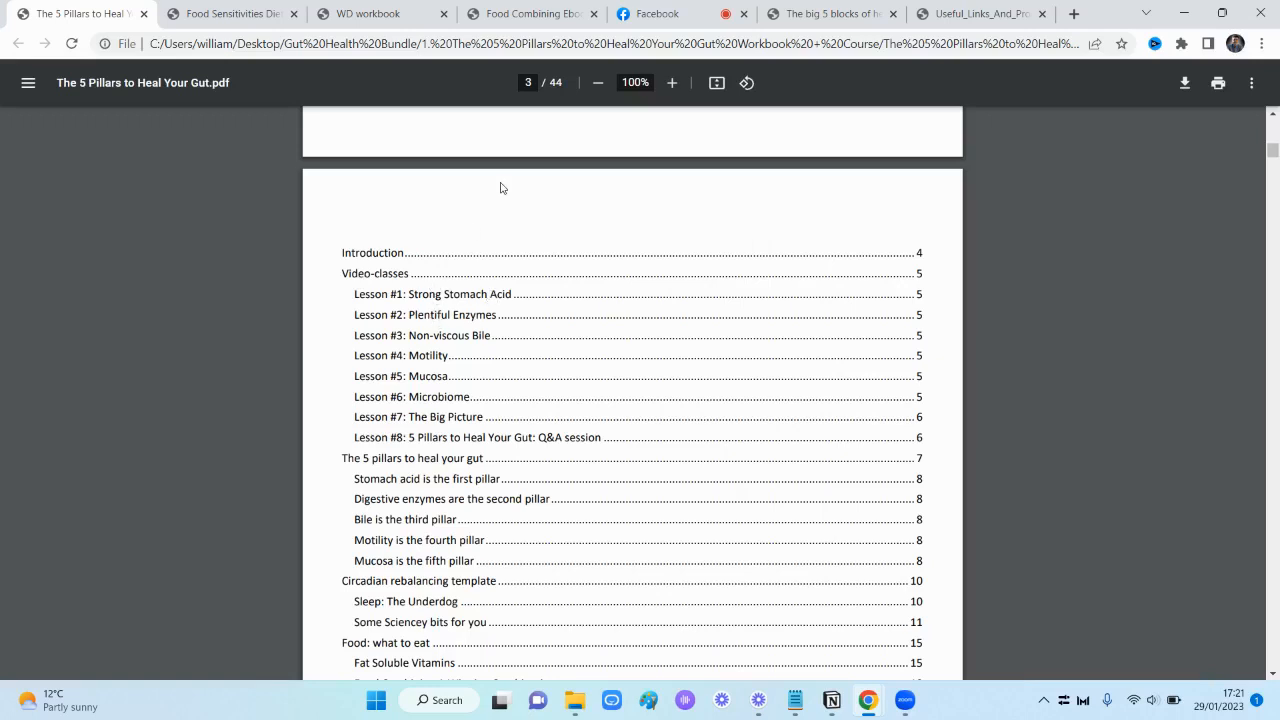
{"action": "mouse_move", "coordinate": [384, 310]}
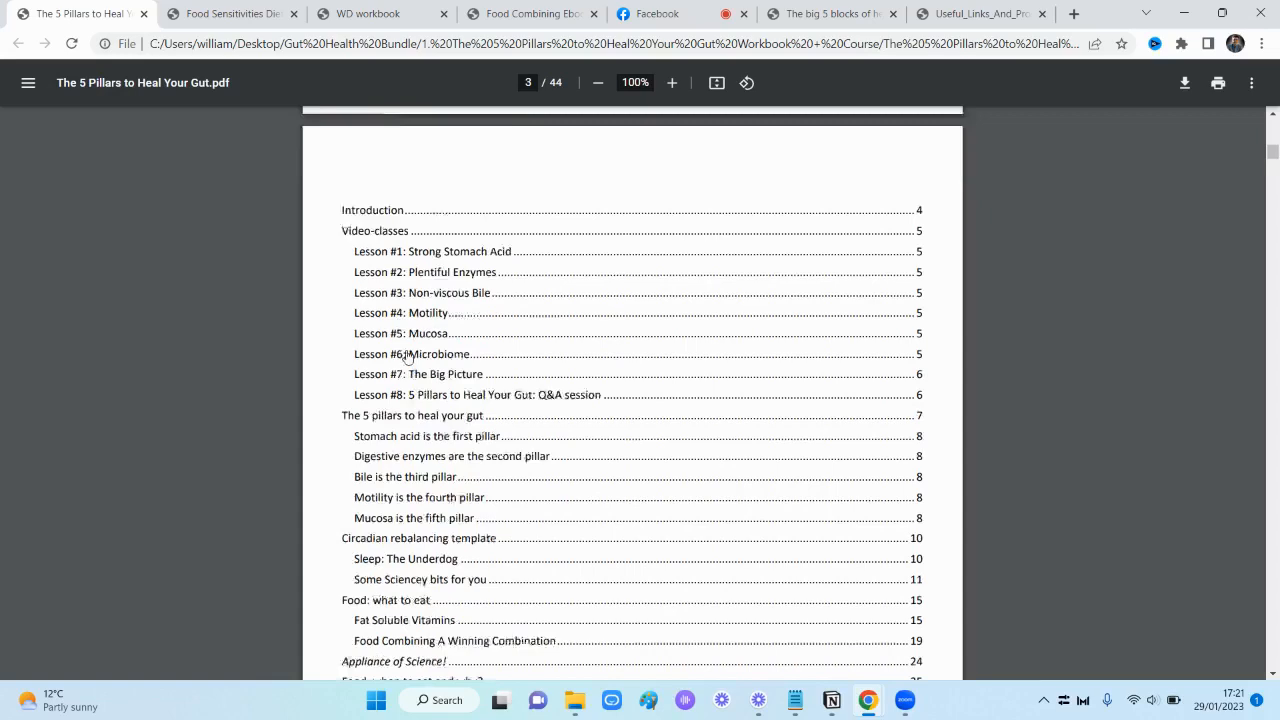
{"action": "scroll", "scroll_direction": "down", "scroll_amount": 3}
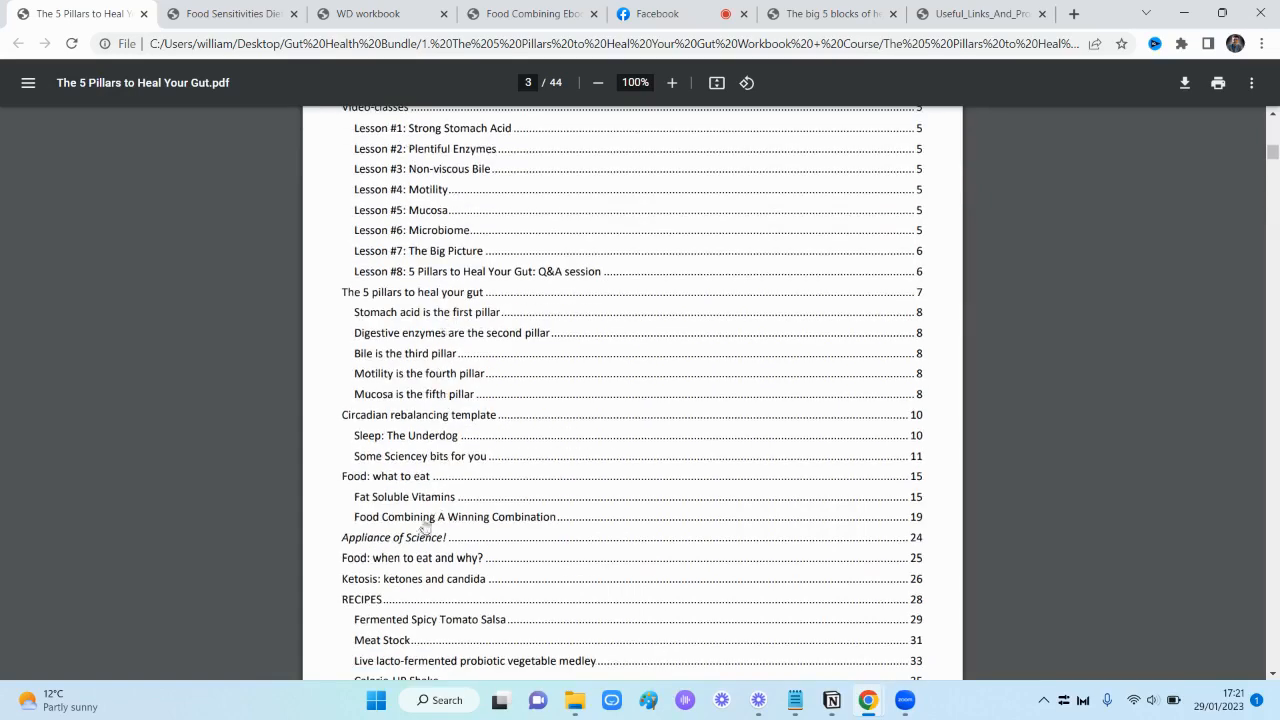
Scroll to page 5's Video-classes and follow the VIDEO link under Lesson #1: Strong Stomach Acid
{"action": "left_click", "coordinate": [412, 558]}
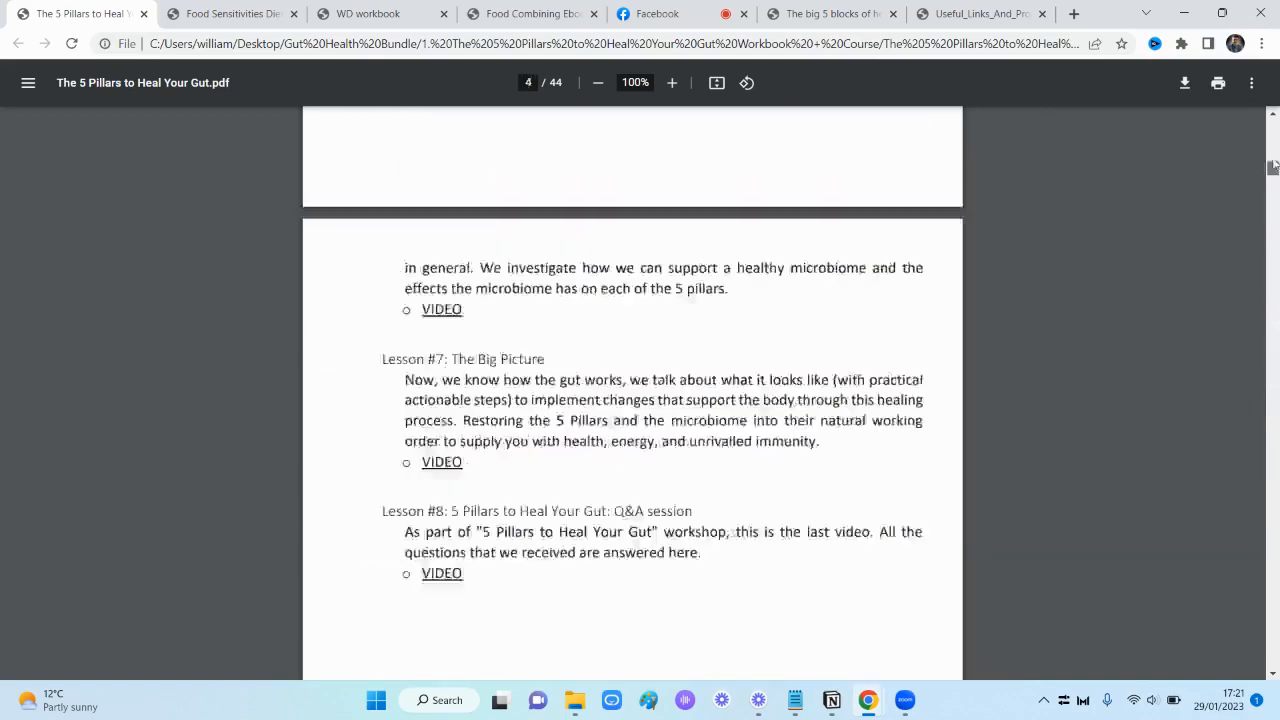
{"action": "scroll", "scroll_direction": "up", "scroll_amount": 3}
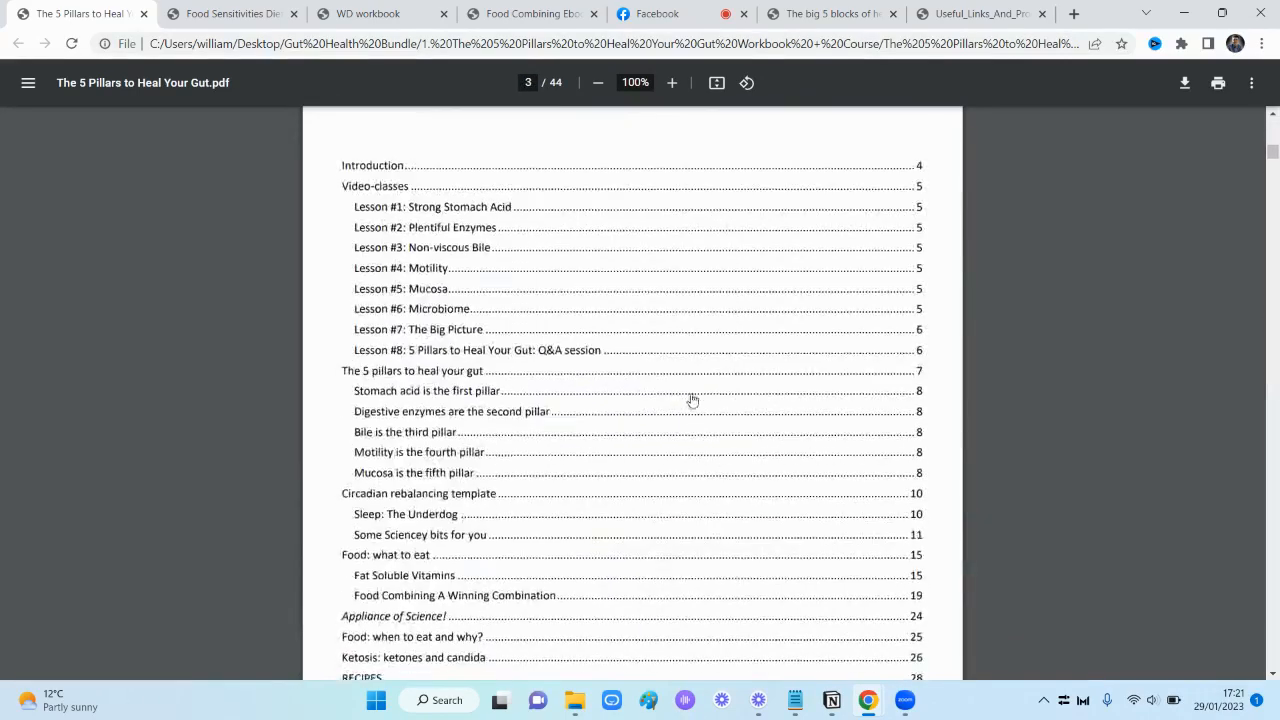
{"action": "scroll", "scroll_direction": "down", "scroll_amount": 3}
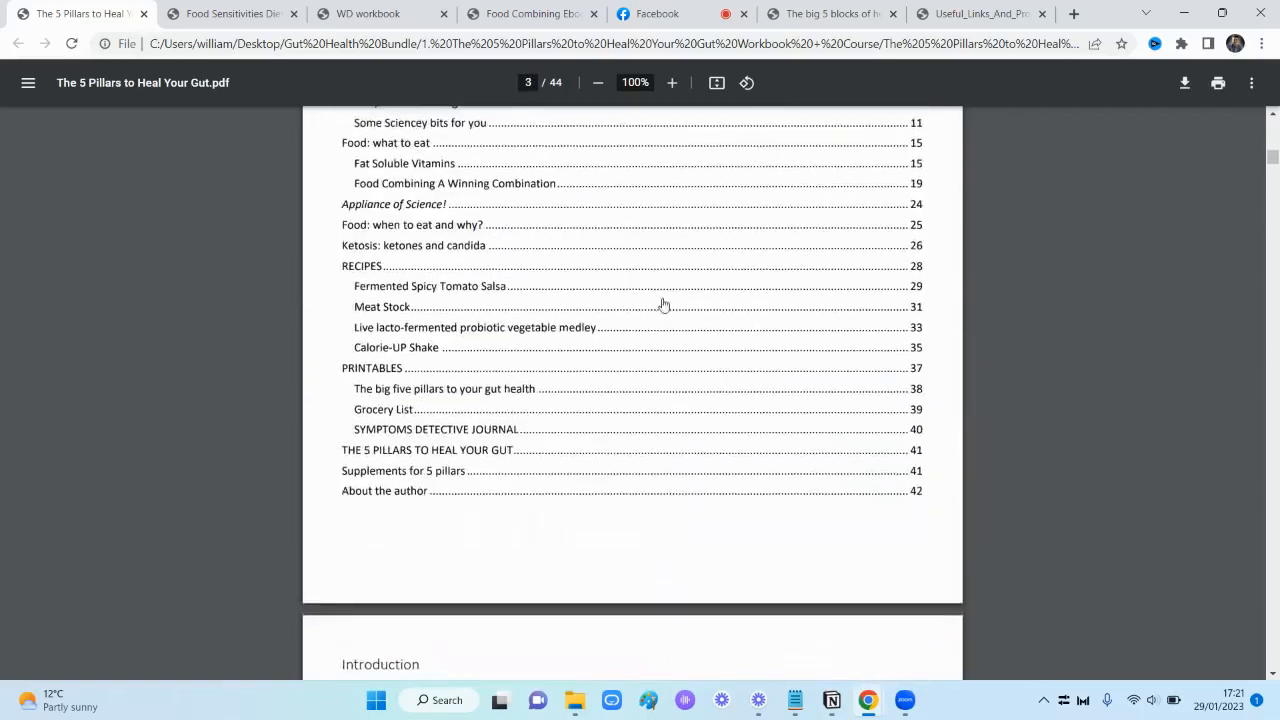
{"action": "scroll", "scroll_direction": "up", "scroll_amount": 3}
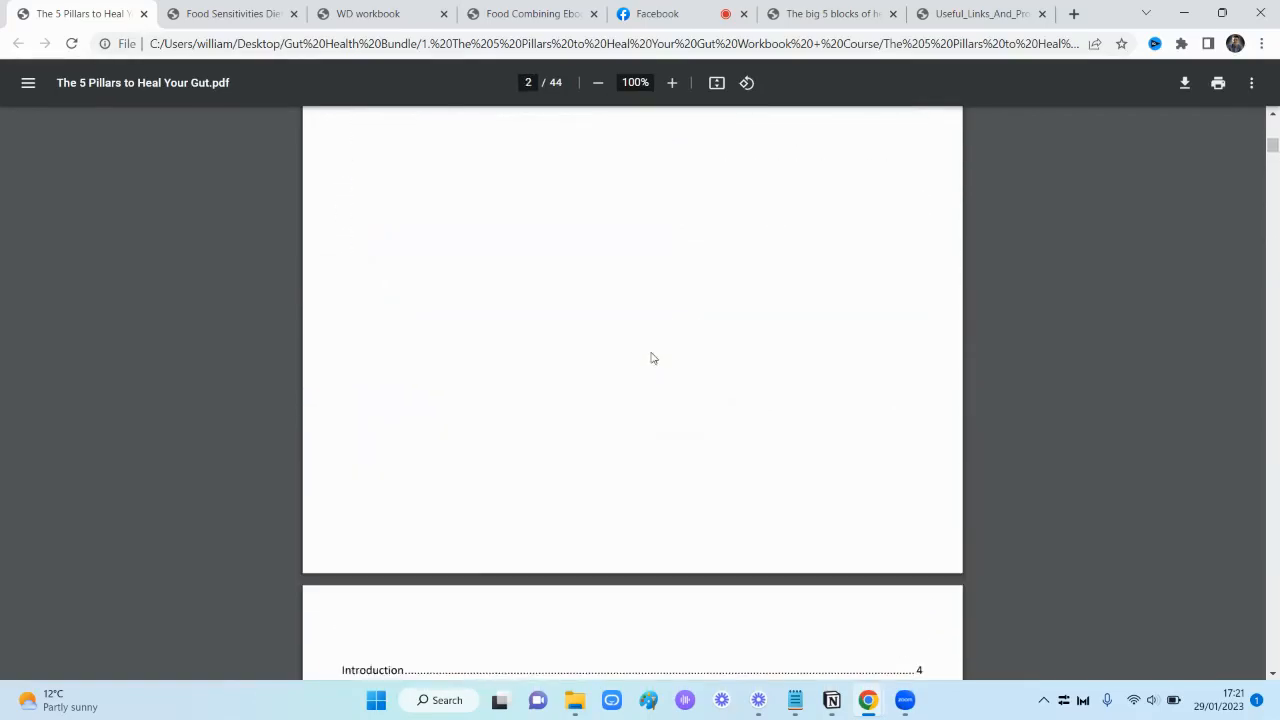
{"action": "scroll", "scroll_direction": "down", "scroll_amount": 3}
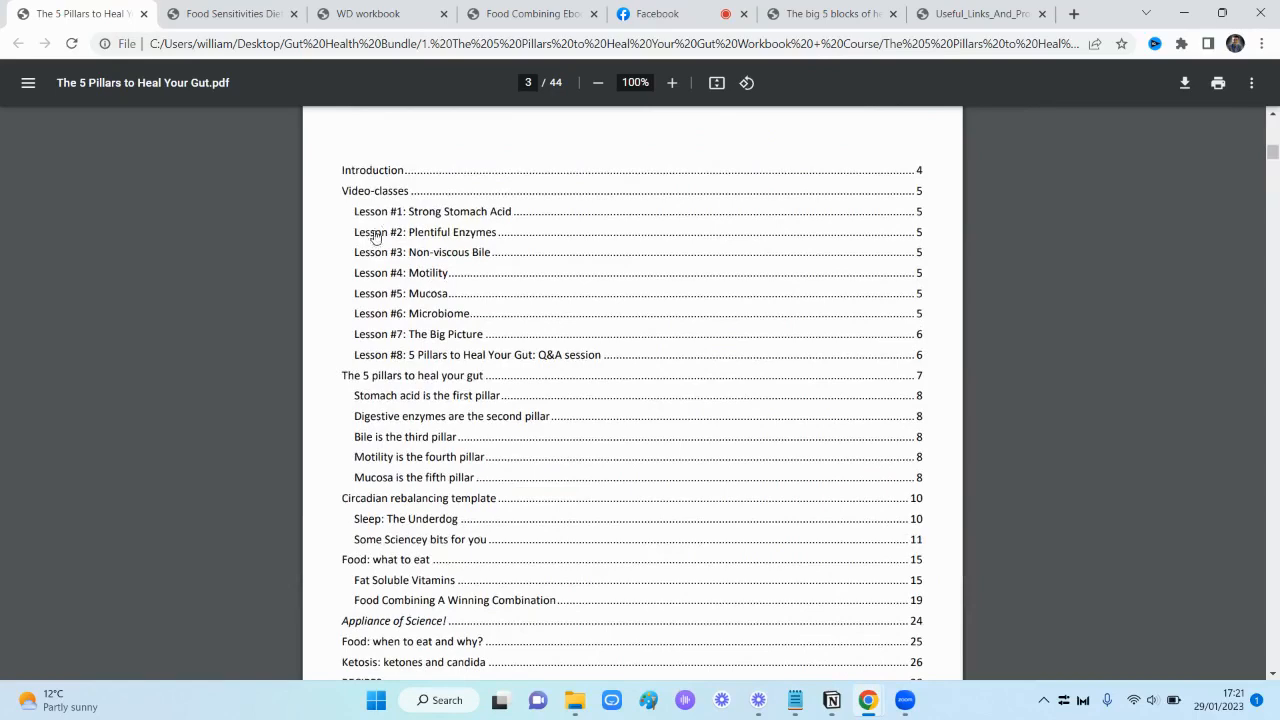
{"action": "mouse_move", "coordinate": [448, 240]}
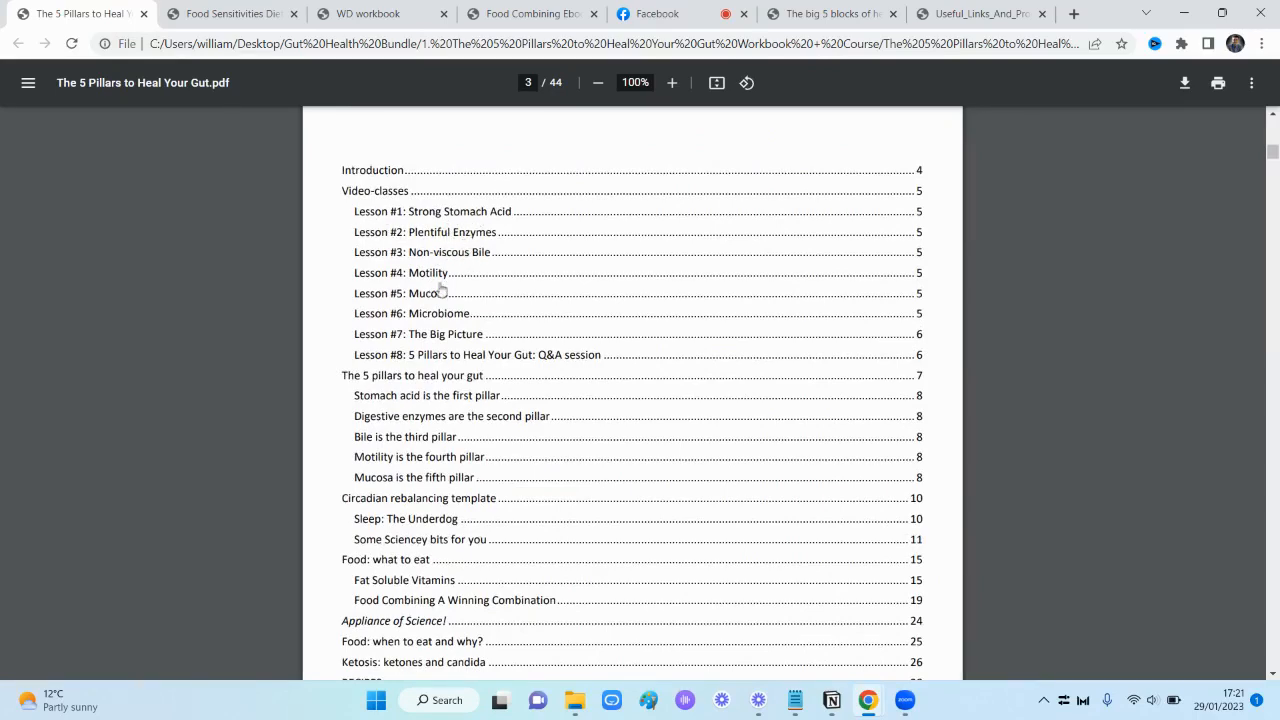
{"action": "scroll", "scroll_direction": "down", "scroll_amount": 3}
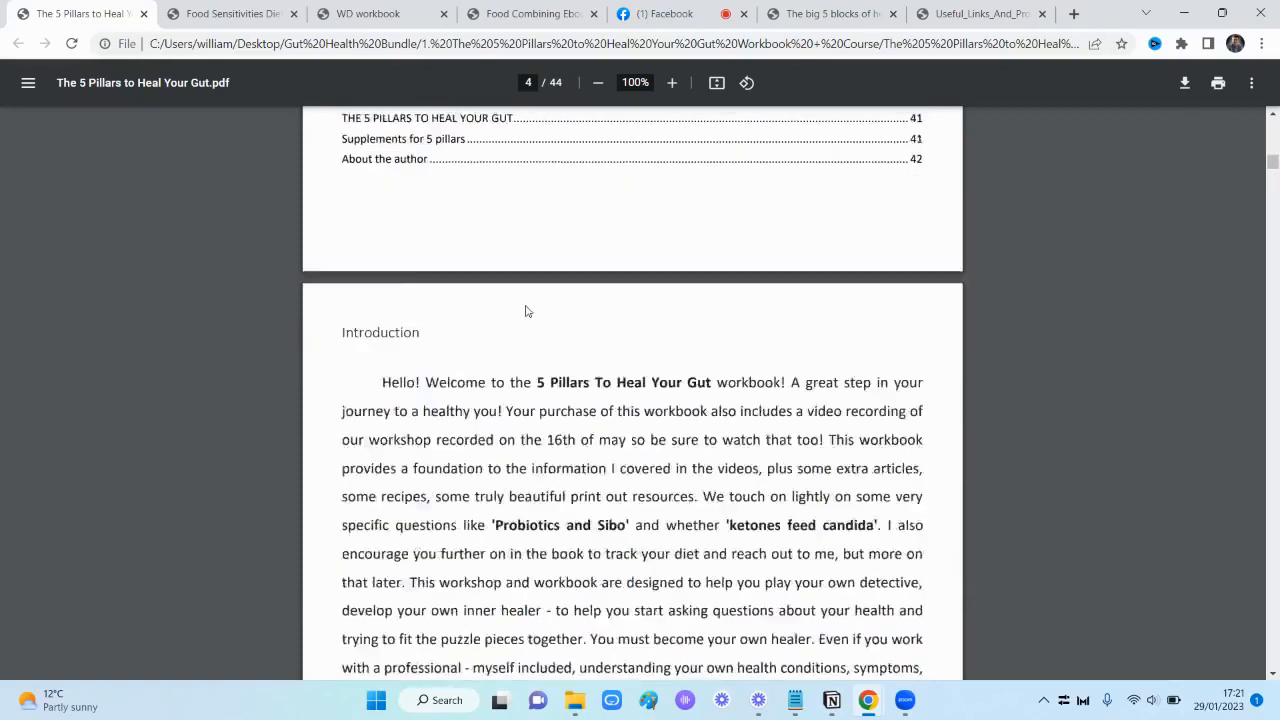
{"action": "scroll", "scroll_direction": "down", "scroll_amount": 3}
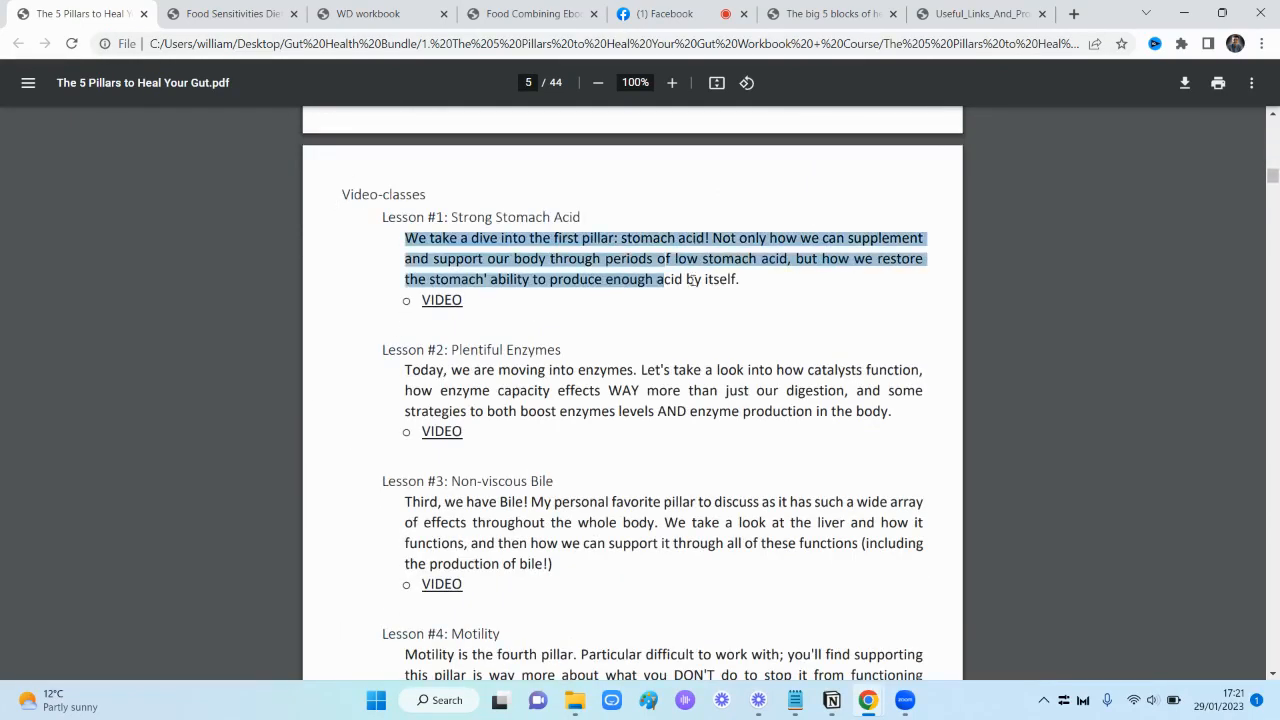
{"action": "left_click", "coordinate": [448, 310]}
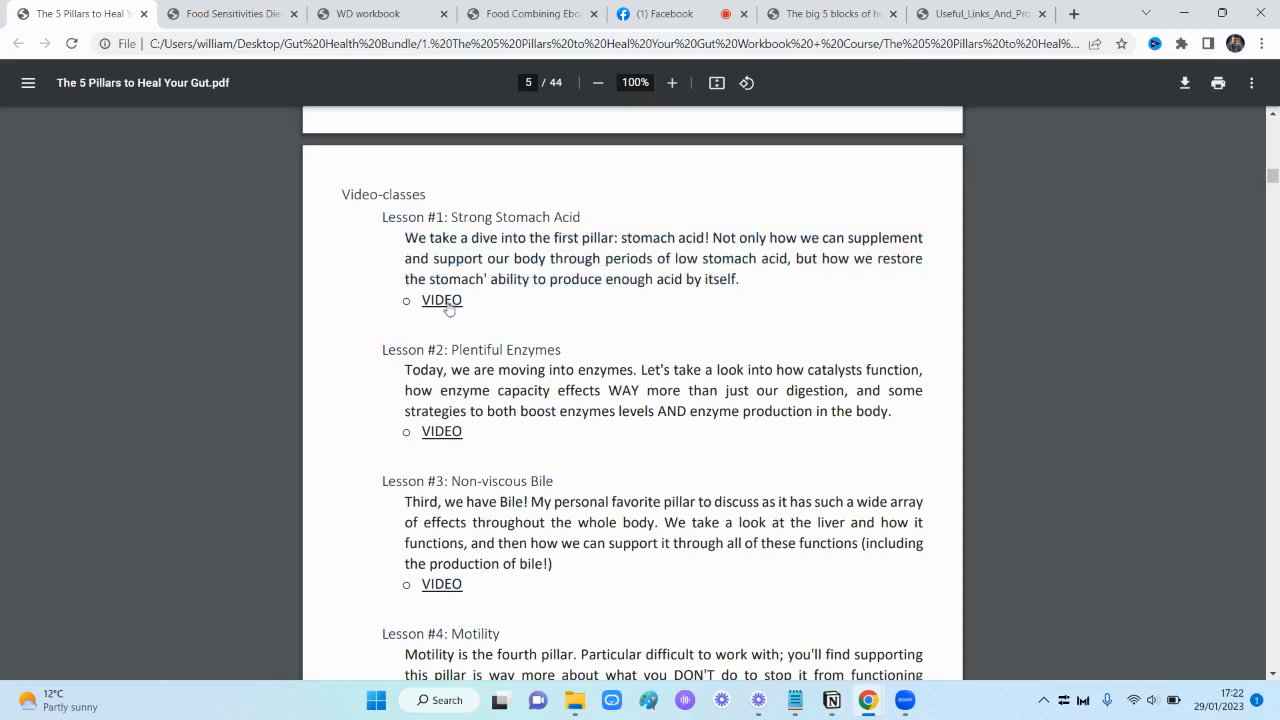
{"action": "mouse_move", "coordinate": [440, 300]}
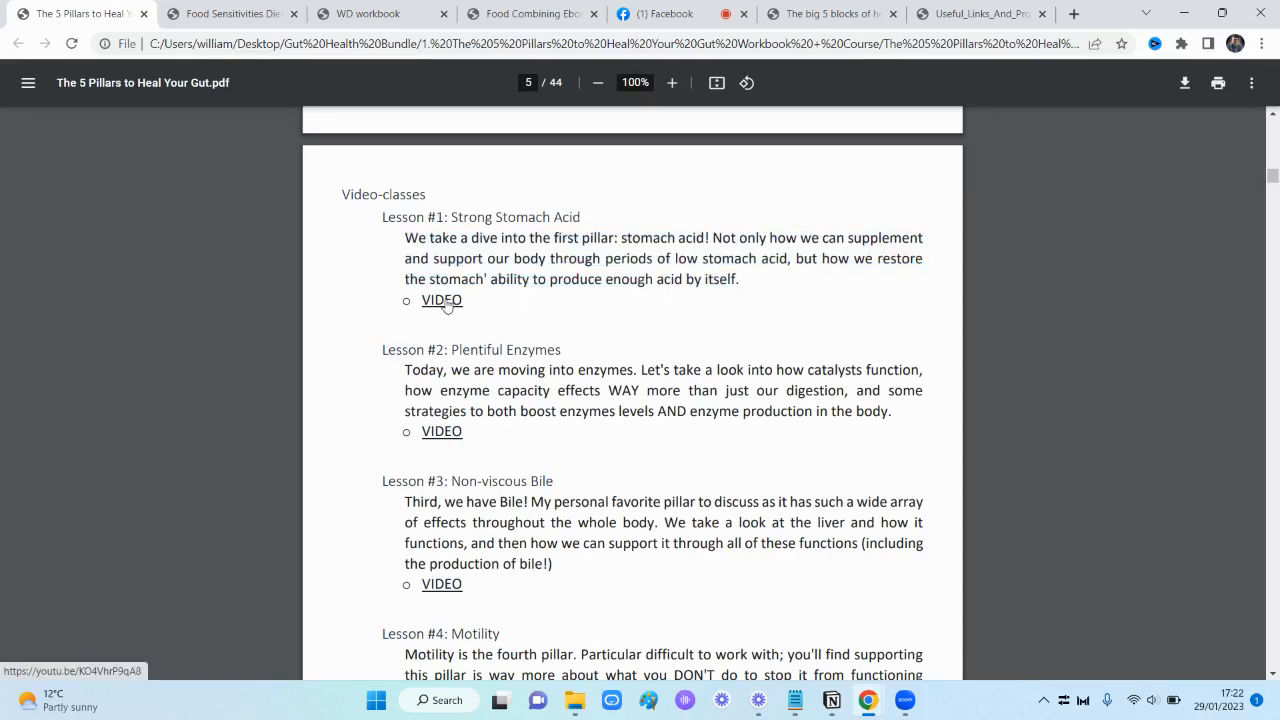
{"action": "left_click", "coordinate": [440, 300]}
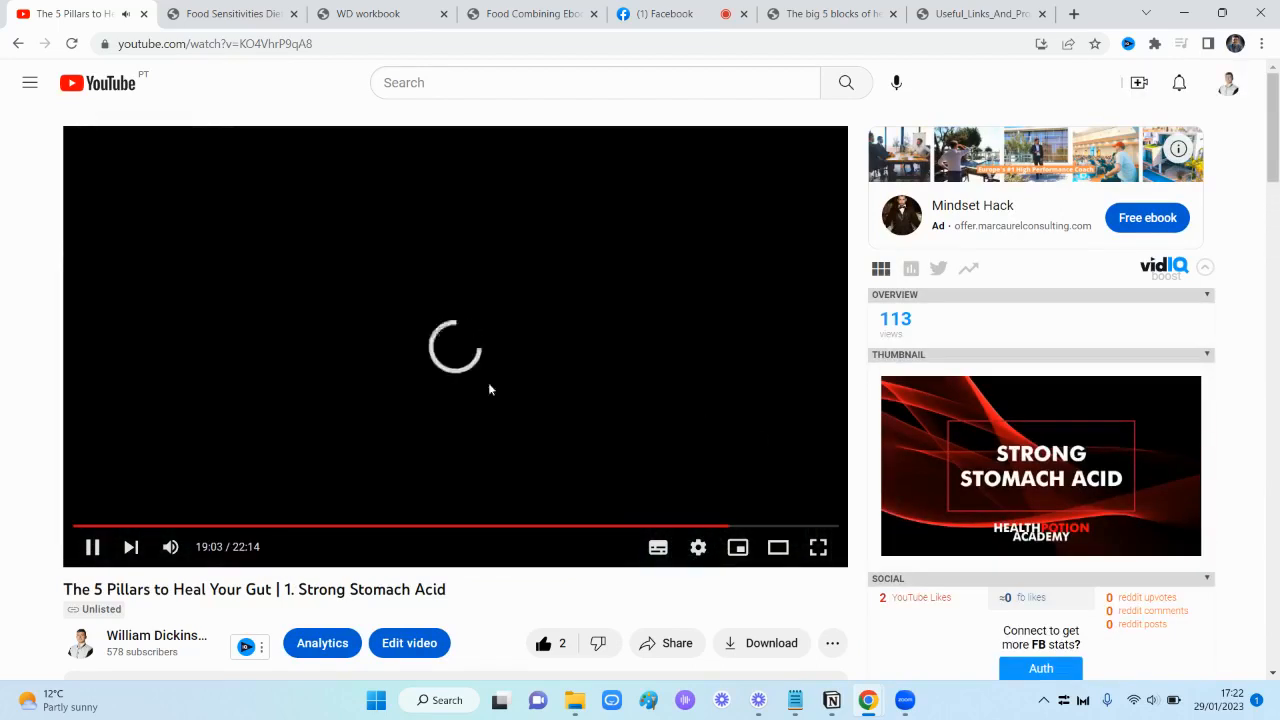
Rewind the lesson video, play a few seconds, pause it and return to the workbook PDF
{"action": "left_click", "coordinate": [72, 524]}
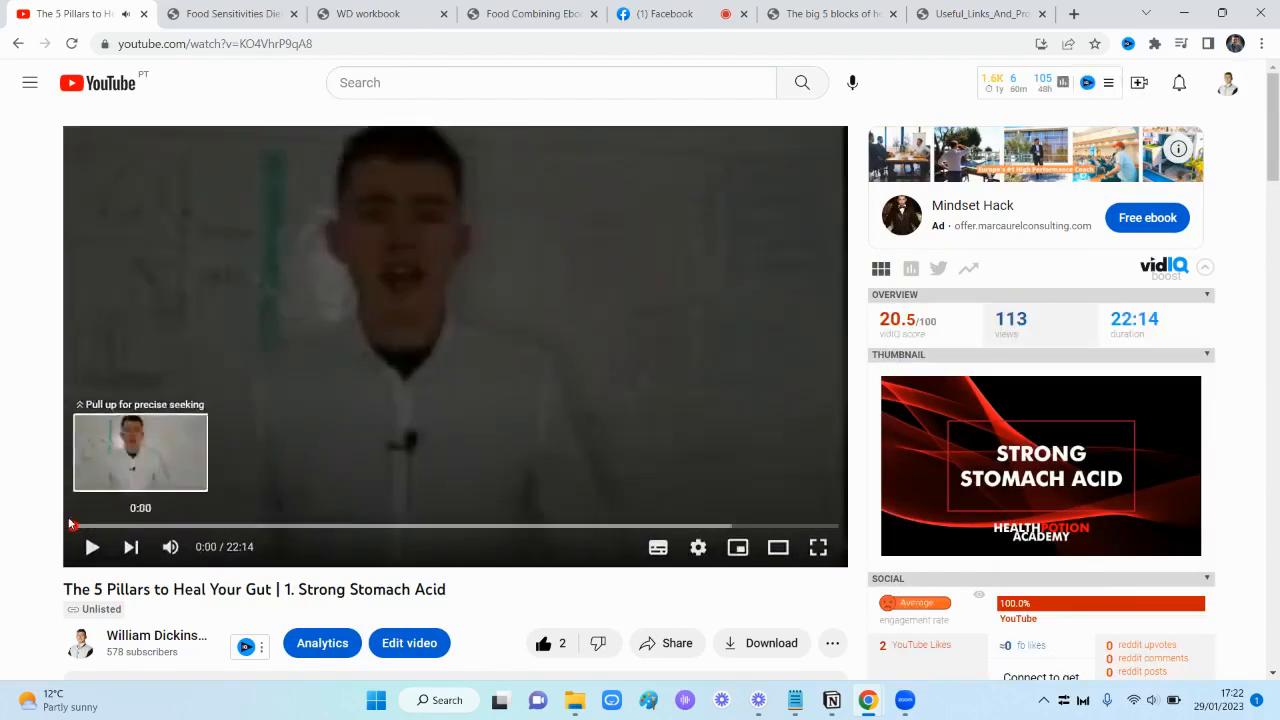
{"action": "left_click", "coordinate": [92, 548]}
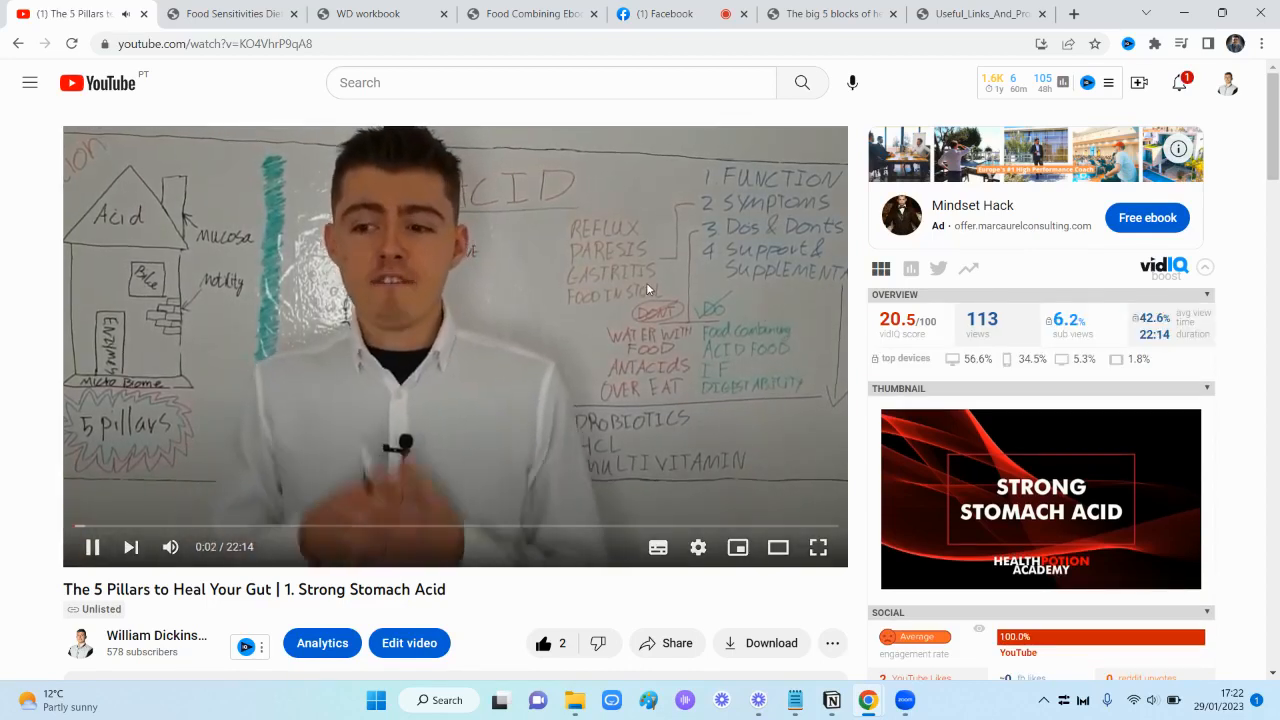
{"action": "mouse_move", "coordinate": [308, 528]}
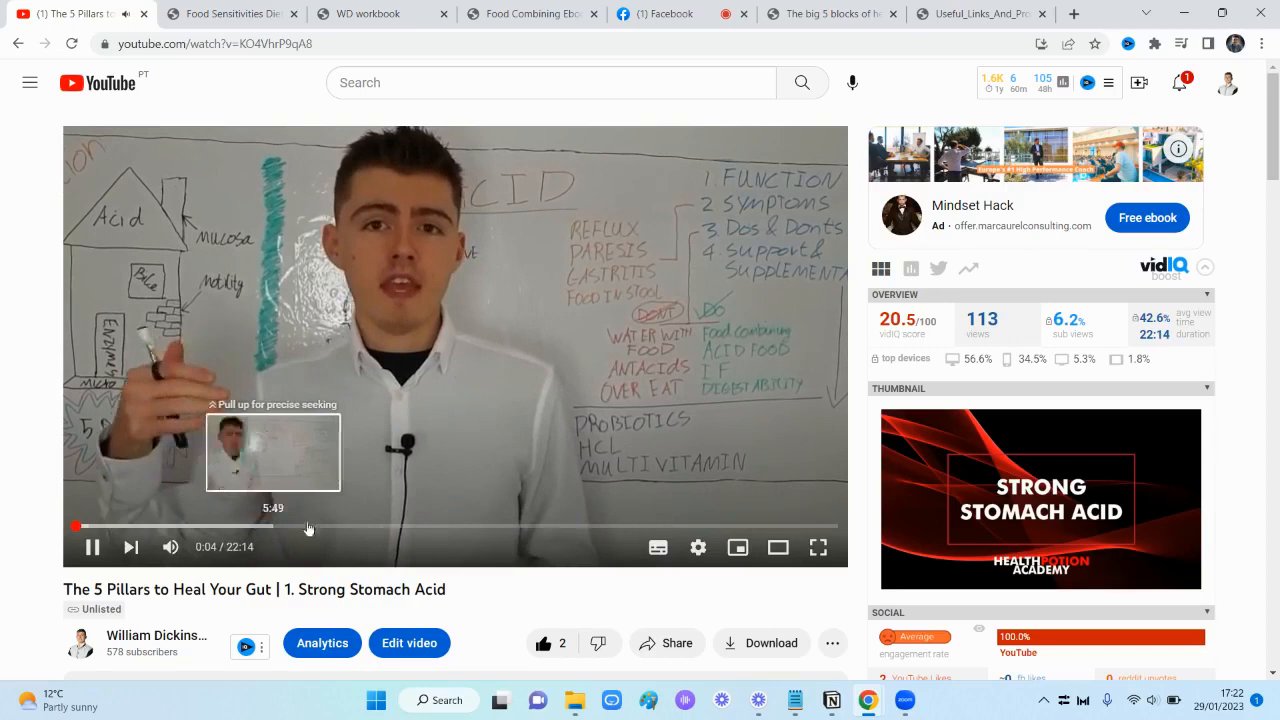
{"action": "left_click", "coordinate": [92, 548]}
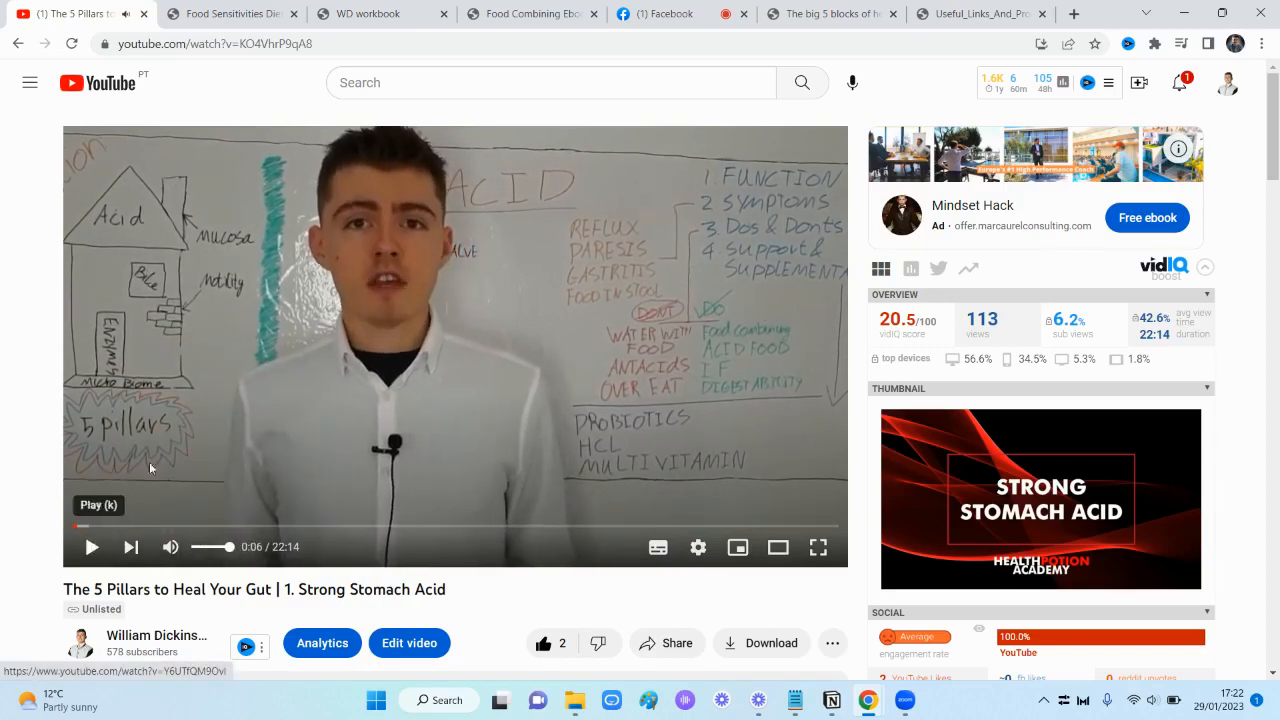
{"action": "left_click", "coordinate": [18, 44]}
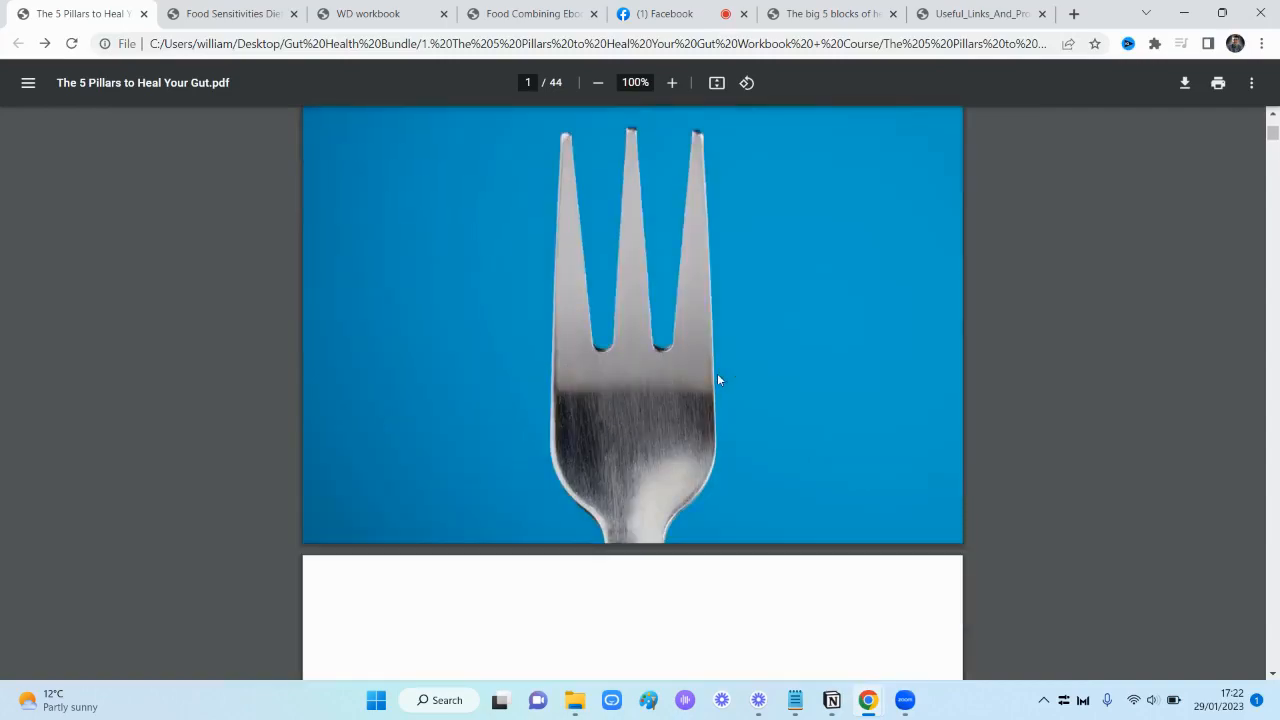
Scroll from the cover past the contents to page 5's Lessons 4–6 descriptions with VIDEO links
{"action": "scroll", "scroll_direction": "down", "scroll_amount": 3}
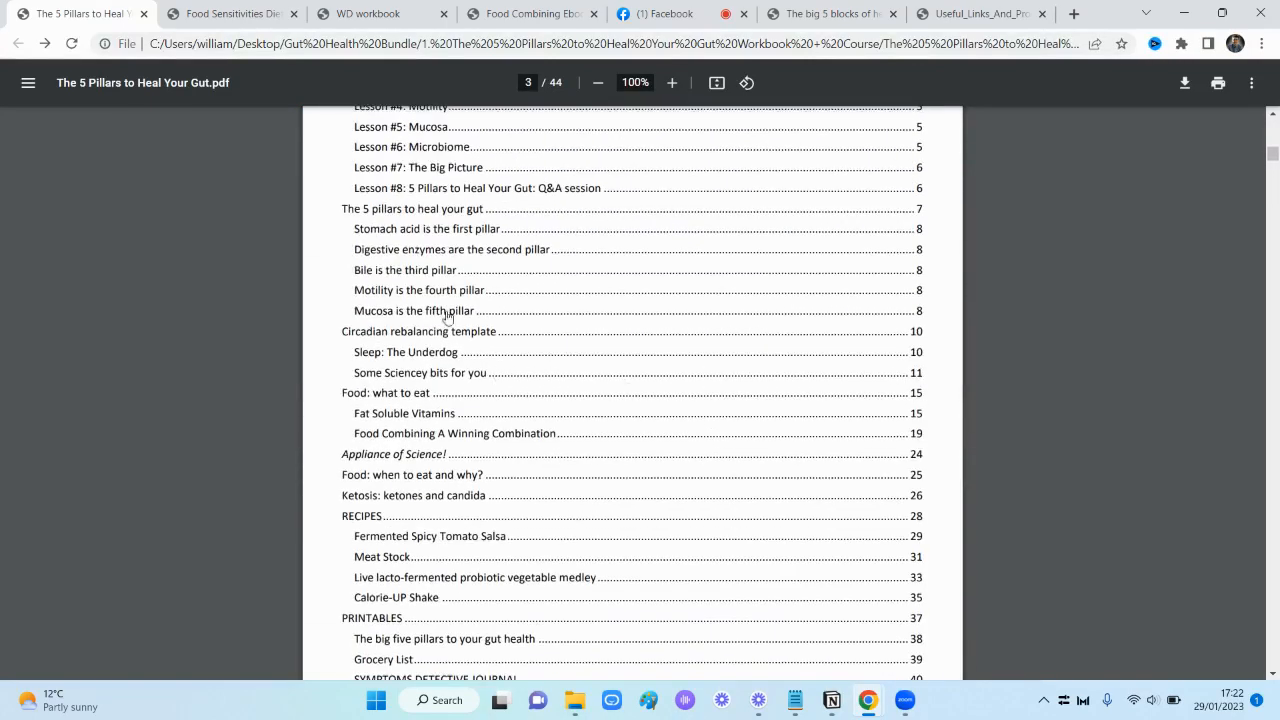
{"action": "scroll", "scroll_direction": "up", "scroll_amount": 3}
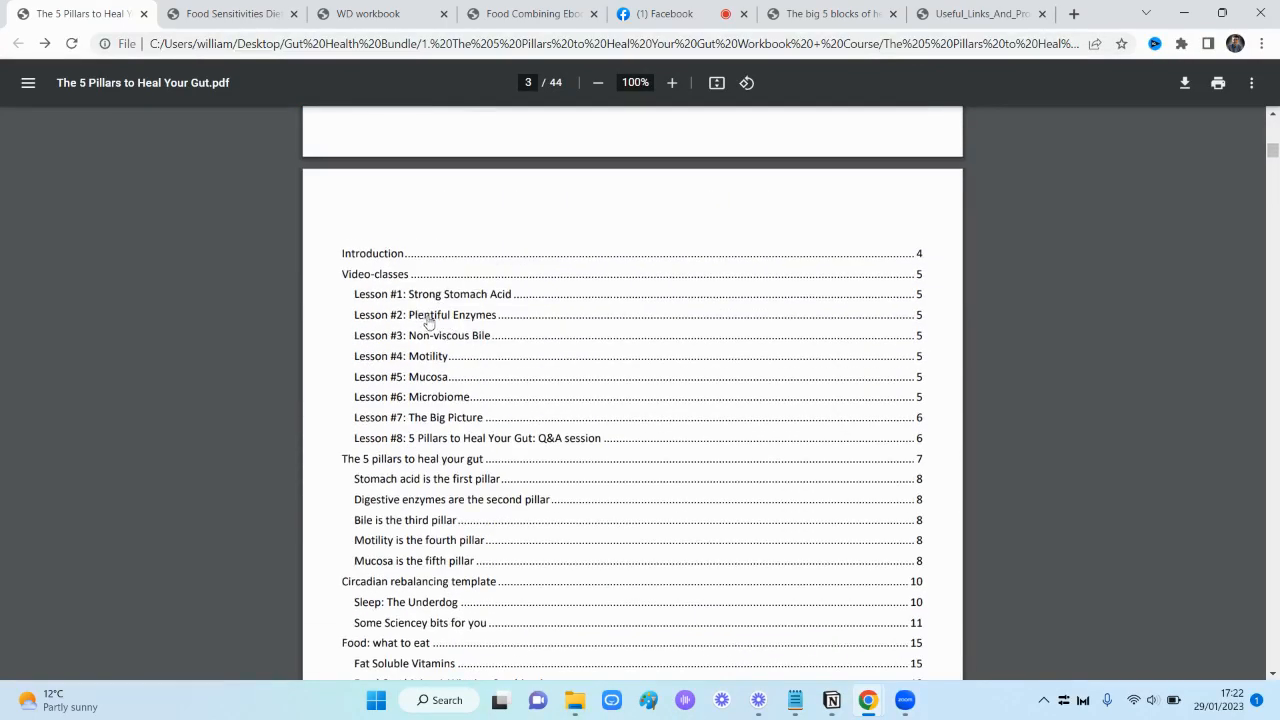
{"action": "scroll", "scroll_direction": "down", "scroll_amount": 3}
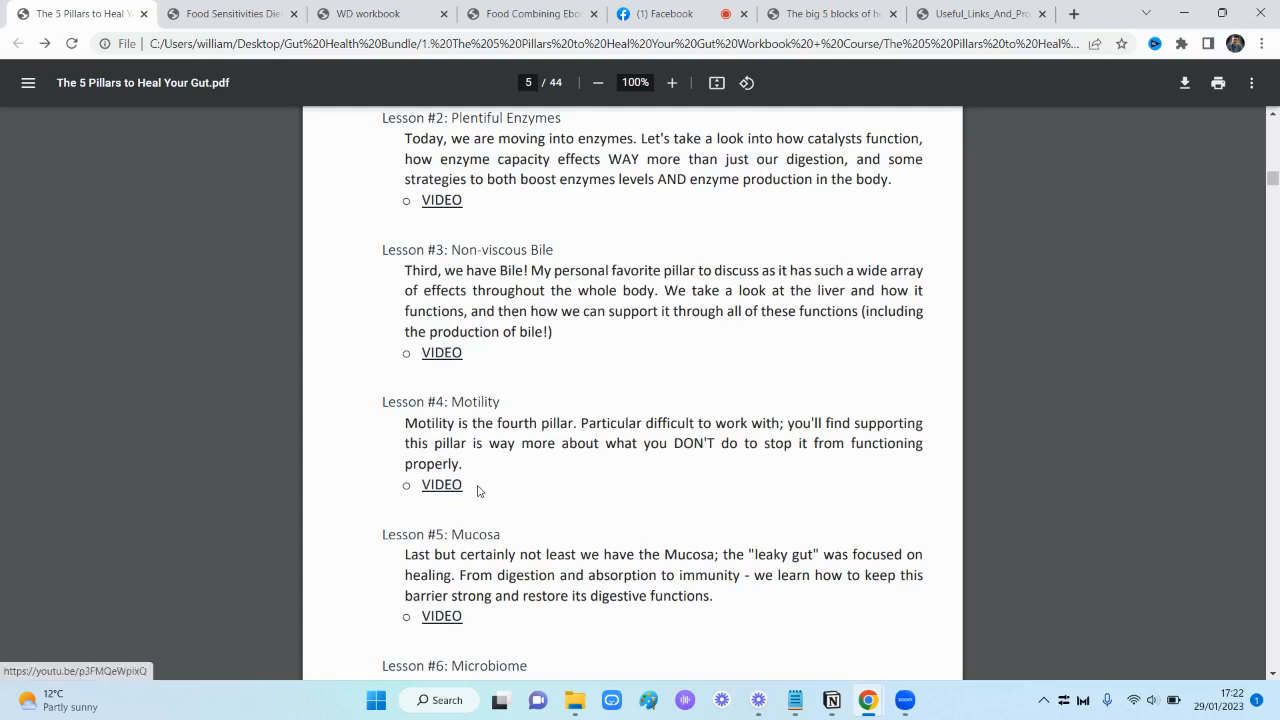
{"action": "scroll", "scroll_direction": "down", "scroll_amount": 3}
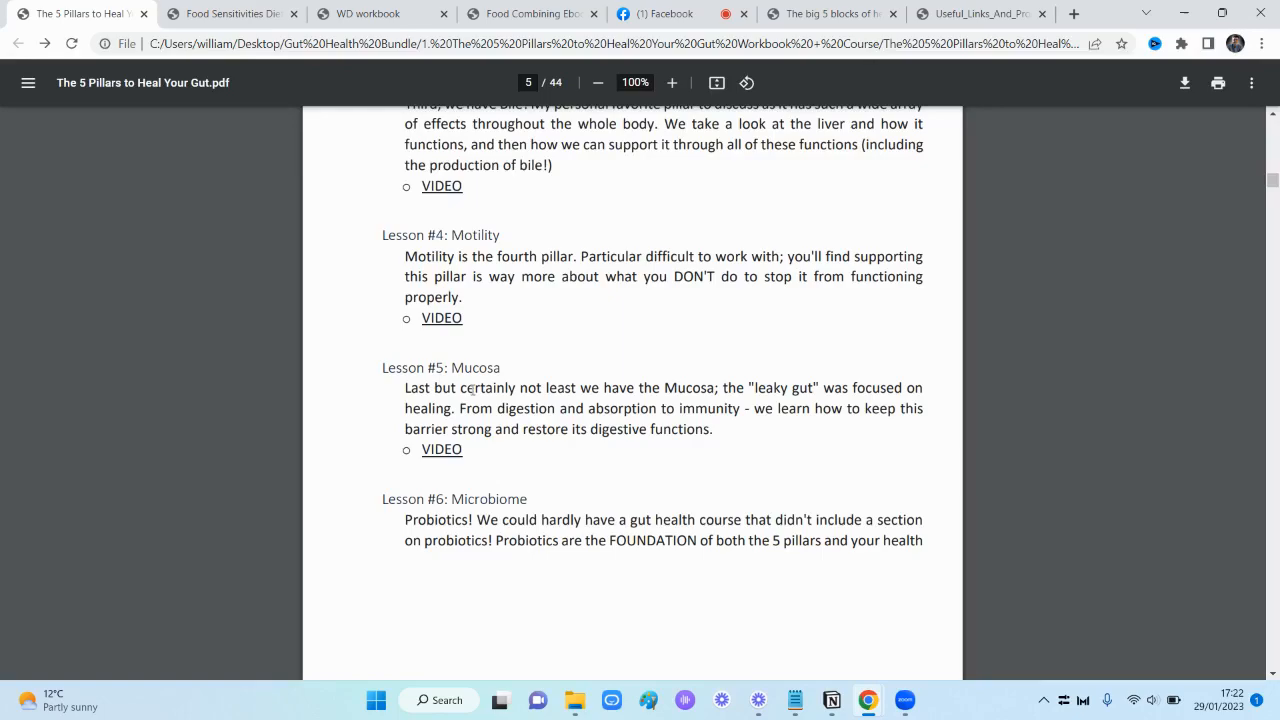
Scroll through pages 6–11, the pillars overview, to the 'Some Sciencey bits' sleep section and its footnotes
{"action": "scroll", "scroll_direction": "down", "scroll_amount": 3}
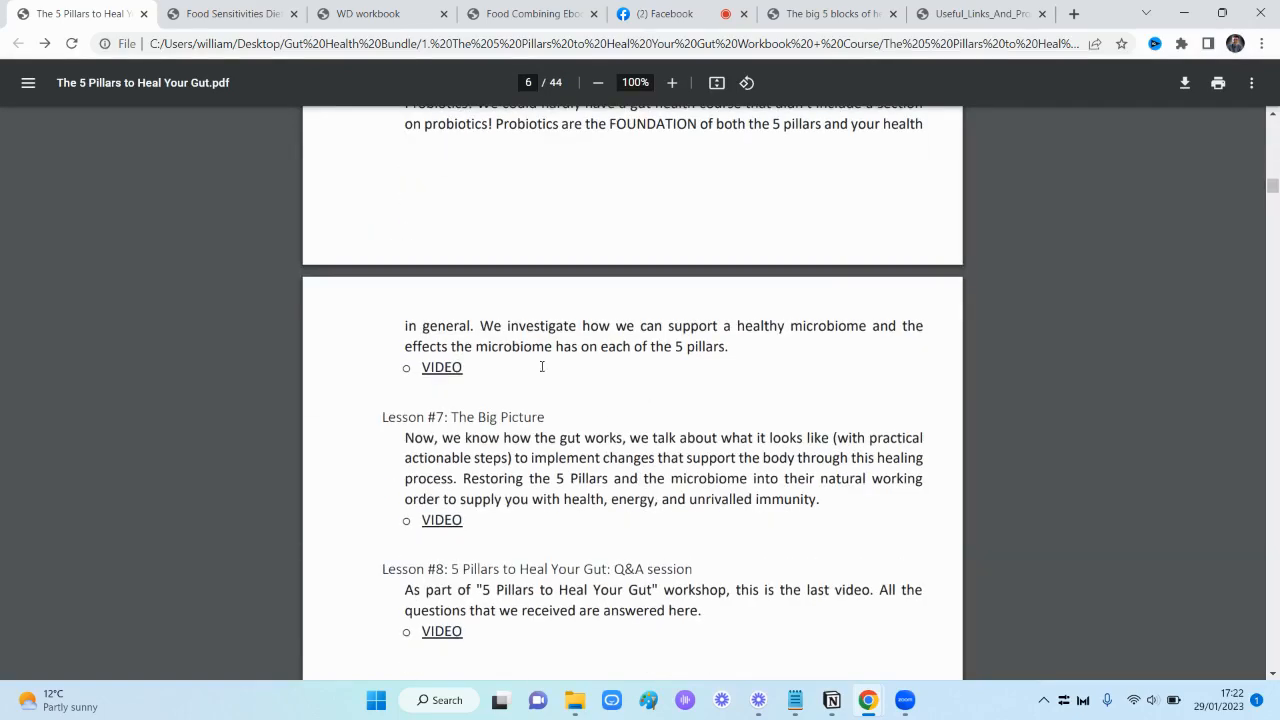
{"action": "scroll", "scroll_direction": "down", "scroll_amount": 3}
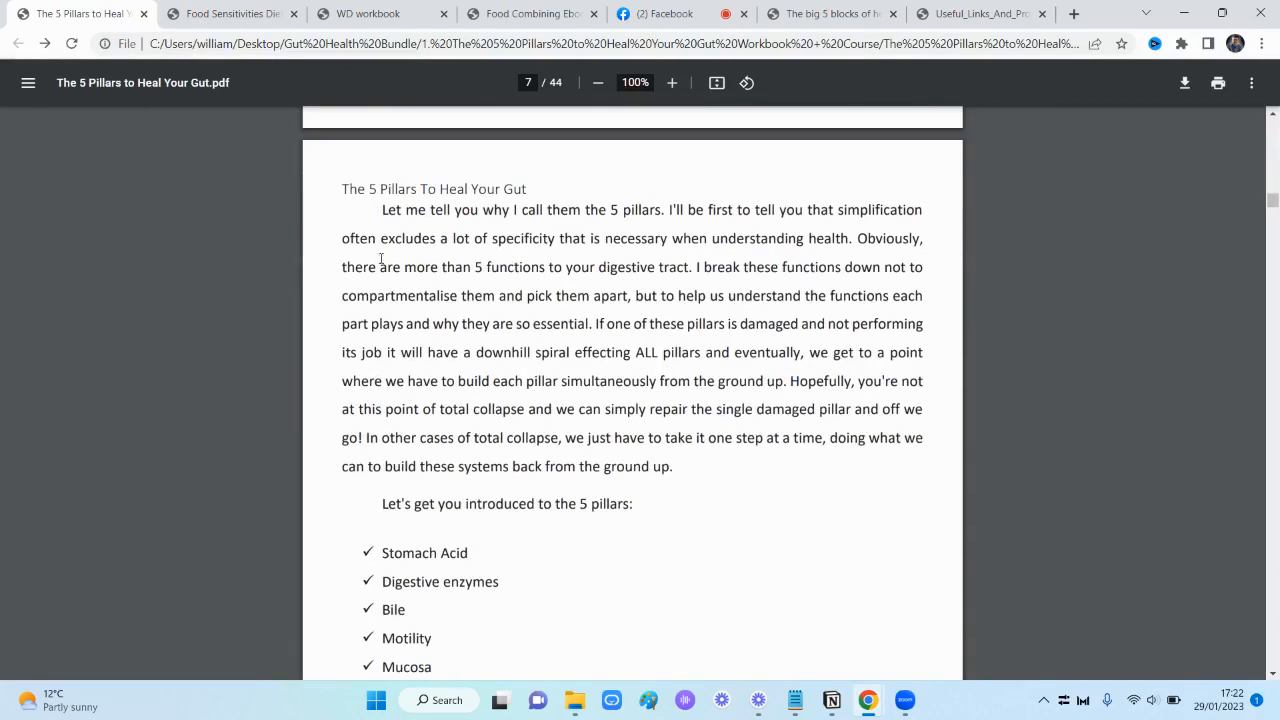
{"action": "scroll", "scroll_direction": "down", "scroll_amount": 3}
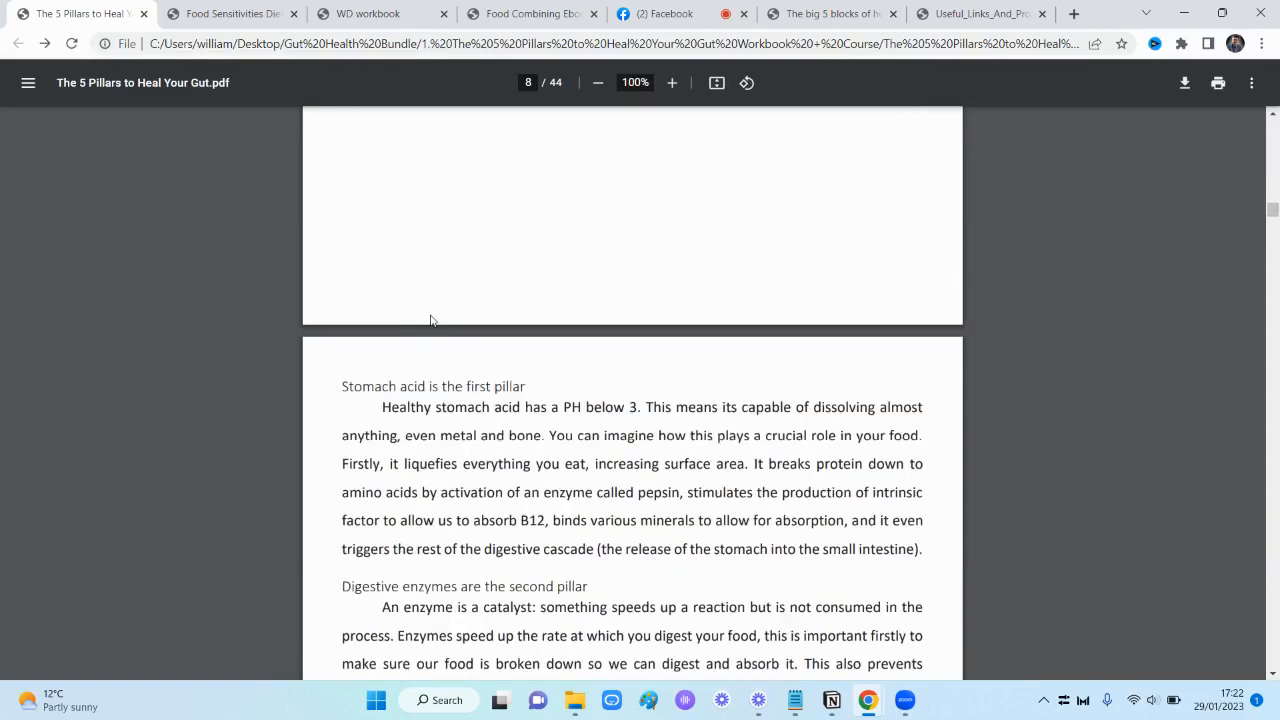
{"action": "scroll", "scroll_direction": "up", "scroll_amount": 3}
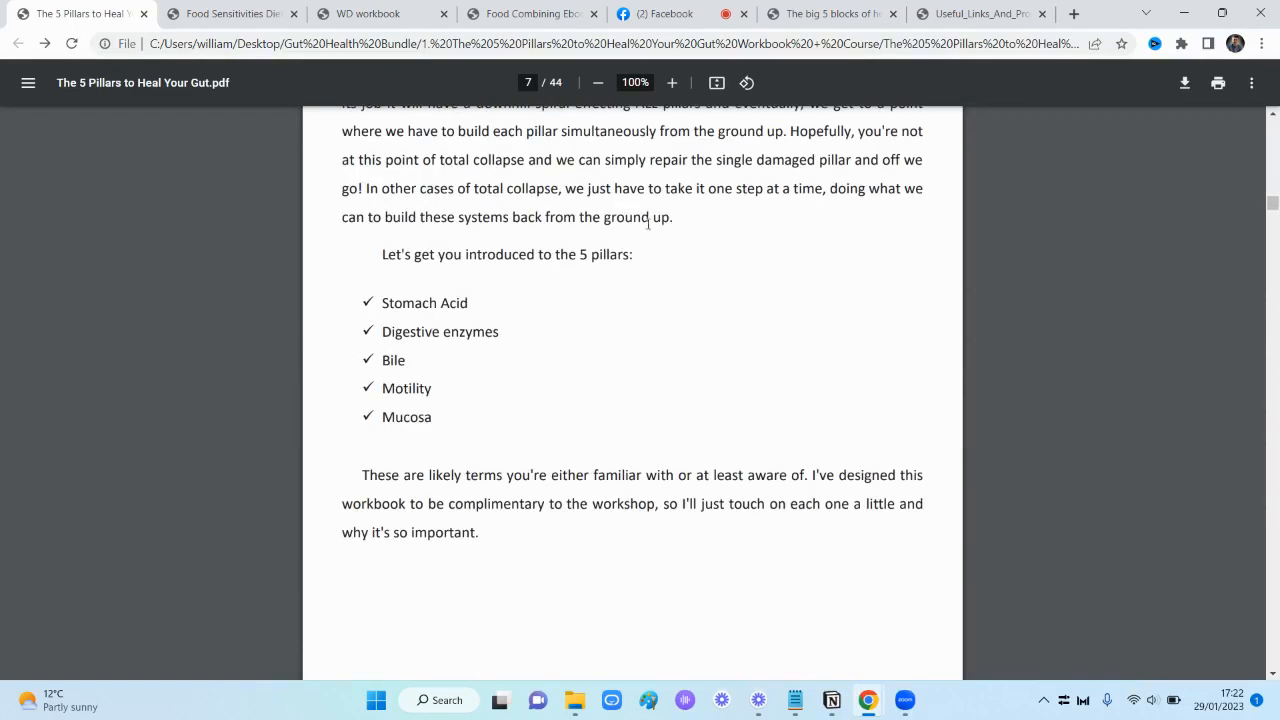
{"action": "mouse_move", "coordinate": [528, 316]}
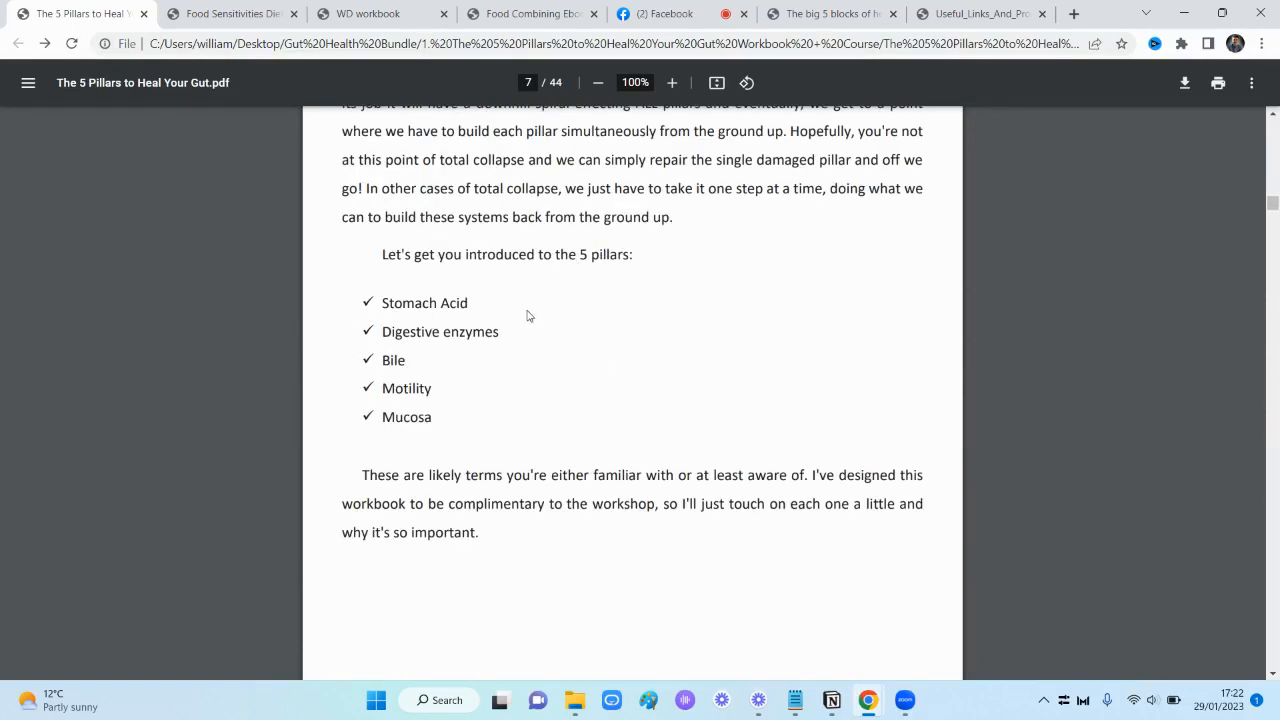
{"action": "scroll", "scroll_direction": "down", "scroll_amount": 3}
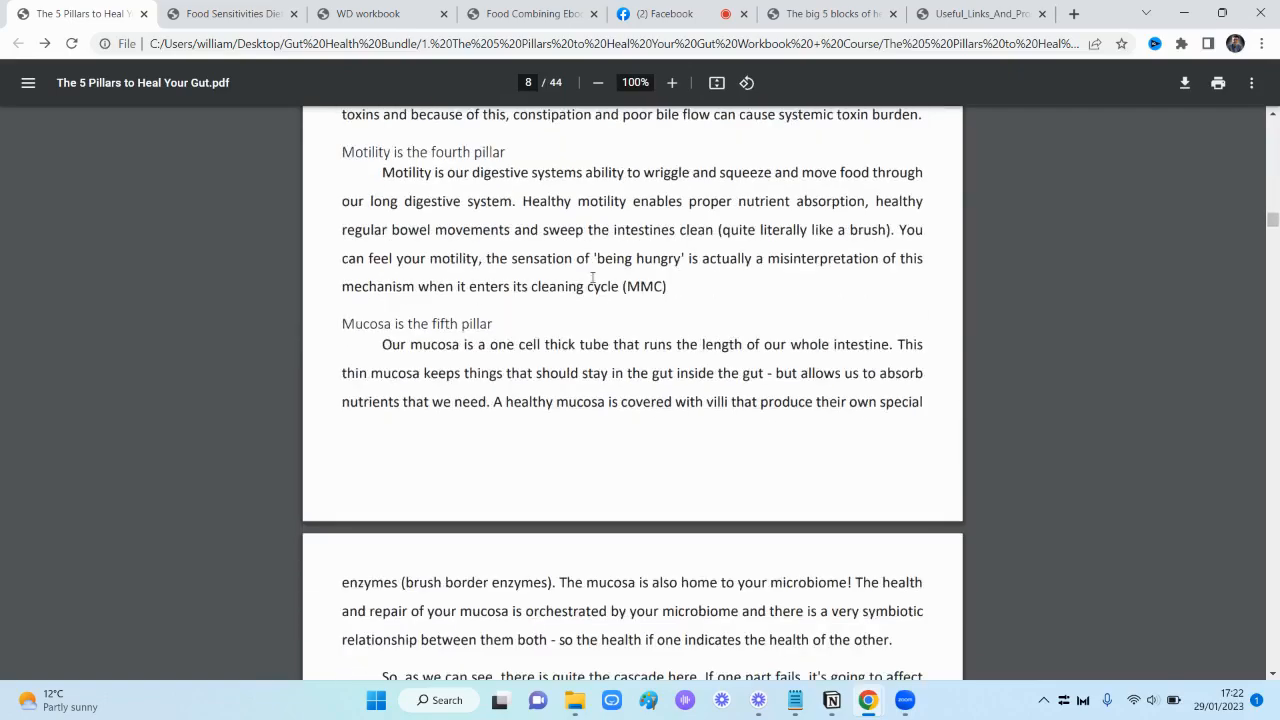
{"action": "scroll", "scroll_direction": "down", "scroll_amount": 3}
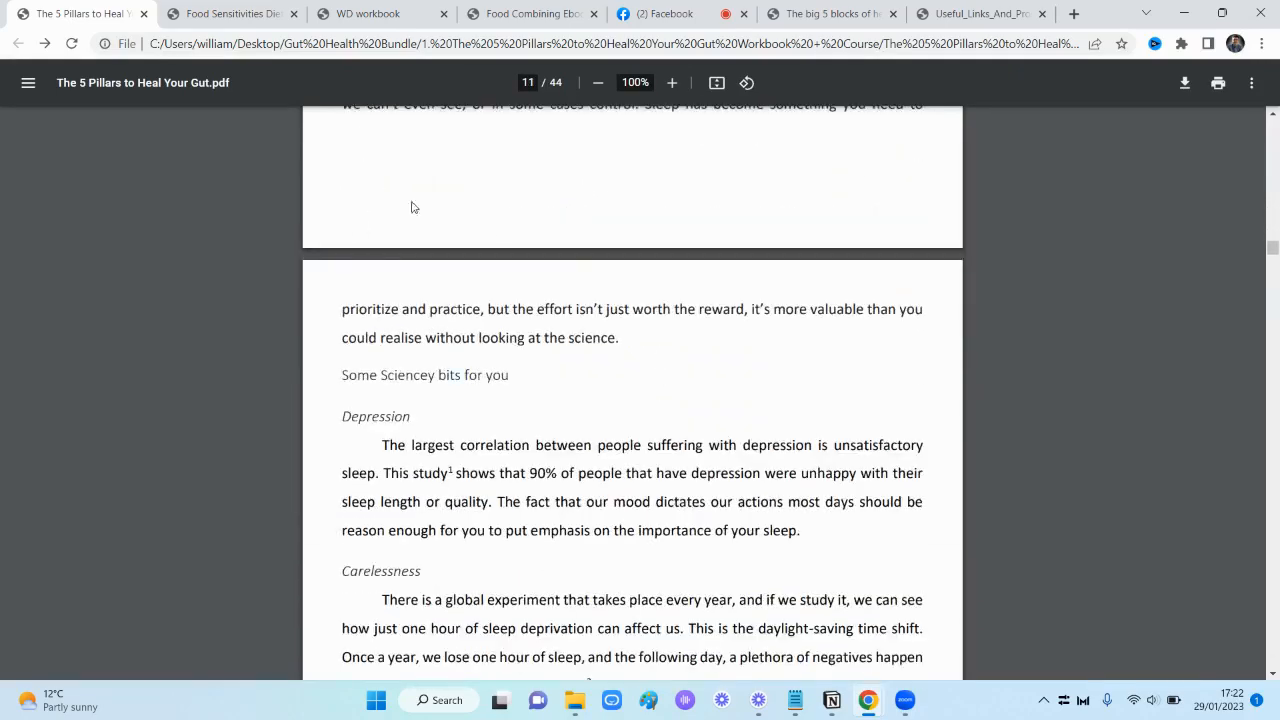
{"action": "scroll", "scroll_direction": "down", "scroll_amount": 3}
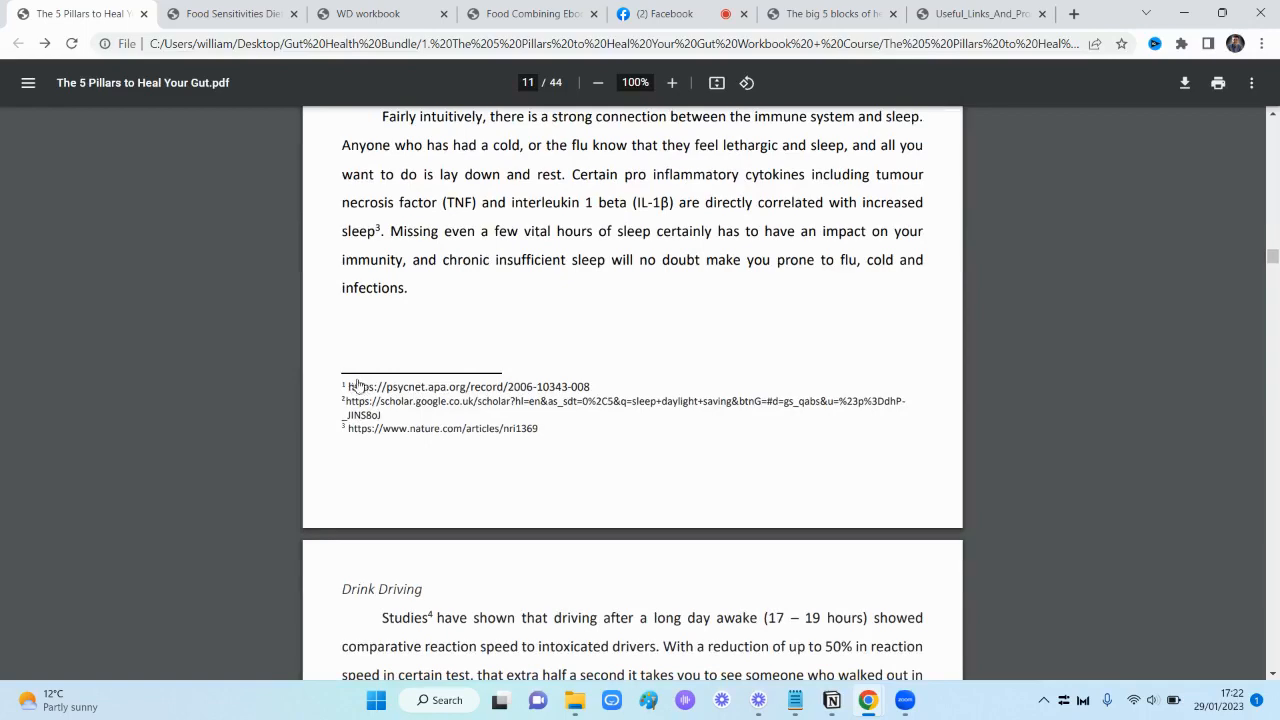
{"action": "mouse_move", "coordinate": [444, 348]}
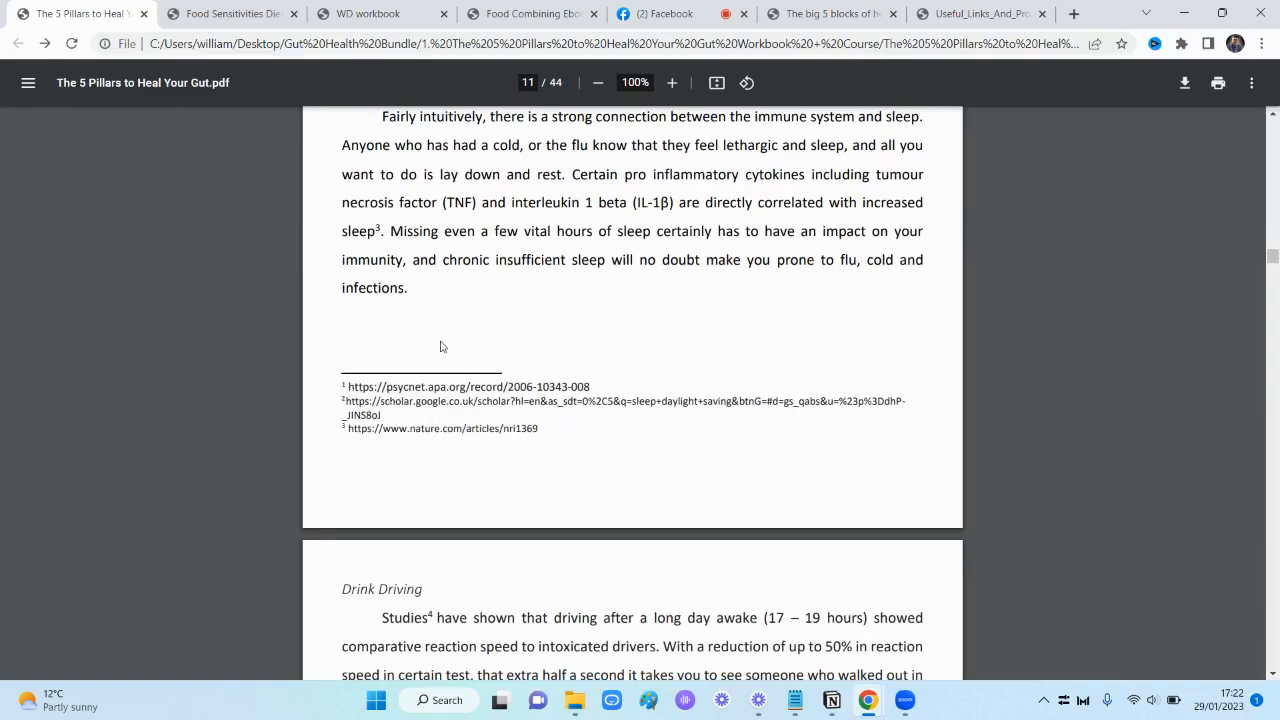
{"action": "scroll", "scroll_direction": "up", "scroll_amount": 3}
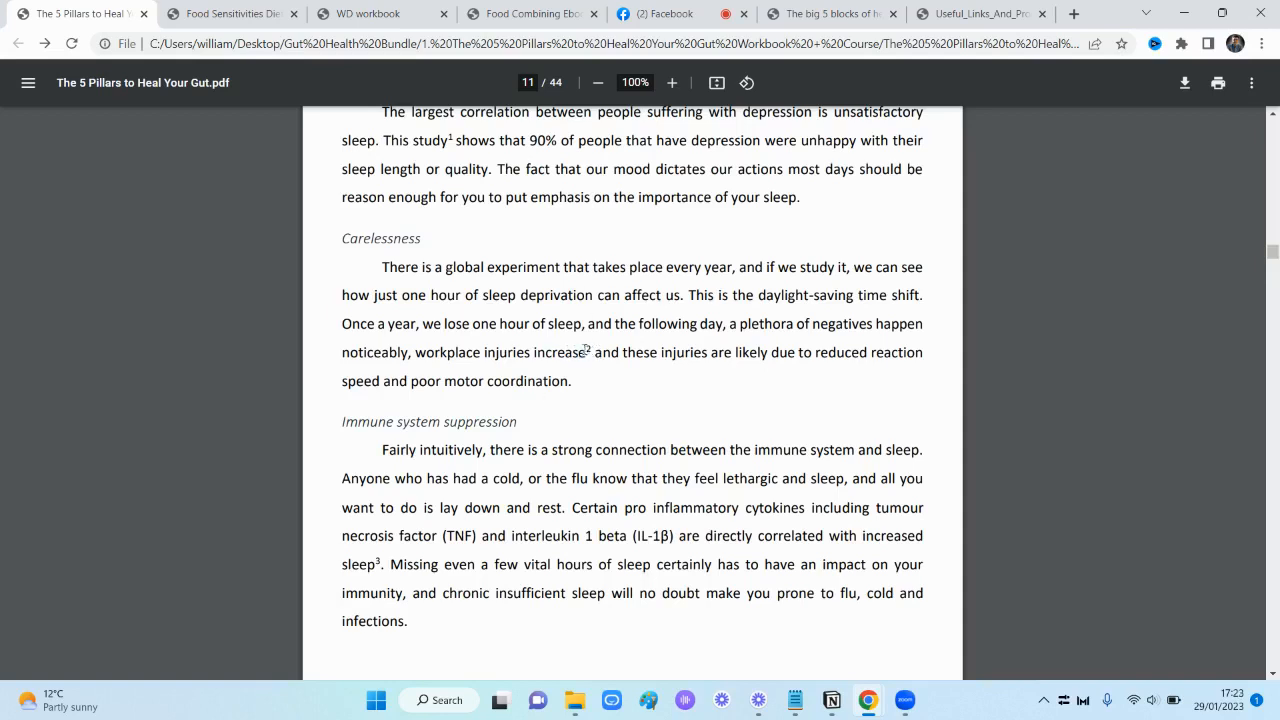
{"action": "scroll", "scroll_direction": "down", "scroll_amount": 3}
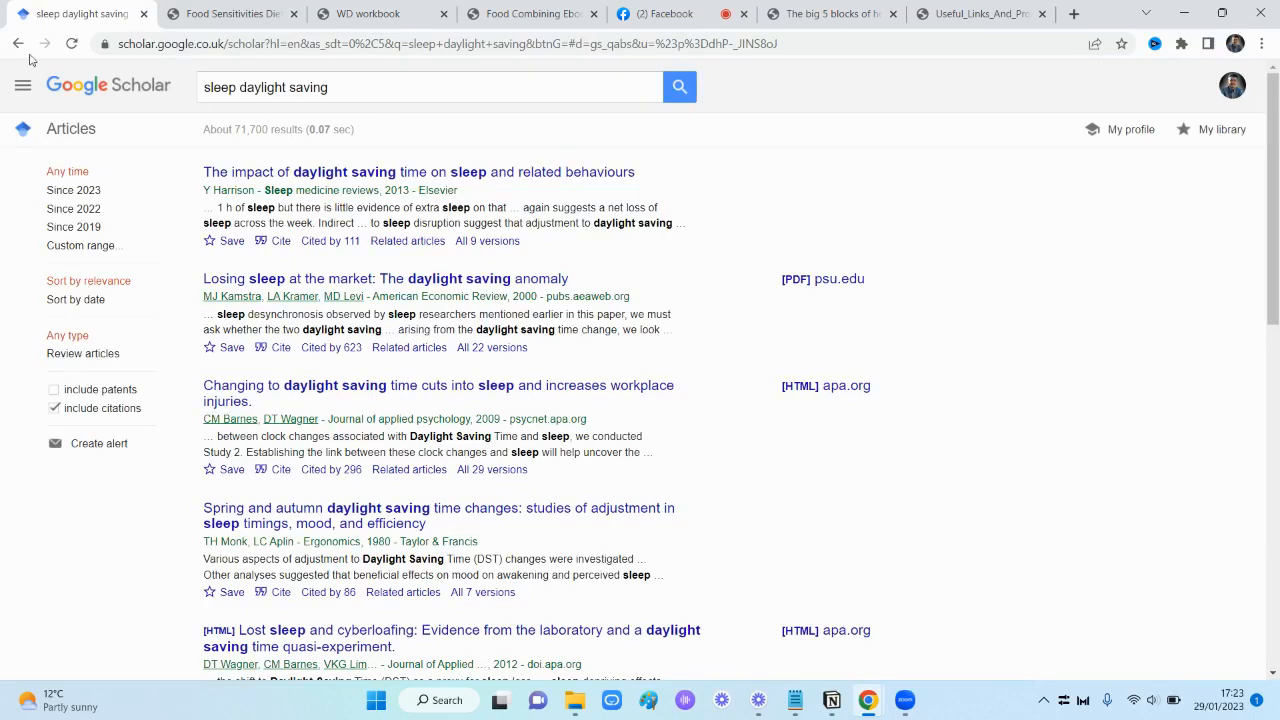
Go back from the Google Scholar sleep daylight saving results to the workbook PDF cover
{"action": "left_click", "coordinate": [76, 12]}
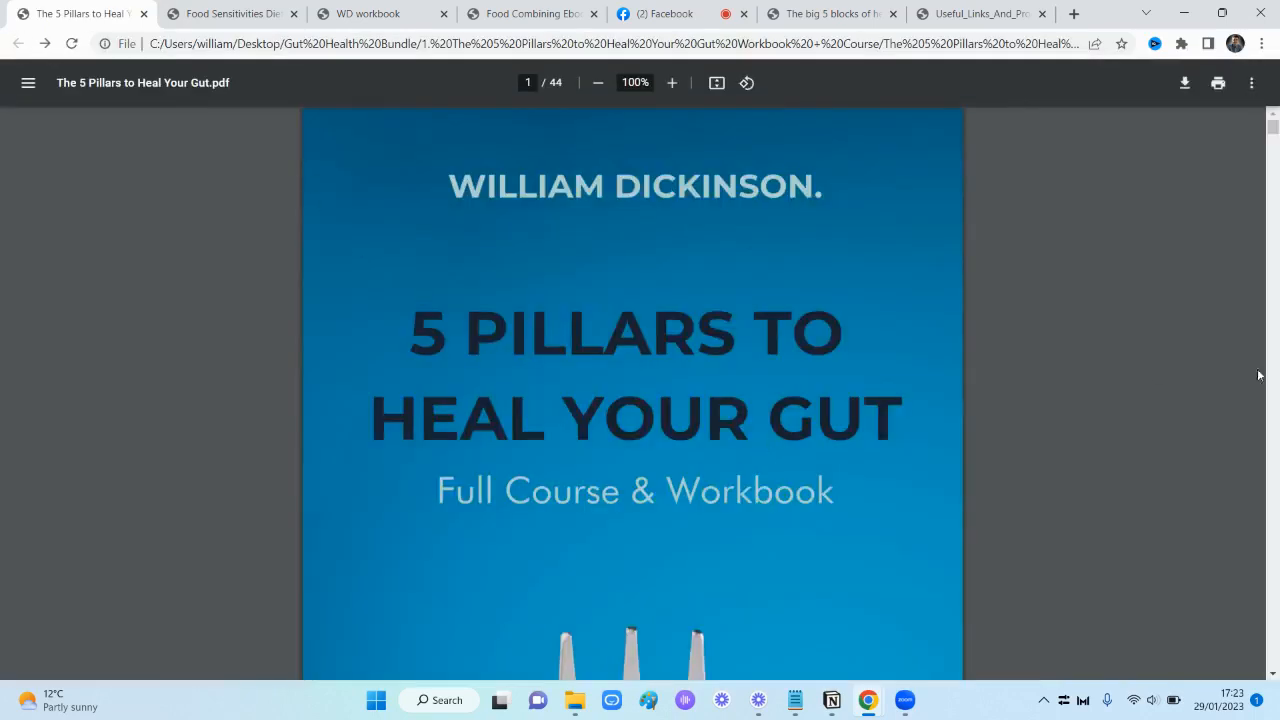
Skim down through the vitamin and food combining pages 14–19 of the workbook
{"action": "scroll", "scroll_direction": "down", "scroll_amount": 3}
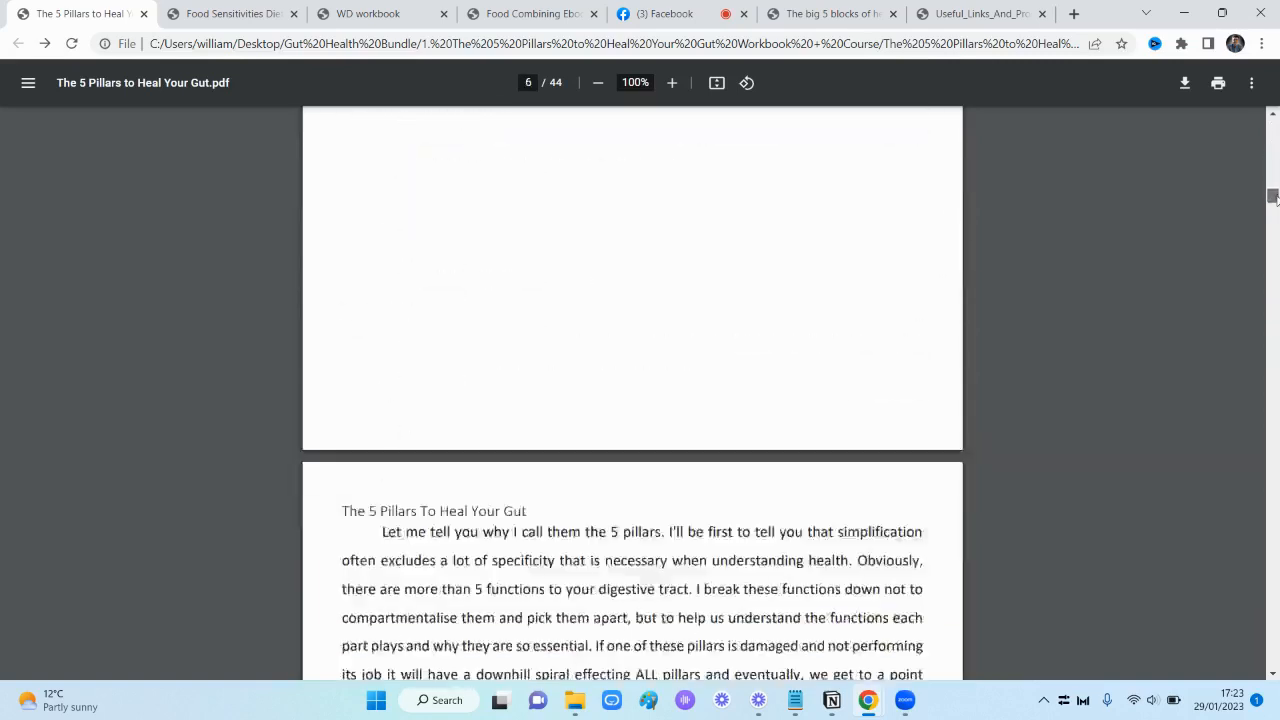
{"action": "scroll", "scroll_direction": "down", "scroll_amount": 3}
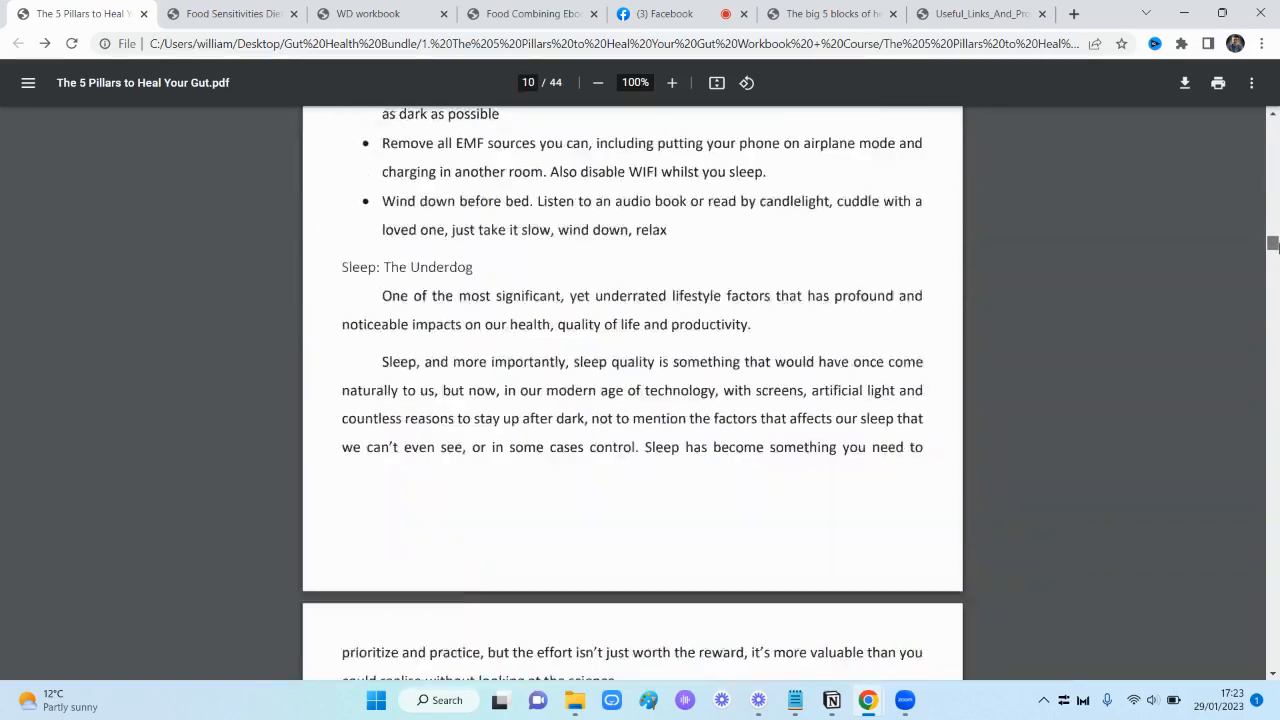
{"action": "scroll", "scroll_direction": "down", "scroll_amount": 3}
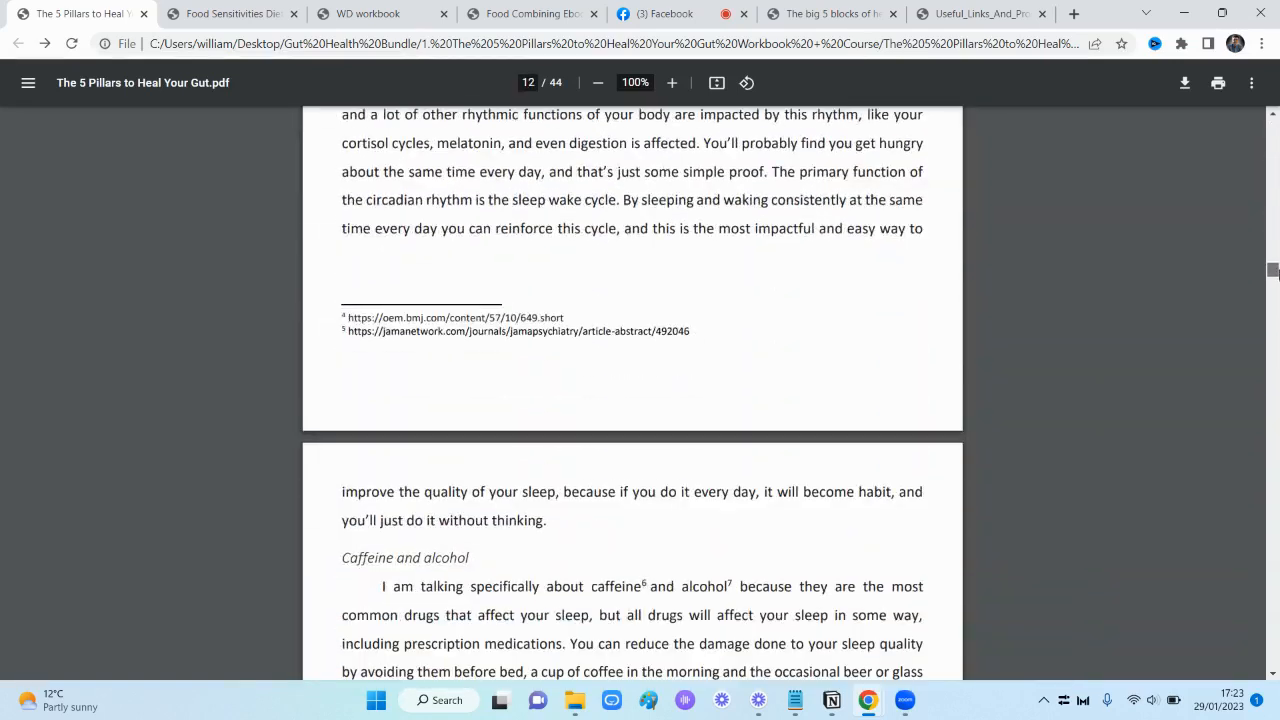
{"action": "scroll", "scroll_direction": "up", "scroll_amount": 3}
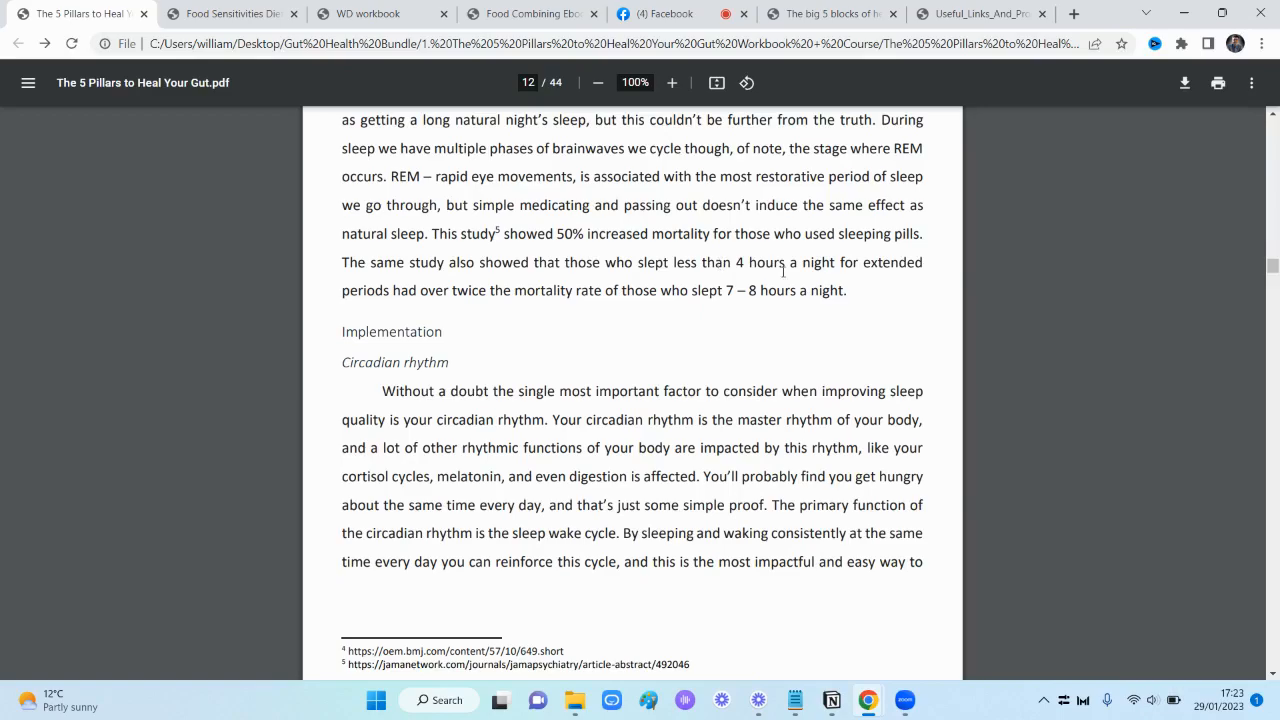
{"action": "scroll", "scroll_direction": "down", "scroll_amount": 3}
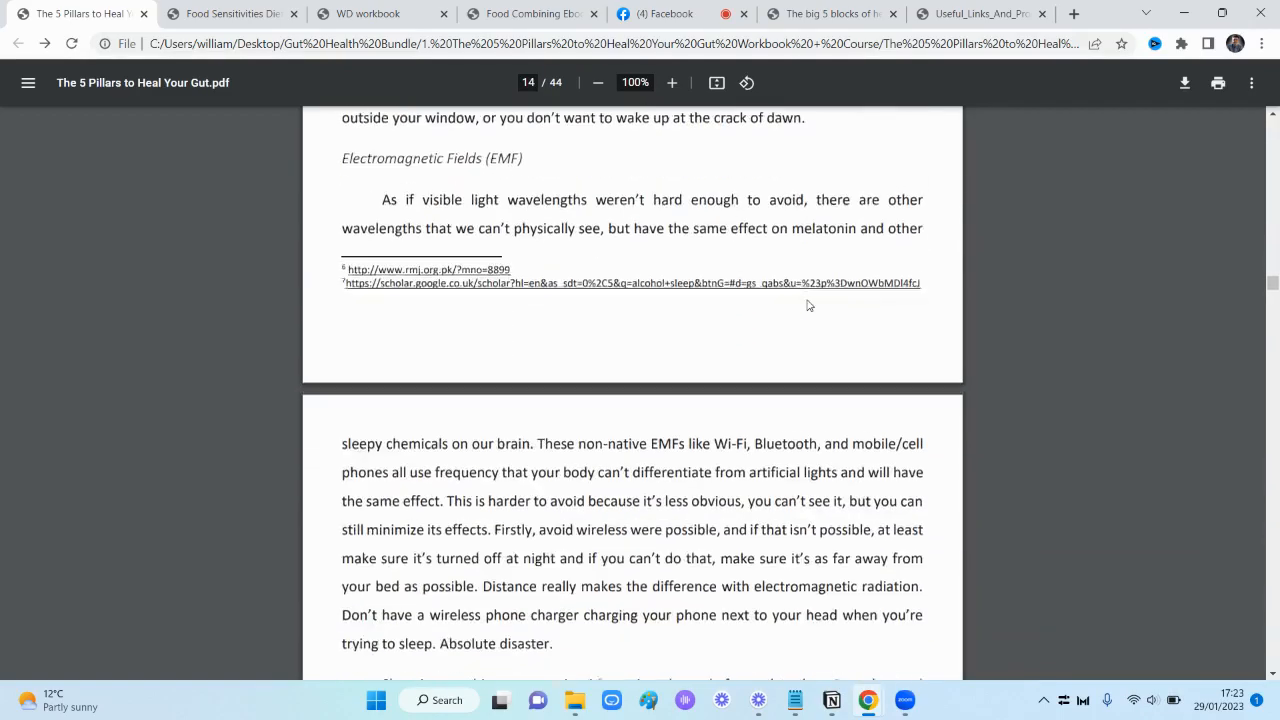
{"action": "scroll", "scroll_direction": "down", "scroll_amount": 3}
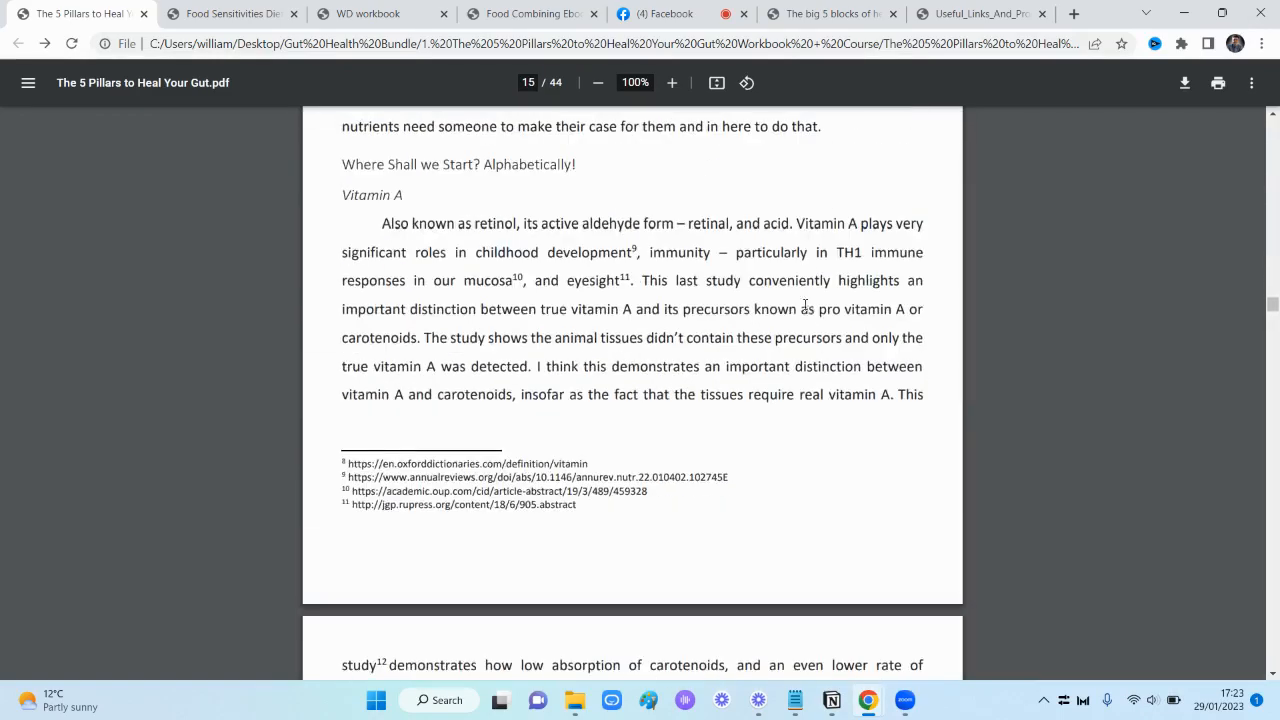
Page back via the table of contents and land on the RECIPES section, page 28 of 44
{"action": "scroll", "scroll_direction": "down", "scroll_amount": 3}
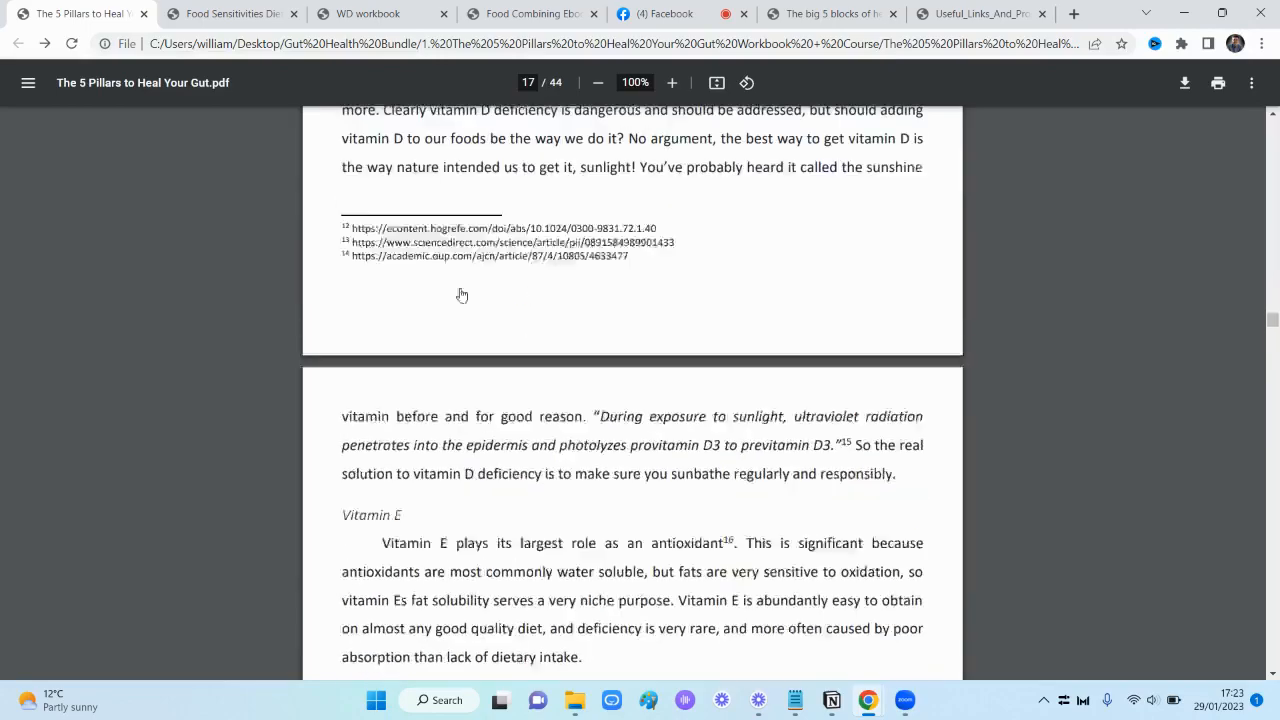
{"action": "scroll", "scroll_direction": "down", "scroll_amount": 3}
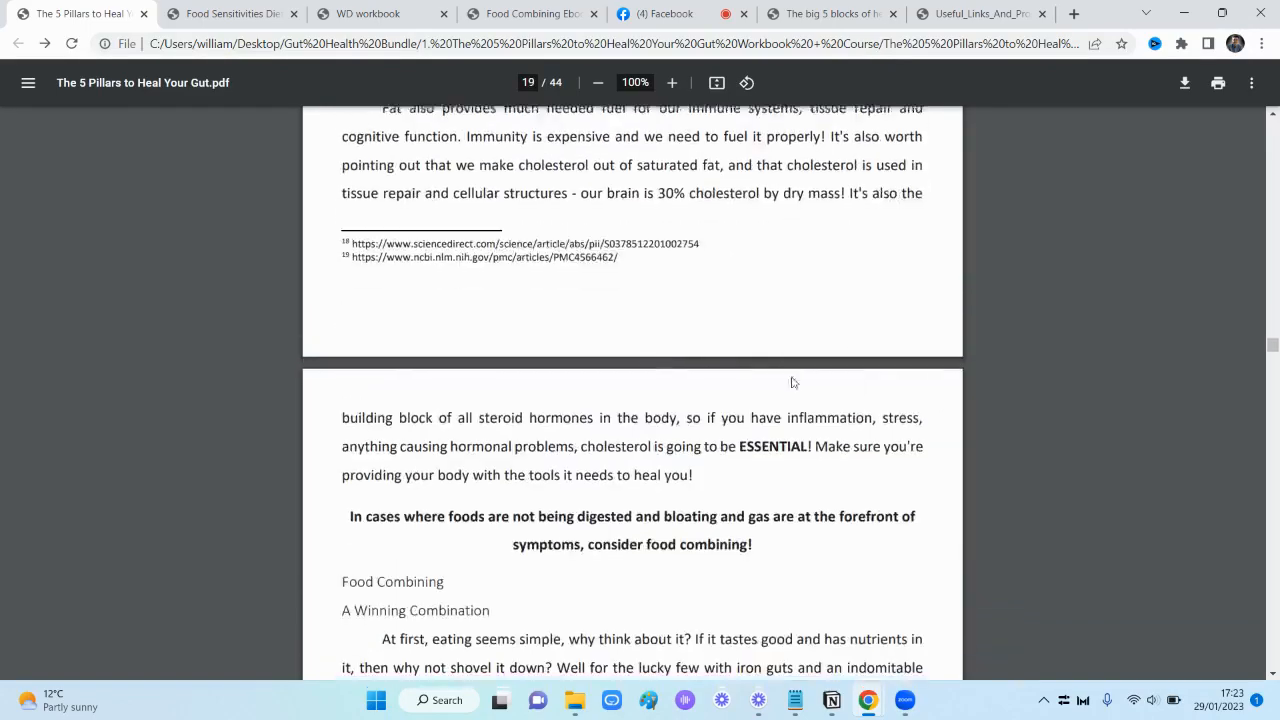
{"action": "scroll", "scroll_direction": "up", "scroll_amount": 3}
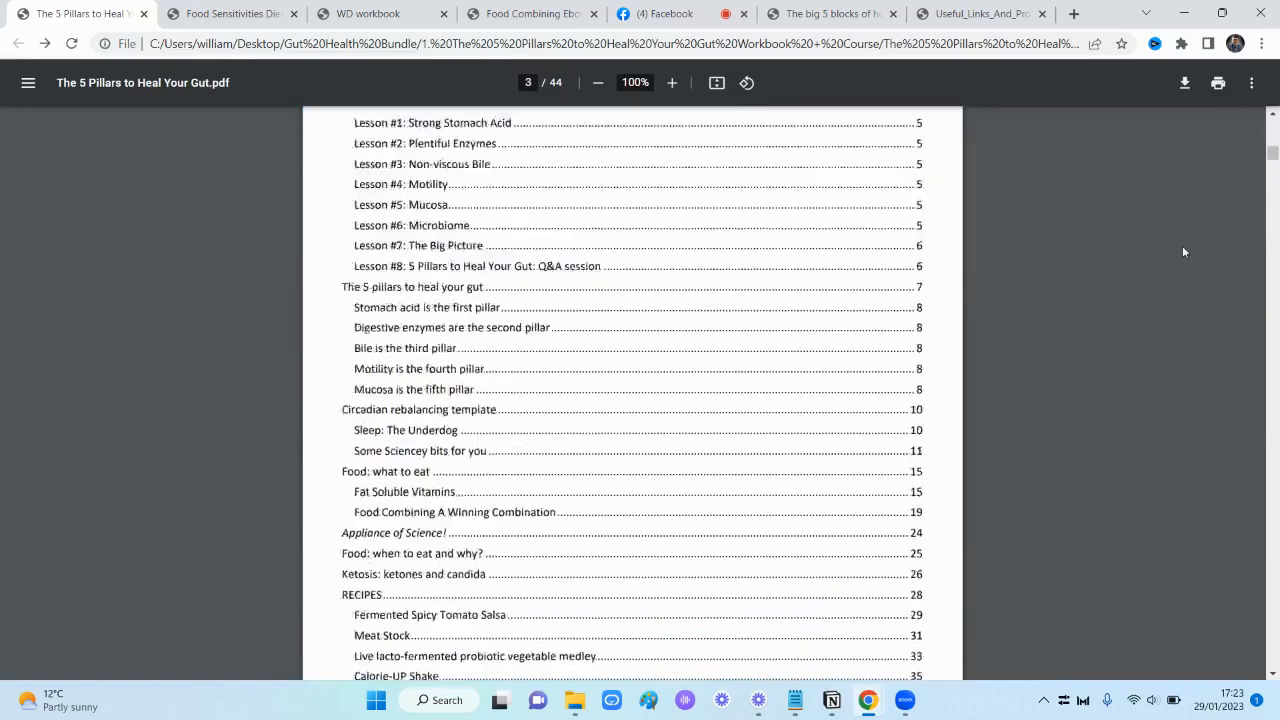
{"action": "scroll", "scroll_direction": "down", "scroll_amount": 3}
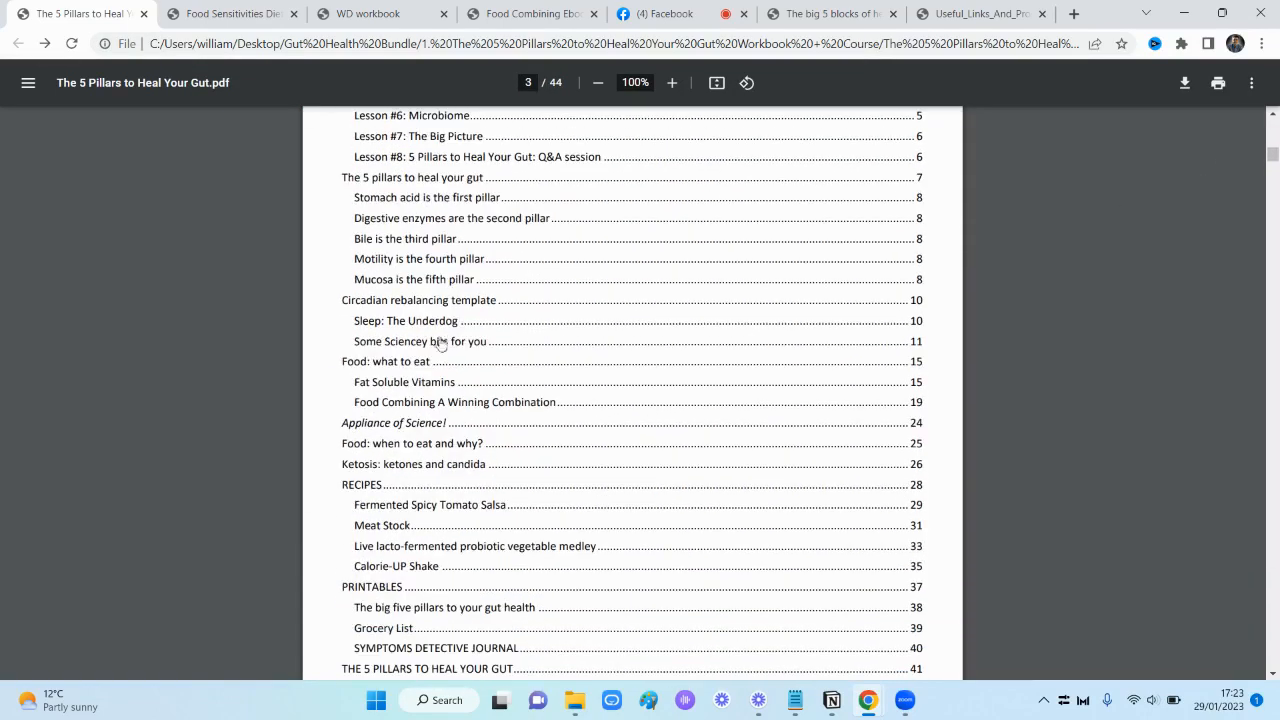
{"action": "mouse_move", "coordinate": [380, 464]}
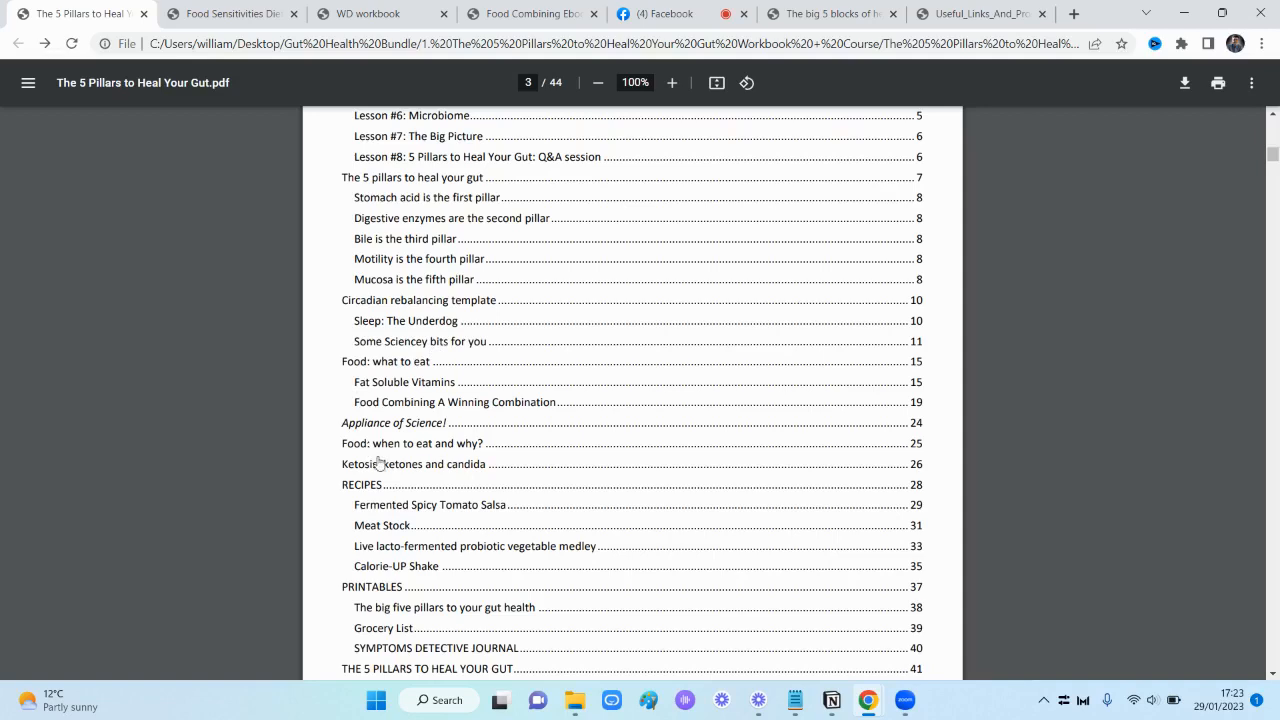
{"action": "scroll", "scroll_direction": "down", "scroll_amount": 3}
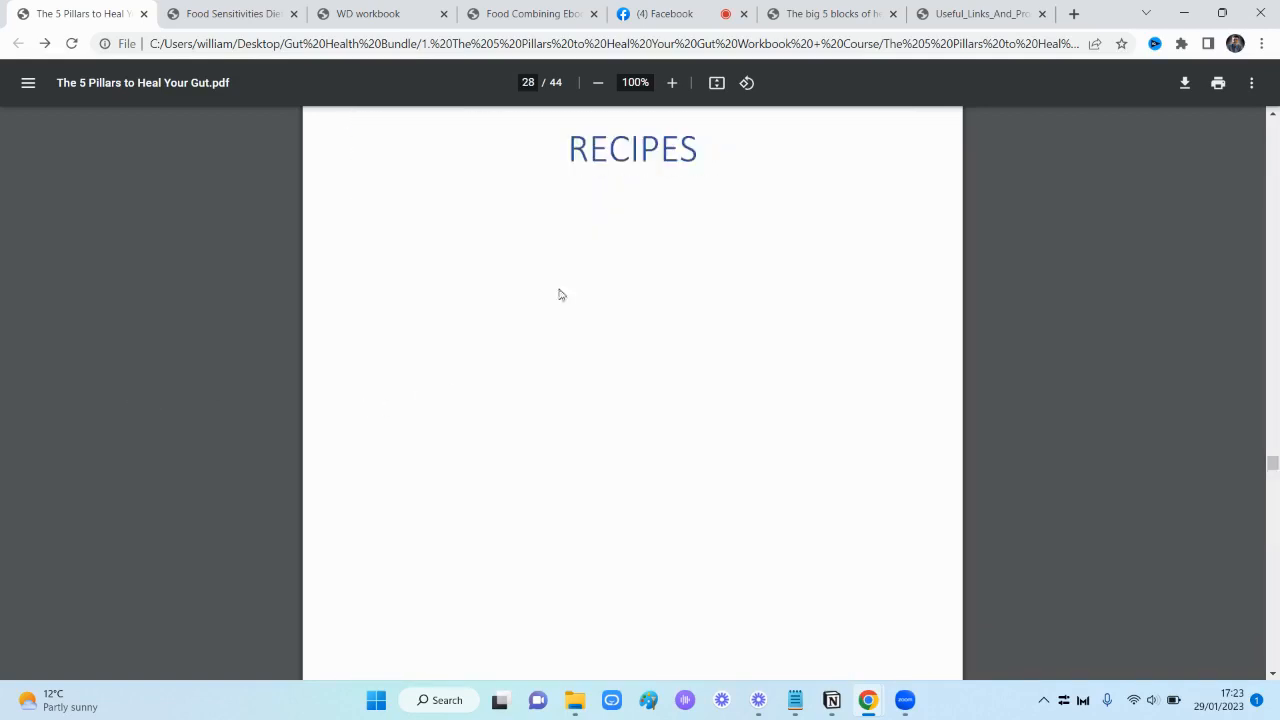
Page through the recipes, pillars chart and grocery list pages of the workbook
{"action": "scroll", "scroll_direction": "down", "scroll_amount": 3}
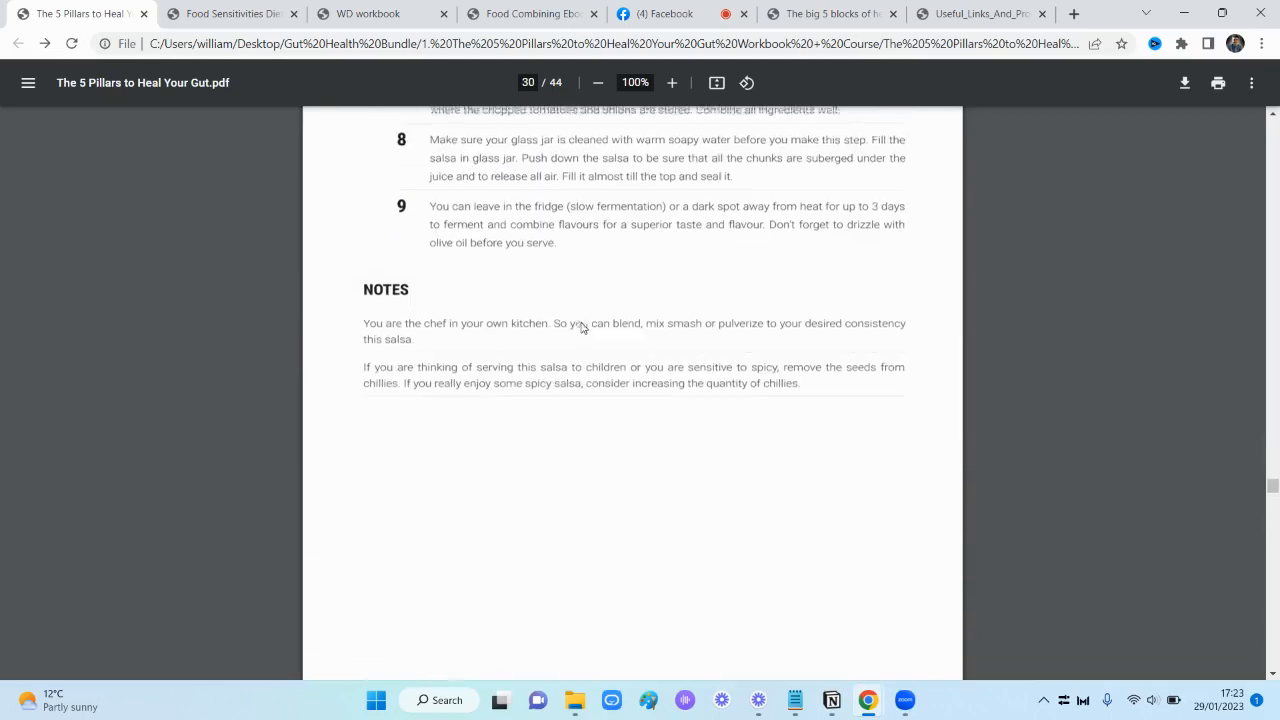
{"action": "scroll", "scroll_direction": "down", "scroll_amount": 3}
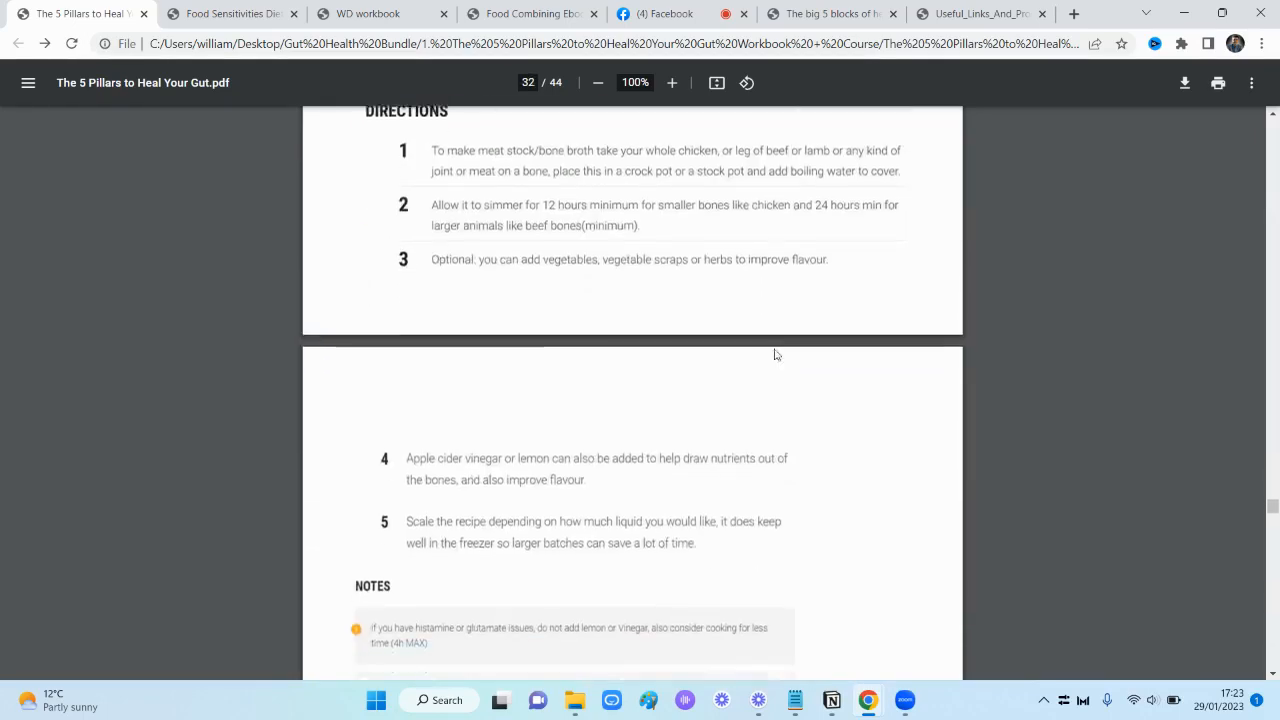
{"action": "scroll", "scroll_direction": "down", "scroll_amount": 3}
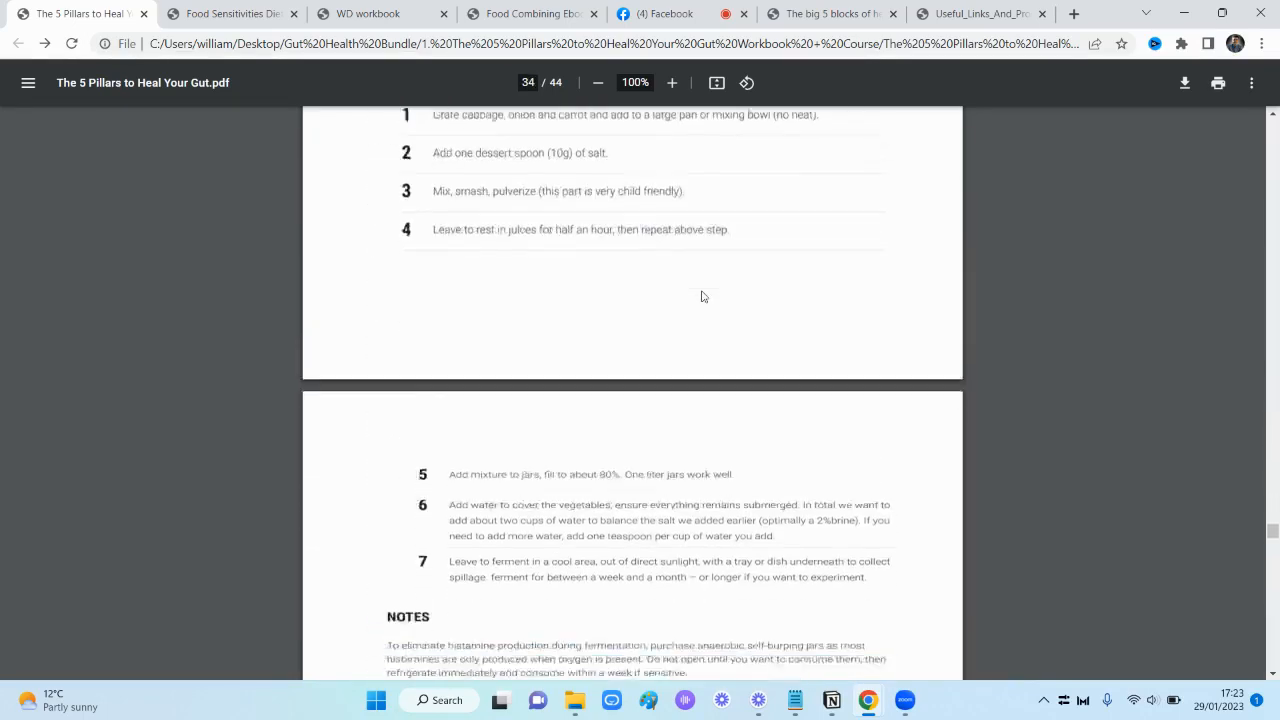
{"action": "scroll", "scroll_direction": "down", "scroll_amount": 3}
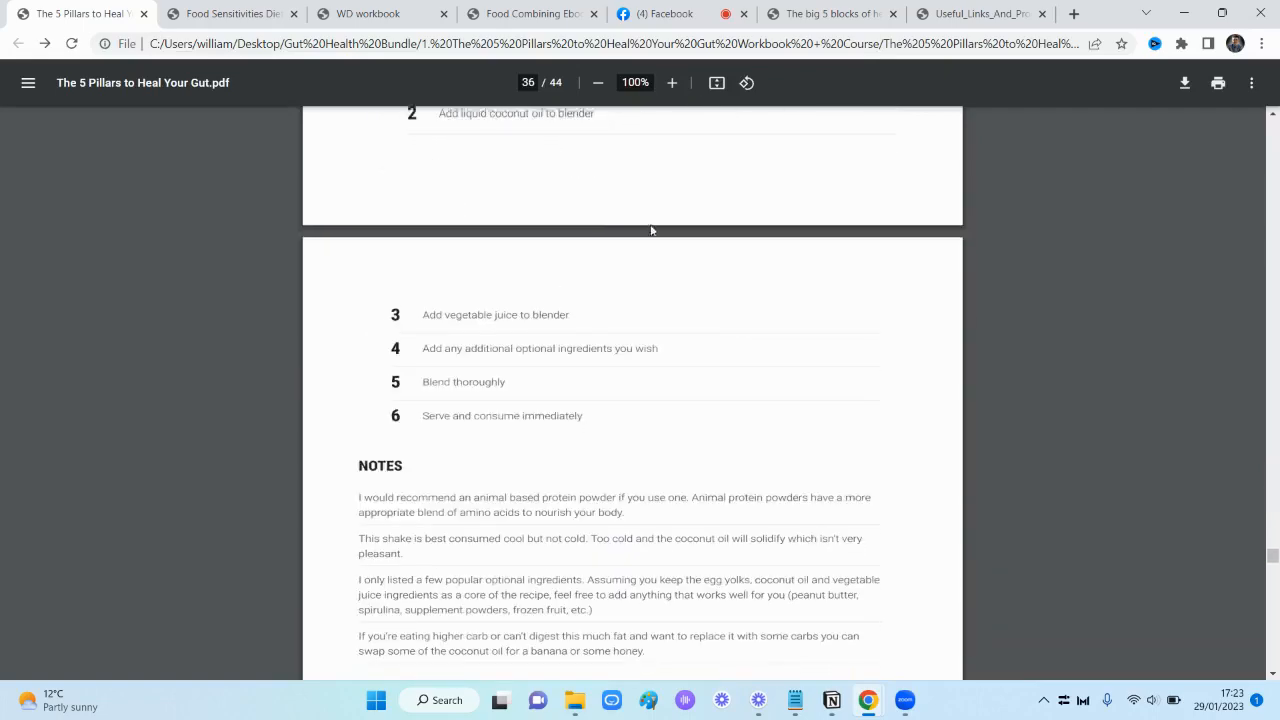
{"action": "scroll", "scroll_direction": "down", "scroll_amount": 3}
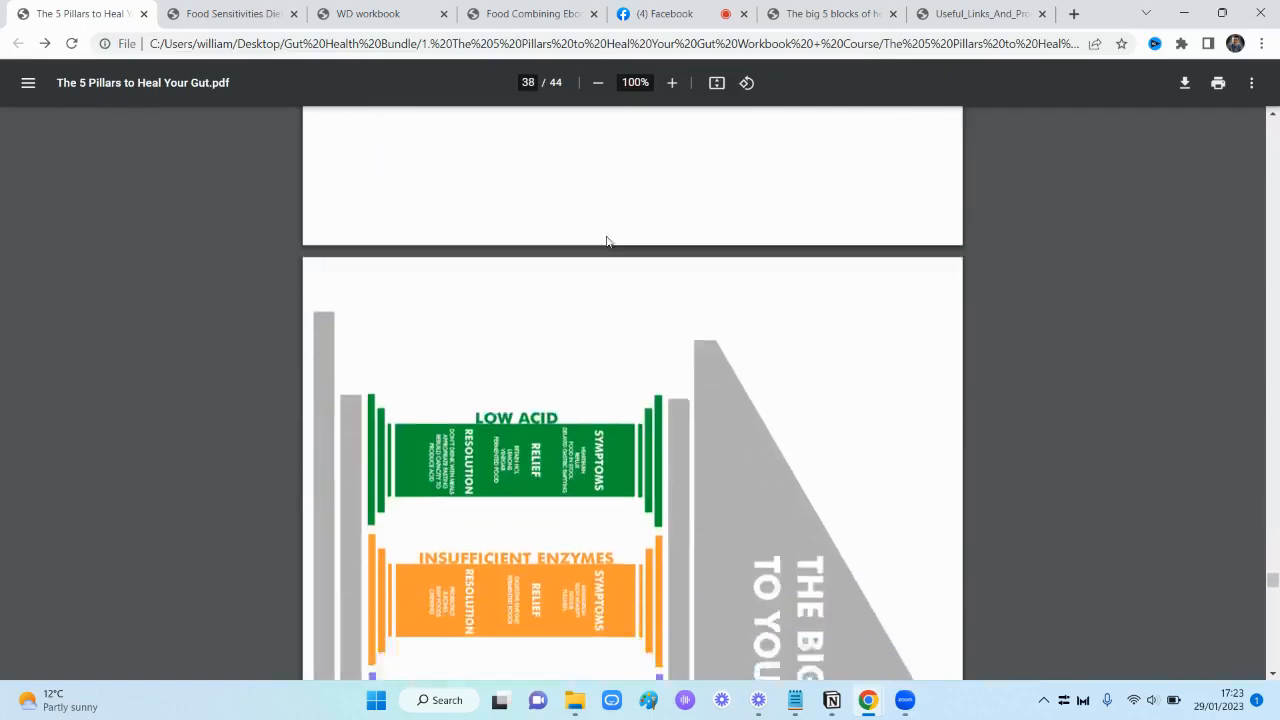
{"action": "scroll", "scroll_direction": "down", "scroll_amount": 3}
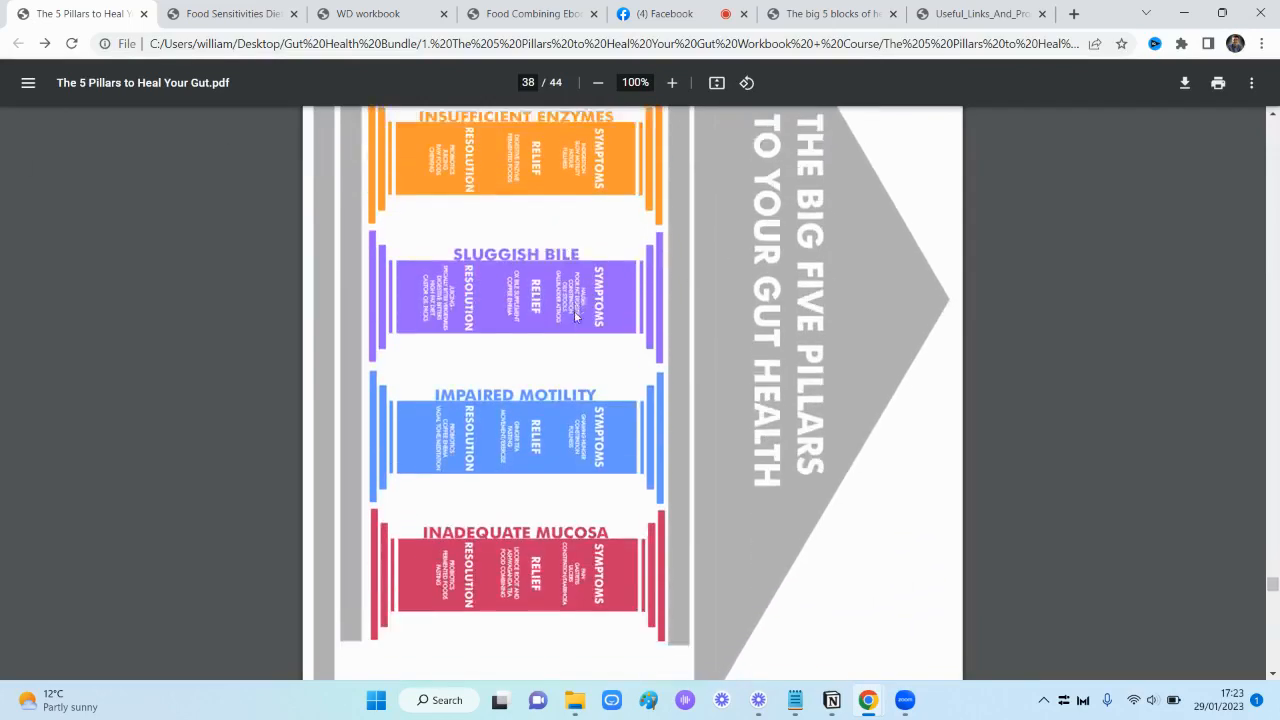
{"action": "scroll", "scroll_direction": "up", "scroll_amount": 3}
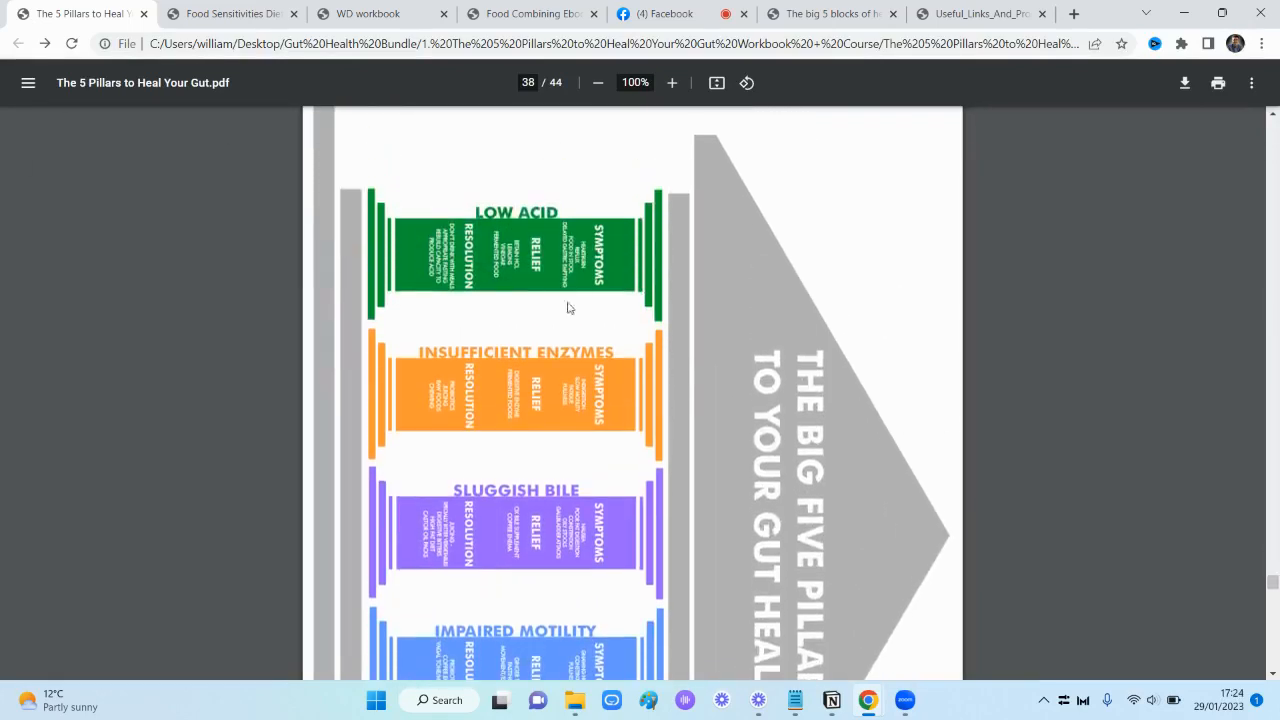
{"action": "scroll", "scroll_direction": "down", "scroll_amount": 3}
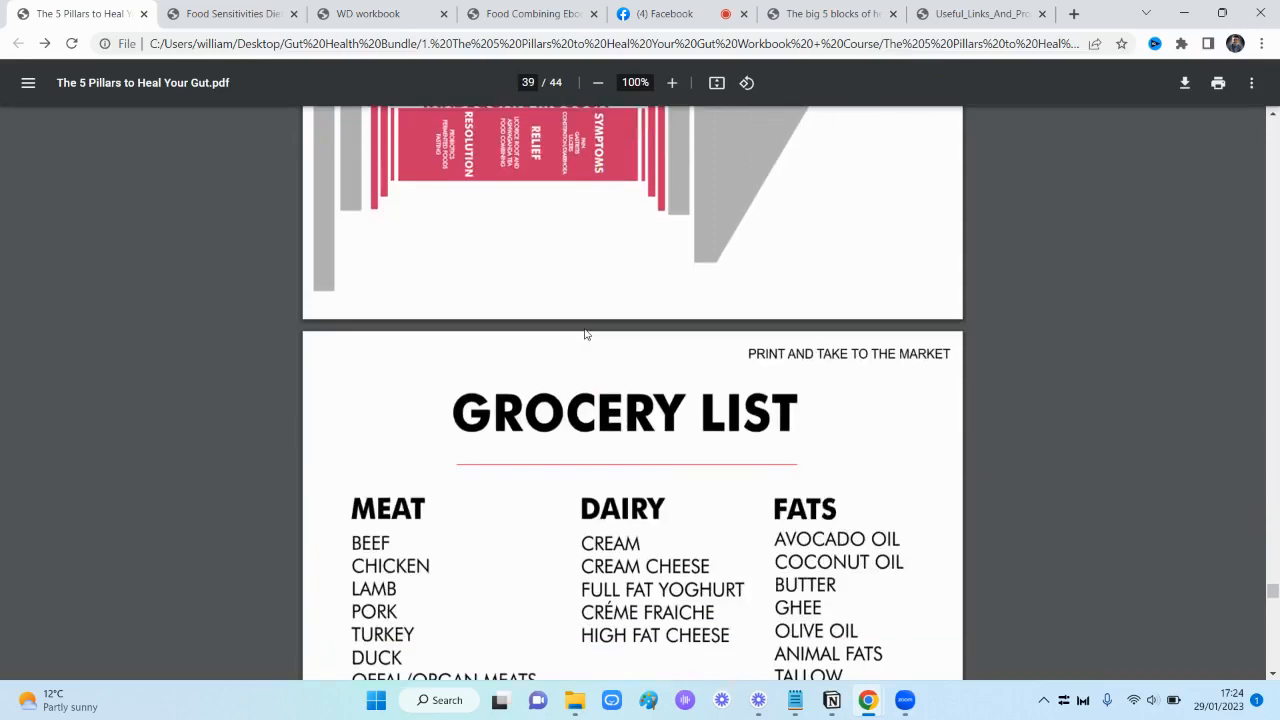
Continue through the supplements list, disclaimer and consultation pages to page 43, then return to the cover
{"action": "scroll", "scroll_direction": "down", "scroll_amount": 3}
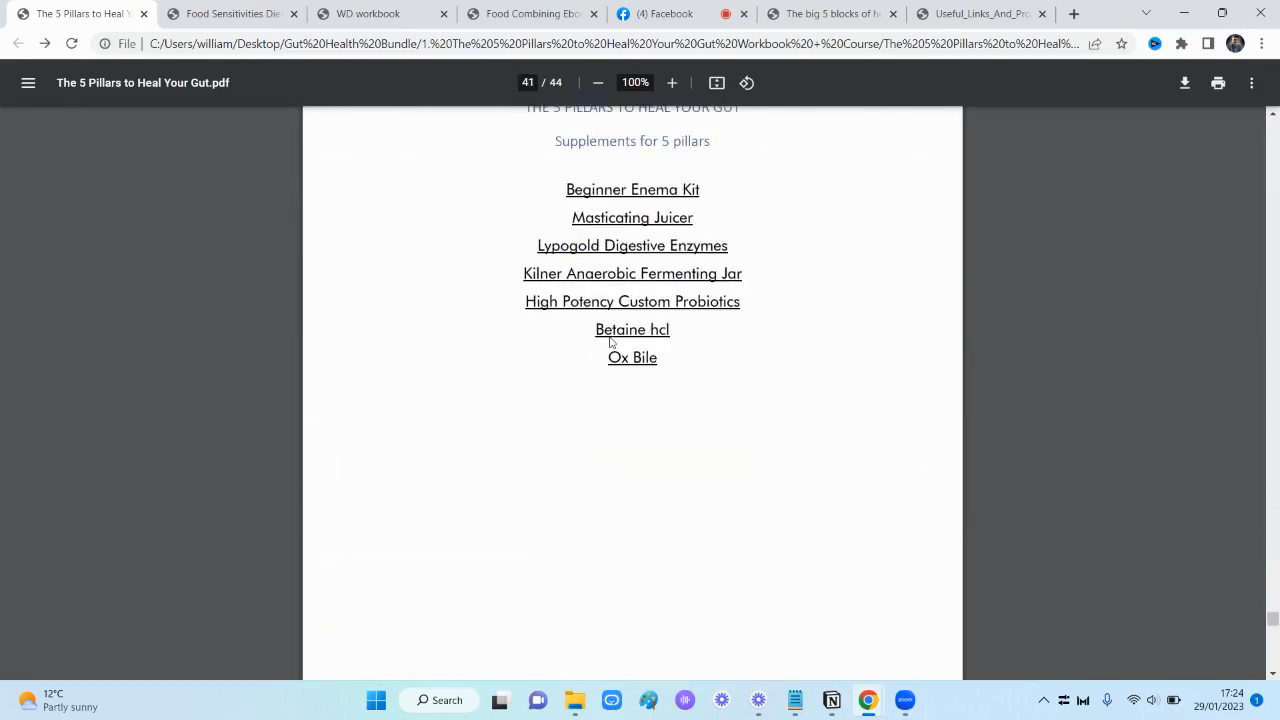
{"action": "scroll", "scroll_direction": "up", "scroll_amount": 3}
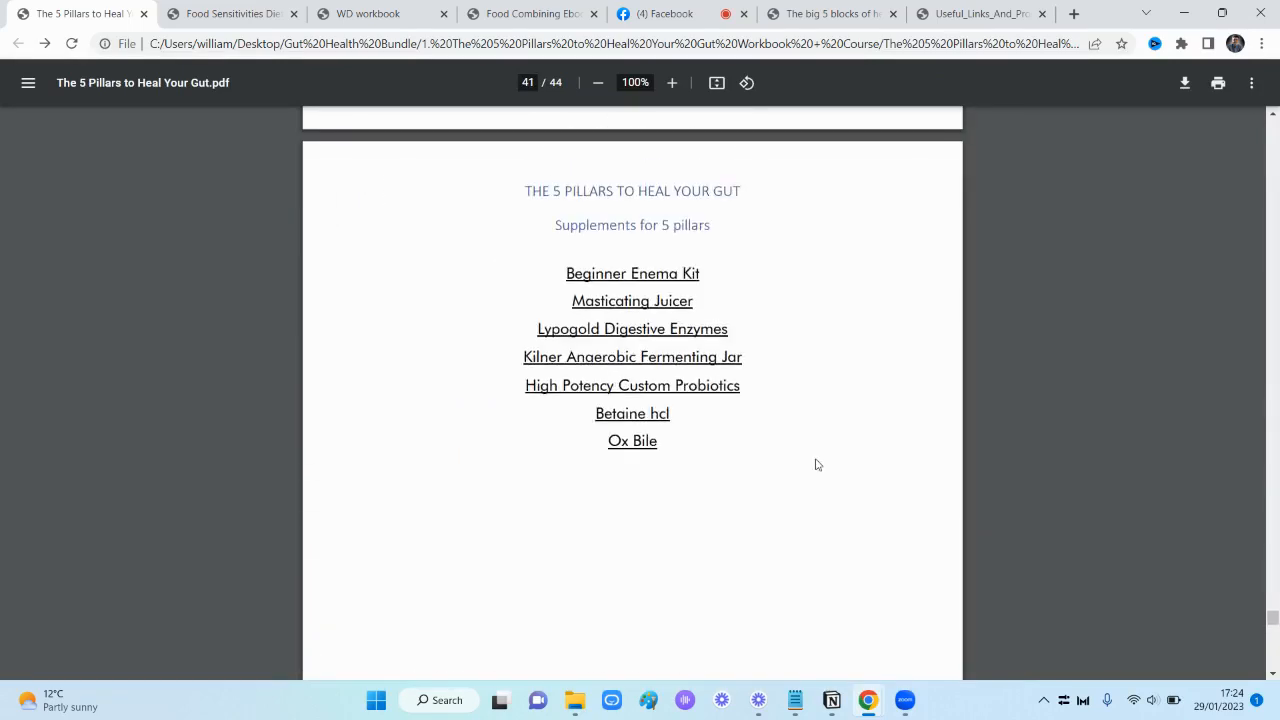
{"action": "scroll", "scroll_direction": "down", "scroll_amount": 3}
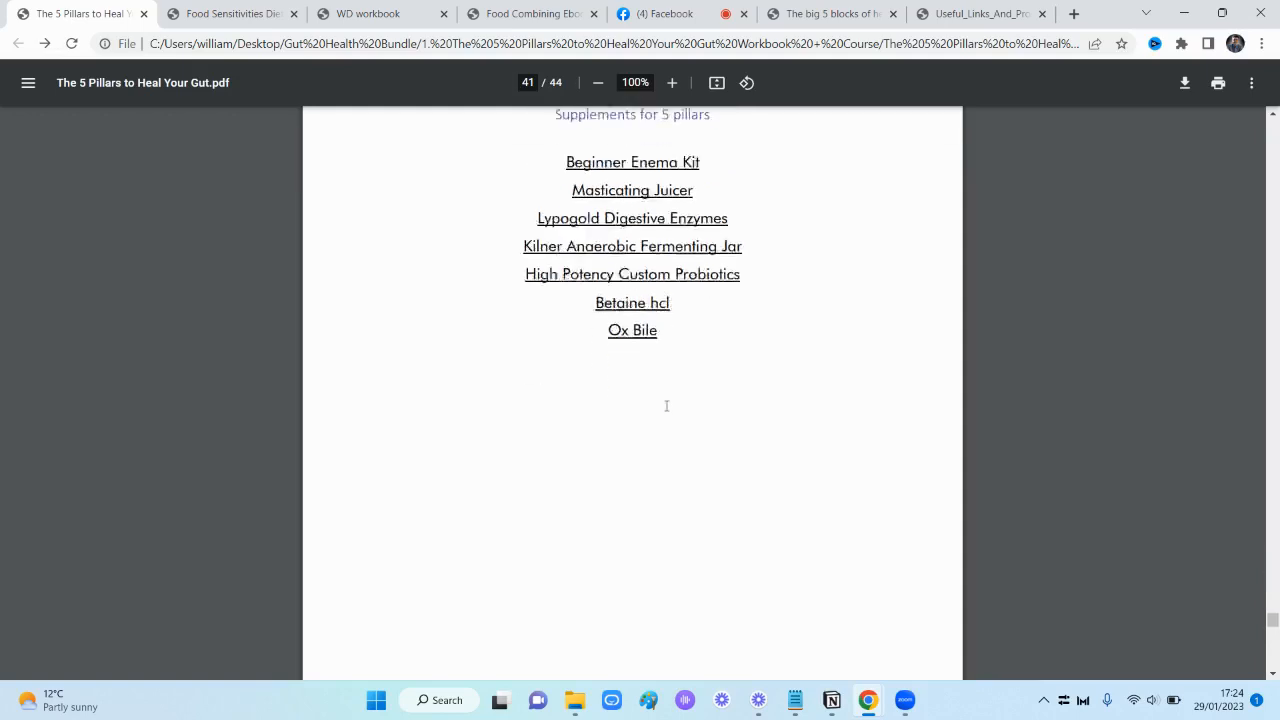
{"action": "scroll", "scroll_direction": "down", "scroll_amount": 3}
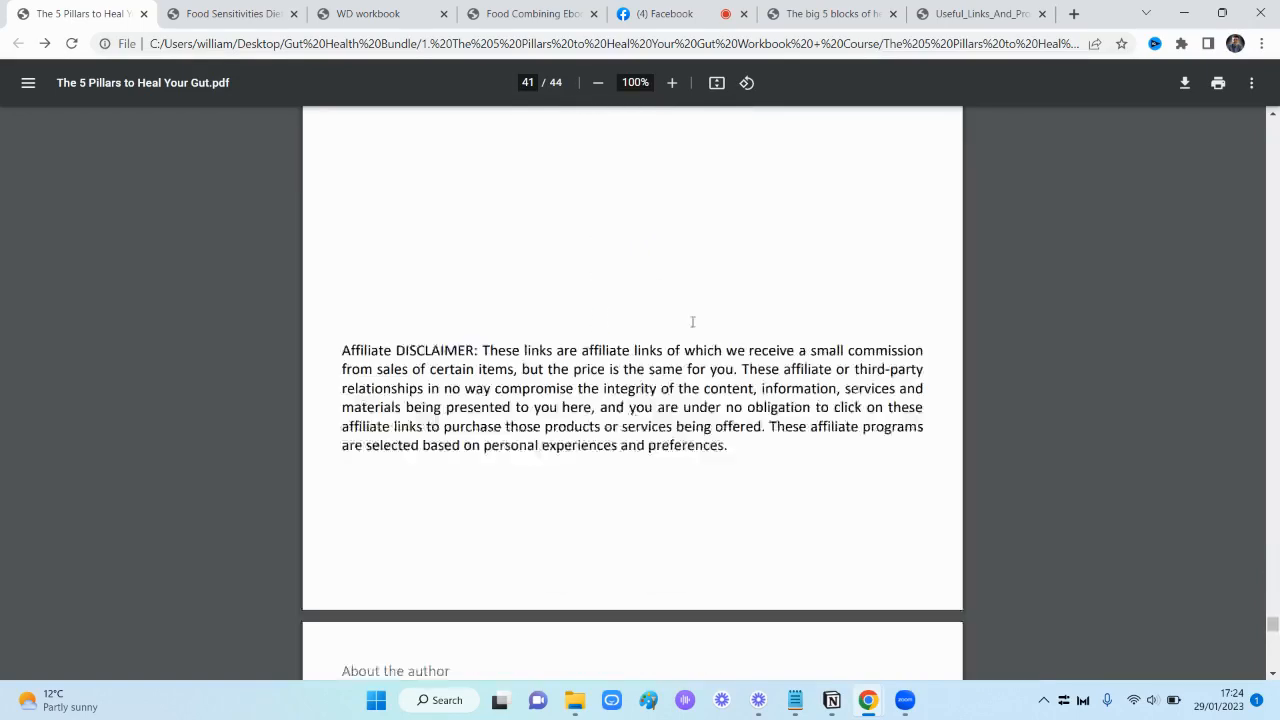
{"action": "scroll", "scroll_direction": "down", "scroll_amount": 3}
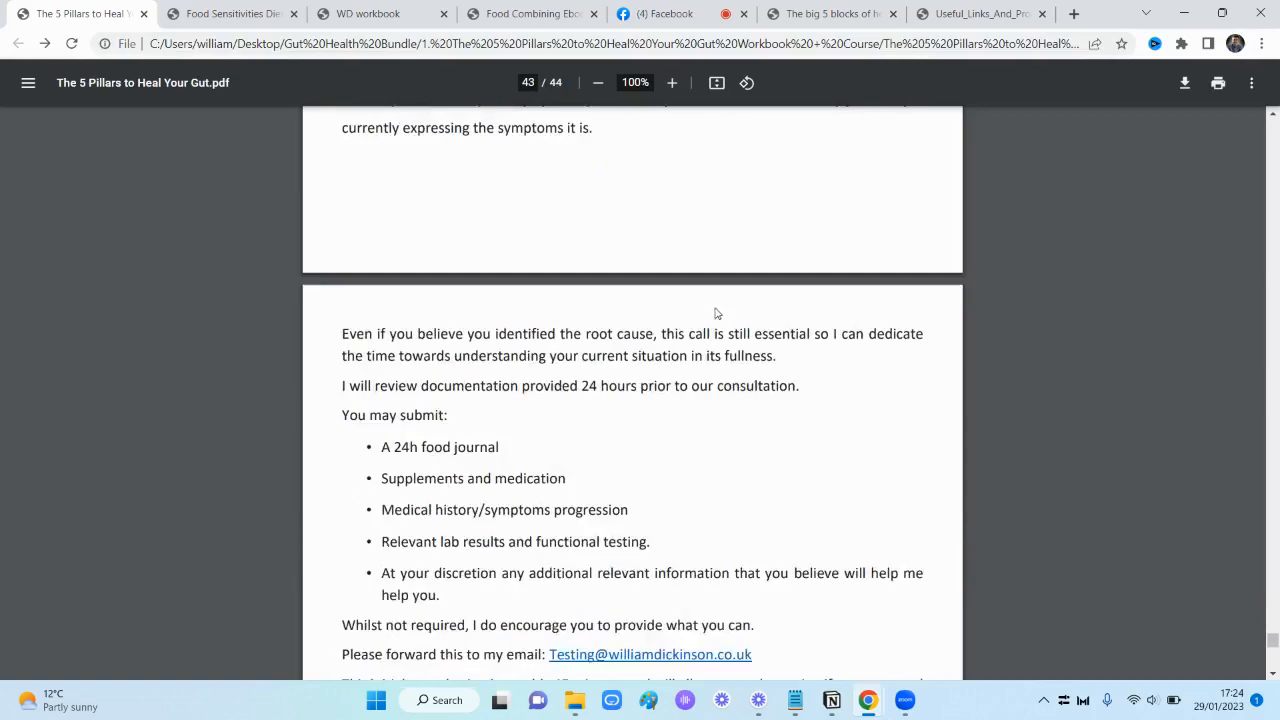
{"action": "scroll", "scroll_direction": "down", "scroll_amount": 3}
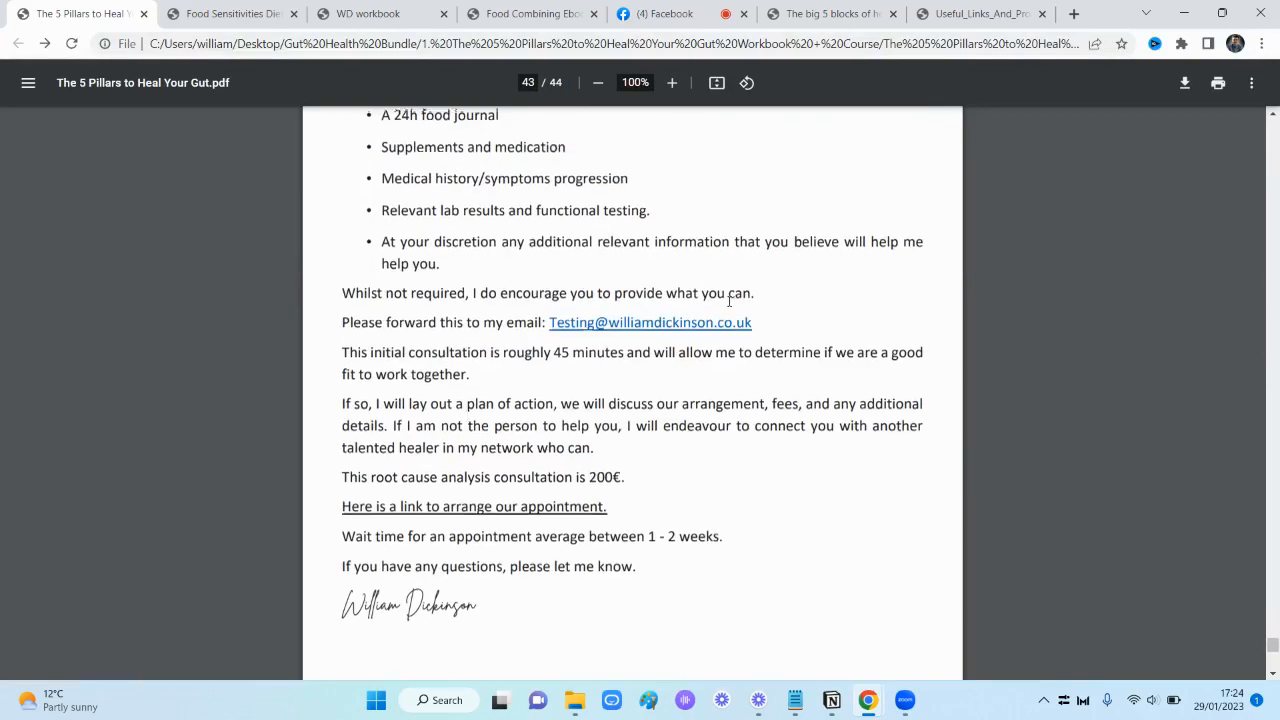
{"action": "scroll", "scroll_direction": "up", "scroll_amount": 3}
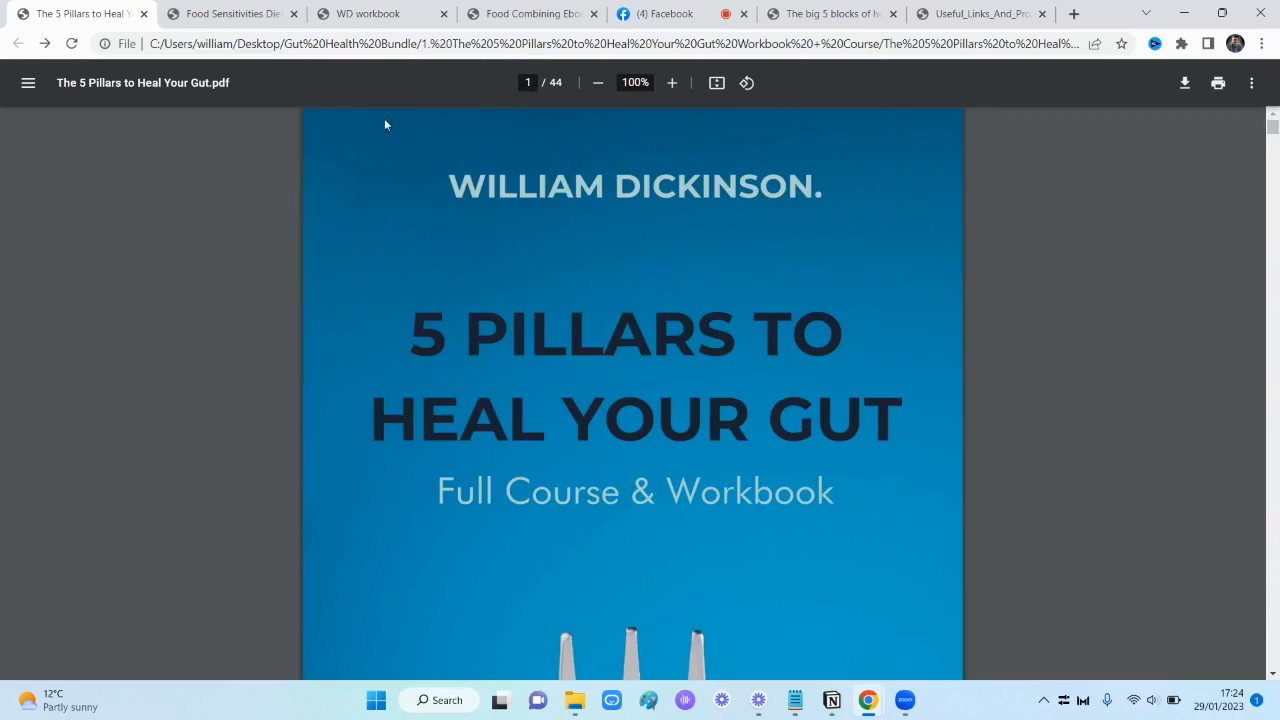
{"action": "mouse_move", "coordinate": [372, 180]}
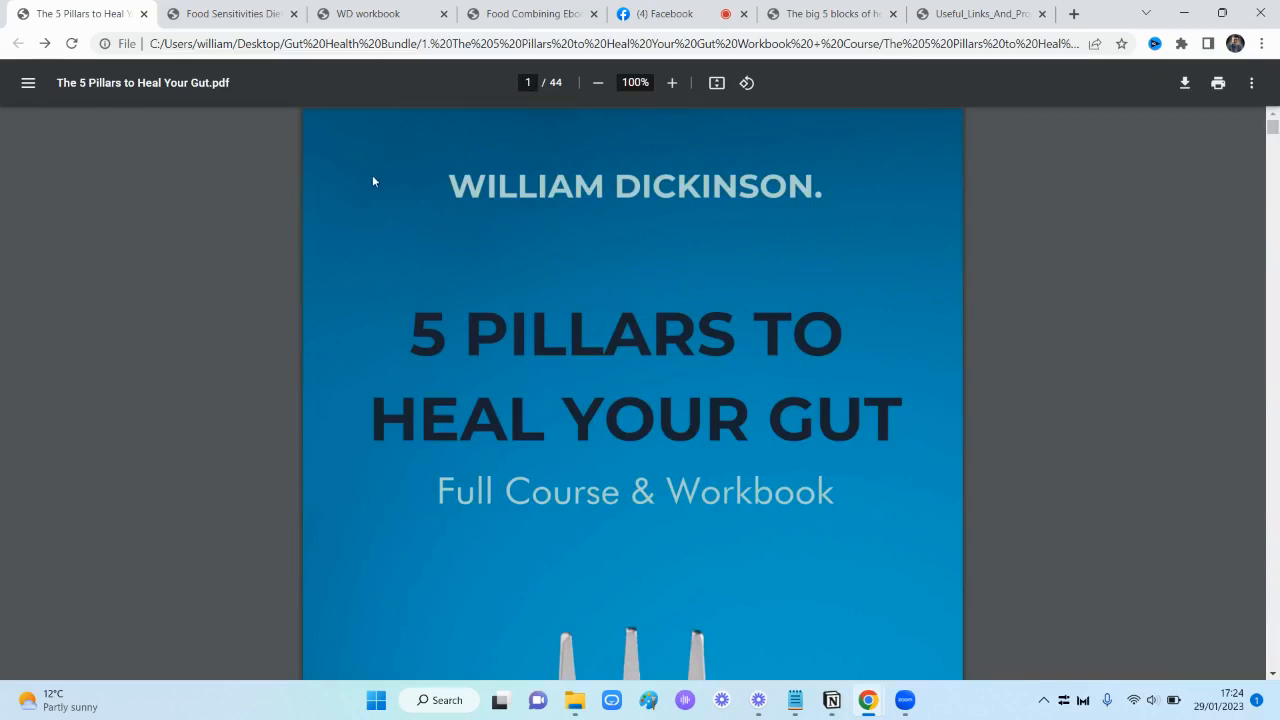
{"action": "scroll", "scroll_direction": "down", "scroll_amount": 3}
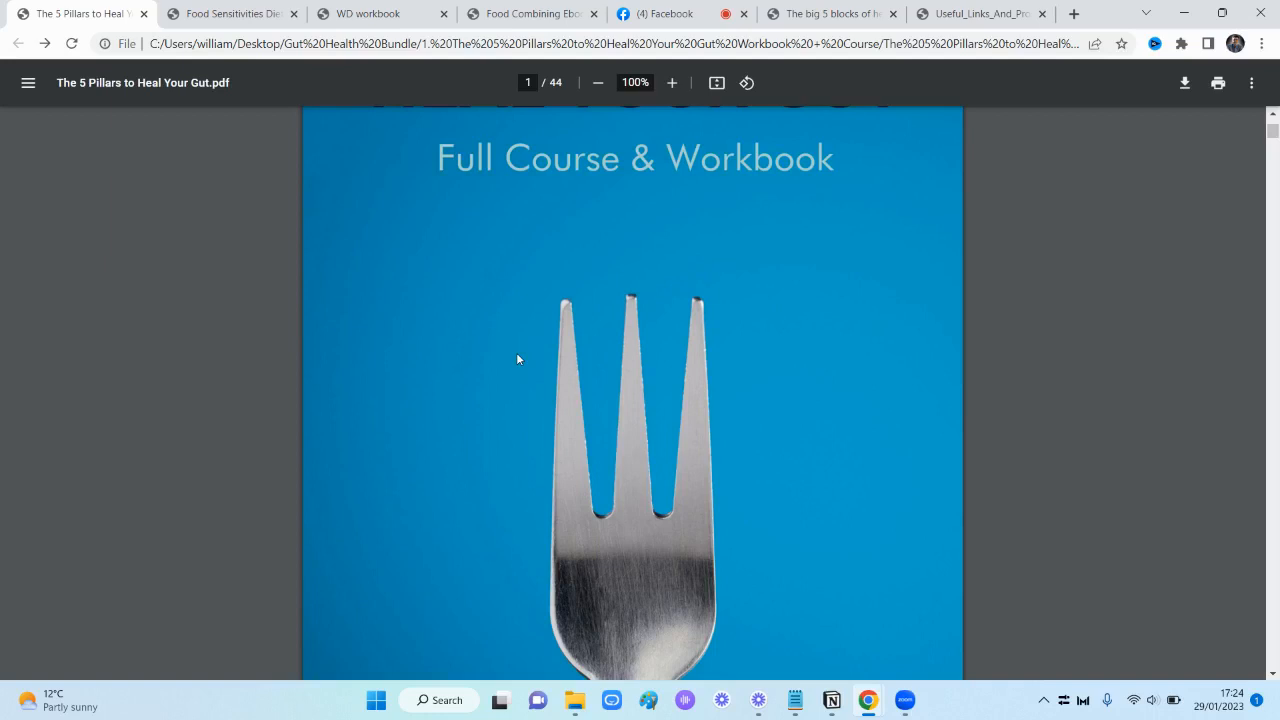
{"action": "mouse_move", "coordinate": [552, 348]}
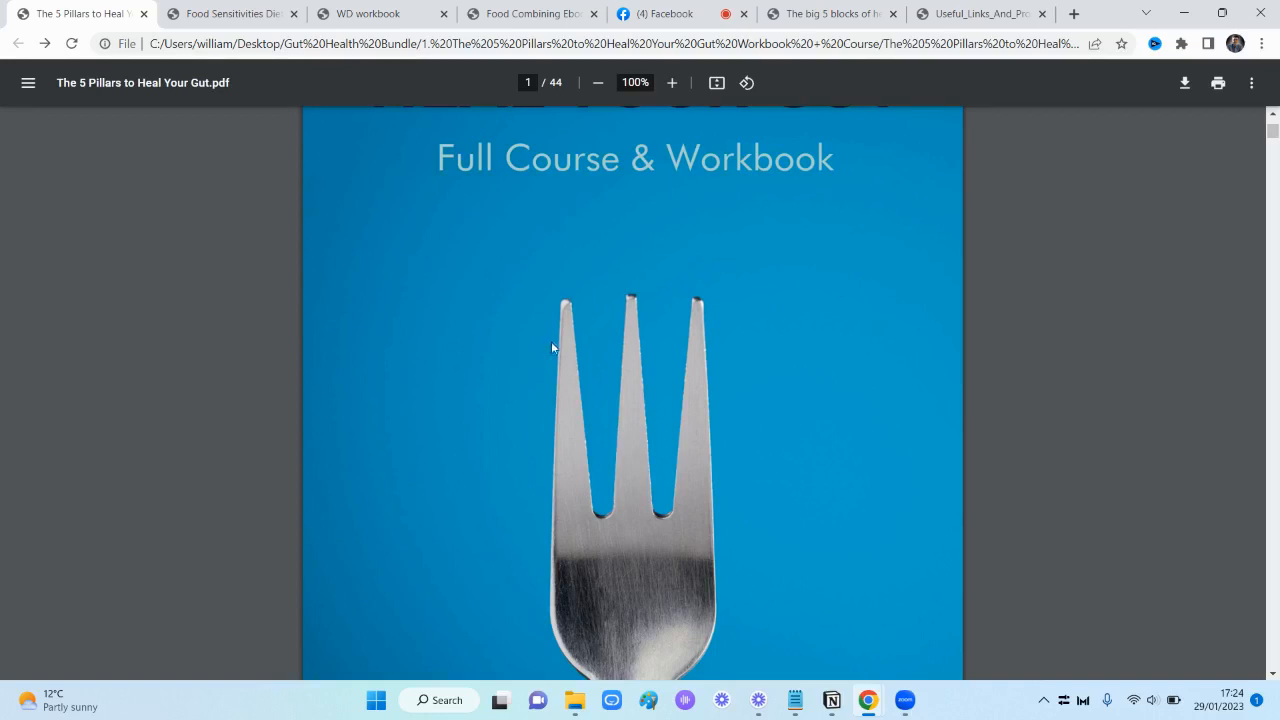
{"action": "mouse_move", "coordinate": [232, 12]}
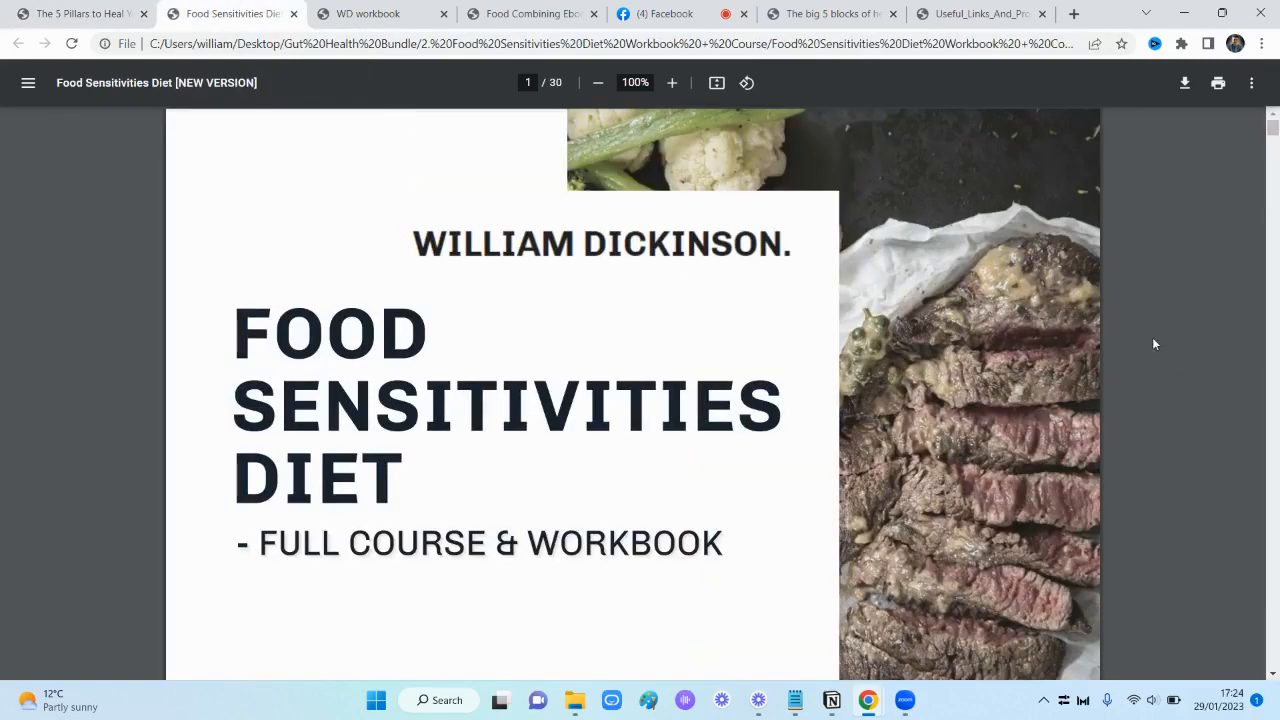
{"action": "mouse_move", "coordinate": [1152, 276]}
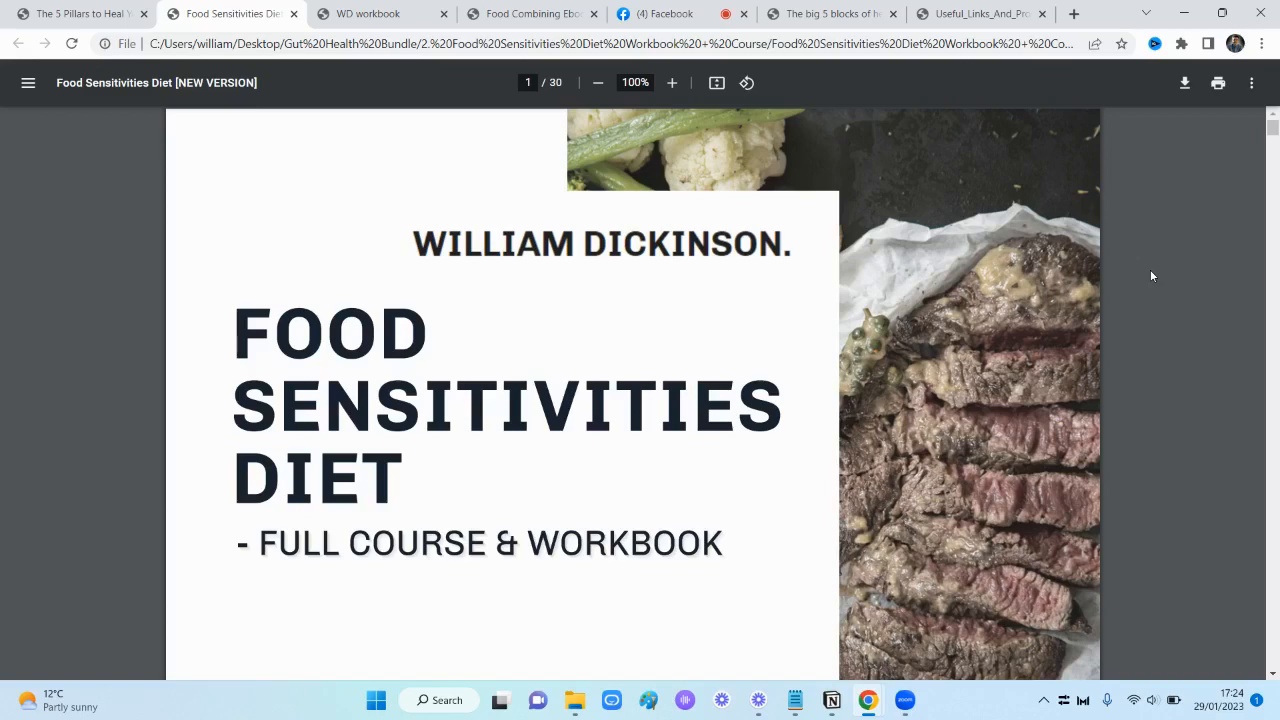
{"action": "mouse_move", "coordinate": [1160, 290]}
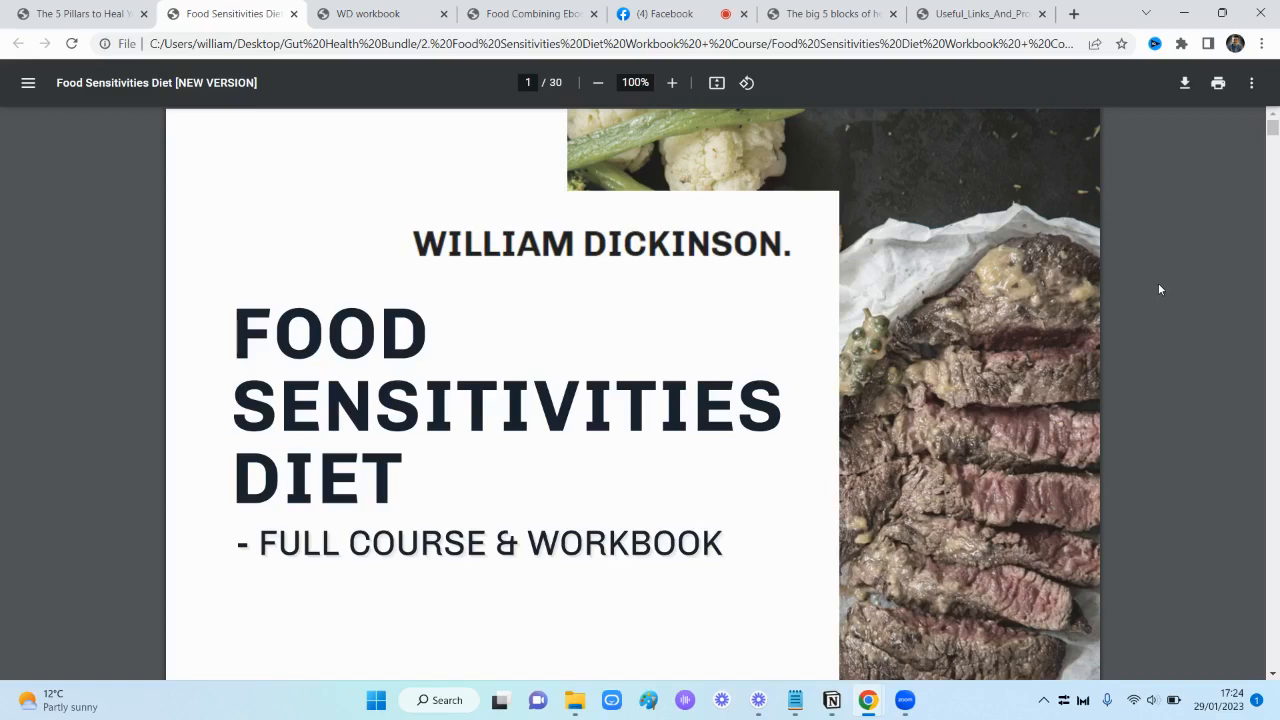
Scroll the Food Sensitivities Diet PDF past the intro letter to its contents on page 4 of 30
{"action": "scroll", "scroll_direction": "down", "scroll_amount": 3}
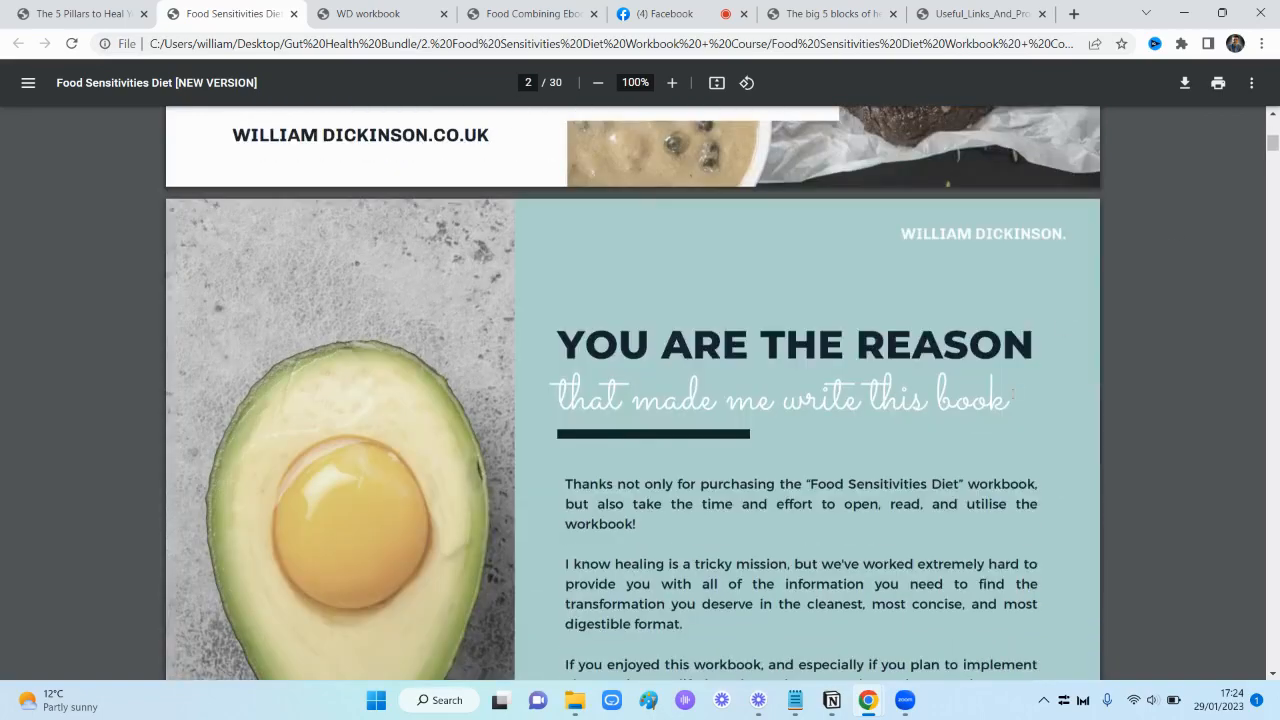
{"action": "scroll", "scroll_direction": "up", "scroll_amount": 3}
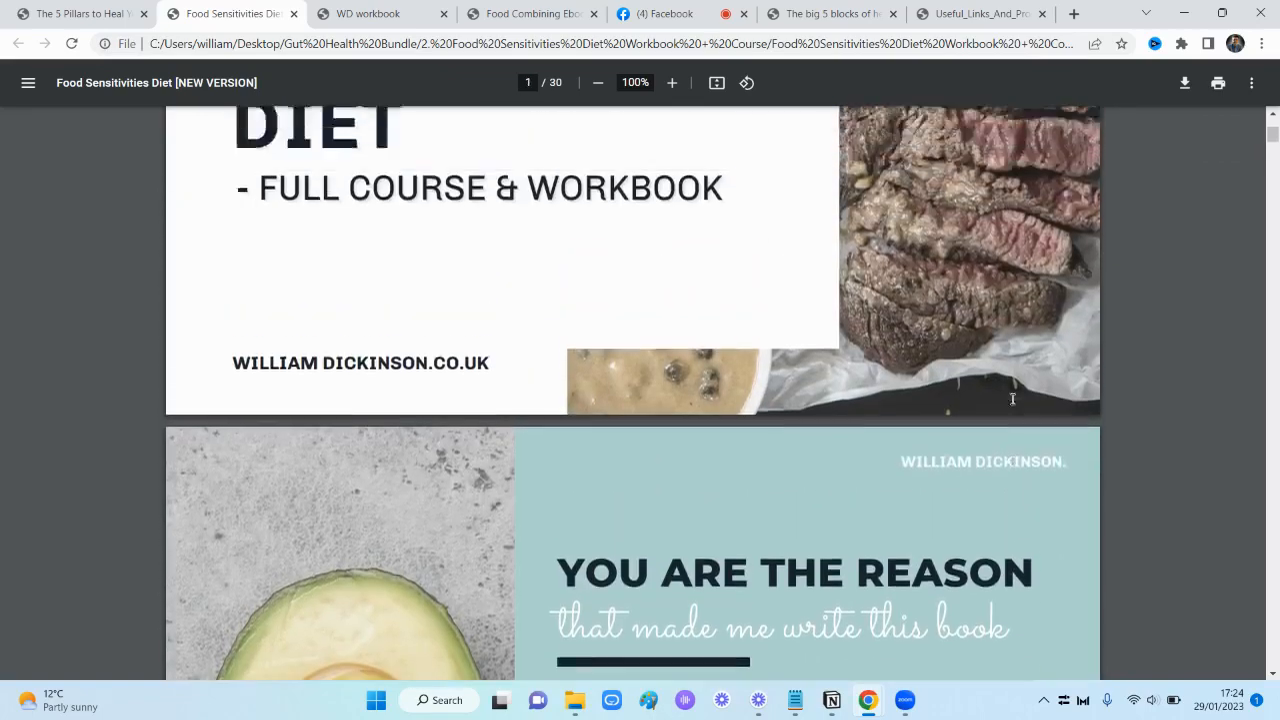
{"action": "scroll", "scroll_direction": "down", "scroll_amount": 3}
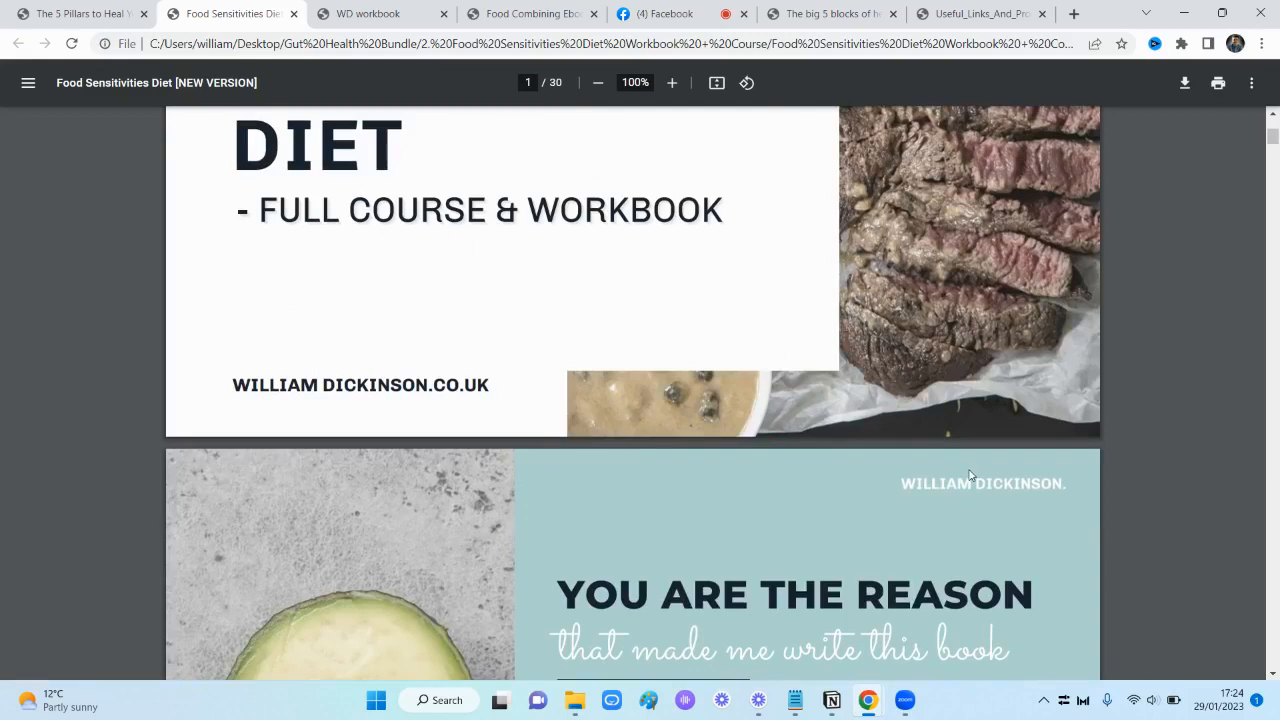
{"action": "mouse_move", "coordinate": [958, 486]}
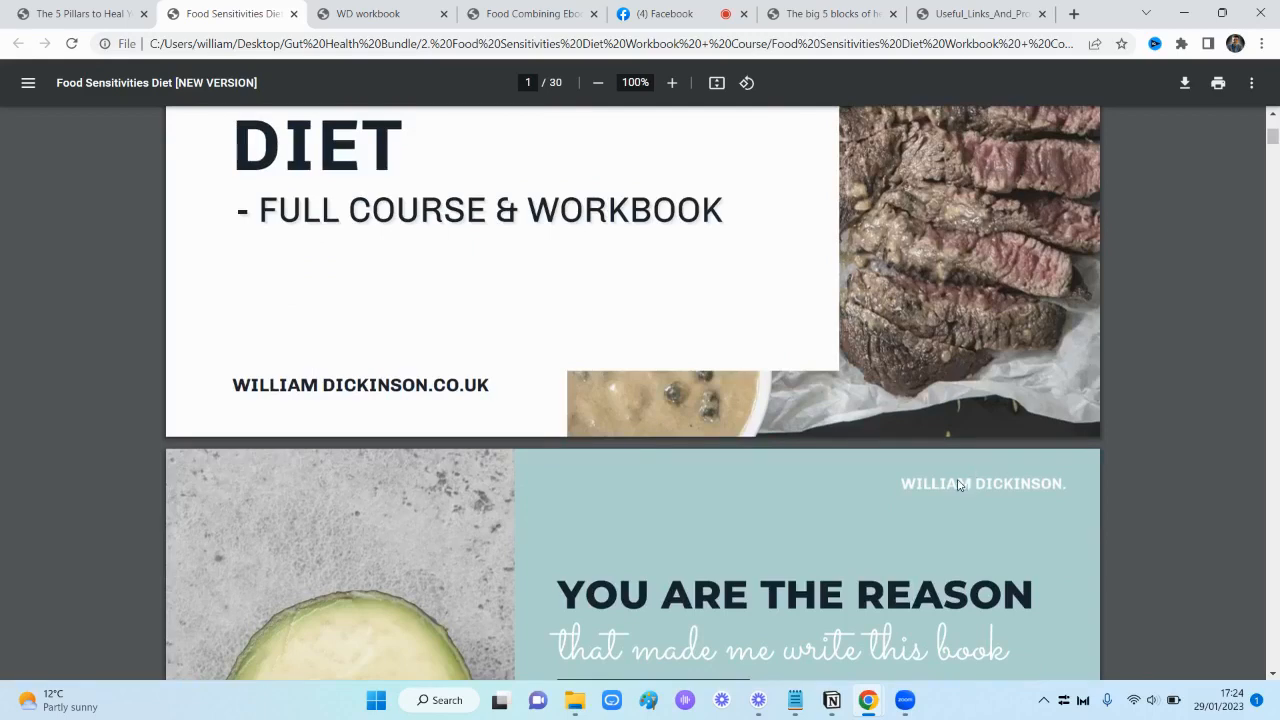
{"action": "scroll", "scroll_direction": "down", "scroll_amount": 3}
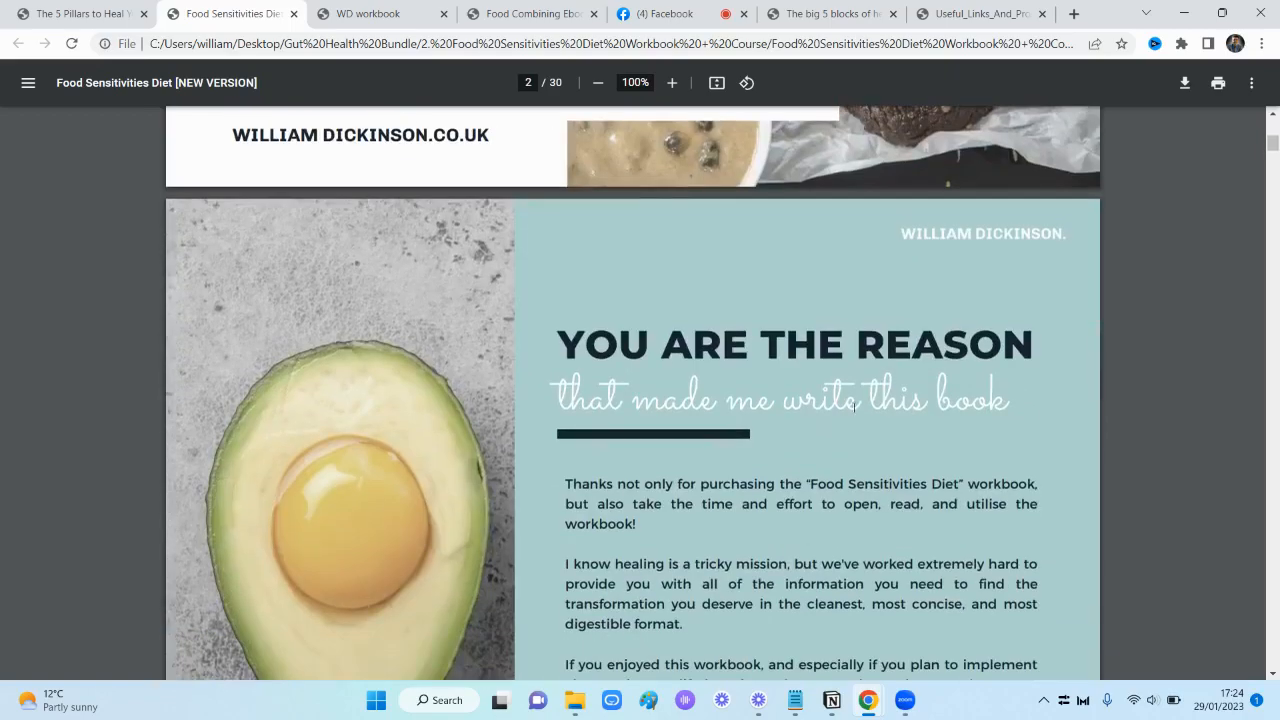
{"action": "scroll", "scroll_direction": "down", "scroll_amount": 3}
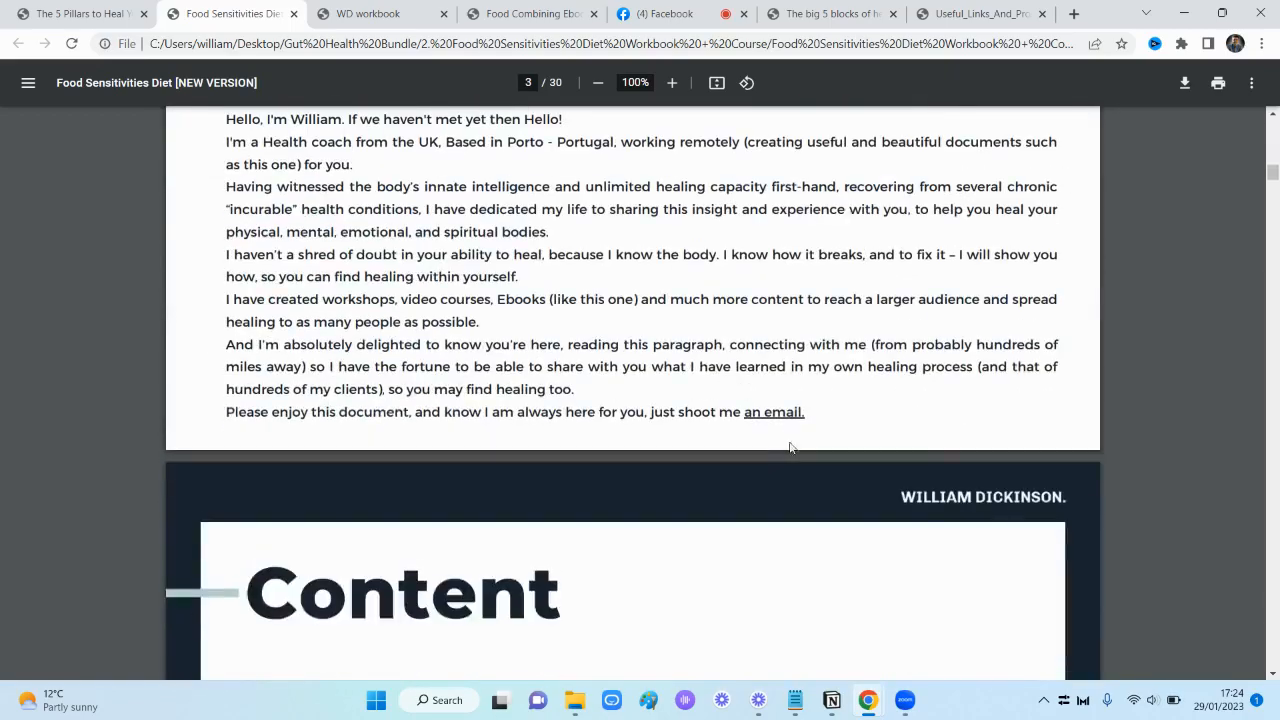
{"action": "scroll", "scroll_direction": "down", "scroll_amount": 3}
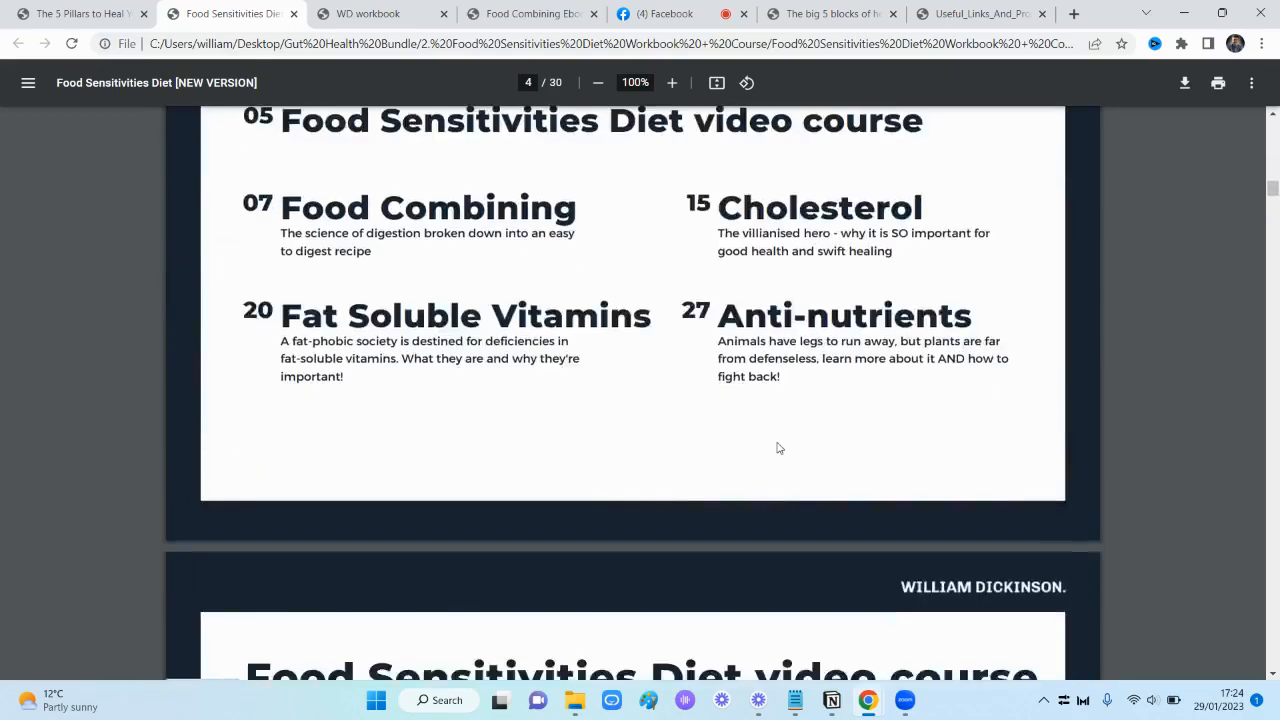
Read through the video course Lessons 1–5 descriptions on pages 5 and 6
{"action": "scroll", "scroll_direction": "up", "scroll_amount": 3}
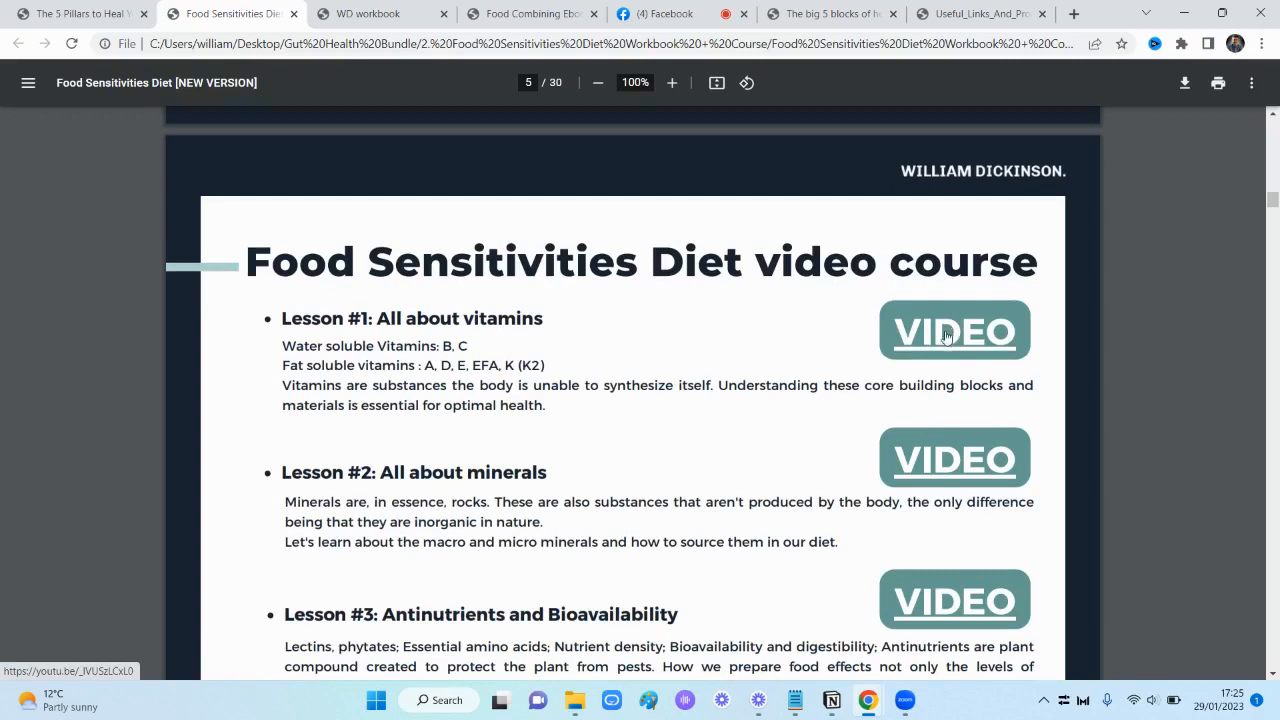
{"action": "mouse_move", "coordinate": [552, 308]}
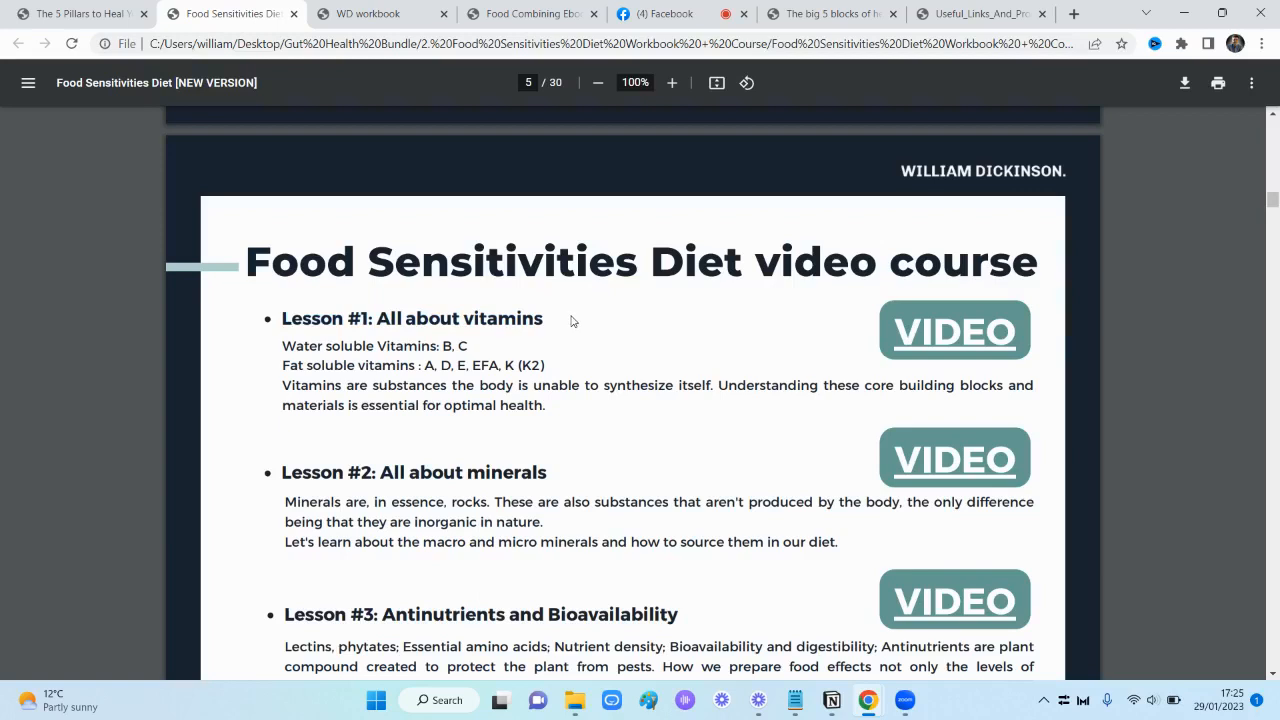
{"action": "mouse_move", "coordinate": [532, 316]}
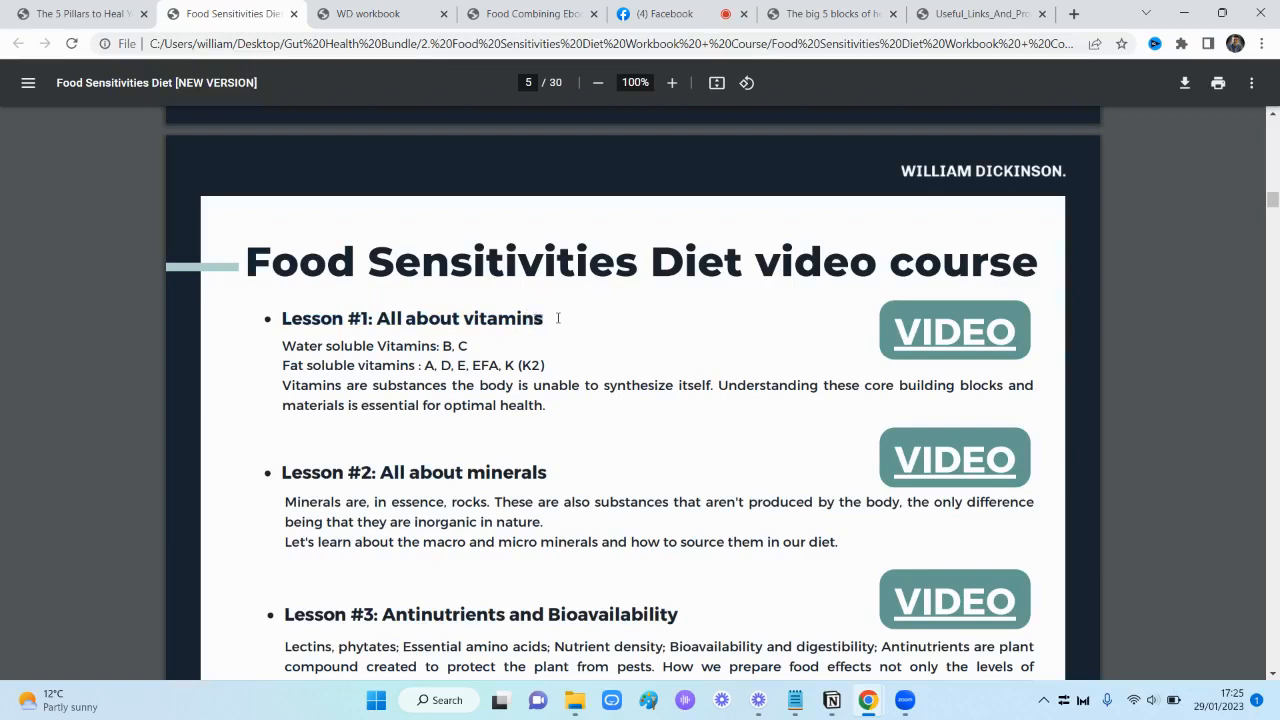
{"action": "mouse_move", "coordinate": [552, 308]}
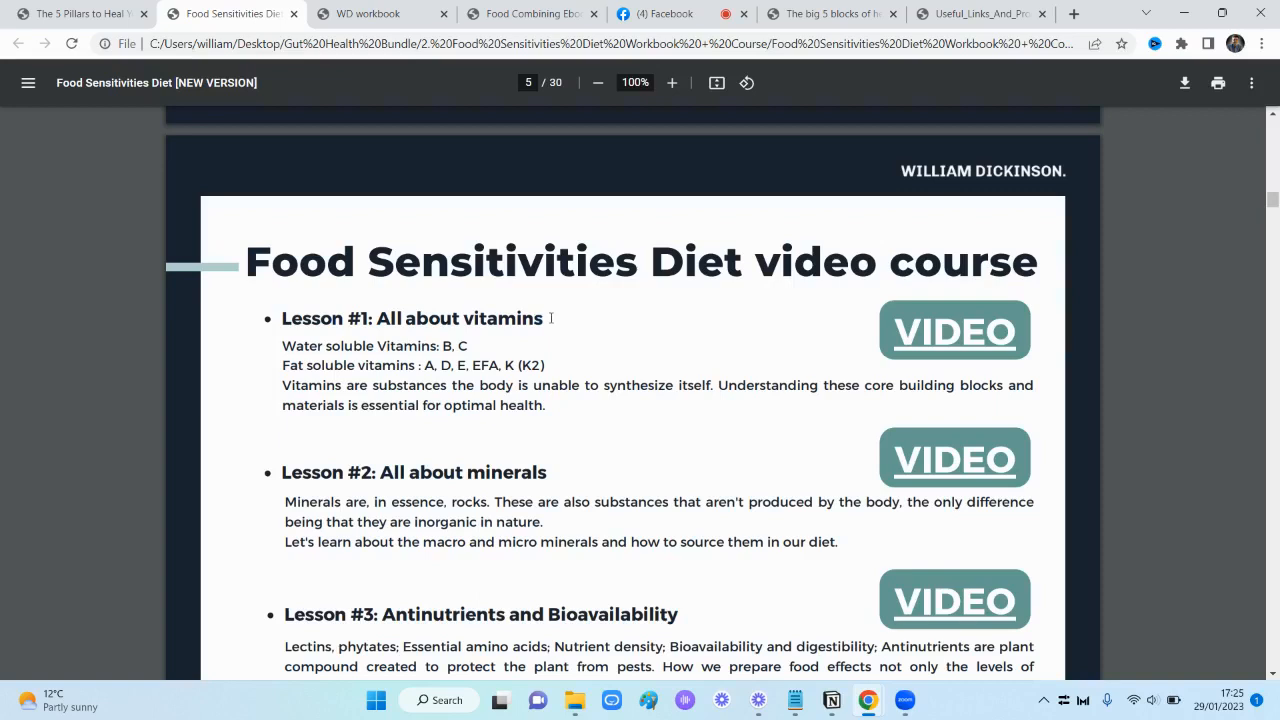
{"action": "mouse_move", "coordinate": [580, 280]}
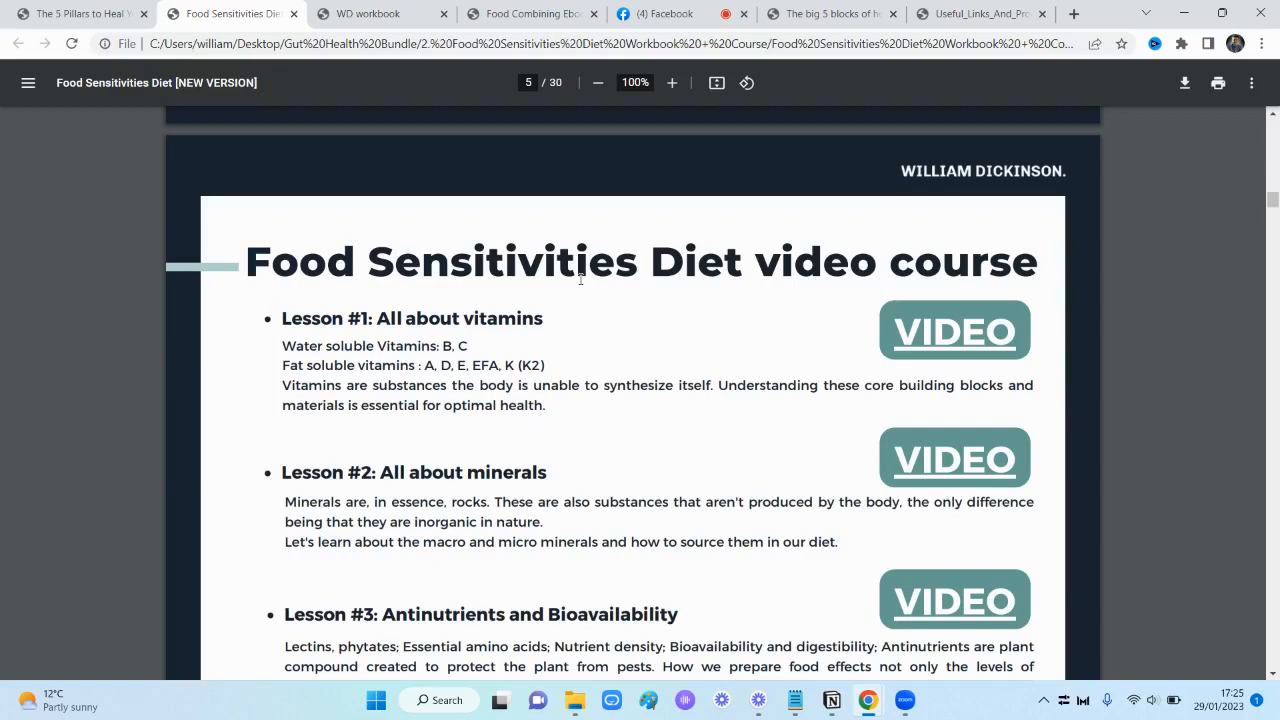
{"action": "scroll", "scroll_direction": "down", "scroll_amount": 3}
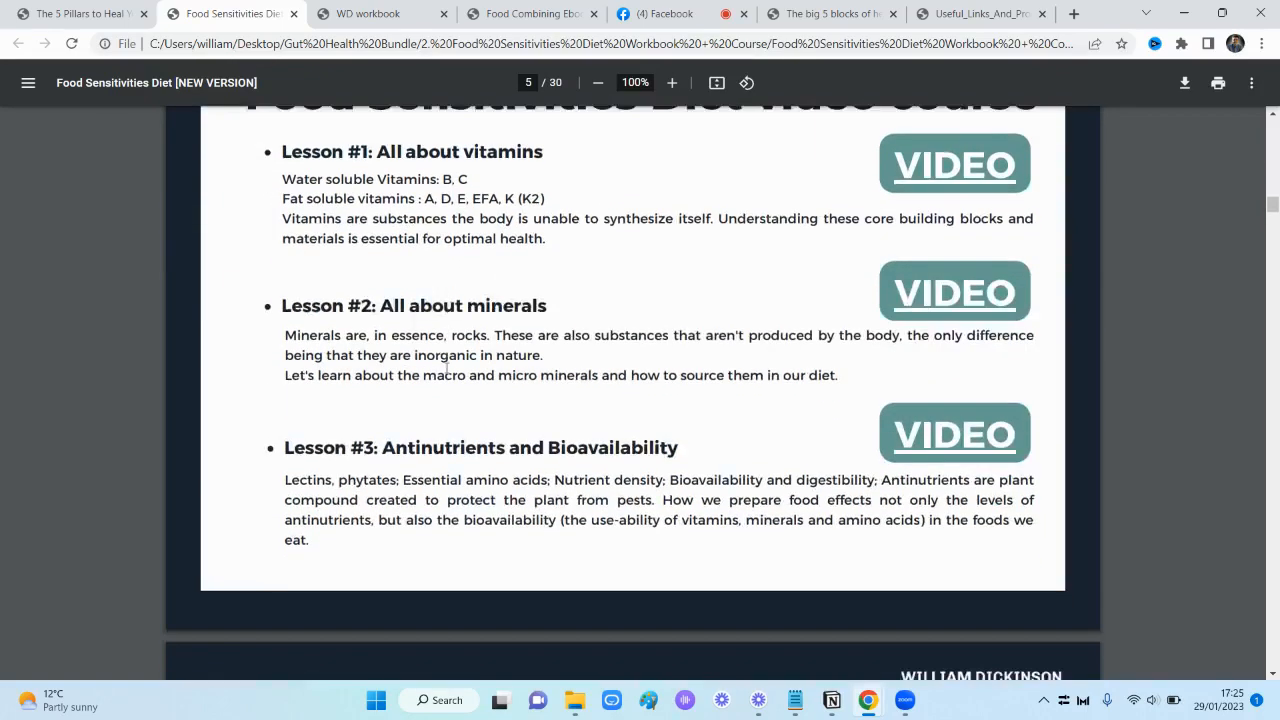
{"action": "scroll", "scroll_direction": "down", "scroll_amount": 3}
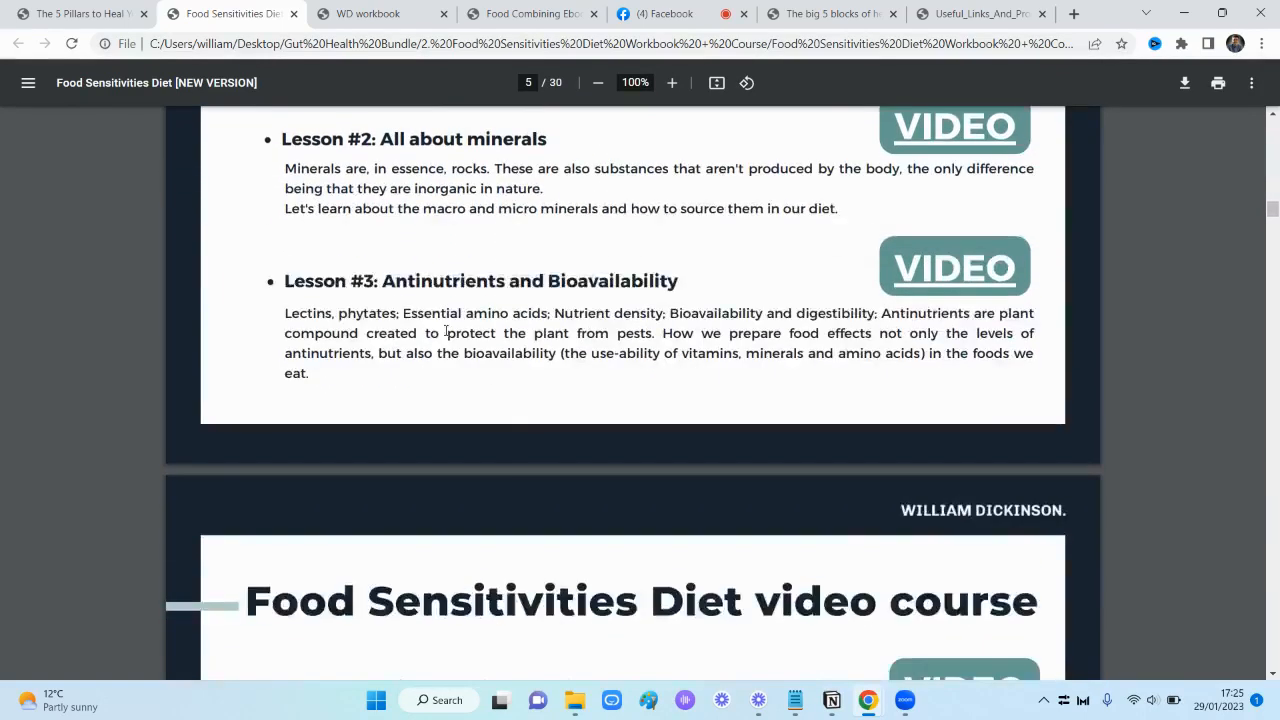
{"action": "scroll", "scroll_direction": "up", "scroll_amount": 3}
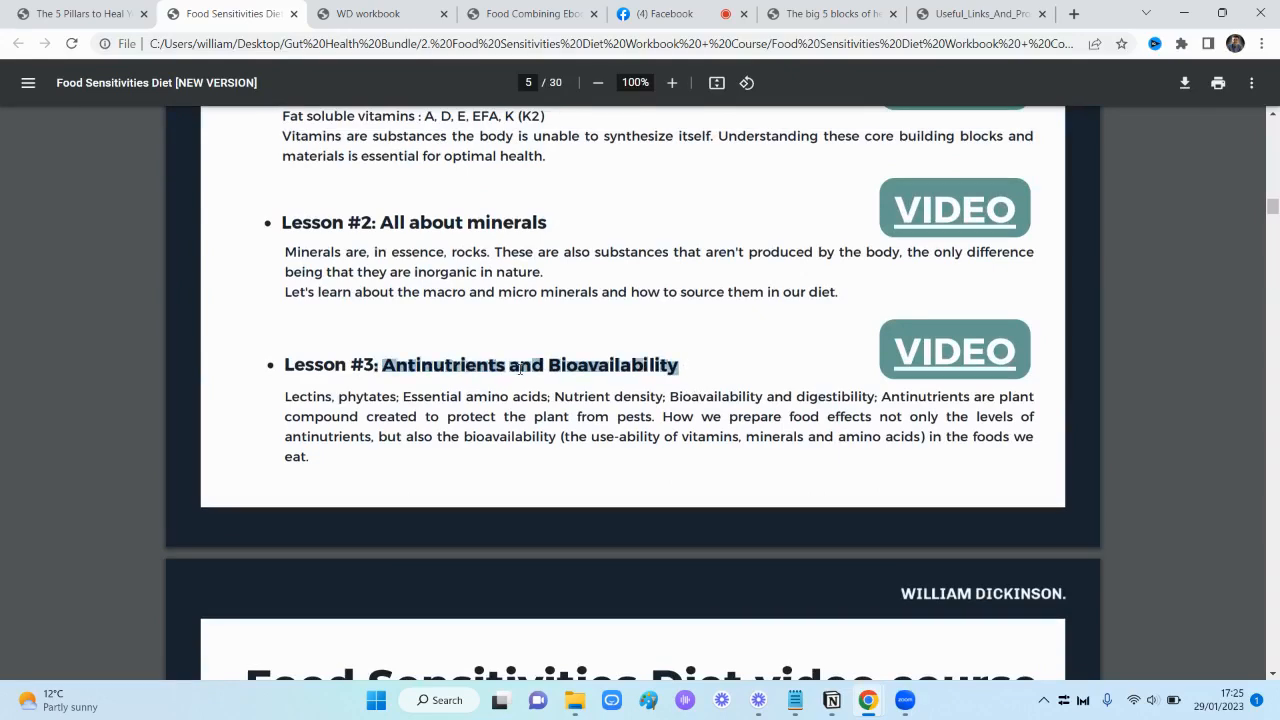
{"action": "scroll", "scroll_direction": "down", "scroll_amount": 3}
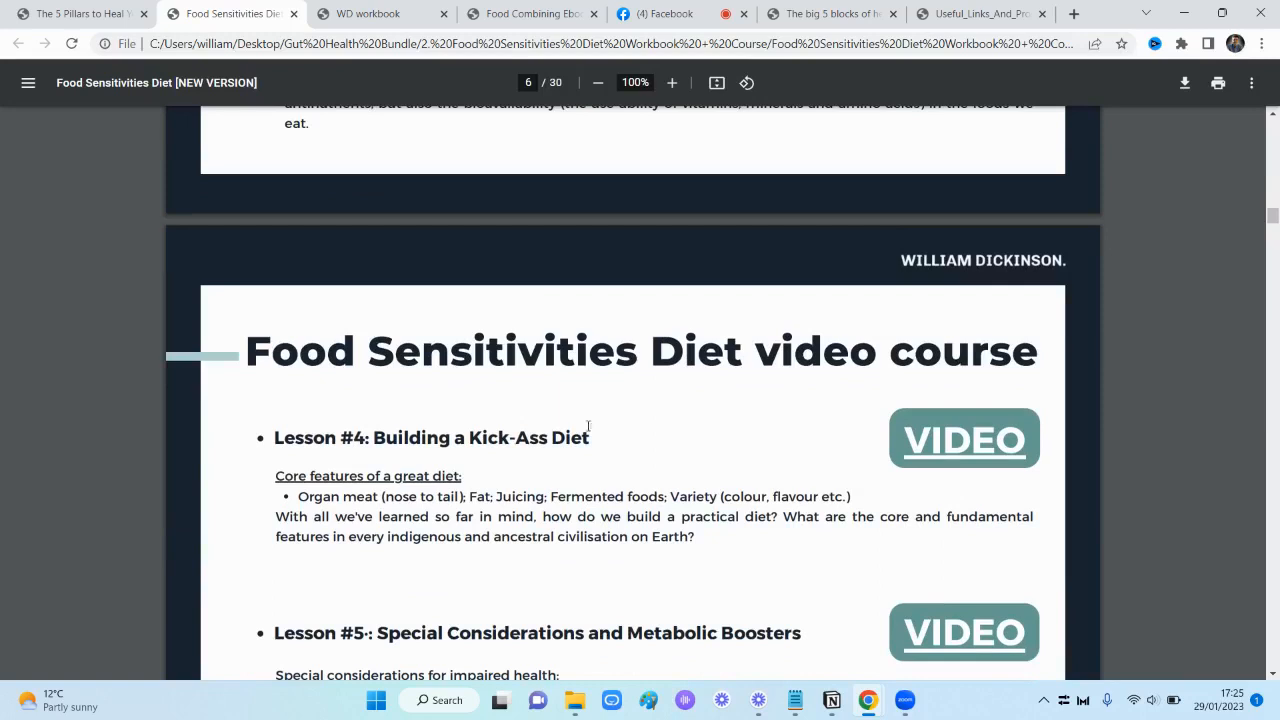
{"action": "mouse_move", "coordinate": [472, 448]}
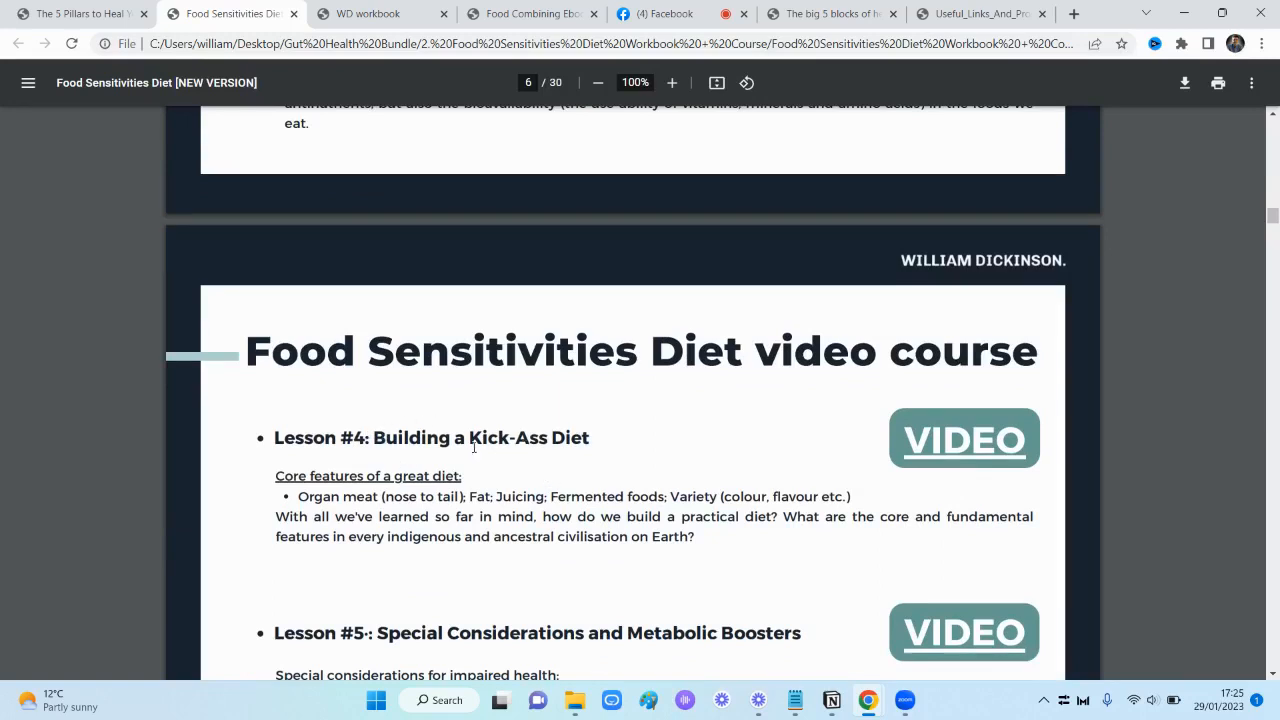
Continue scrolling to page 8, the Food Combining chapter's Enzymes section
{"action": "scroll", "scroll_direction": "down", "scroll_amount": 3}
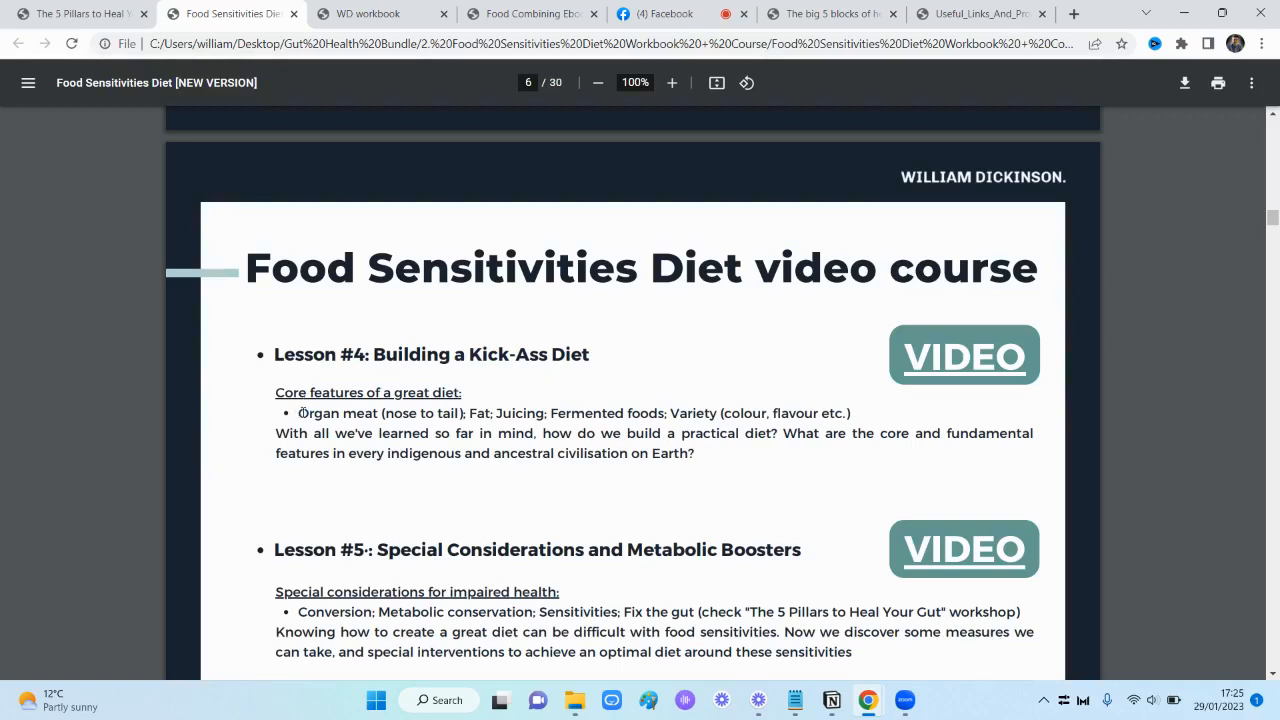
{"action": "mouse_move", "coordinate": [480, 412]}
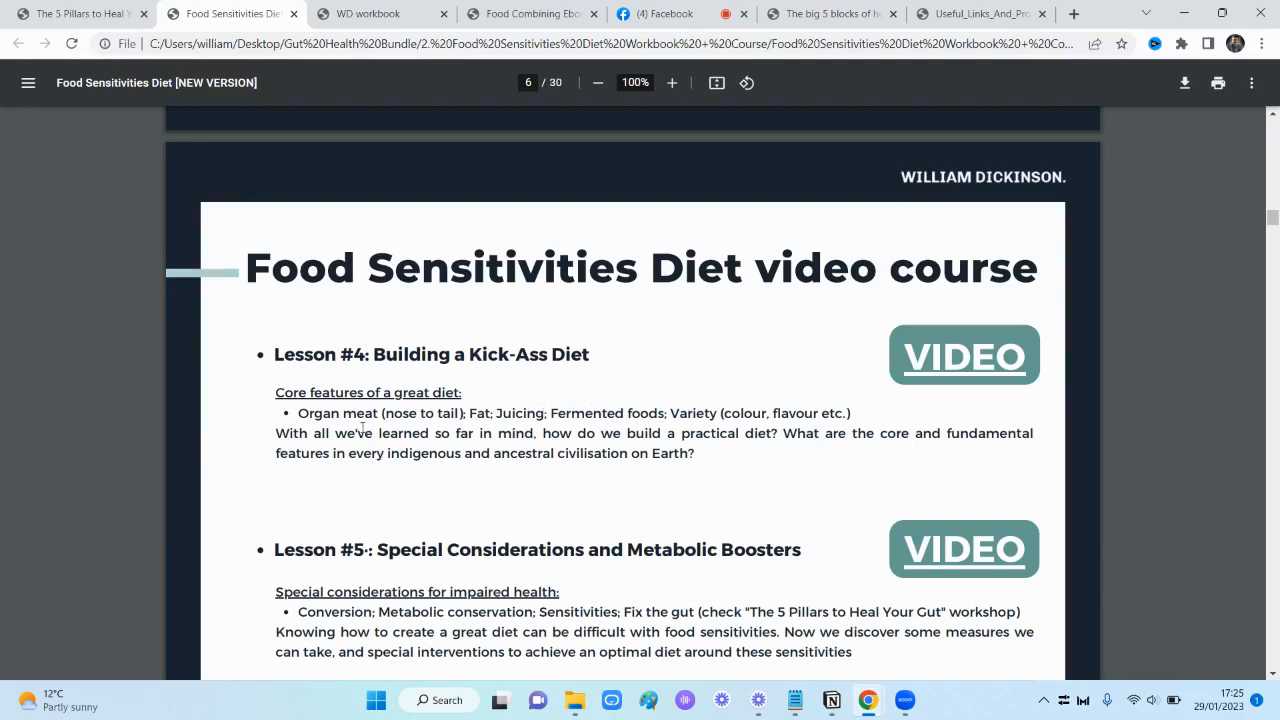
{"action": "scroll", "scroll_direction": "down", "scroll_amount": 3}
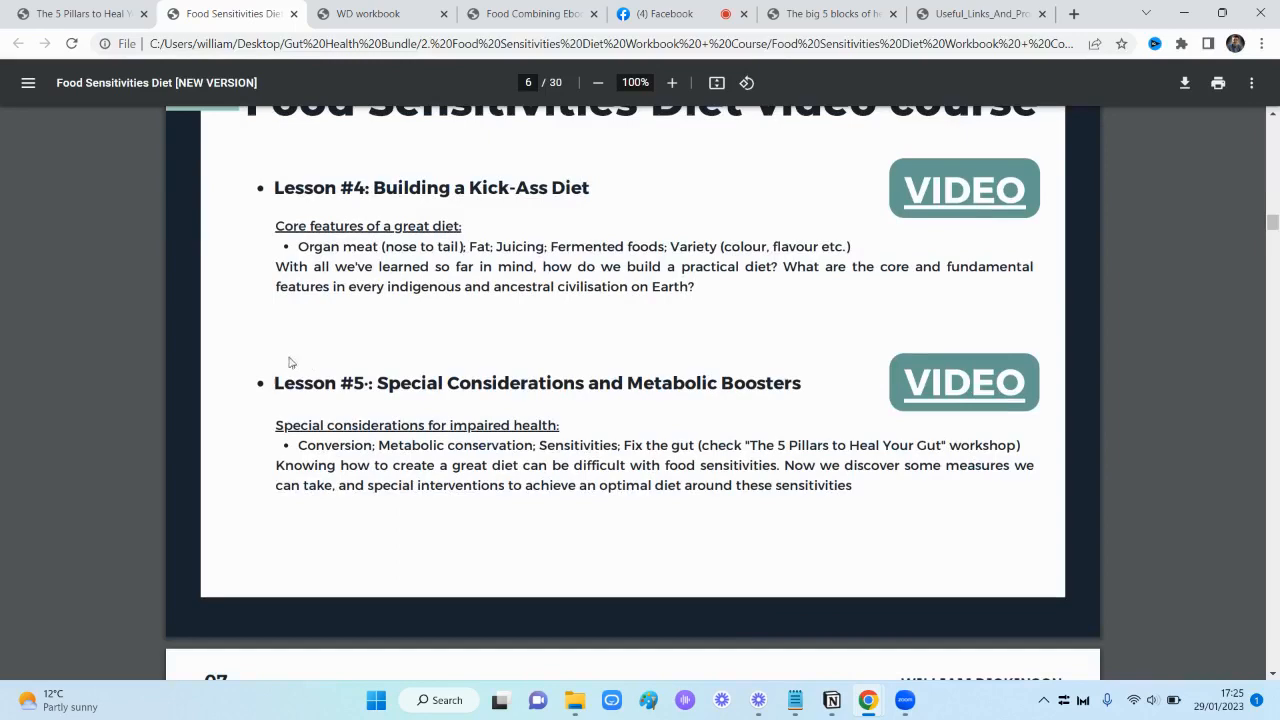
{"action": "mouse_move", "coordinate": [508, 414]}
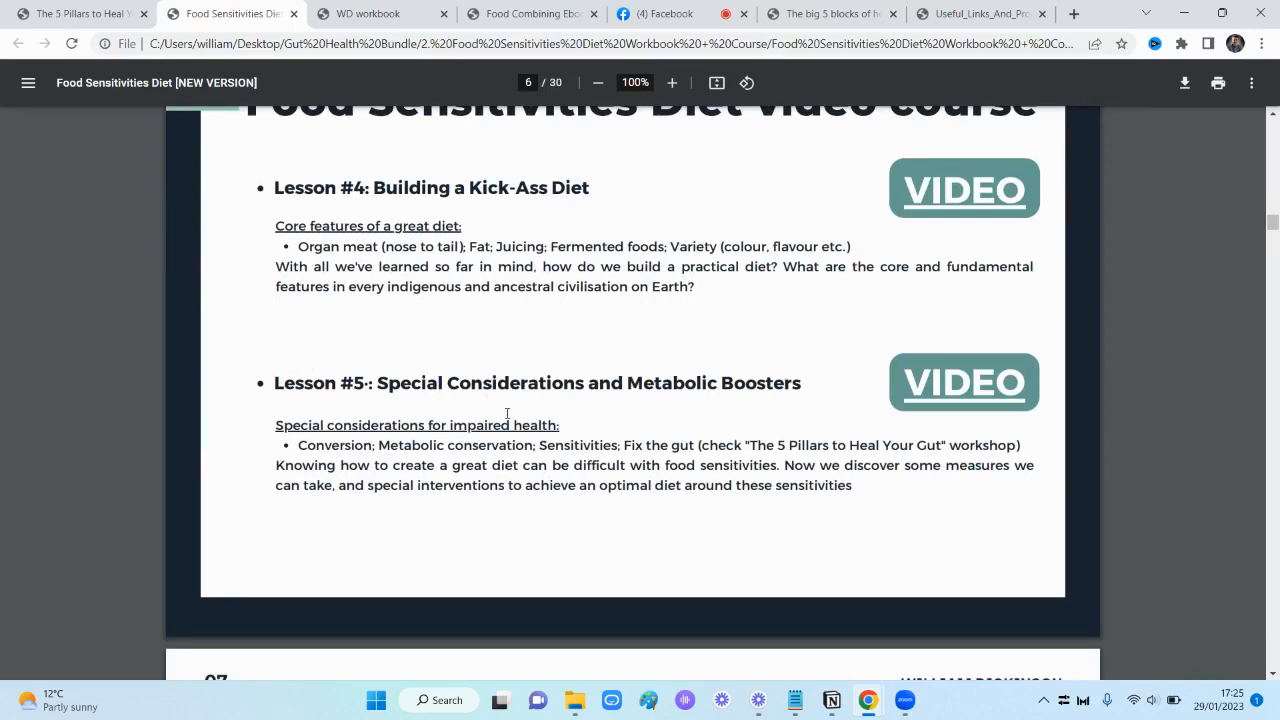
{"action": "scroll", "scroll_direction": "up", "scroll_amount": 3}
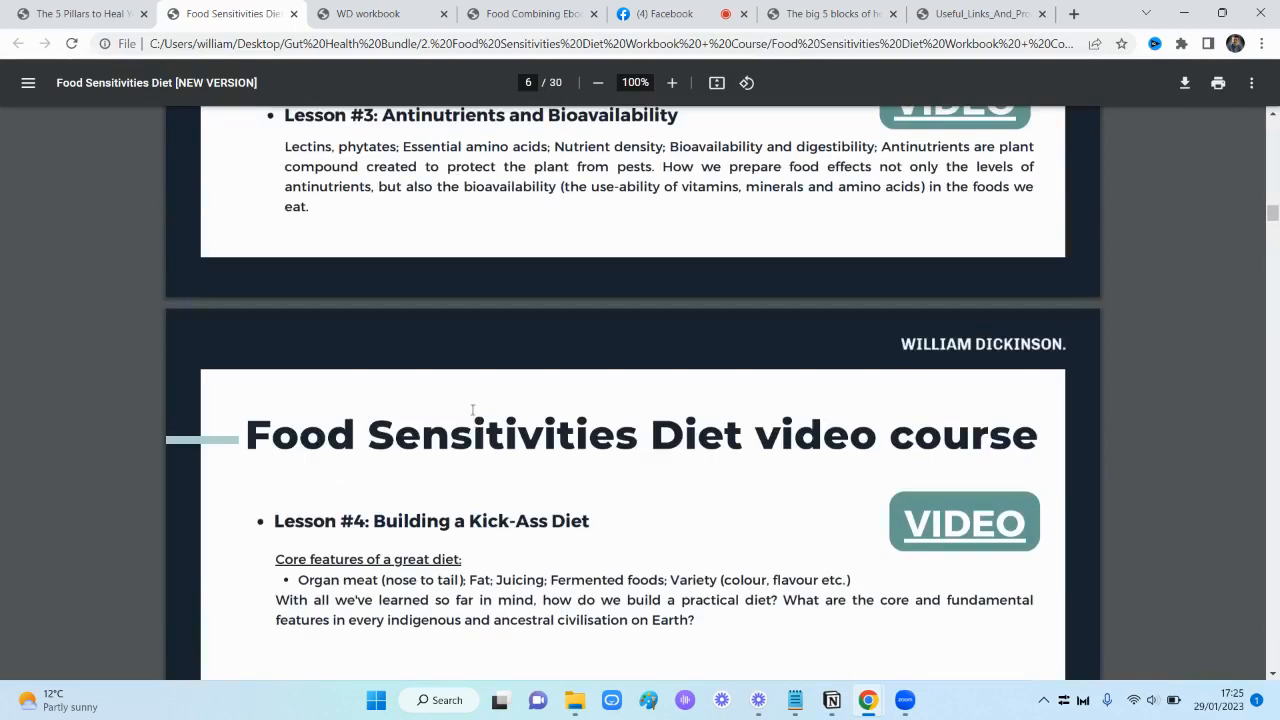
{"action": "scroll", "scroll_direction": "down", "scroll_amount": 3}
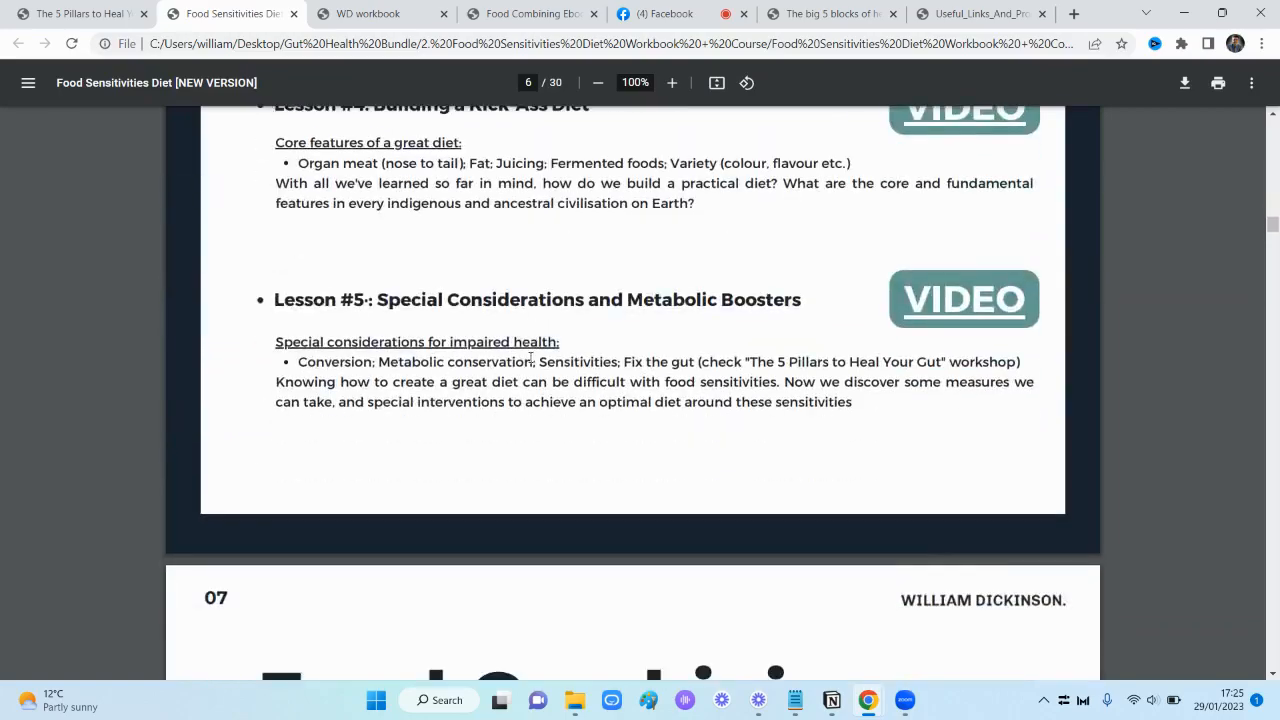
{"action": "scroll", "scroll_direction": "down", "scroll_amount": 3}
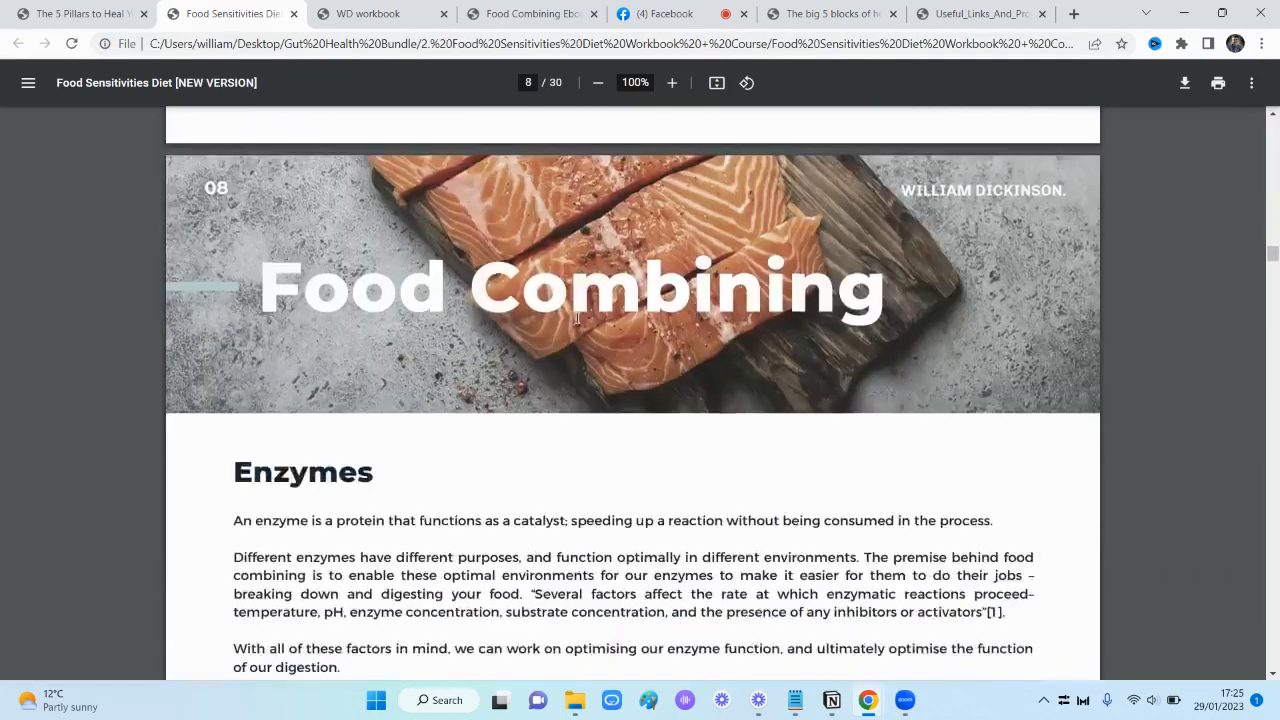
Scroll further down the Food Sensitivities Diet PDF and switch to the LibreTexts pH Scale article
{"action": "scroll", "scroll_direction": "down", "scroll_amount": 3}
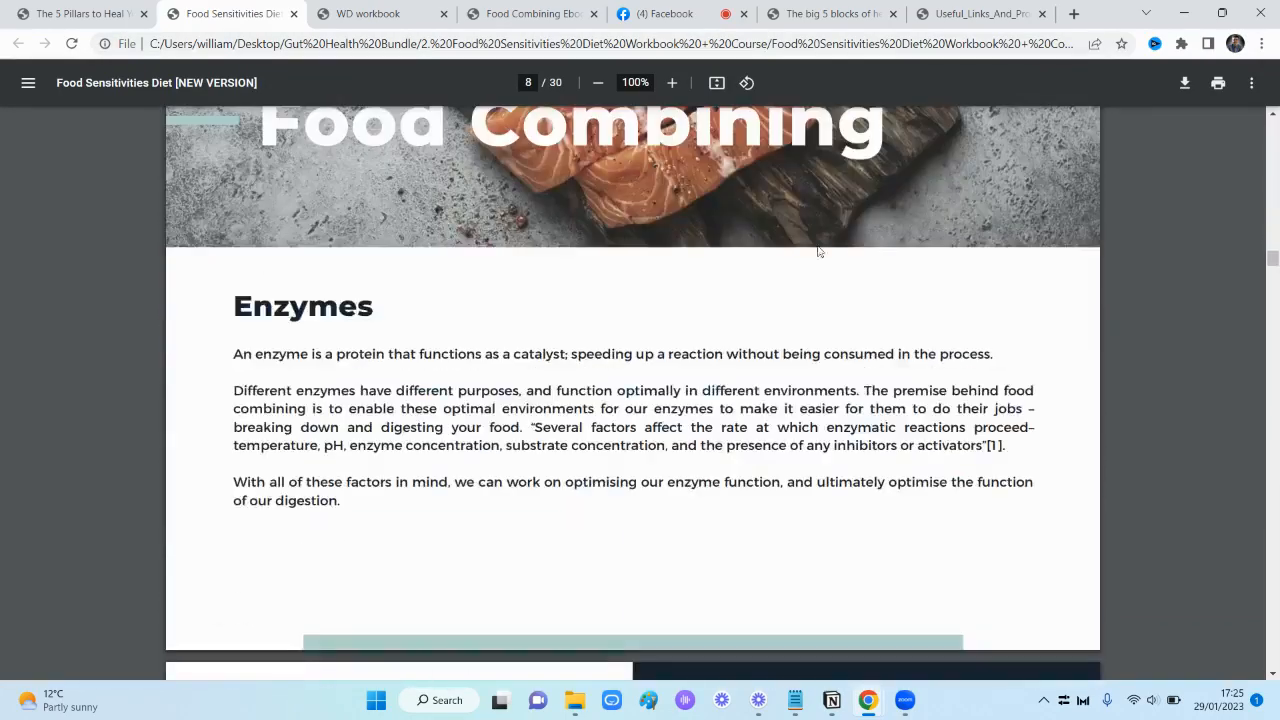
{"action": "scroll", "scroll_direction": "down", "scroll_amount": 3}
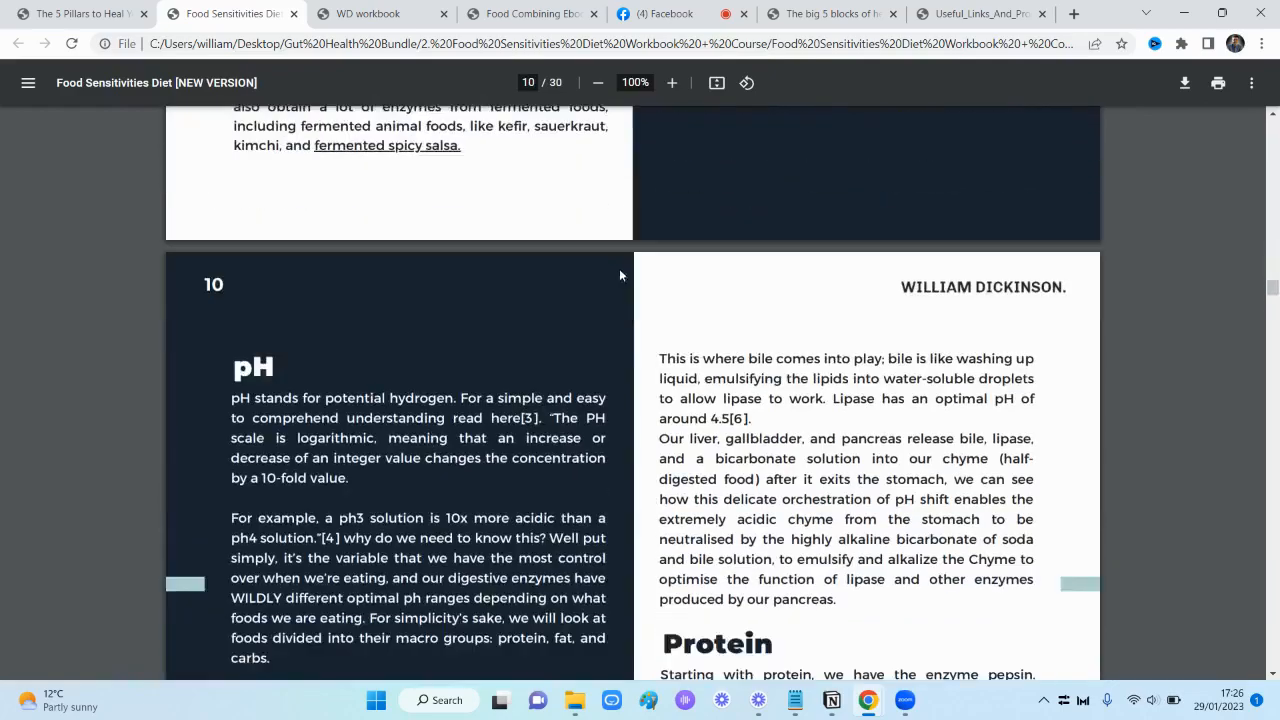
{"action": "scroll", "scroll_direction": "down", "scroll_amount": 3}
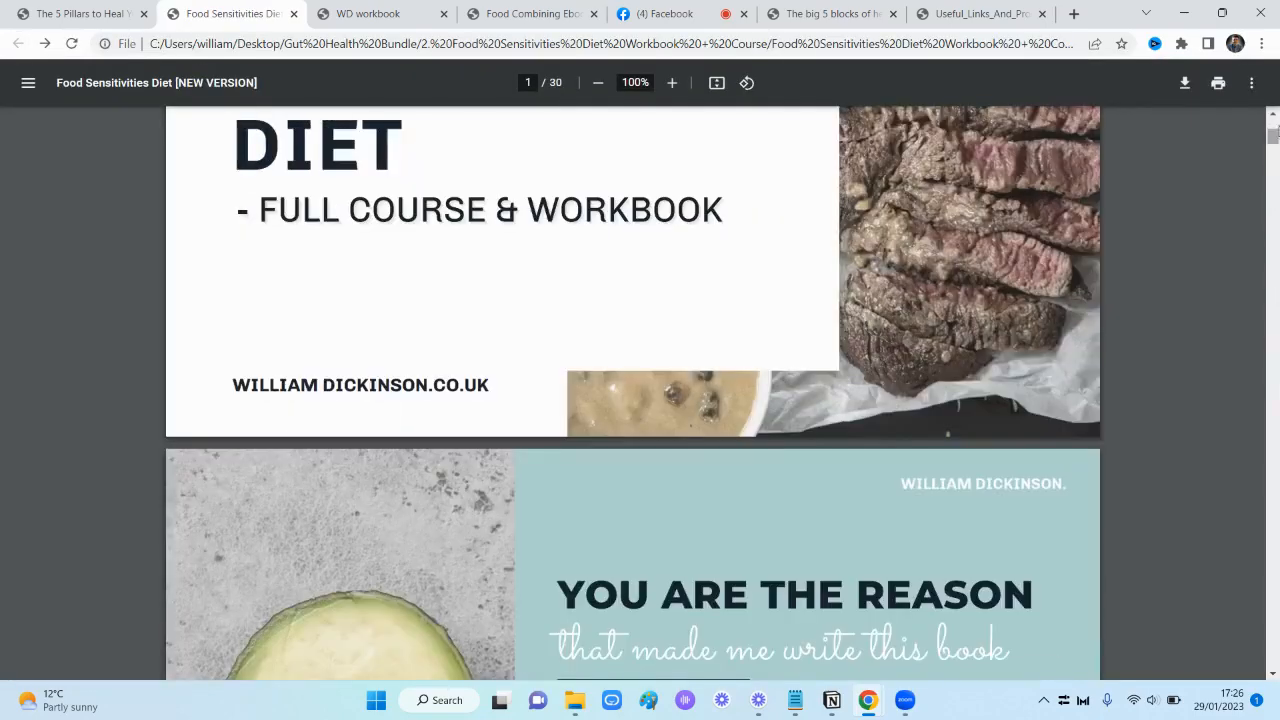
{"action": "scroll", "scroll_direction": "down", "scroll_amount": 3}
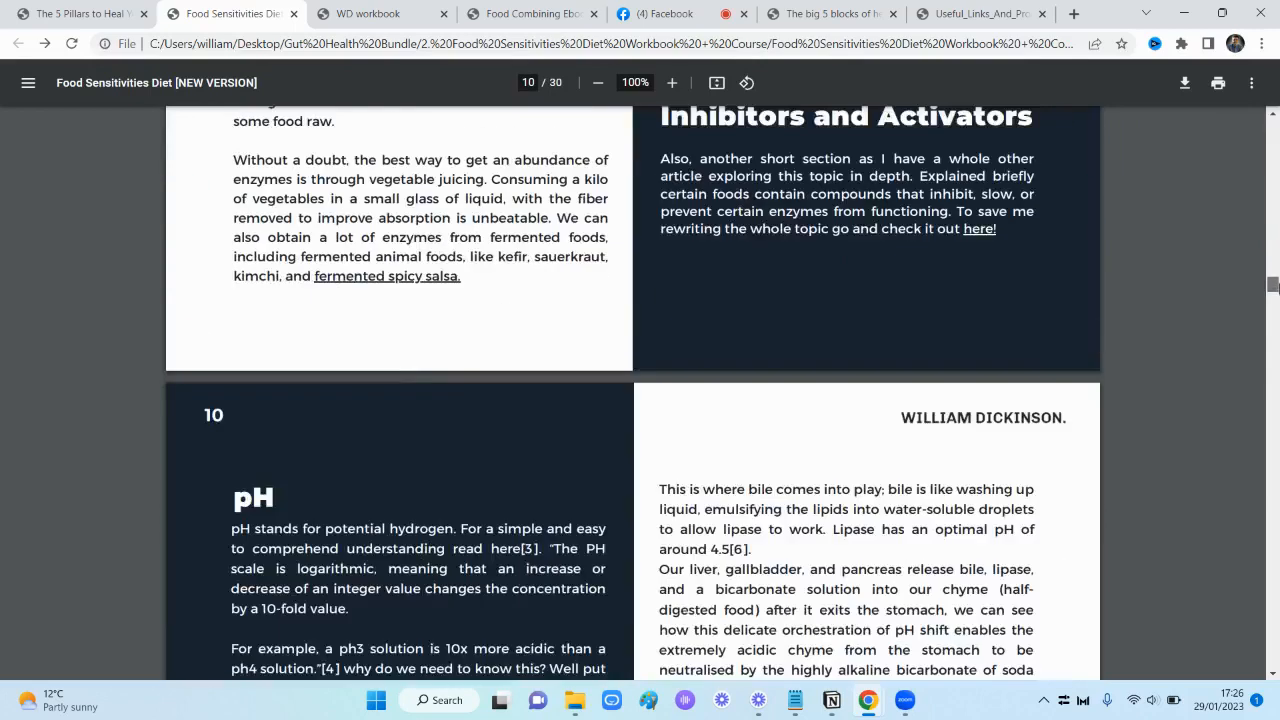
{"action": "scroll", "scroll_direction": "down", "scroll_amount": 3}
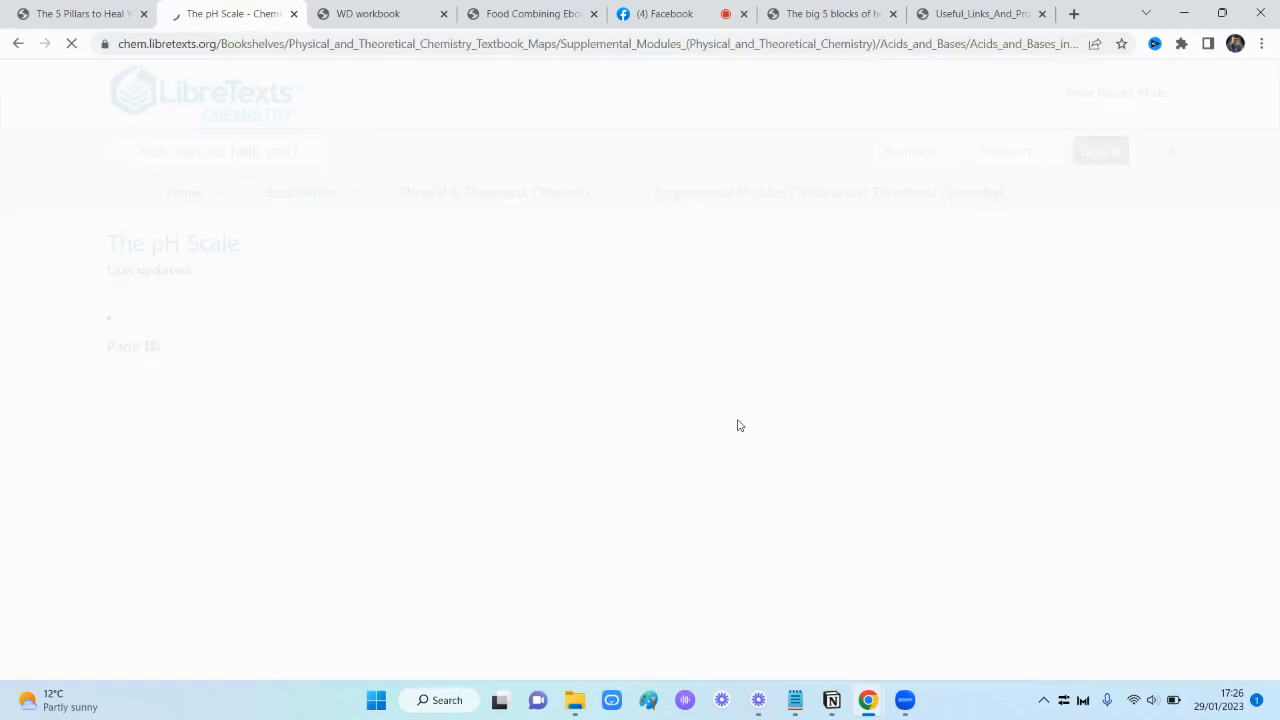
{"action": "left_click", "coordinate": [230, 12]}
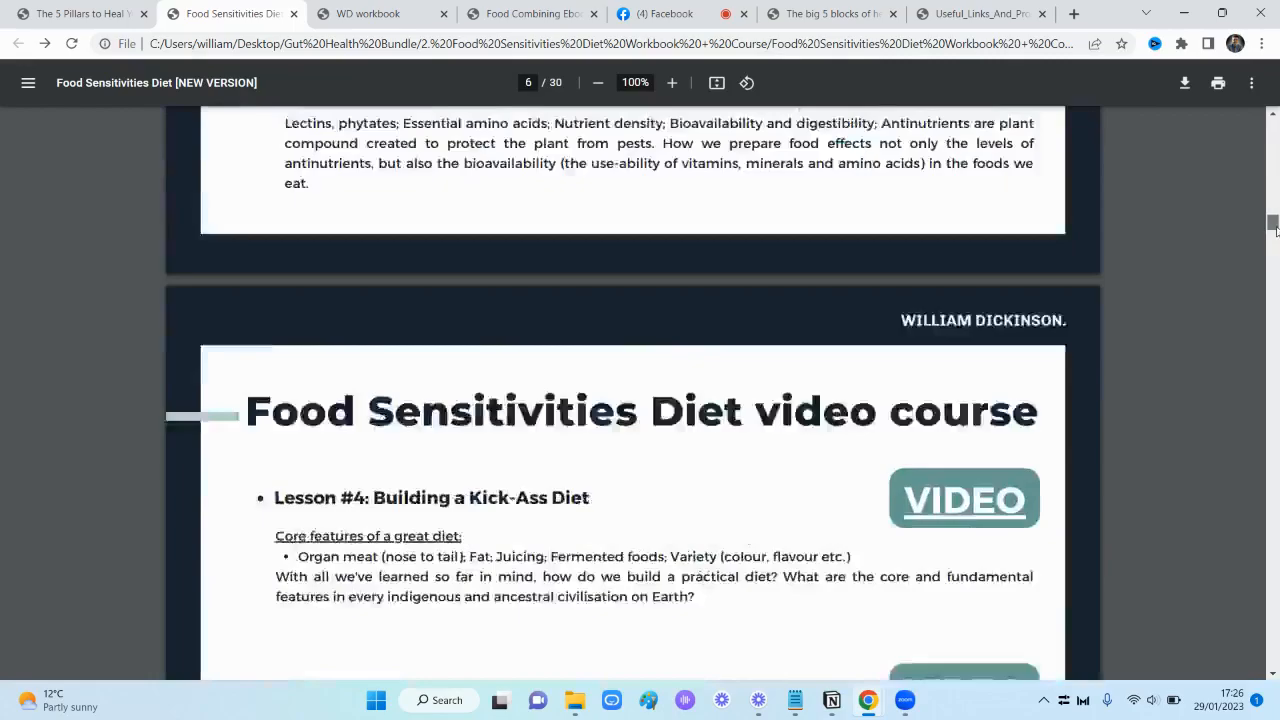
Skim down the pH Scale article, then return to the Food Sensitivities Diet PDF at its cover
{"action": "scroll", "scroll_direction": "down", "scroll_amount": 3}
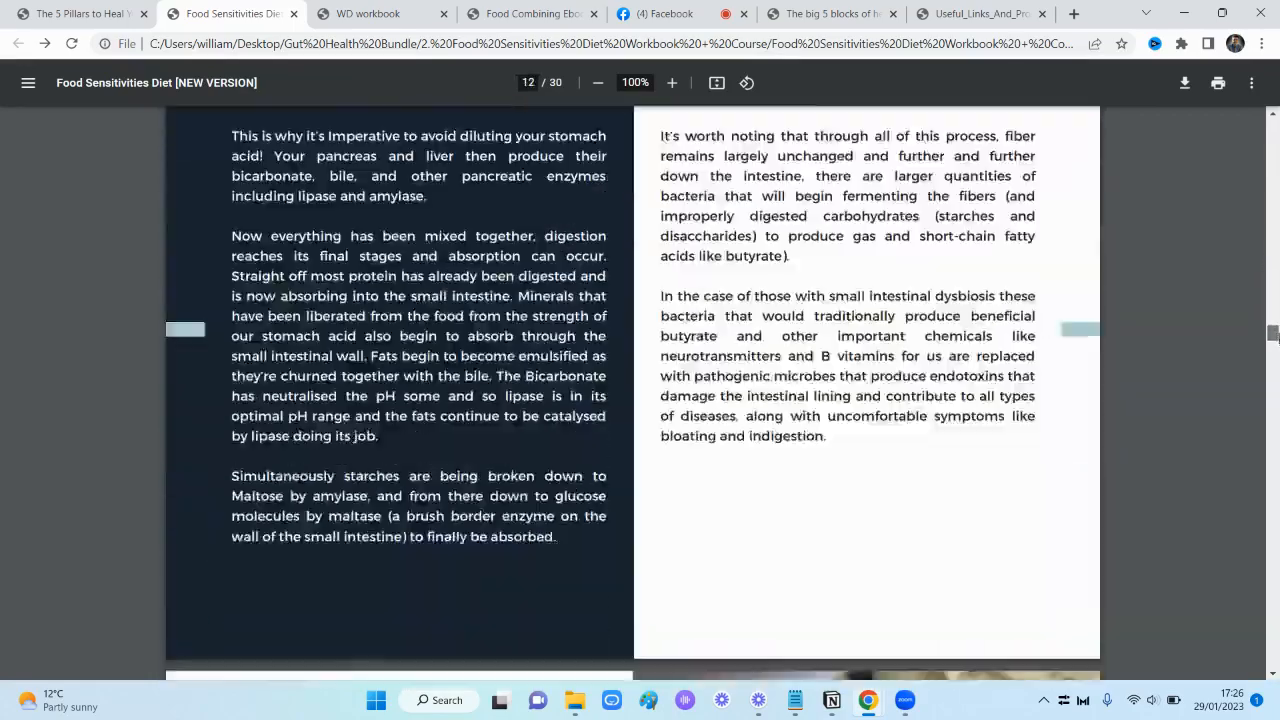
{"action": "scroll", "scroll_direction": "down", "scroll_amount": 3}
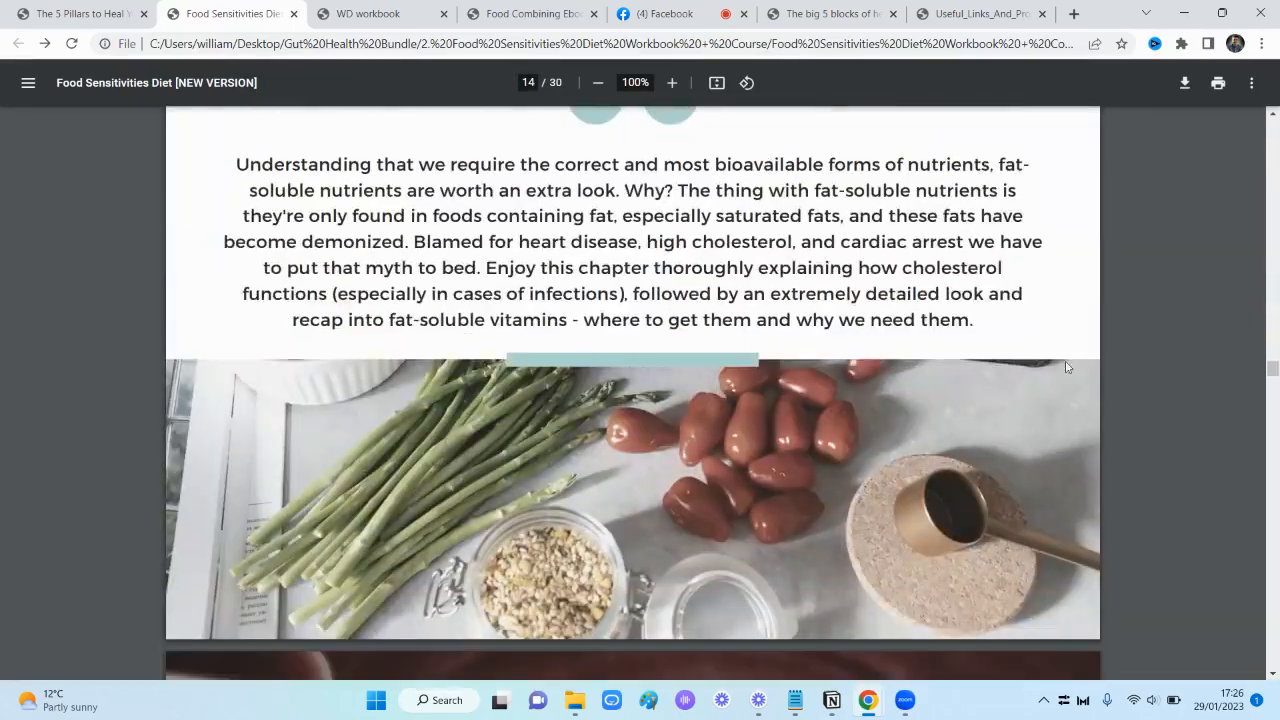
{"action": "scroll", "scroll_direction": "down", "scroll_amount": 3}
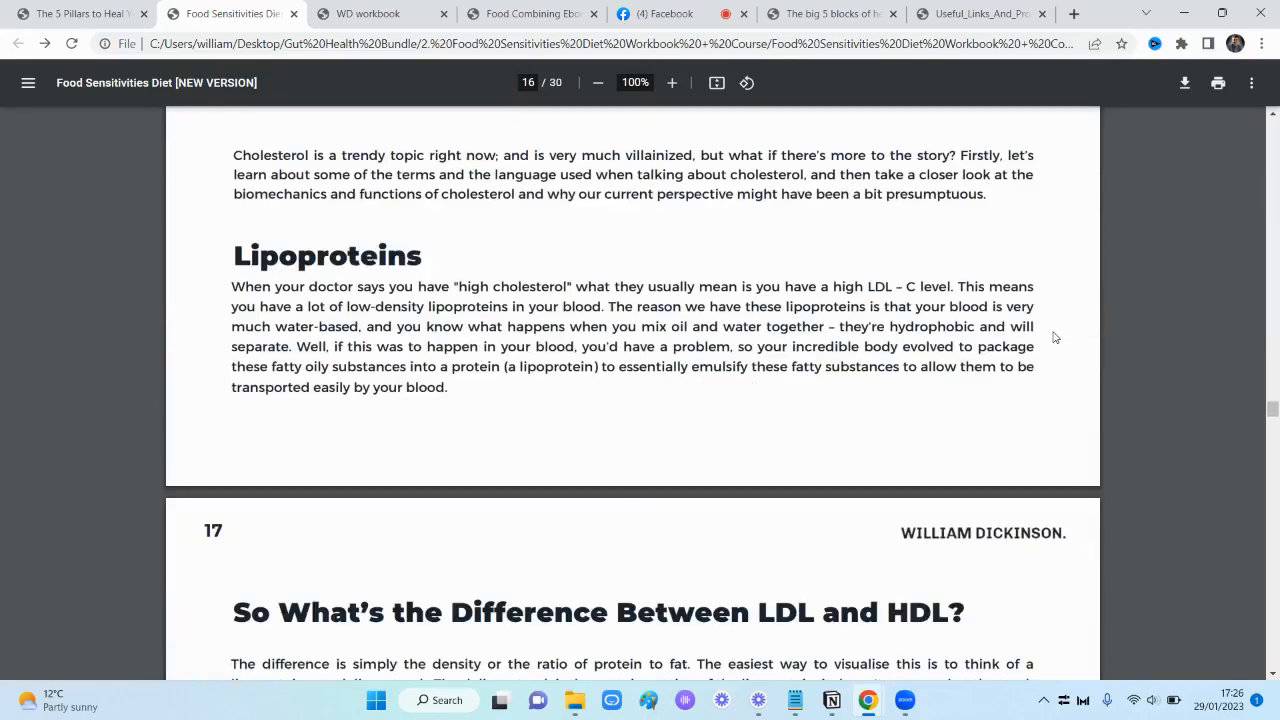
{"action": "scroll", "scroll_direction": "down", "scroll_amount": 3}
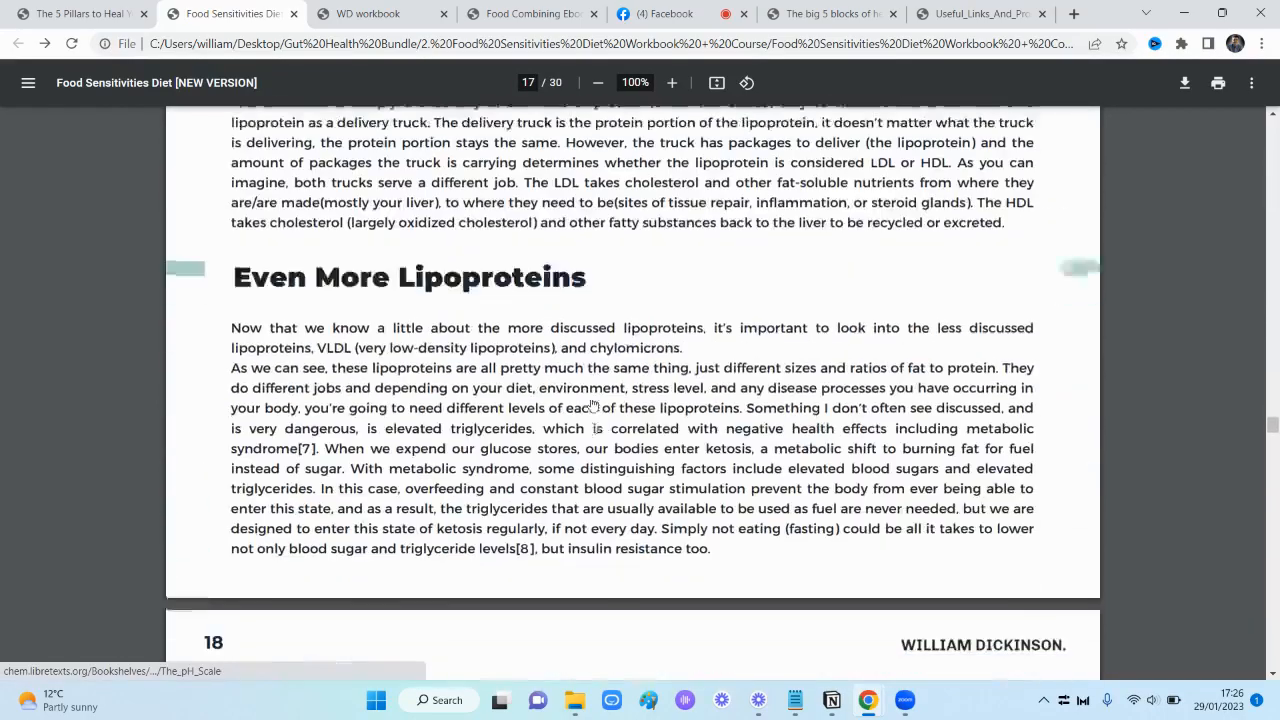
{"action": "scroll", "scroll_direction": "down", "scroll_amount": 3}
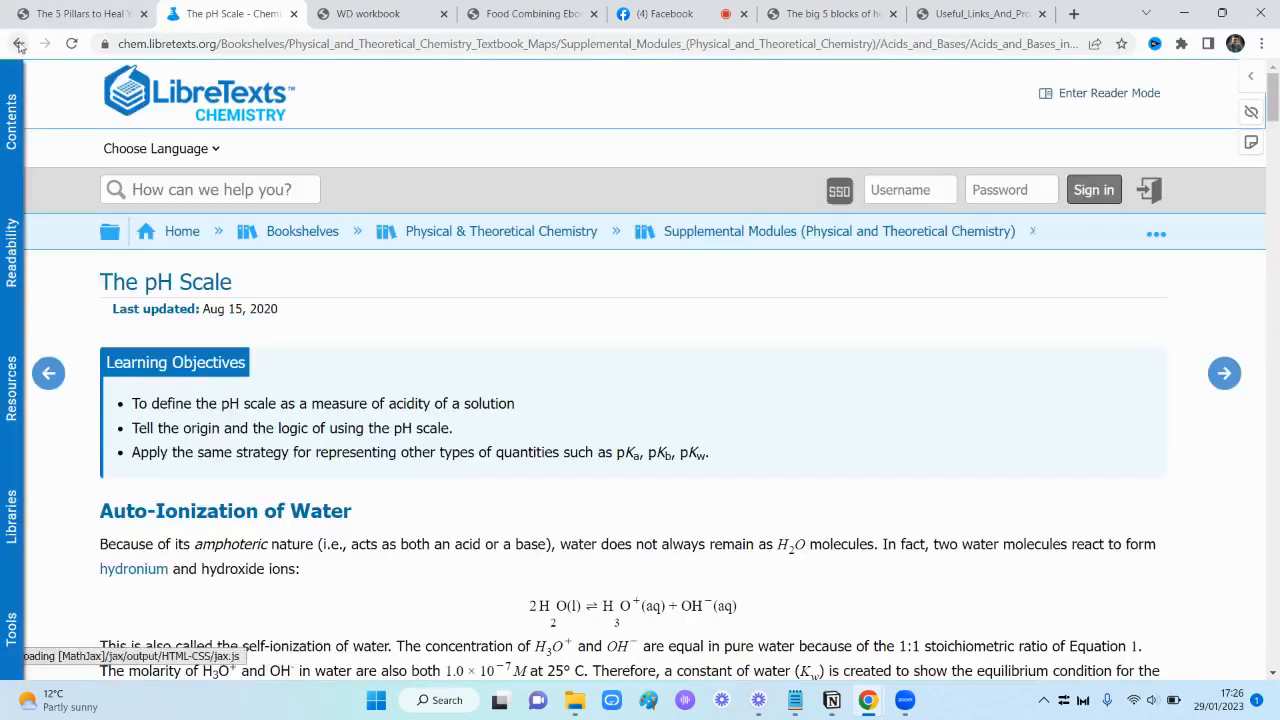
{"action": "left_click", "coordinate": [230, 12]}
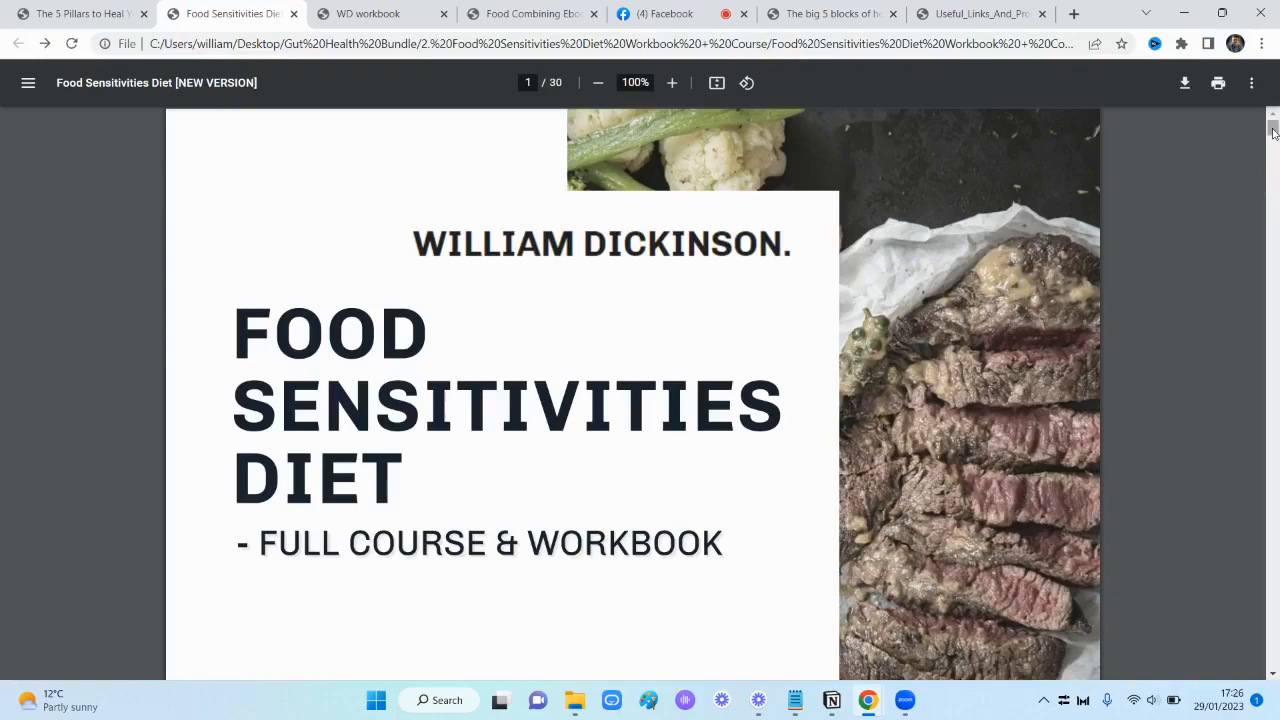
{"action": "scroll", "scroll_direction": "down", "scroll_amount": 3}
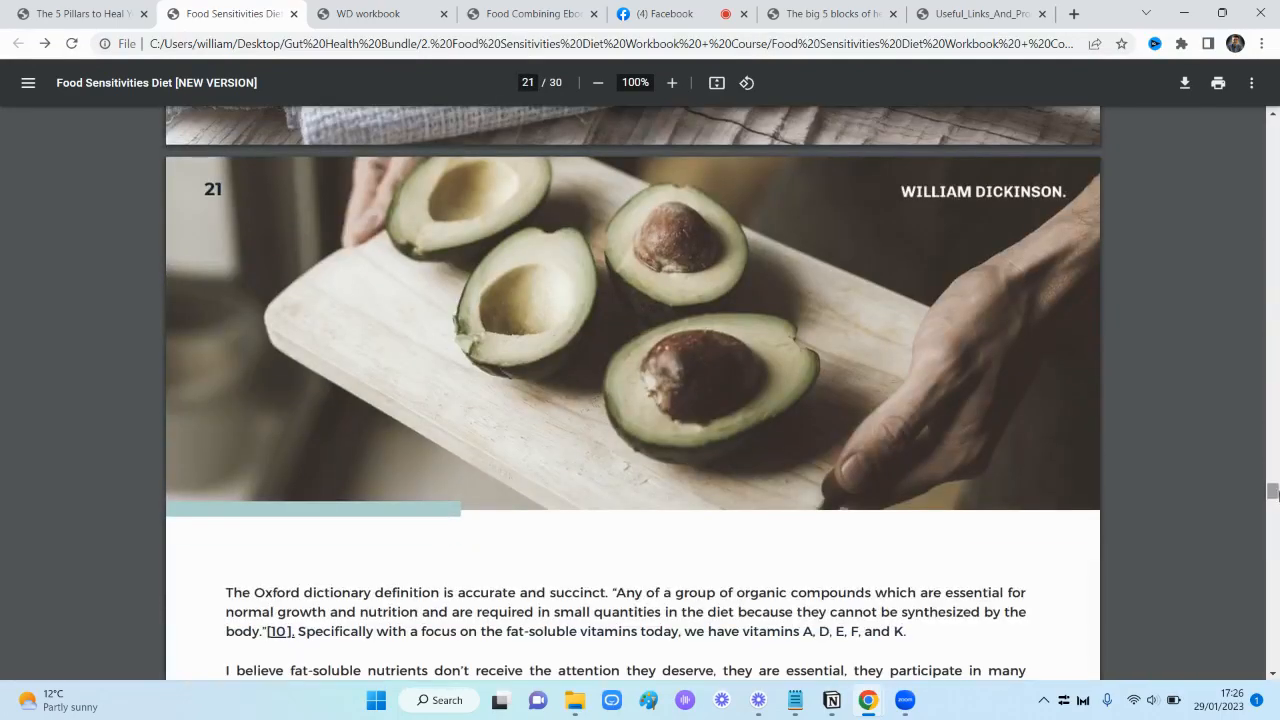
{"action": "scroll", "scroll_direction": "down", "scroll_amount": 3}
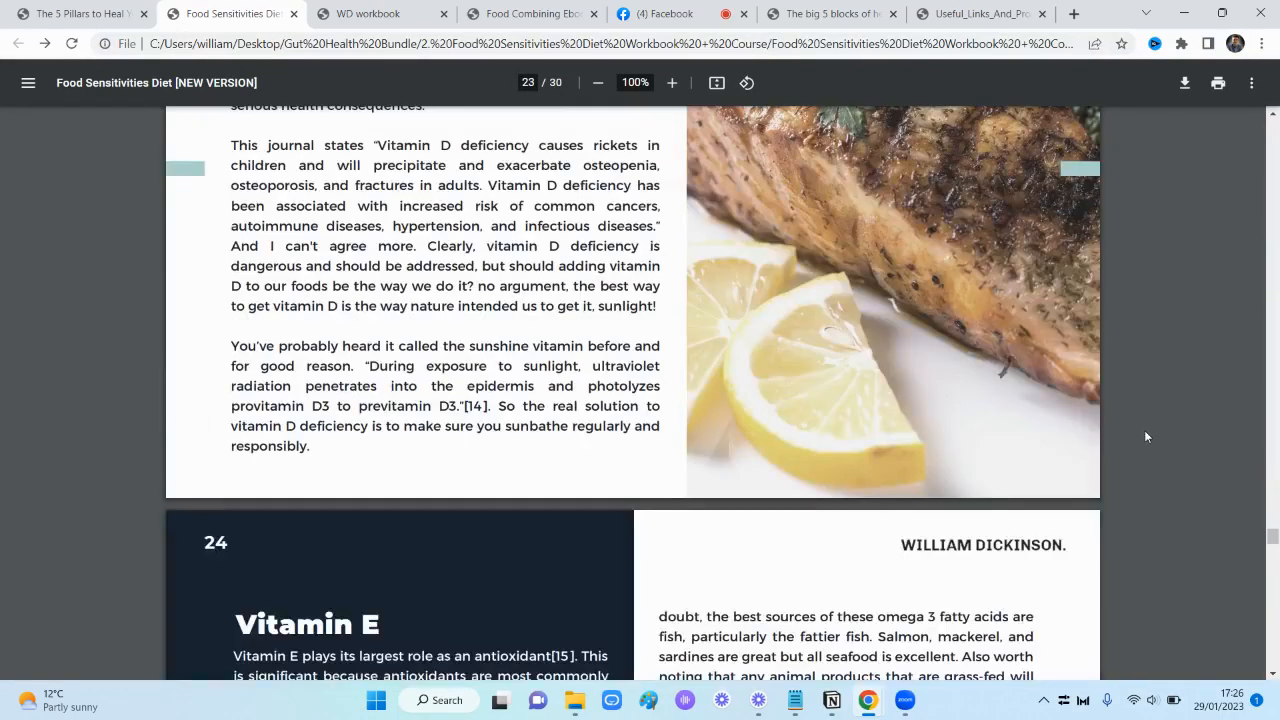
{"action": "scroll", "scroll_direction": "down", "scroll_amount": 3}
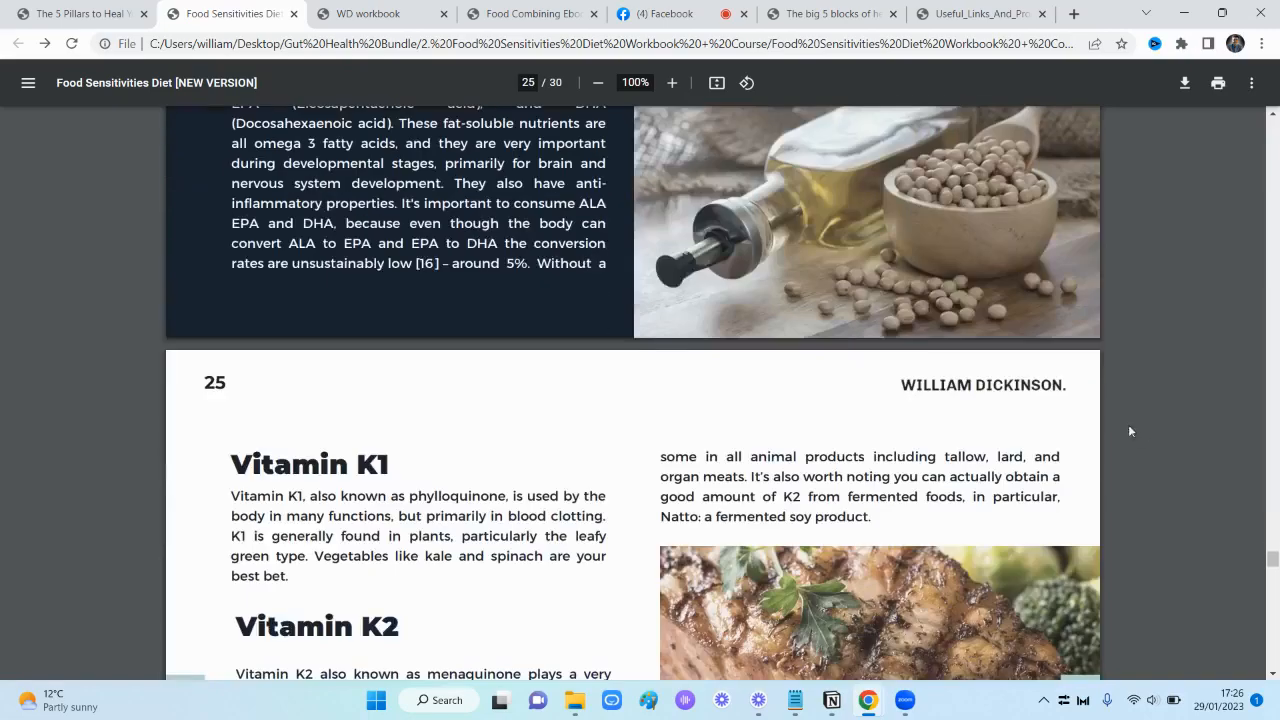
{"action": "scroll", "scroll_direction": "down", "scroll_amount": 3}
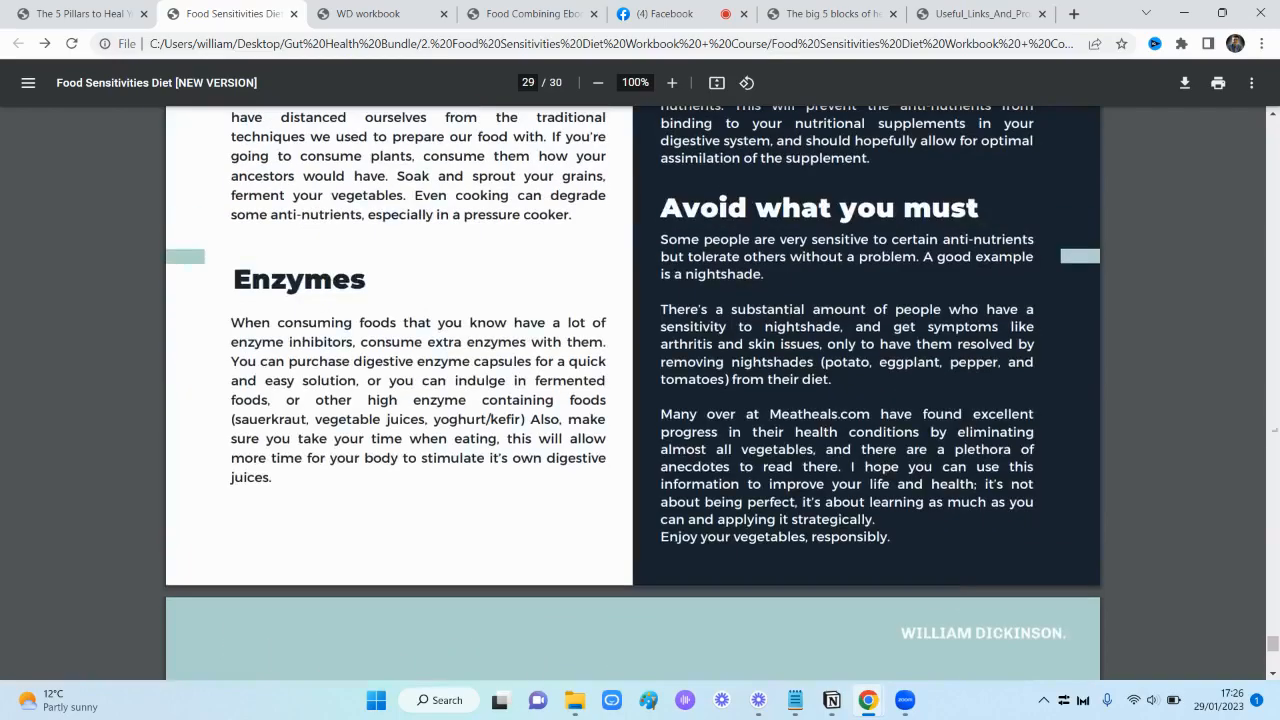
{"action": "scroll", "scroll_direction": "up", "scroll_amount": 3}
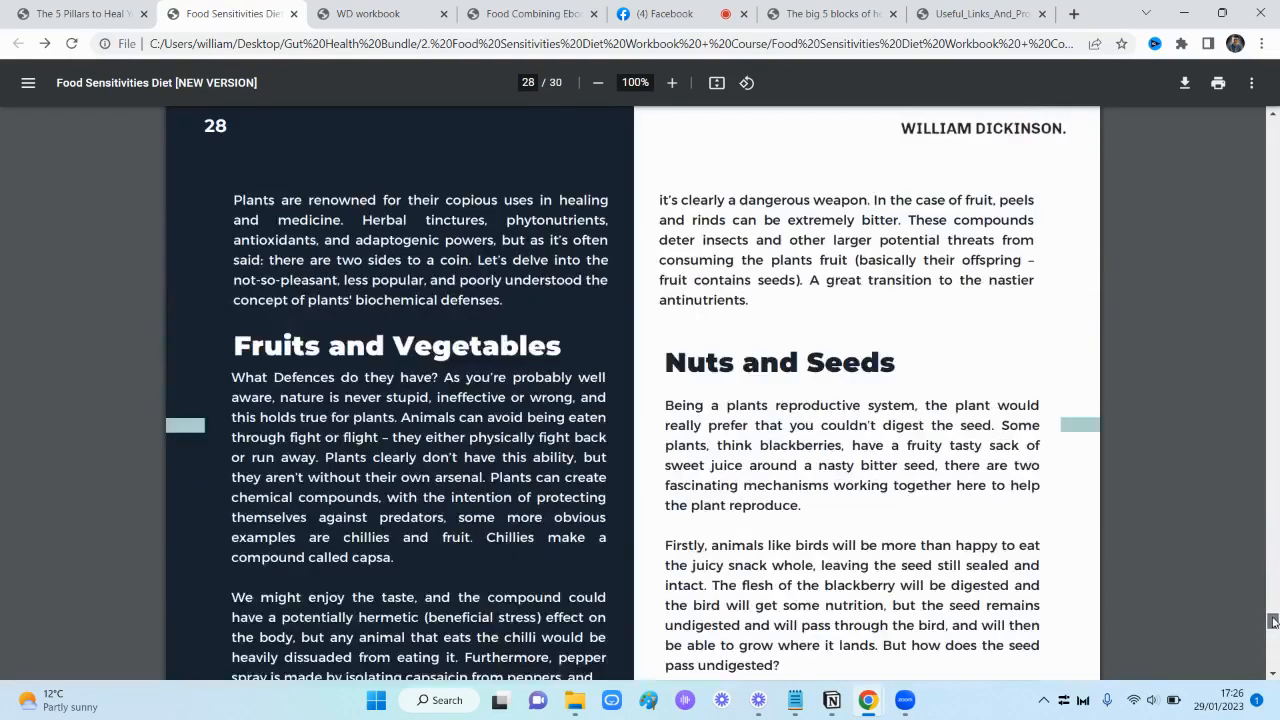
{"action": "scroll", "scroll_direction": "up", "scroll_amount": 3}
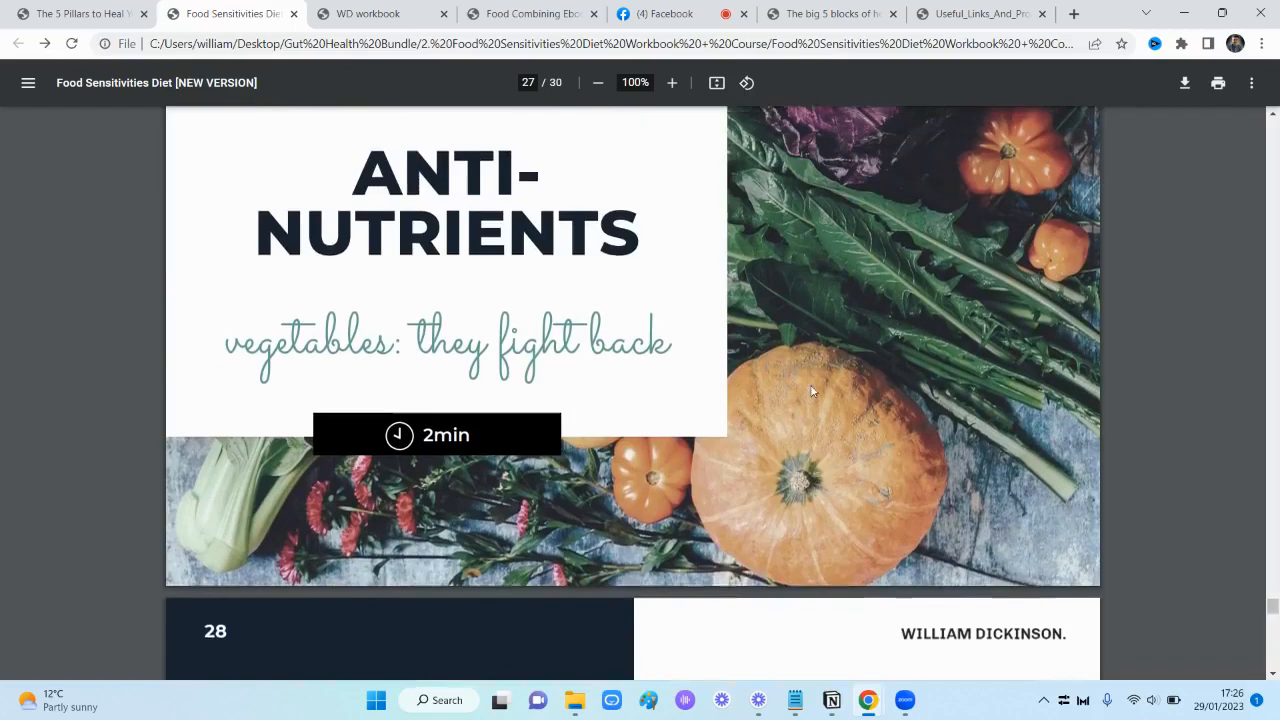
{"action": "scroll", "scroll_direction": "up", "scroll_amount": 3}
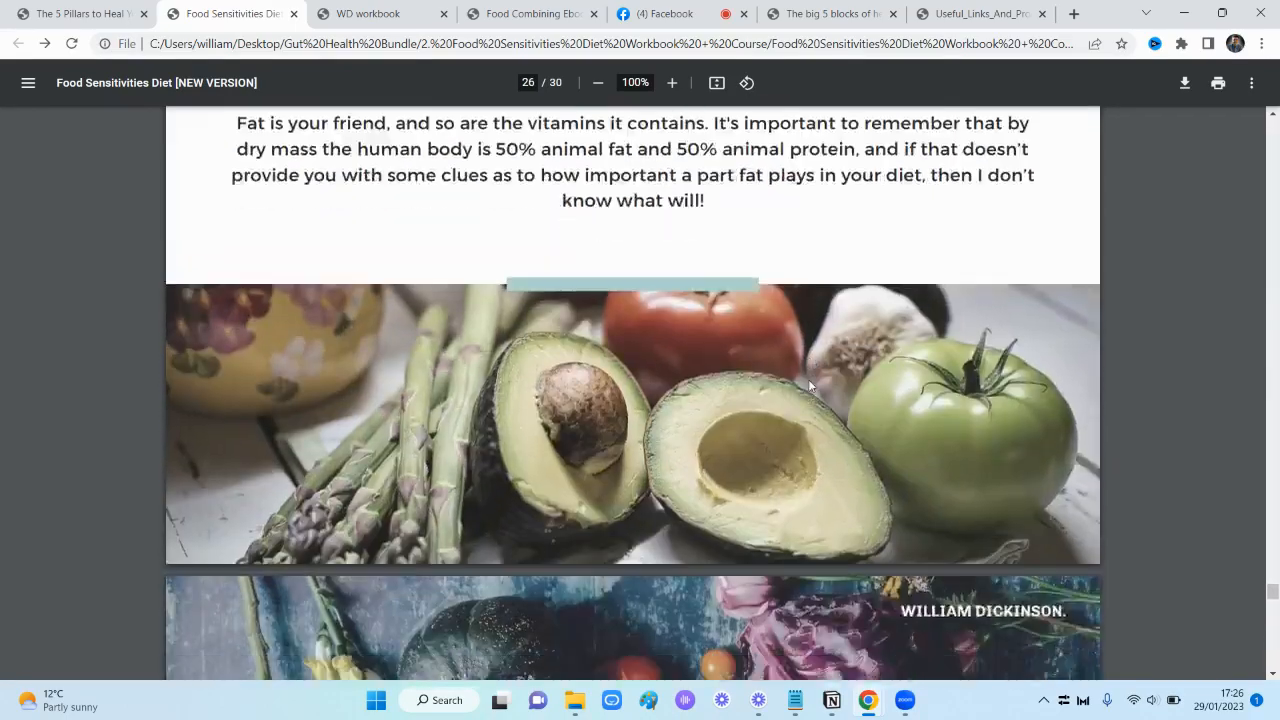
{"action": "scroll", "scroll_direction": "down", "scroll_amount": 3}
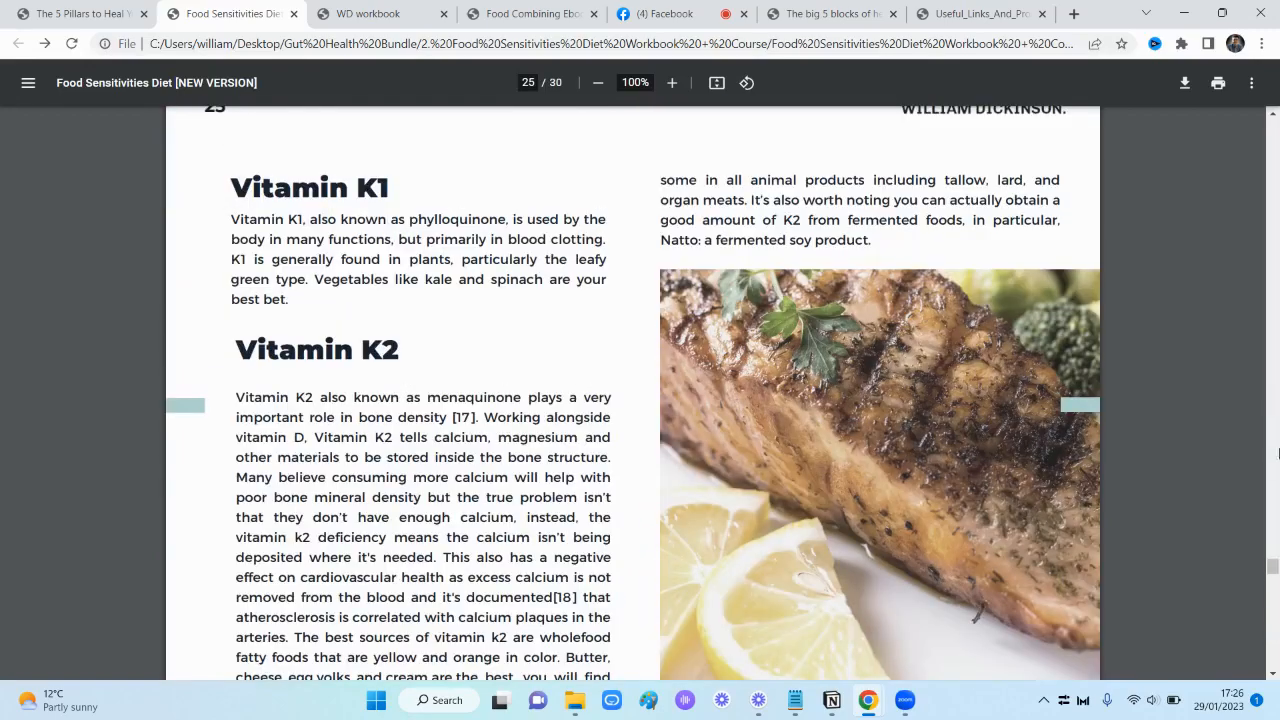
{"action": "scroll", "scroll_direction": "up", "scroll_amount": 3}
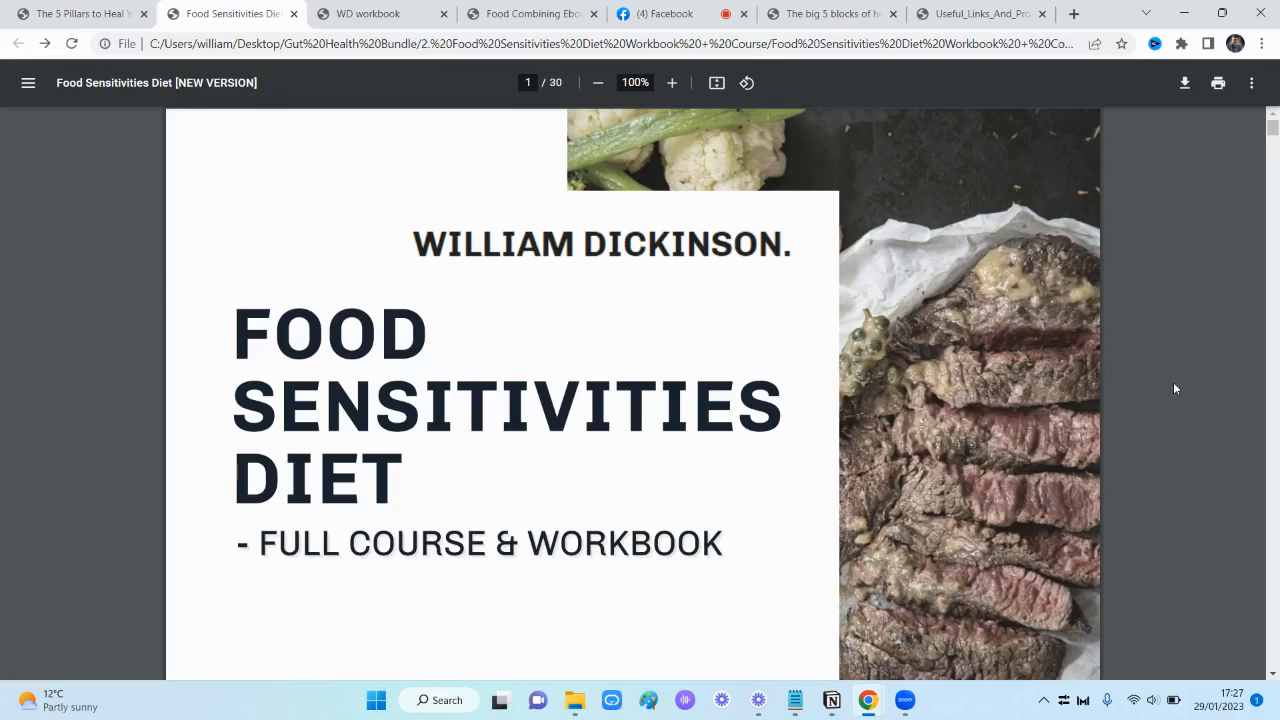
{"action": "scroll", "scroll_direction": "down", "scroll_amount": 3}
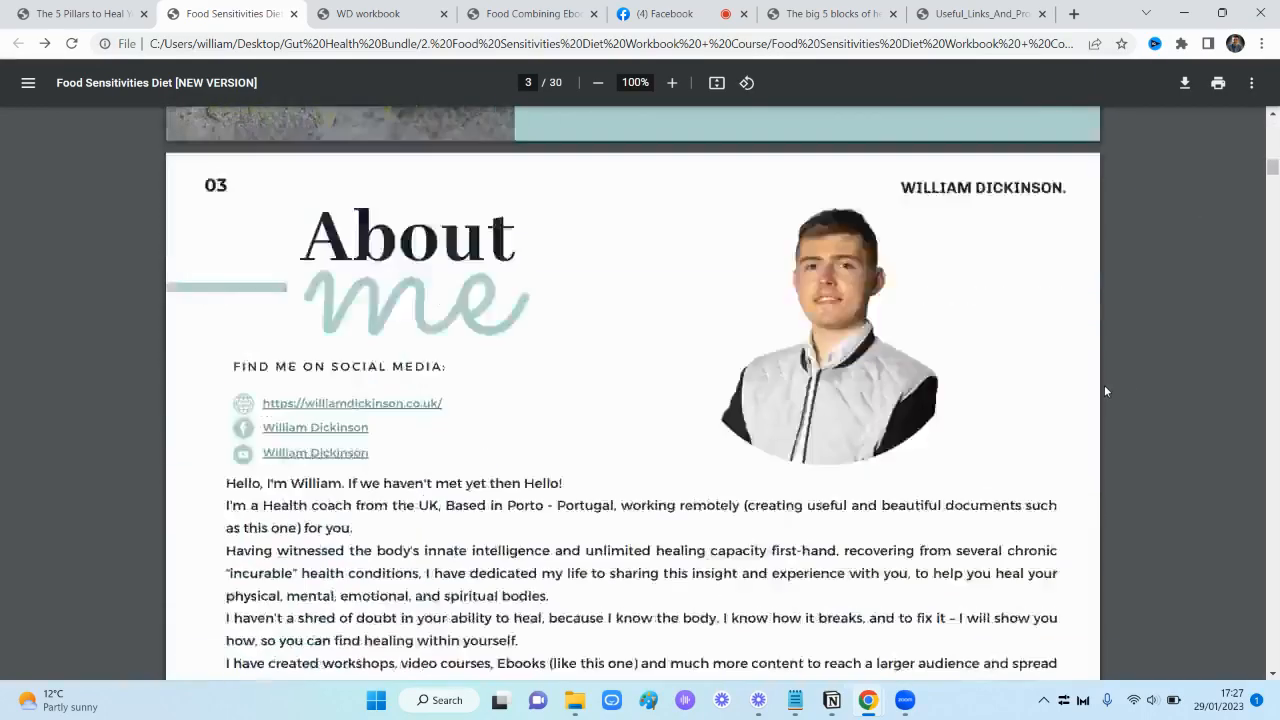
{"action": "scroll", "scroll_direction": "down", "scroll_amount": 3}
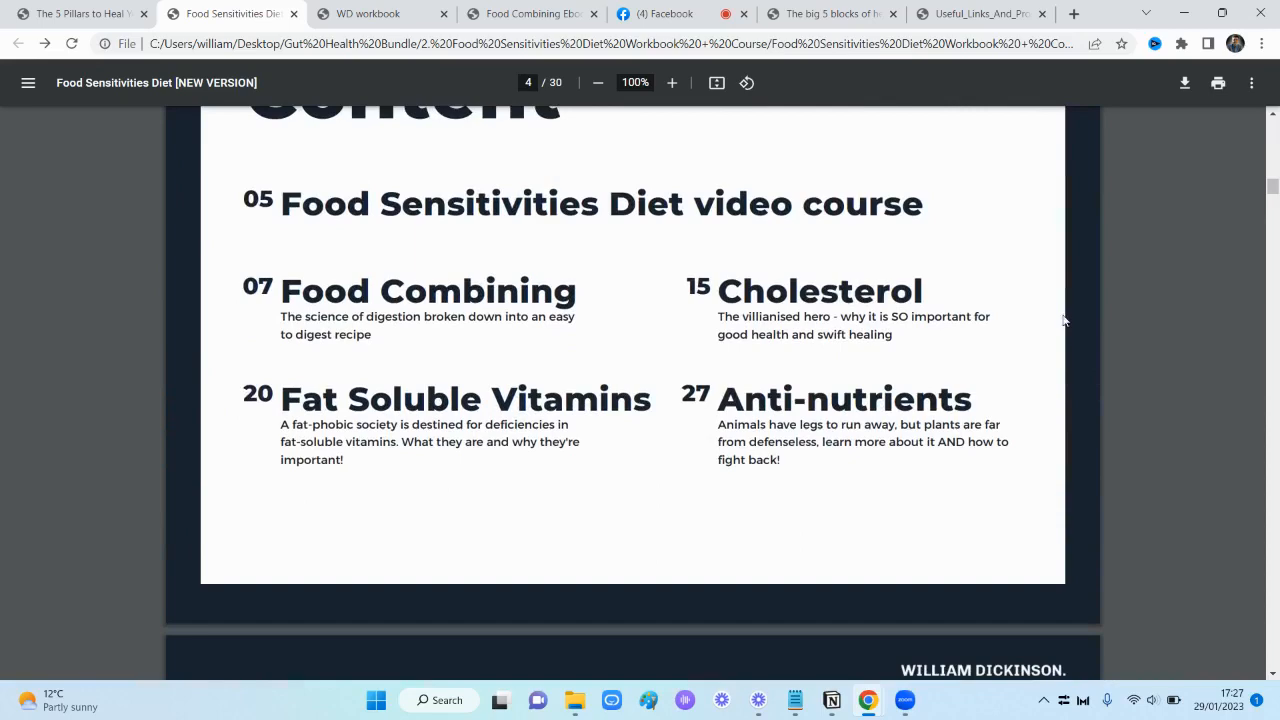
{"action": "scroll", "scroll_direction": "down", "scroll_amount": 3}
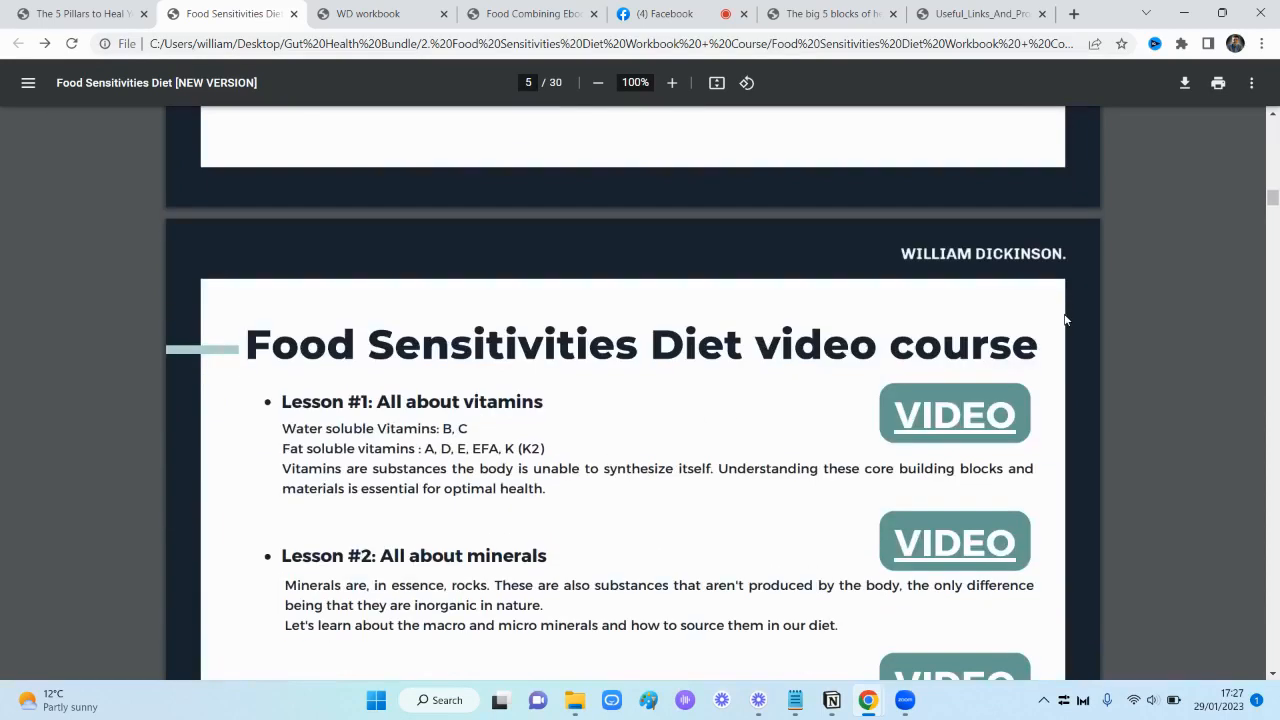
{"action": "scroll", "scroll_direction": "down", "scroll_amount": 3}
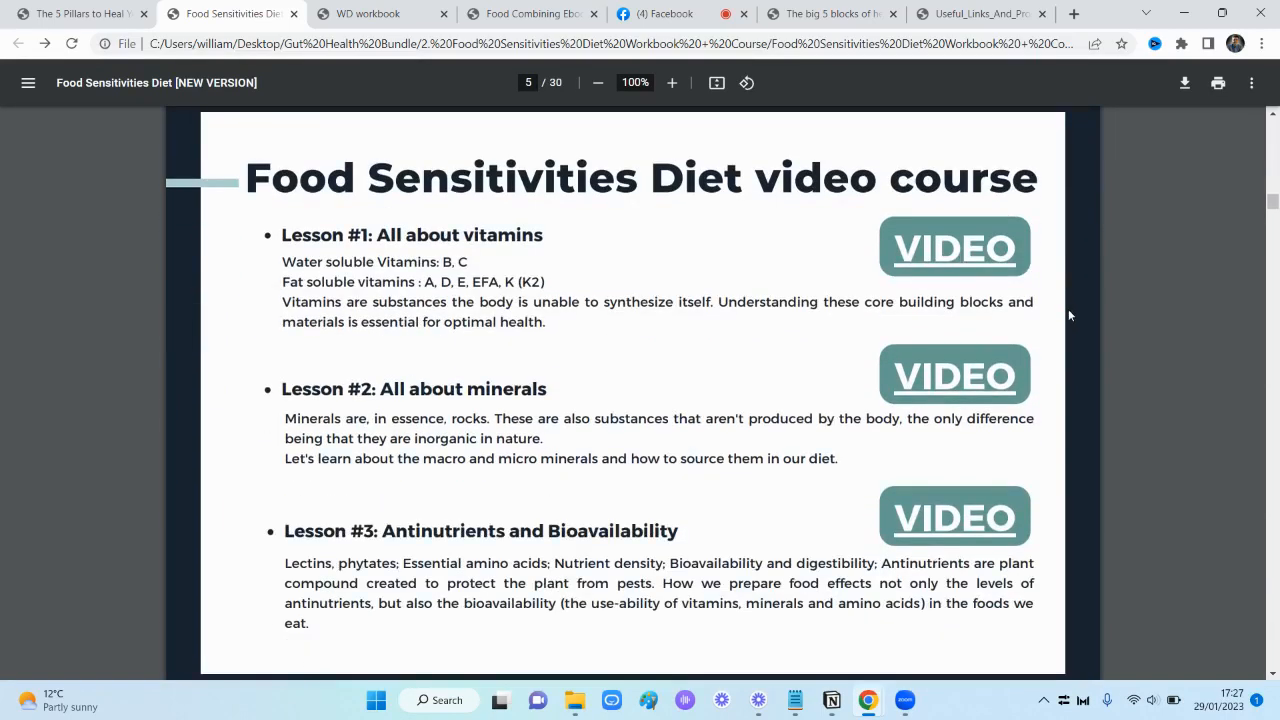
{"action": "scroll", "scroll_direction": "down", "scroll_amount": 3}
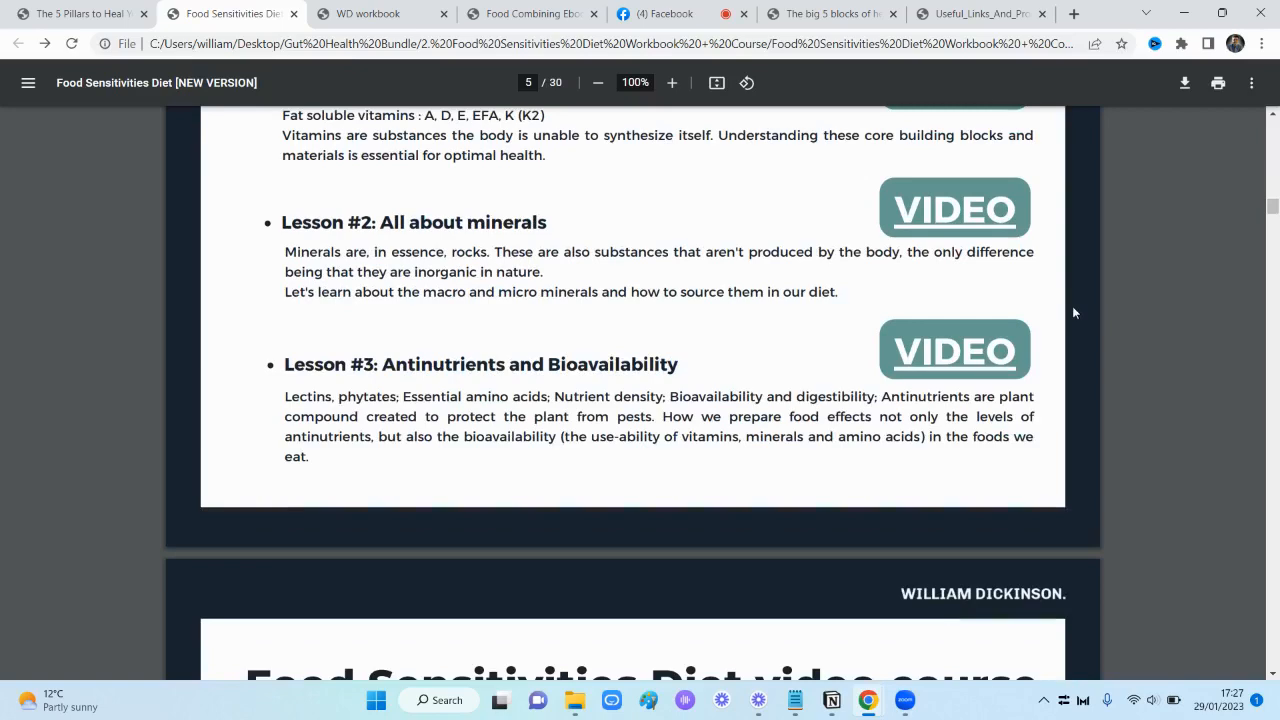
{"action": "scroll", "scroll_direction": "down", "scroll_amount": 3}
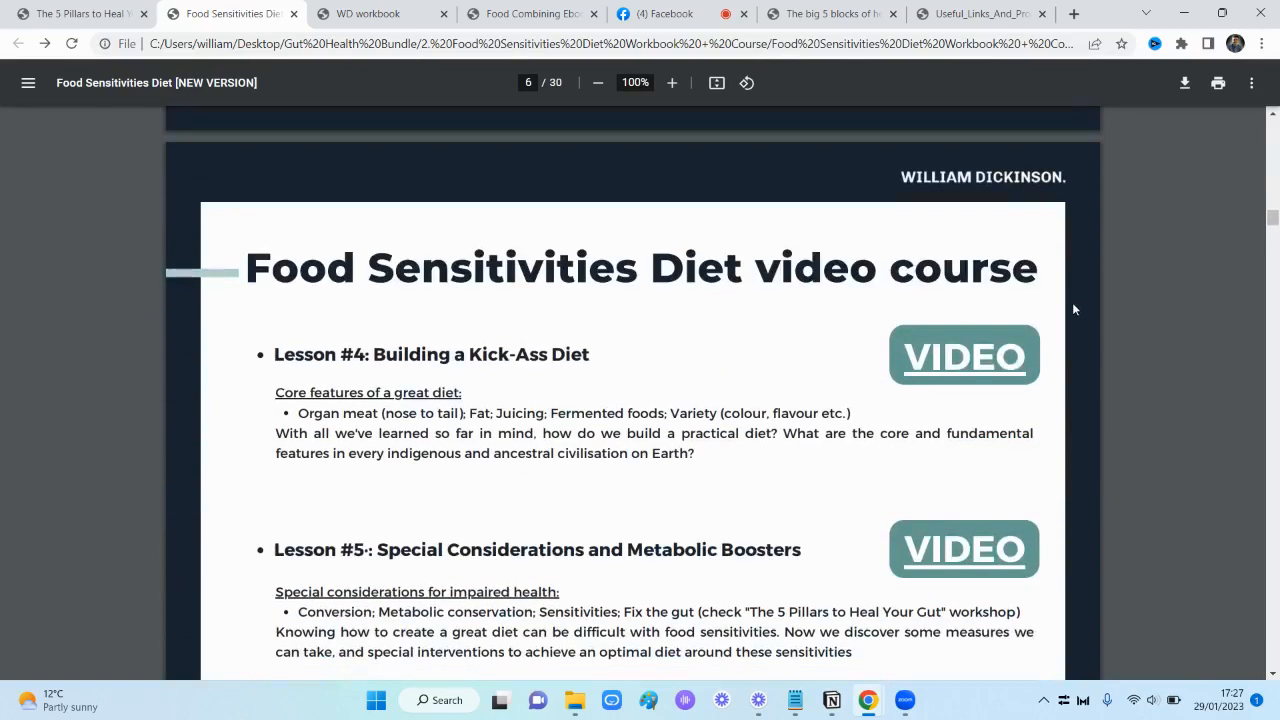
{"action": "scroll", "scroll_direction": "down", "scroll_amount": 3}
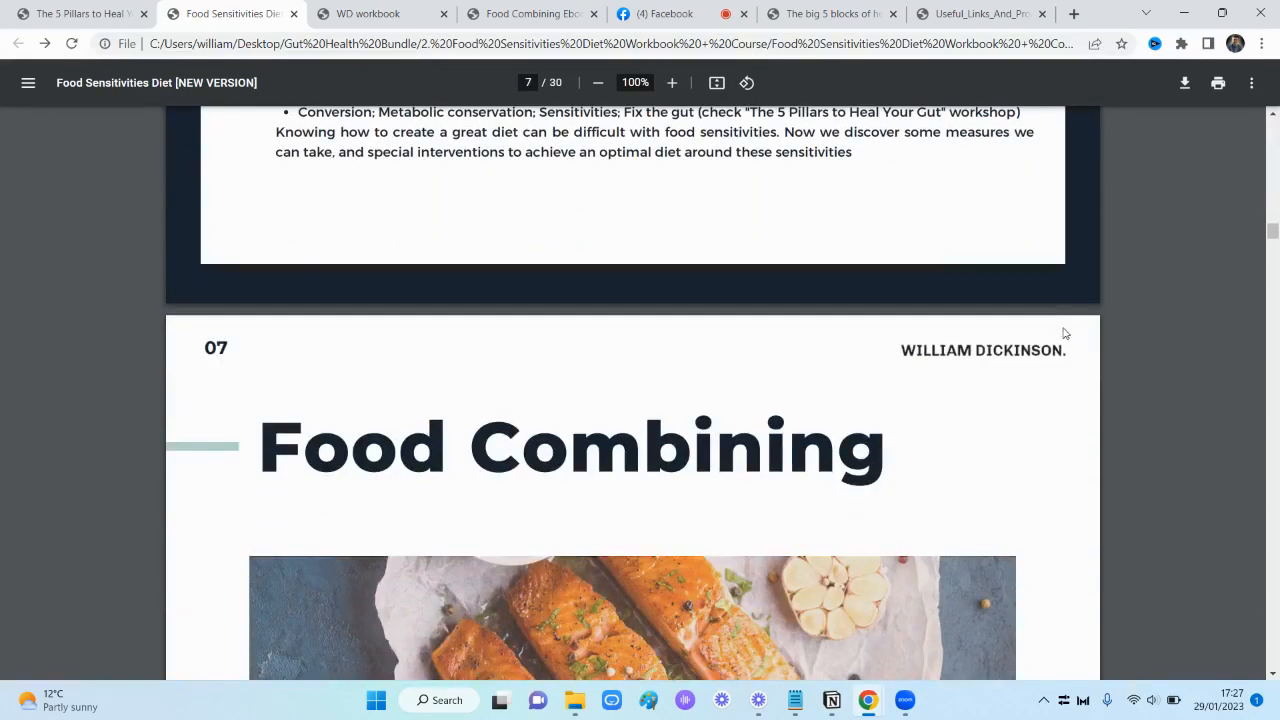
{"action": "scroll", "scroll_direction": "down", "scroll_amount": 3}
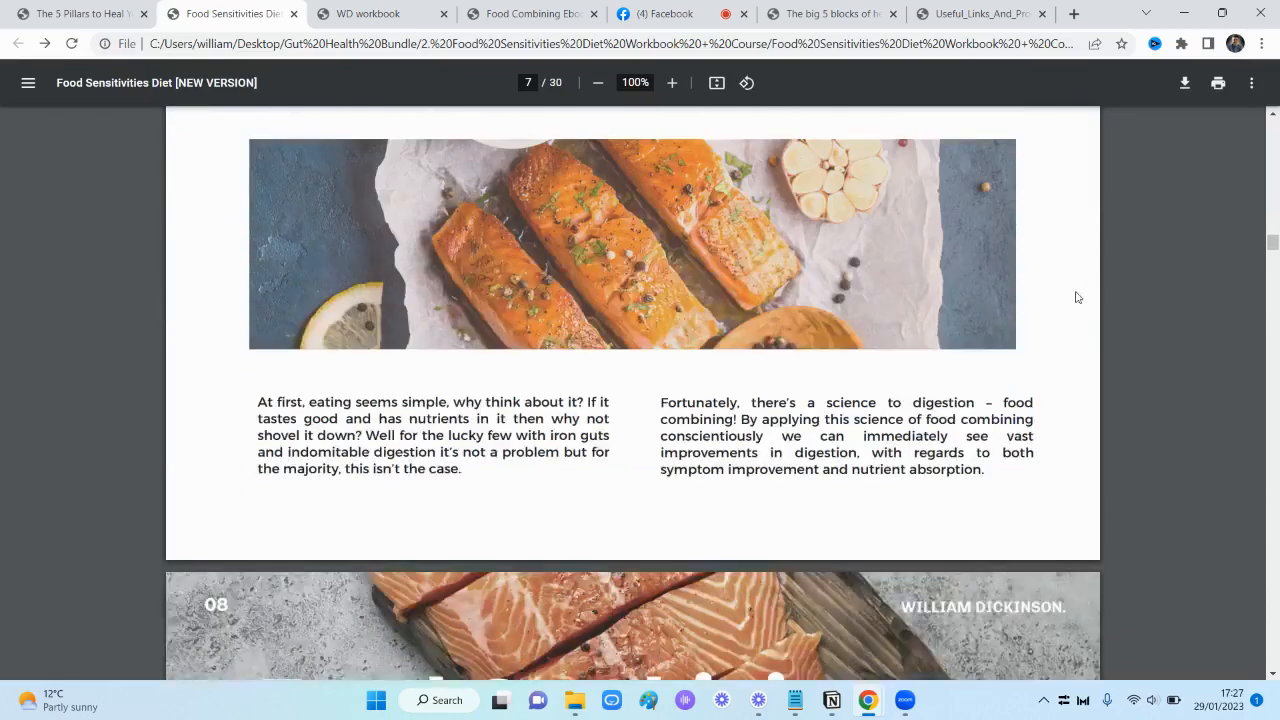
{"action": "scroll", "scroll_direction": "down", "scroll_amount": 3}
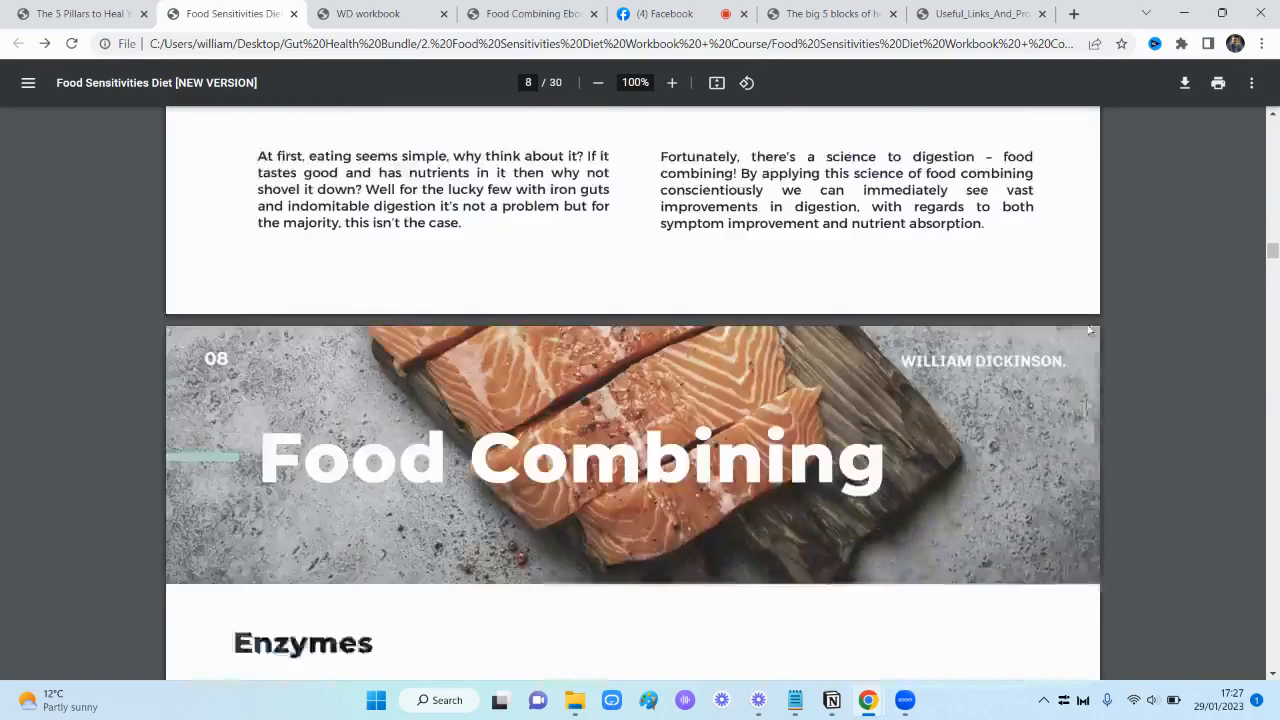
{"action": "scroll", "scroll_direction": "down", "scroll_amount": 3}
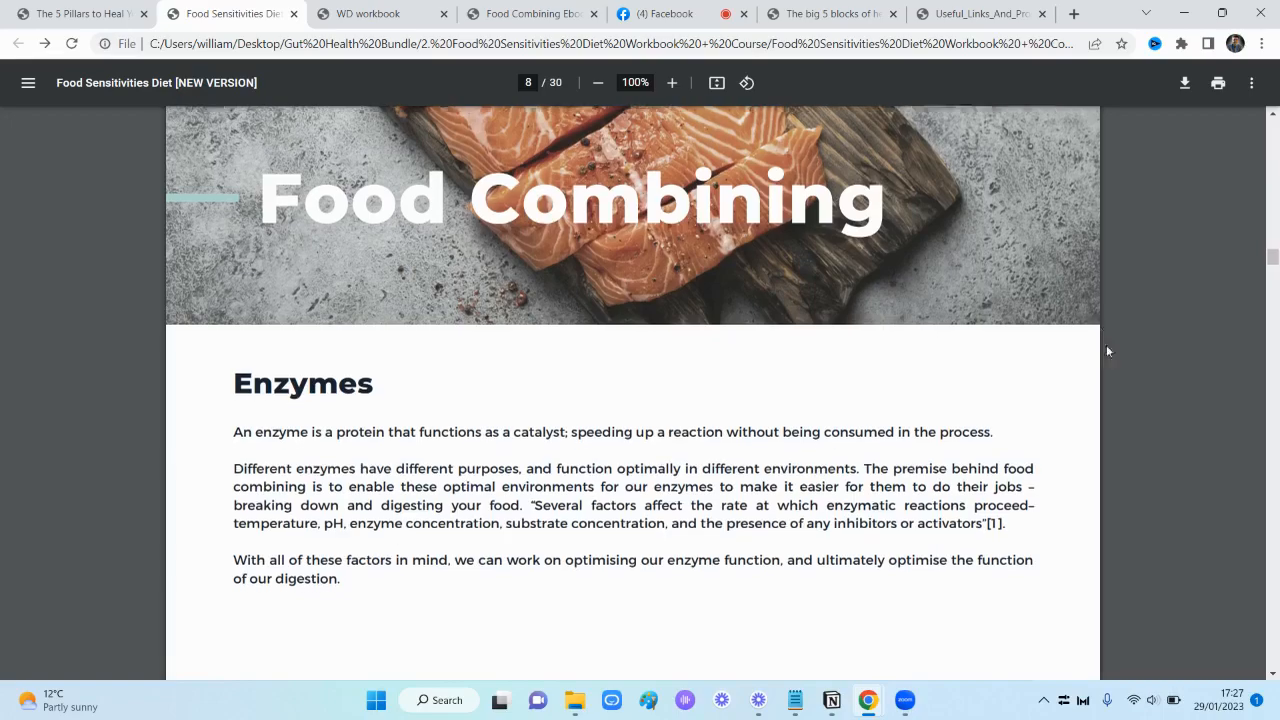
{"action": "scroll", "scroll_direction": "down", "scroll_amount": 3}
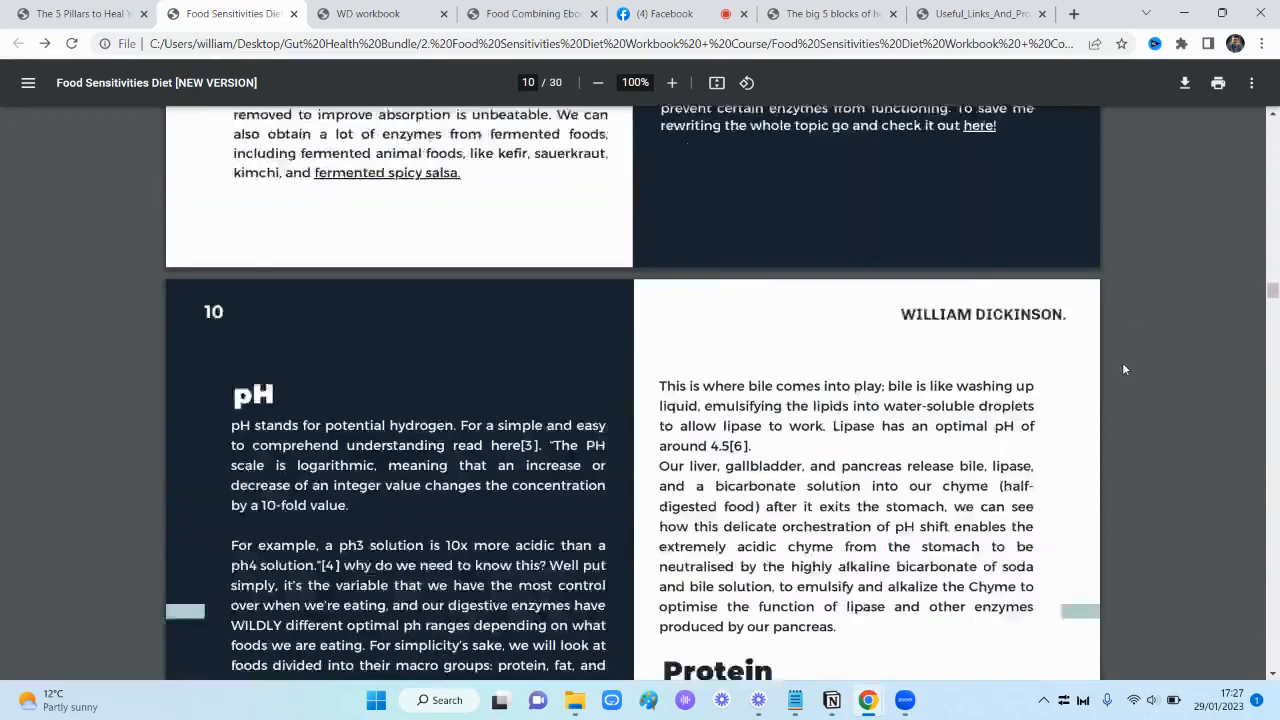
{"action": "scroll", "scroll_direction": "up", "scroll_amount": 3}
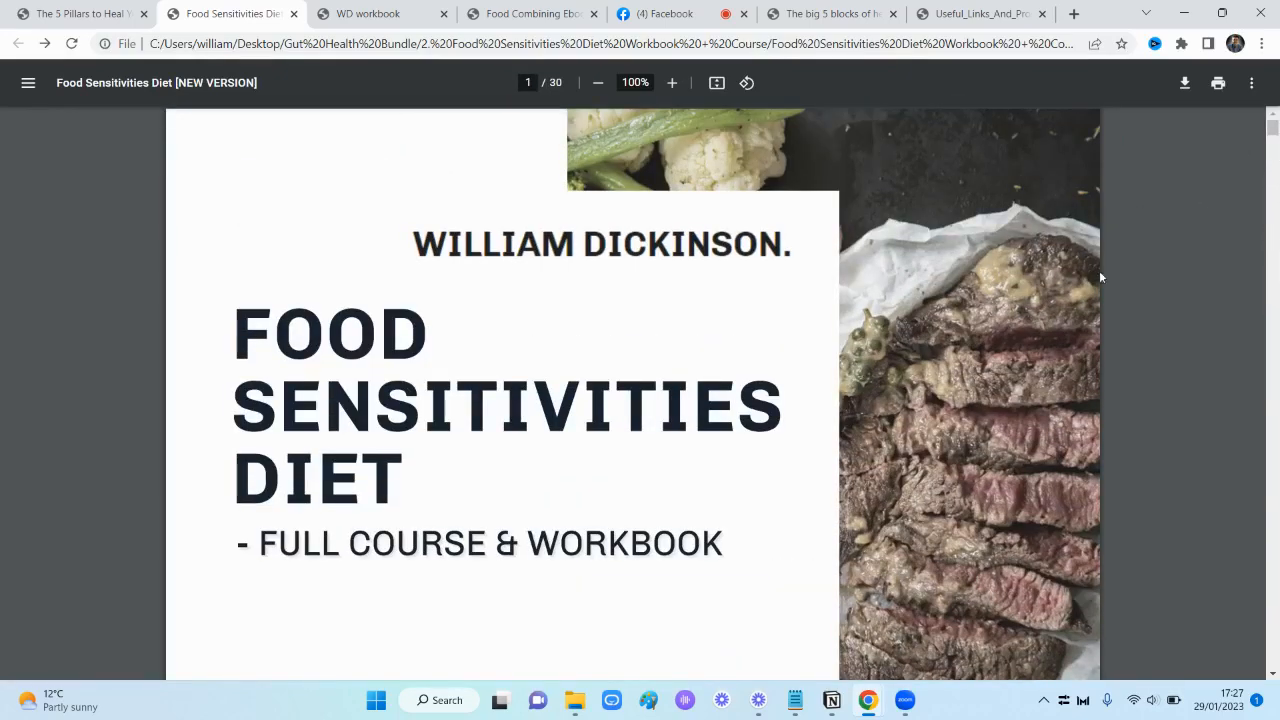
{"action": "scroll", "scroll_direction": "down", "scroll_amount": 3}
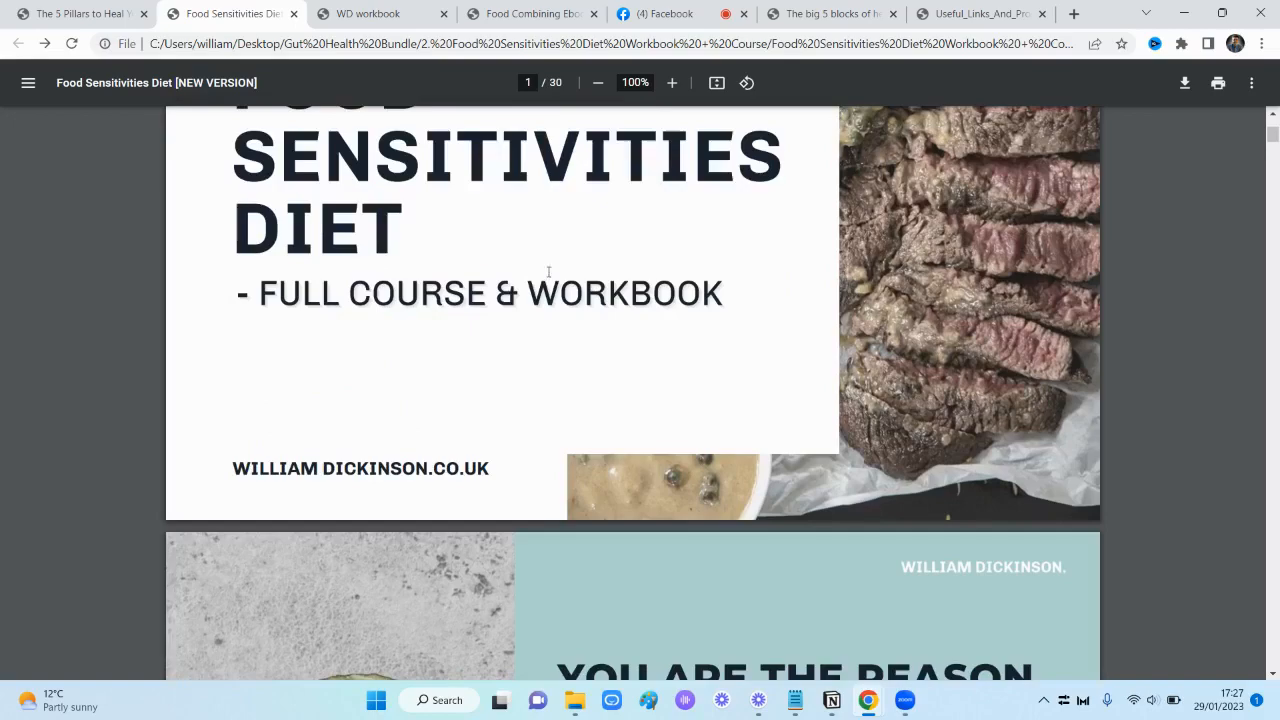
{"action": "scroll", "scroll_direction": "down", "scroll_amount": 3}
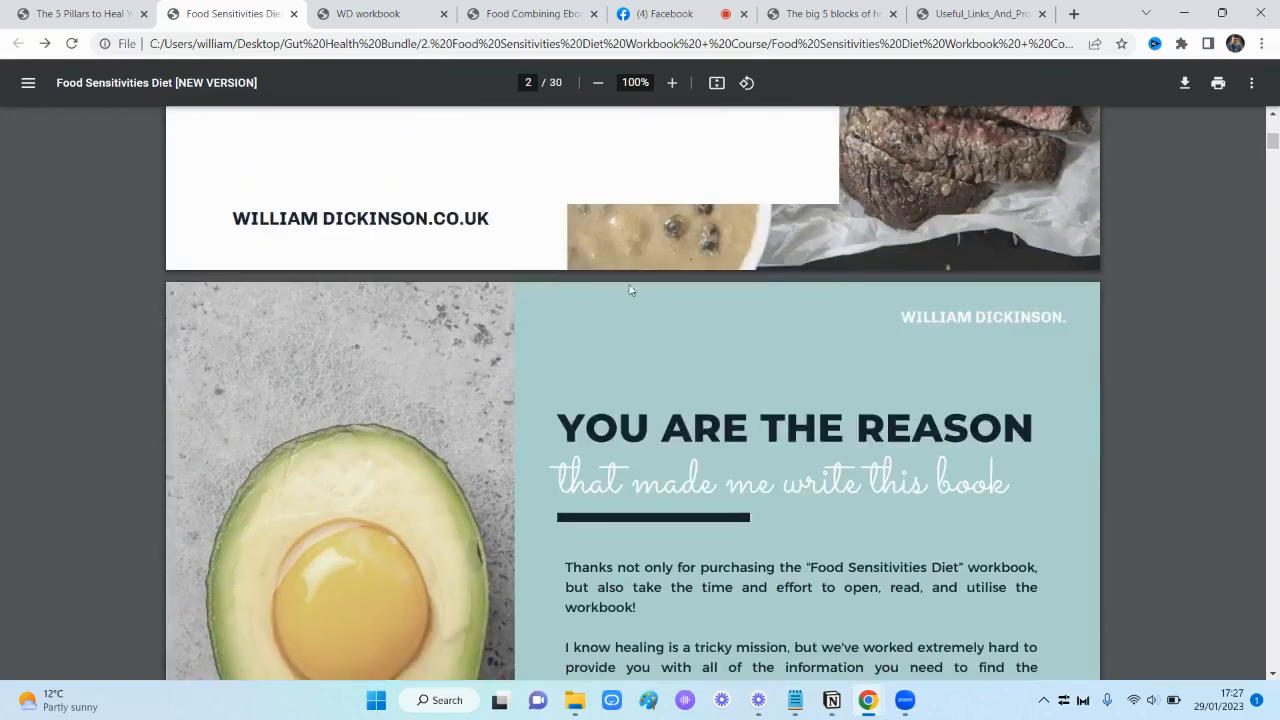
{"action": "scroll", "scroll_direction": "up", "scroll_amount": 3}
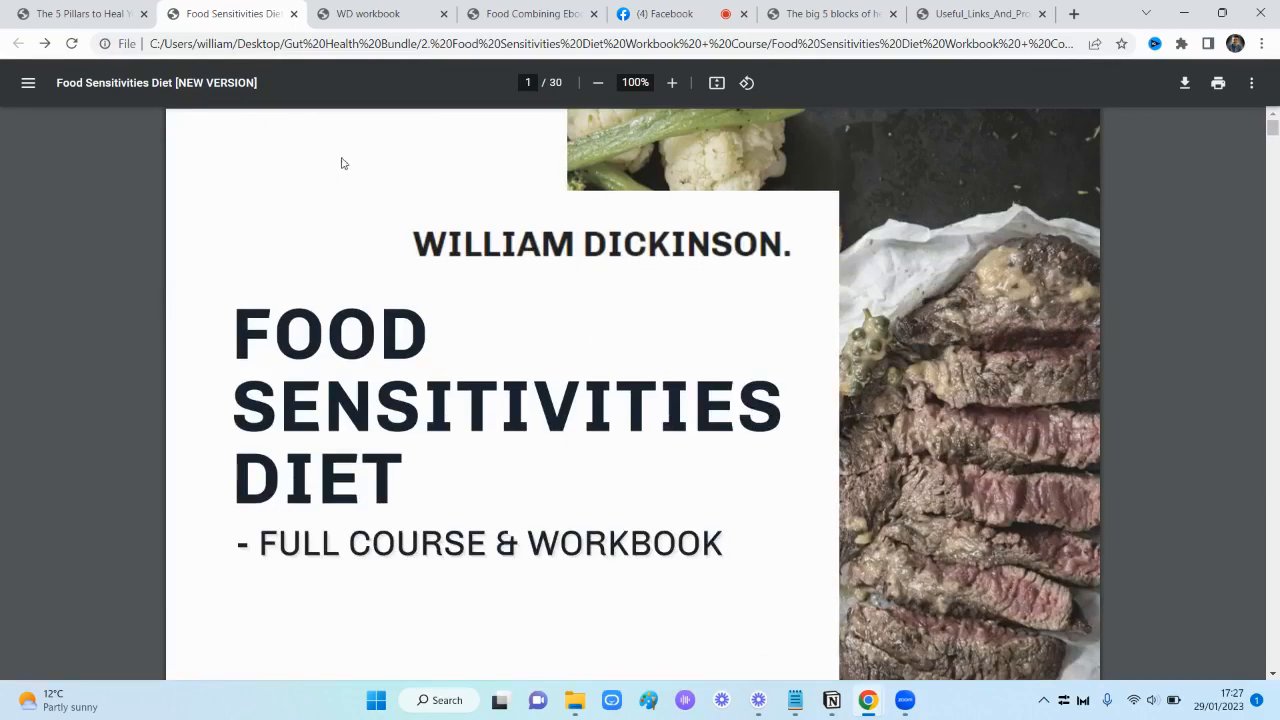
{"action": "left_click", "coordinate": [380, 12]}
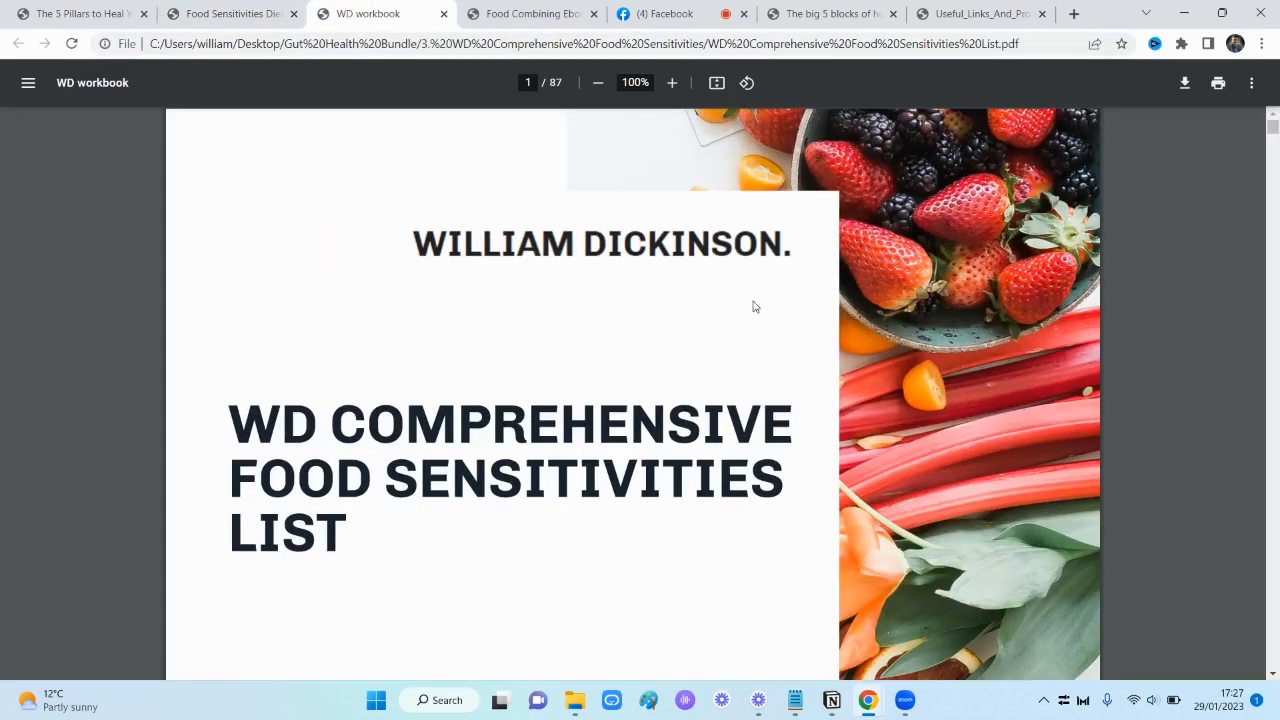
Scroll past the Fruits rating tables on pages 37–38 and on to page 73 of 87
{"action": "scroll", "scroll_direction": "down", "scroll_amount": 3}
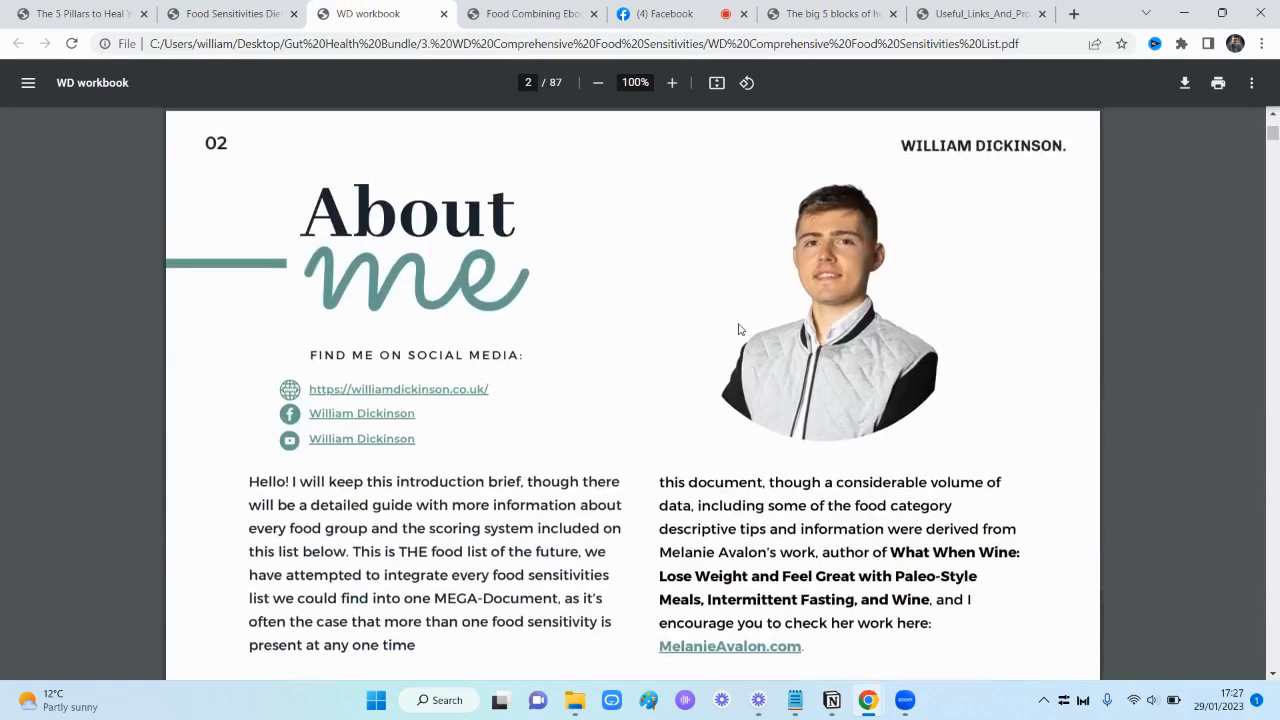
{"action": "scroll", "scroll_direction": "down", "scroll_amount": 3}
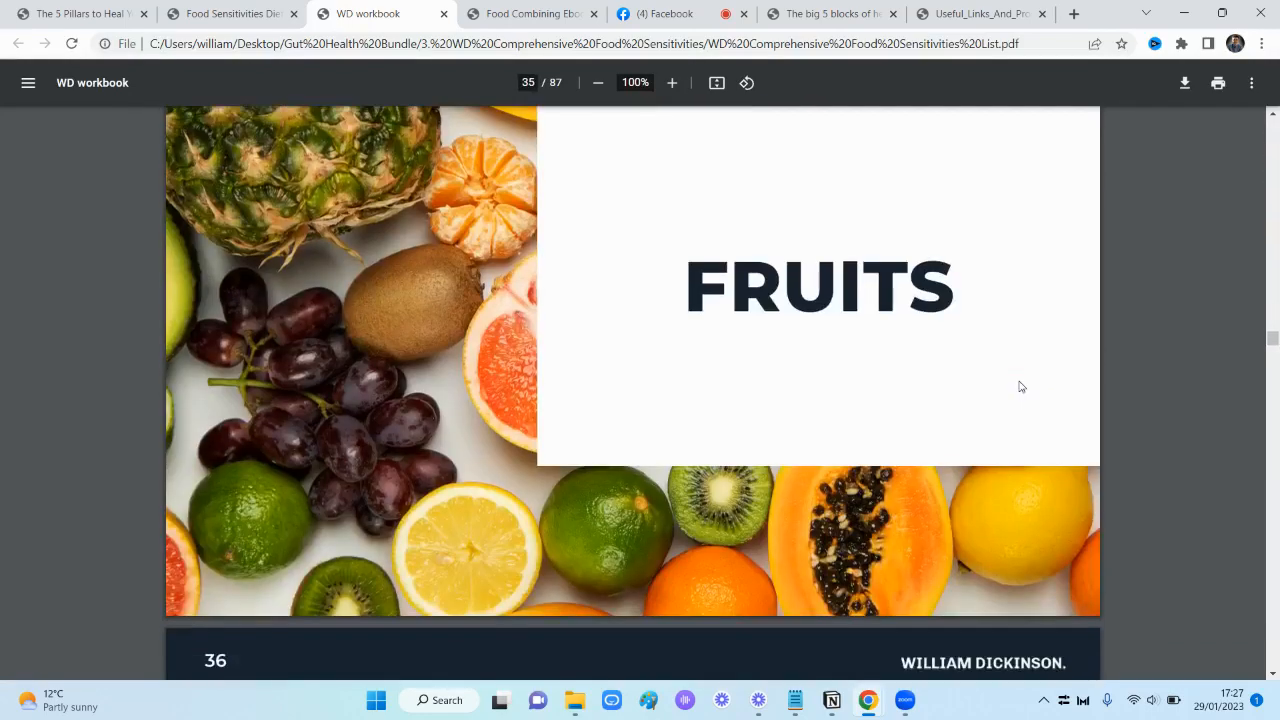
{"action": "scroll", "scroll_direction": "down", "scroll_amount": 3}
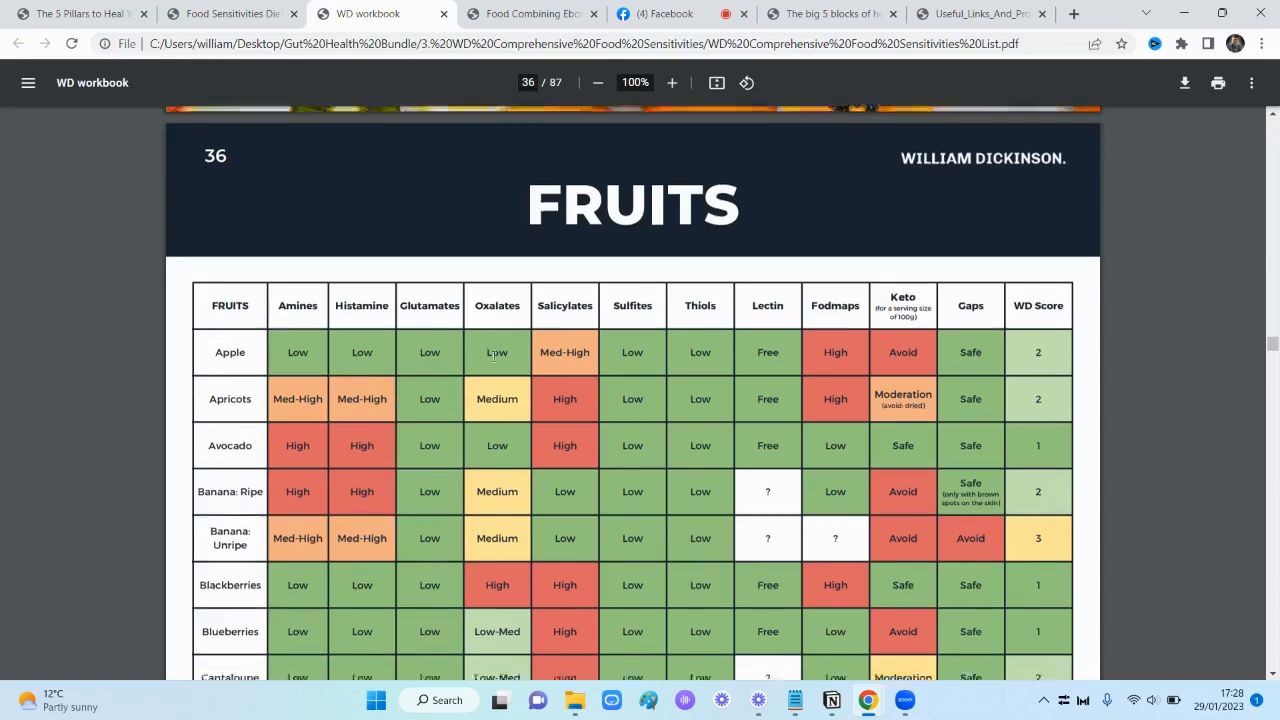
{"action": "scroll", "scroll_direction": "down", "scroll_amount": 3}
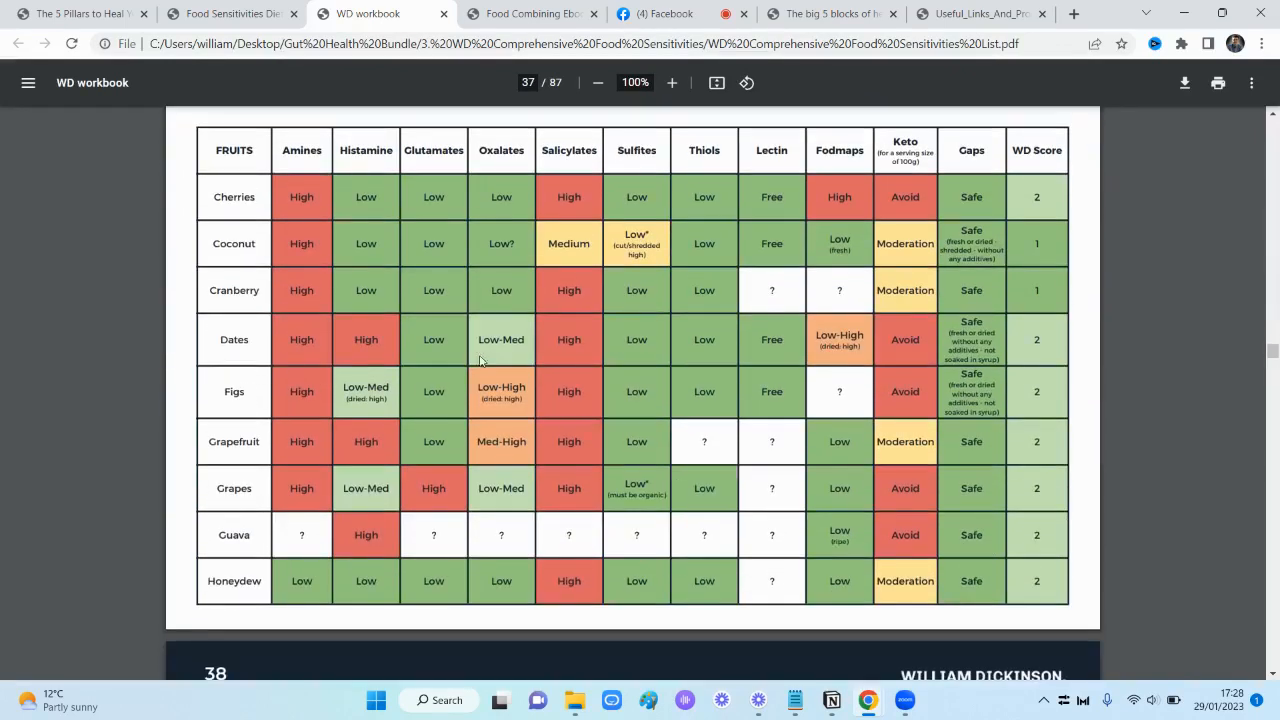
{"action": "scroll", "scroll_direction": "down", "scroll_amount": 3}
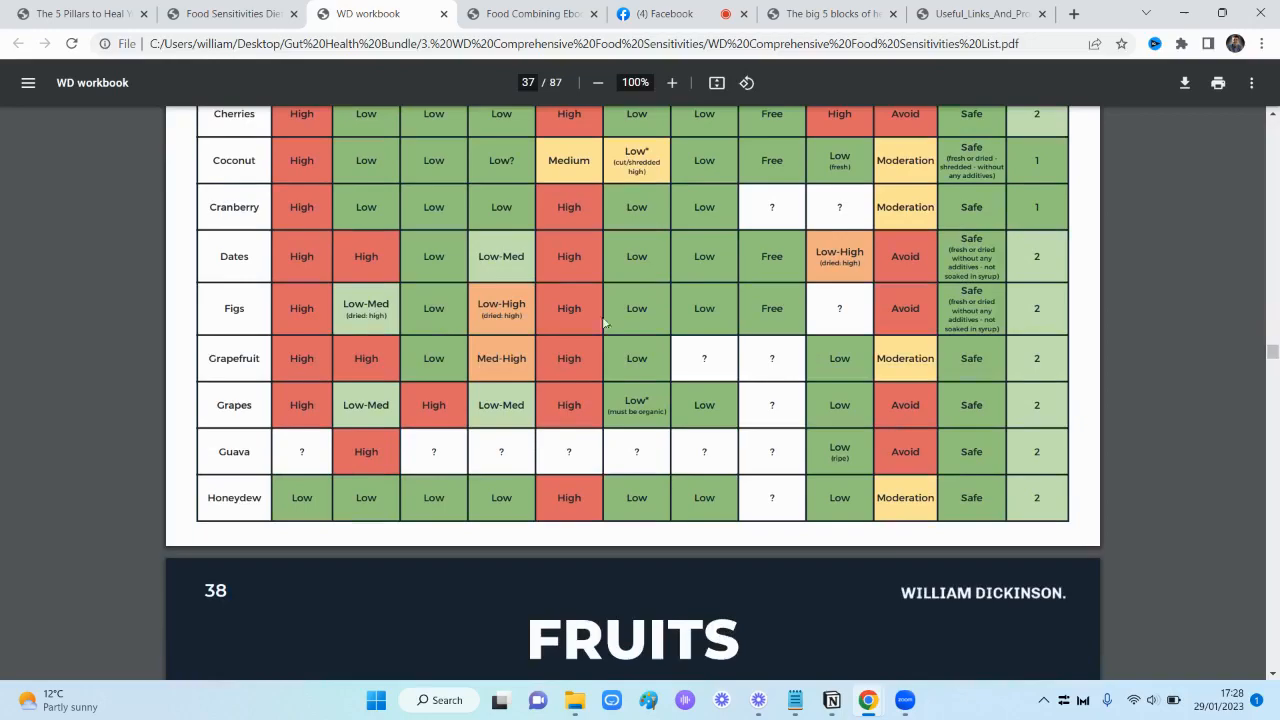
{"action": "scroll", "scroll_direction": "down", "scroll_amount": 3}
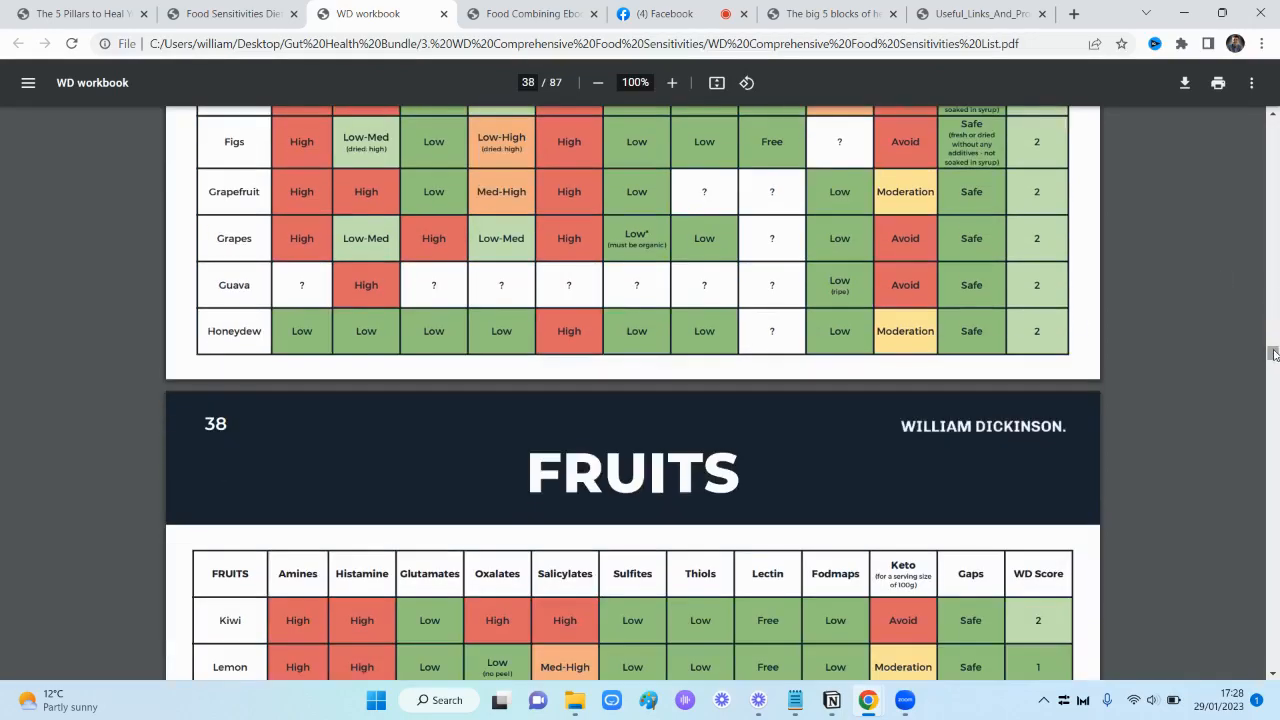
{"action": "scroll", "scroll_direction": "down", "scroll_amount": 3}
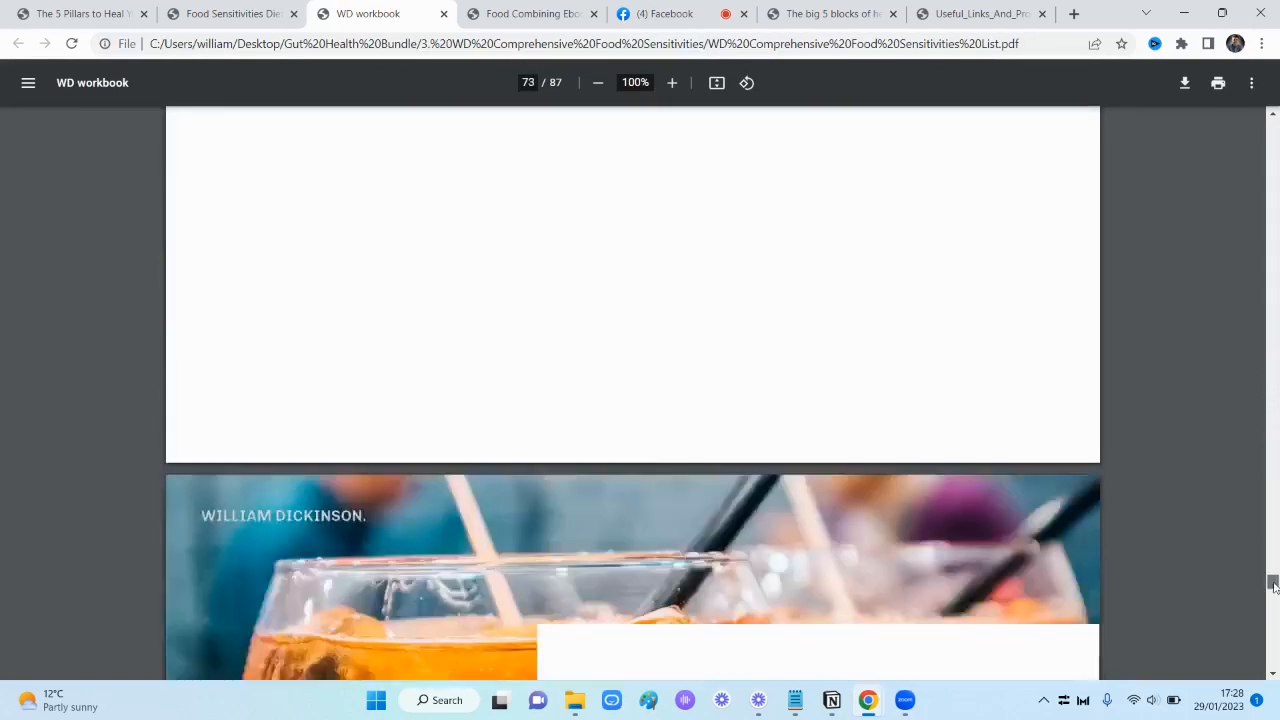
Scroll through the late photo pages into the References on pages 82 onward
{"action": "scroll", "scroll_direction": "down", "scroll_amount": 3}
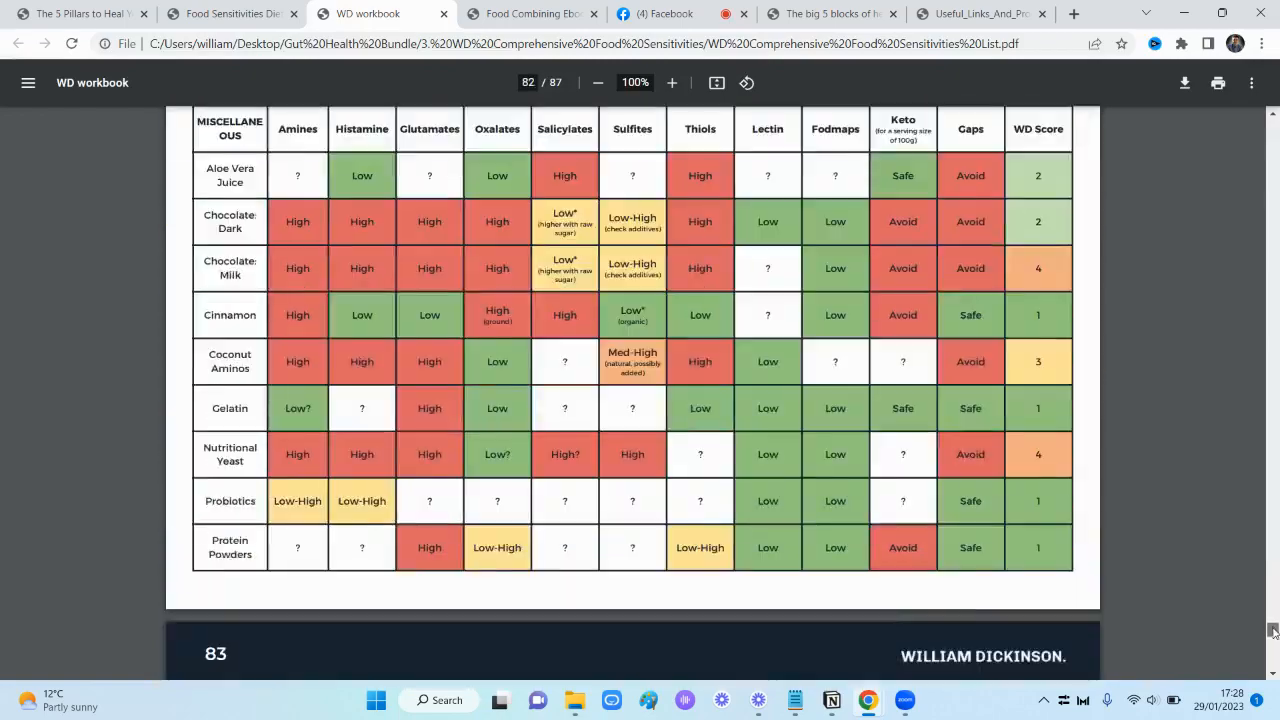
{"action": "scroll", "scroll_direction": "down", "scroll_amount": 3}
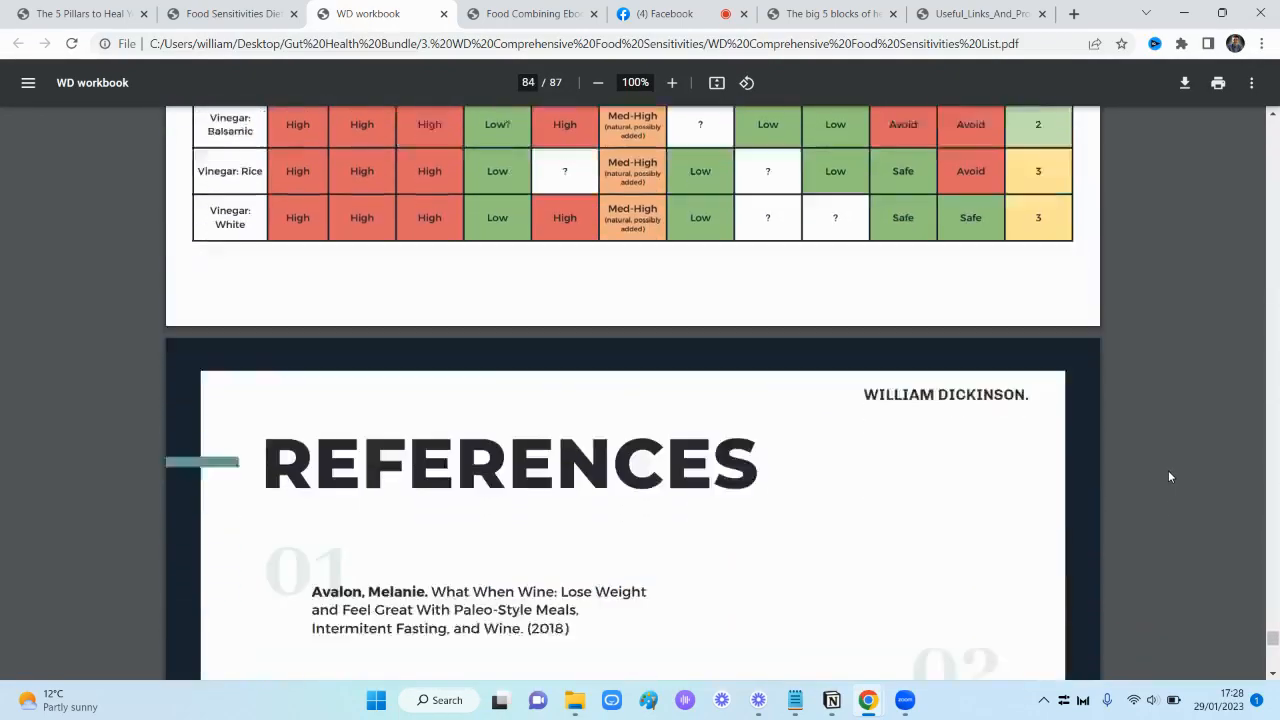
{"action": "scroll", "scroll_direction": "down", "scroll_amount": 3}
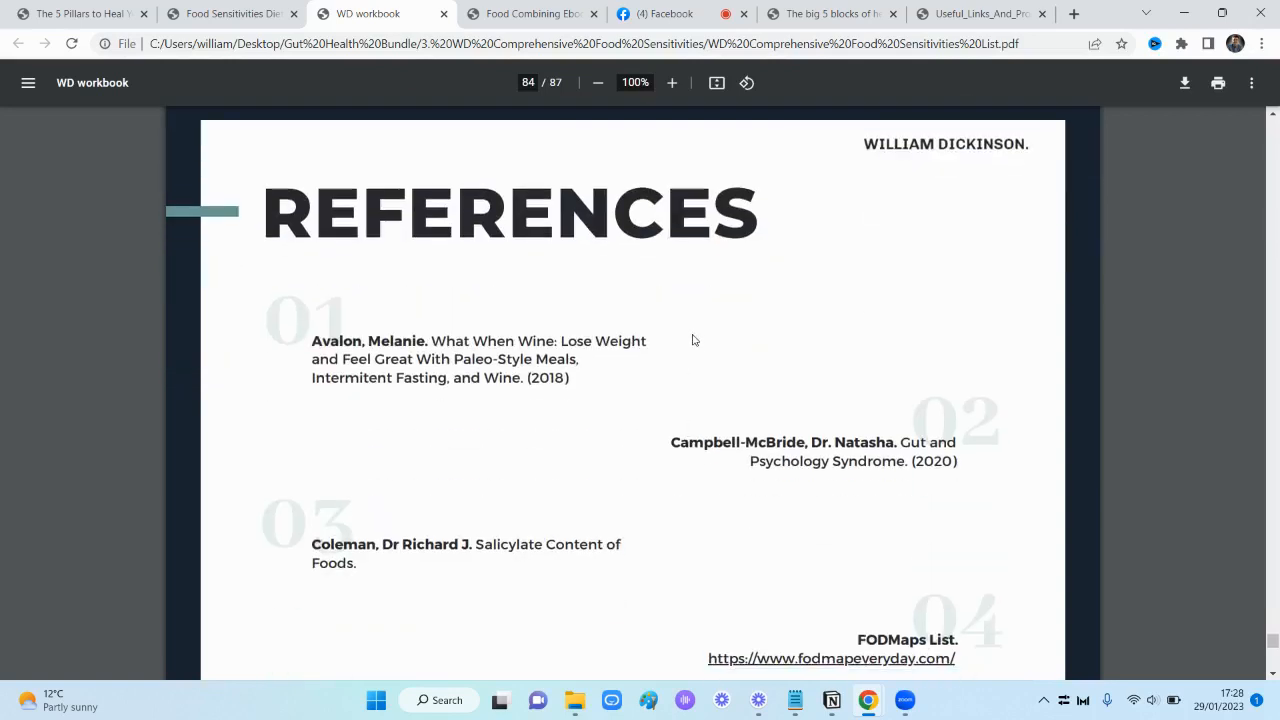
{"action": "mouse_move", "coordinate": [684, 334]}
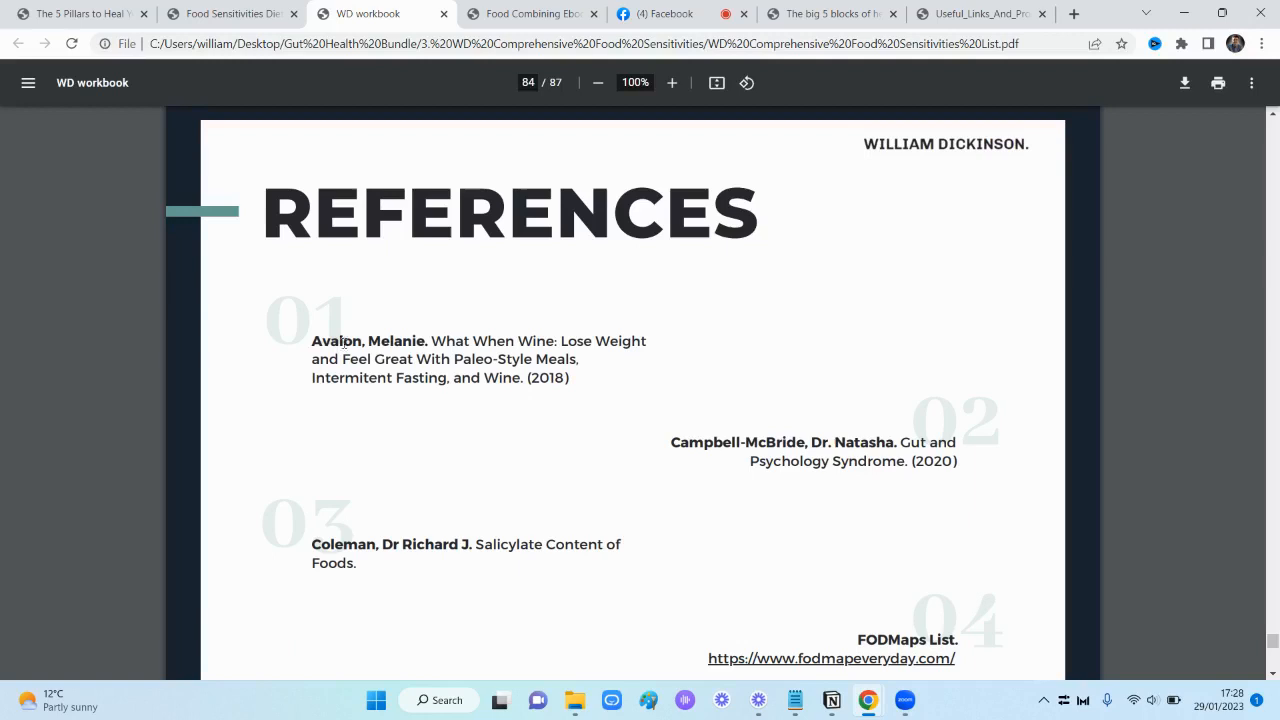
{"action": "scroll", "scroll_direction": "down", "scroll_amount": 3}
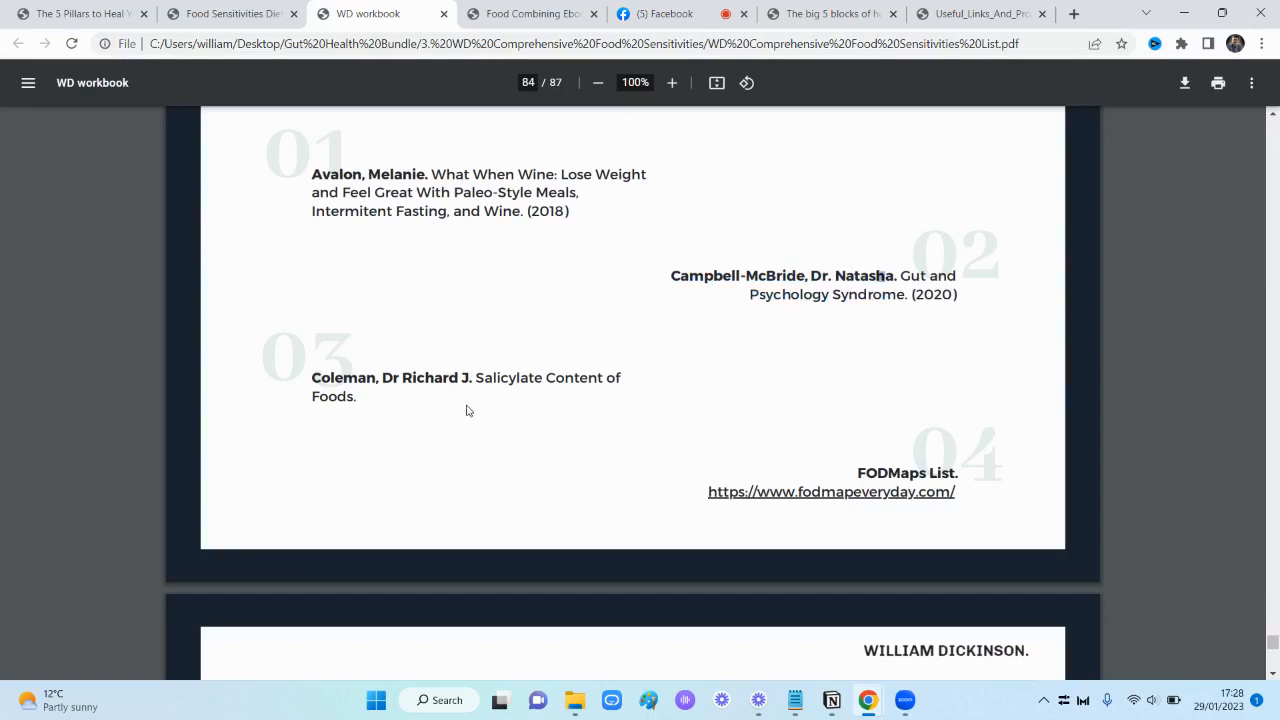
{"action": "scroll", "scroll_direction": "down", "scroll_amount": 3}
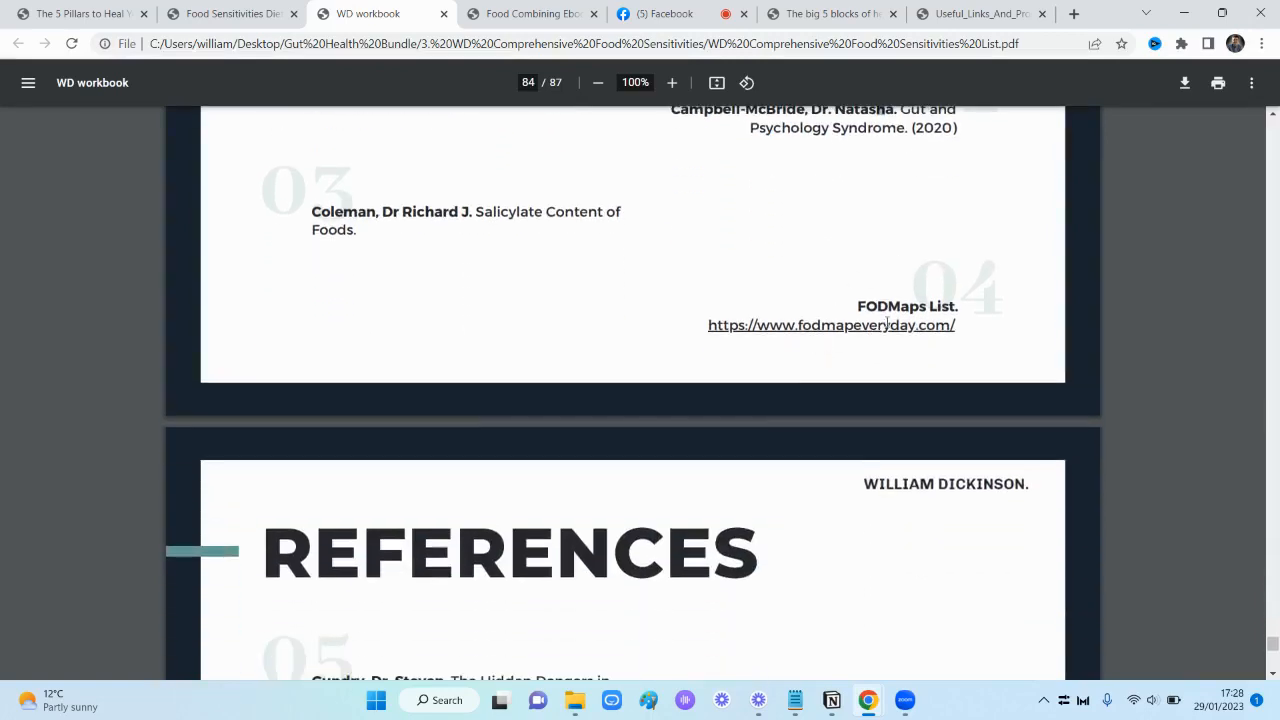
{"action": "scroll", "scroll_direction": "down", "scroll_amount": 3}
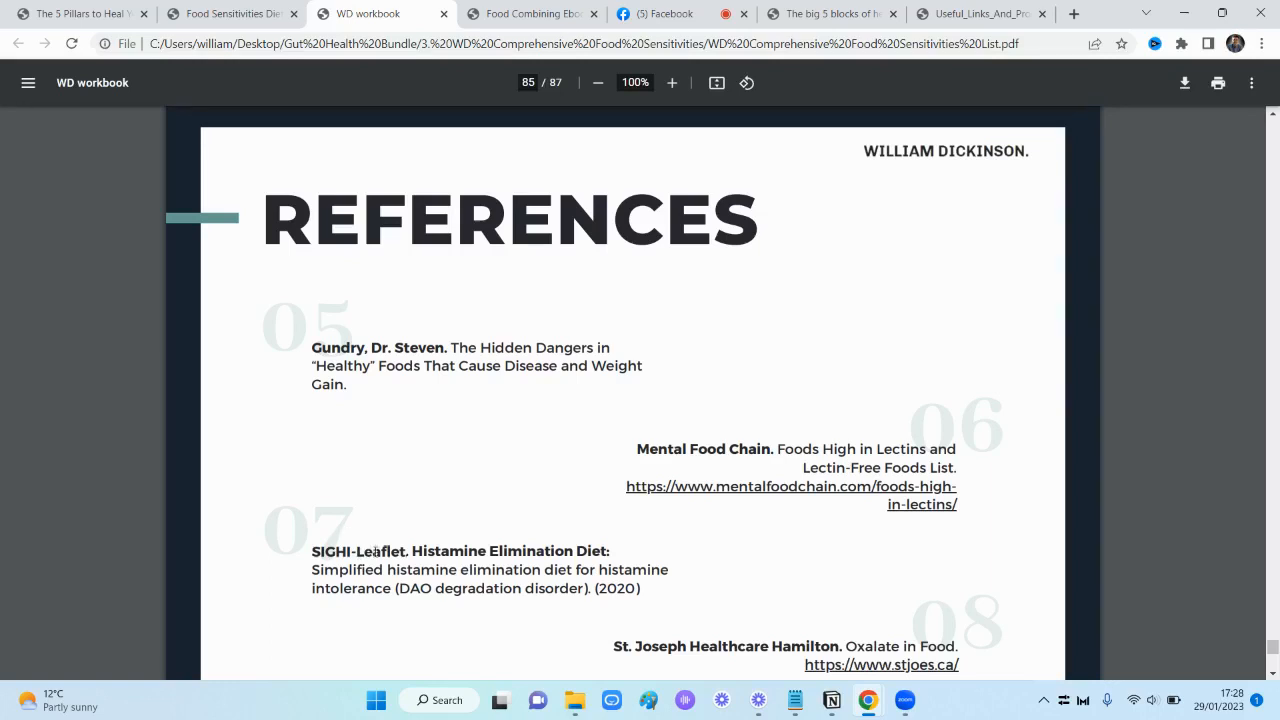
Reach the final Thank You page 87, then jump back up to page 2 near the start
{"action": "scroll", "scroll_direction": "down", "scroll_amount": 3}
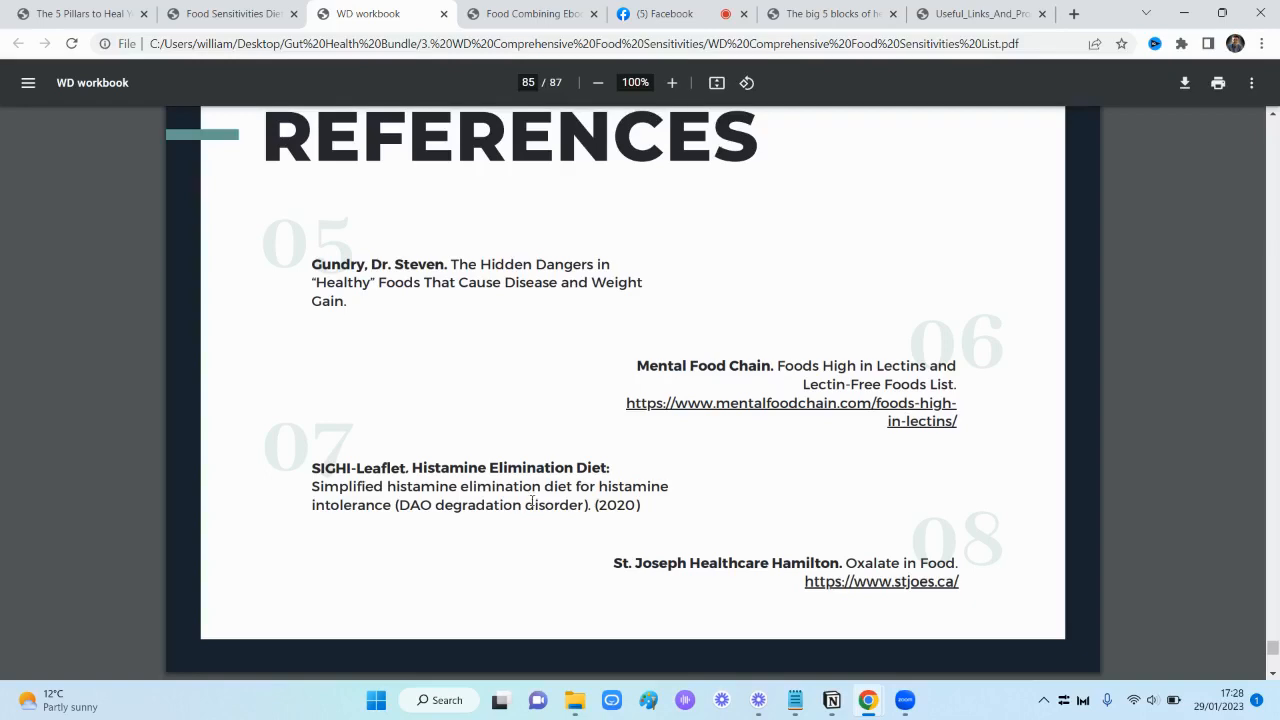
{"action": "scroll", "scroll_direction": "down", "scroll_amount": 3}
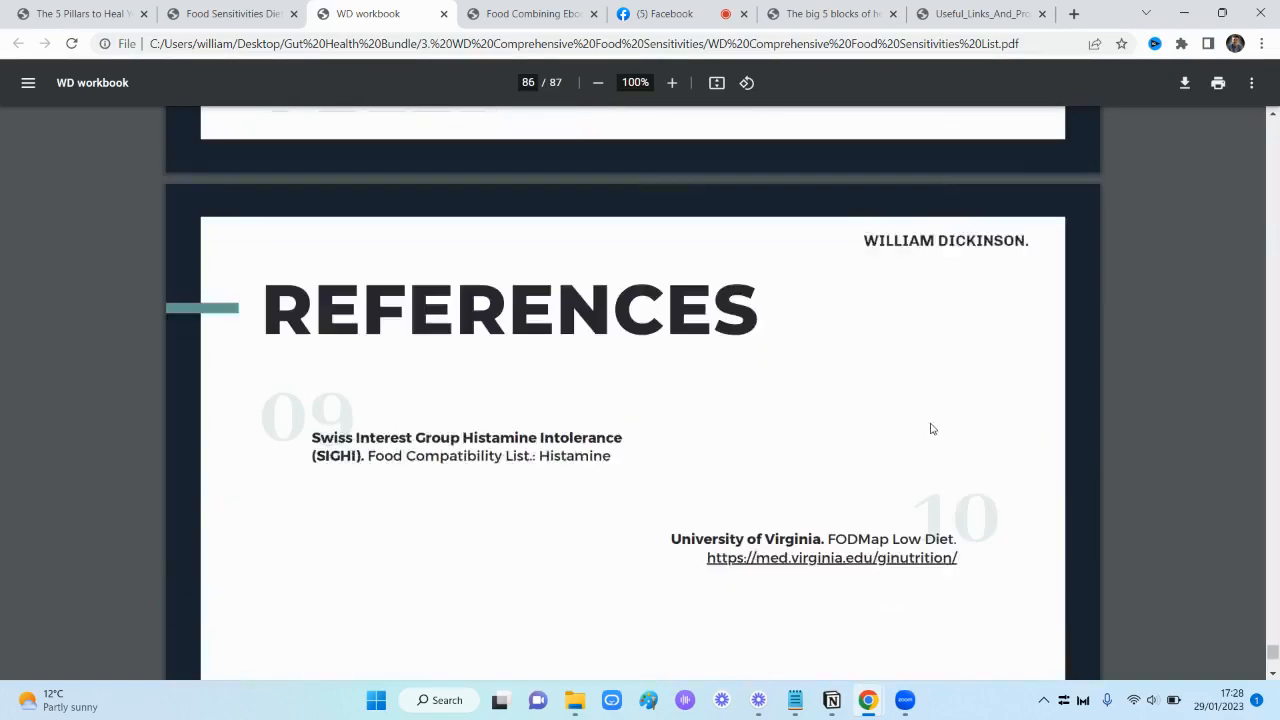
{"action": "scroll", "scroll_direction": "down", "scroll_amount": 3}
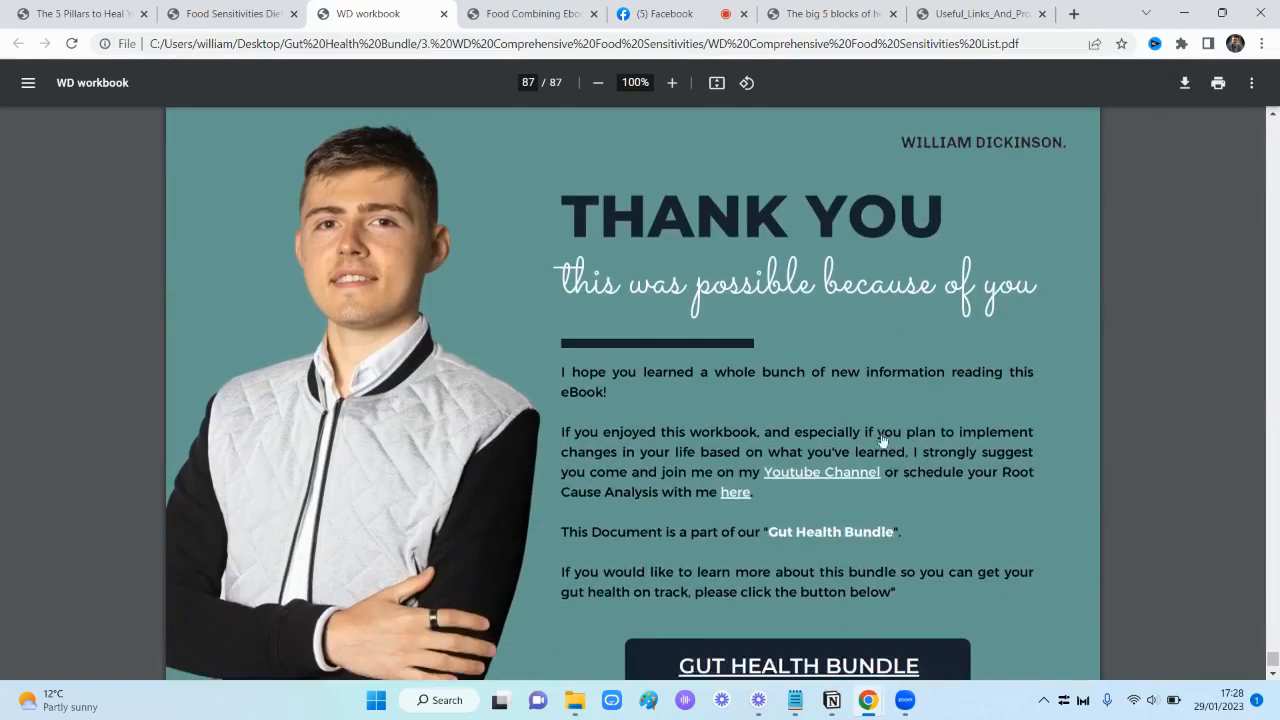
{"action": "scroll", "scroll_direction": "down", "scroll_amount": 3}
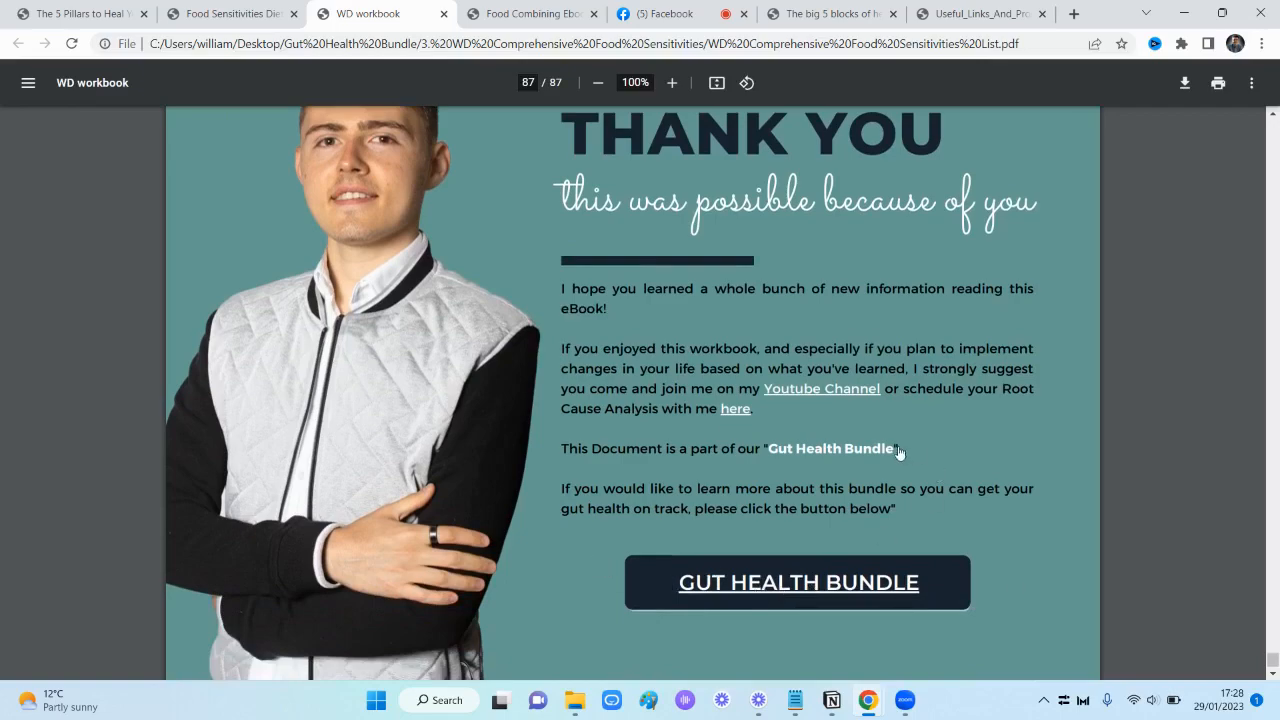
{"action": "scroll", "scroll_direction": "up", "scroll_amount": 3}
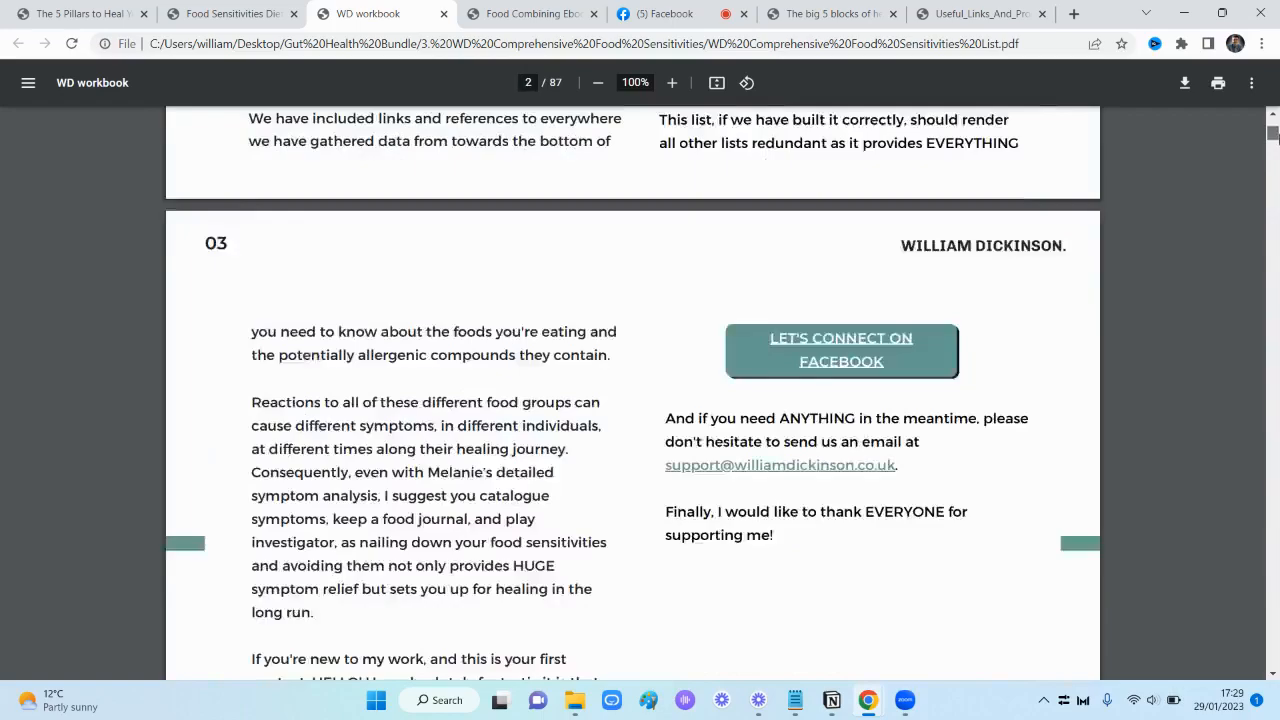
Move down past the Glutamates page to the Vegetables rating table on page 30, starting with Kale and Leek
{"action": "scroll", "scroll_direction": "up", "scroll_amount": 3}
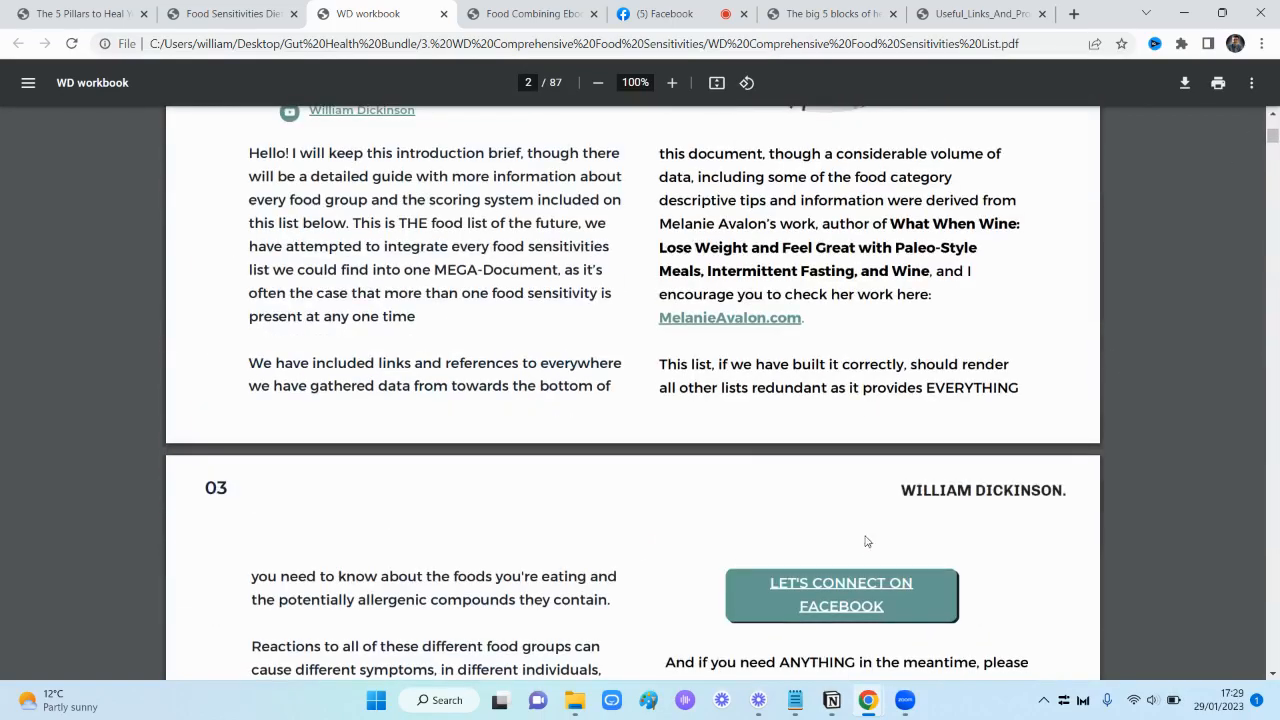
{"action": "scroll", "scroll_direction": "down", "scroll_amount": 3}
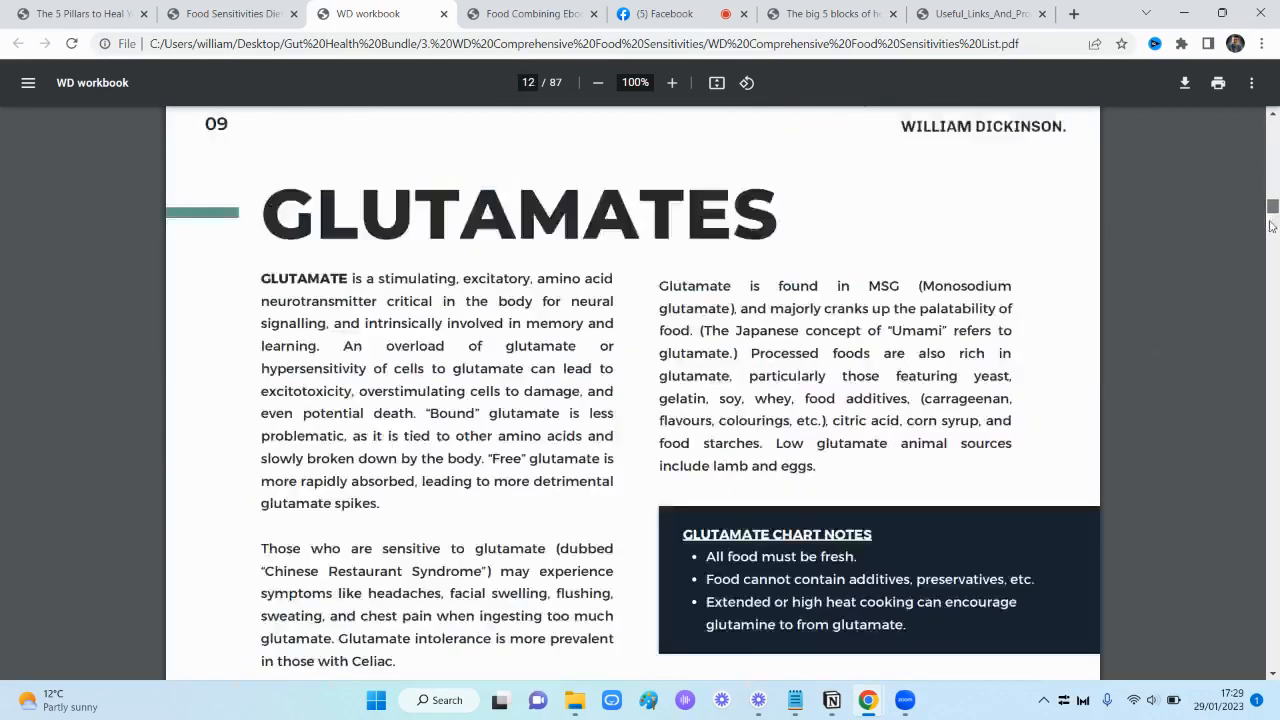
{"action": "scroll", "scroll_direction": "down", "scroll_amount": 3}
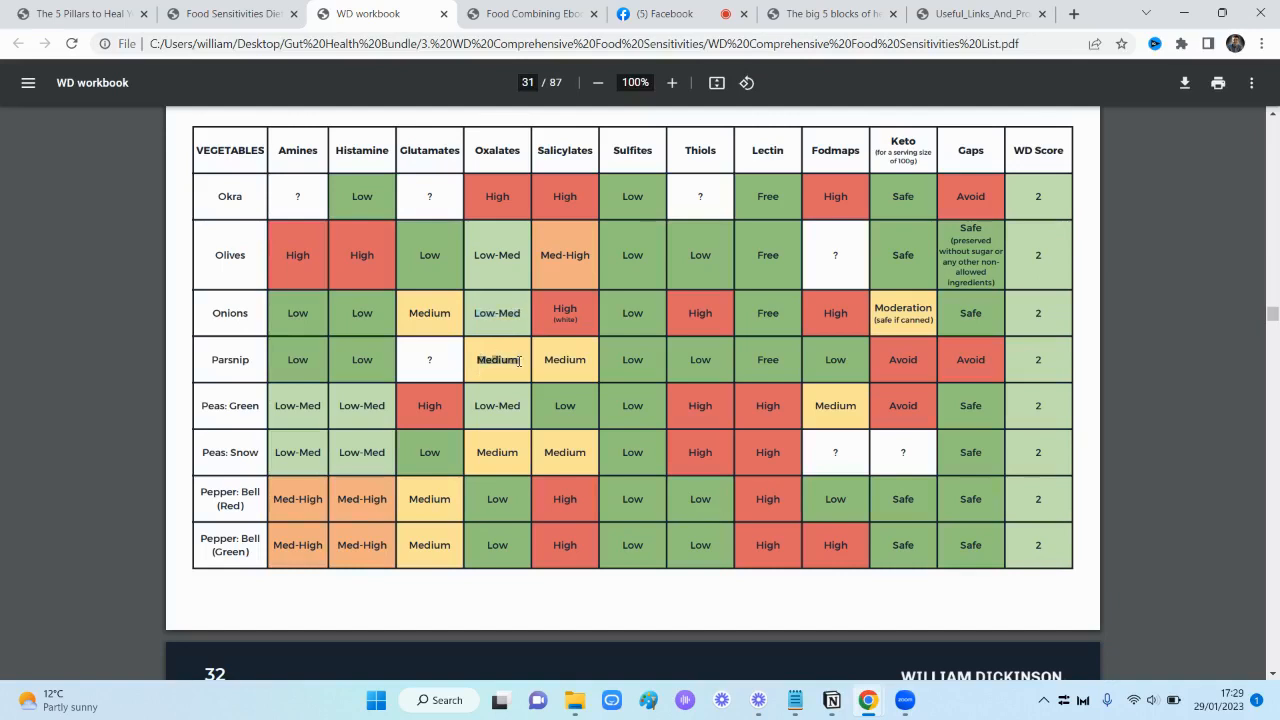
{"action": "scroll", "scroll_direction": "down", "scroll_amount": 3}
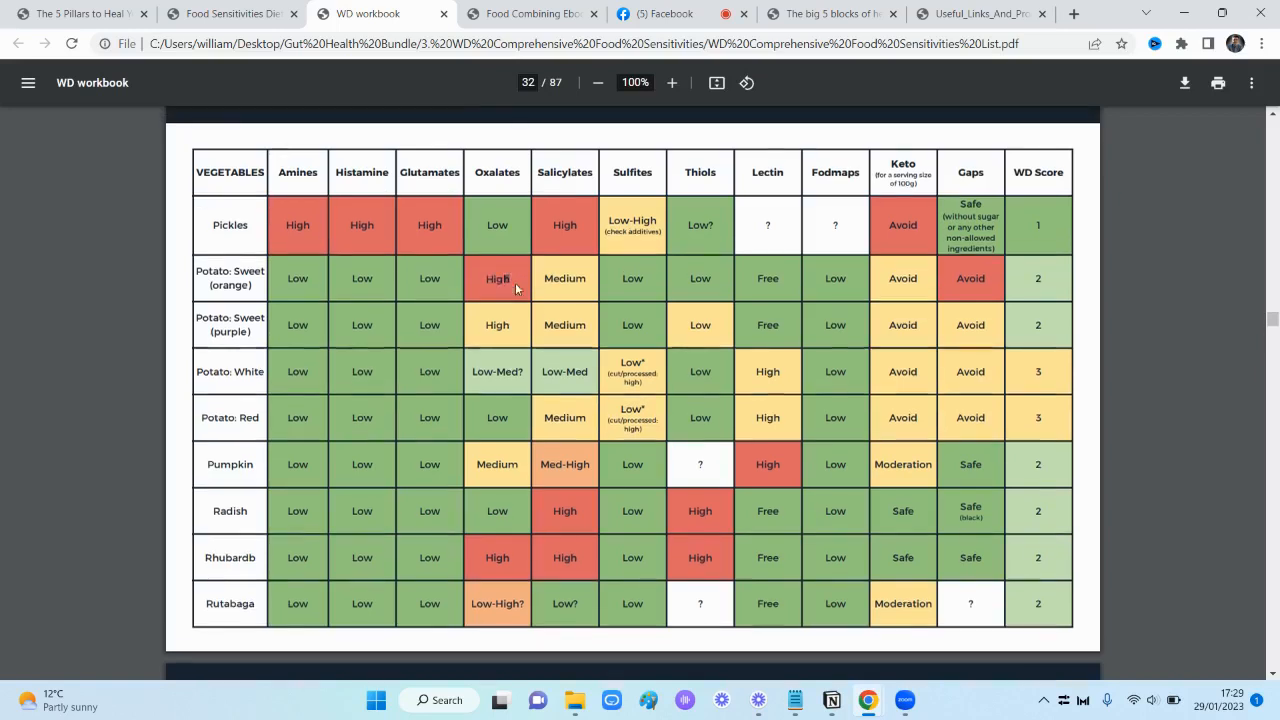
{"action": "scroll", "scroll_direction": "up", "scroll_amount": 3}
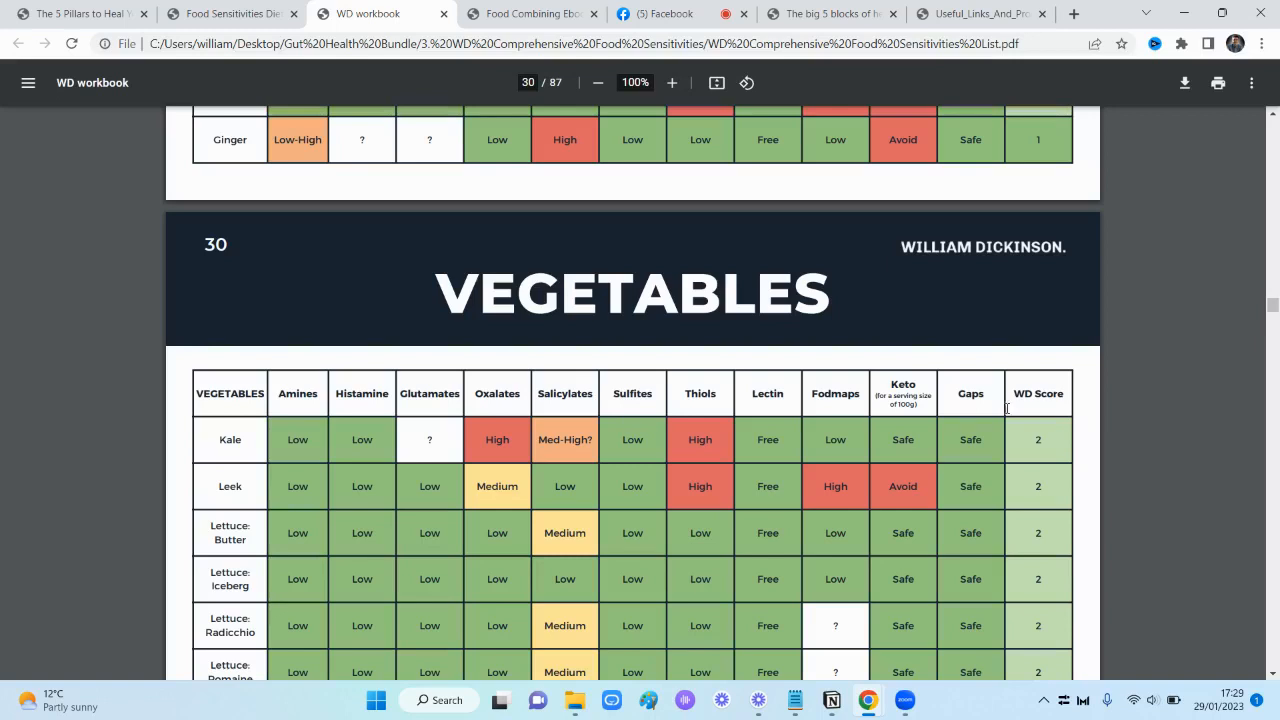
{"action": "mouse_move", "coordinate": [610, 392]}
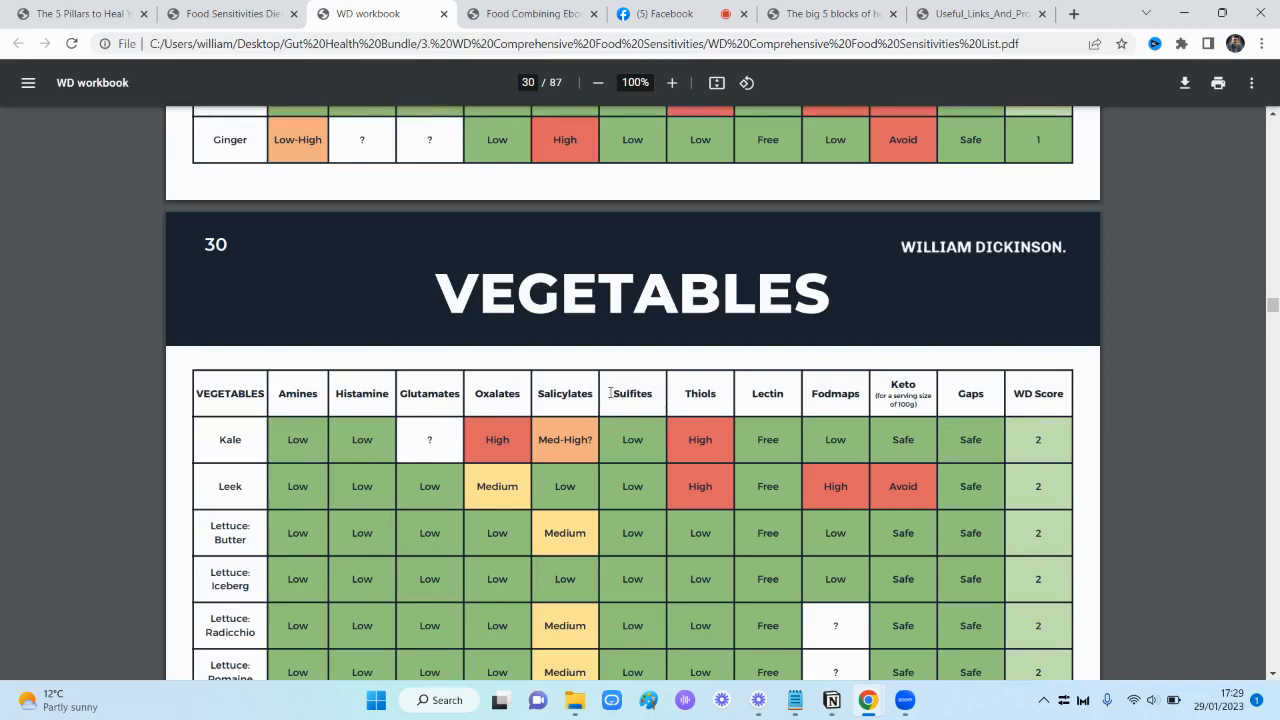
Scroll through the Vegetables tables from page 30 to the Sauerkraut–Tomato table on page 33
{"action": "scroll", "scroll_direction": "down", "scroll_amount": 3}
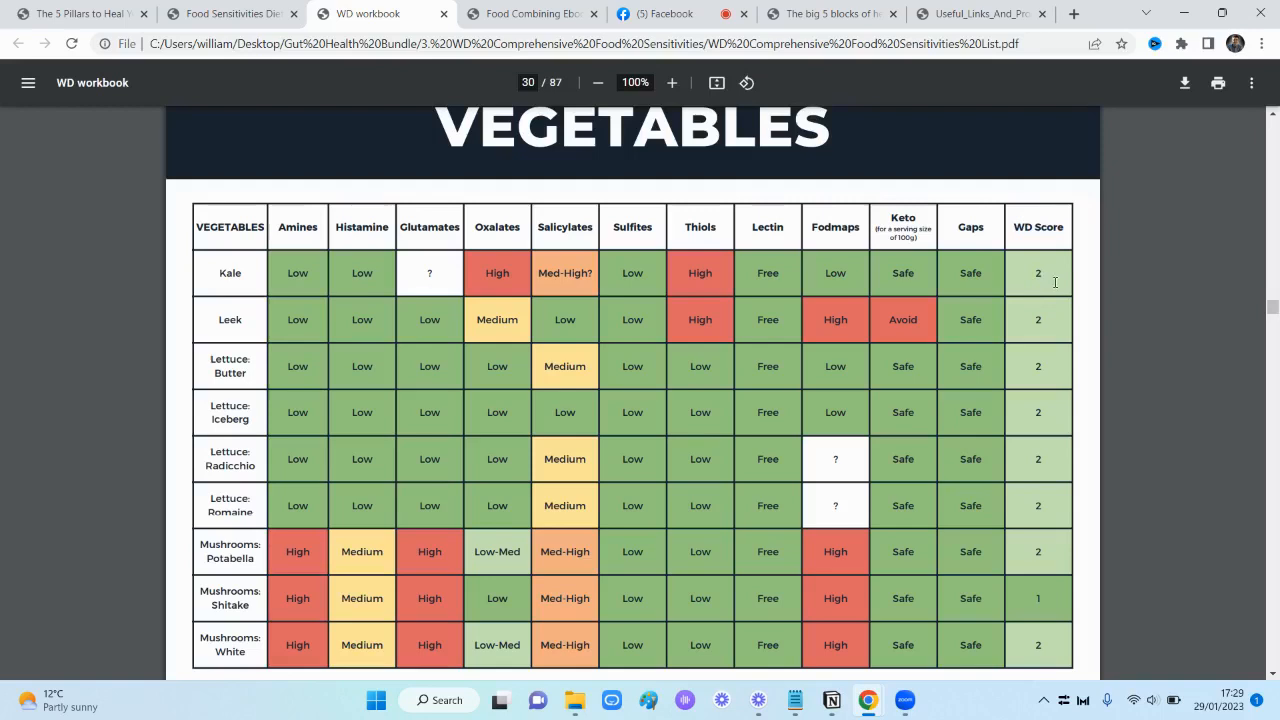
{"action": "scroll", "scroll_direction": "down", "scroll_amount": 3}
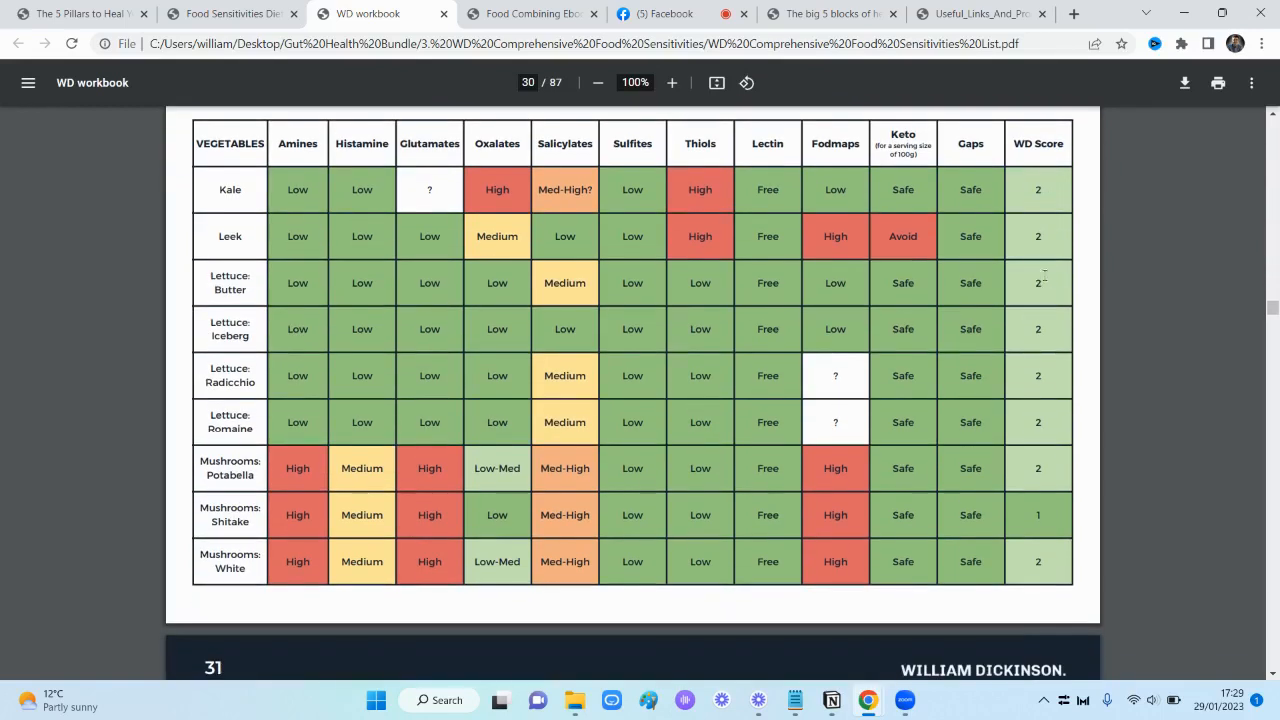
{"action": "mouse_move", "coordinate": [1036, 220]}
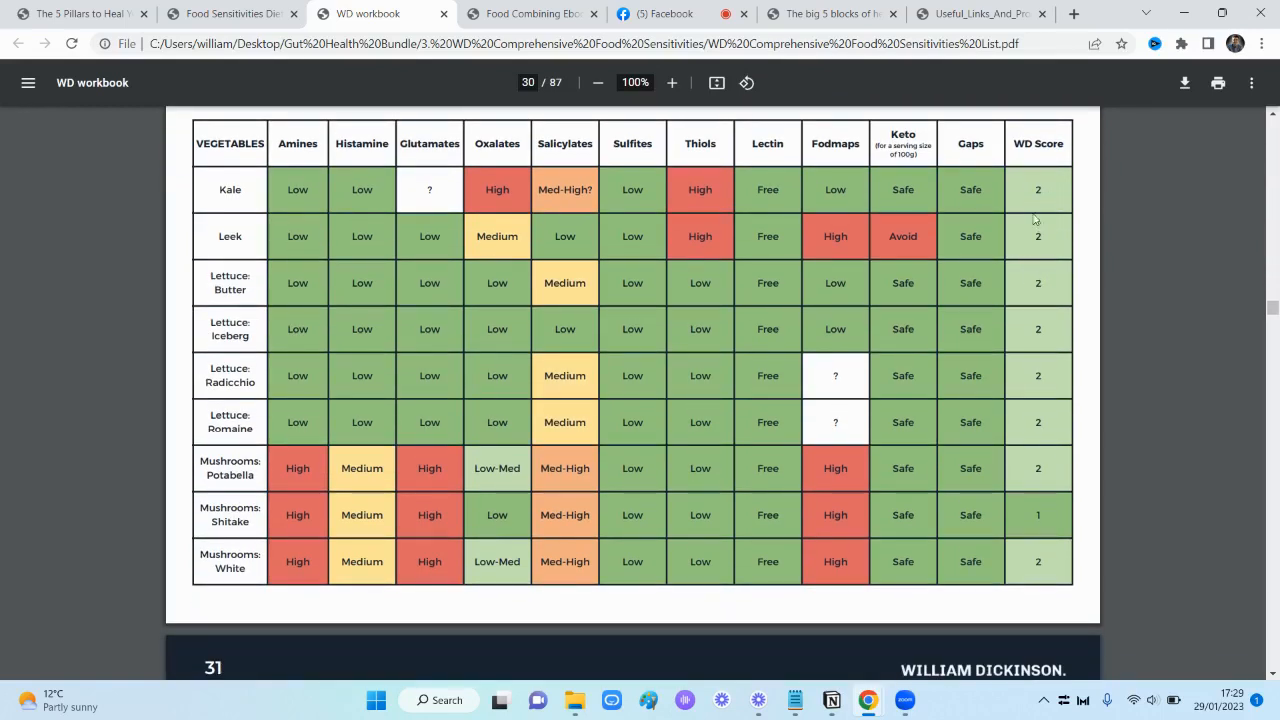
{"action": "scroll", "scroll_direction": "down", "scroll_amount": 3}
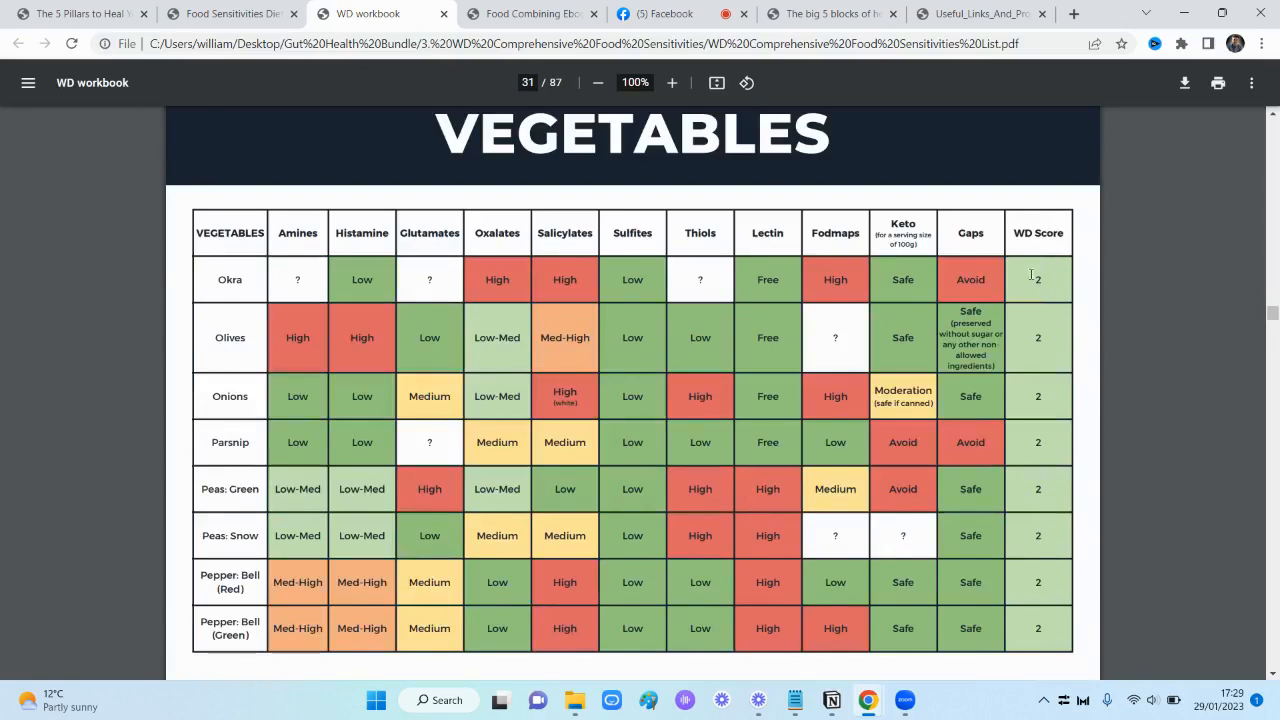
{"action": "scroll", "scroll_direction": "down", "scroll_amount": 3}
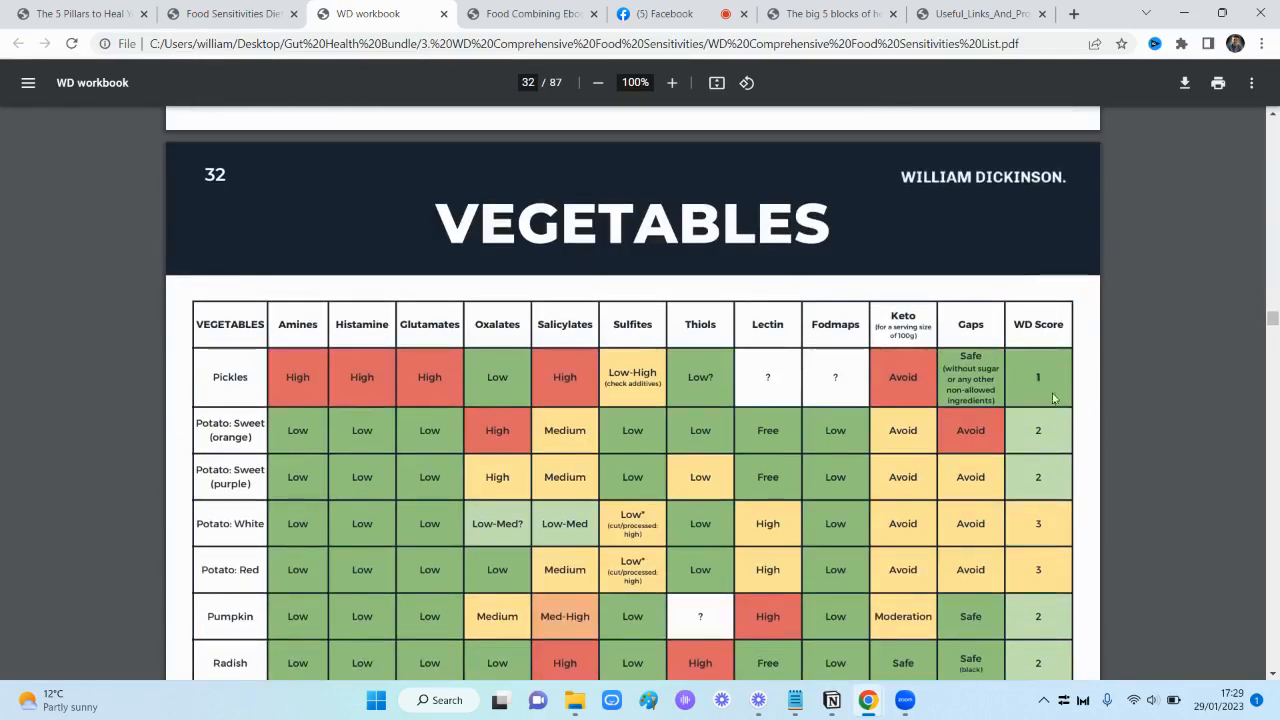
{"action": "scroll", "scroll_direction": "down", "scroll_amount": 3}
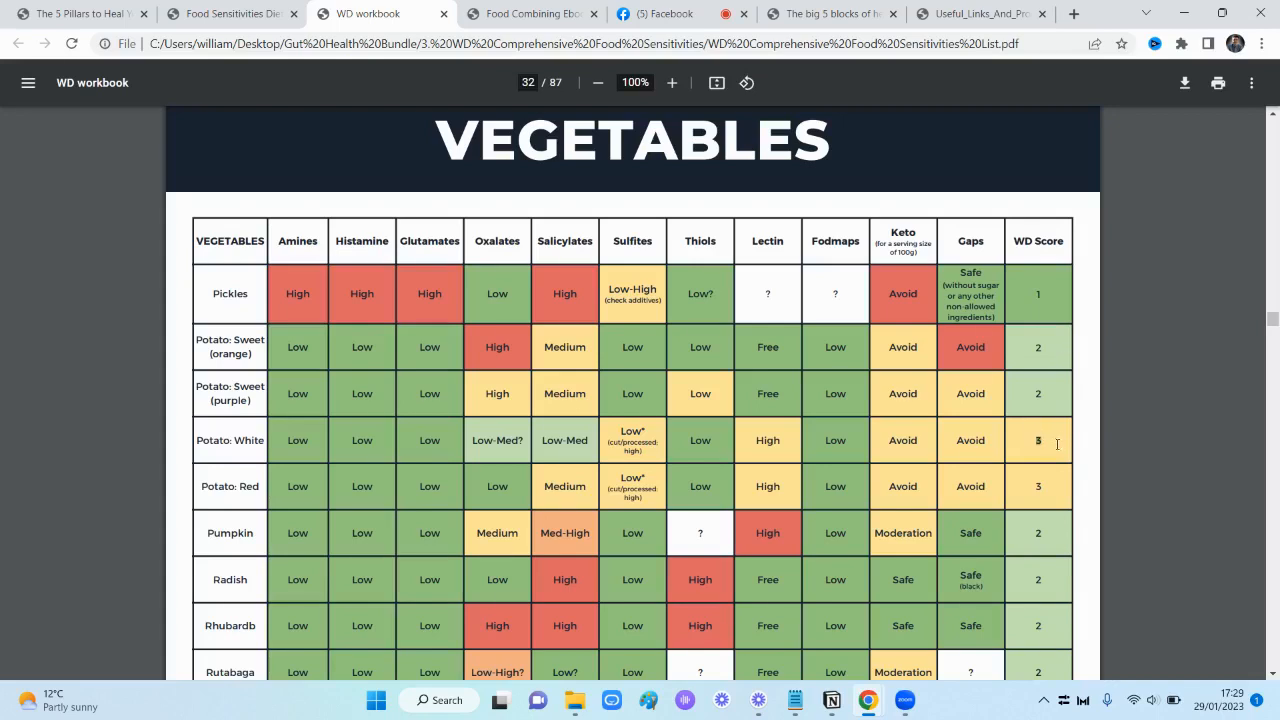
{"action": "scroll", "scroll_direction": "down", "scroll_amount": 3}
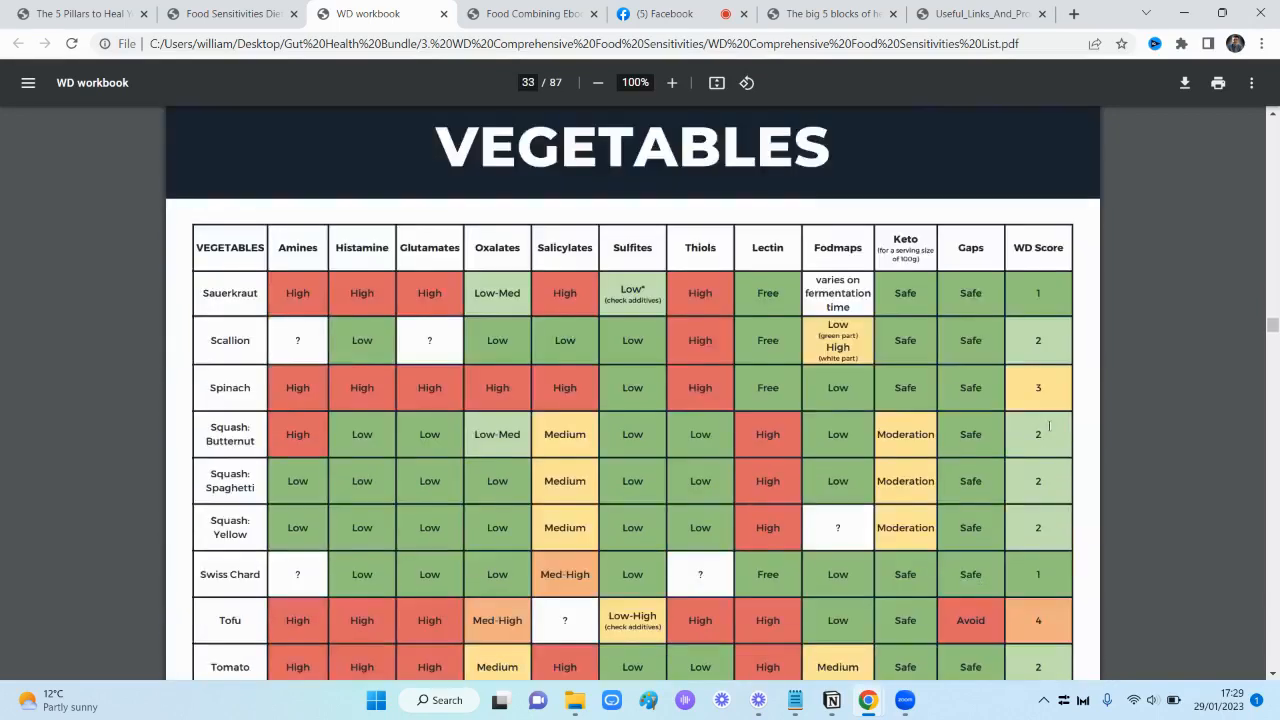
{"action": "scroll", "scroll_direction": "down", "scroll_amount": 3}
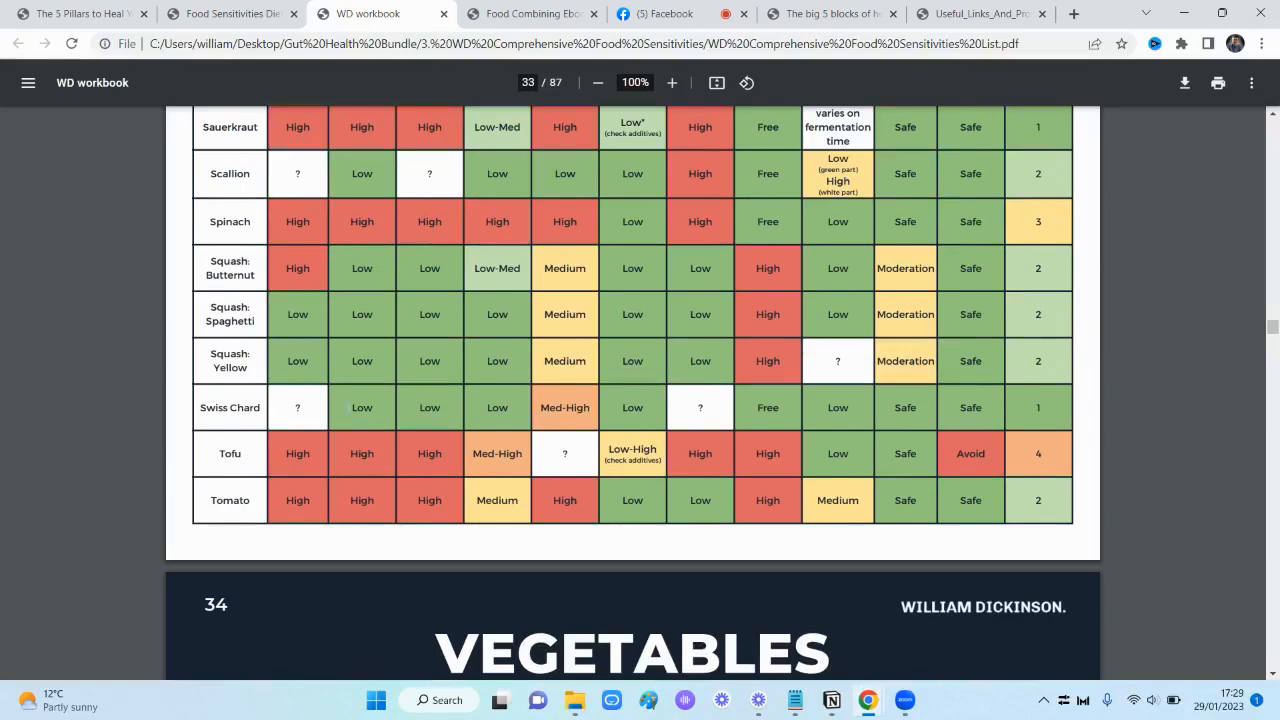
Jump back to the front of the workbook, past the Content page to page 5's Definitions introduction
{"action": "scroll", "scroll_direction": "down", "scroll_amount": 3}
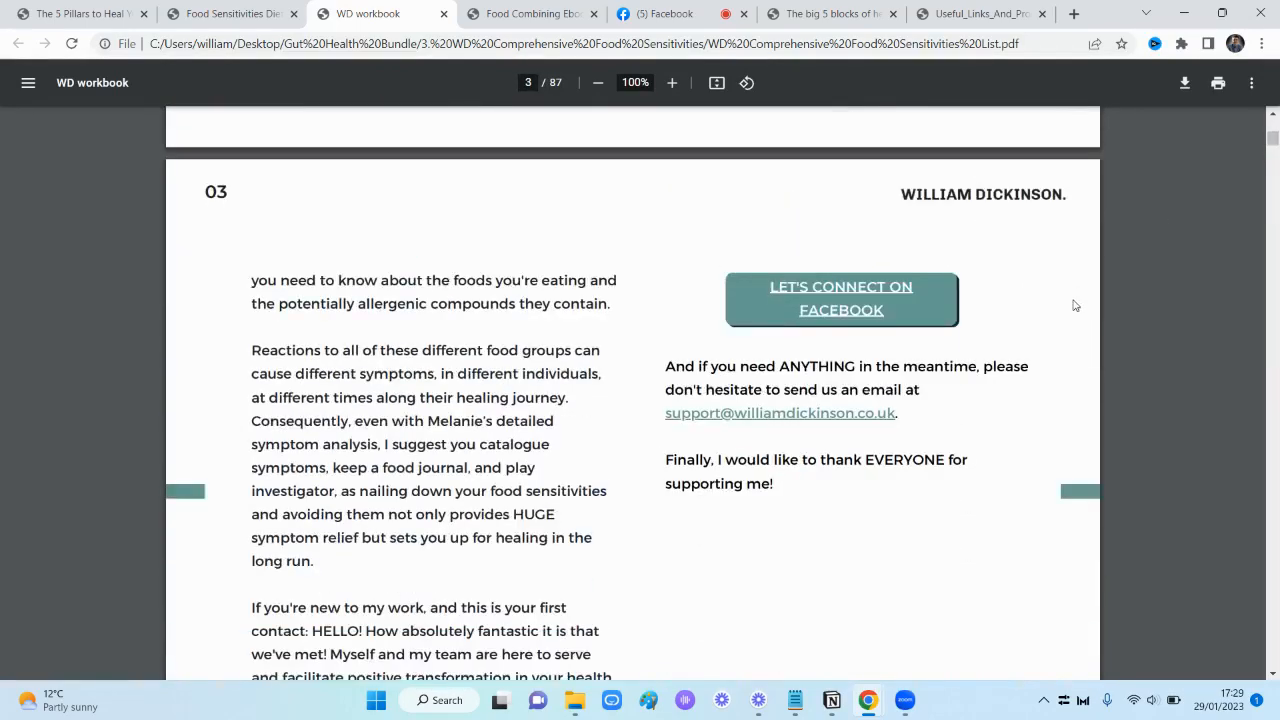
{"action": "scroll", "scroll_direction": "down", "scroll_amount": 3}
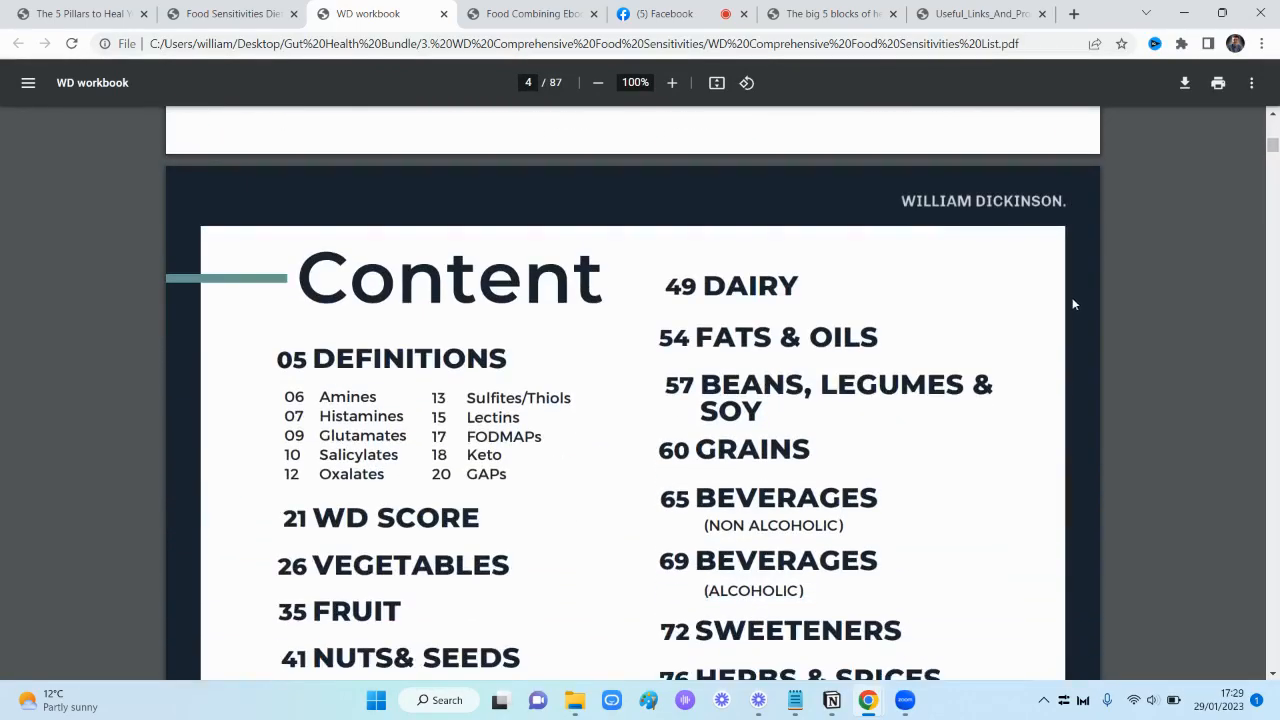
{"action": "scroll", "scroll_direction": "down", "scroll_amount": 3}
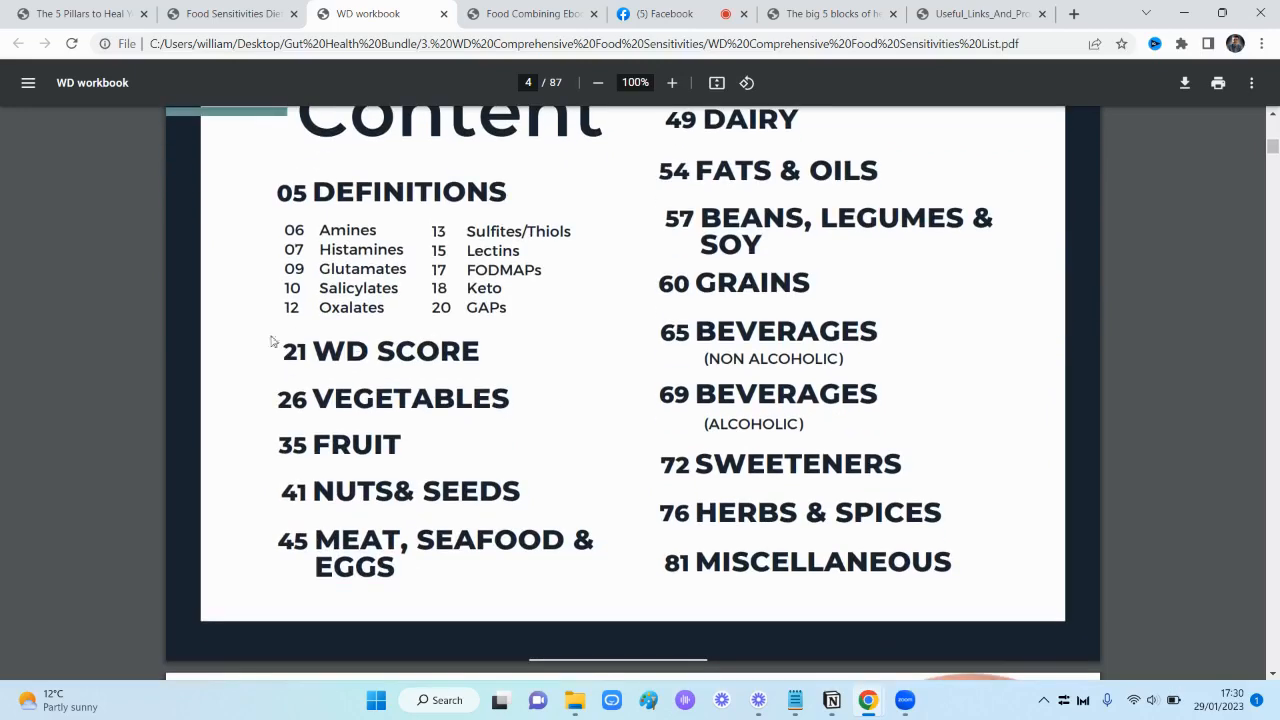
{"action": "double_click", "coordinate": [390, 192]}
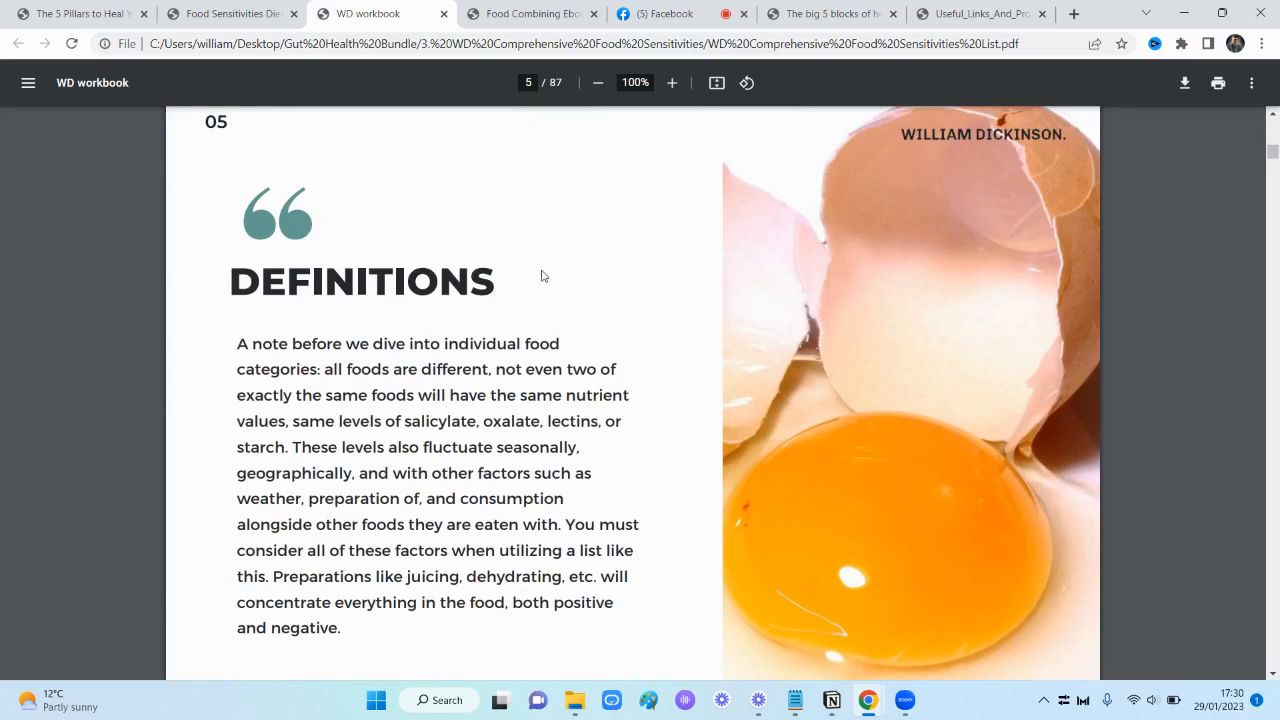
Scroll through the Definitions and Amines pages to the Histamines section on page 7
{"action": "scroll", "scroll_direction": "down", "scroll_amount": 3}
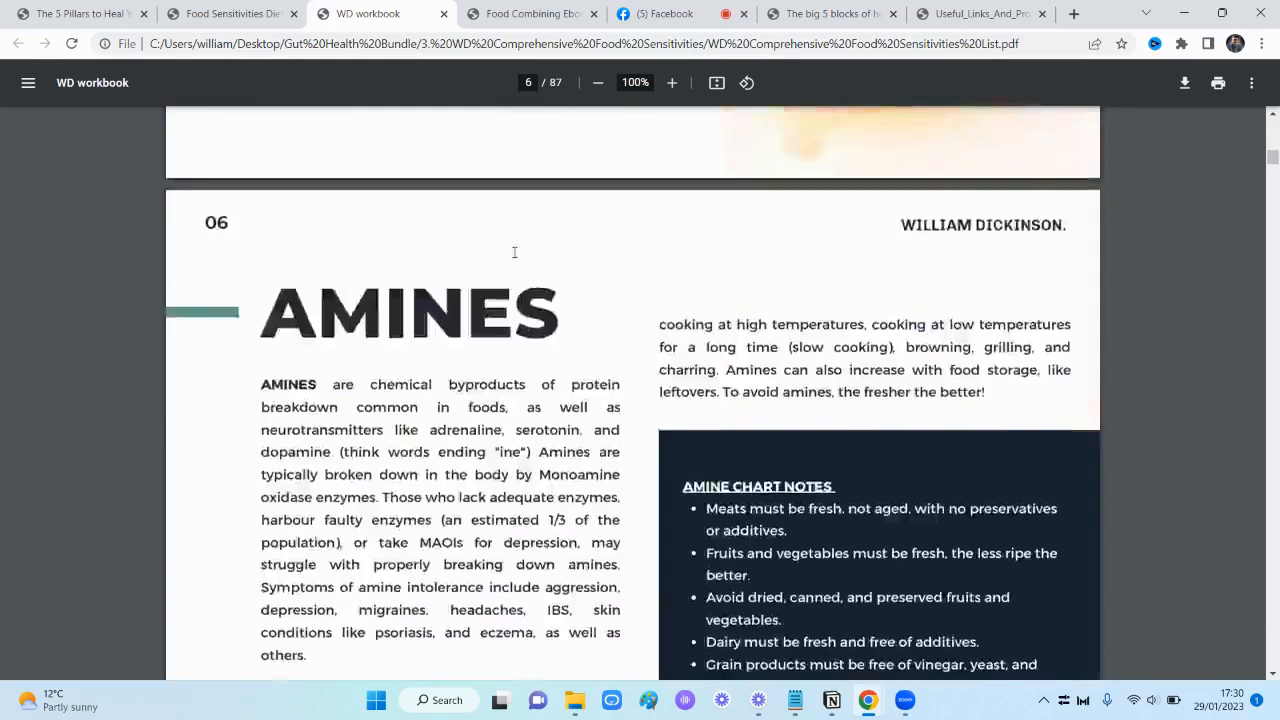
{"action": "scroll", "scroll_direction": "down", "scroll_amount": 3}
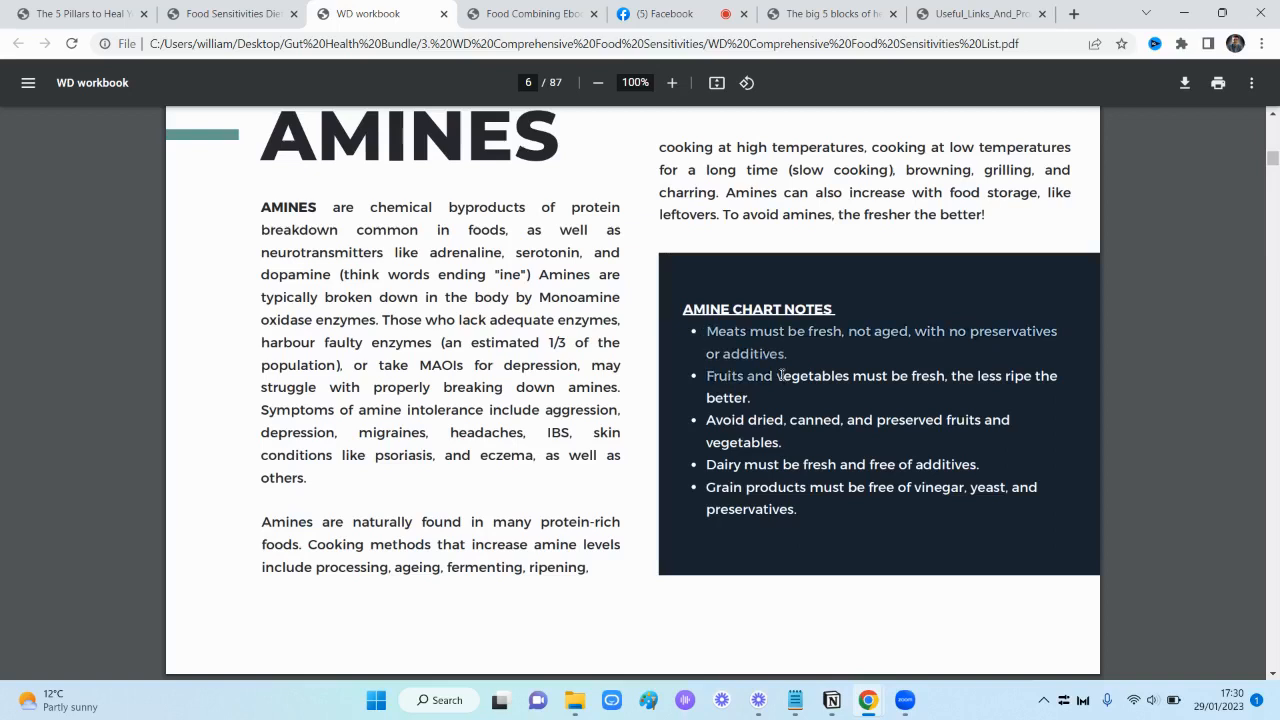
{"action": "mouse_move", "coordinate": [798, 508]}
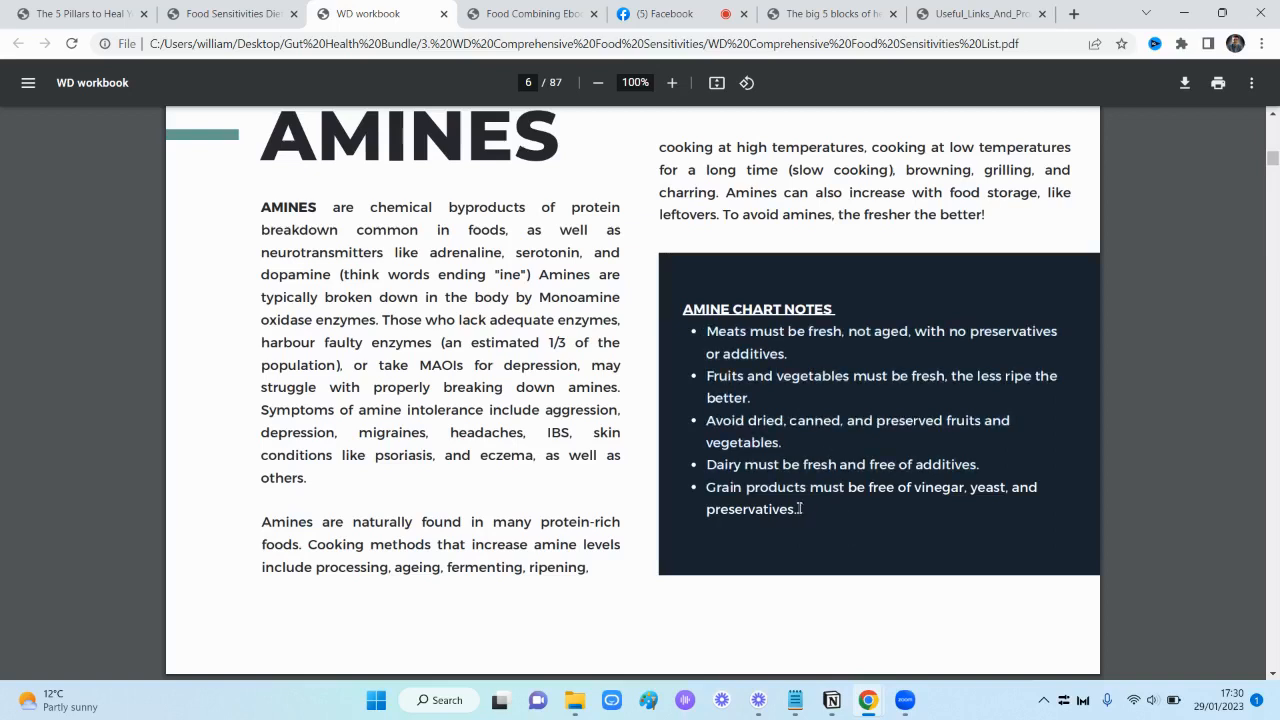
{"action": "mouse_move", "coordinate": [620, 344]}
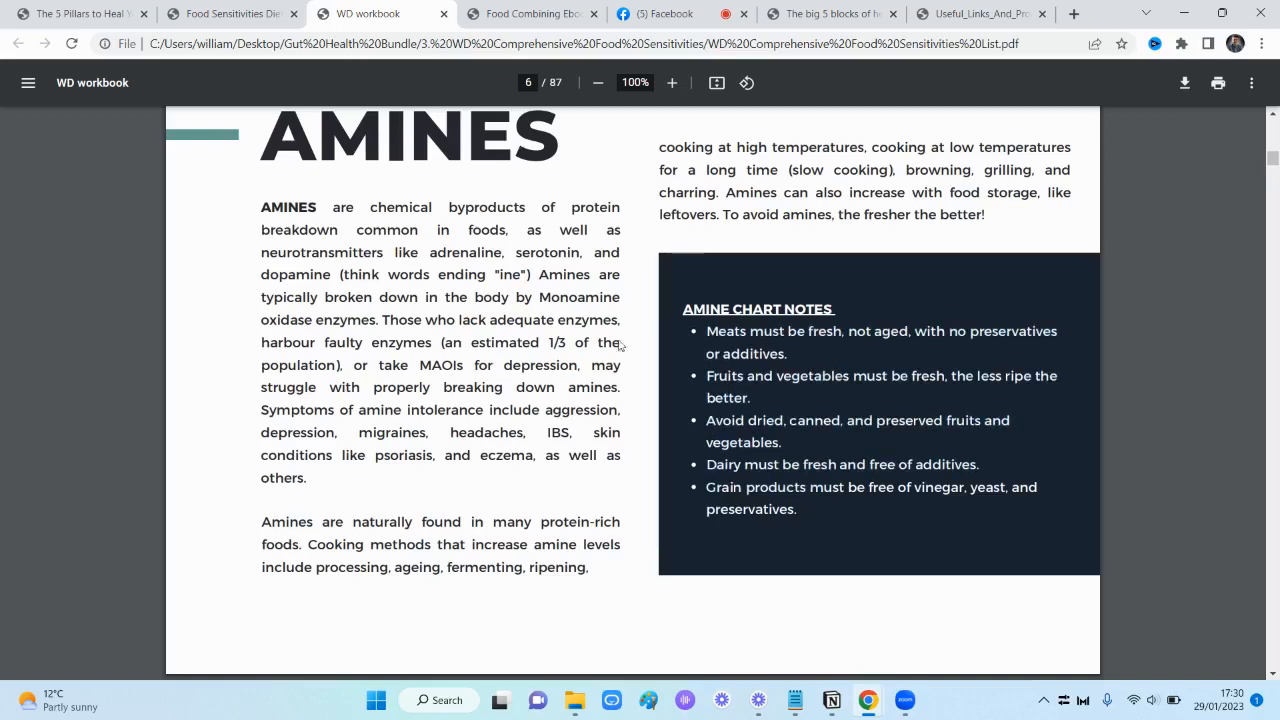
{"action": "mouse_move", "coordinate": [440, 342]}
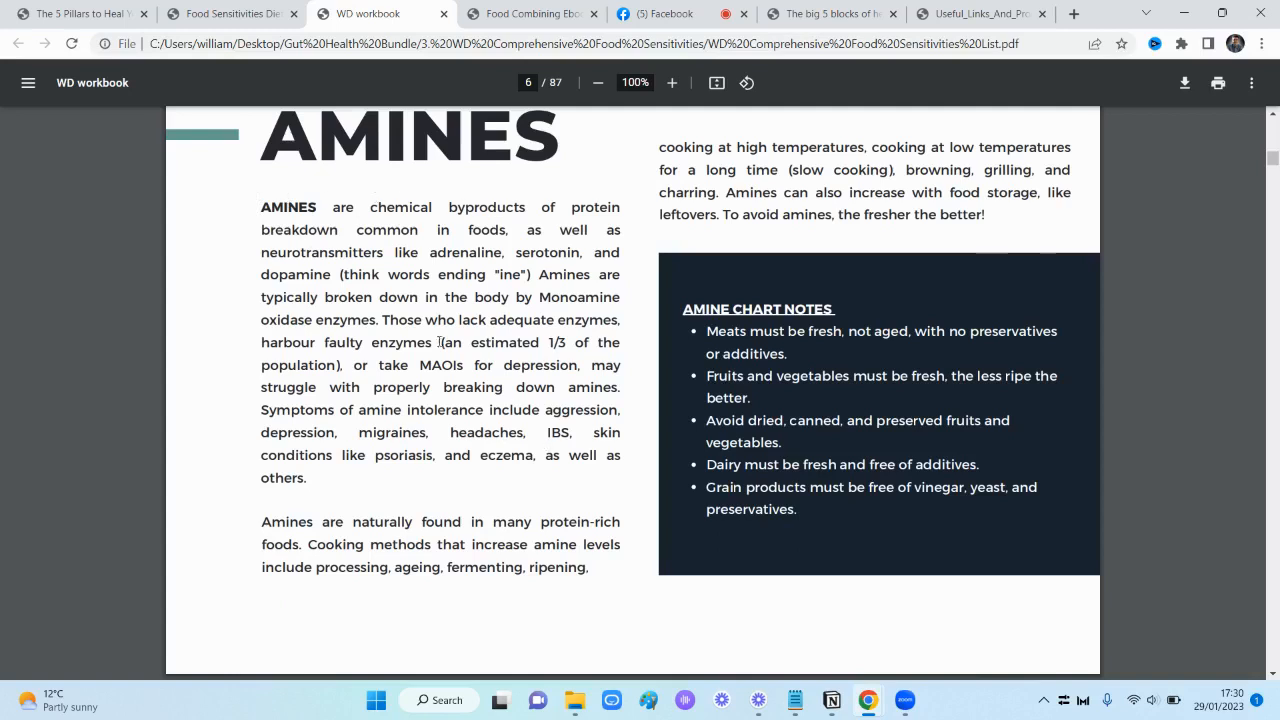
{"action": "mouse_move", "coordinate": [328, 390]}
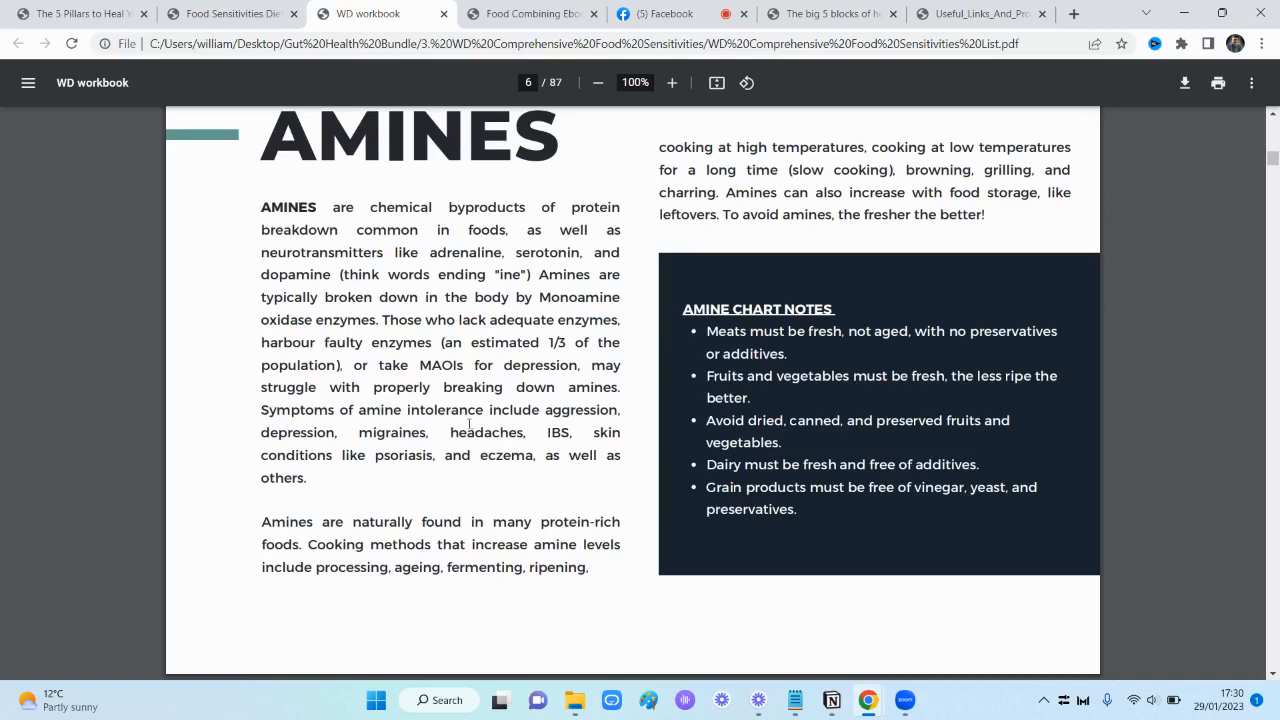
{"action": "scroll", "scroll_direction": "down", "scroll_amount": 3}
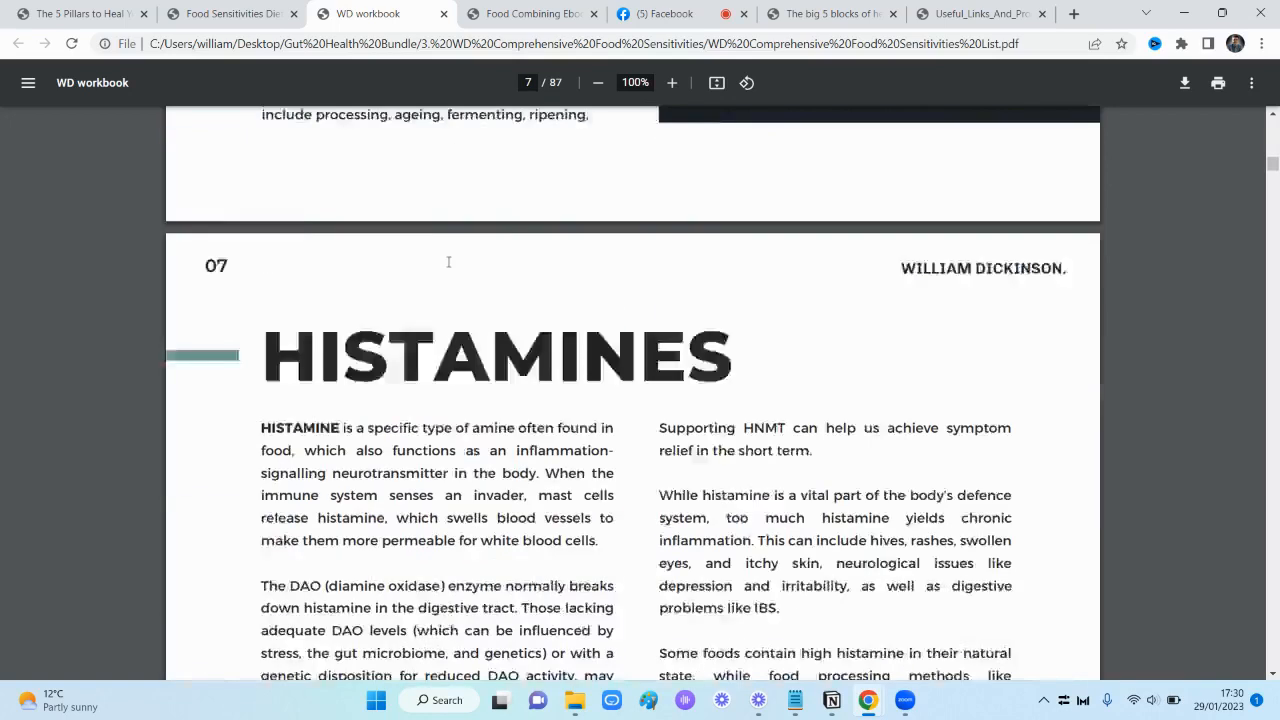
Skim down through the sensitivity sections from Histamines to the GAPS chart notes on page 20
{"action": "scroll", "scroll_direction": "down", "scroll_amount": 3}
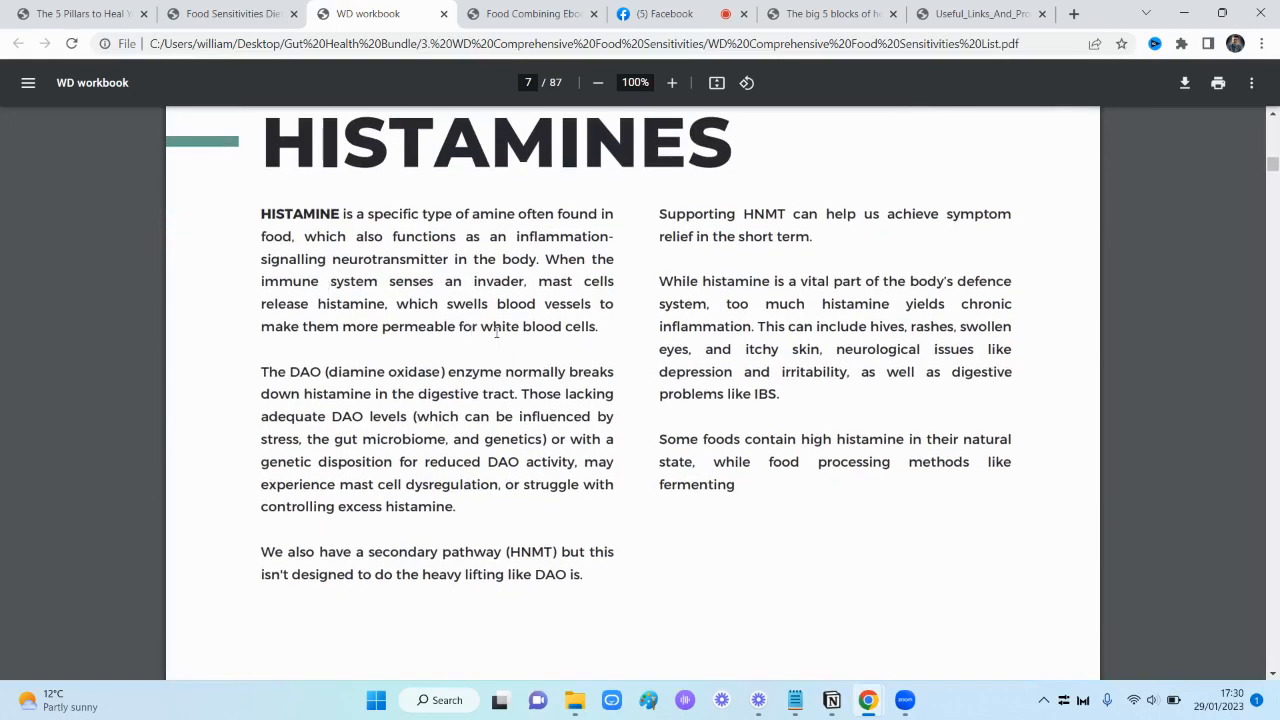
{"action": "scroll", "scroll_direction": "down", "scroll_amount": 3}
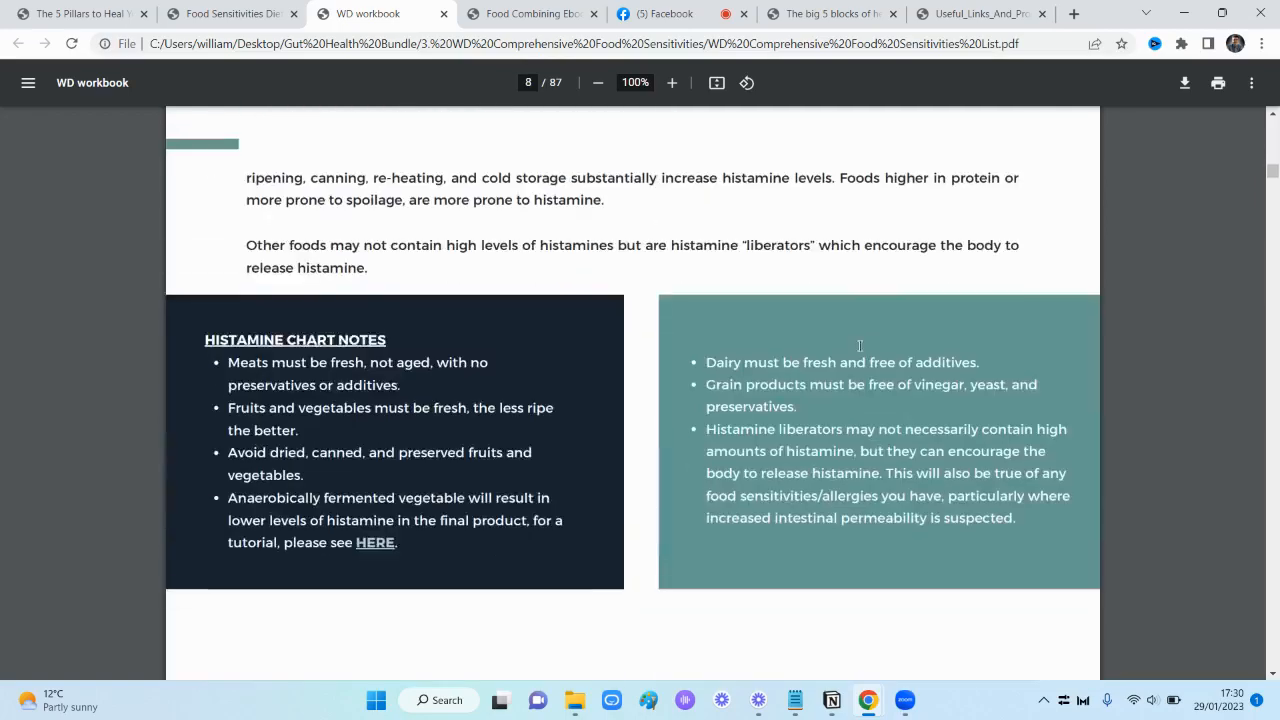
{"action": "scroll", "scroll_direction": "down", "scroll_amount": 3}
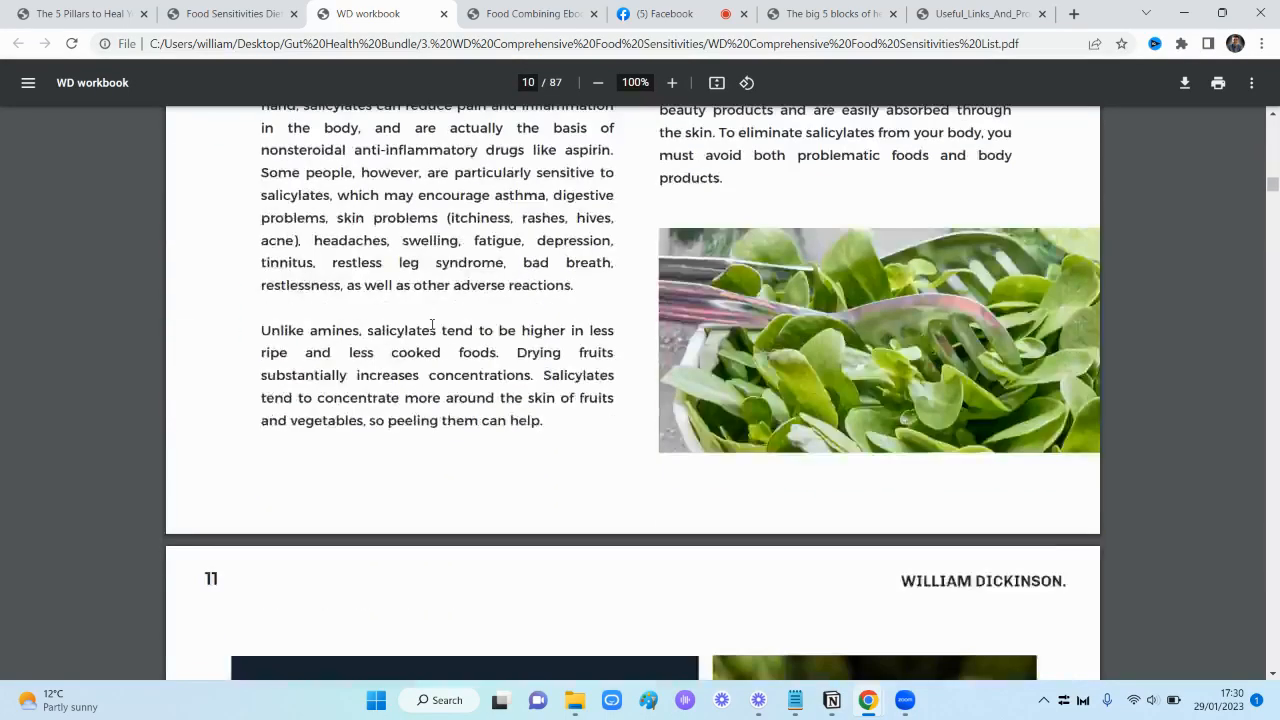
{"action": "scroll", "scroll_direction": "down", "scroll_amount": 3}
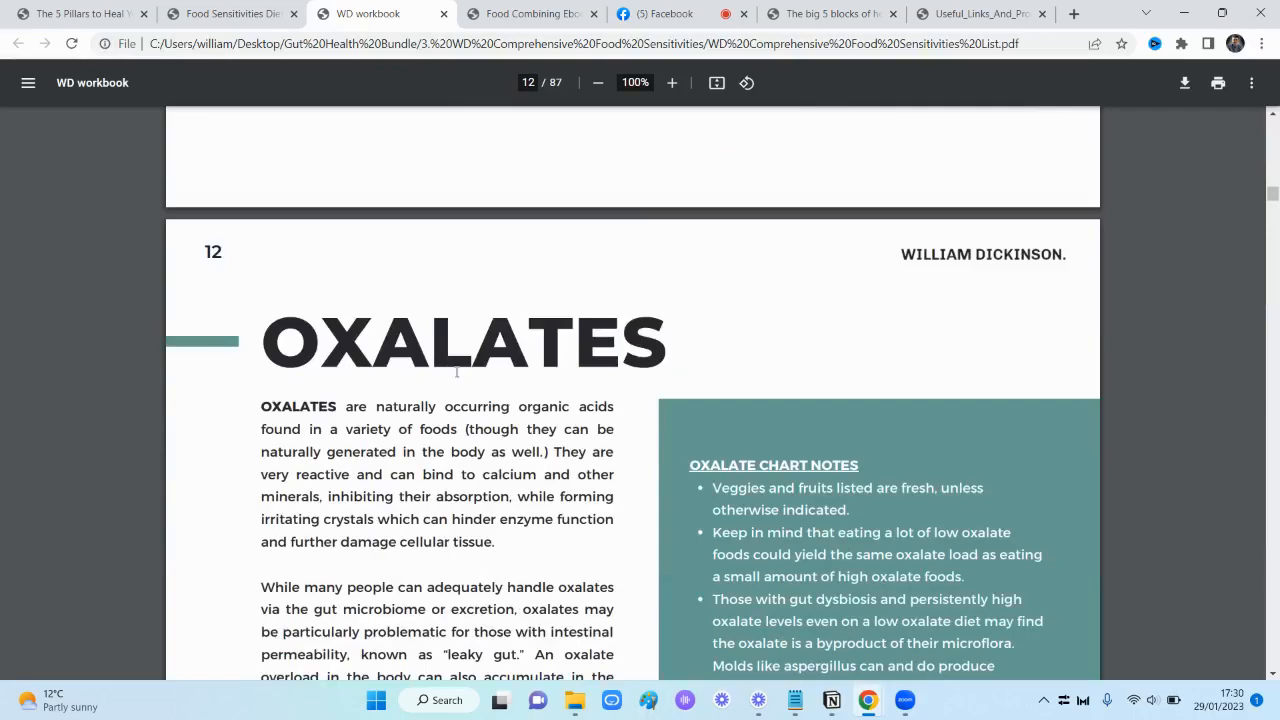
{"action": "scroll", "scroll_direction": "down", "scroll_amount": 3}
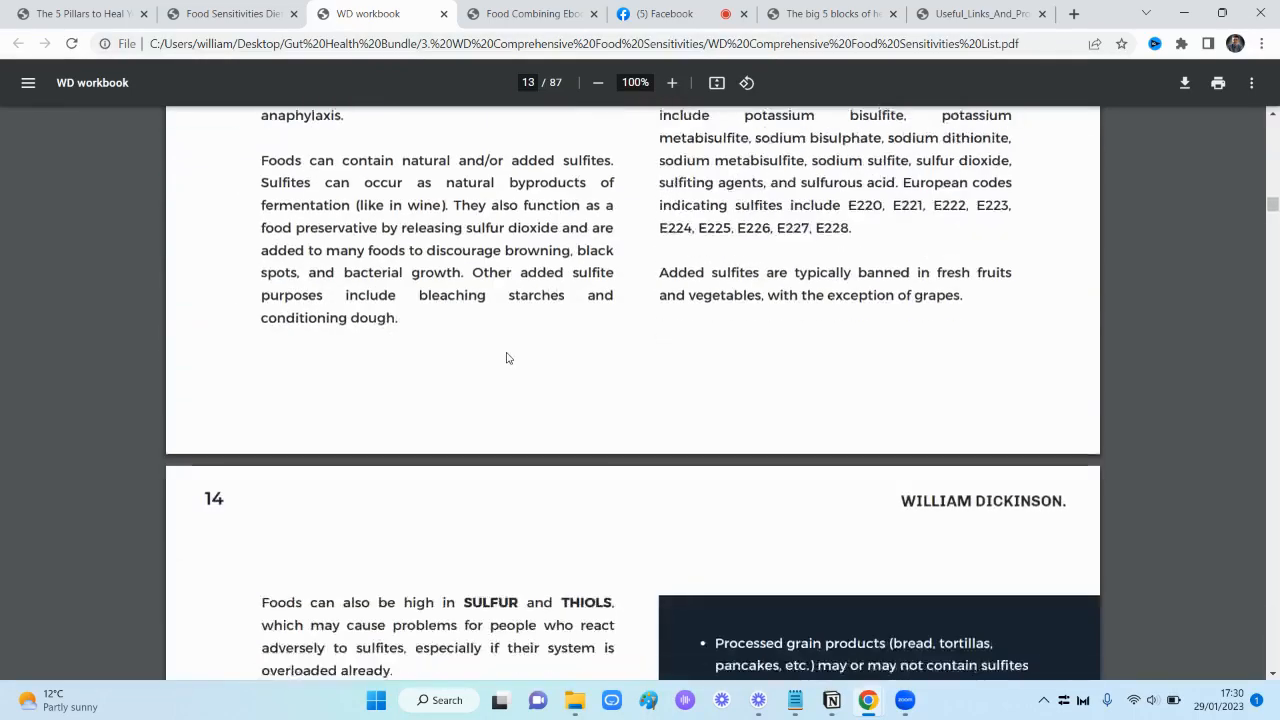
{"action": "scroll", "scroll_direction": "up", "scroll_amount": 3}
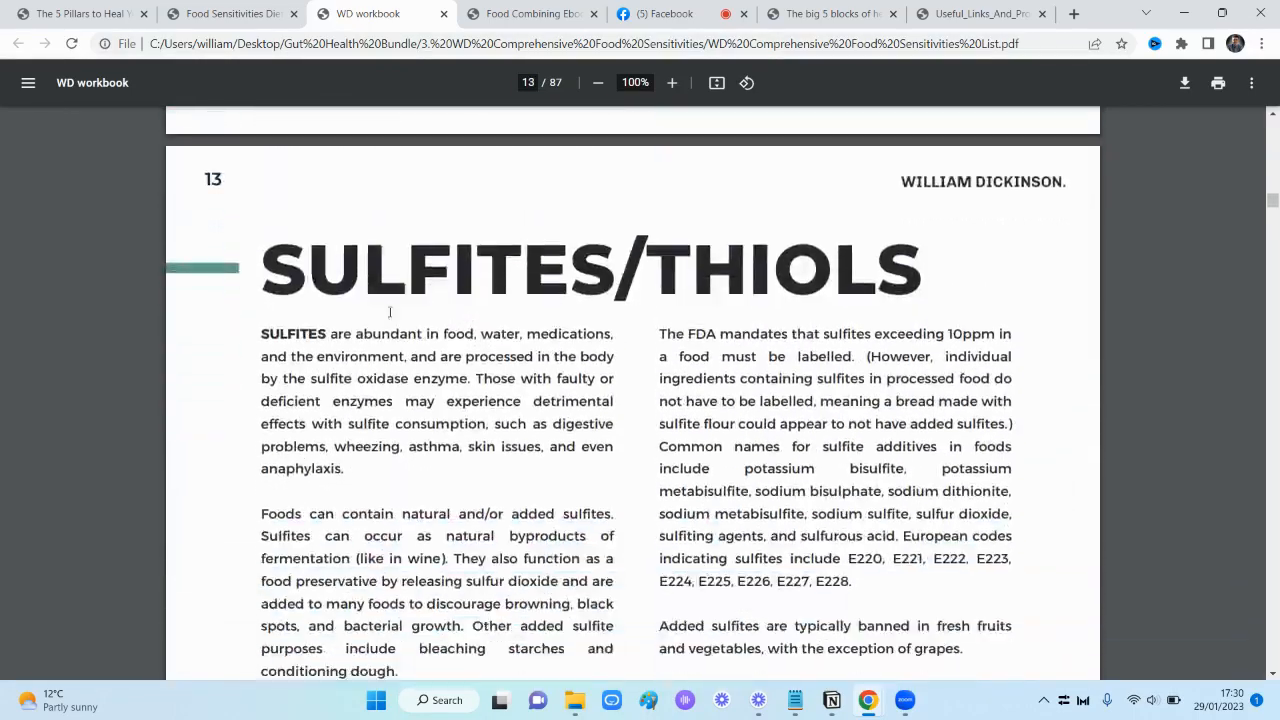
{"action": "scroll", "scroll_direction": "down", "scroll_amount": 3}
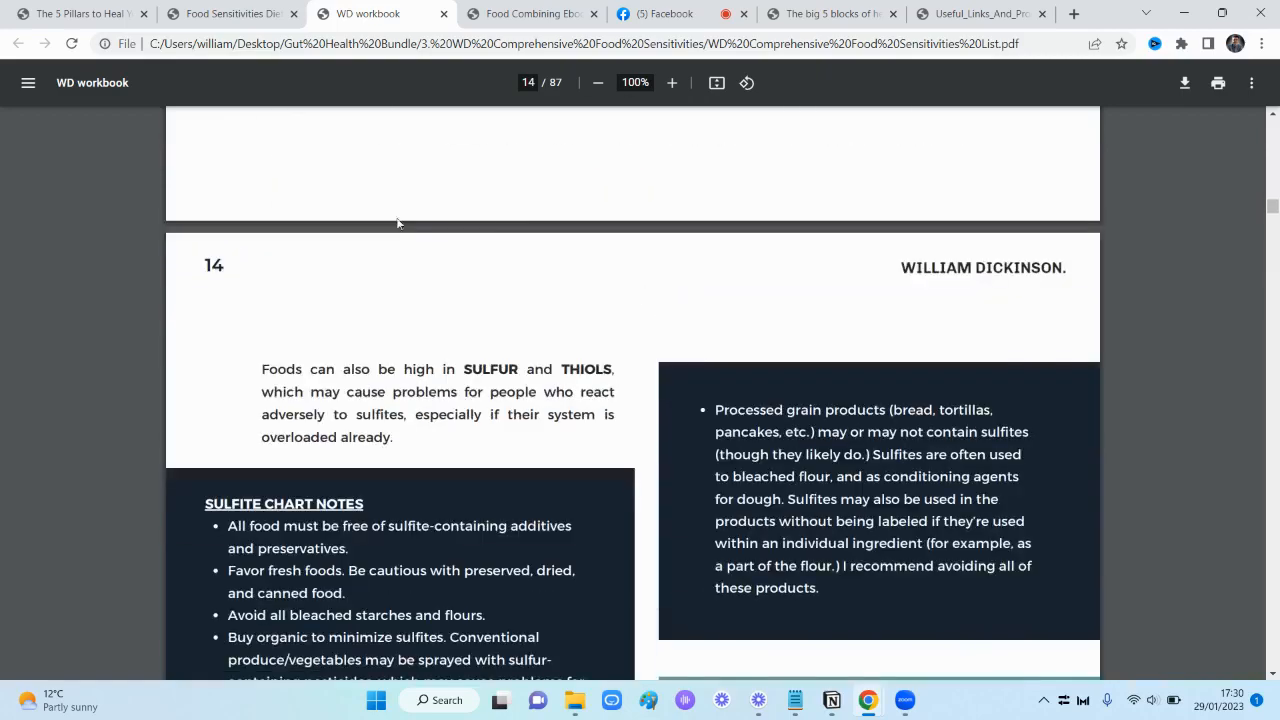
{"action": "scroll", "scroll_direction": "down", "scroll_amount": 3}
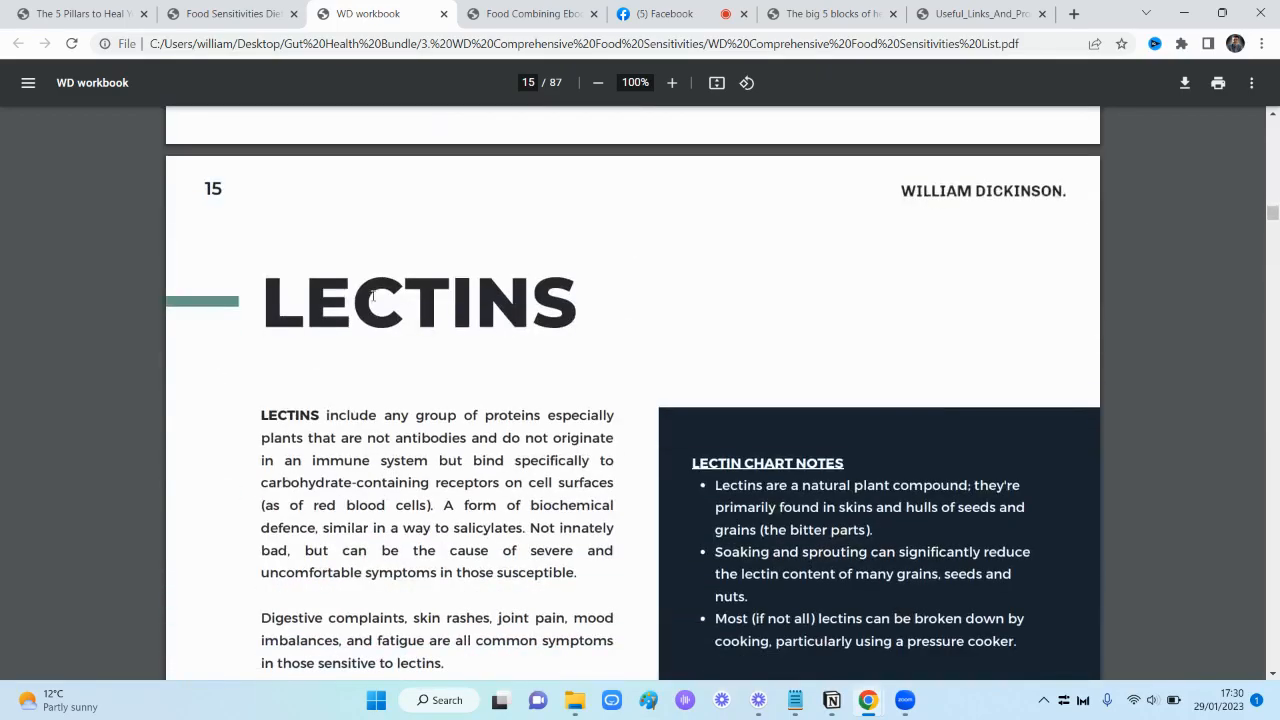
{"action": "scroll", "scroll_direction": "down", "scroll_amount": 3}
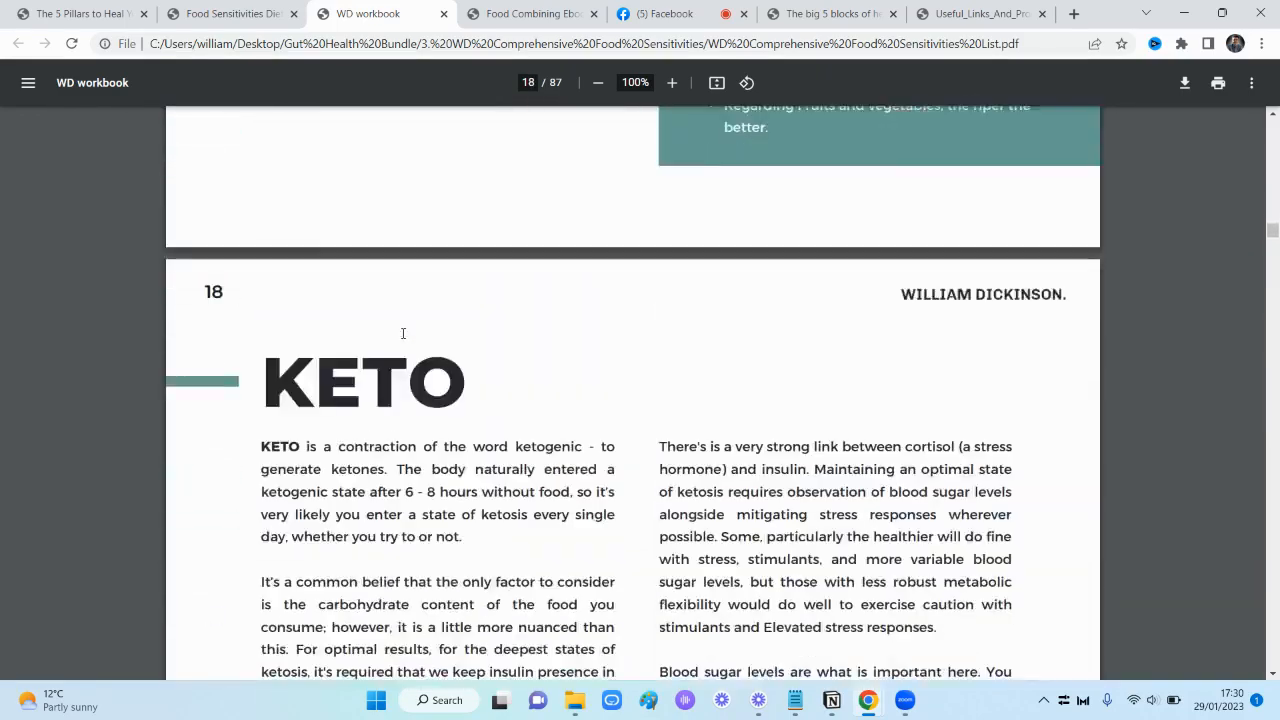
{"action": "scroll", "scroll_direction": "down", "scroll_amount": 3}
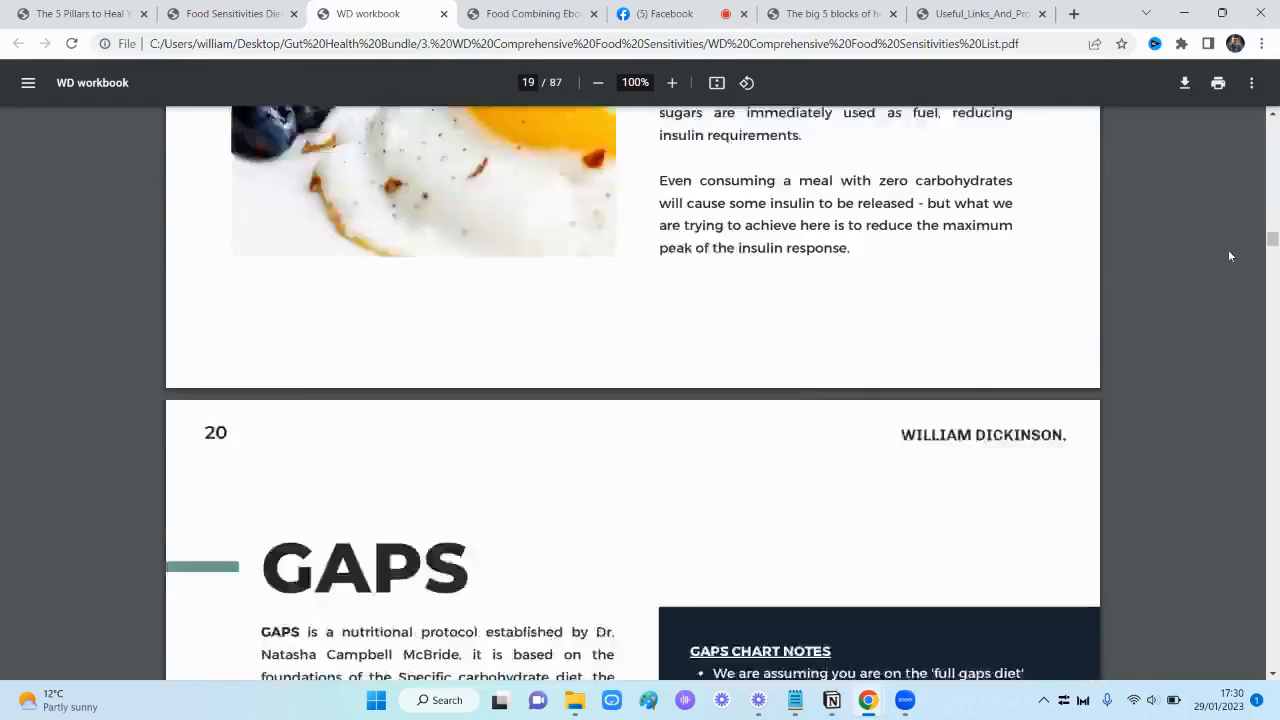
{"action": "scroll", "scroll_direction": "down", "scroll_amount": 3}
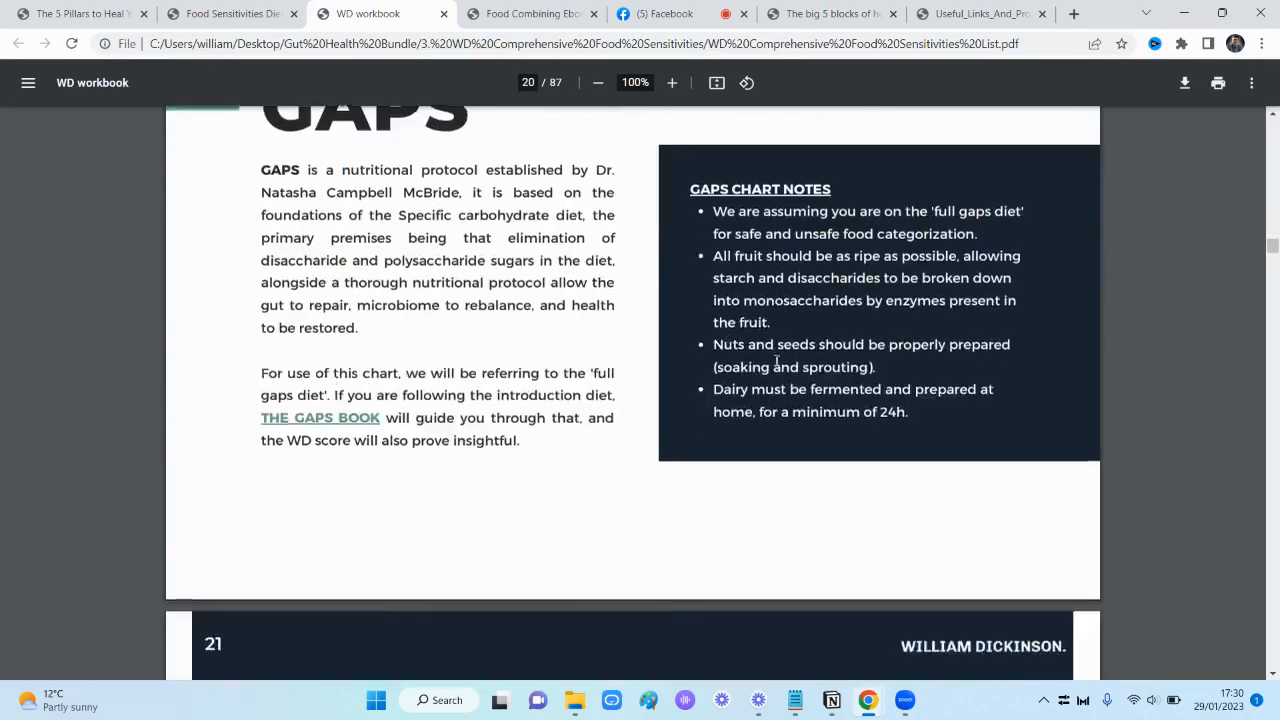
Scroll back up through the sections past the Sulfites/Thiols page toward the cover
{"action": "scroll", "scroll_direction": "up", "scroll_amount": 3}
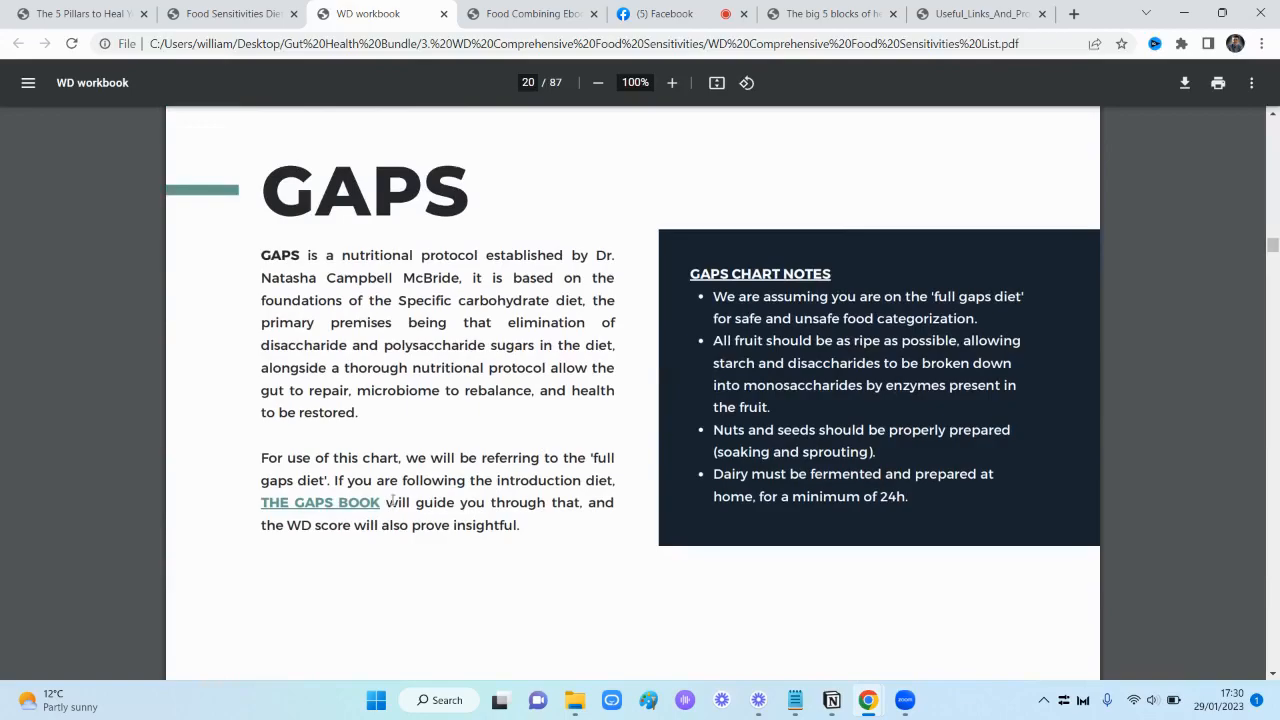
{"action": "scroll", "scroll_direction": "up", "scroll_amount": 3}
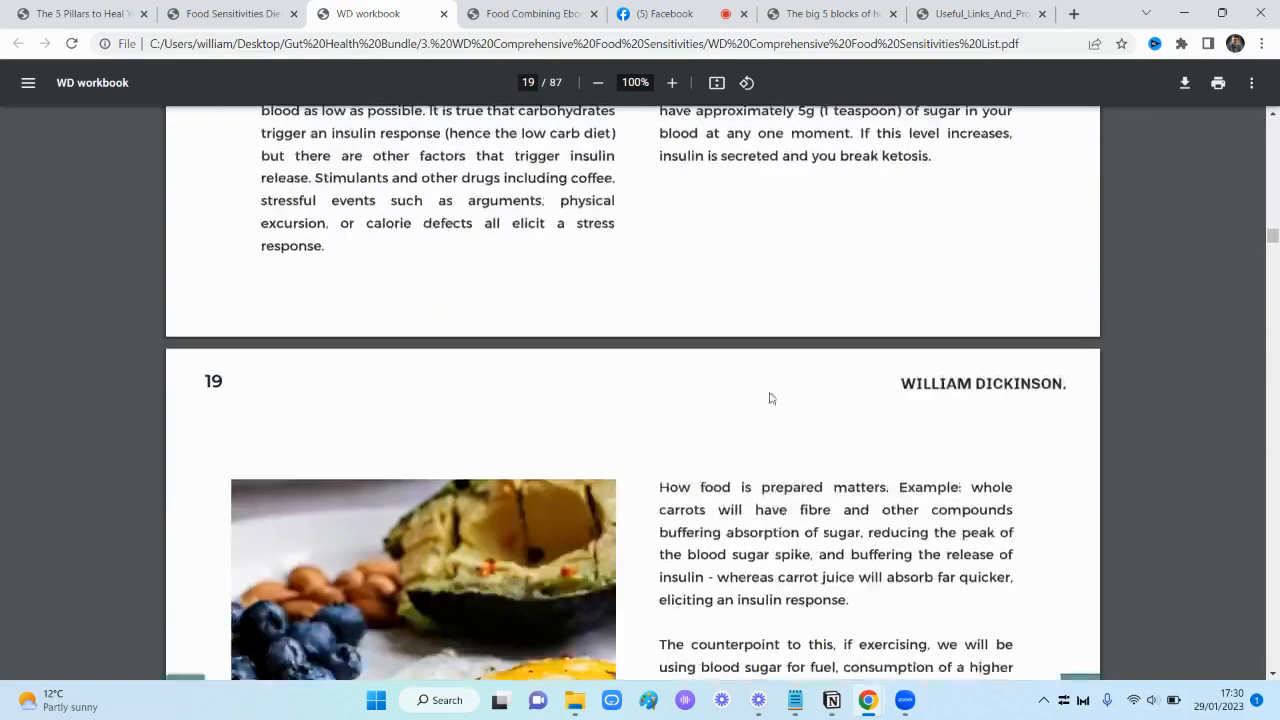
{"action": "scroll", "scroll_direction": "up", "scroll_amount": 3}
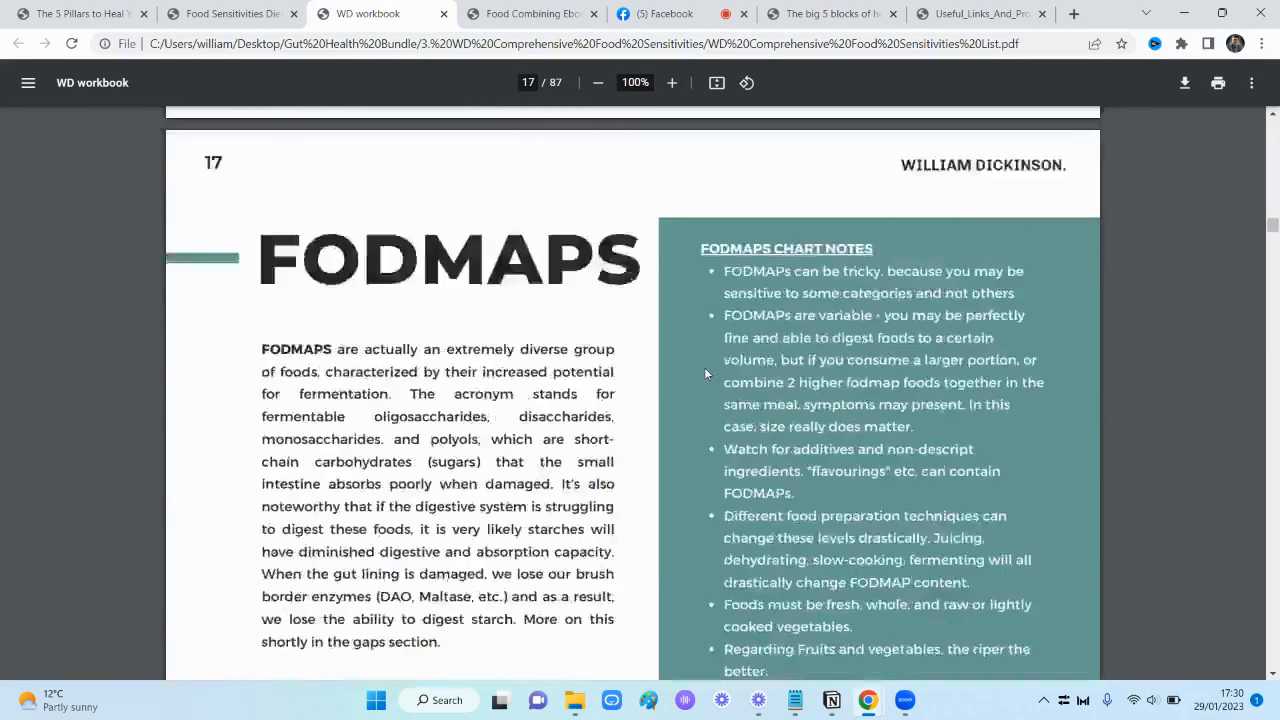
{"action": "scroll", "scroll_direction": "up", "scroll_amount": 3}
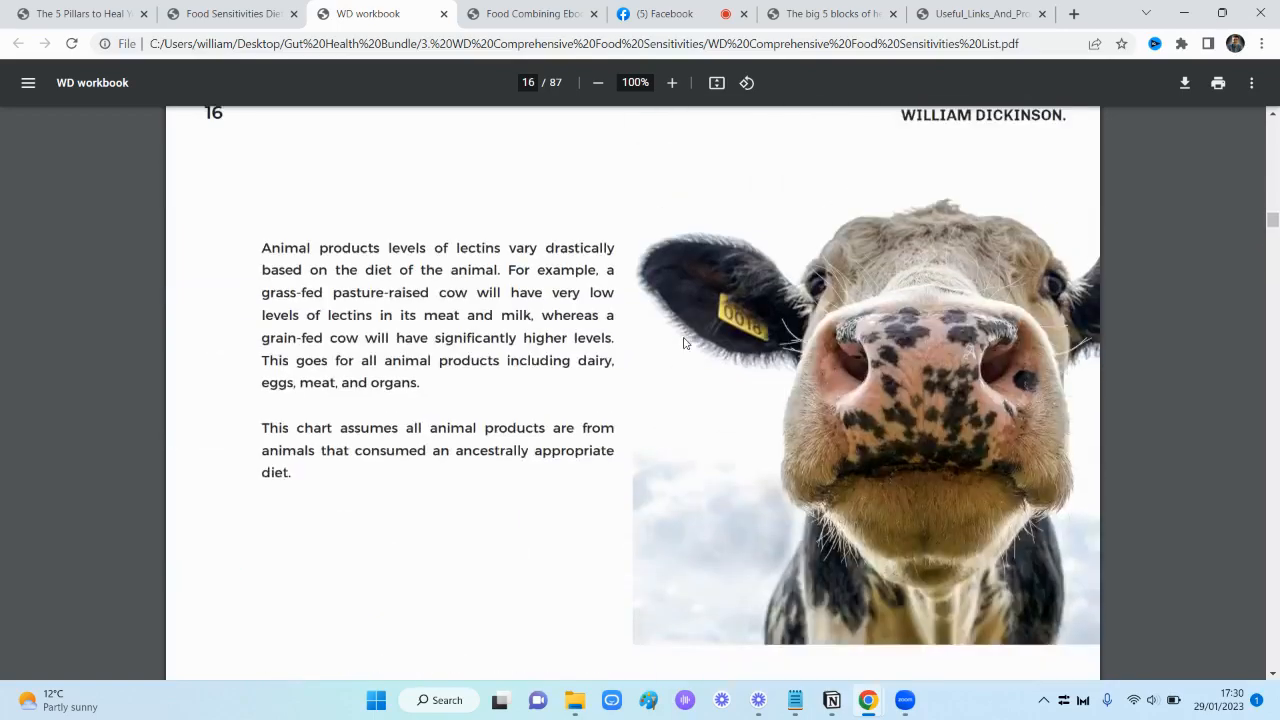
{"action": "scroll", "scroll_direction": "up", "scroll_amount": 3}
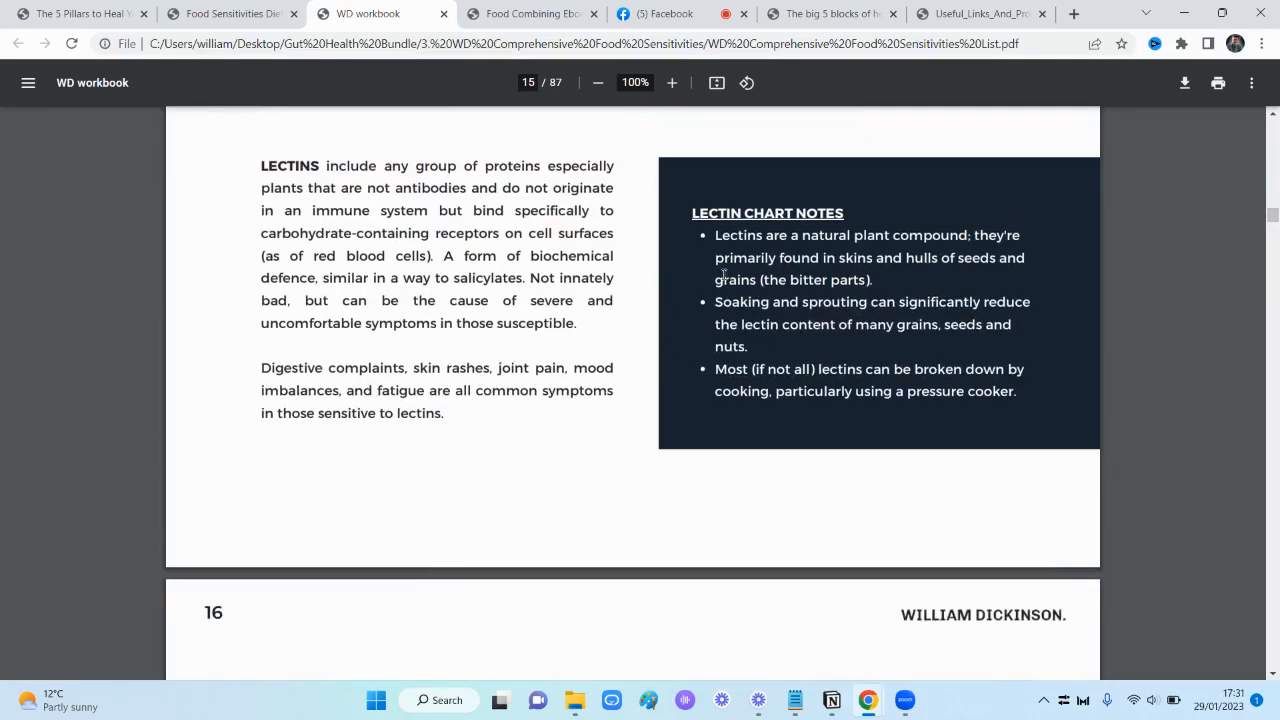
{"action": "scroll", "scroll_direction": "up", "scroll_amount": 3}
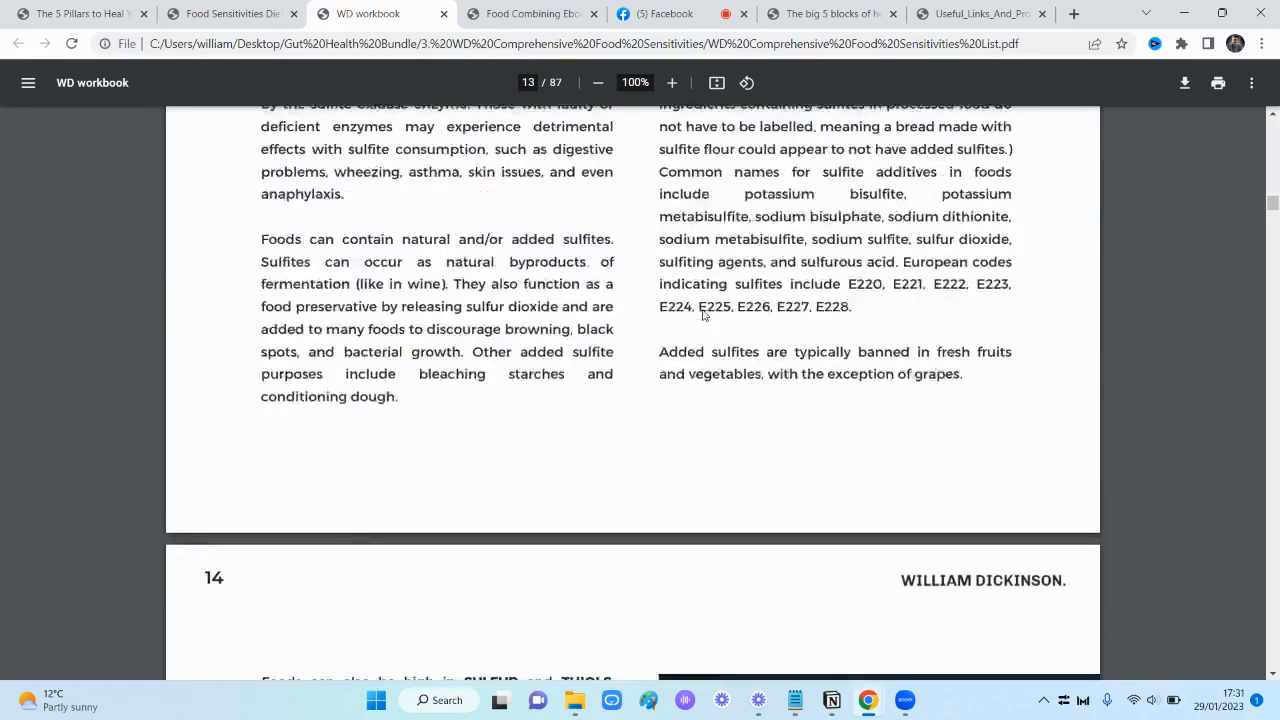
{"action": "scroll", "scroll_direction": "up", "scroll_amount": 3}
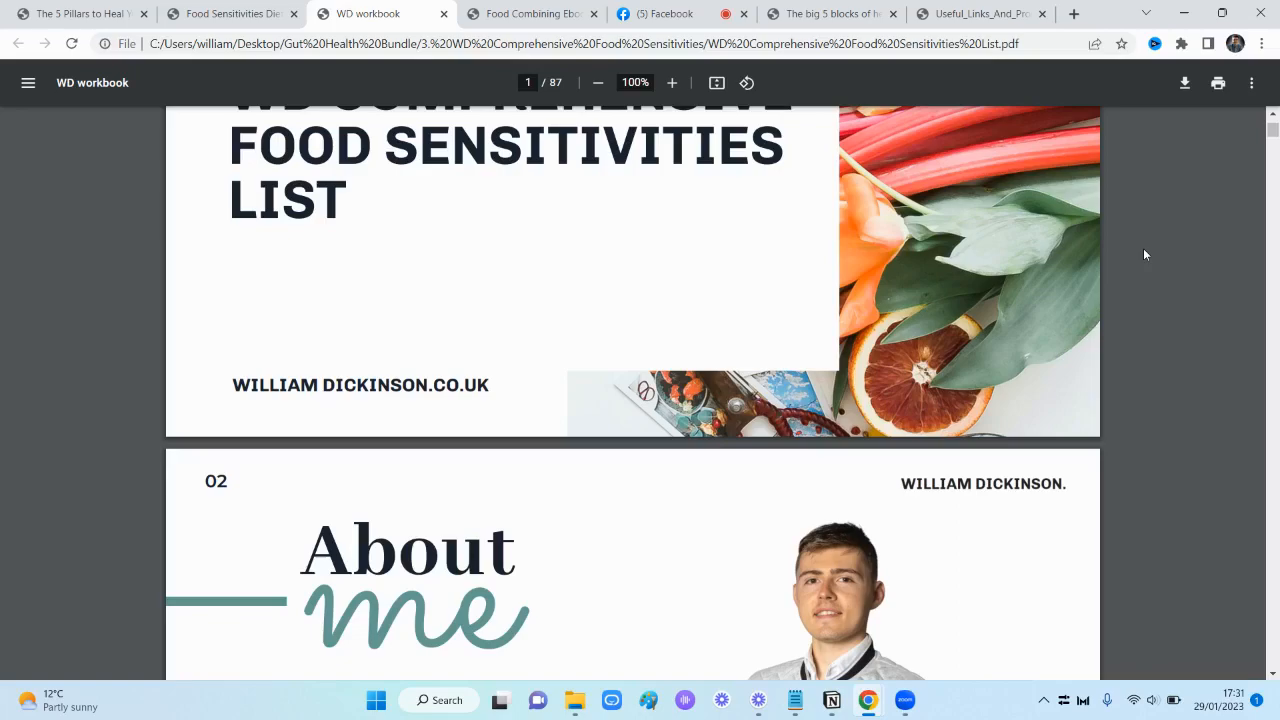
Skim the WD list's opening pages, then switch to the 12-page Food Combining Ebook at its cover
{"action": "scroll", "scroll_direction": "down", "scroll_amount": 3}
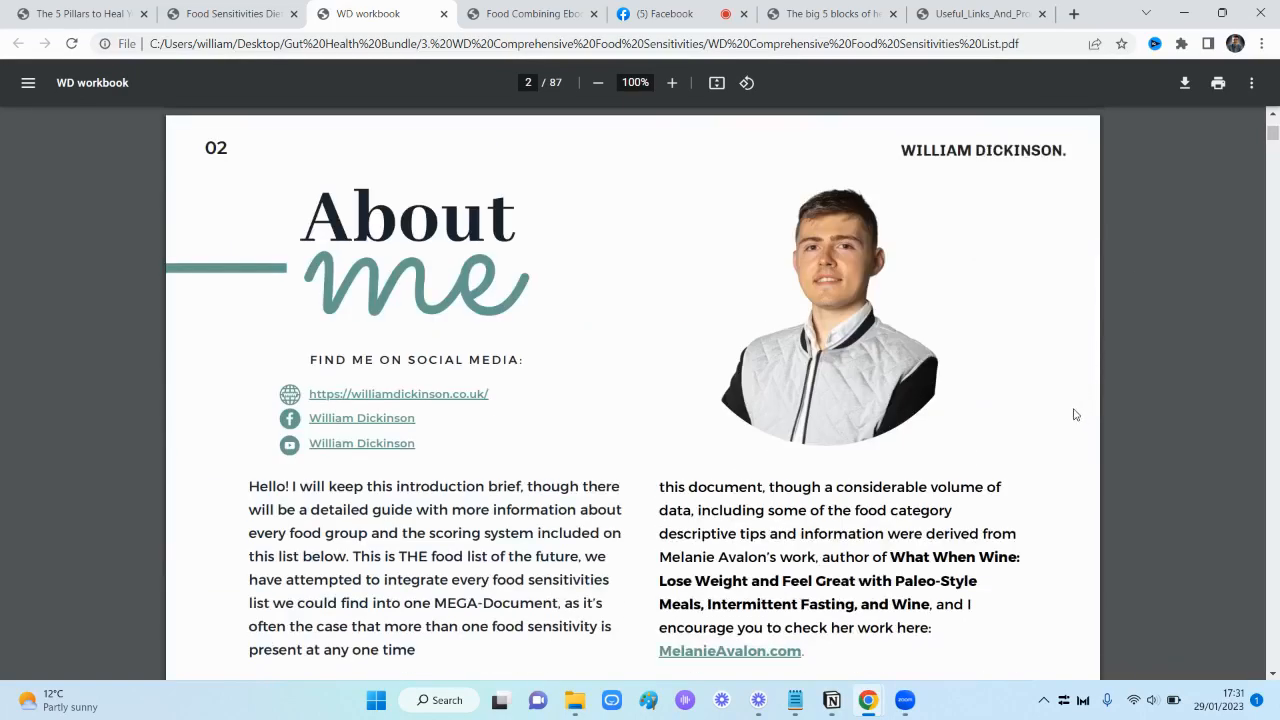
{"action": "scroll", "scroll_direction": "down", "scroll_amount": 3}
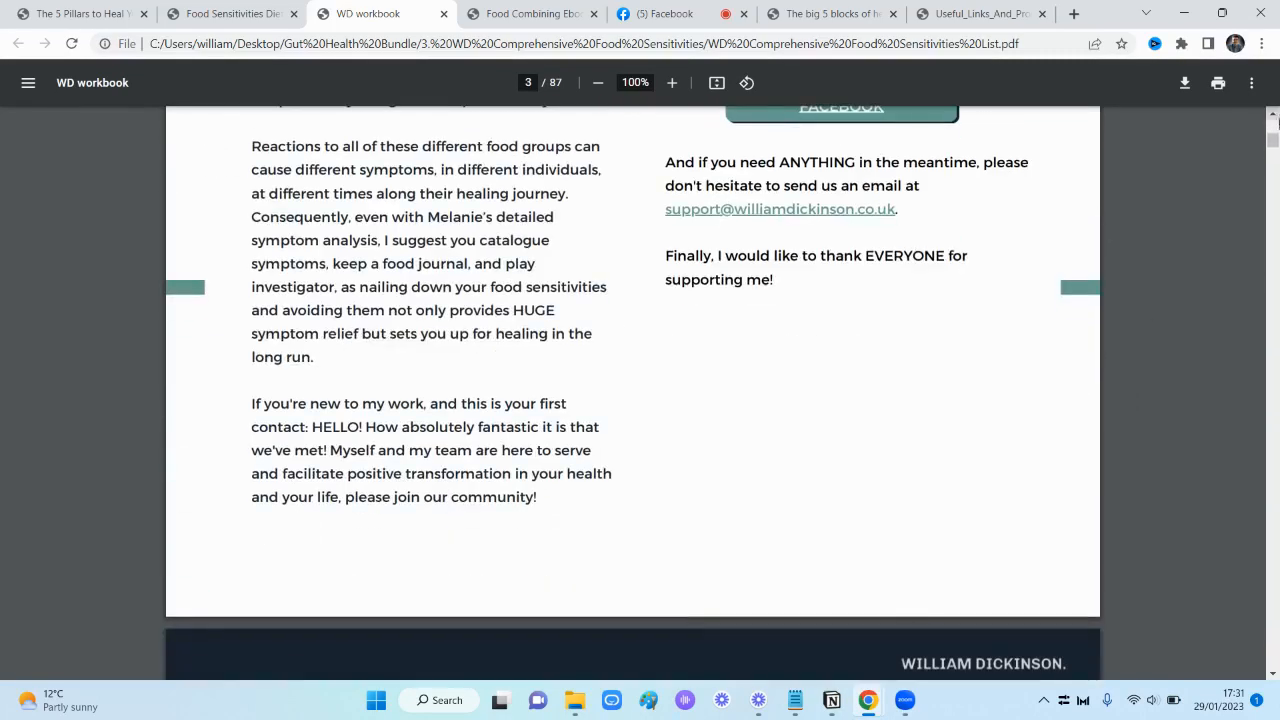
{"action": "scroll", "scroll_direction": "down", "scroll_amount": 3}
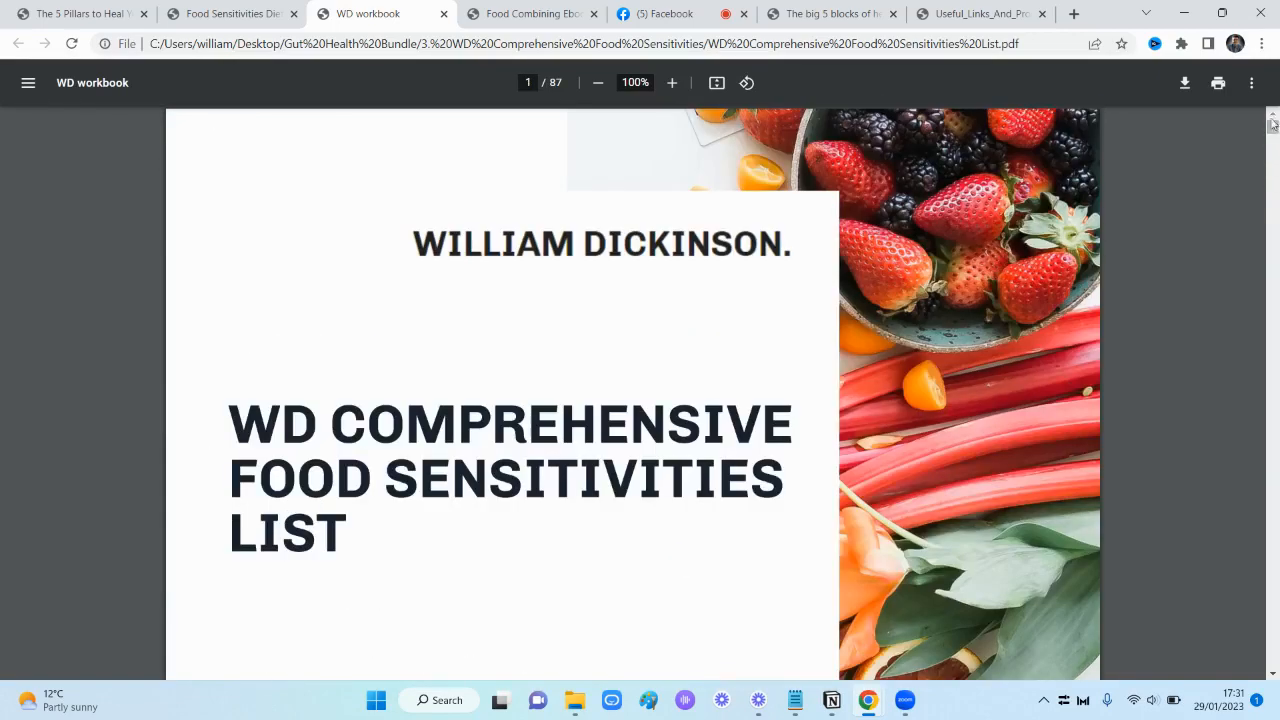
{"action": "mouse_move", "coordinate": [1214, 160]}
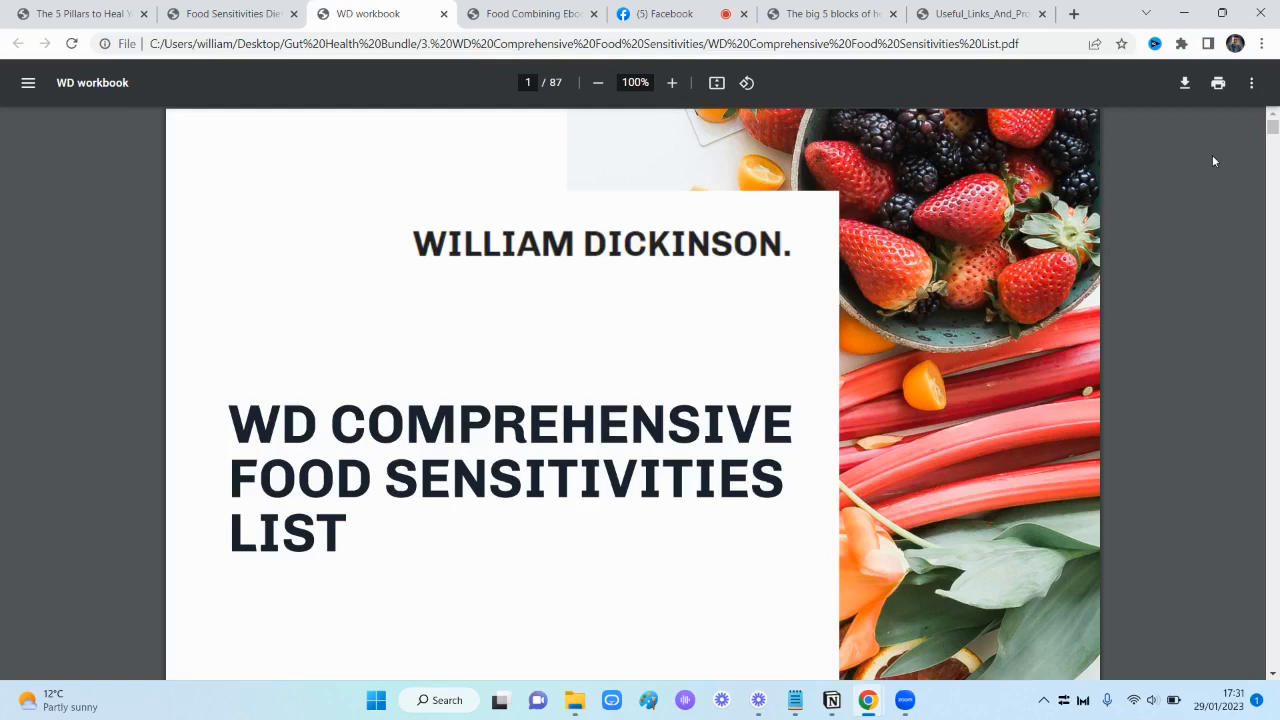
{"action": "mouse_move", "coordinate": [530, 12]}
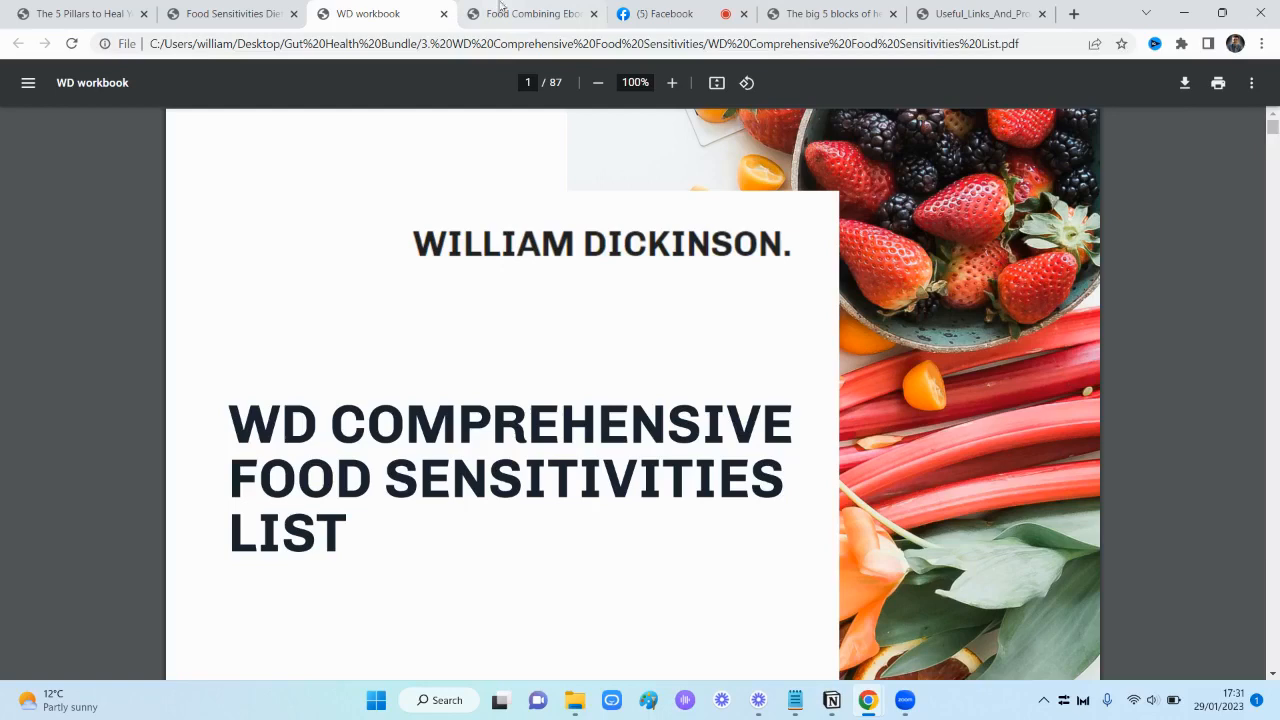
{"action": "mouse_move", "coordinate": [530, 12]}
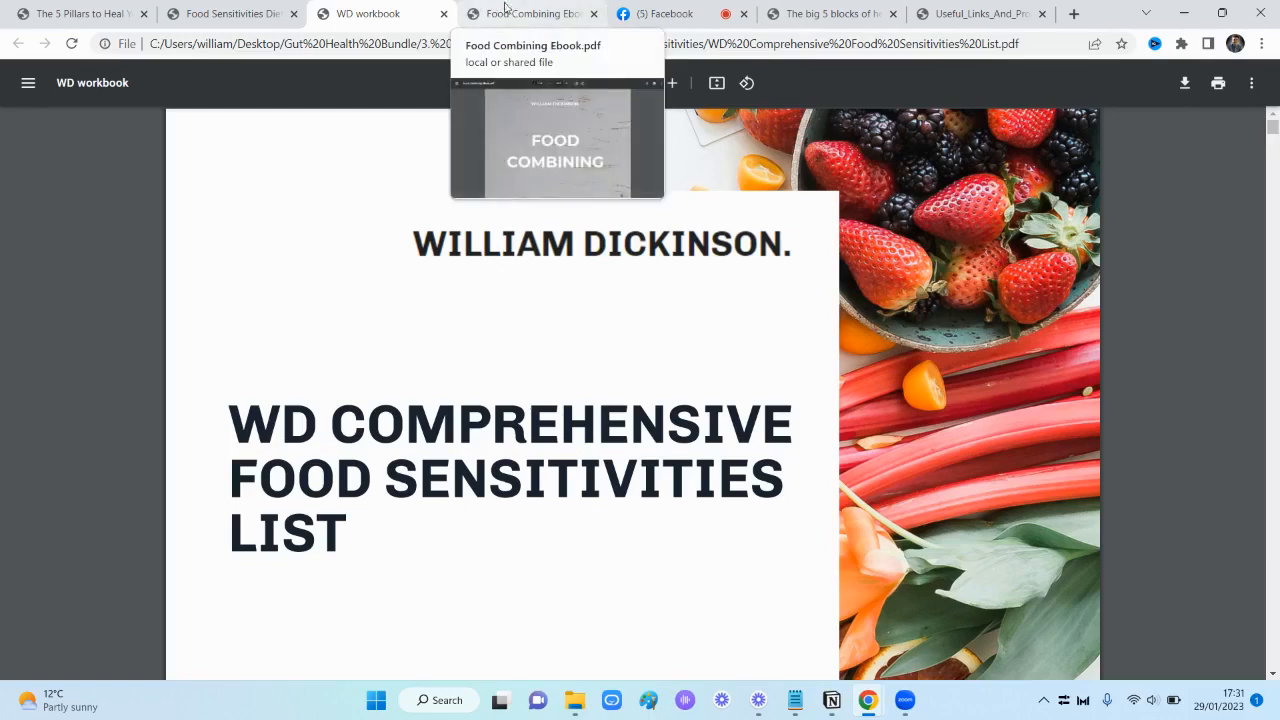
{"action": "left_click", "coordinate": [530, 12]}
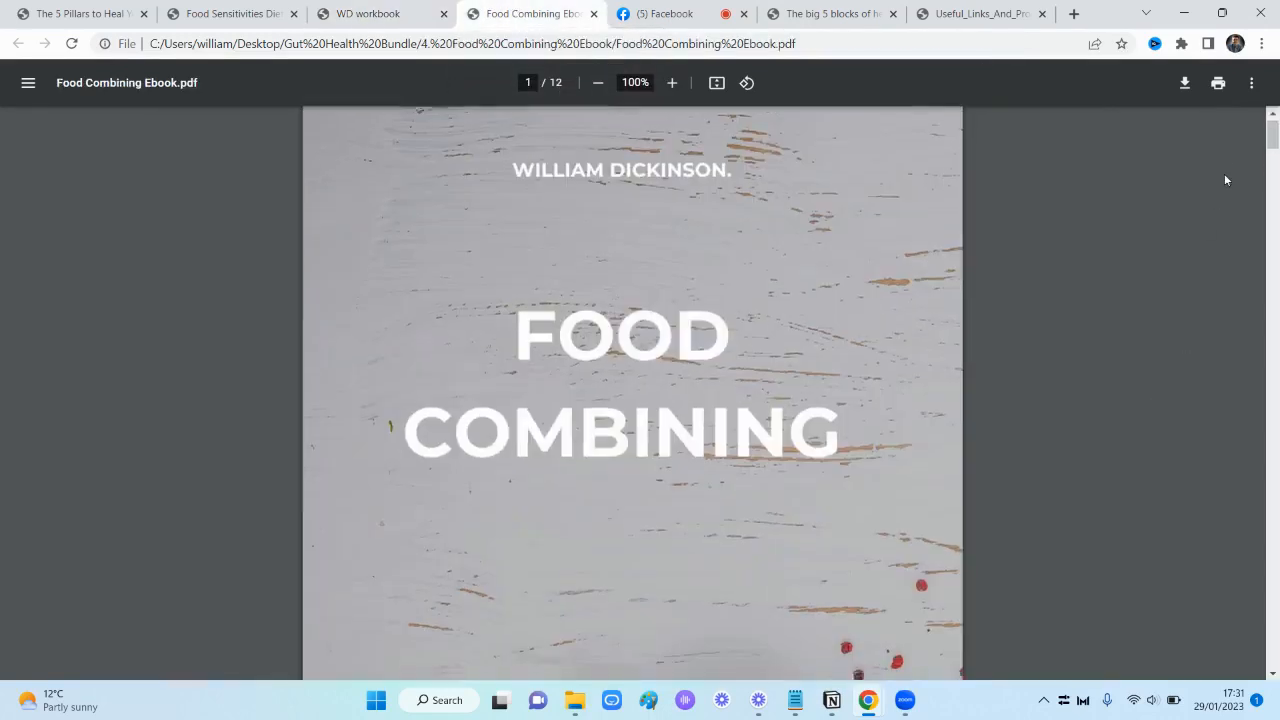
Read down through the first pages of the Food Combining Ebook
{"action": "scroll", "scroll_direction": "down", "scroll_amount": 3}
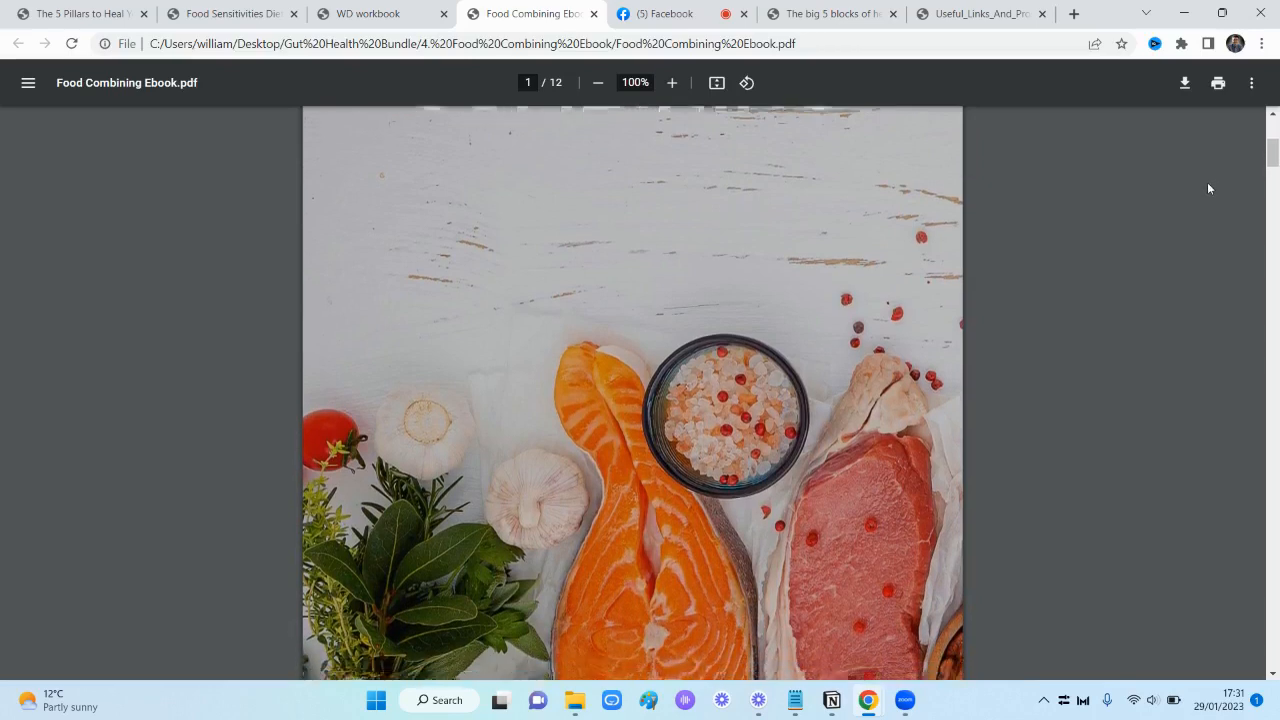
{"action": "scroll", "scroll_direction": "down", "scroll_amount": 3}
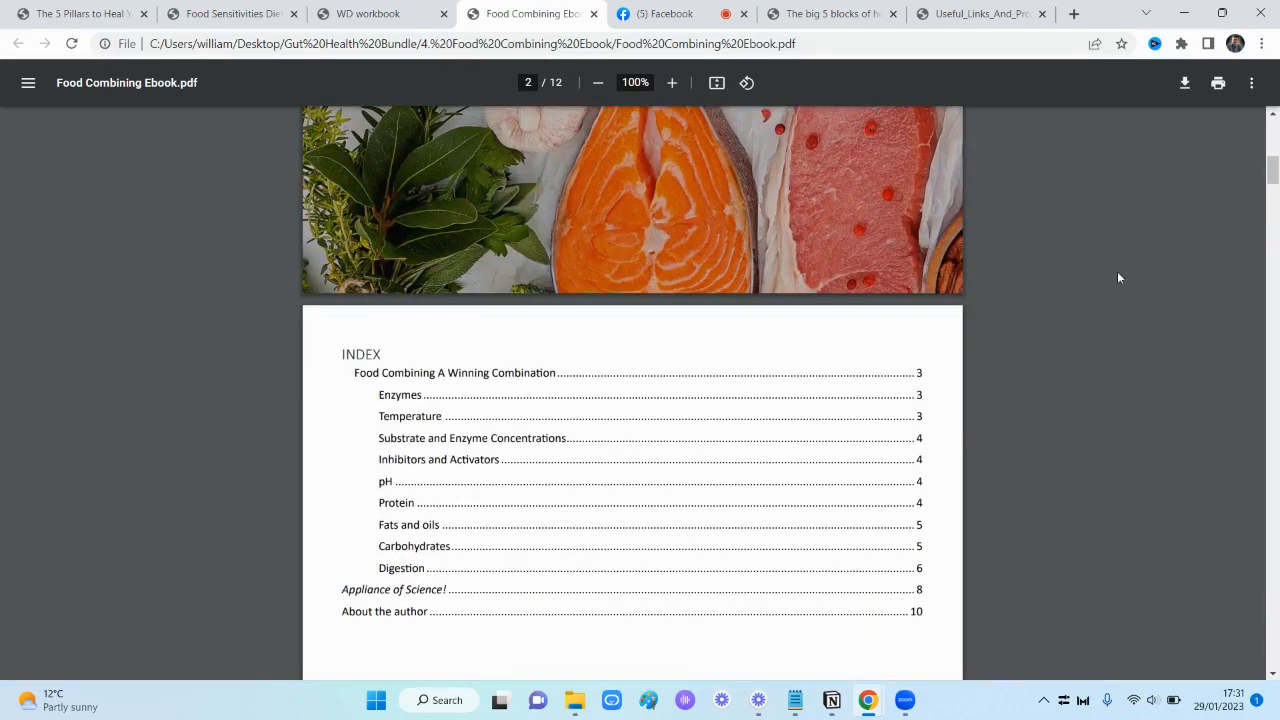
{"action": "mouse_move", "coordinate": [432, 388]}
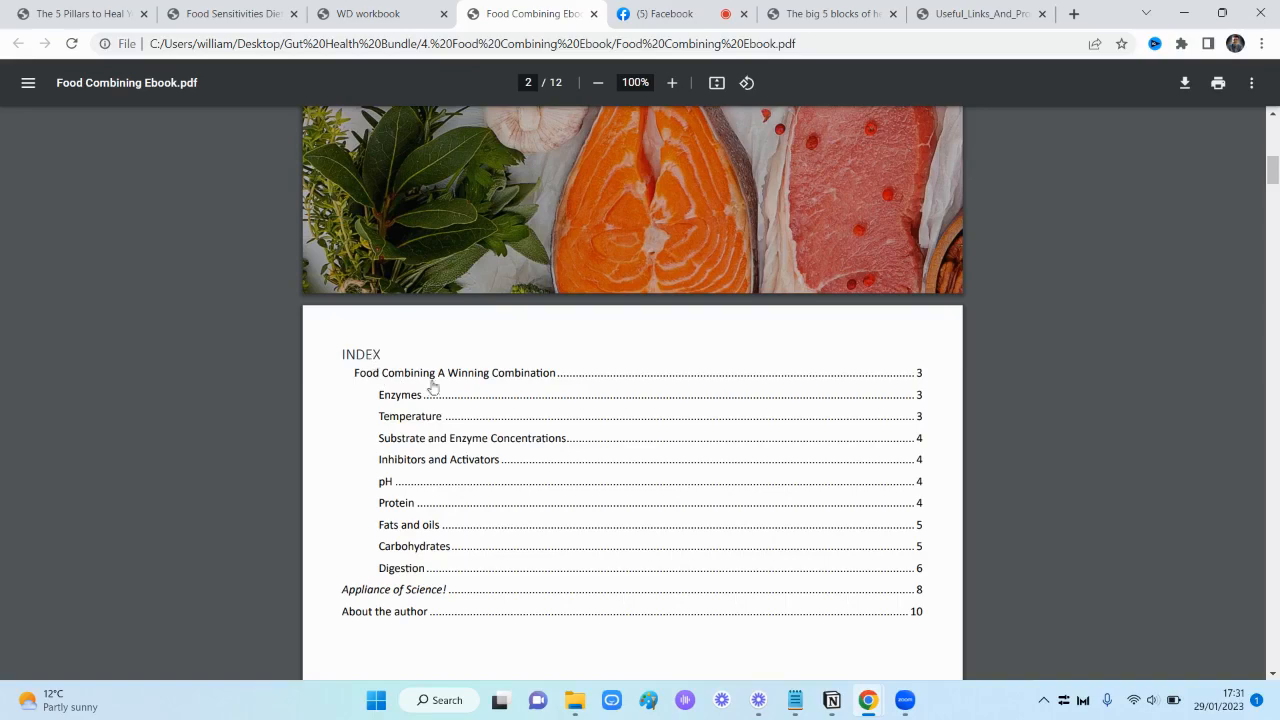
{"action": "mouse_move", "coordinate": [404, 408]}
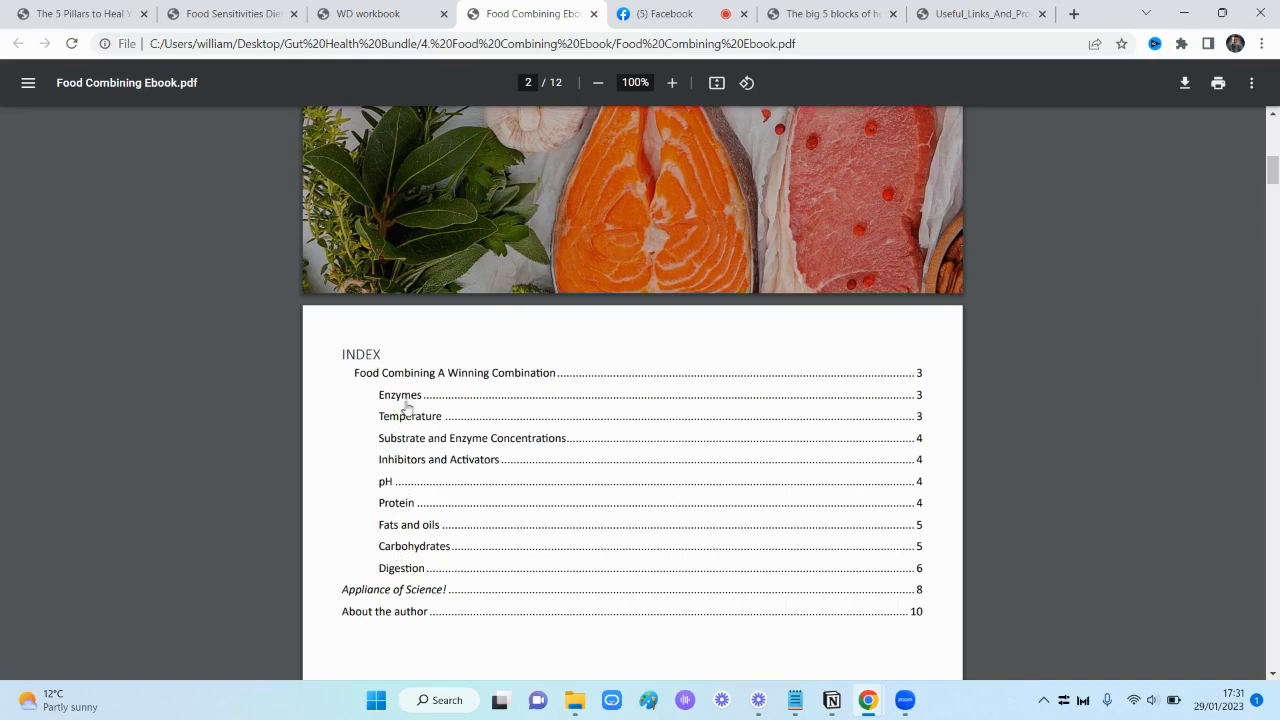
{"action": "scroll", "scroll_direction": "down", "scroll_amount": 3}
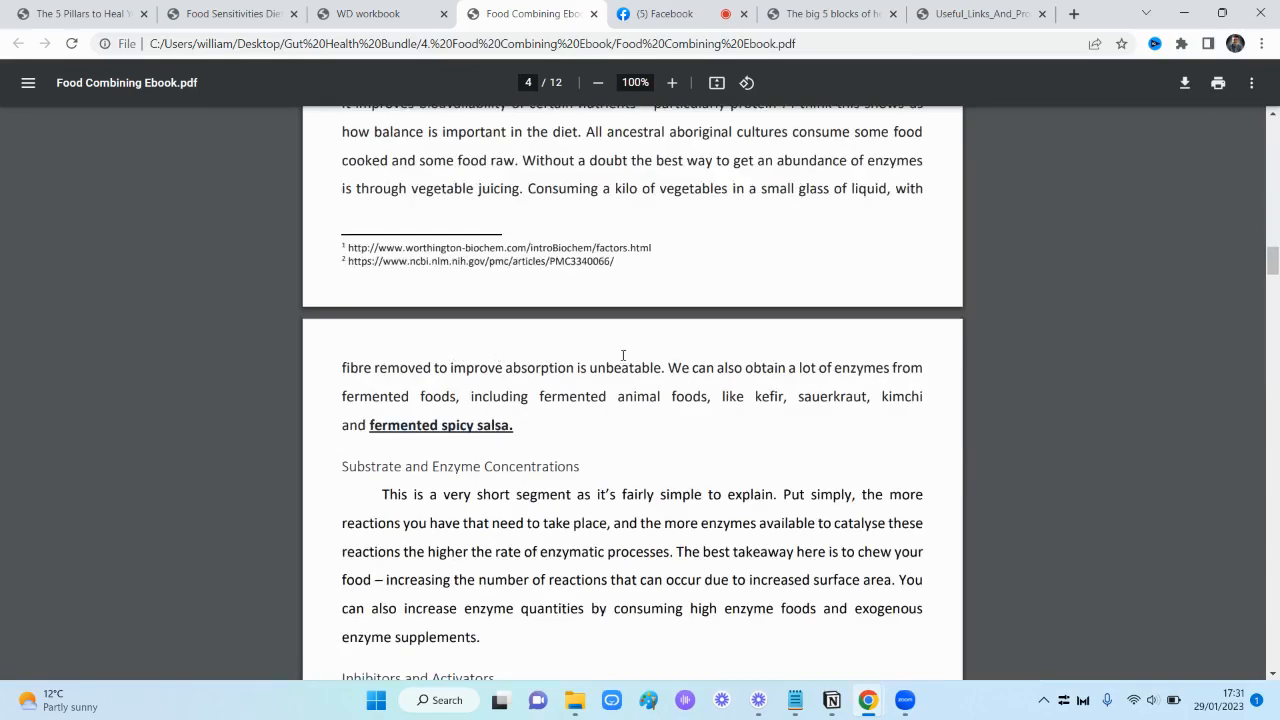
{"action": "scroll", "scroll_direction": "down", "scroll_amount": 3}
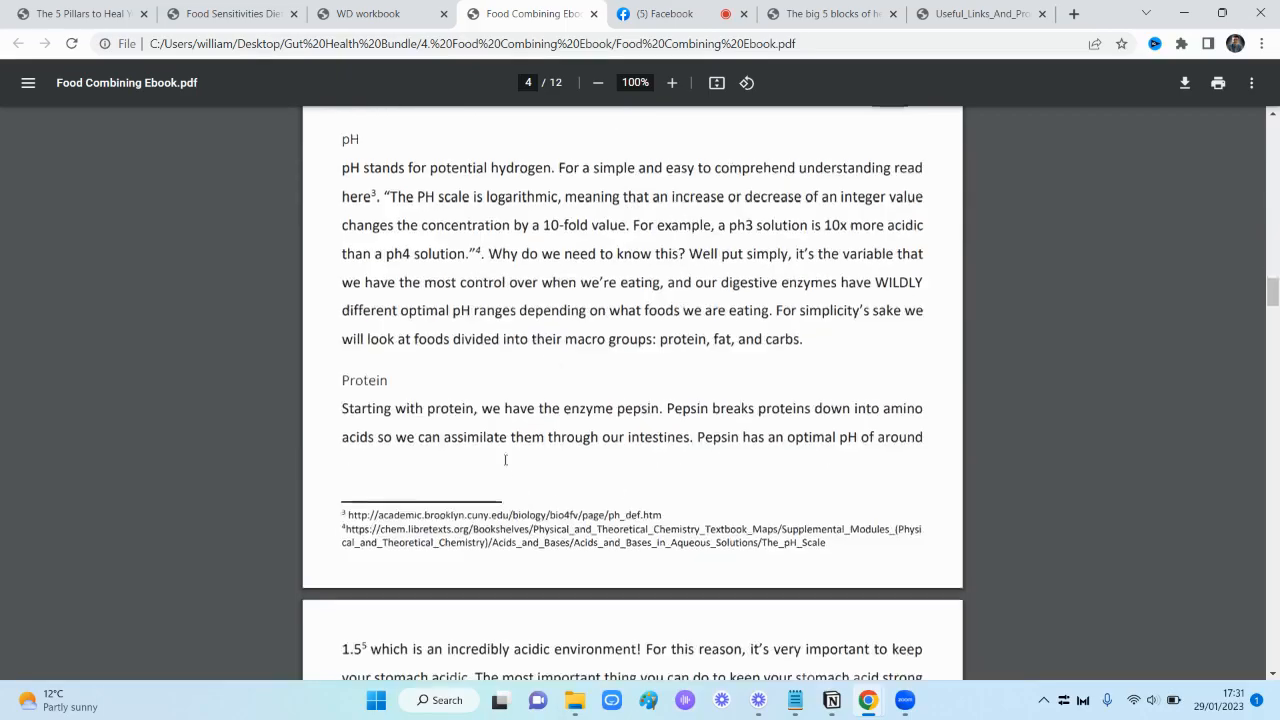
{"action": "scroll", "scroll_direction": "down", "scroll_amount": 3}
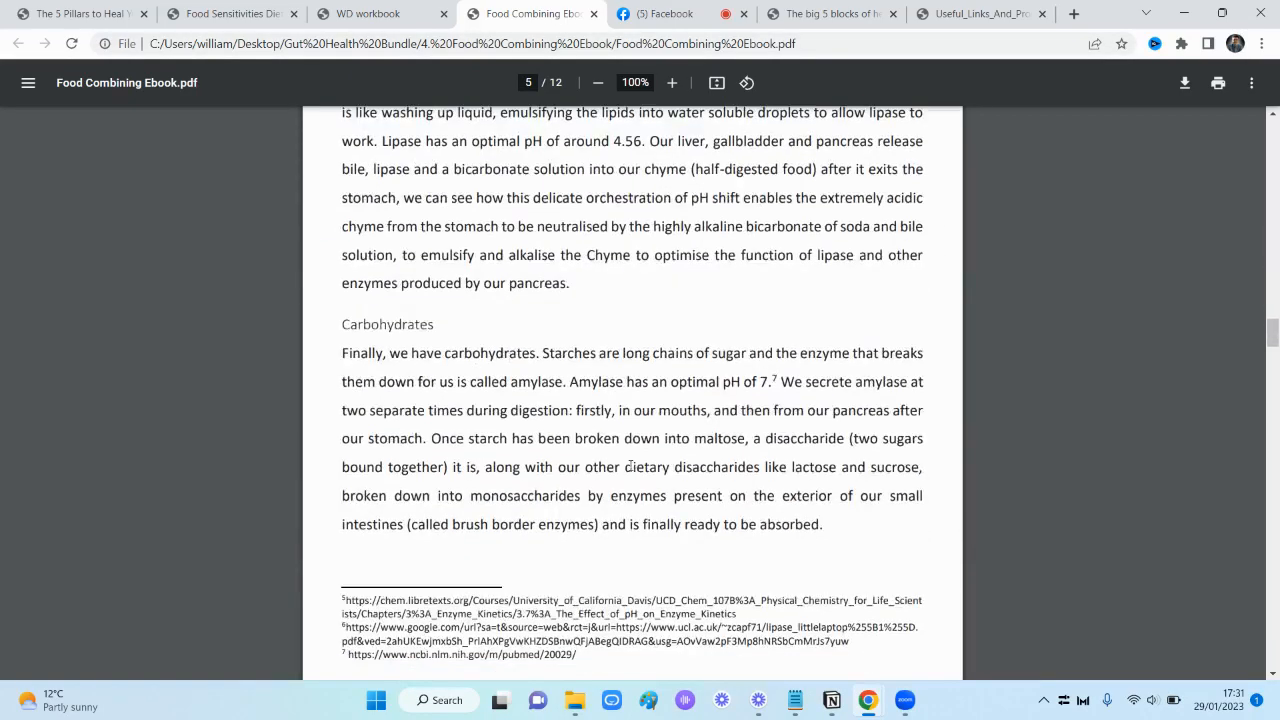
{"action": "scroll", "scroll_direction": "down", "scroll_amount": 3}
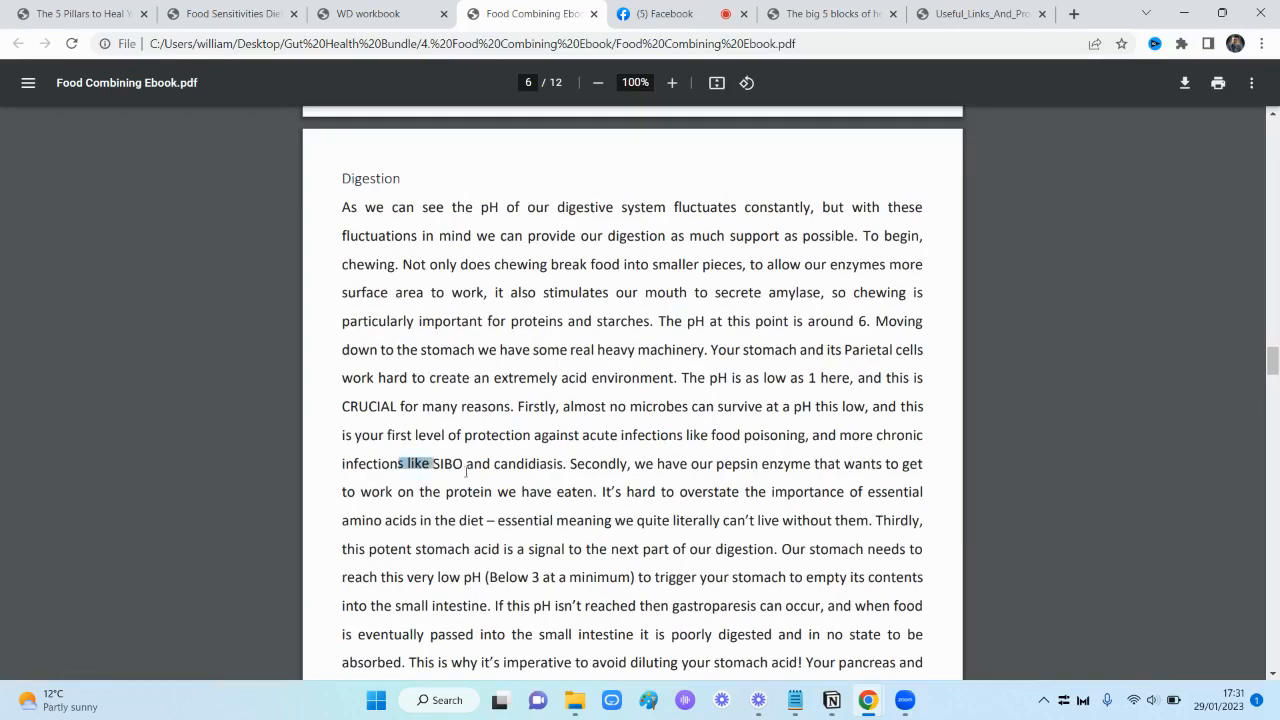
Continue to the Ebook's consultation page, then bring up The big 5 blocks of healing PDF cover
{"action": "scroll", "scroll_direction": "down", "scroll_amount": 3}
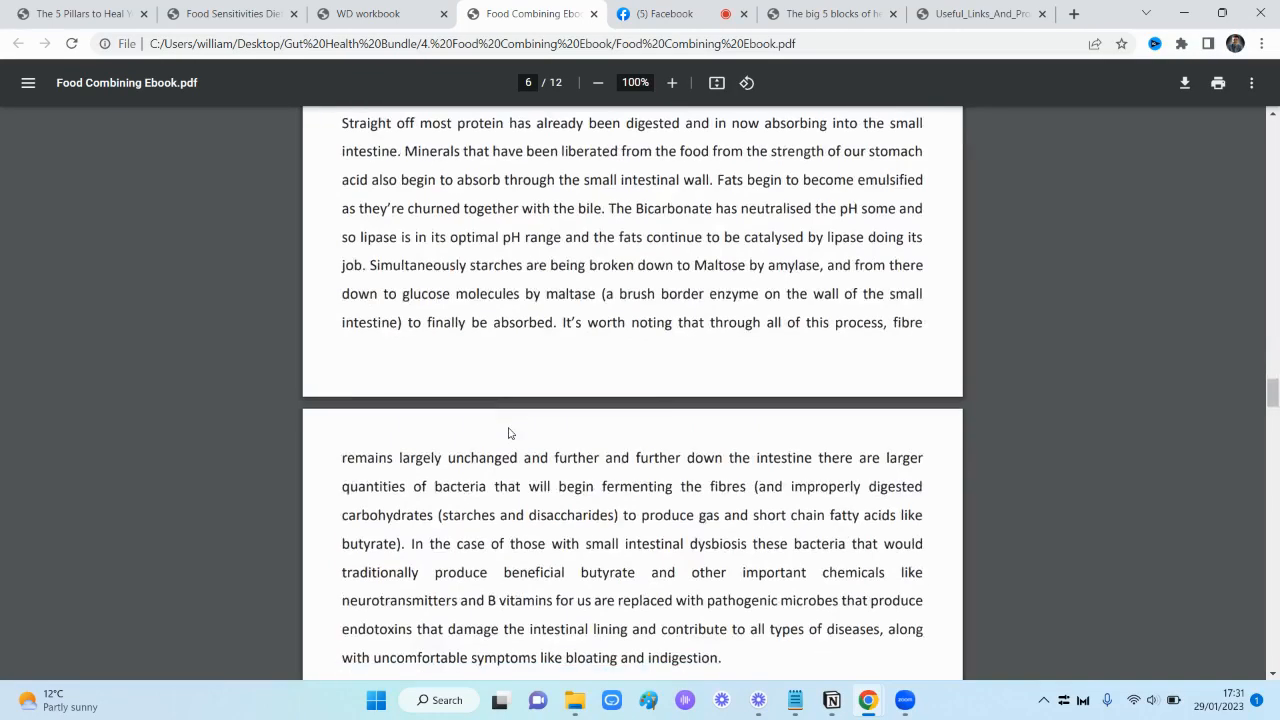
{"action": "scroll", "scroll_direction": "down", "scroll_amount": 3}
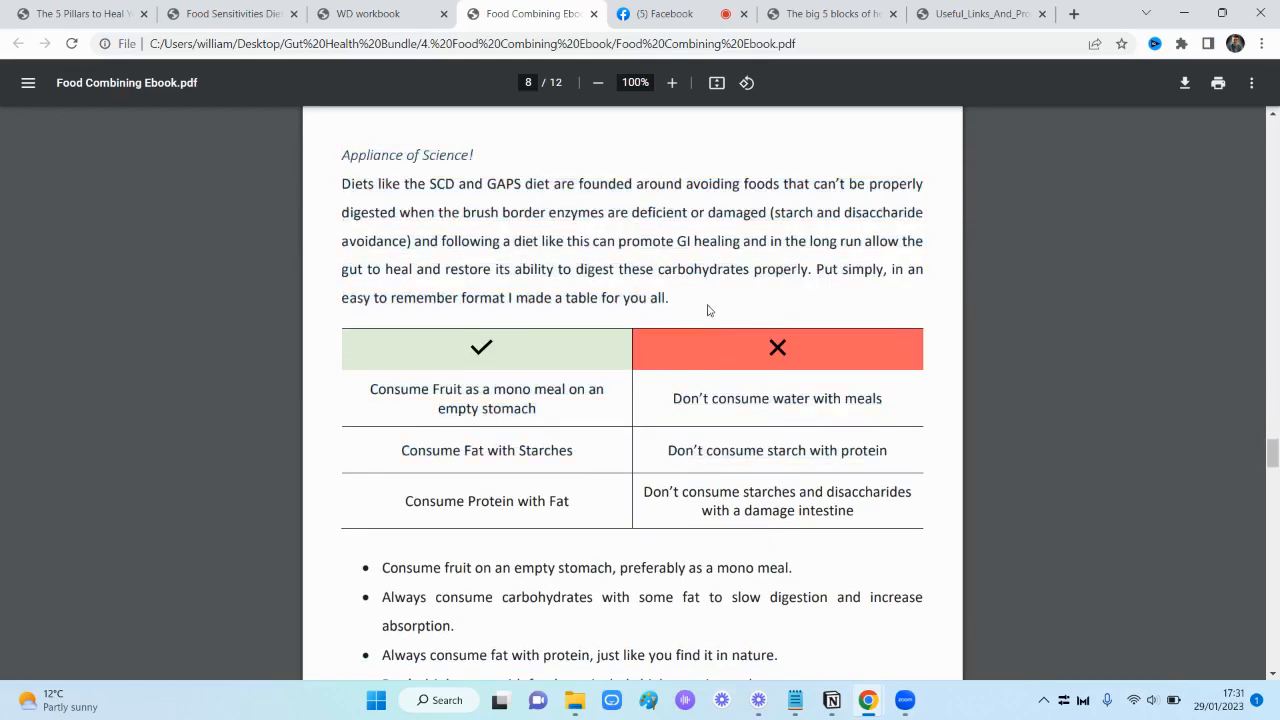
{"action": "mouse_move", "coordinate": [820, 536]}
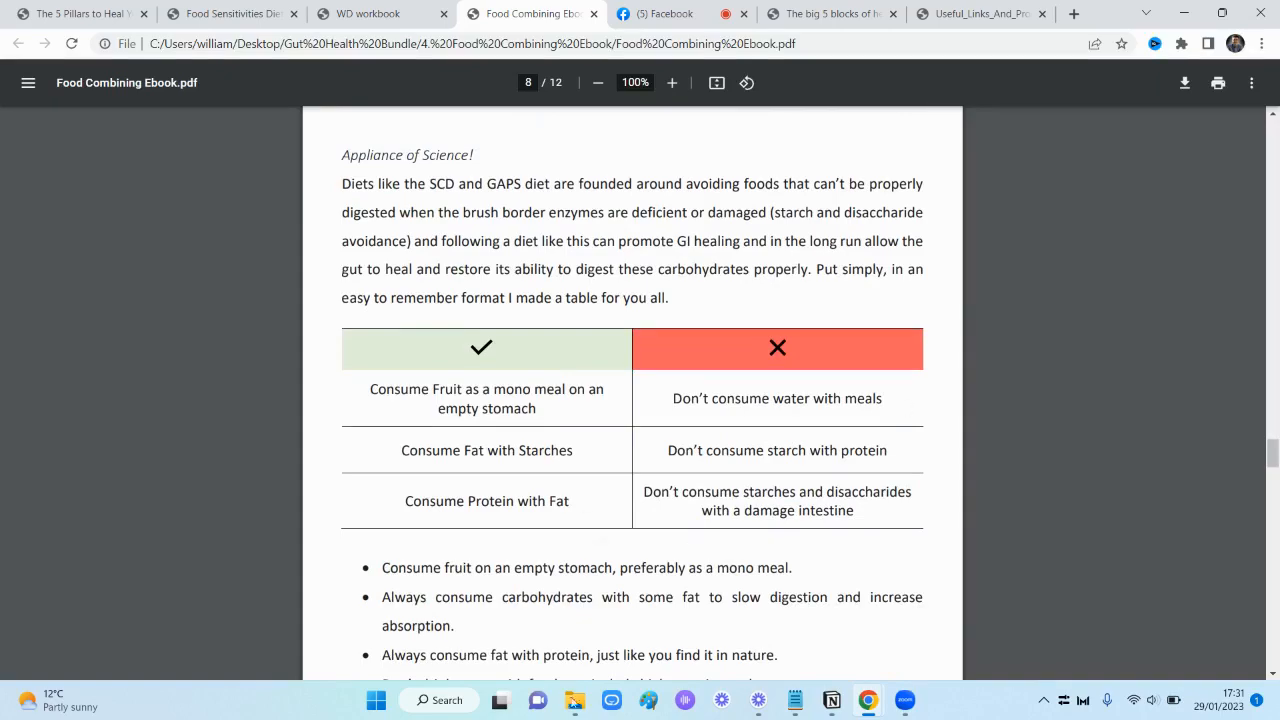
{"action": "scroll", "scroll_direction": "down", "scroll_amount": 3}
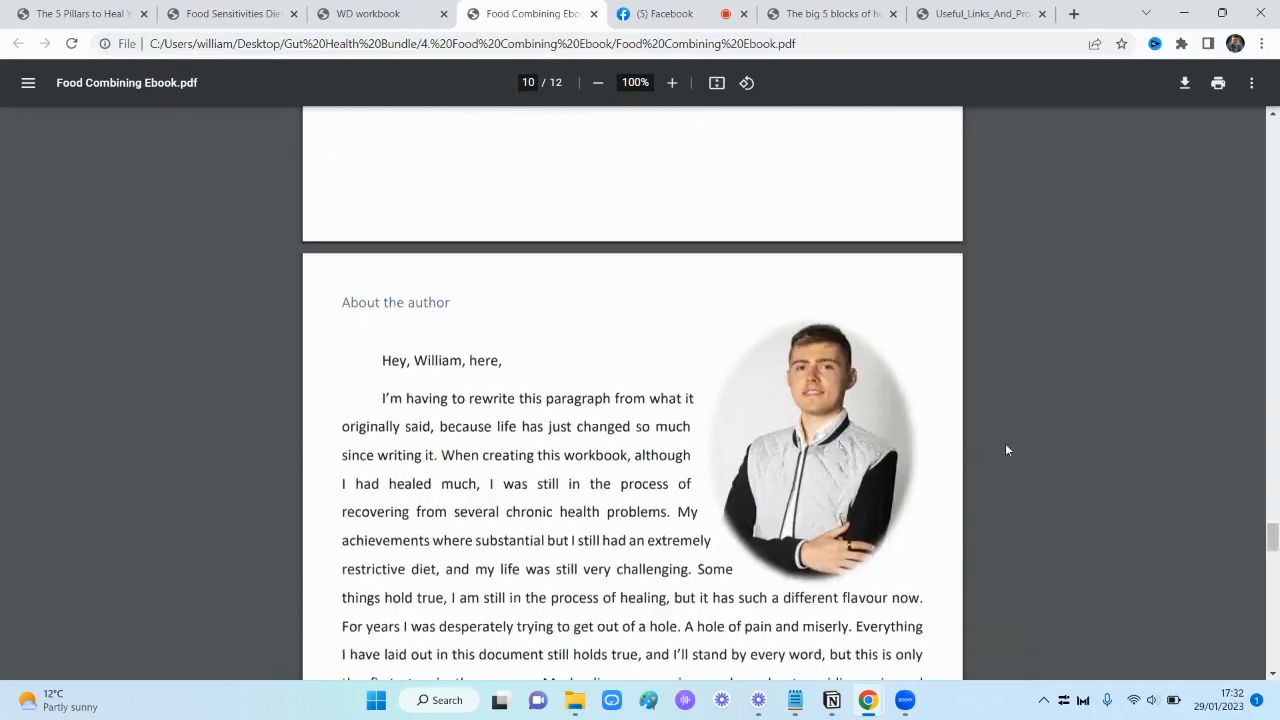
{"action": "scroll", "scroll_direction": "down", "scroll_amount": 3}
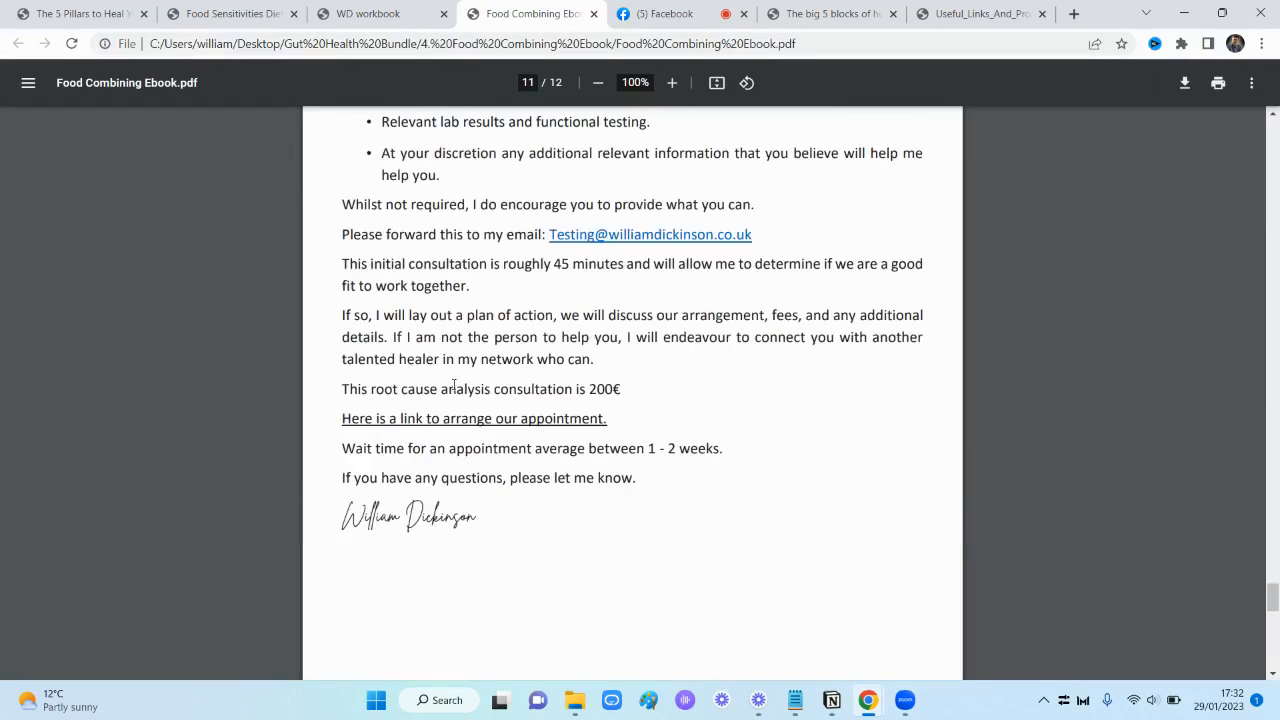
{"action": "left_click", "coordinate": [830, 12]}
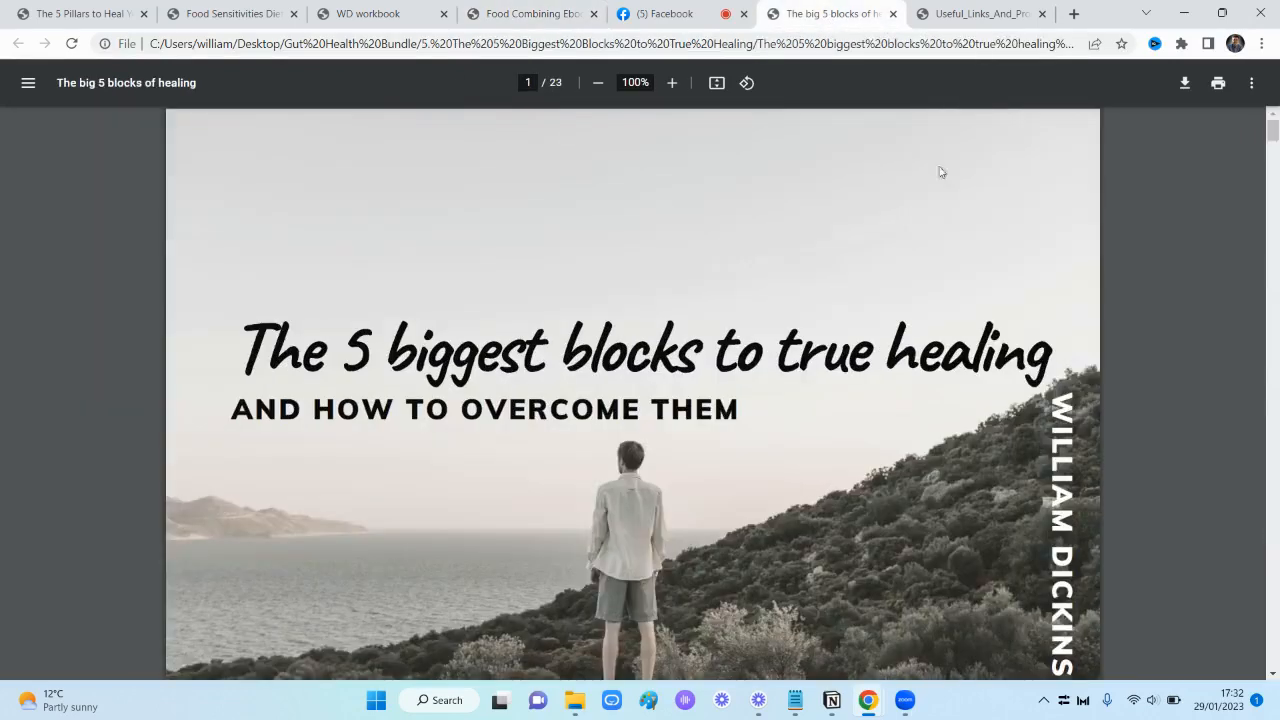
{"action": "mouse_move", "coordinate": [1096, 252]}
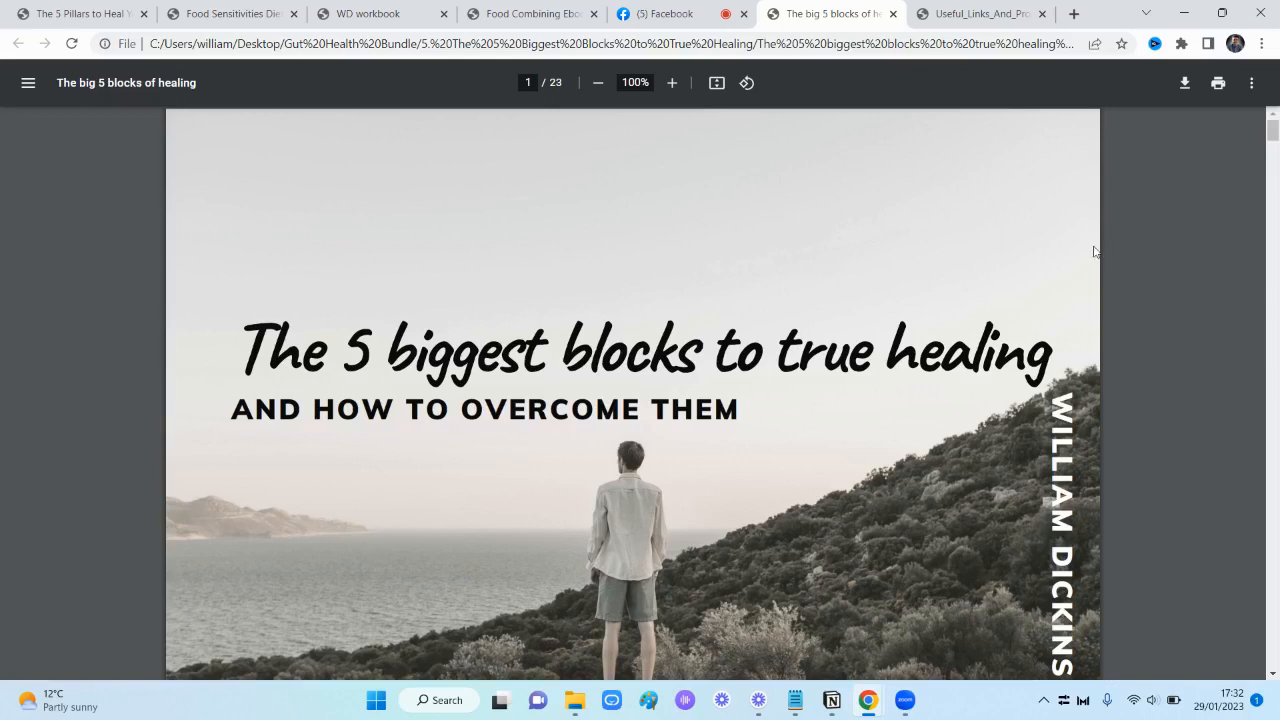
{"action": "mouse_move", "coordinate": [1244, 216]}
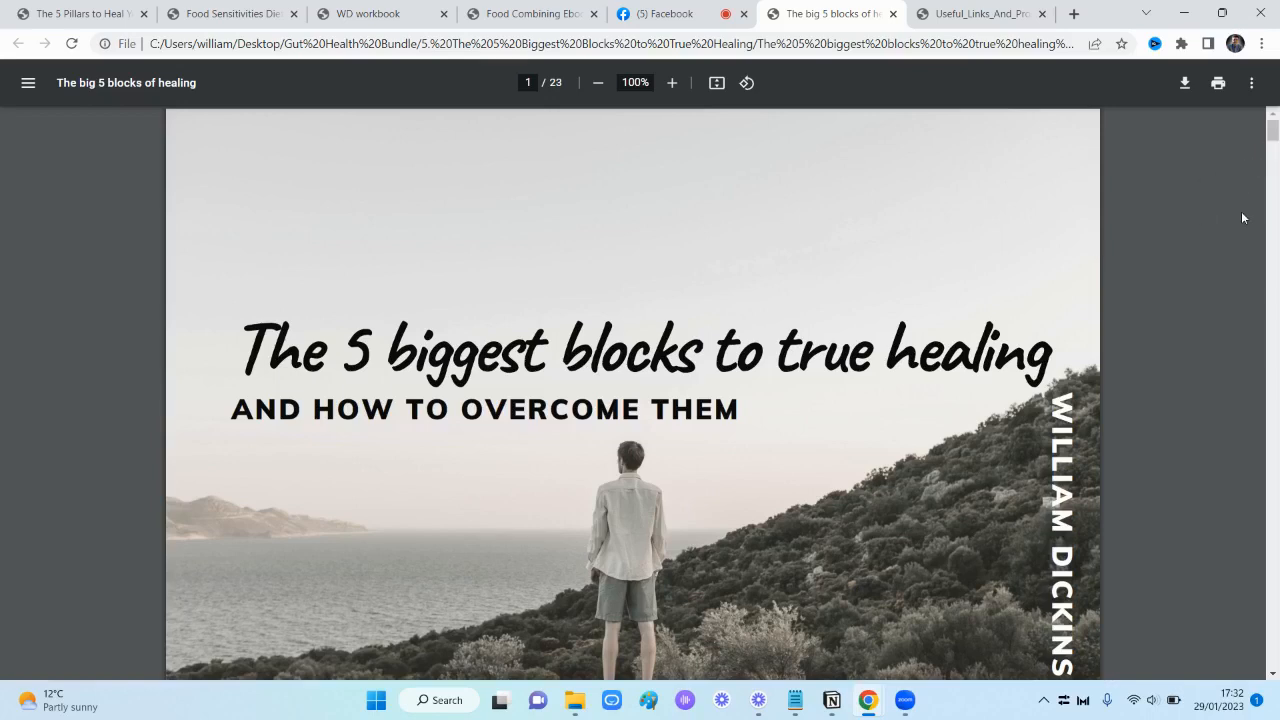
{"action": "mouse_move", "coordinate": [368, 364]}
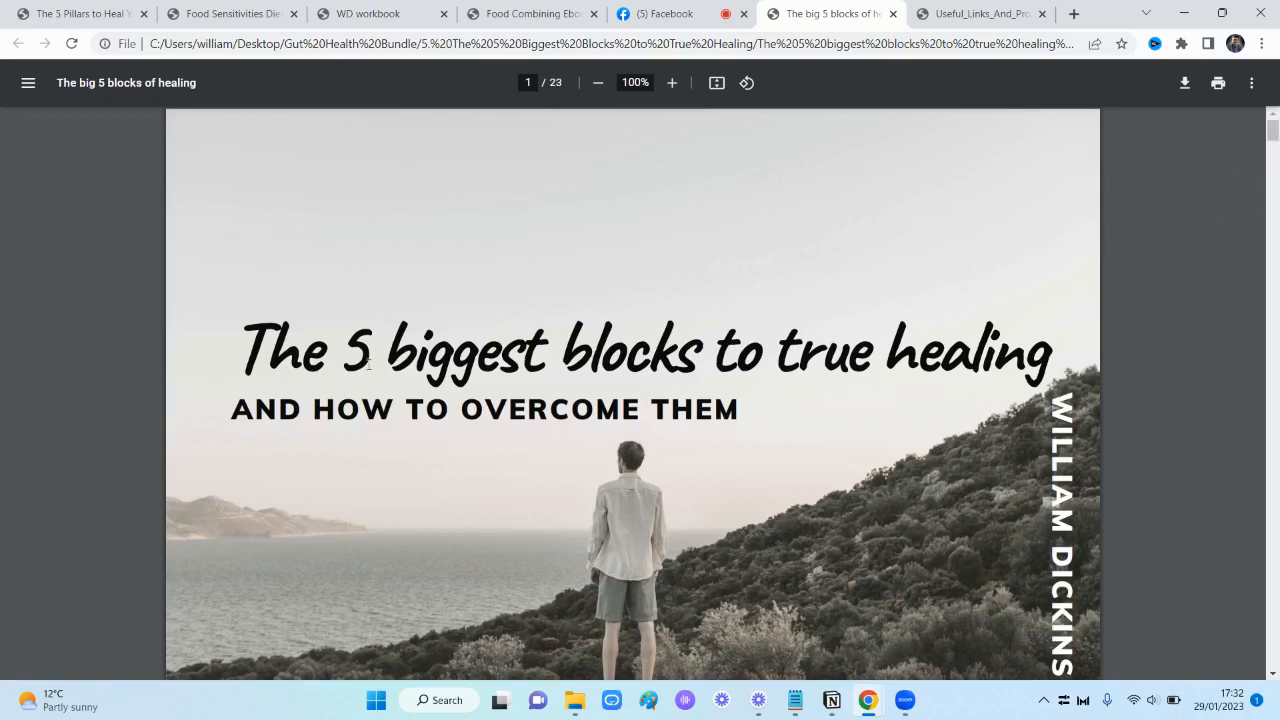
{"action": "scroll", "scroll_direction": "down", "scroll_amount": 3}
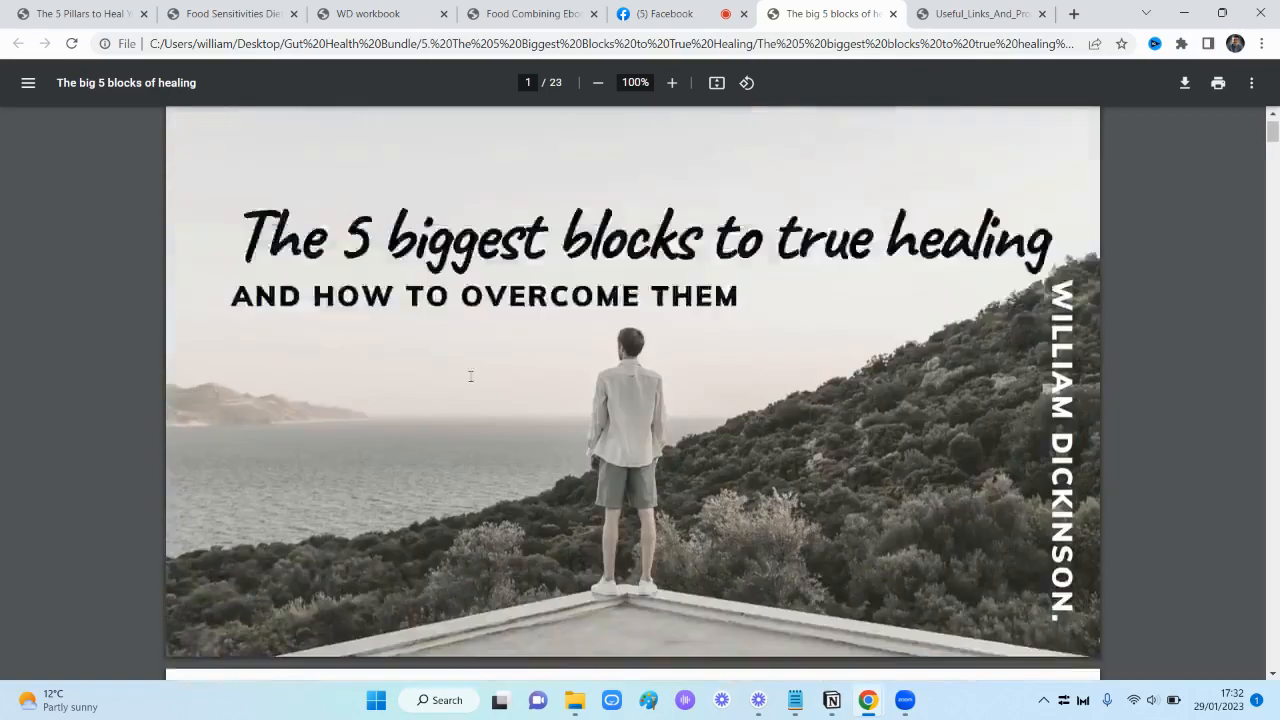
{"action": "scroll", "scroll_direction": "down", "scroll_amount": 3}
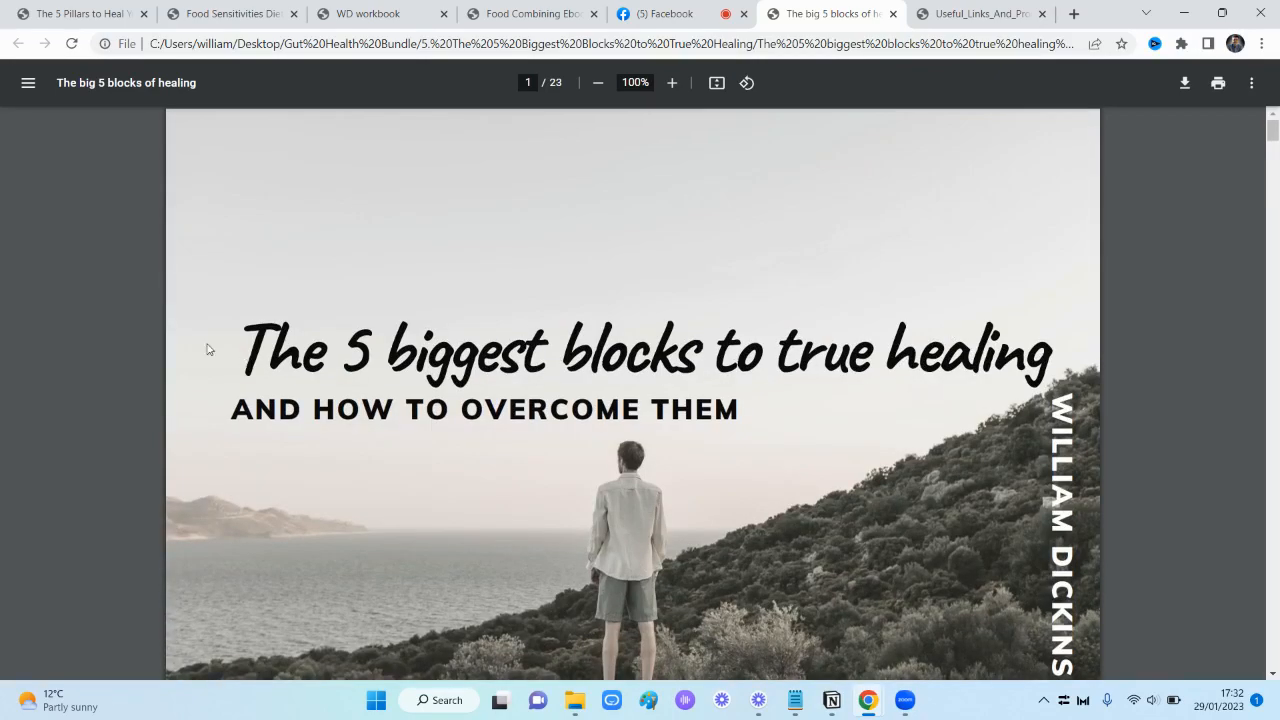
{"action": "mouse_move", "coordinate": [976, 322]}
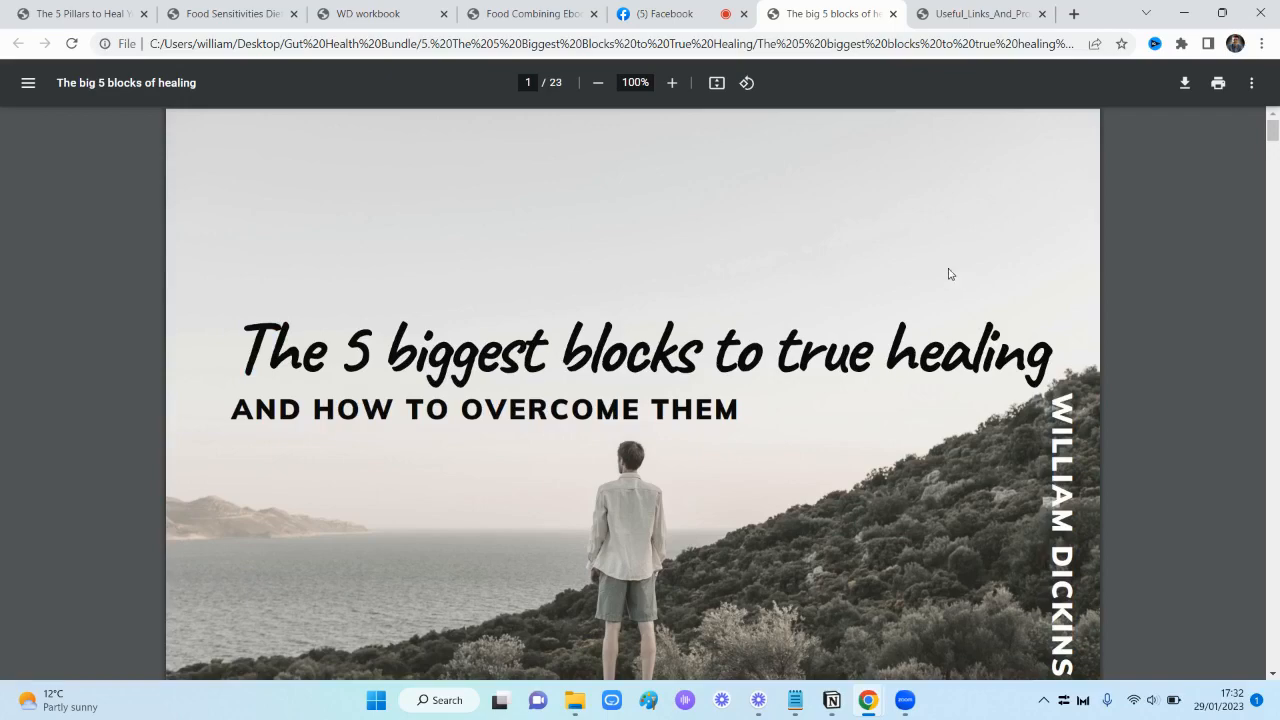
Read down through block 01, Not Taking Responsability, on pages 3–5 of the healing guide
{"action": "scroll", "scroll_direction": "down", "scroll_amount": 3}
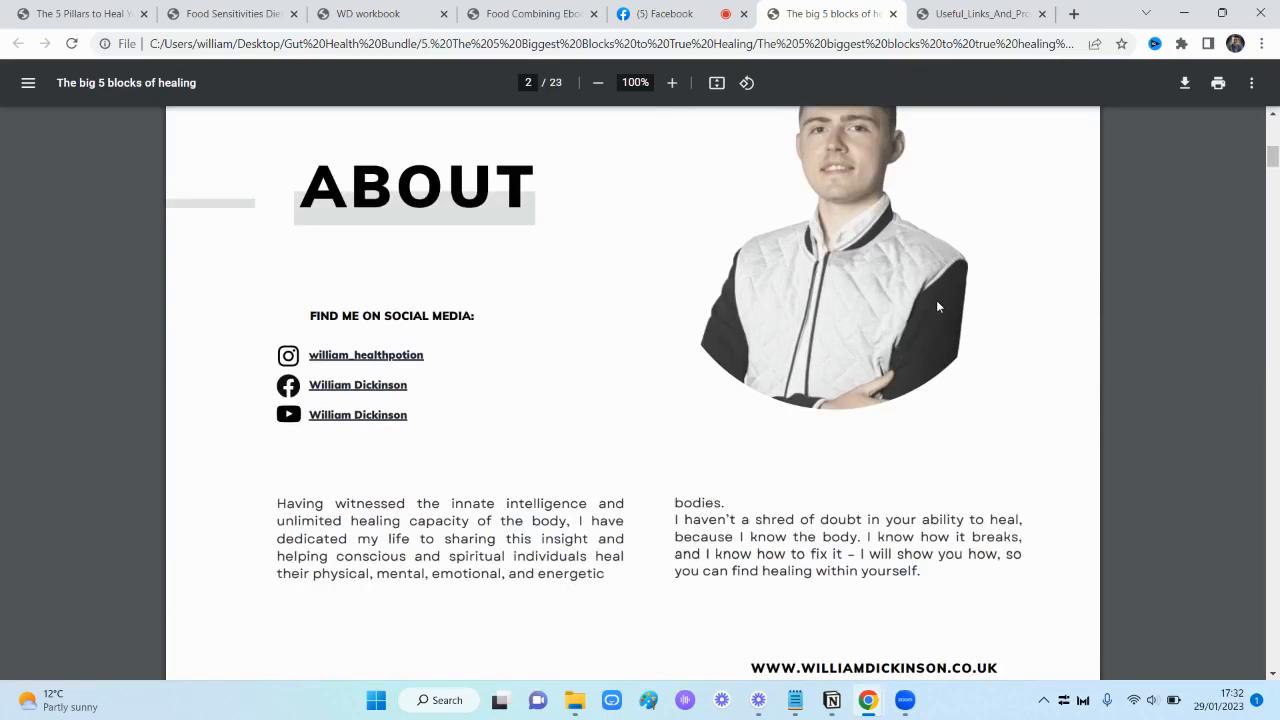
{"action": "scroll", "scroll_direction": "down", "scroll_amount": 3}
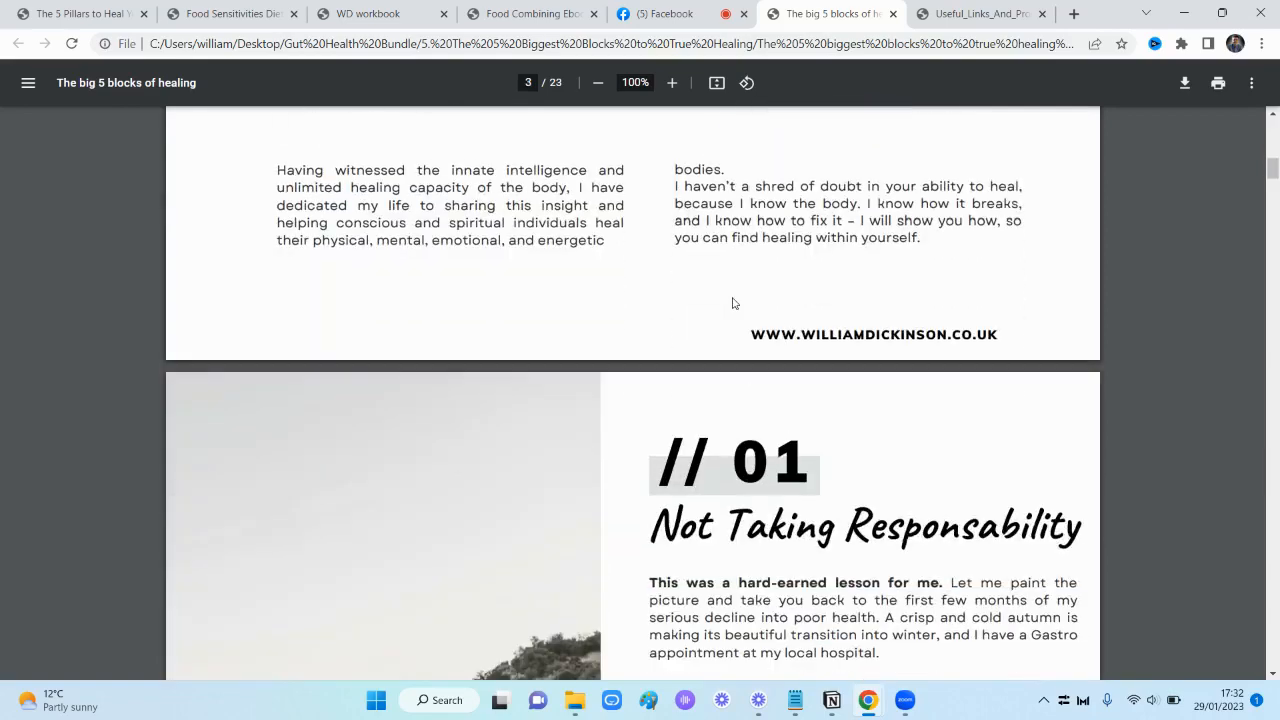
{"action": "scroll", "scroll_direction": "down", "scroll_amount": 3}
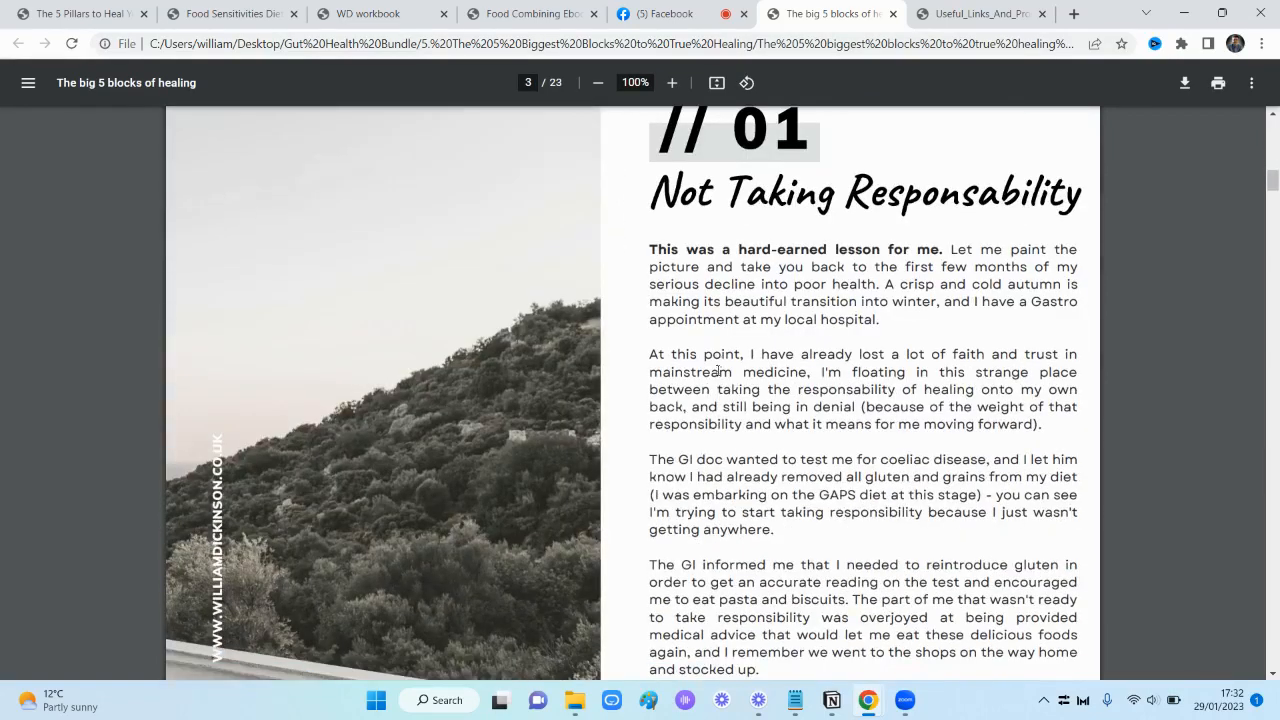
{"action": "scroll", "scroll_direction": "down", "scroll_amount": 3}
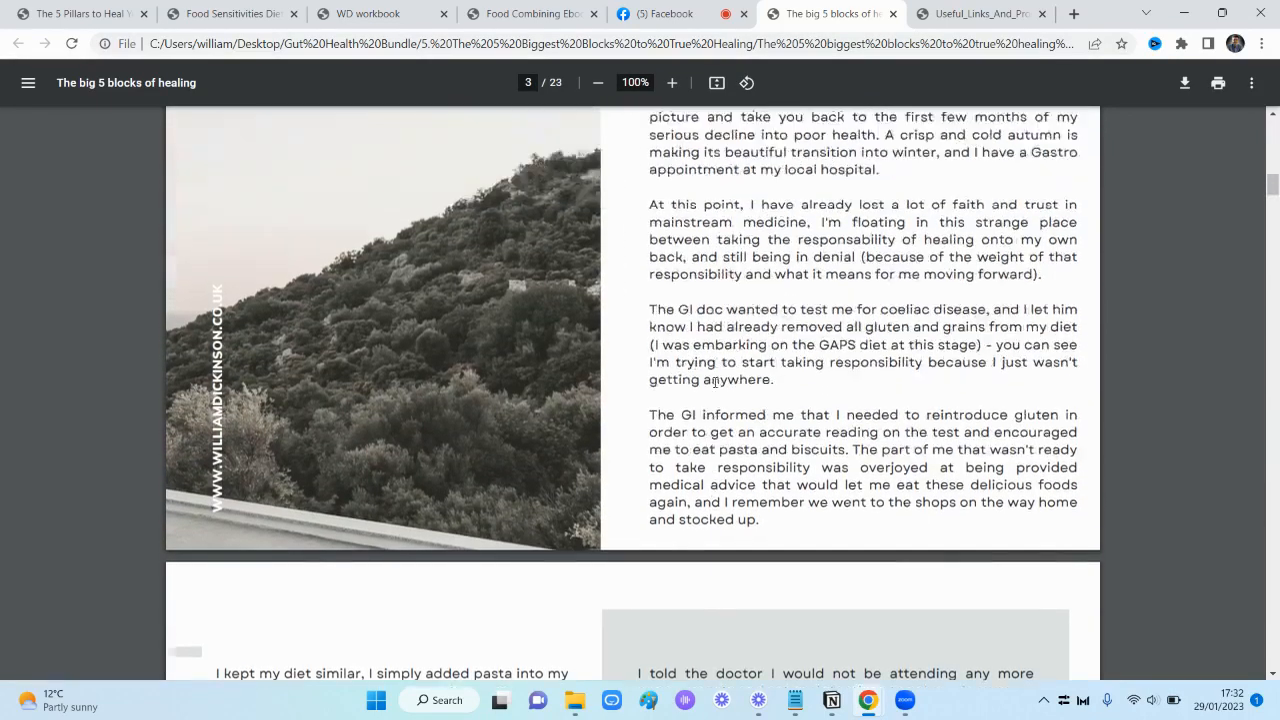
{"action": "scroll", "scroll_direction": "up", "scroll_amount": 3}
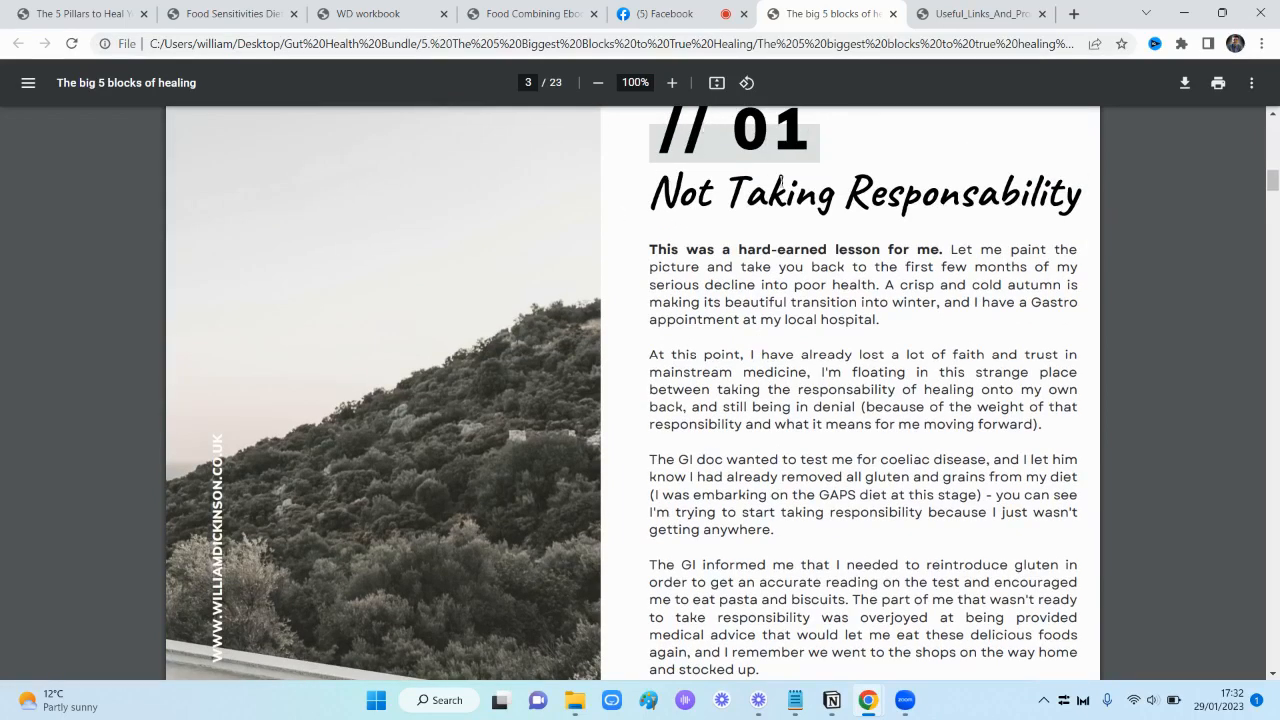
{"action": "mouse_move", "coordinate": [850, 414]}
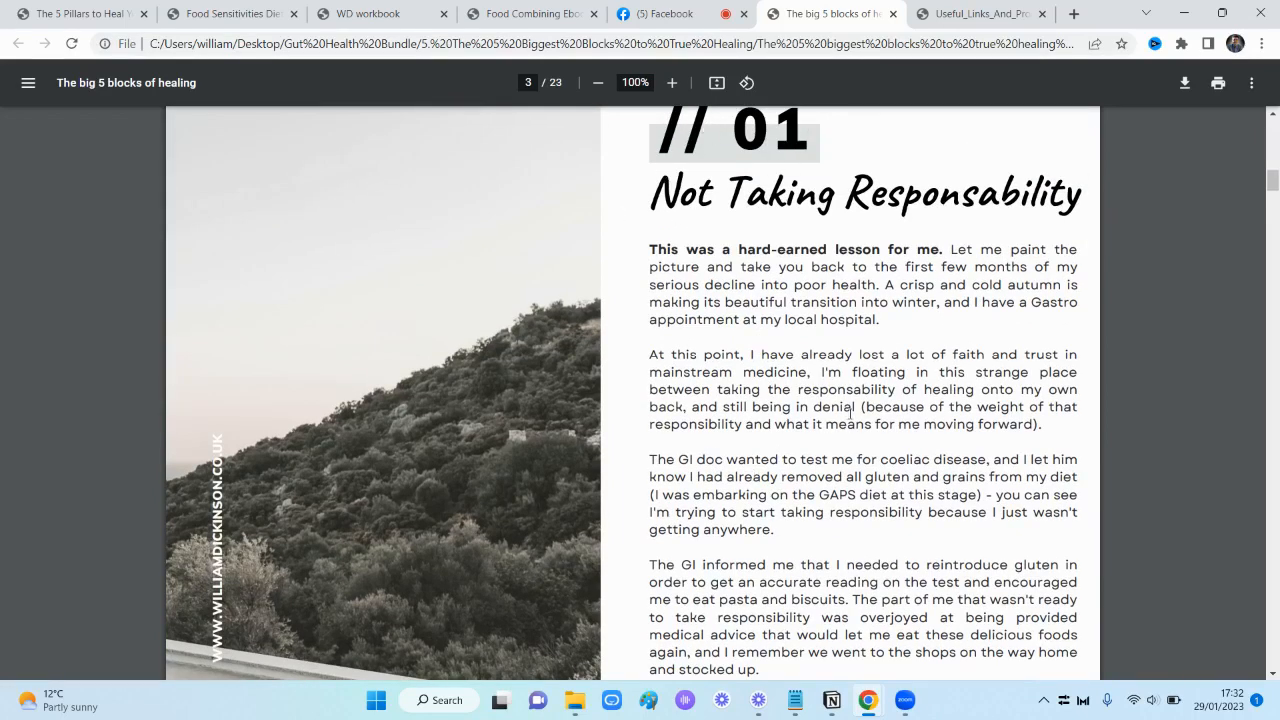
{"action": "scroll", "scroll_direction": "down", "scroll_amount": 3}
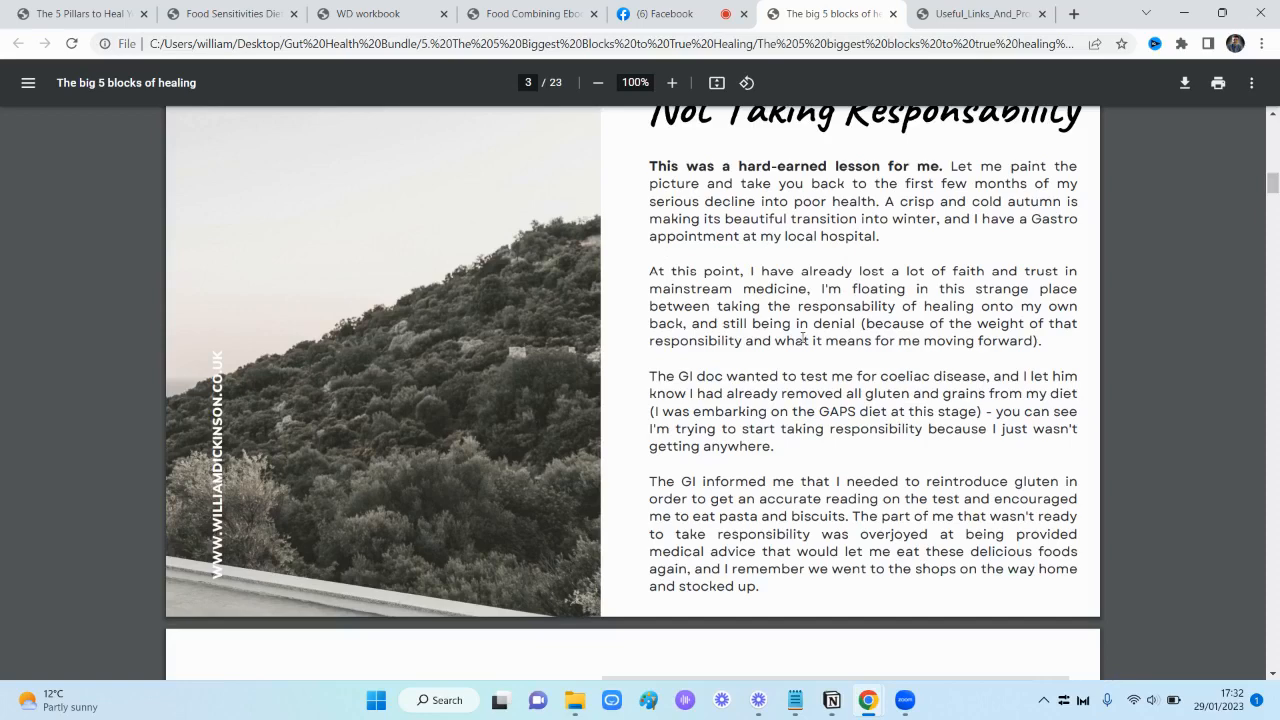
{"action": "mouse_move", "coordinate": [738, 350]}
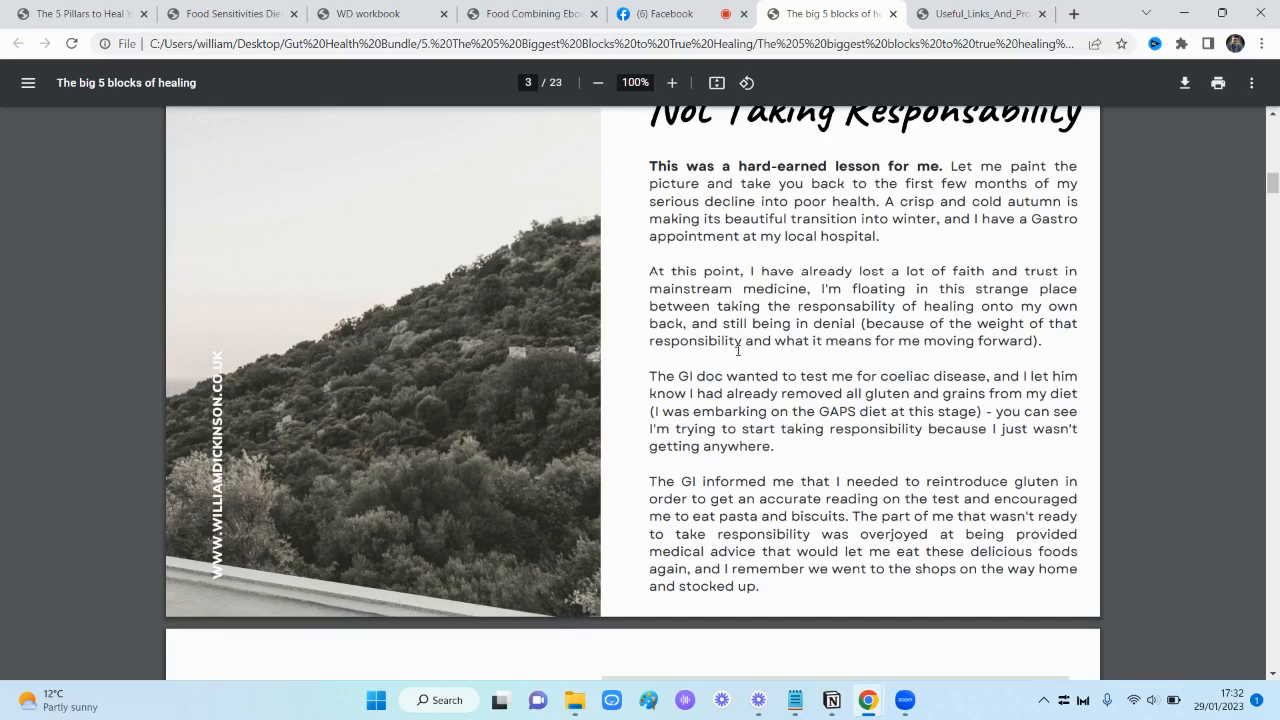
{"action": "scroll", "scroll_direction": "down", "scroll_amount": 3}
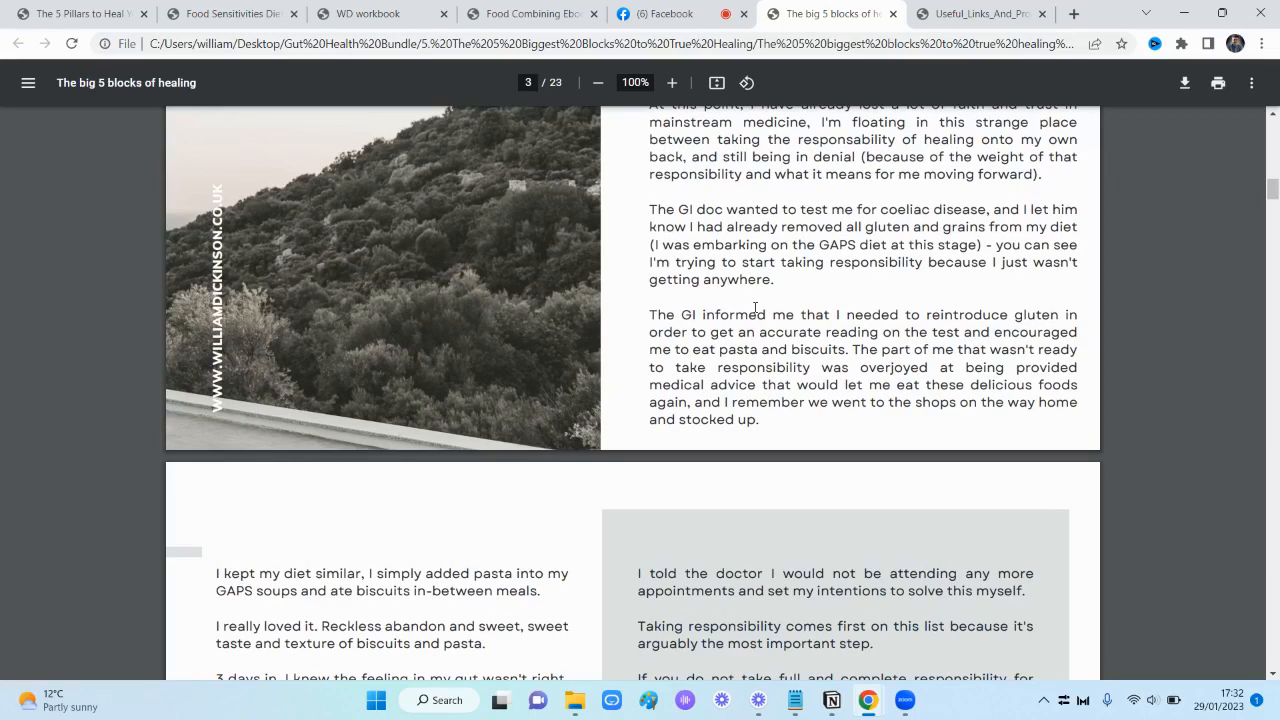
Continue through block 02, Getting Stuck In "Busy Work", and its photos to page 9
{"action": "scroll", "scroll_direction": "down", "scroll_amount": 3}
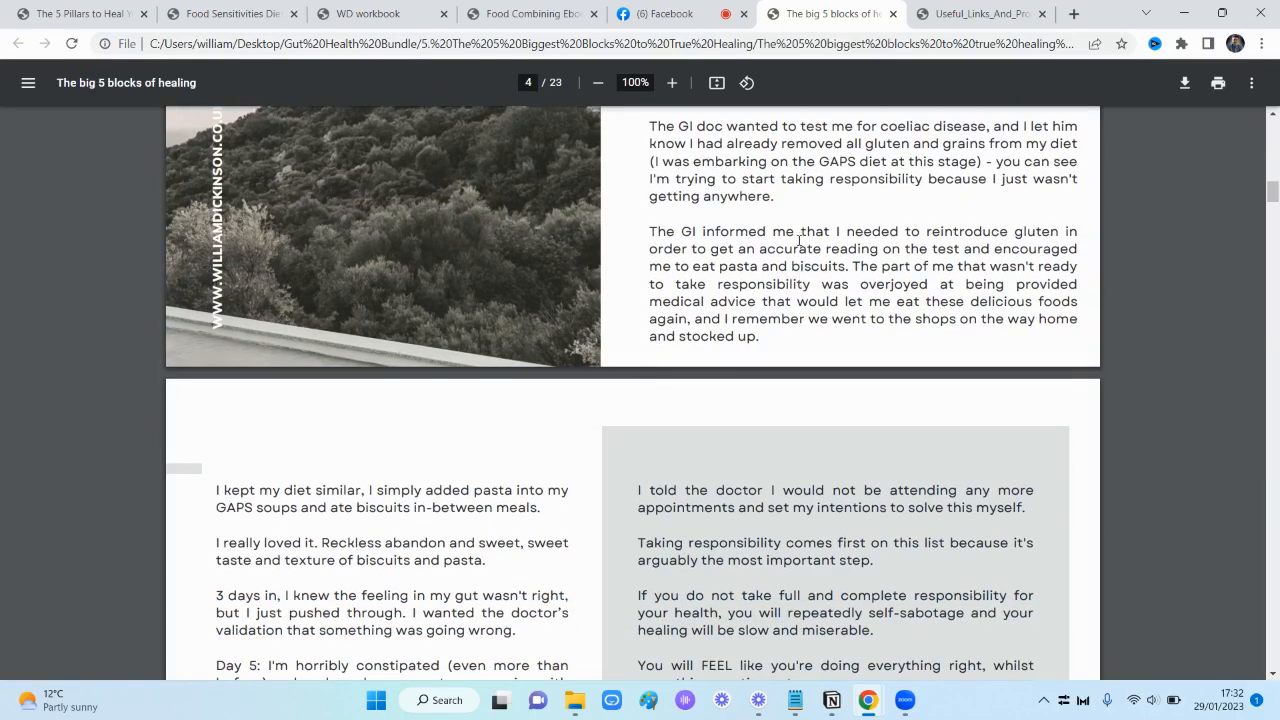
{"action": "mouse_move", "coordinate": [782, 344]}
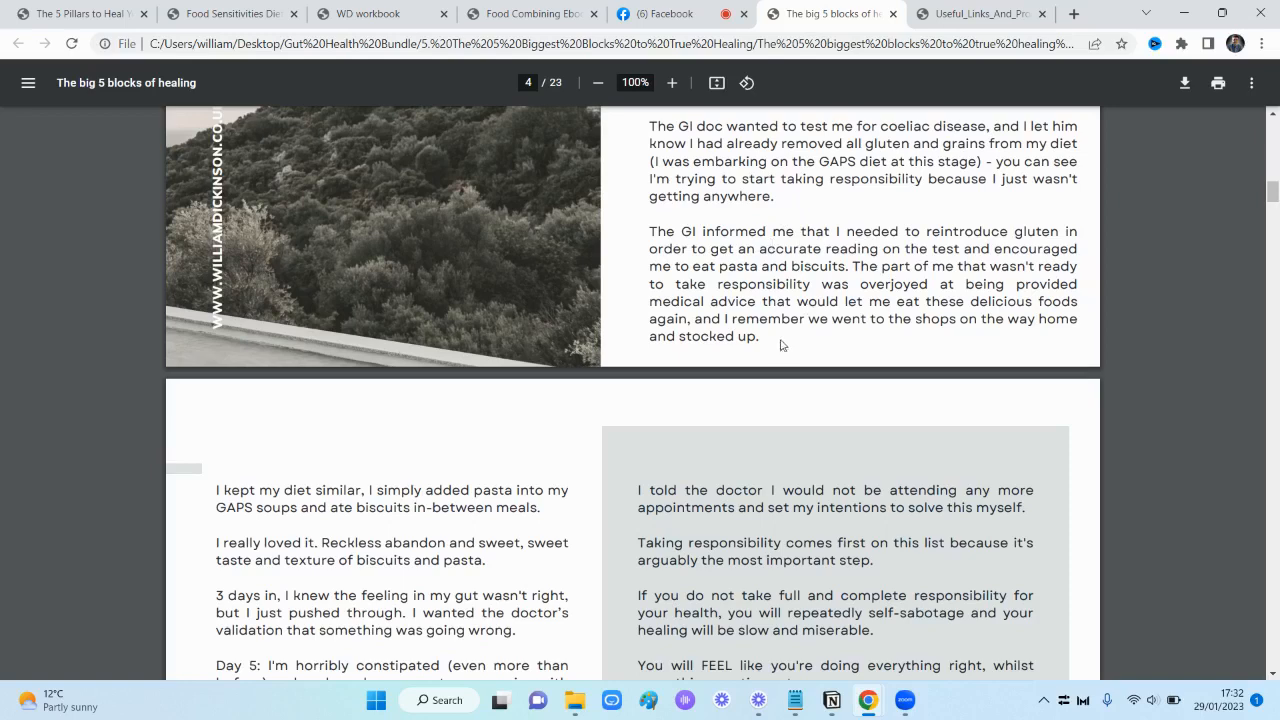
{"action": "scroll", "scroll_direction": "down", "scroll_amount": 3}
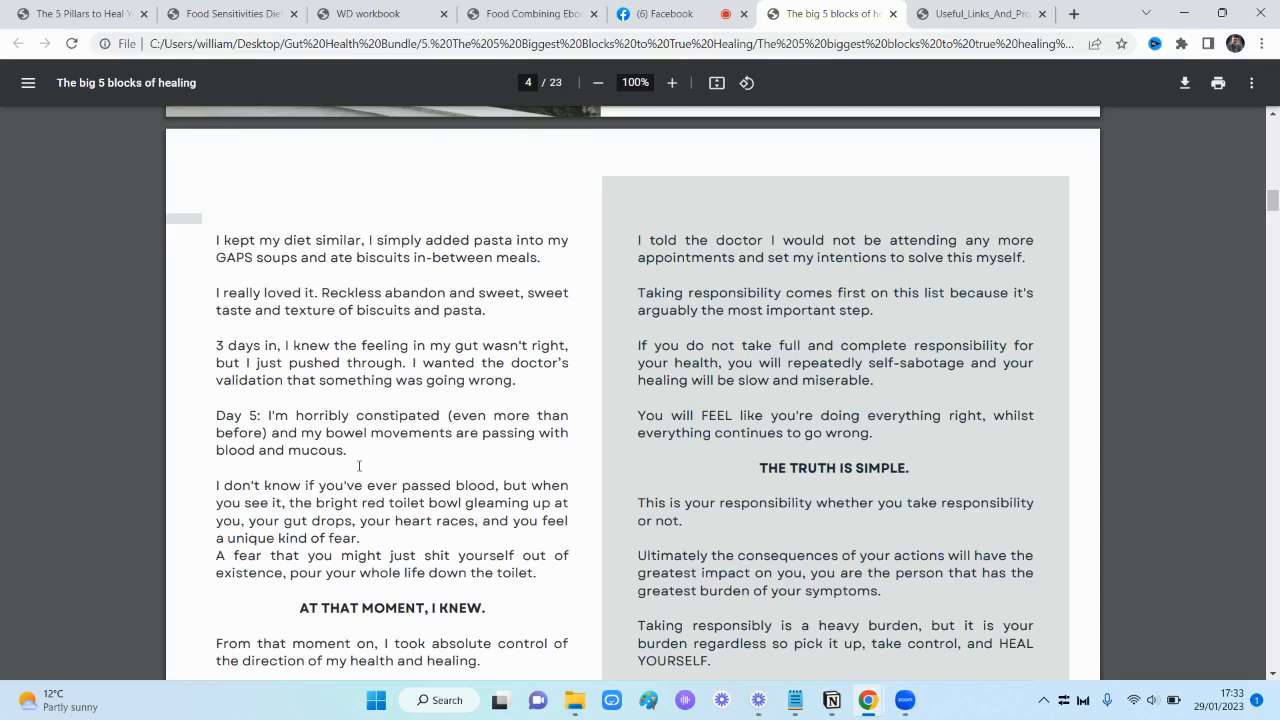
{"action": "scroll", "scroll_direction": "up", "scroll_amount": 3}
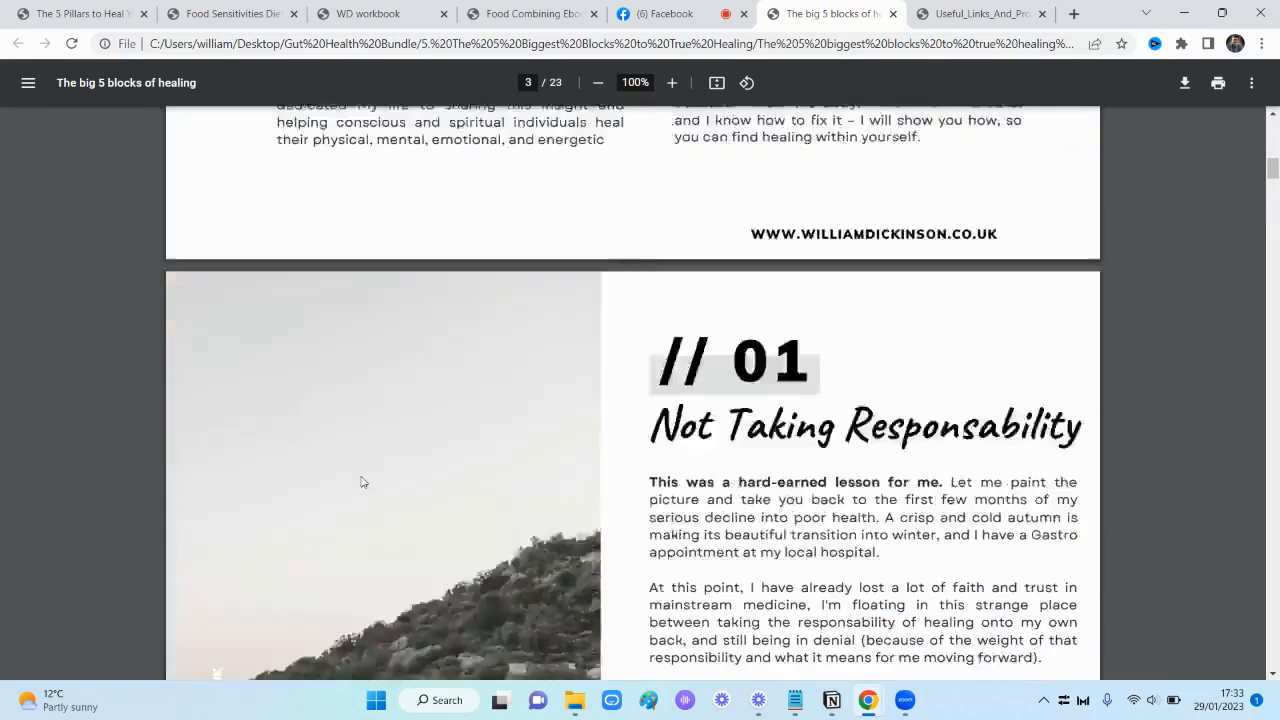
{"action": "scroll", "scroll_direction": "up", "scroll_amount": 3}
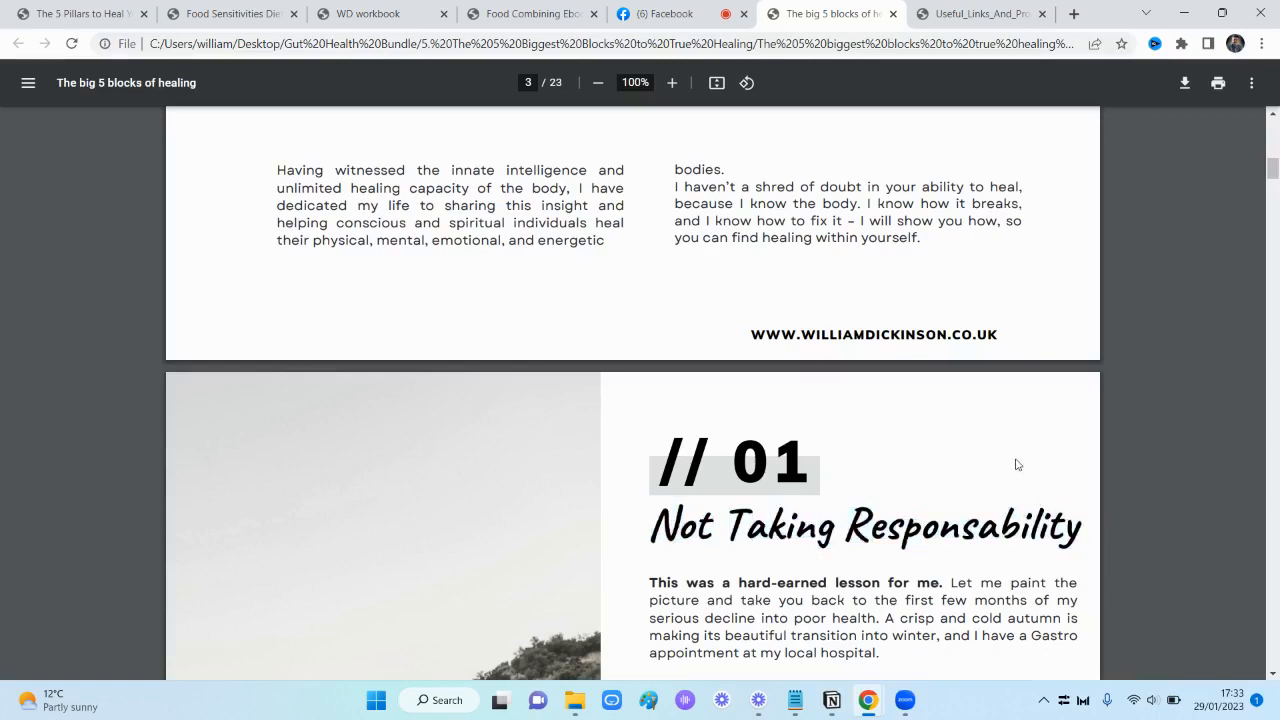
{"action": "scroll", "scroll_direction": "down", "scroll_amount": 3}
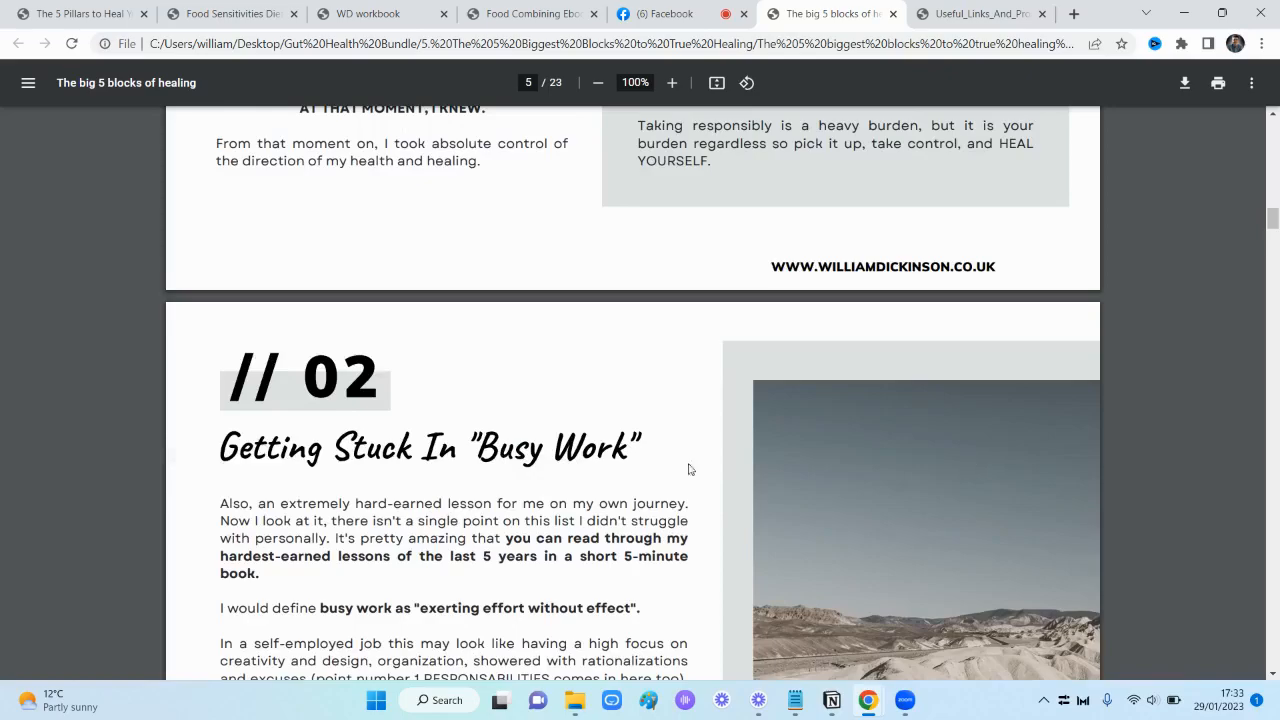
{"action": "scroll", "scroll_direction": "up", "scroll_amount": 3}
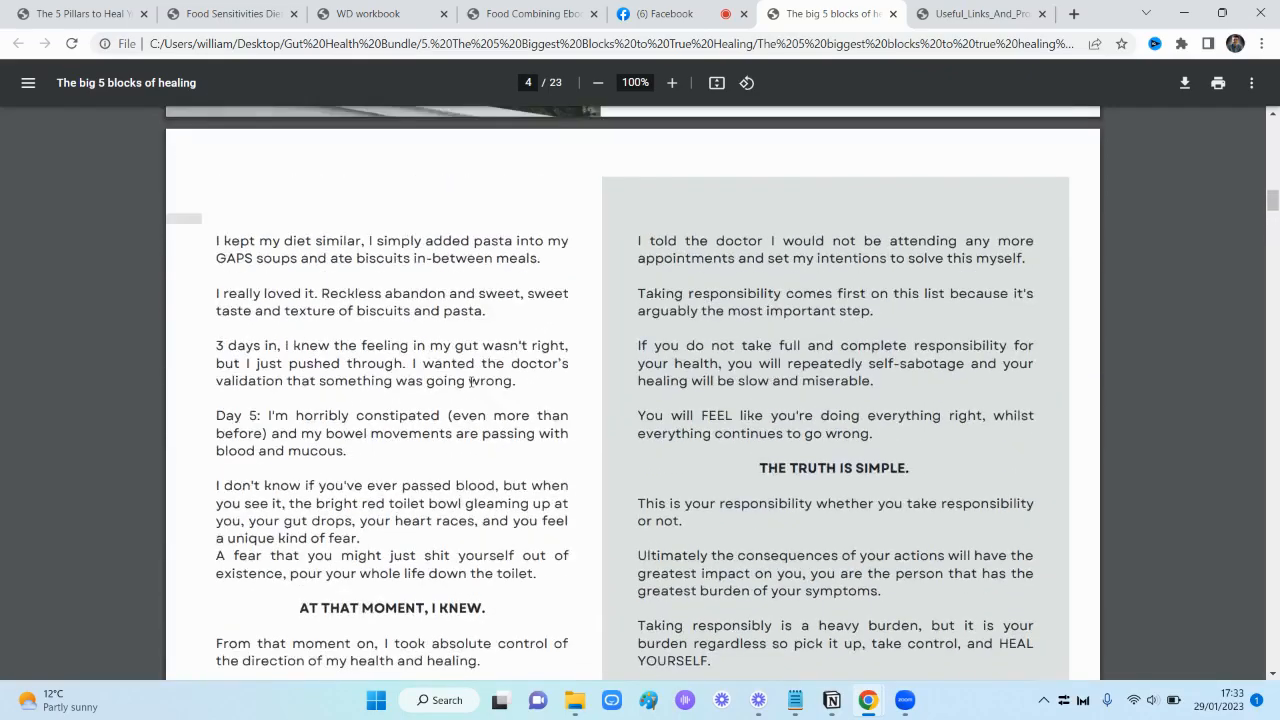
{"action": "scroll", "scroll_direction": "down", "scroll_amount": 3}
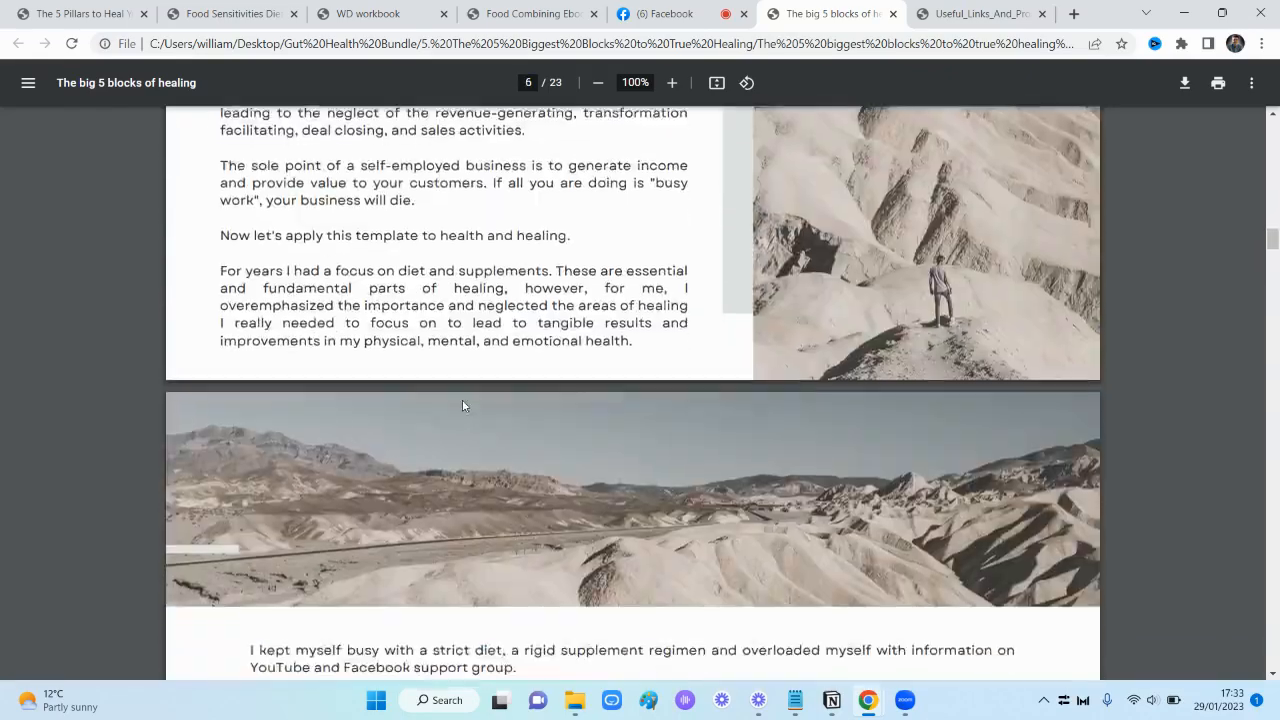
{"action": "scroll", "scroll_direction": "down", "scroll_amount": 3}
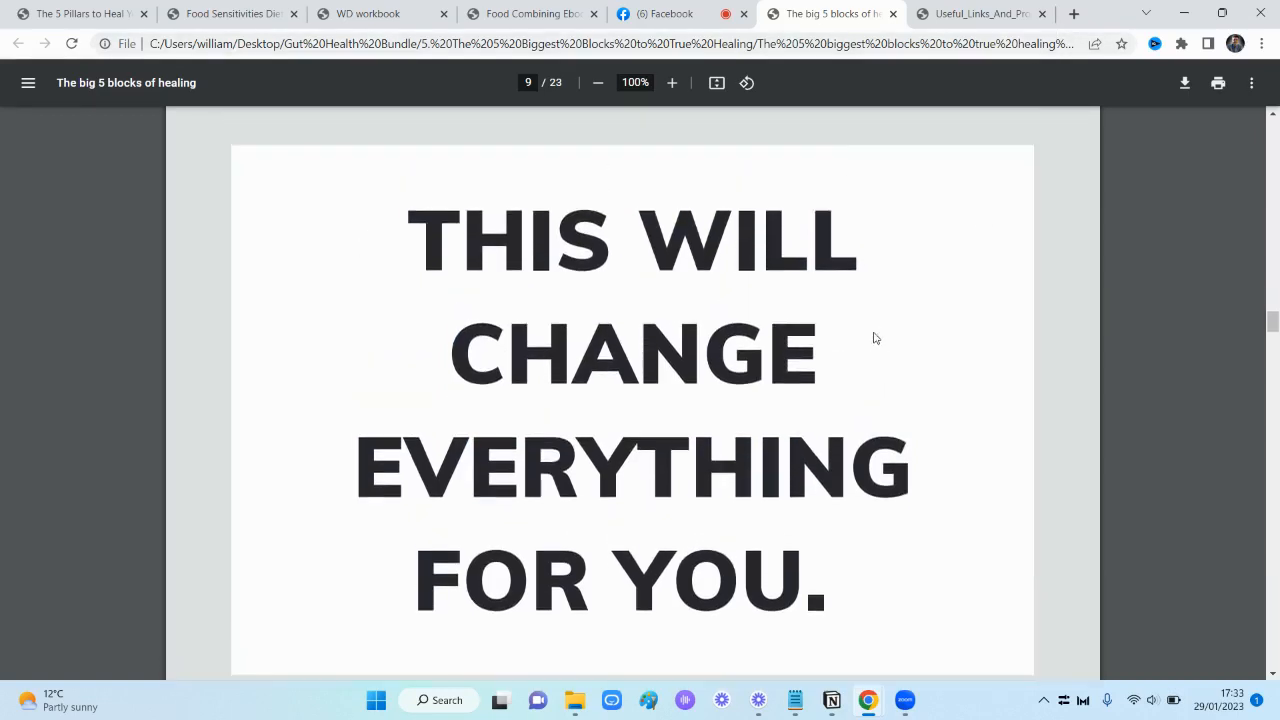
Jump ahead to page 16's success stories heading, Insight Without Action Is Worthless
{"action": "scroll", "scroll_direction": "down", "scroll_amount": 3}
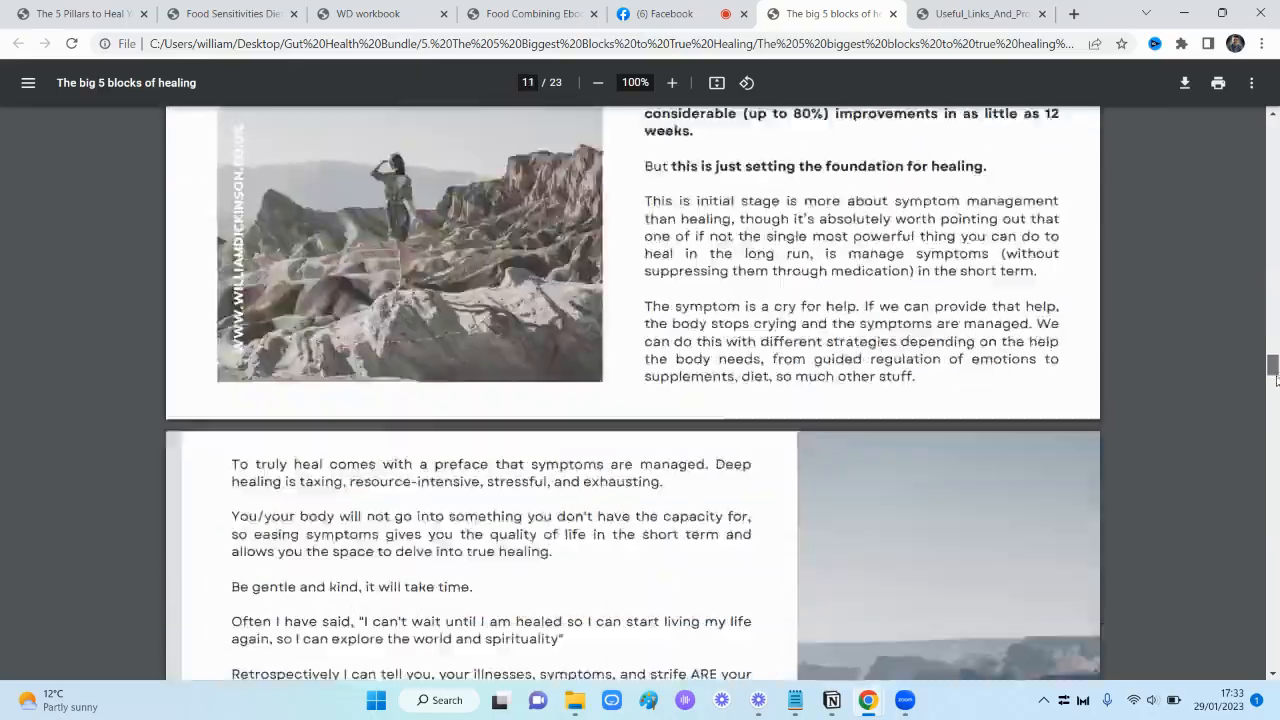
{"action": "scroll", "scroll_direction": "down", "scroll_amount": 3}
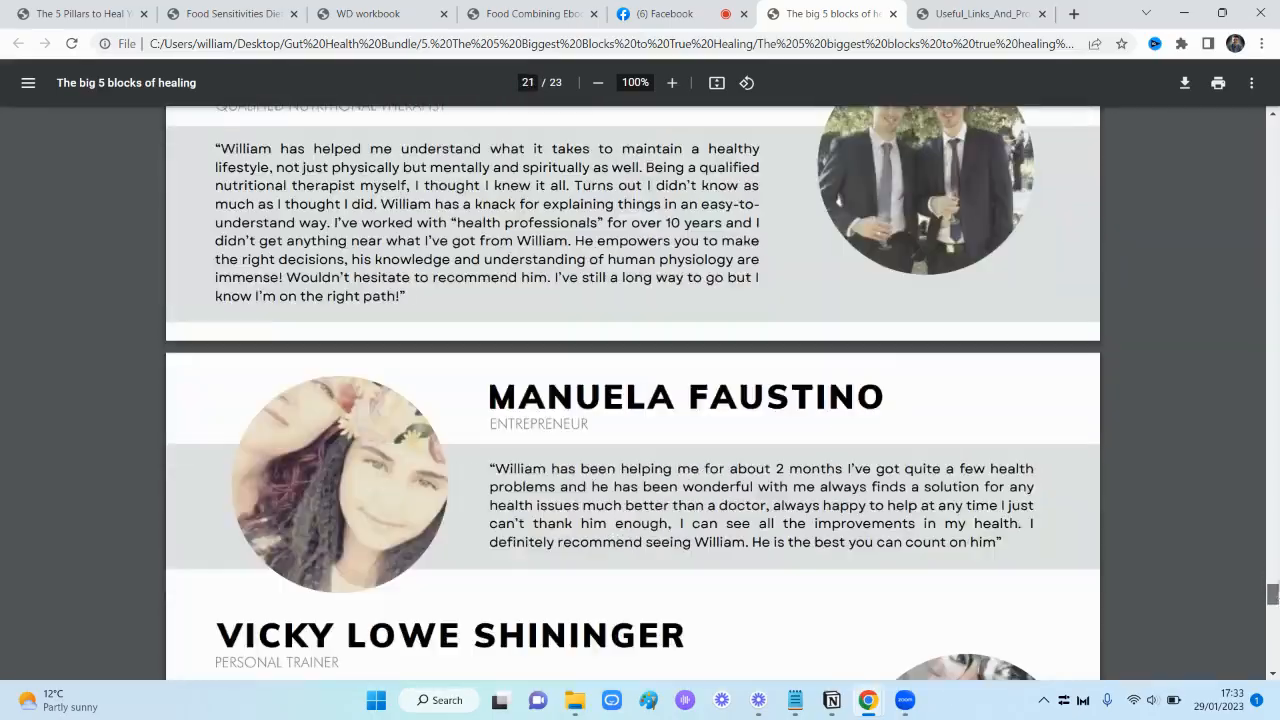
{"action": "scroll", "scroll_direction": "up", "scroll_amount": 3}
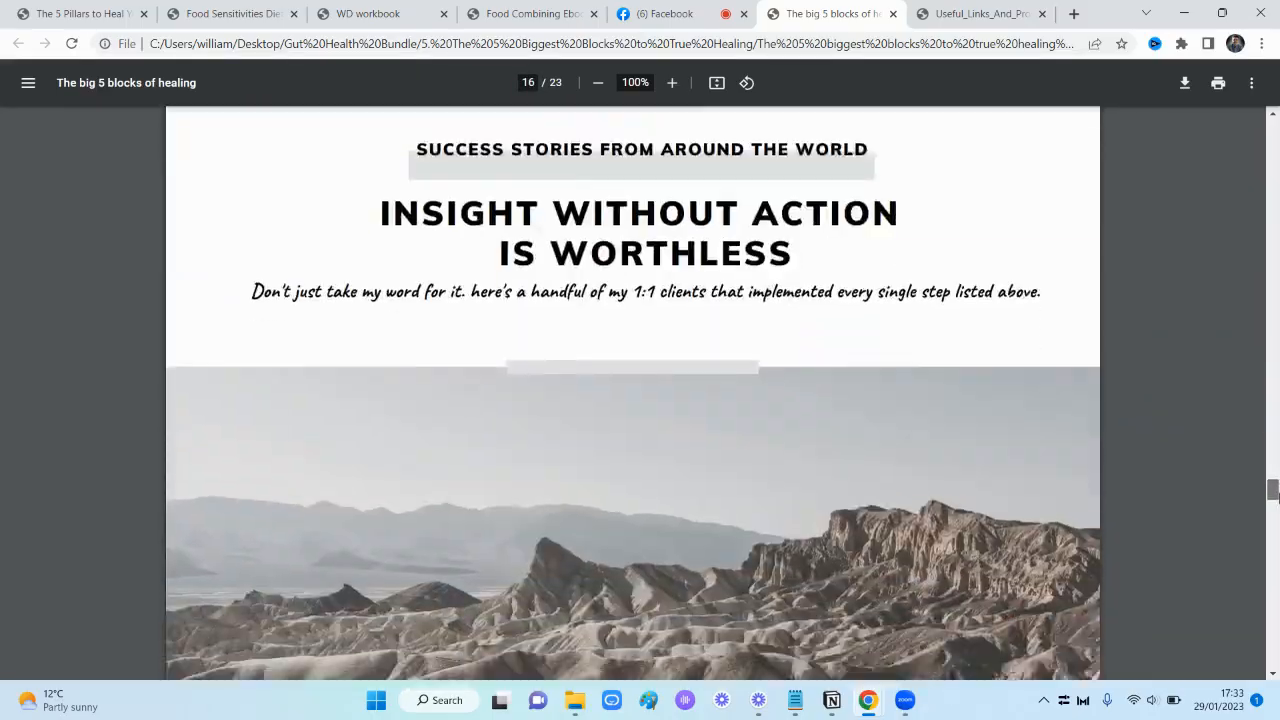
Scroll through the client testimonials down to the guide's ending on page 22
{"action": "scroll", "scroll_direction": "down", "scroll_amount": 3}
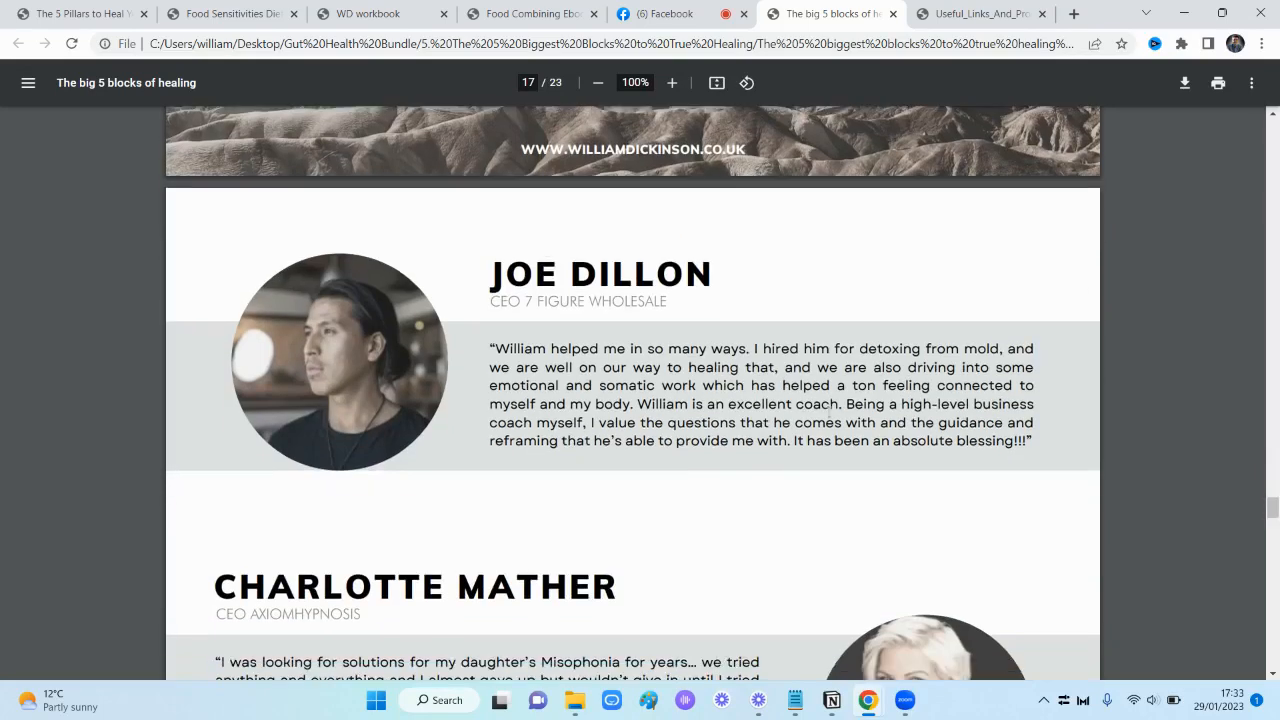
{"action": "scroll", "scroll_direction": "down", "scroll_amount": 3}
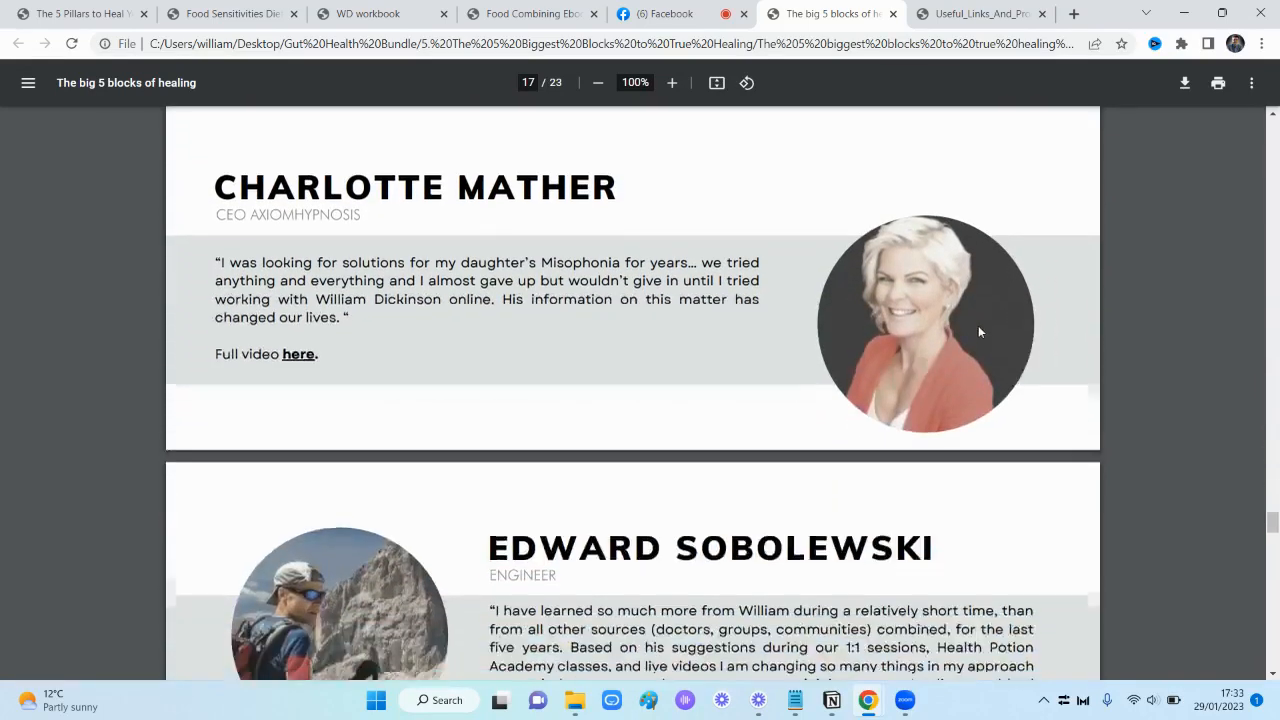
{"action": "scroll", "scroll_direction": "down", "scroll_amount": 3}
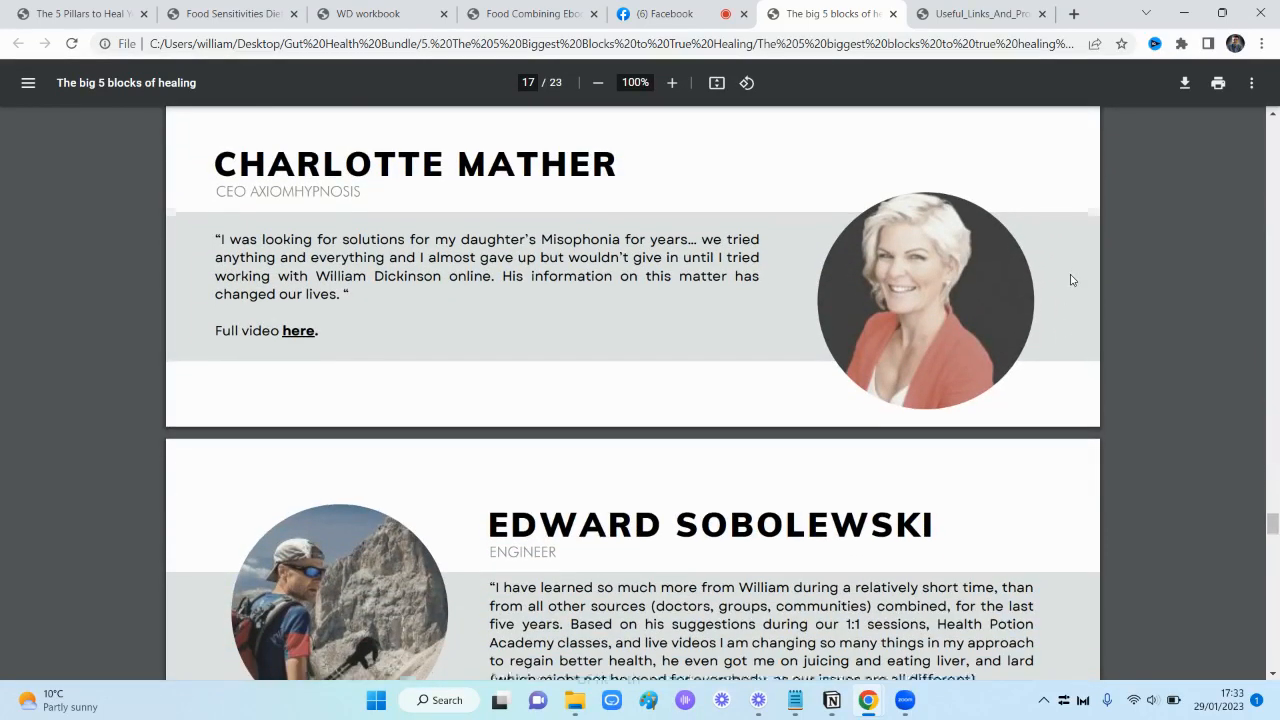
{"action": "scroll", "scroll_direction": "down", "scroll_amount": 3}
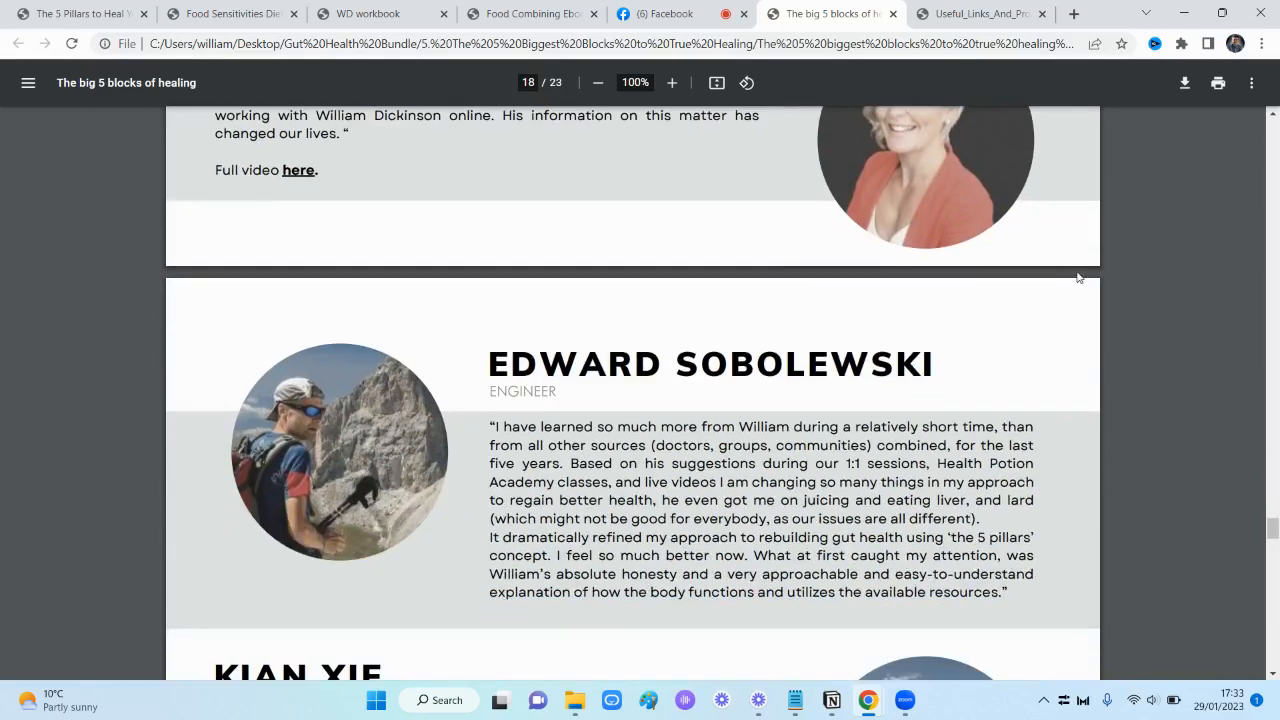
{"action": "scroll", "scroll_direction": "down", "scroll_amount": 3}
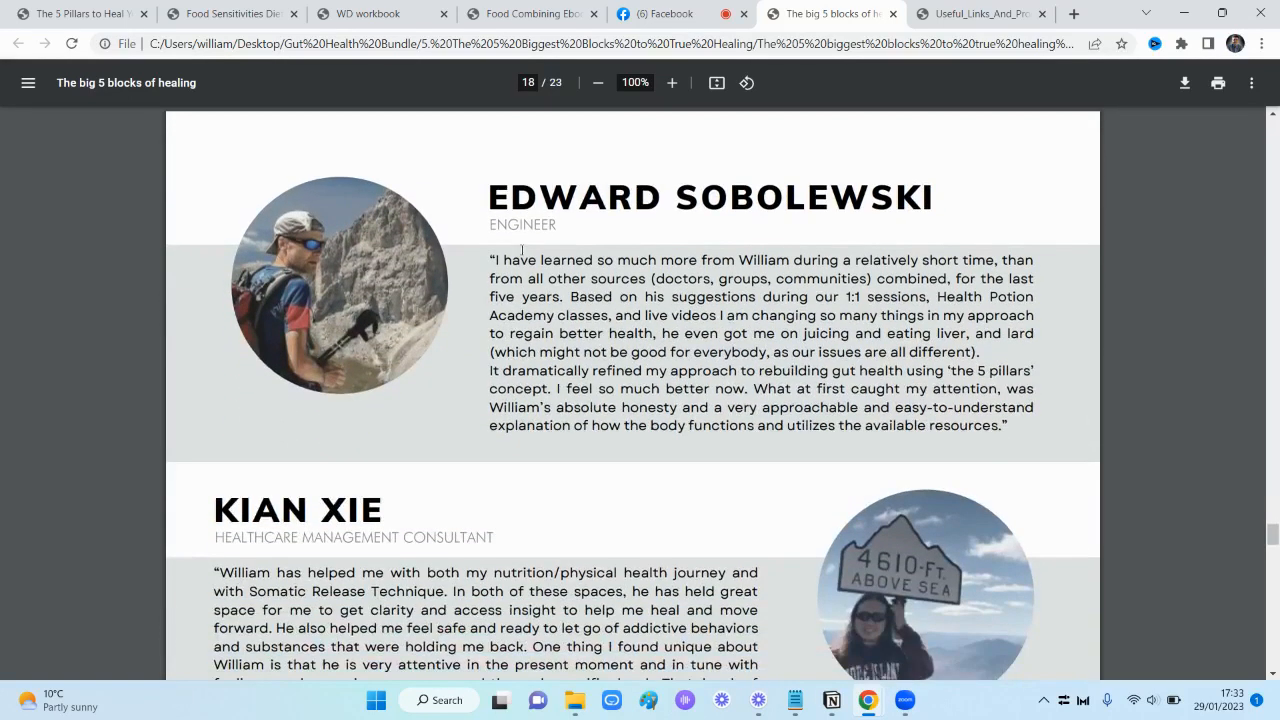
{"action": "scroll", "scroll_direction": "down", "scroll_amount": 3}
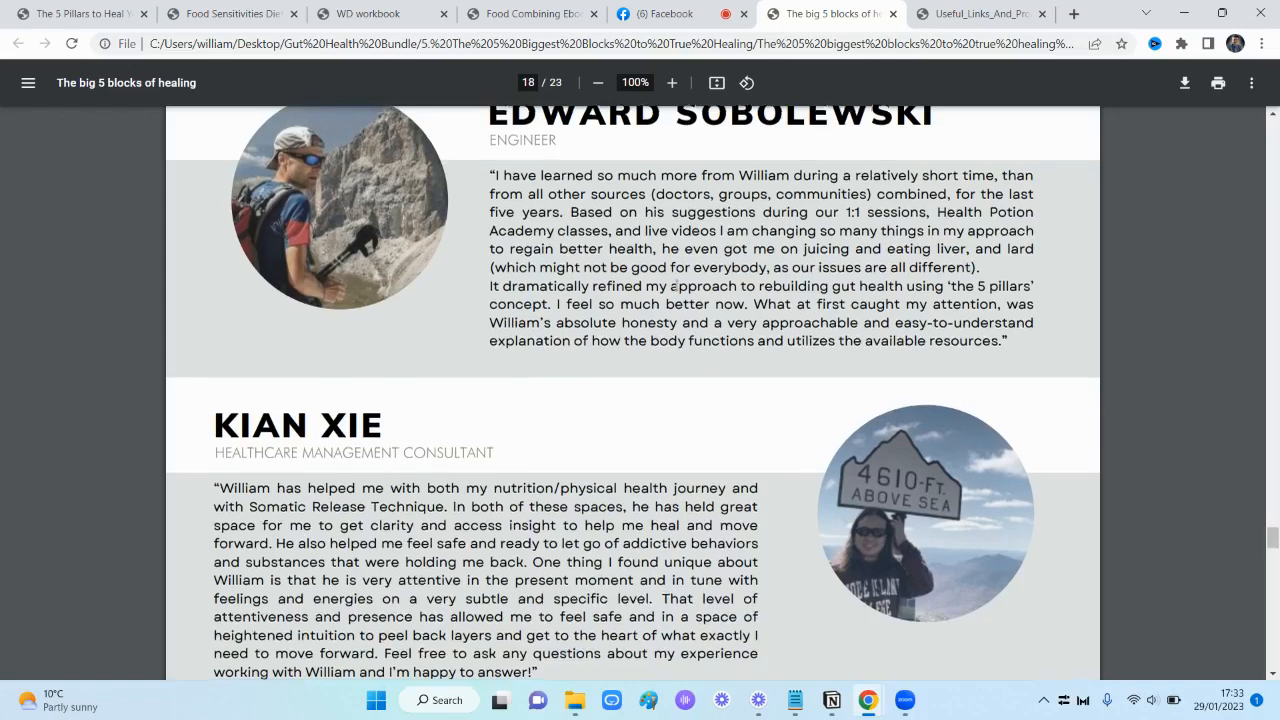
{"action": "scroll", "scroll_direction": "down", "scroll_amount": 3}
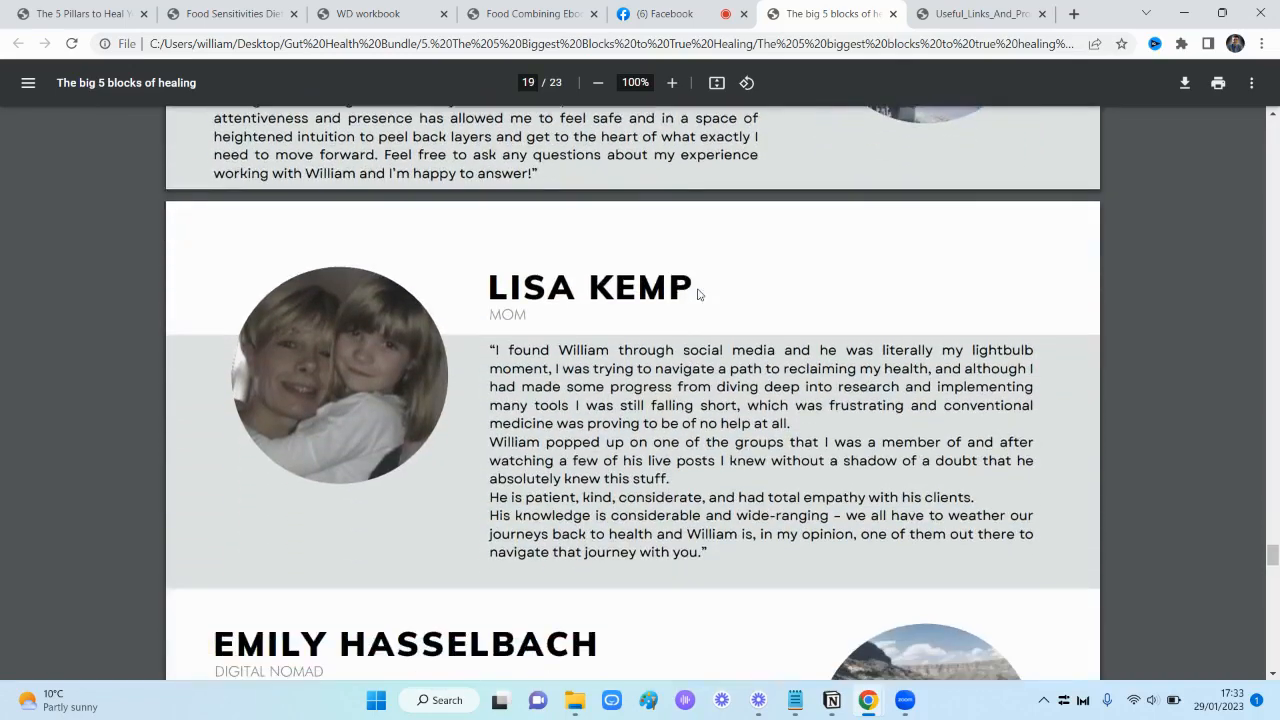
{"action": "scroll", "scroll_direction": "down", "scroll_amount": 3}
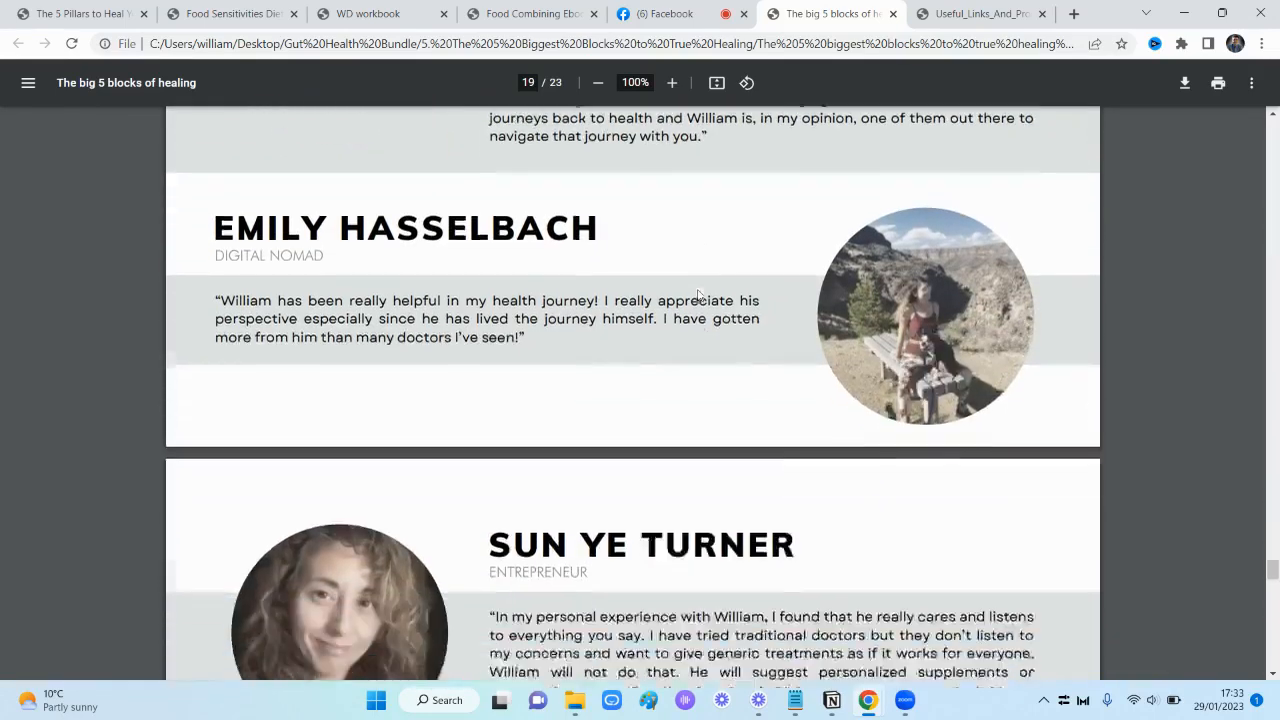
{"action": "scroll", "scroll_direction": "down", "scroll_amount": 3}
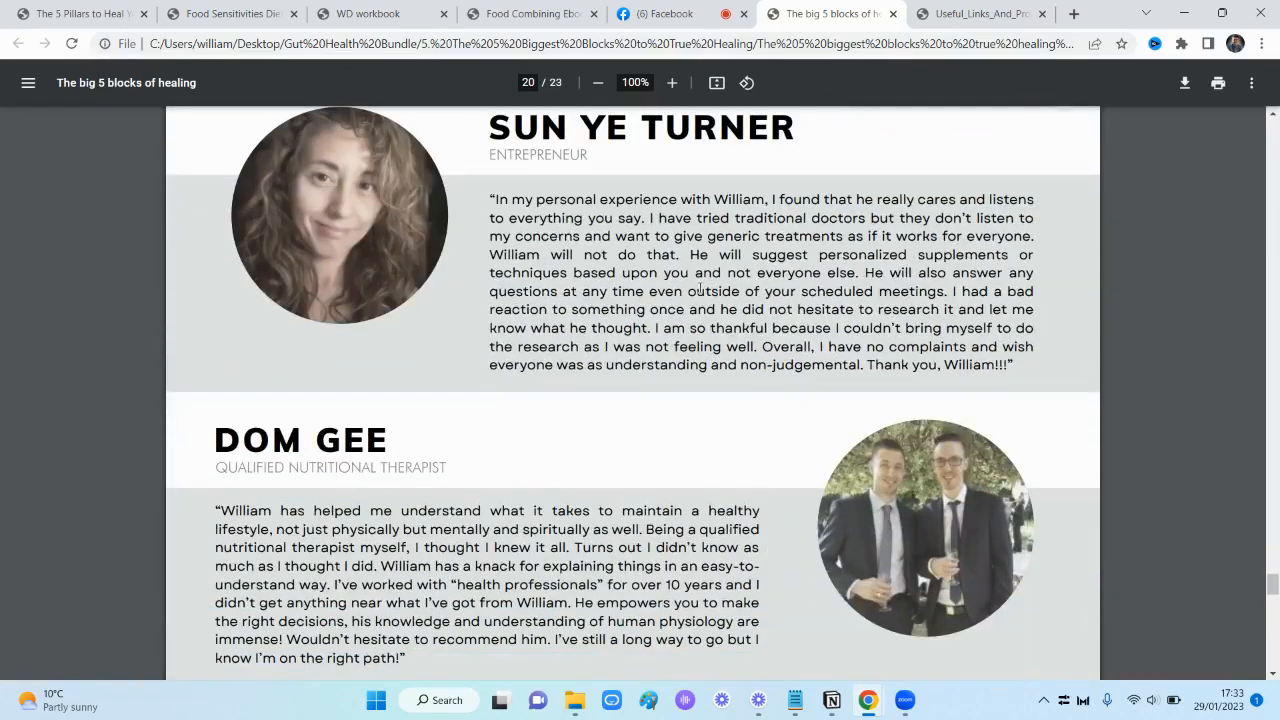
{"action": "scroll", "scroll_direction": "down", "scroll_amount": 3}
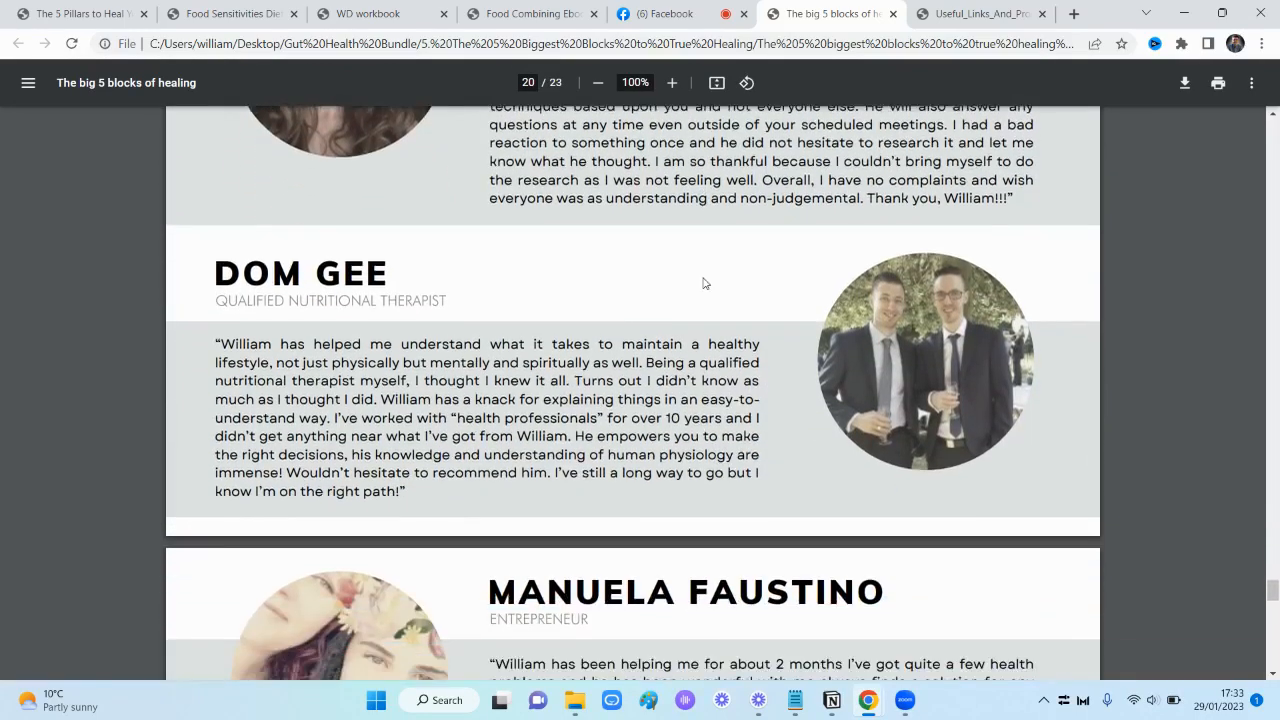
{"action": "scroll", "scroll_direction": "down", "scroll_amount": 3}
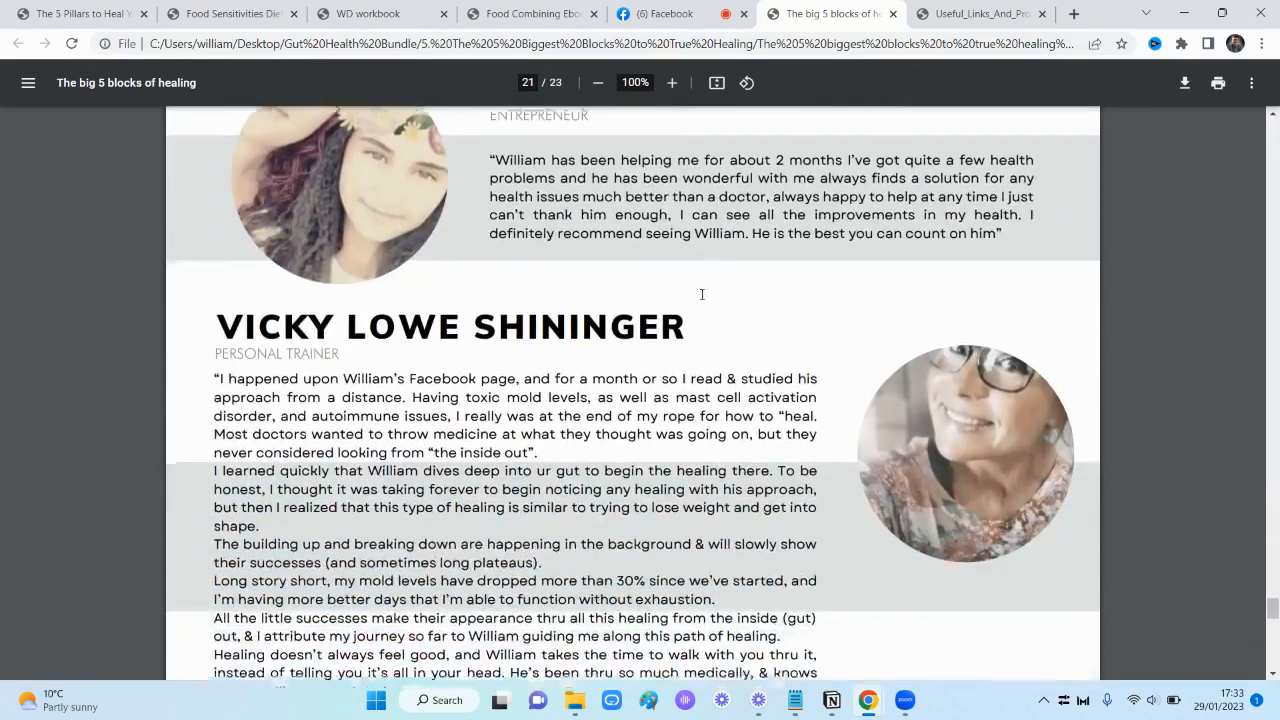
{"action": "scroll", "scroll_direction": "down", "scroll_amount": 3}
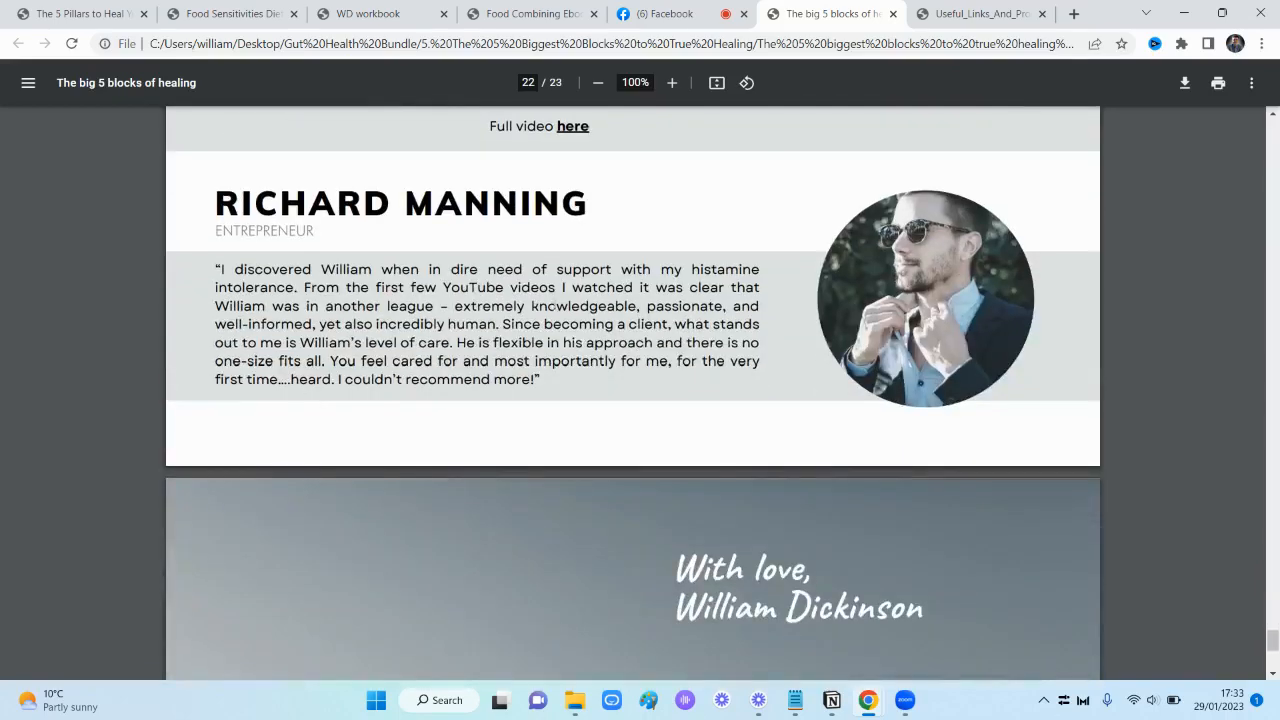
Move back up to the testimonials section on page 18
{"action": "scroll", "scroll_direction": "up", "scroll_amount": 3}
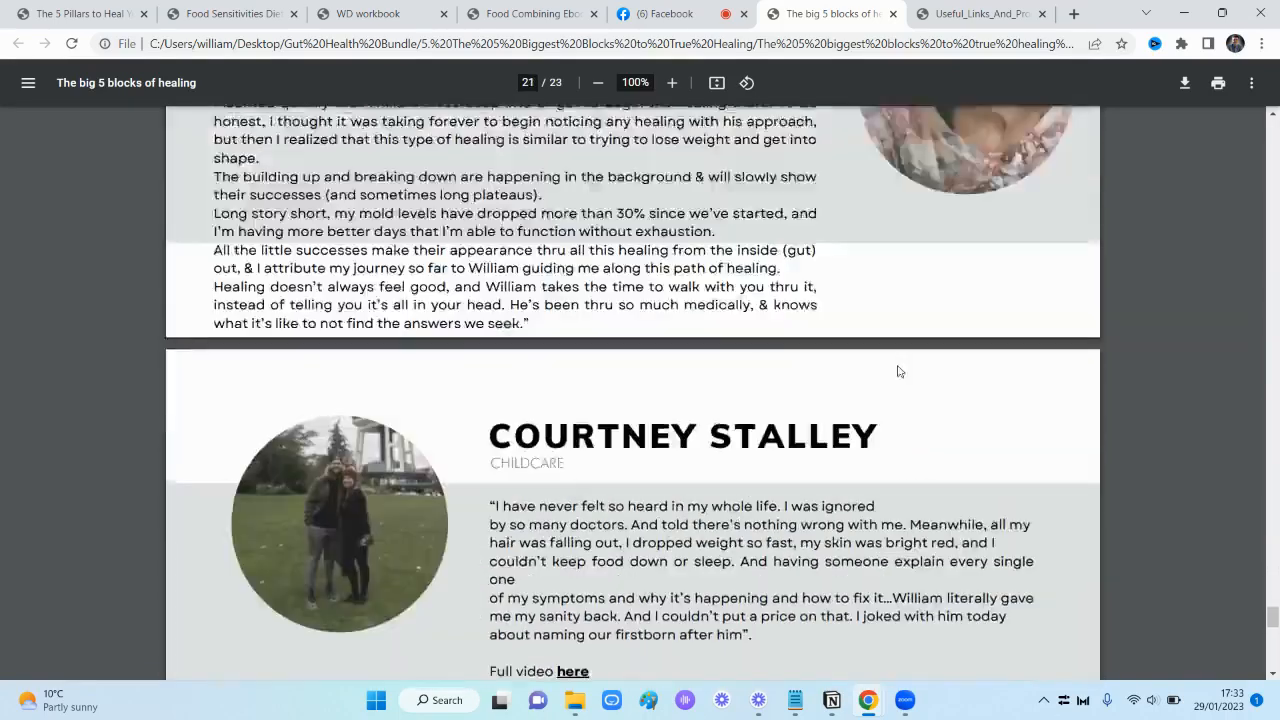
{"action": "scroll", "scroll_direction": "up", "scroll_amount": 3}
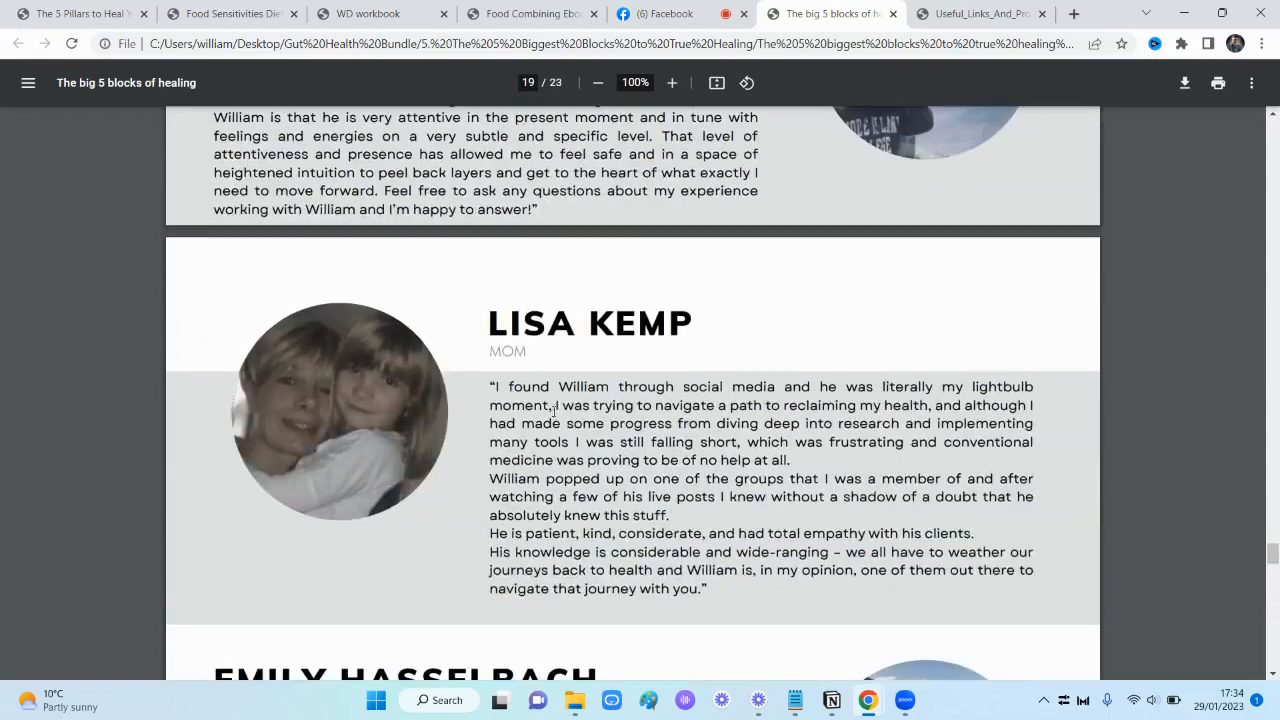
{"action": "scroll", "scroll_direction": "up", "scroll_amount": 3}
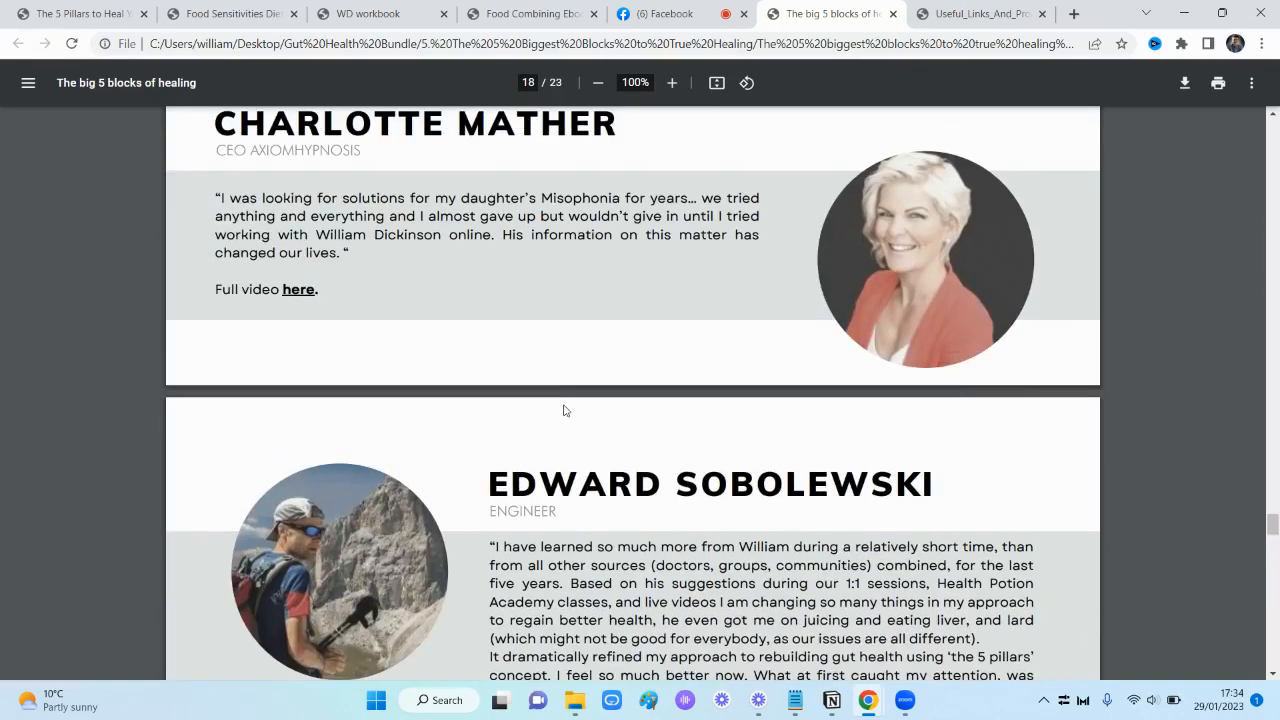
{"action": "scroll", "scroll_direction": "down", "scroll_amount": 3}
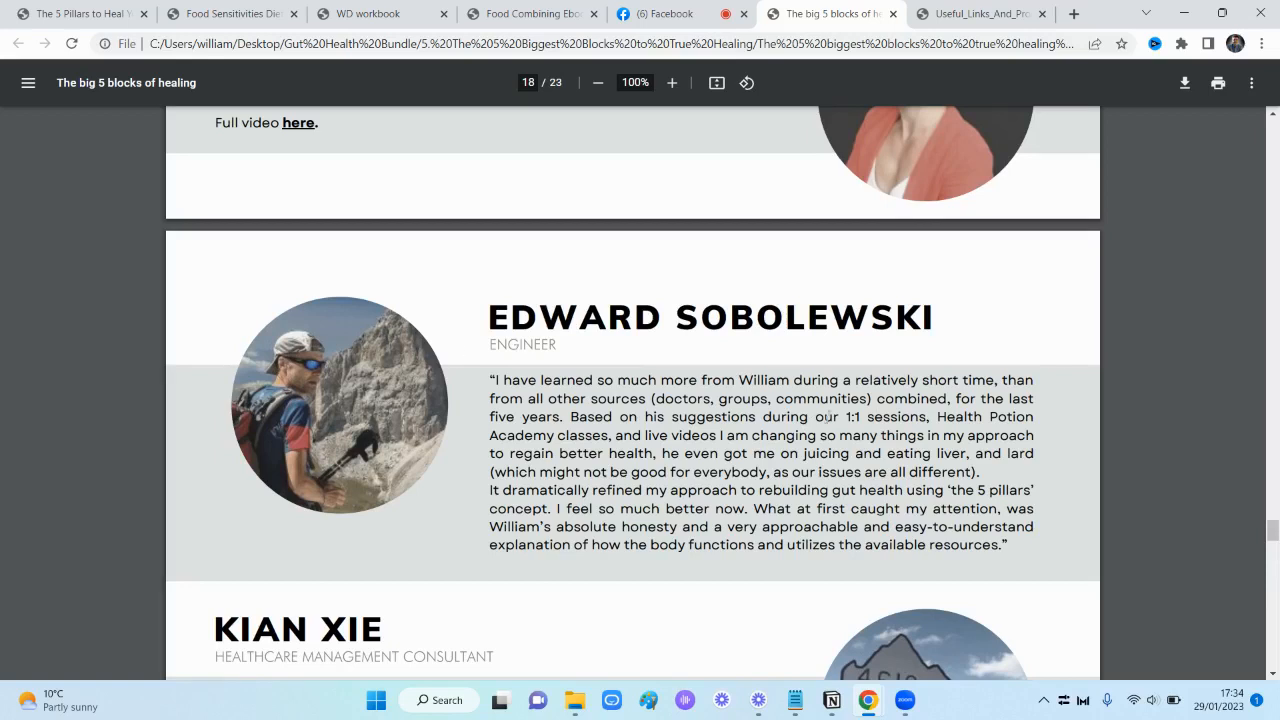
{"action": "mouse_move", "coordinate": [964, 504]}
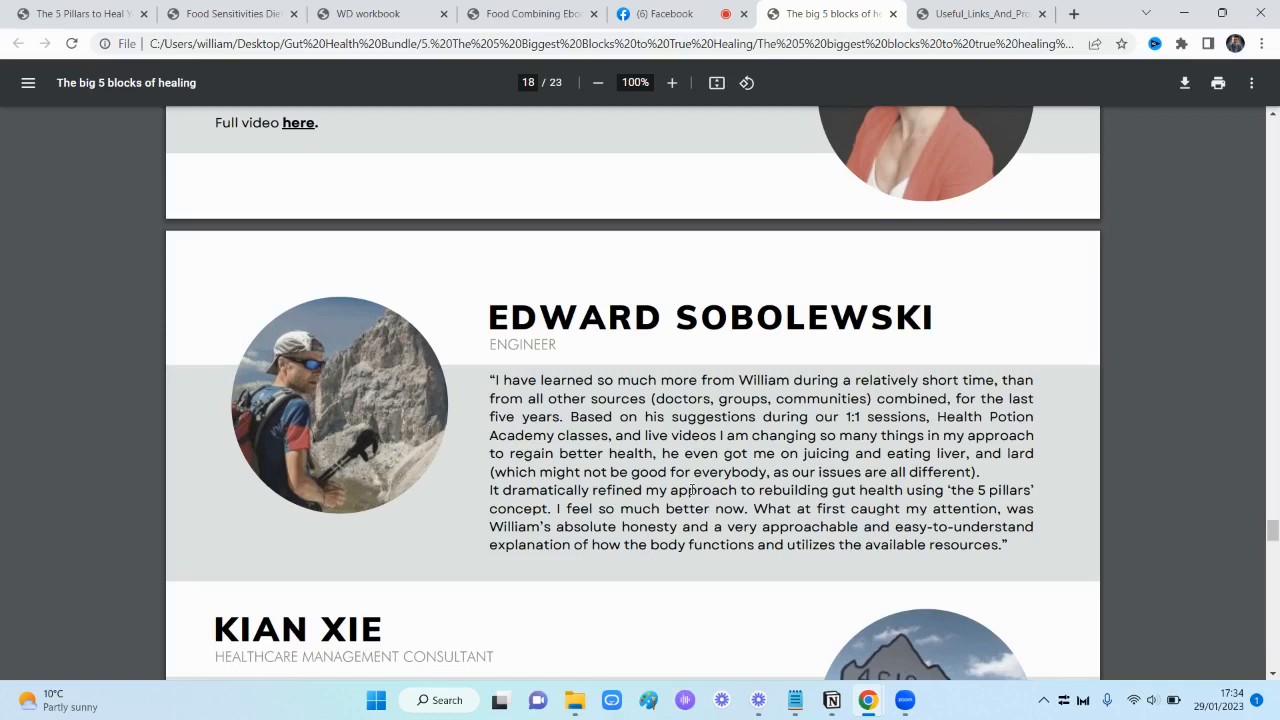
{"action": "mouse_move", "coordinate": [792, 332]}
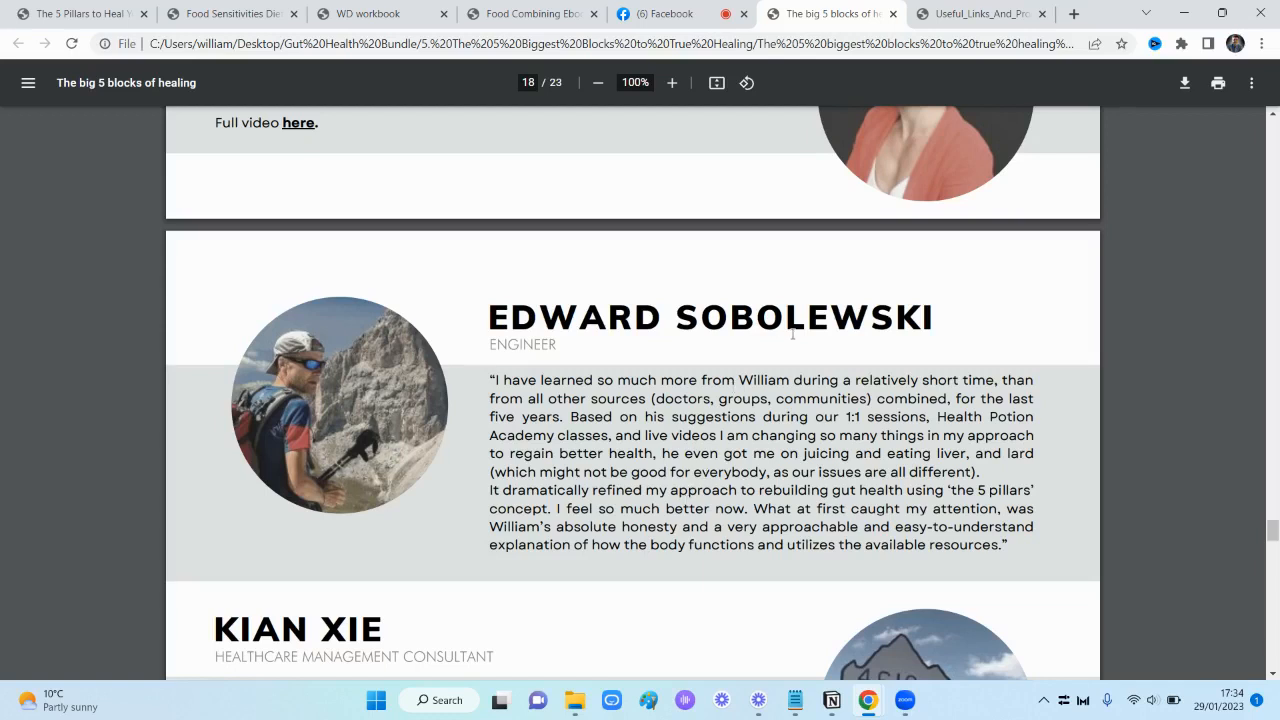
{"action": "mouse_move", "coordinate": [512, 344]}
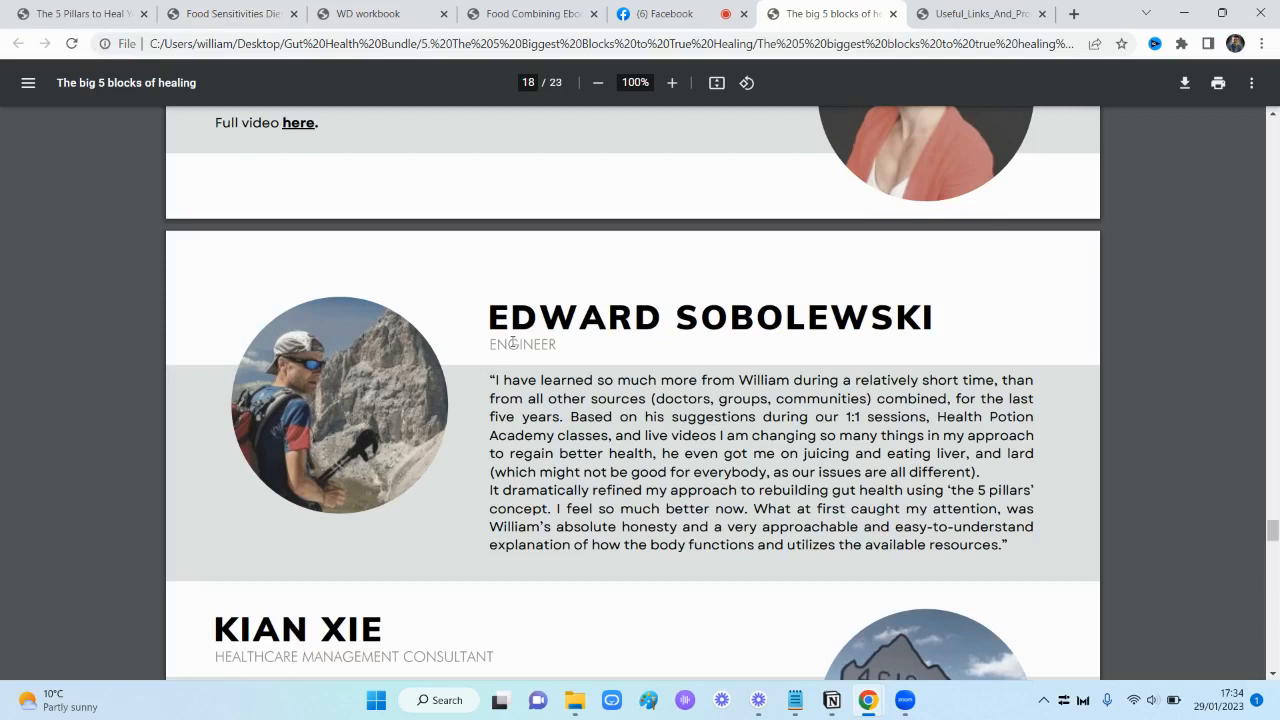
{"action": "mouse_move", "coordinate": [508, 298]}
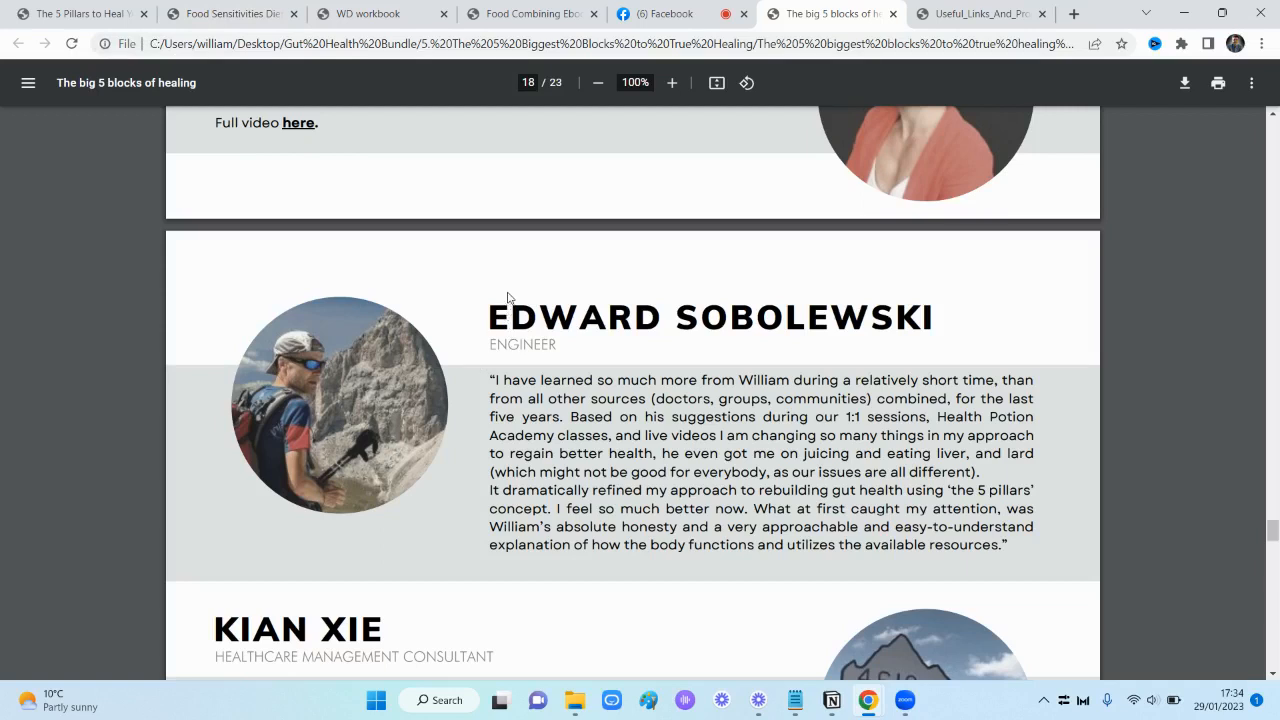
{"action": "mouse_move", "coordinate": [980, 12]}
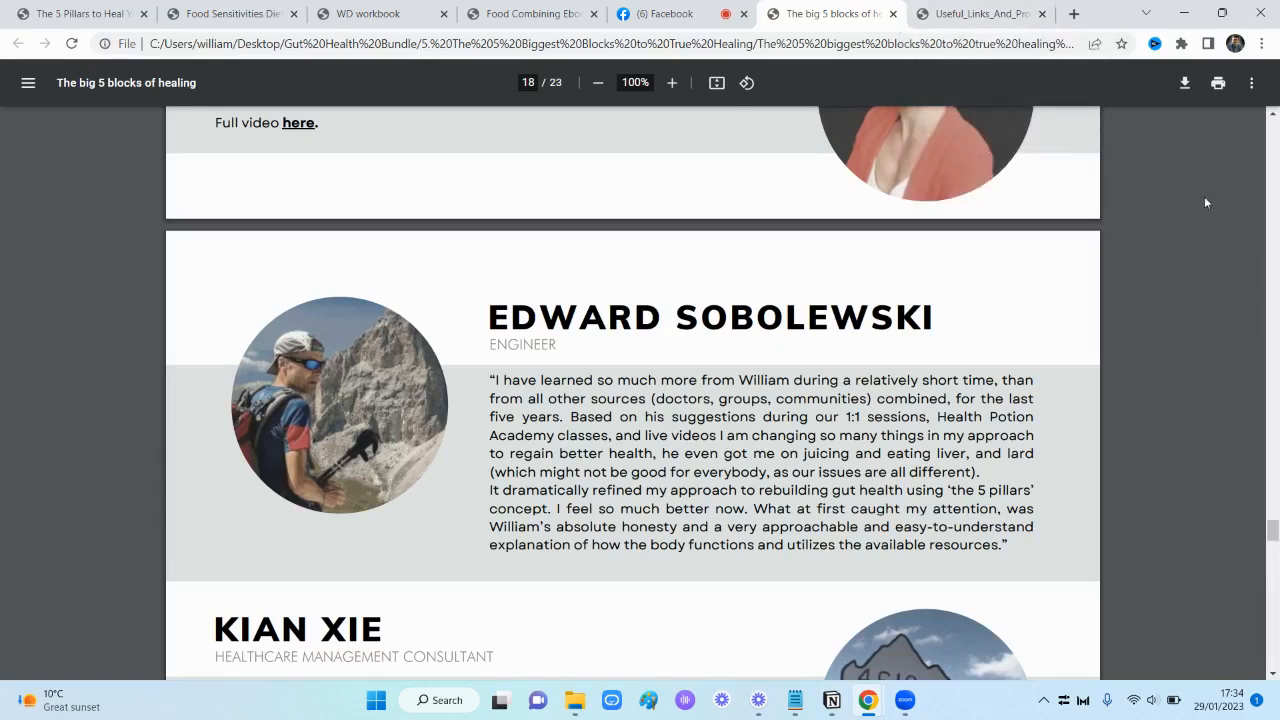
{"action": "mouse_move", "coordinate": [1148, 194]}
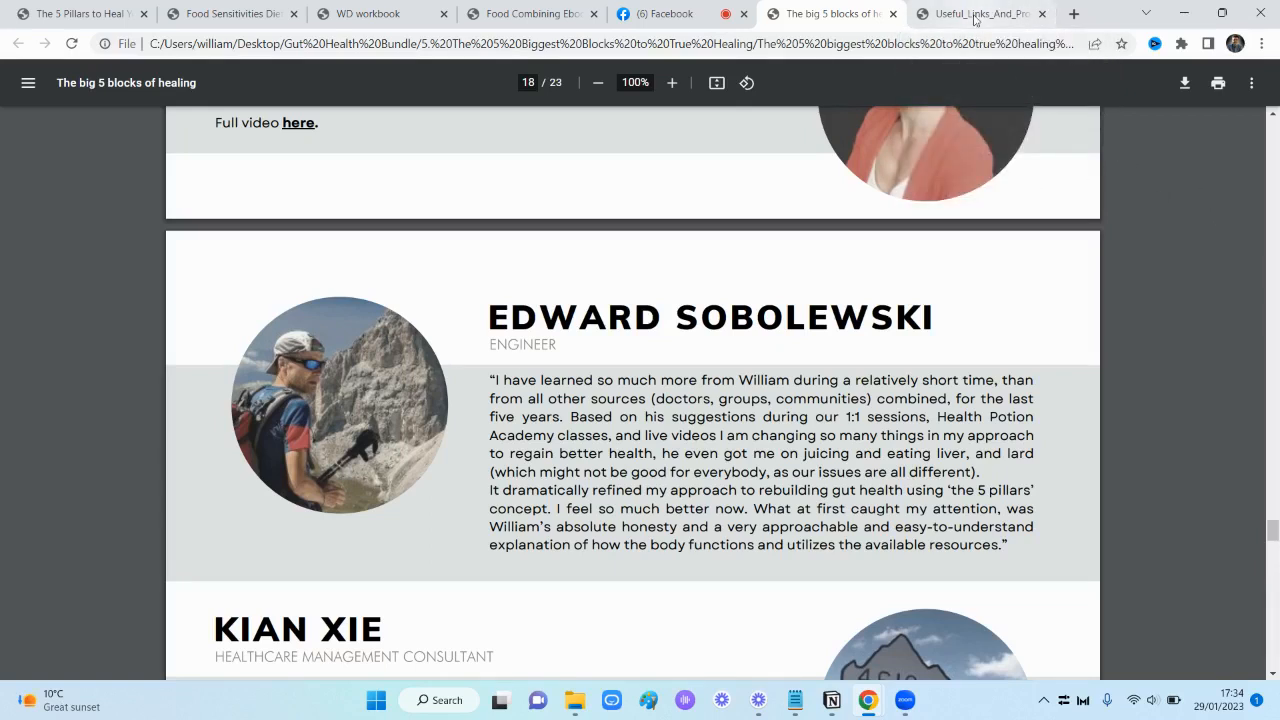
{"action": "mouse_move", "coordinate": [1064, 168]}
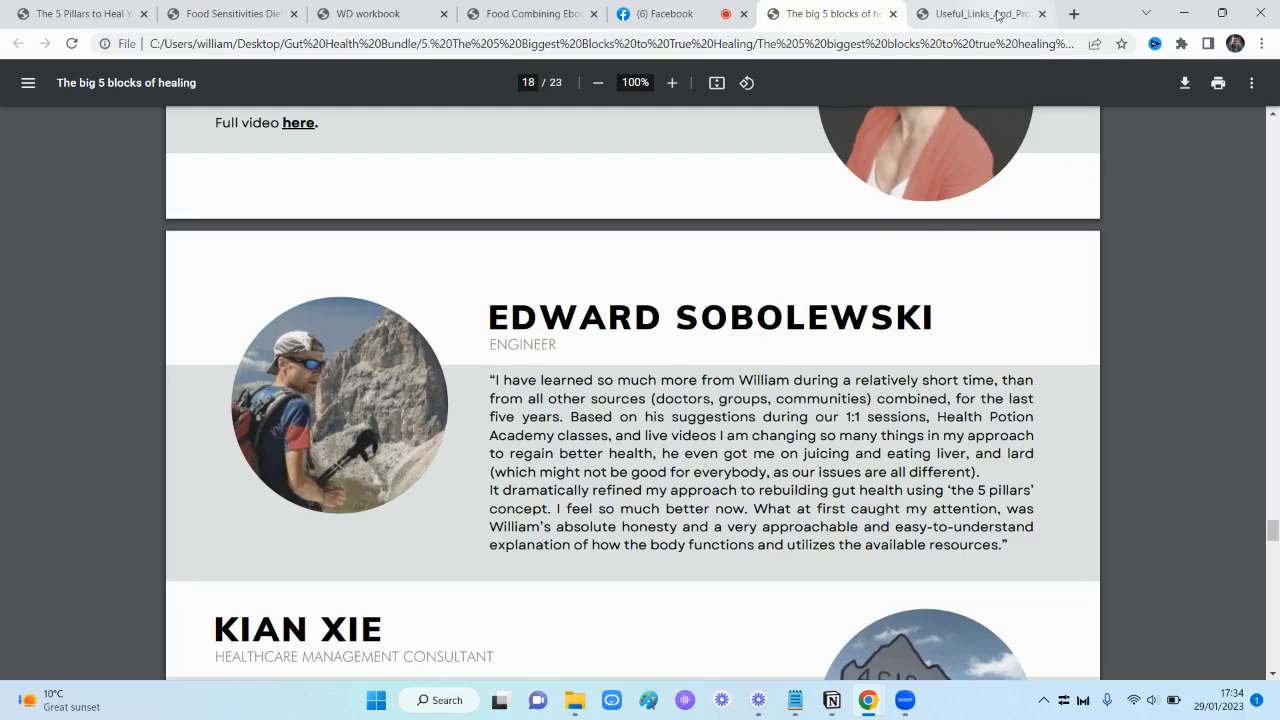
Switch to the Useful Links And Products PDF and review its product tables down to page 3
{"action": "left_click", "coordinate": [980, 12]}
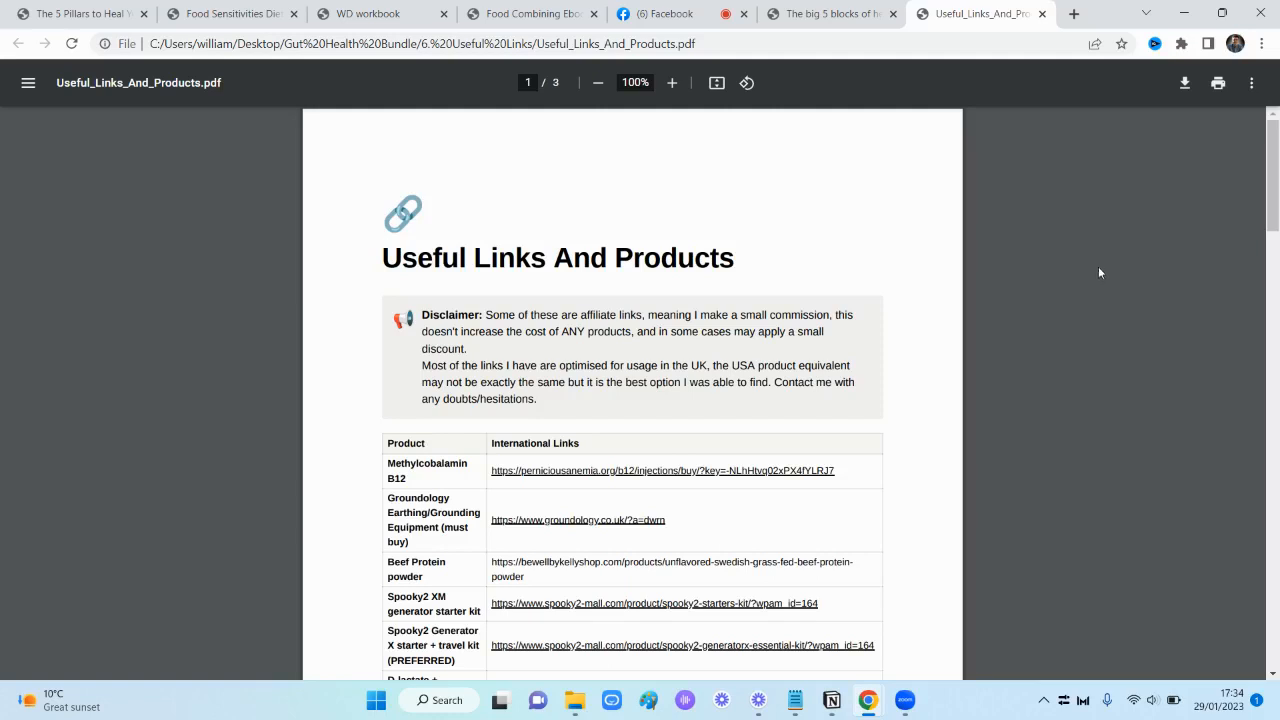
{"action": "mouse_move", "coordinate": [424, 320]}
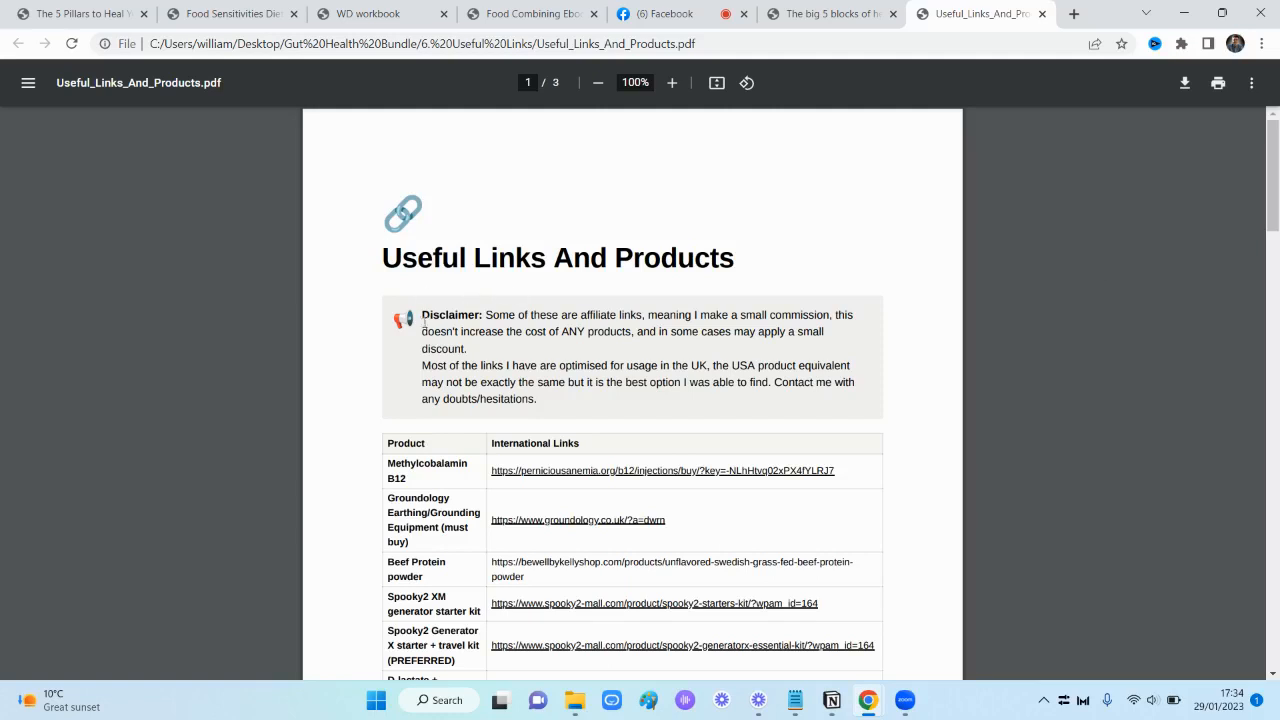
{"action": "mouse_move", "coordinate": [644, 268]}
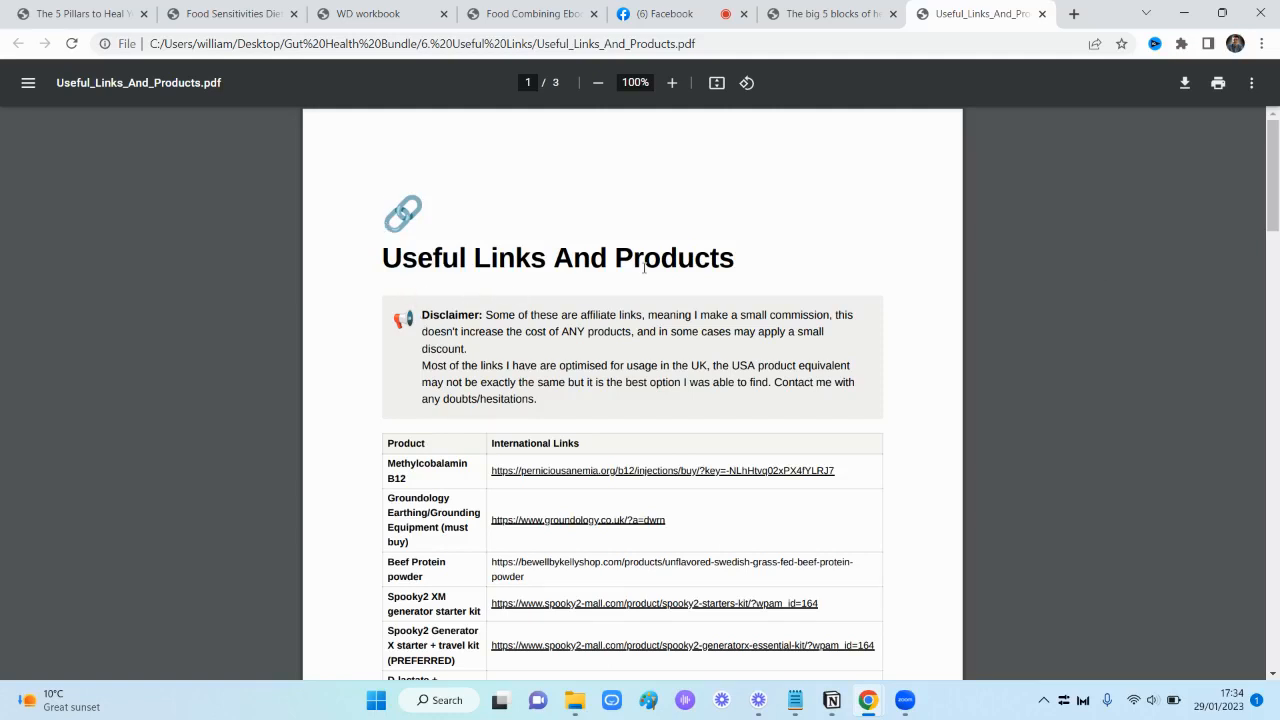
{"action": "scroll", "scroll_direction": "down", "scroll_amount": 3}
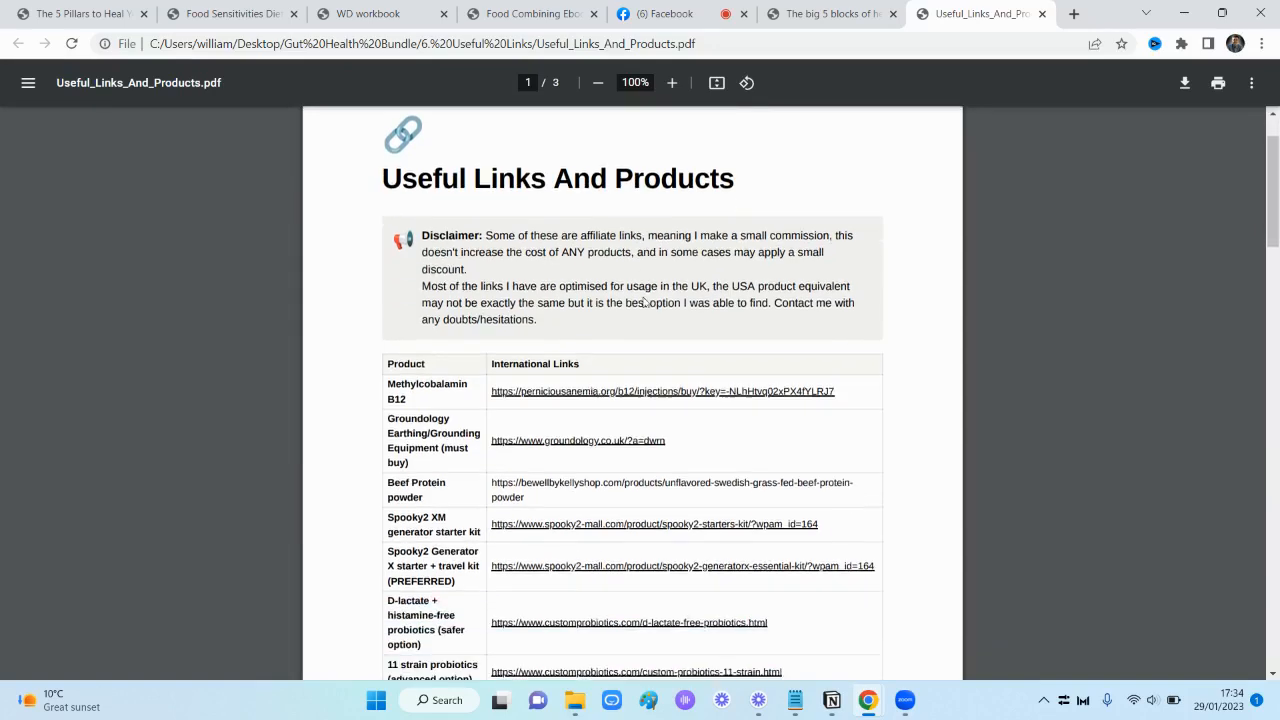
{"action": "scroll", "scroll_direction": "up", "scroll_amount": 3}
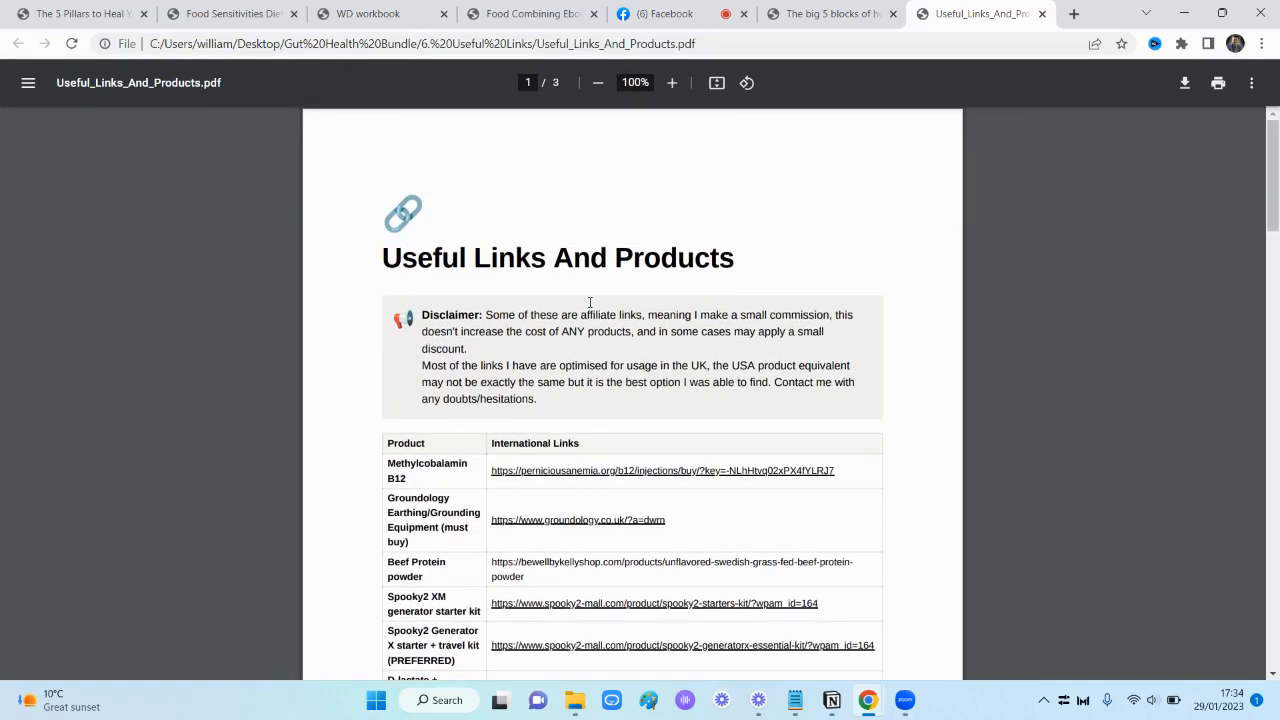
{"action": "scroll", "scroll_direction": "down", "scroll_amount": 3}
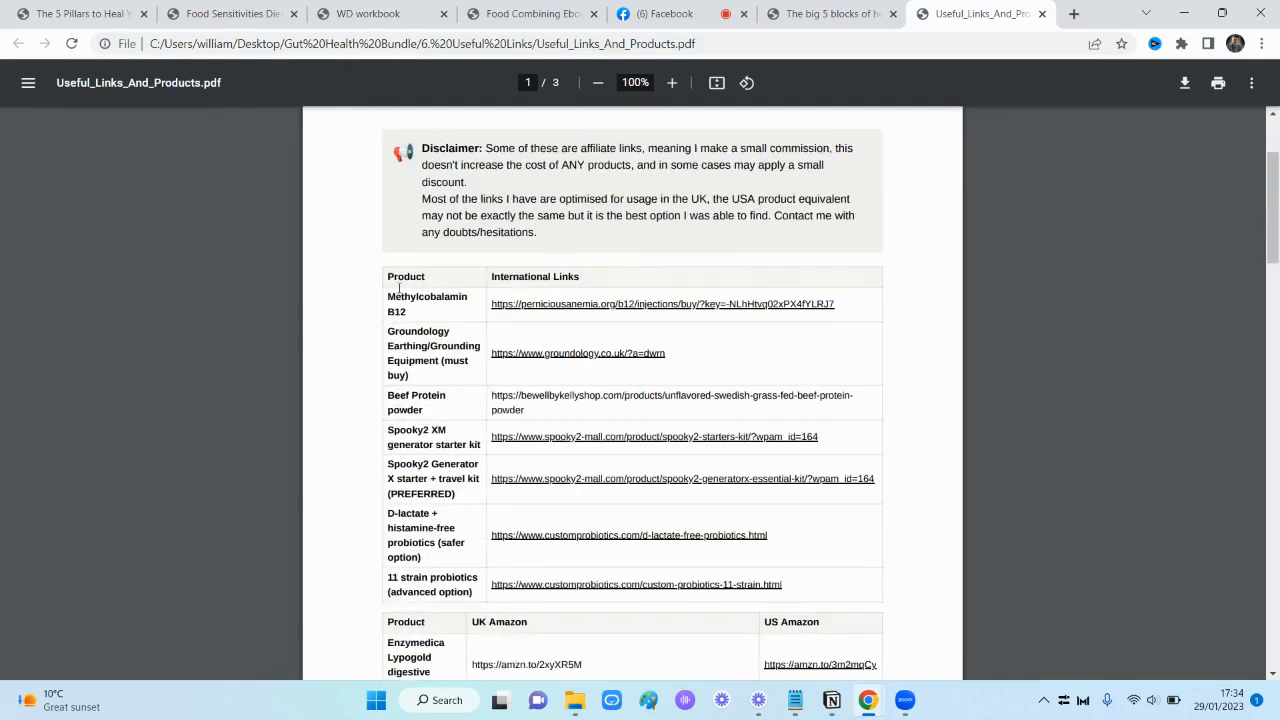
{"action": "scroll", "scroll_direction": "down", "scroll_amount": 3}
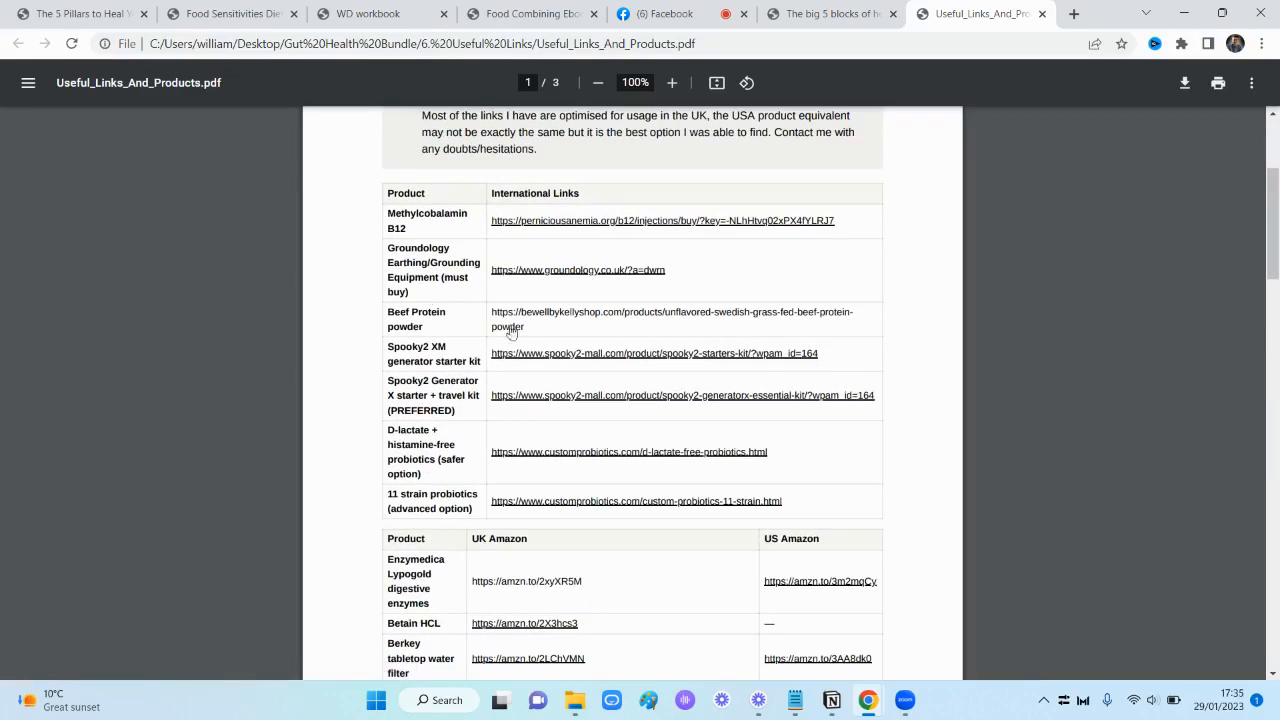
{"action": "scroll", "scroll_direction": "down", "scroll_amount": 3}
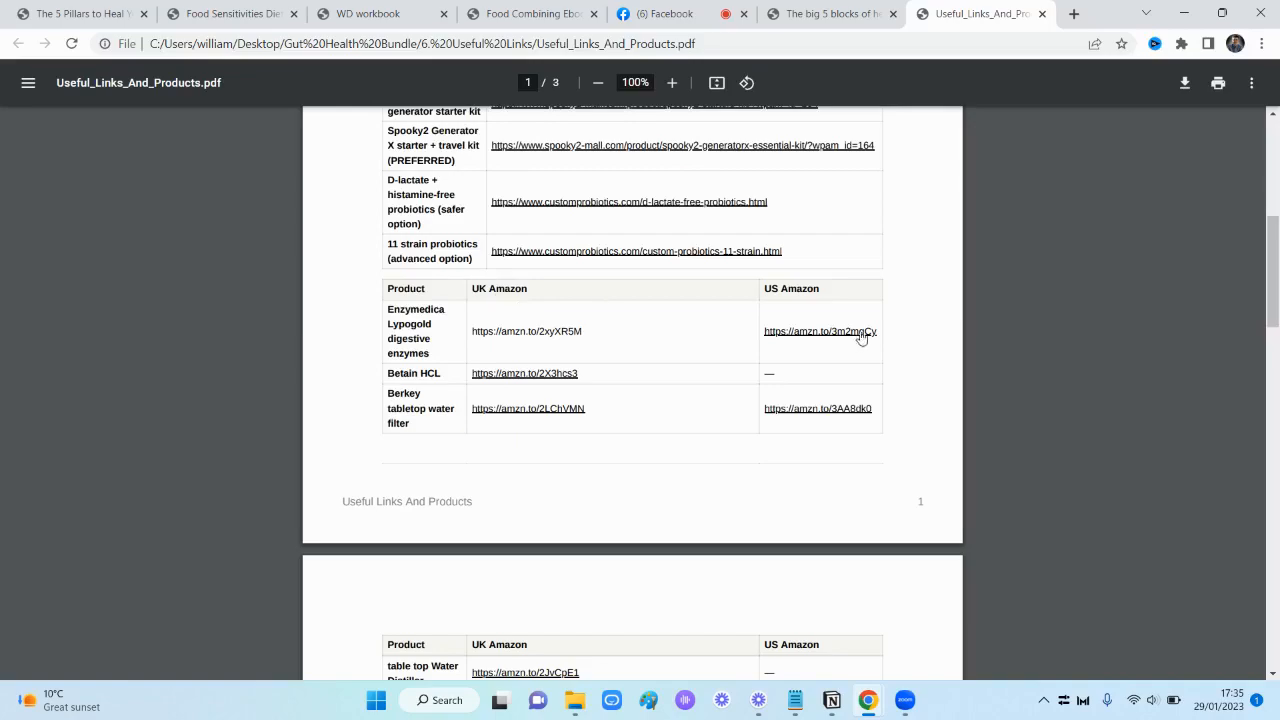
{"action": "scroll", "scroll_direction": "up", "scroll_amount": 3}
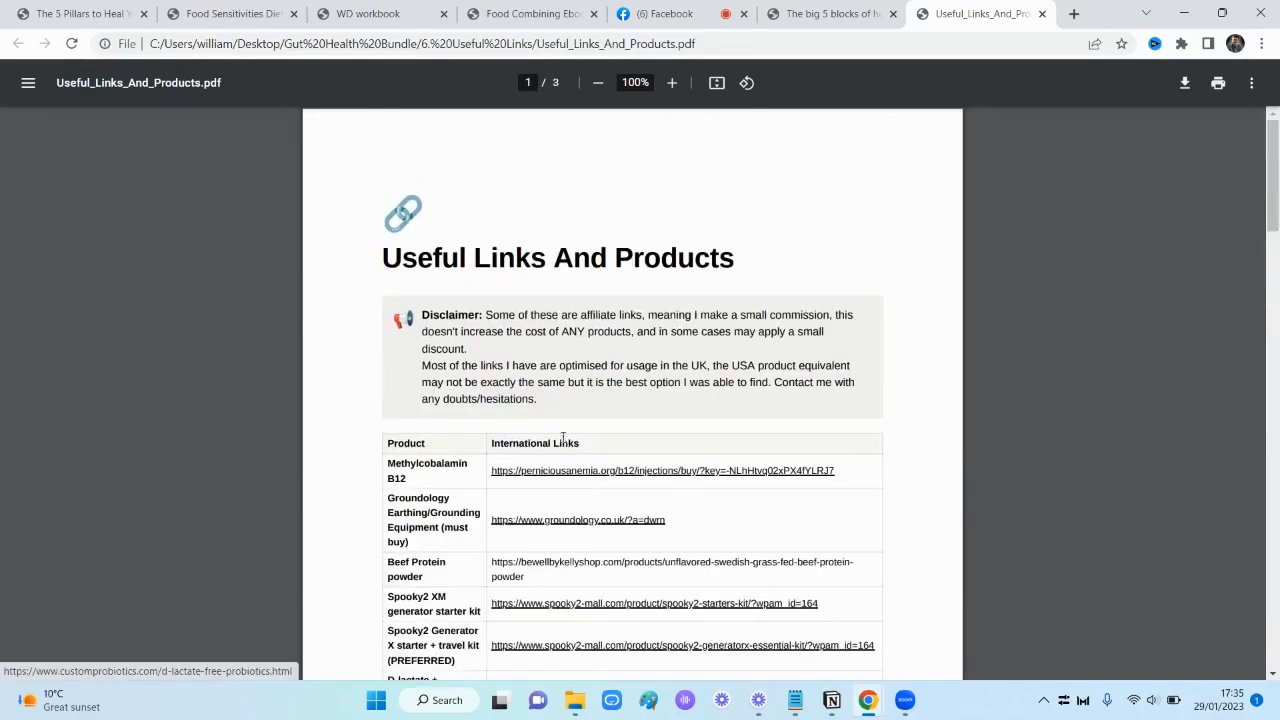
{"action": "scroll", "scroll_direction": "down", "scroll_amount": 3}
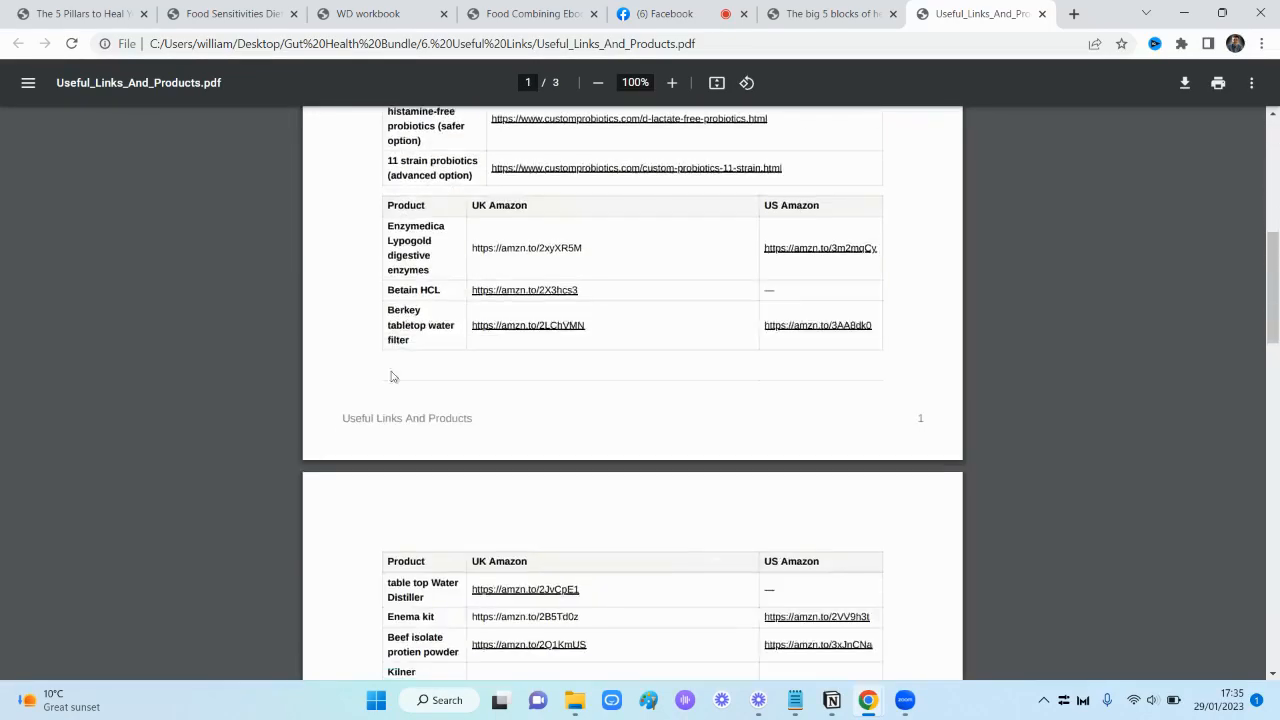
{"action": "scroll", "scroll_direction": "down", "scroll_amount": 3}
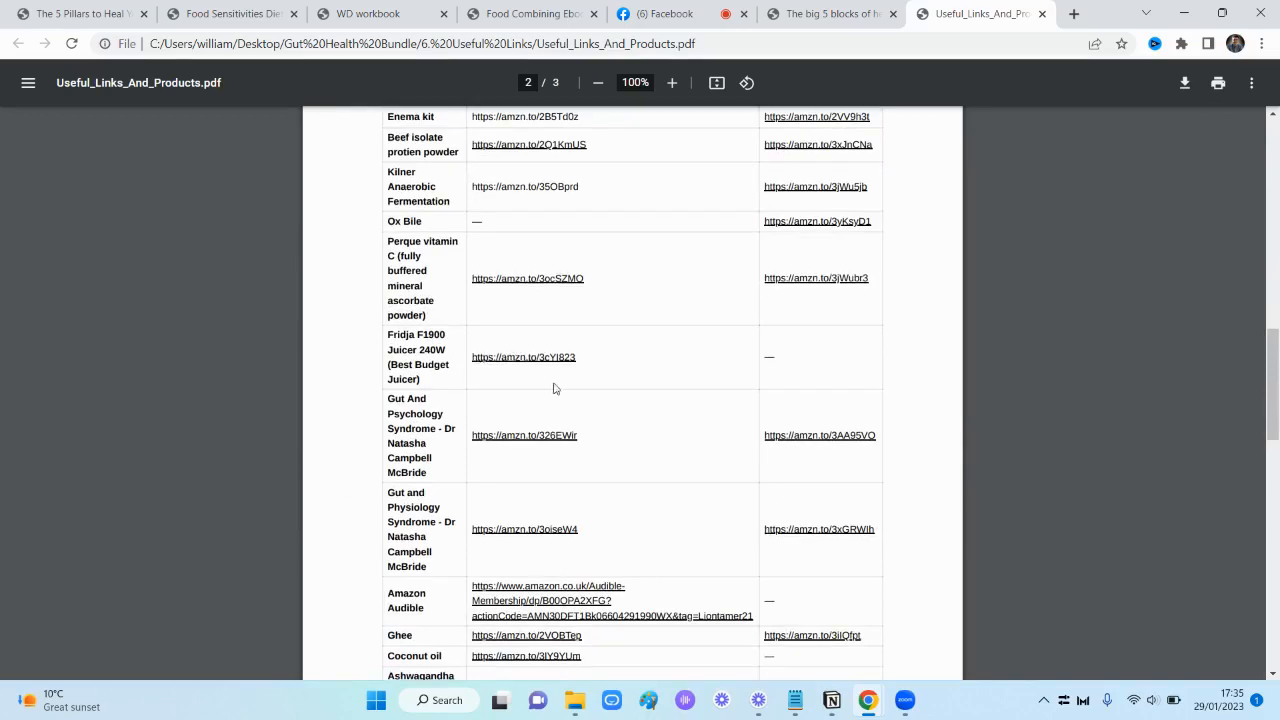
{"action": "scroll", "scroll_direction": "down", "scroll_amount": 3}
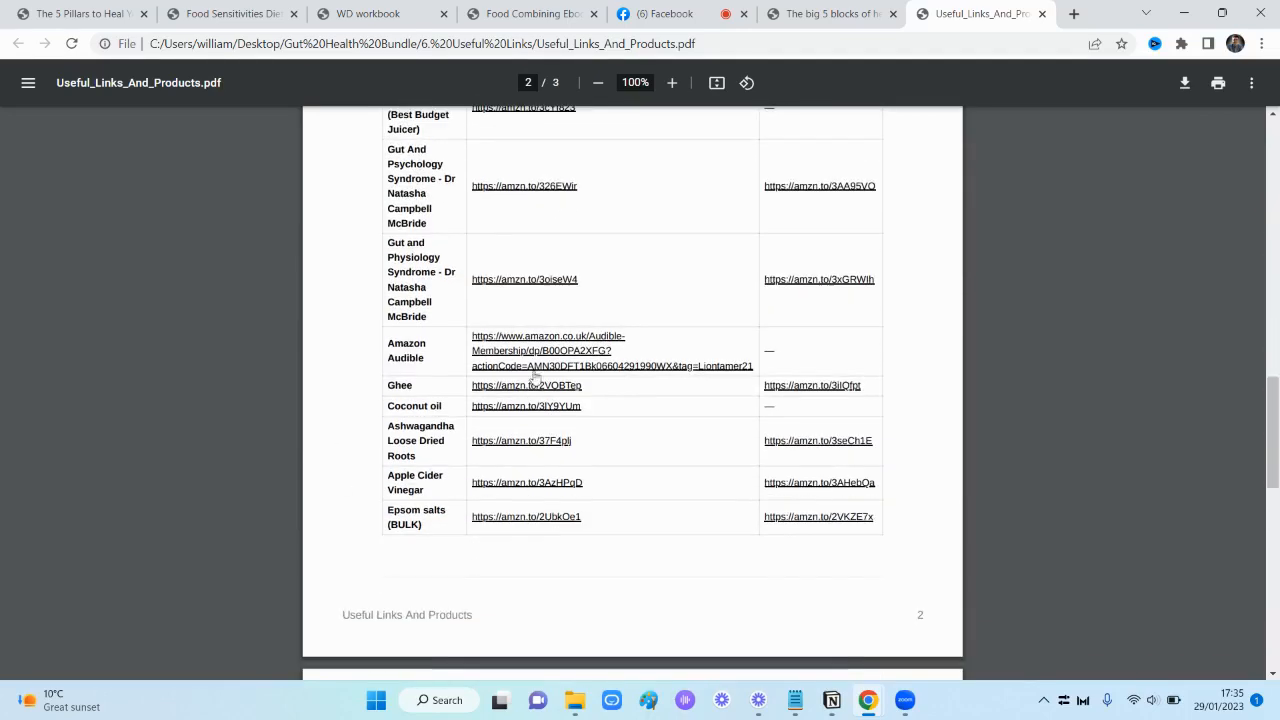
{"action": "mouse_move", "coordinate": [592, 308]}
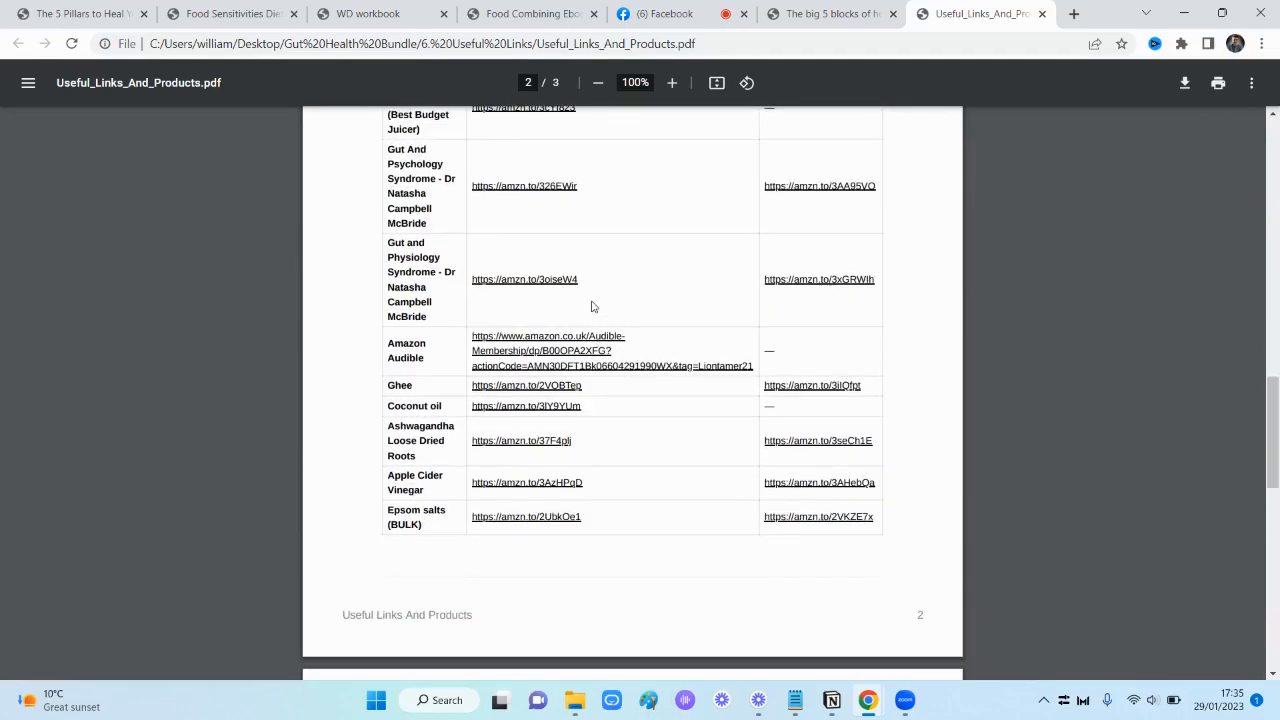
{"action": "scroll", "scroll_direction": "down", "scroll_amount": 3}
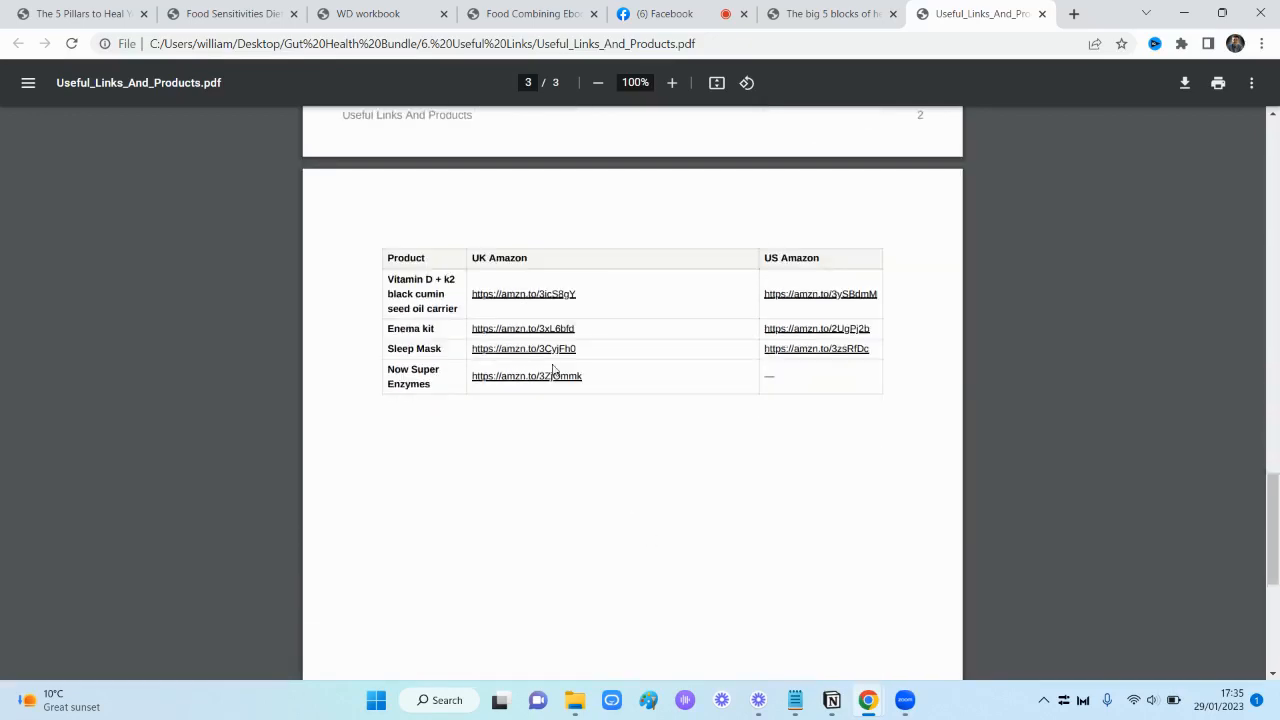
Return from page 3's Amazon links back up to the product tables on page 1
{"action": "scroll", "scroll_direction": "up", "scroll_amount": 3}
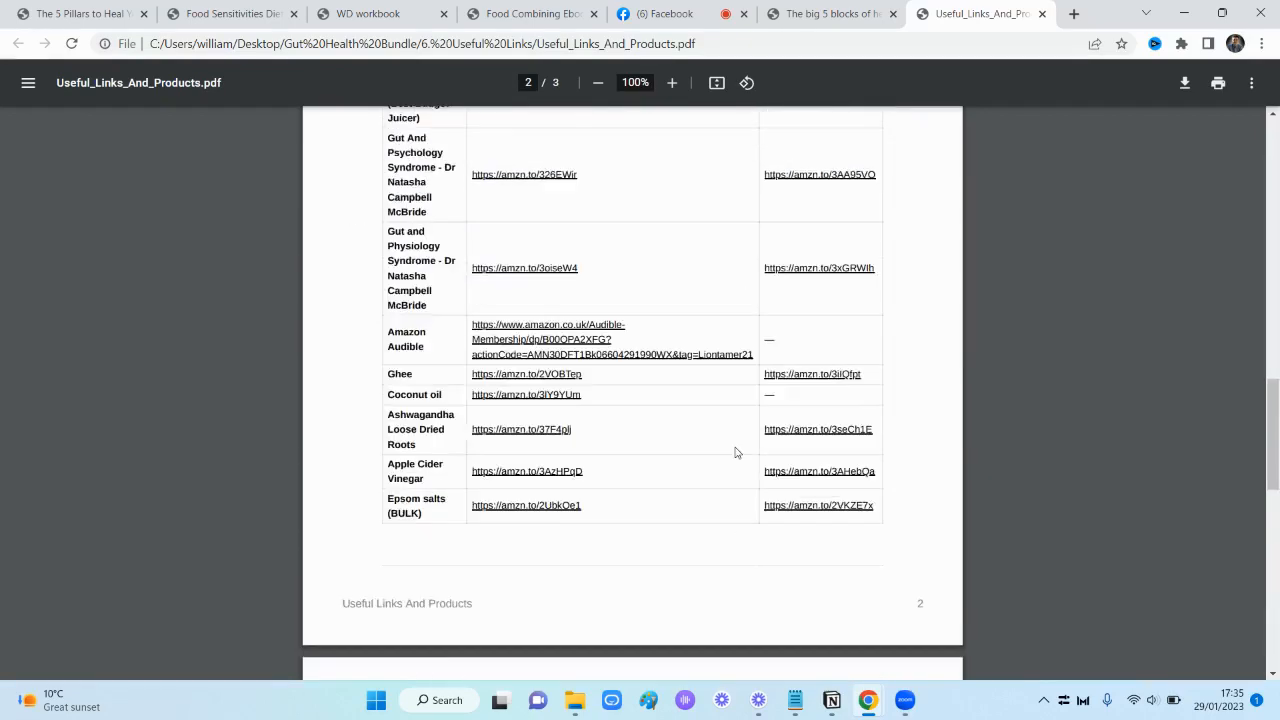
{"action": "scroll", "scroll_direction": "down", "scroll_amount": 3}
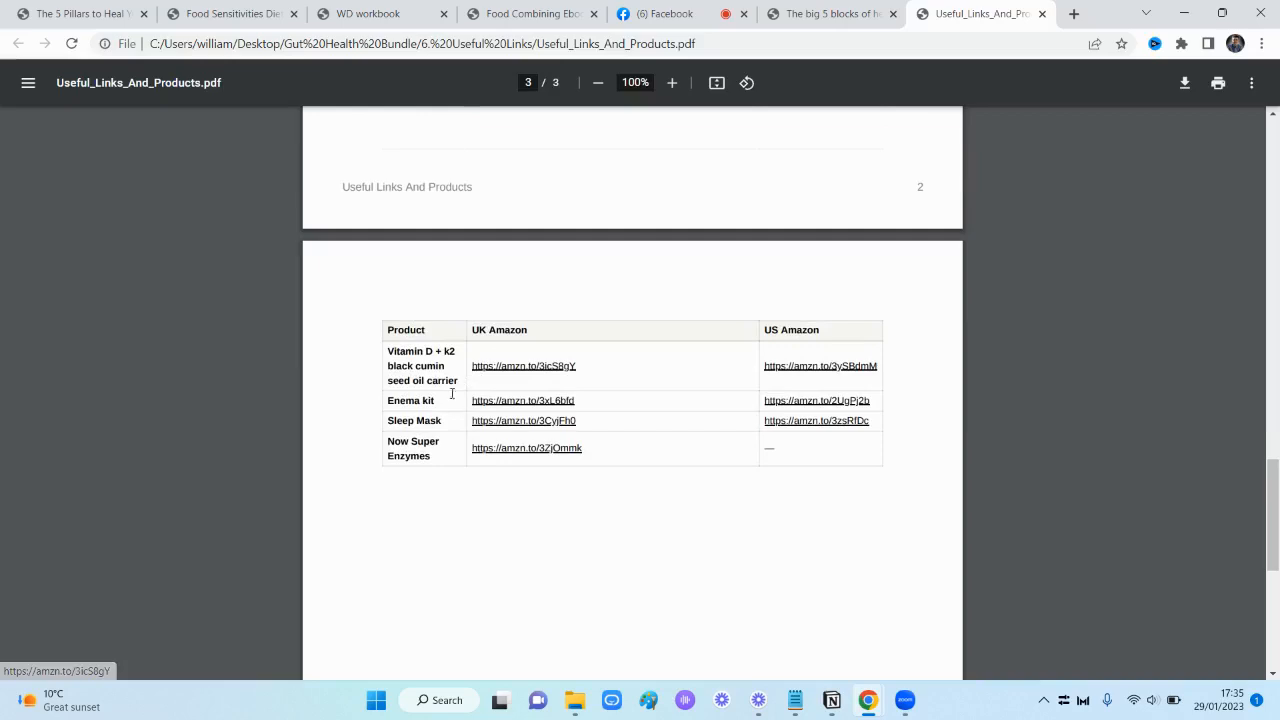
{"action": "scroll", "scroll_direction": "up", "scroll_amount": 3}
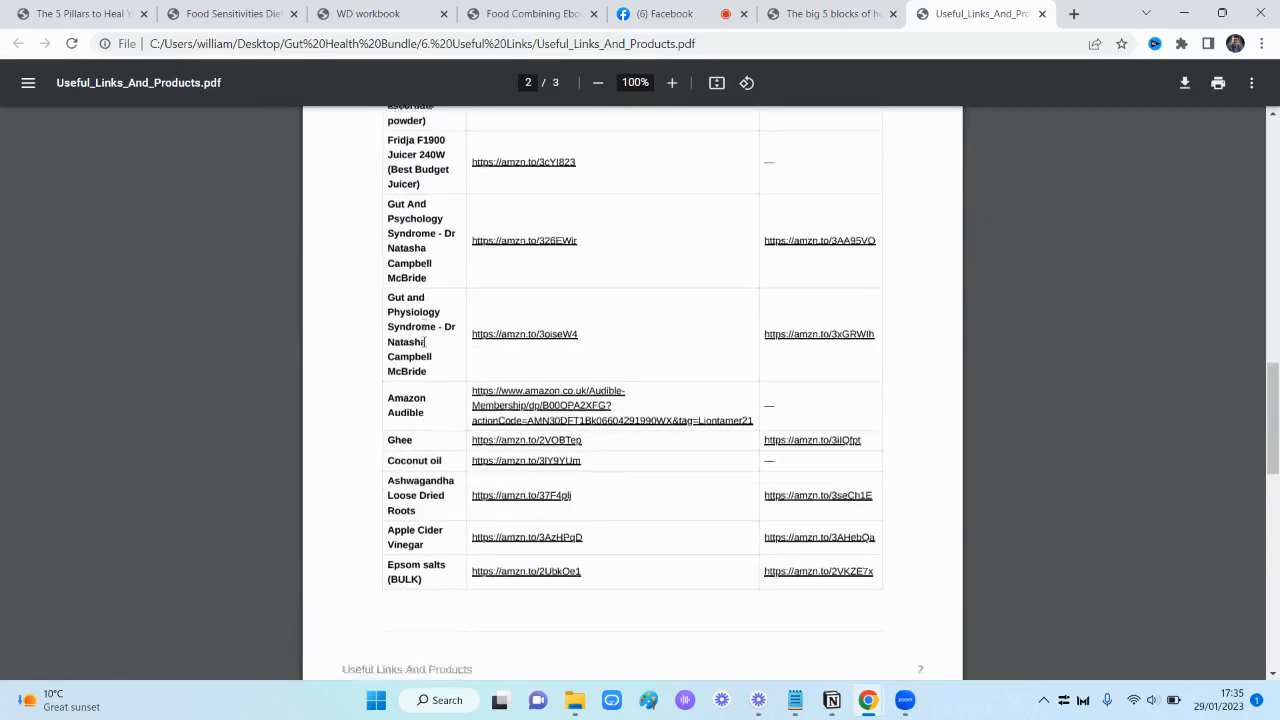
{"action": "scroll", "scroll_direction": "up", "scroll_amount": 3}
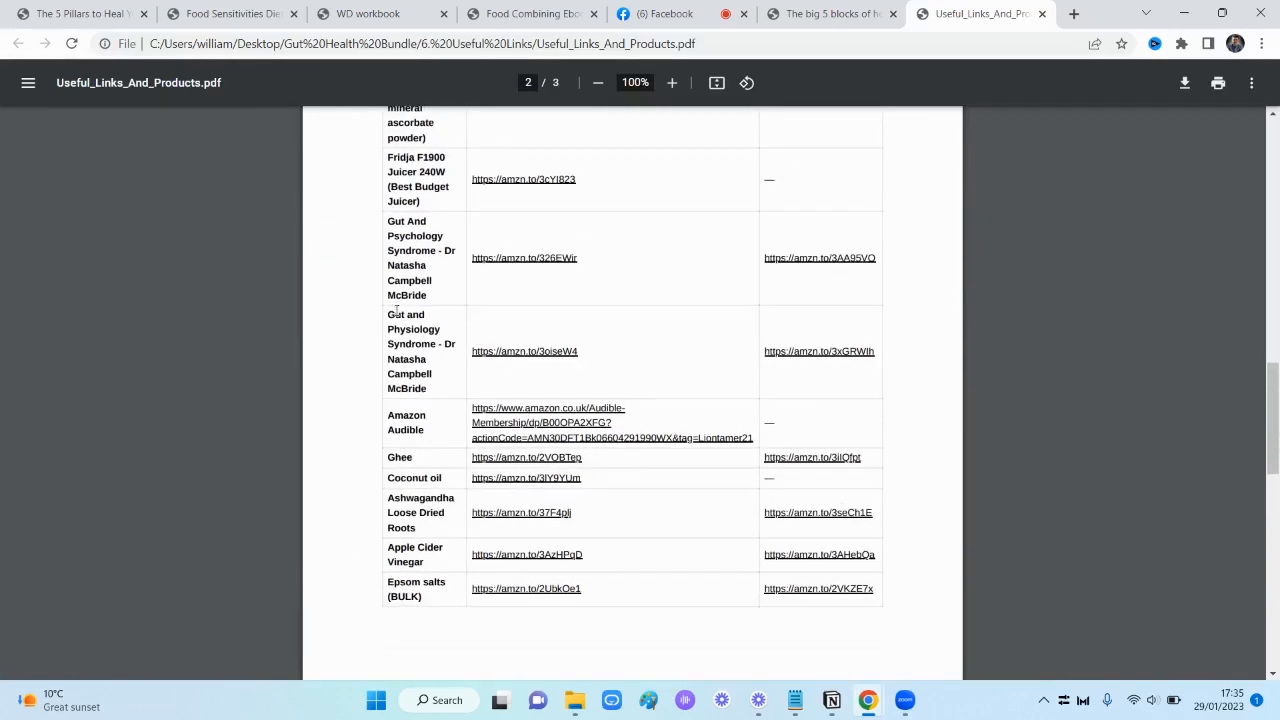
{"action": "scroll", "scroll_direction": "up", "scroll_amount": 3}
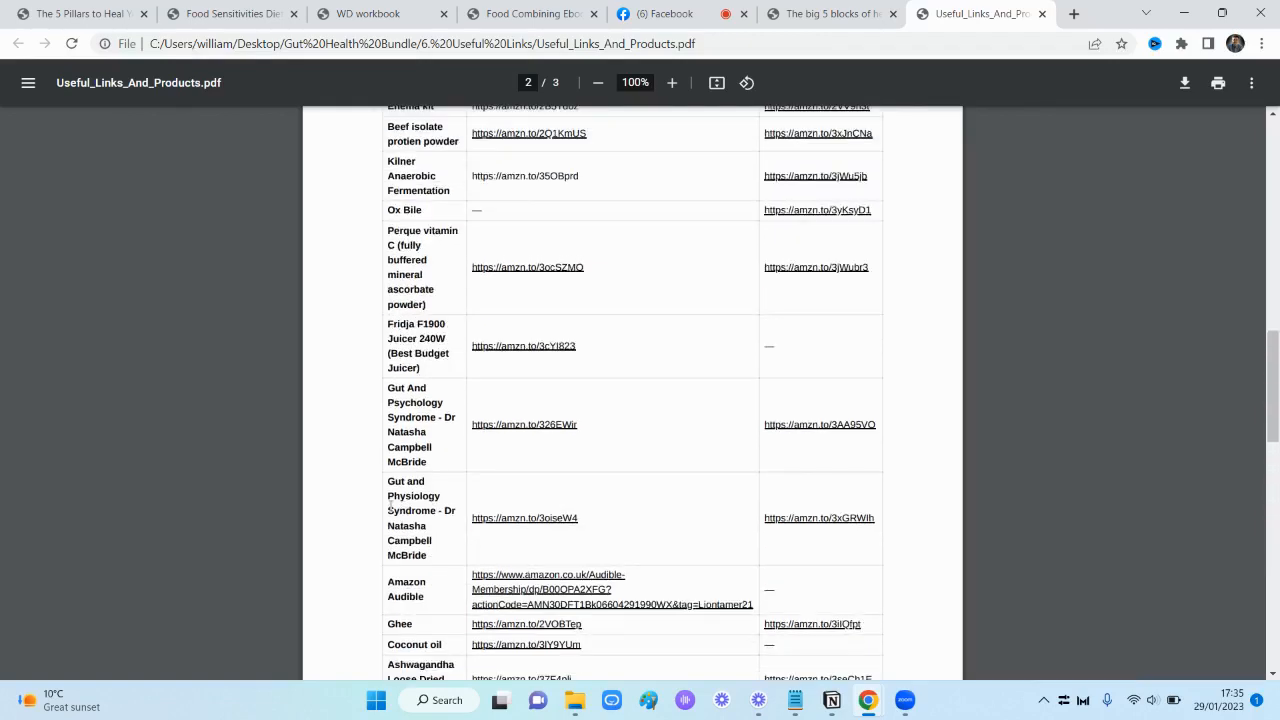
{"action": "scroll", "scroll_direction": "up", "scroll_amount": 3}
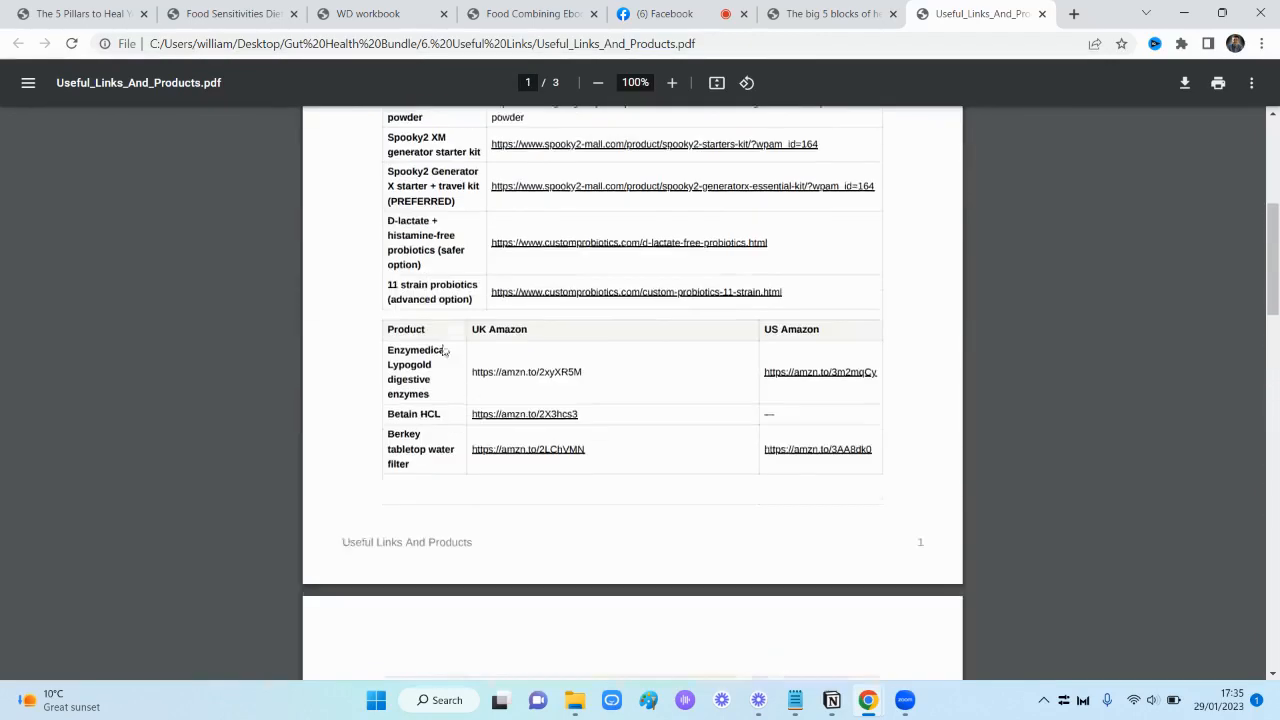
{"action": "scroll", "scroll_direction": "up", "scroll_amount": 3}
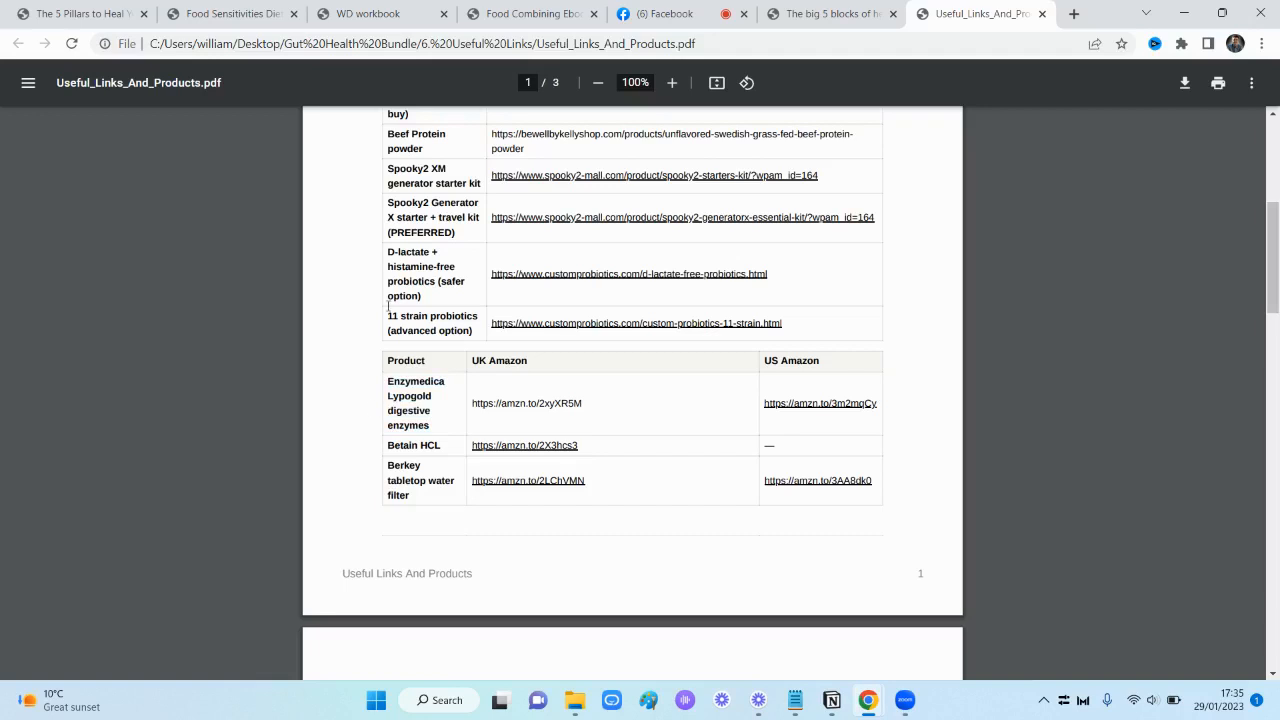
Switch to the 5 Pillars workbook and look over the Lesson 7–8 descriptions, briefly highlighting Lesson #7's text
{"action": "left_click", "coordinate": [80, 12]}
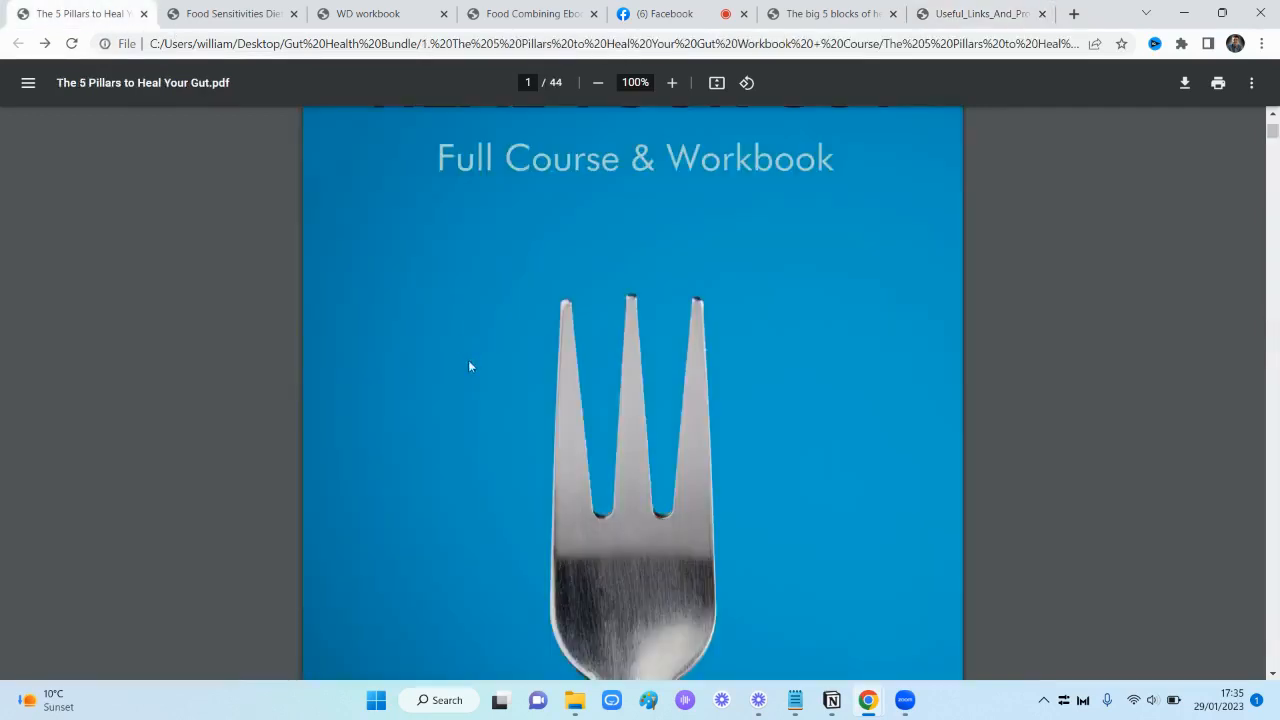
{"action": "scroll", "scroll_direction": "down", "scroll_amount": 3}
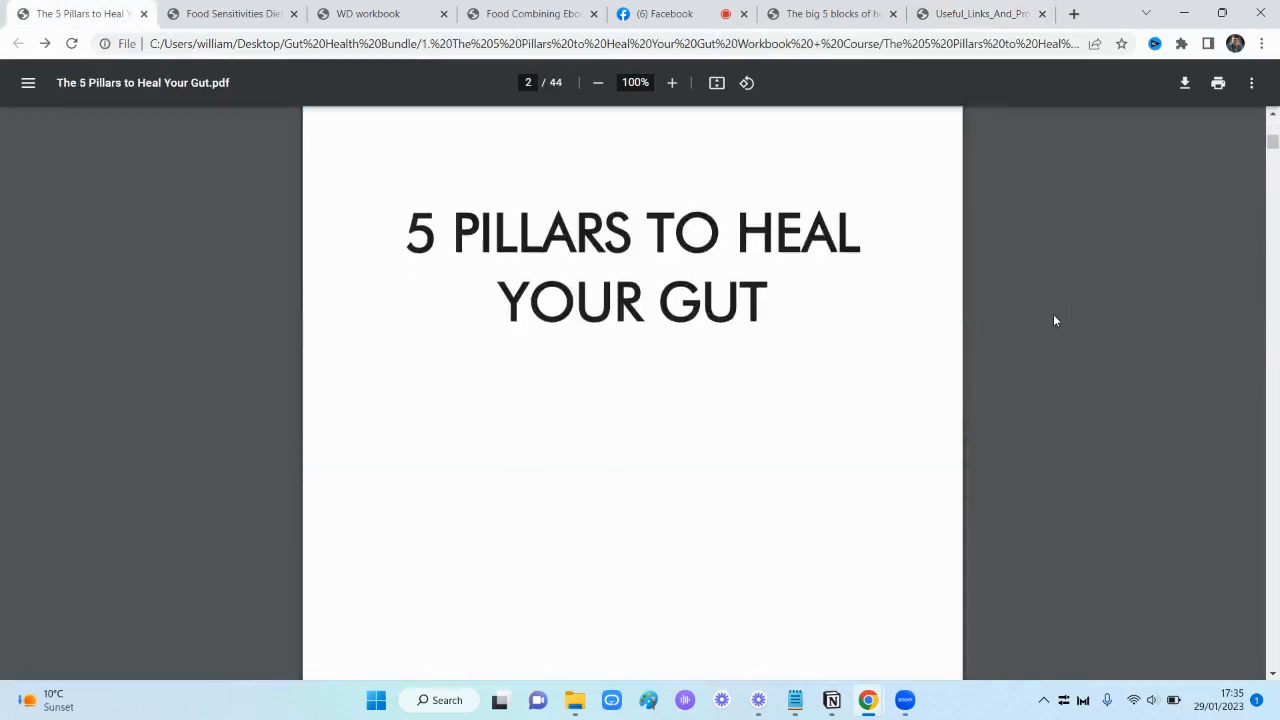
{"action": "scroll", "scroll_direction": "down", "scroll_amount": 3}
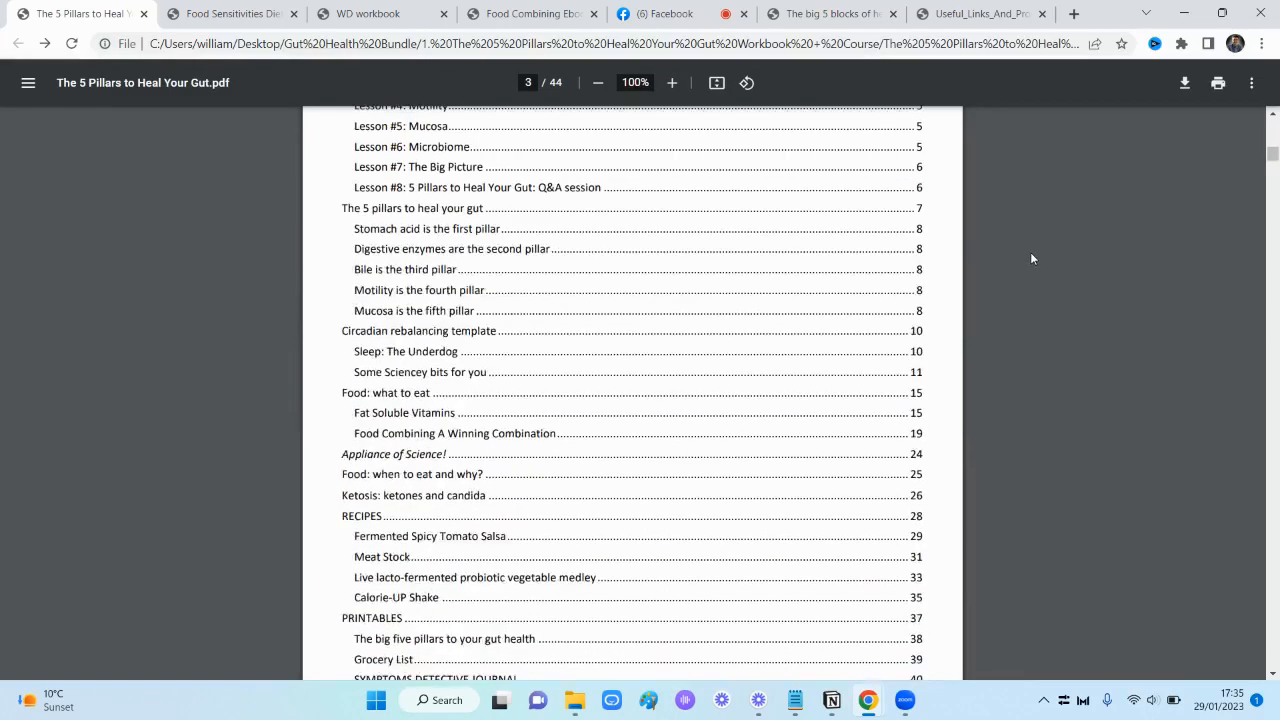
{"action": "scroll", "scroll_direction": "up", "scroll_amount": 3}
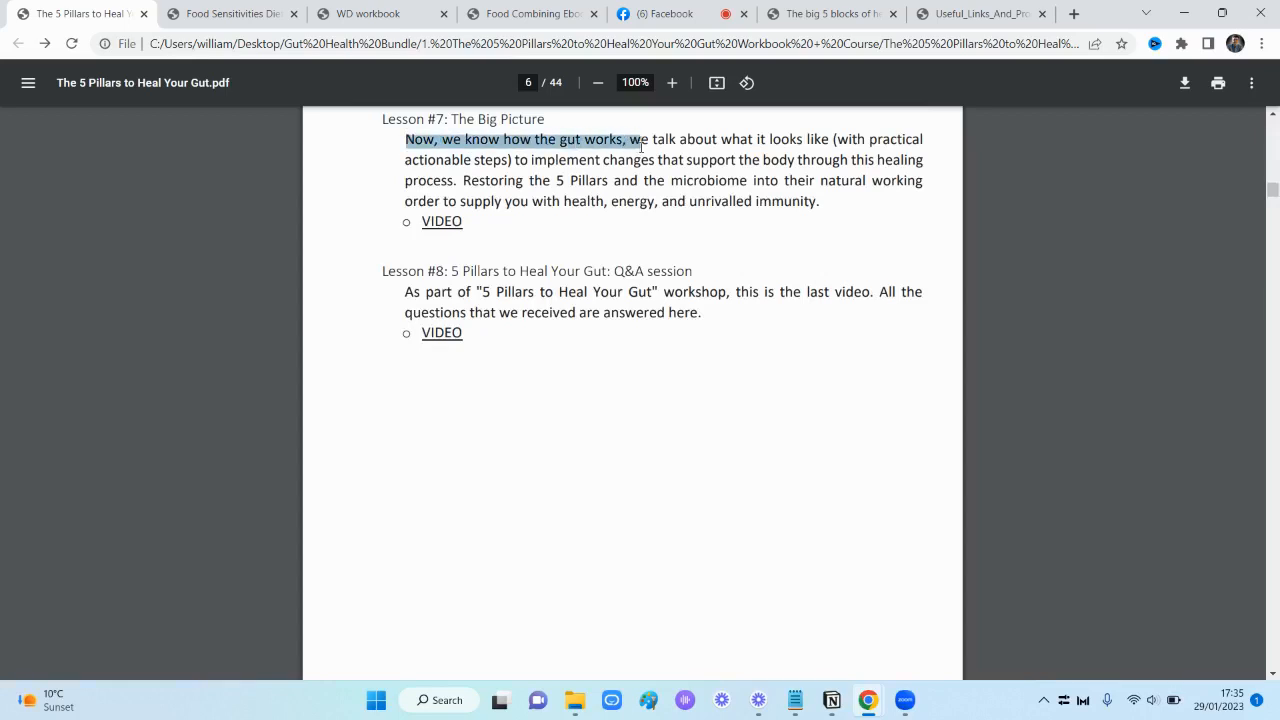
{"action": "left_click_drag", "start_coordinate": [632, 140], "coordinate": [512, 160]}
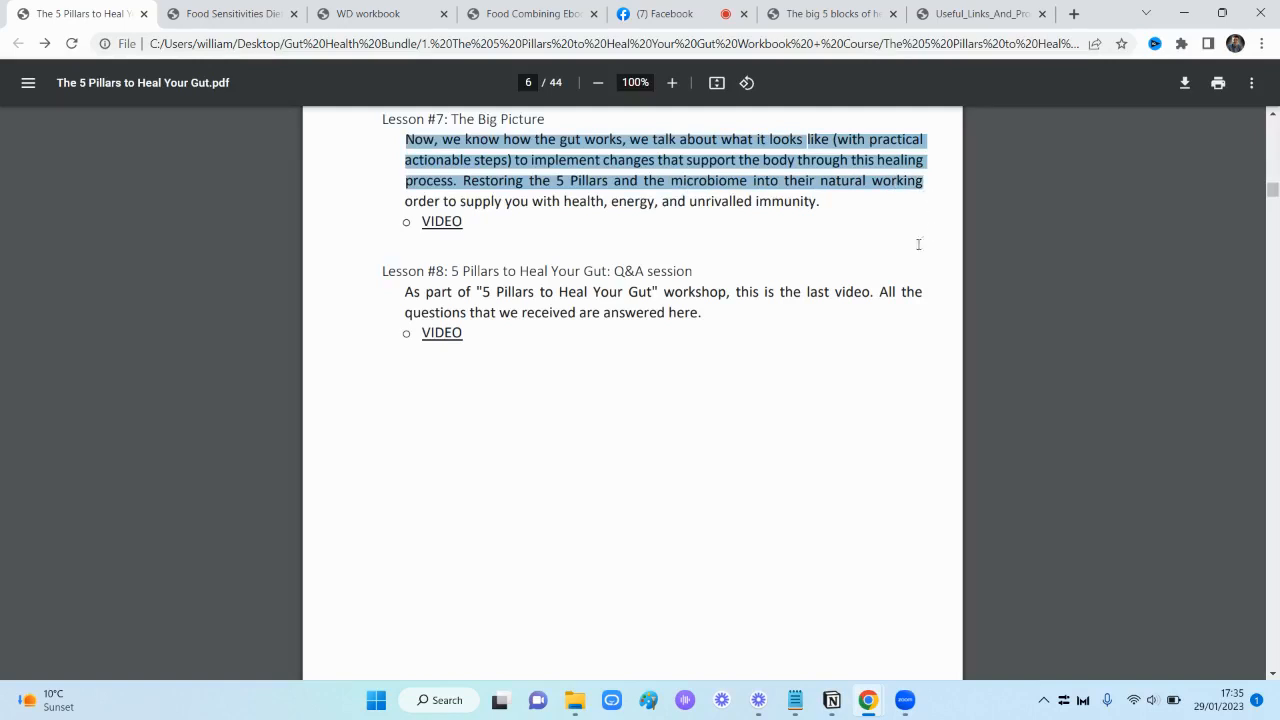
{"action": "left_click", "coordinate": [716, 228]}
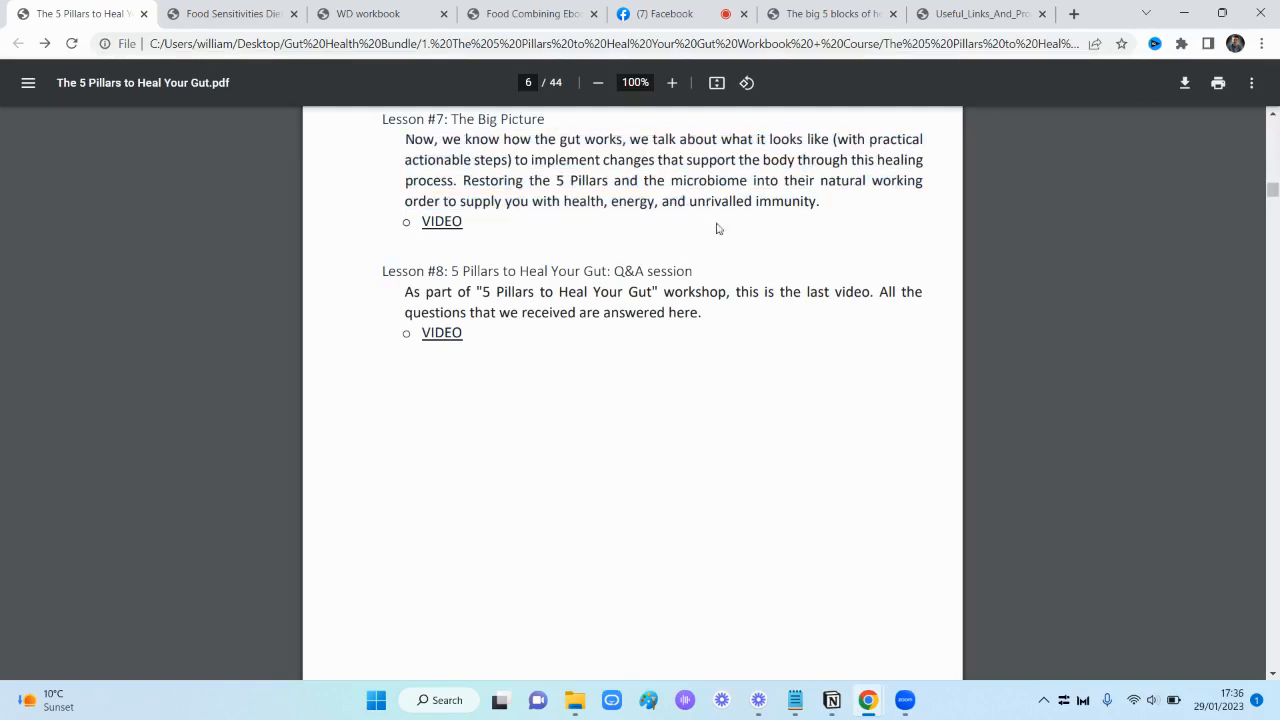
{"action": "mouse_move", "coordinate": [784, 210]}
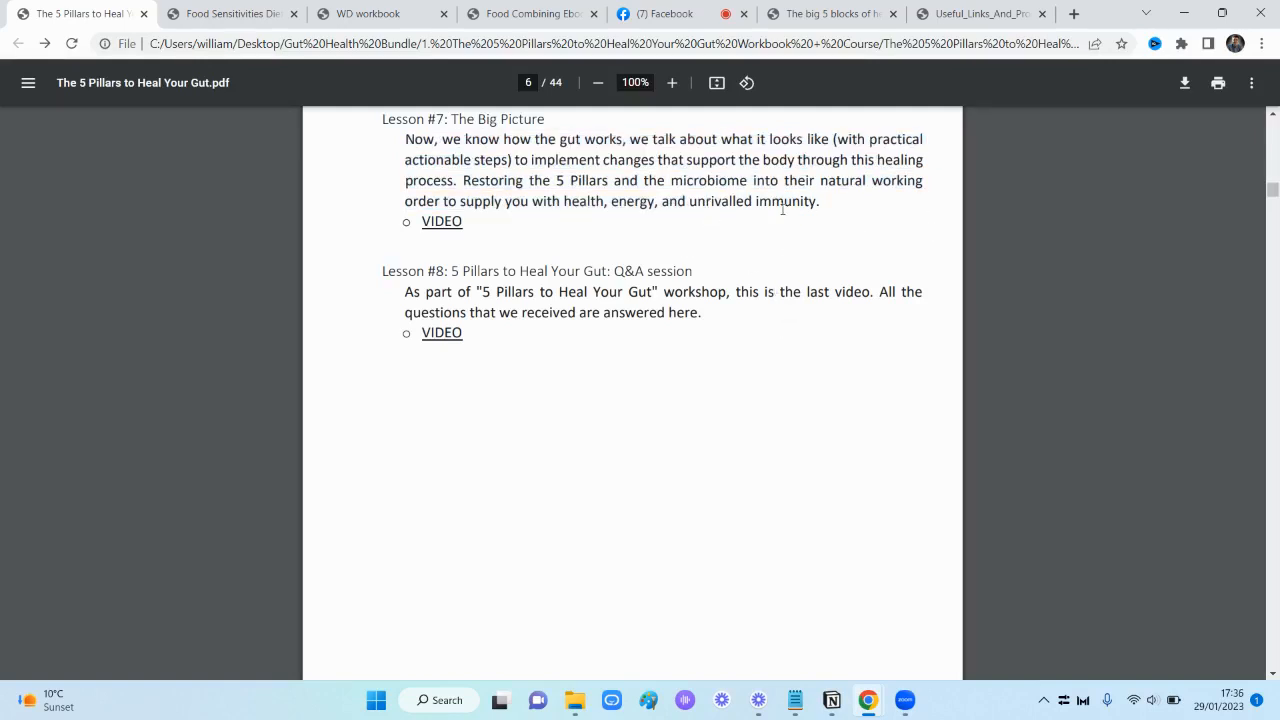
Scroll back up to the workbook's cover page
{"action": "scroll", "scroll_direction": "up", "scroll_amount": 3}
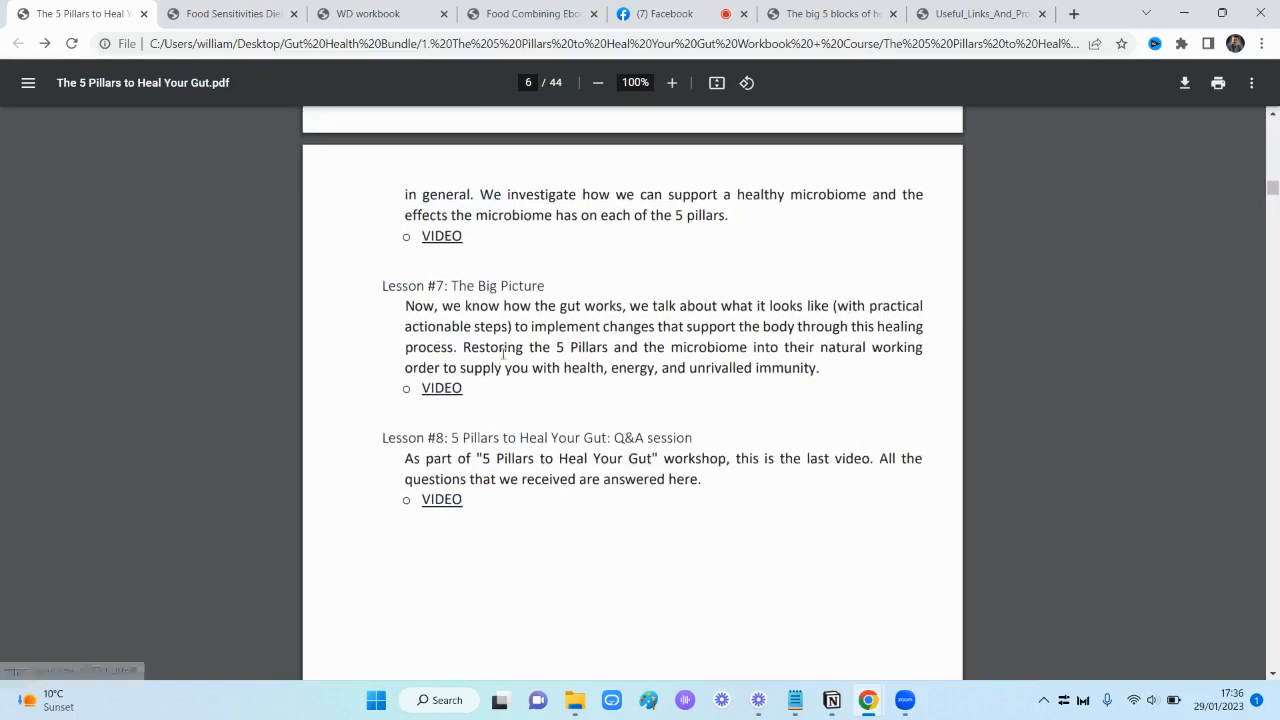
{"action": "scroll", "scroll_direction": "up", "scroll_amount": 3}
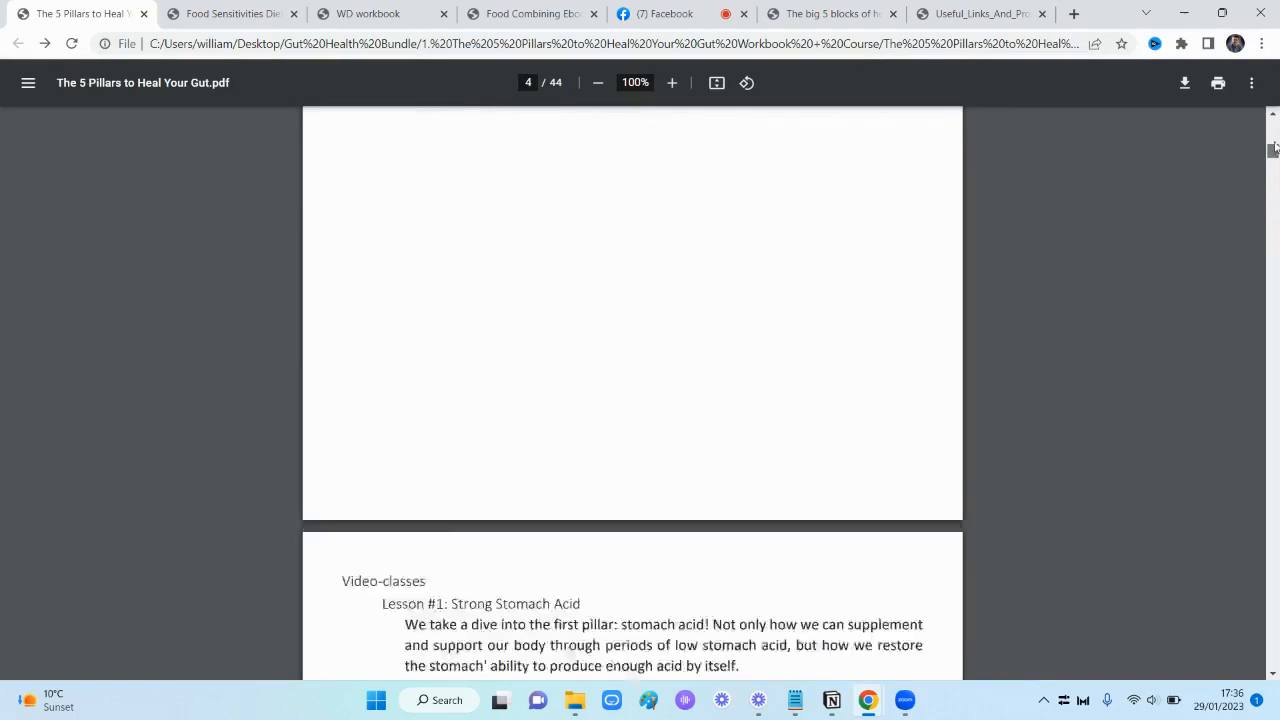
{"action": "scroll", "scroll_direction": "up", "scroll_amount": 3}
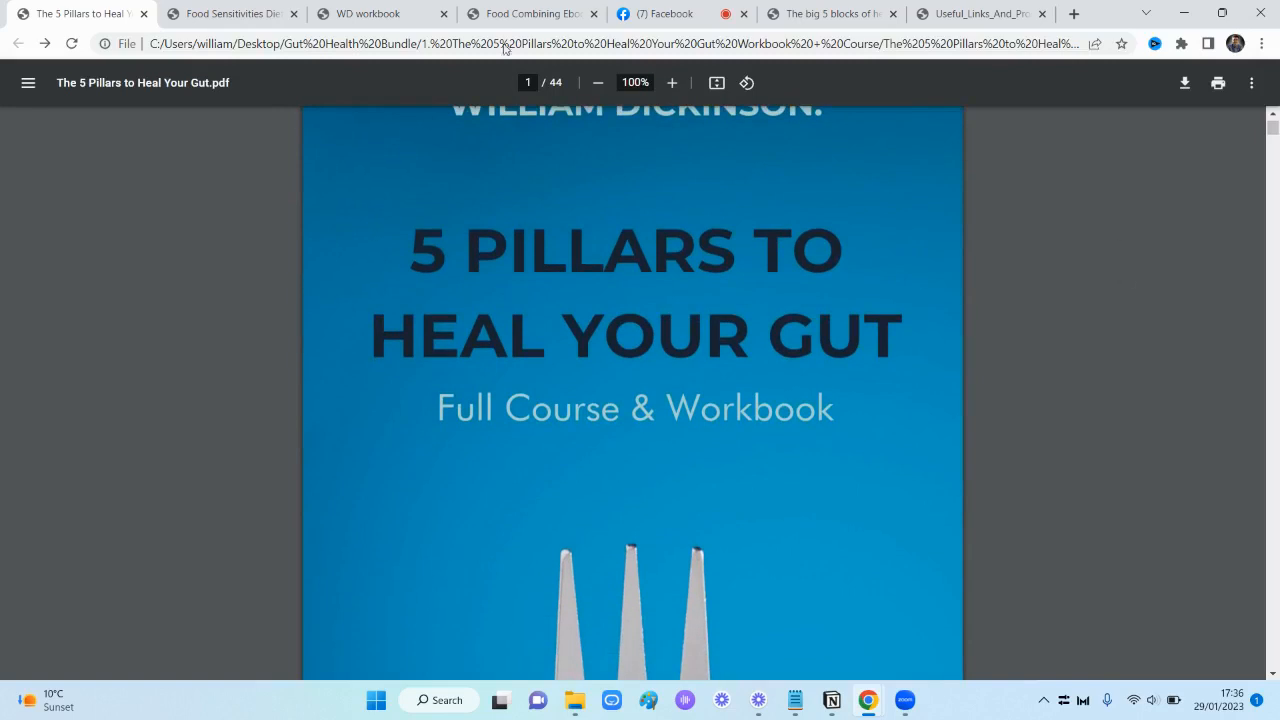
Switch to the Food Sensitivities Diet workbook and page from its contents through the video lessons to page 10's pH section
{"action": "left_click", "coordinate": [230, 12]}
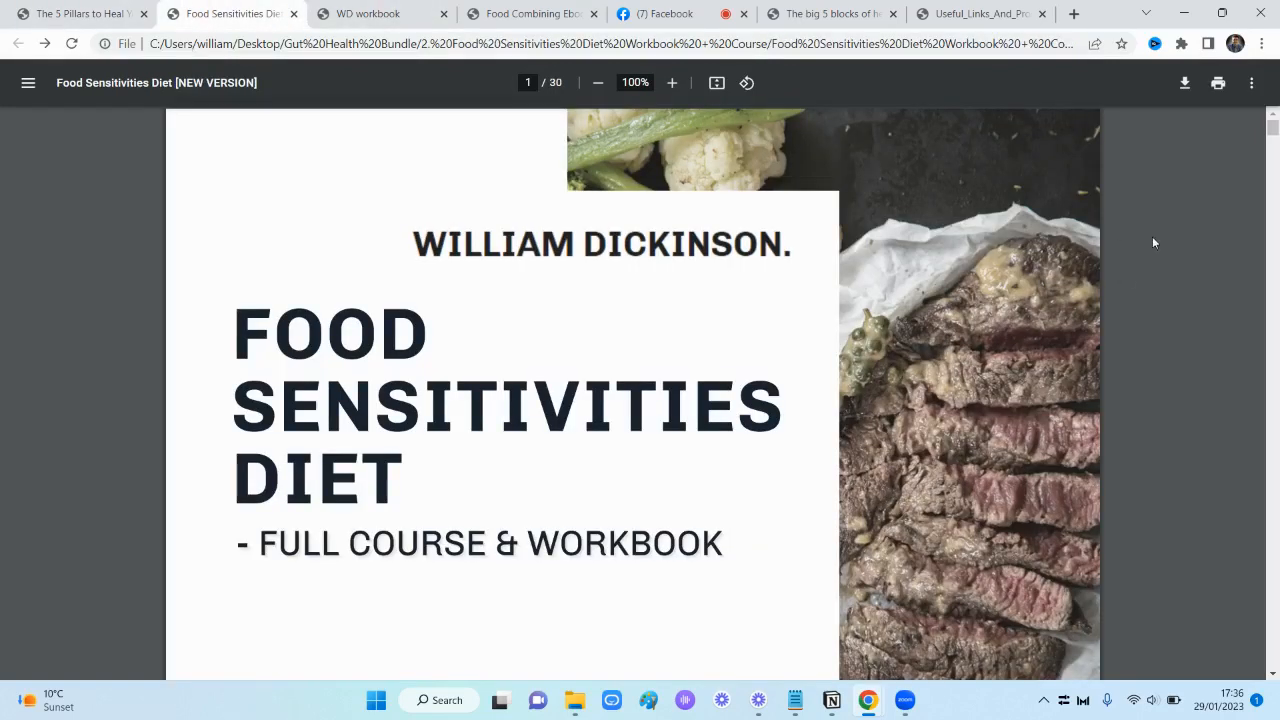
{"action": "scroll", "scroll_direction": "down", "scroll_amount": 3}
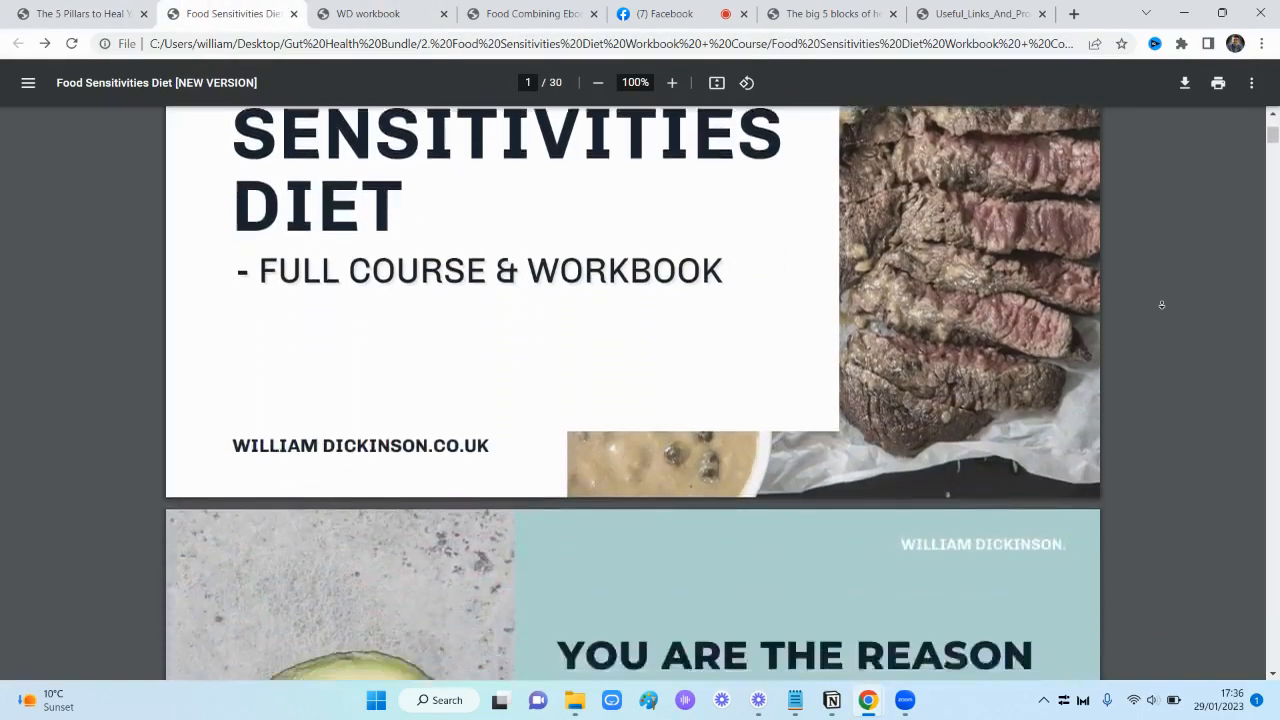
{"action": "scroll", "scroll_direction": "down", "scroll_amount": 3}
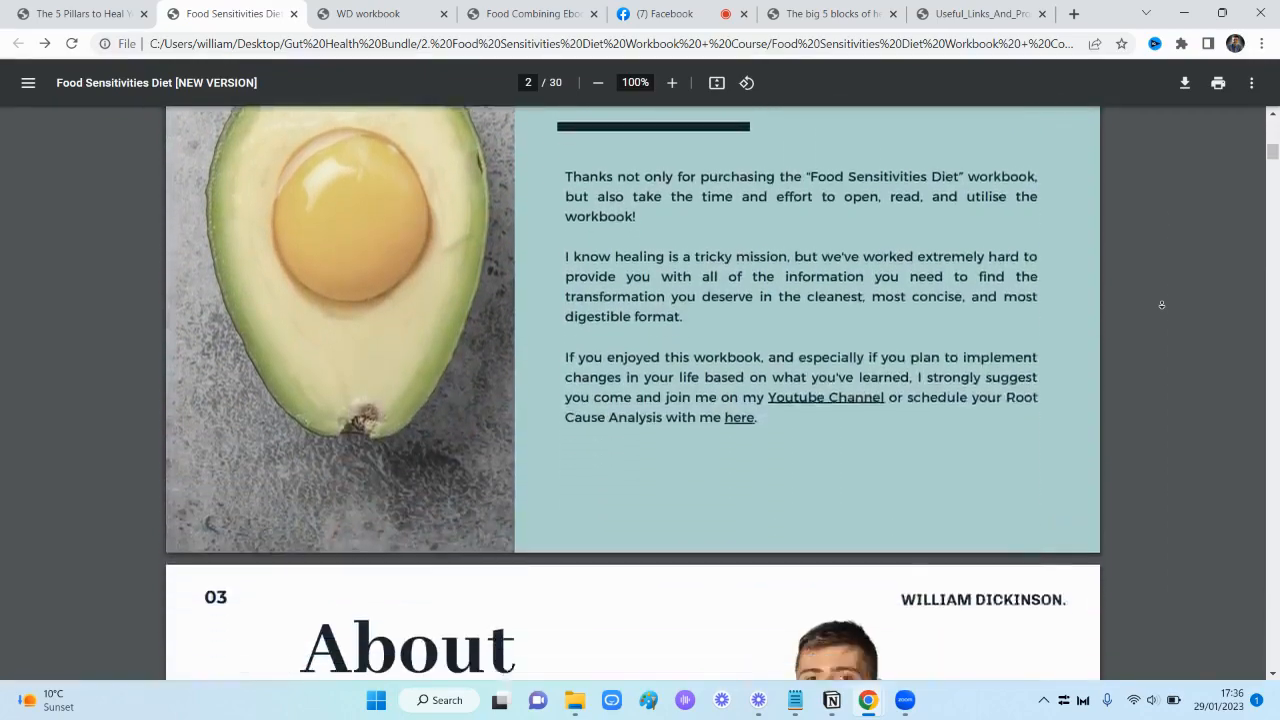
{"action": "scroll", "scroll_direction": "down", "scroll_amount": 3}
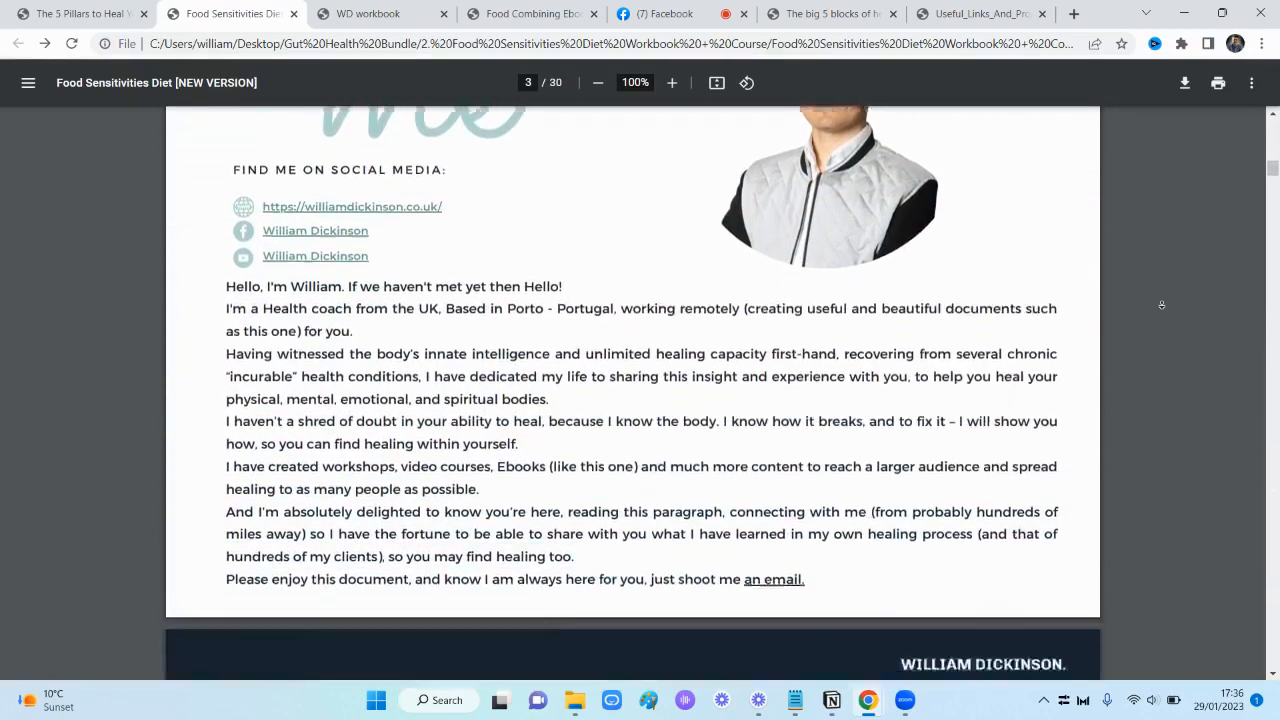
{"action": "scroll", "scroll_direction": "down", "scroll_amount": 3}
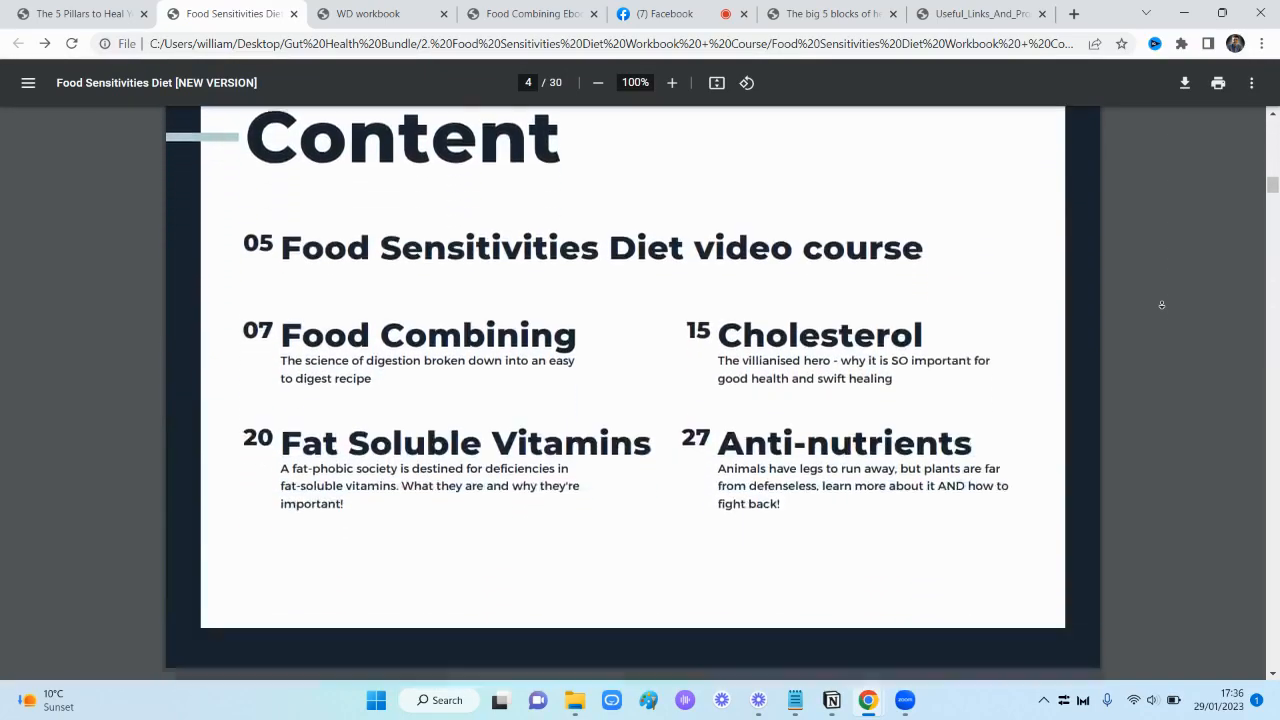
{"action": "scroll", "scroll_direction": "down", "scroll_amount": 3}
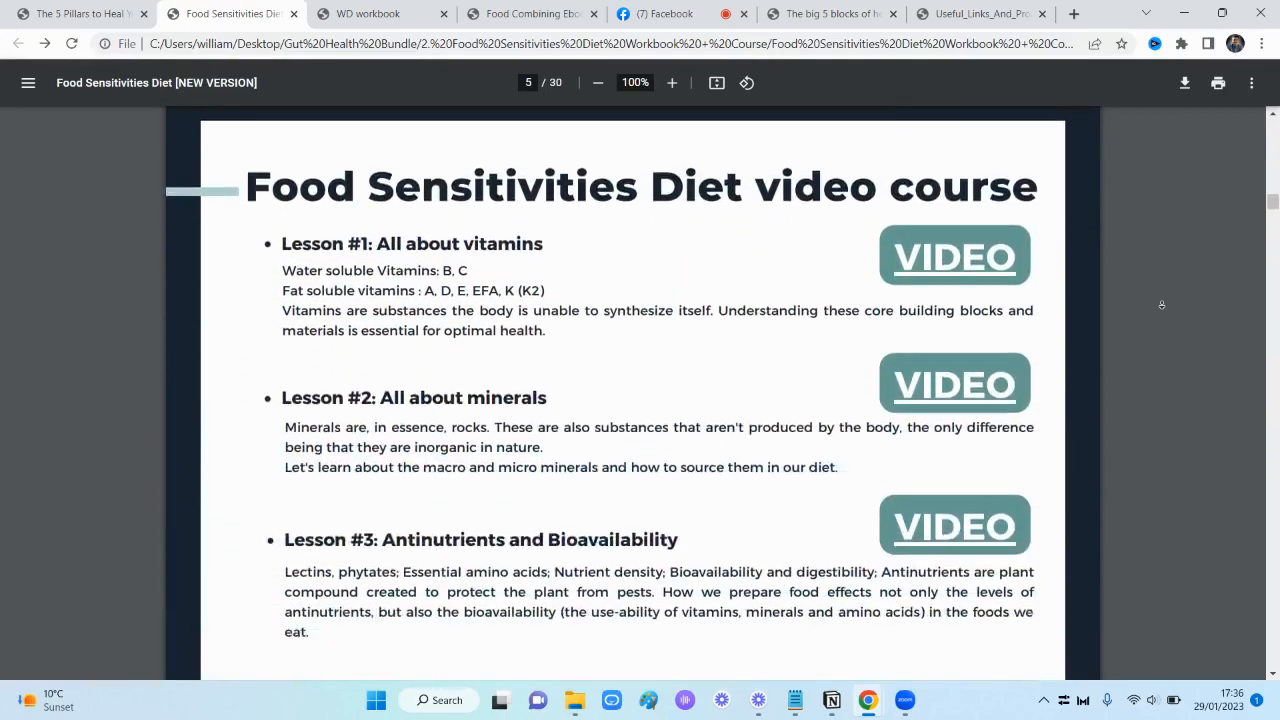
{"action": "scroll", "scroll_direction": "down", "scroll_amount": 3}
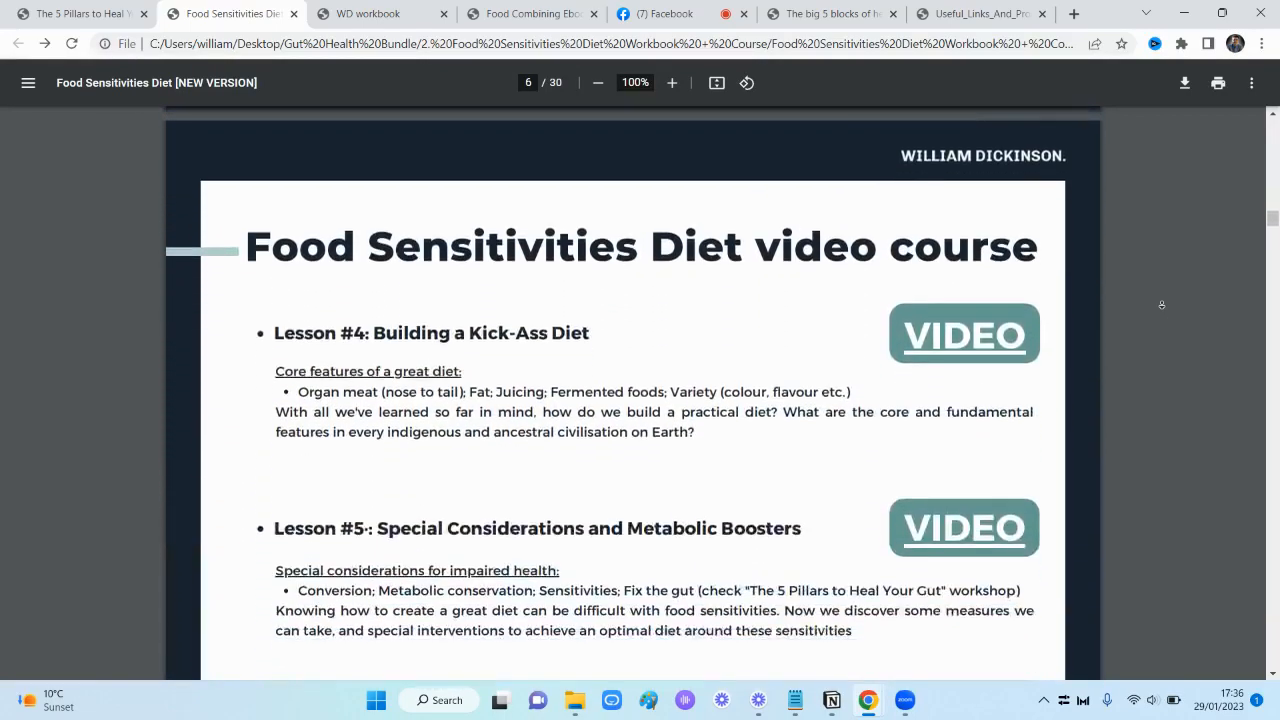
{"action": "scroll", "scroll_direction": "down", "scroll_amount": 3}
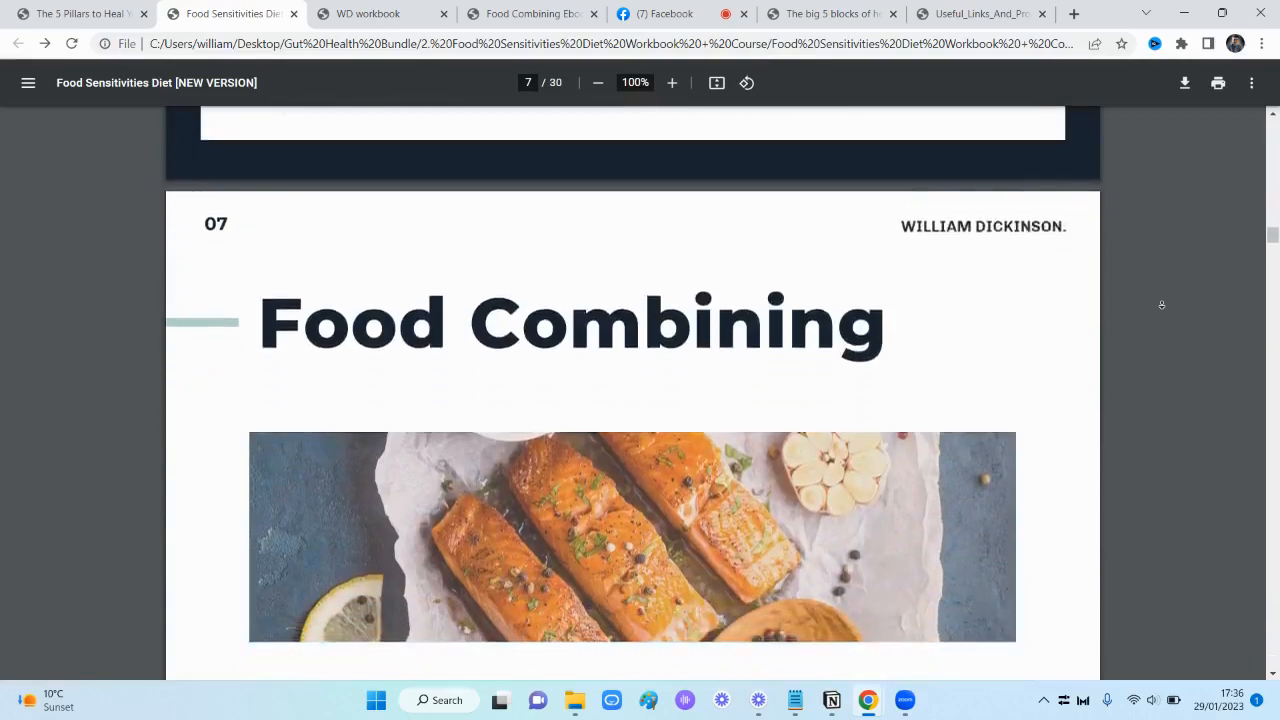
{"action": "scroll", "scroll_direction": "down", "scroll_amount": 3}
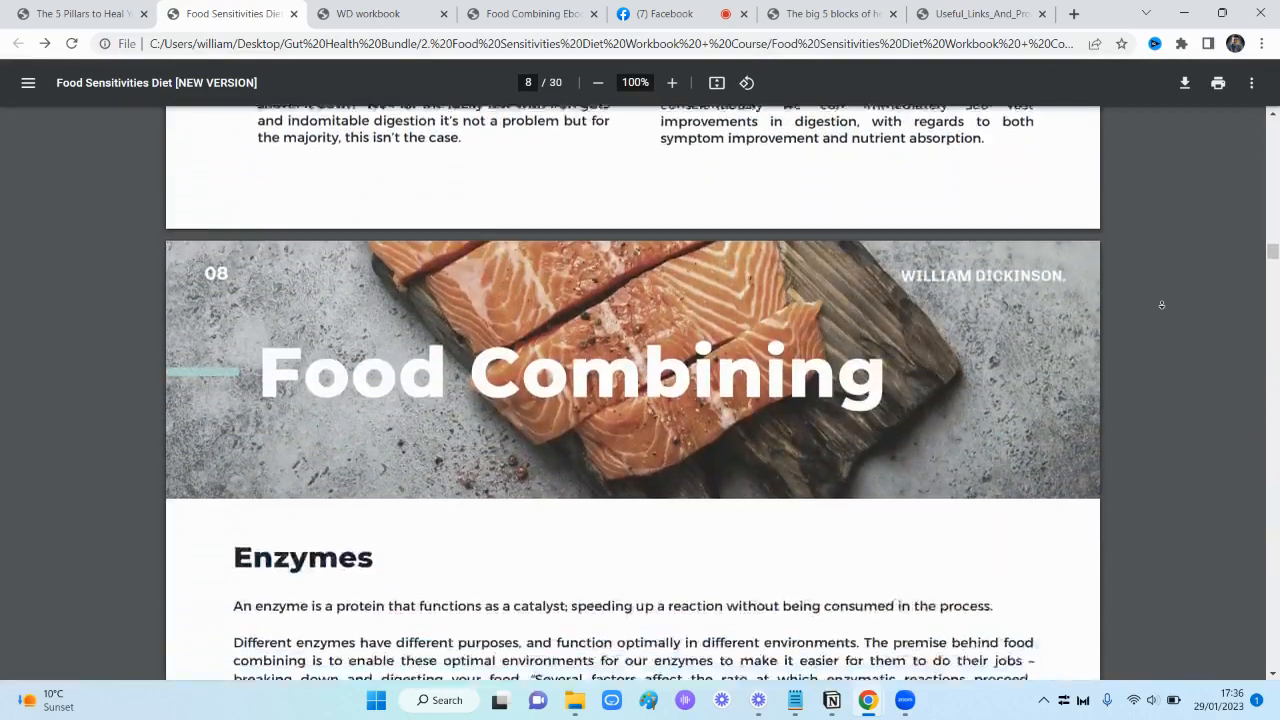
{"action": "scroll", "scroll_direction": "down", "scroll_amount": 3}
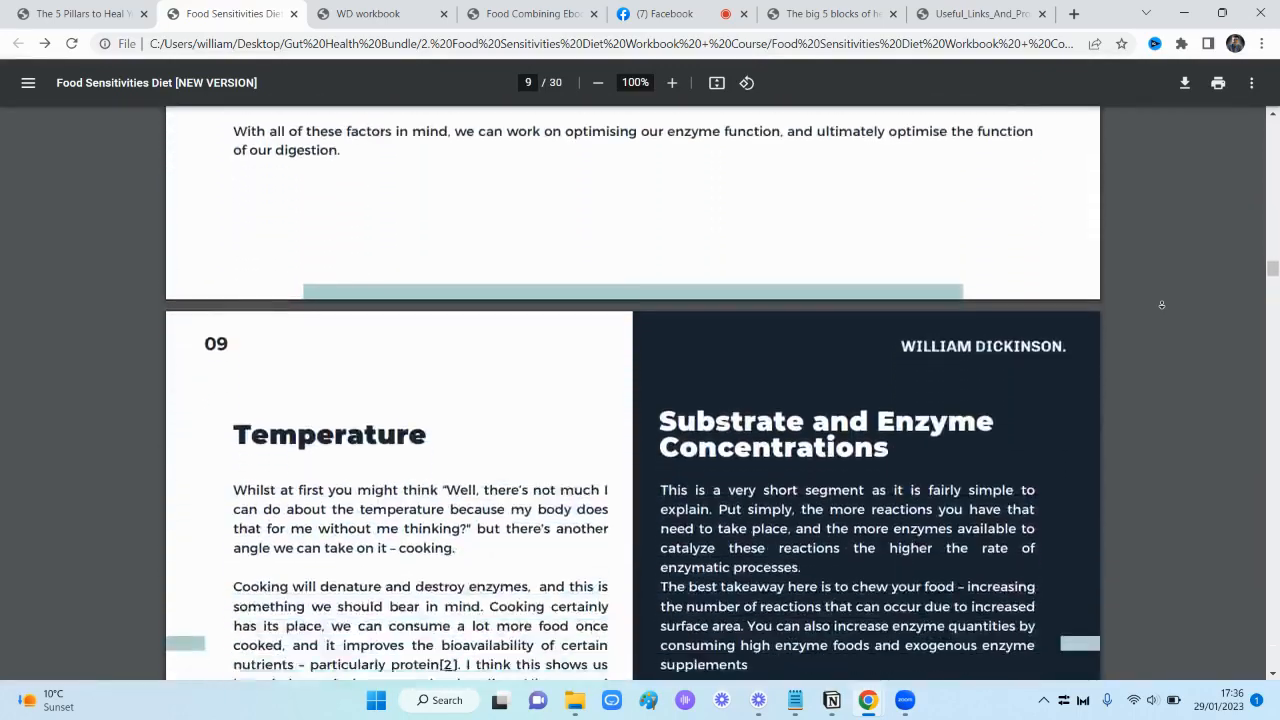
{"action": "scroll", "scroll_direction": "down", "scroll_amount": 3}
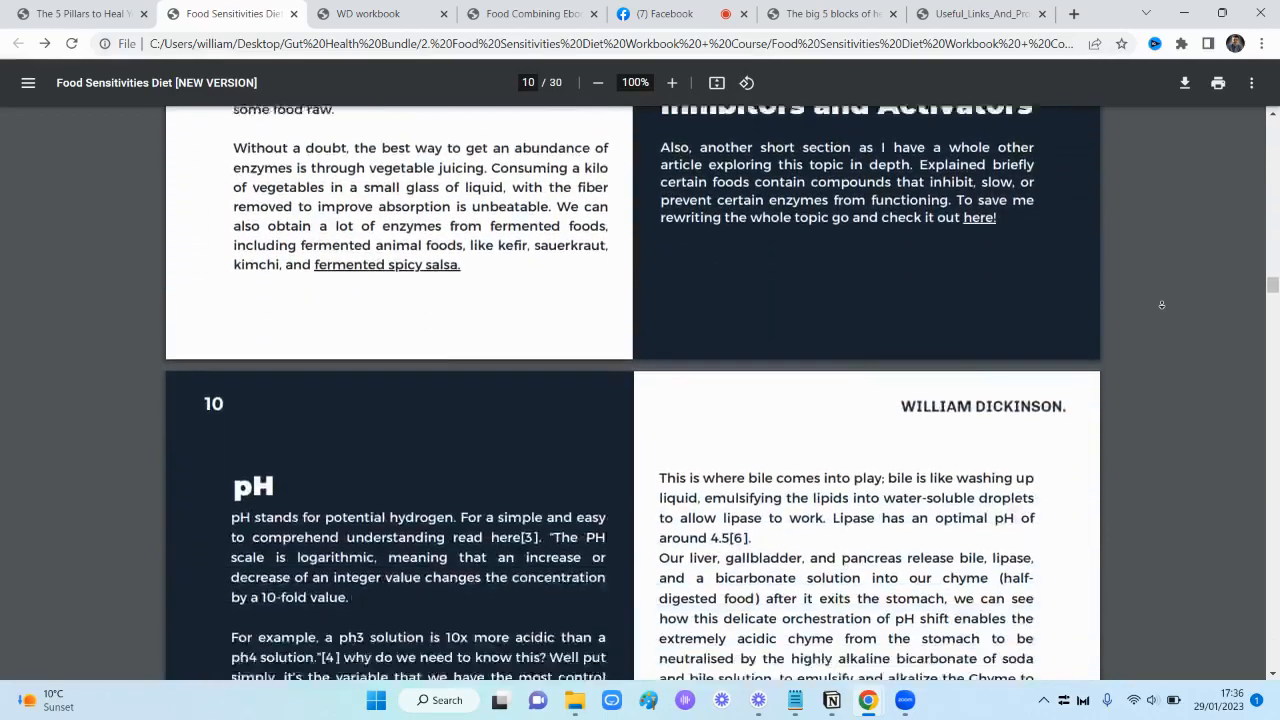
{"action": "scroll", "scroll_direction": "down", "scroll_amount": 3}
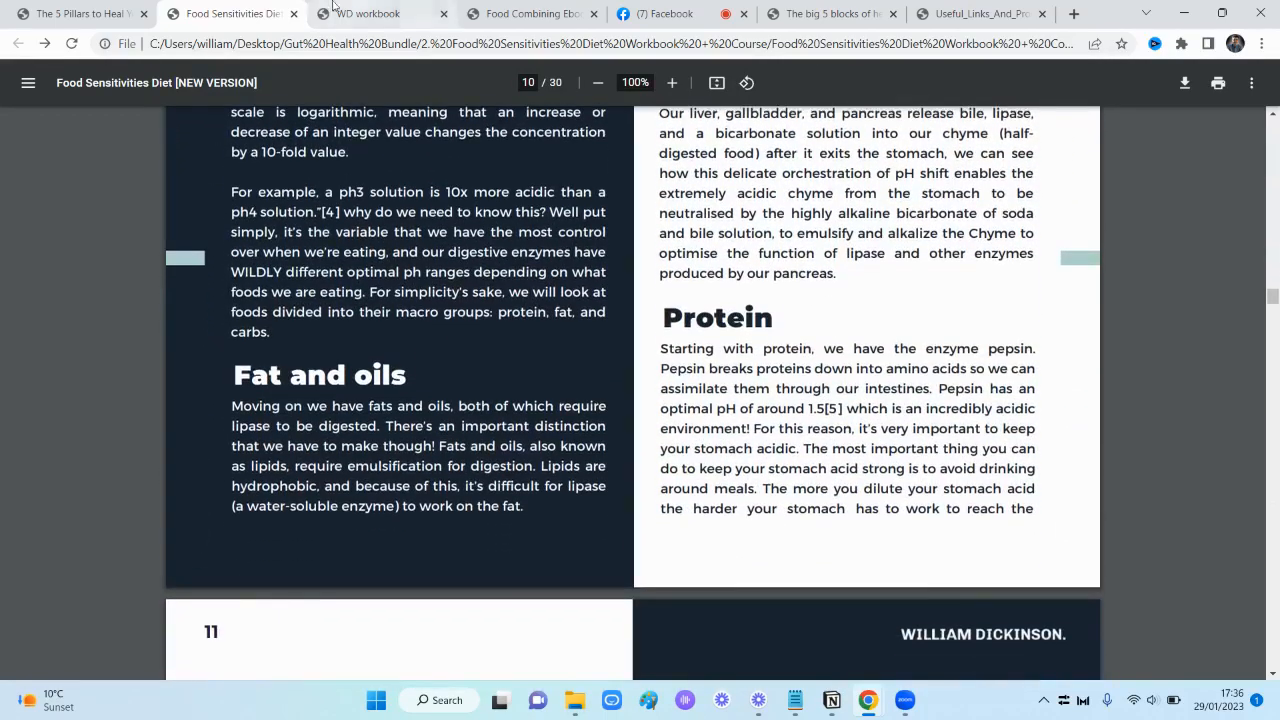
View the WD workbook's Vegetables tables on pages 27–28, then switch to the Food Combining ebook cover
{"action": "left_click", "coordinate": [380, 12]}
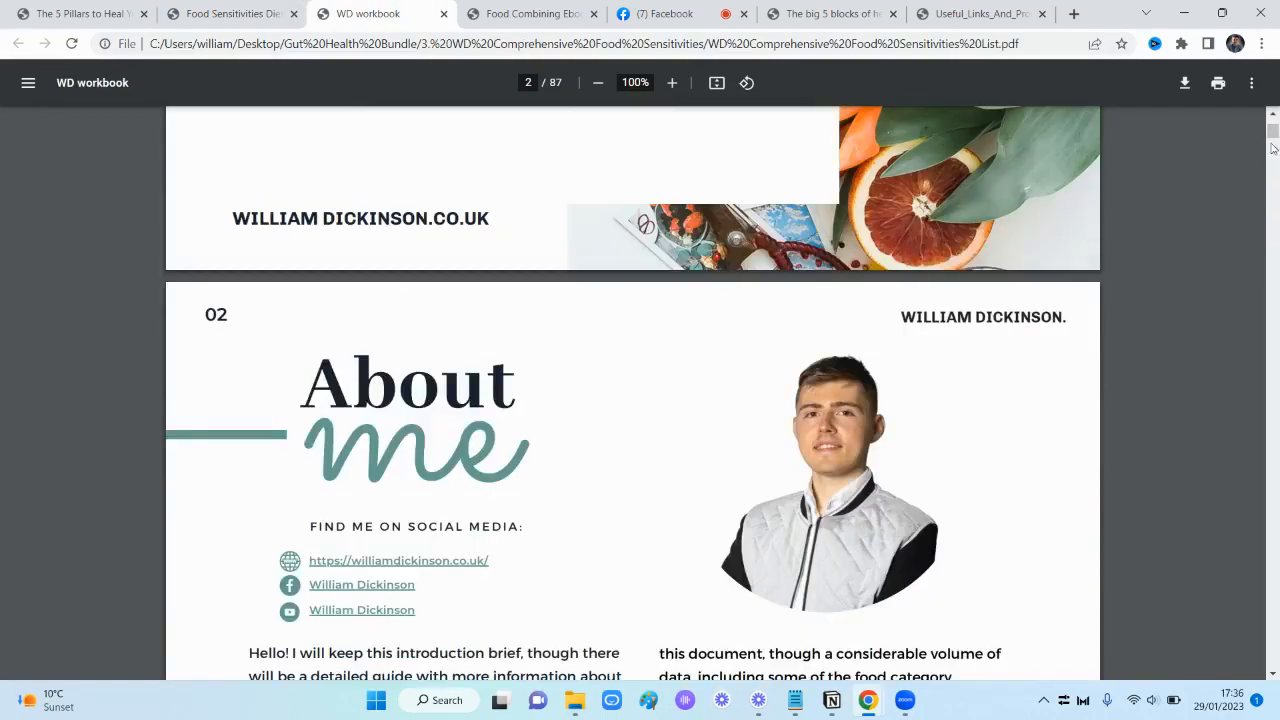
{"action": "scroll", "scroll_direction": "down", "scroll_amount": 3}
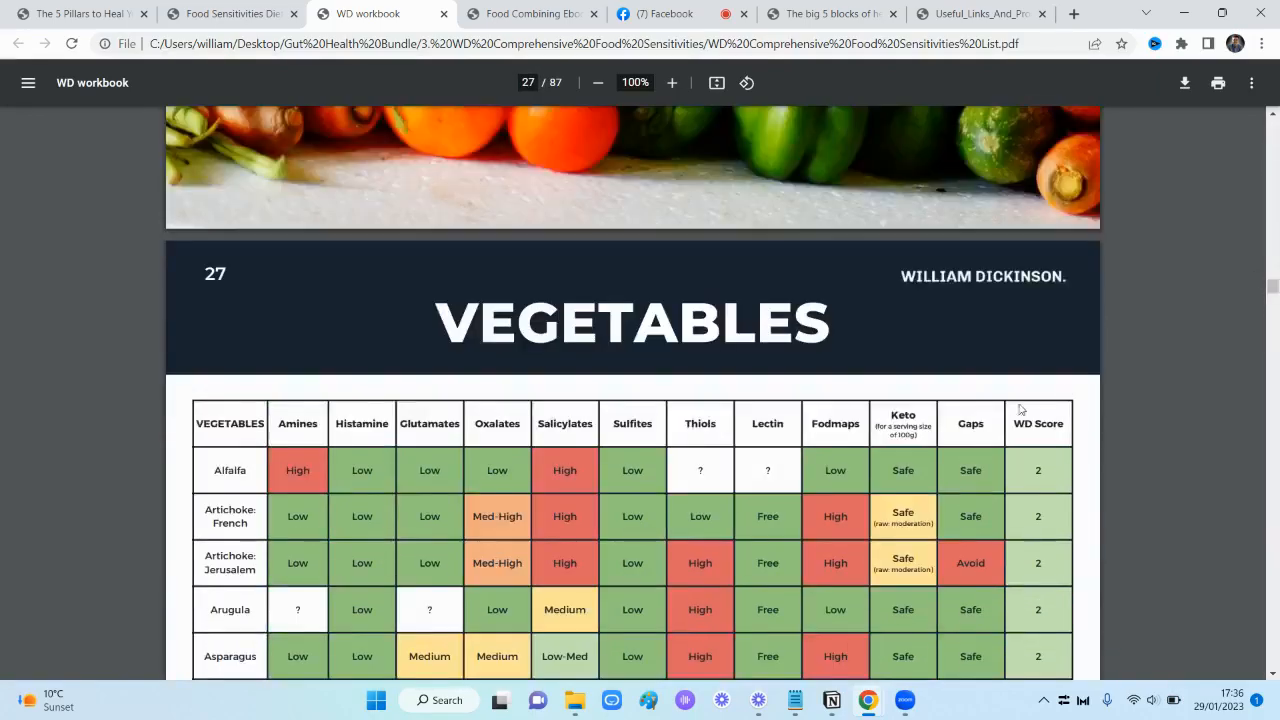
{"action": "scroll", "scroll_direction": "down", "scroll_amount": 3}
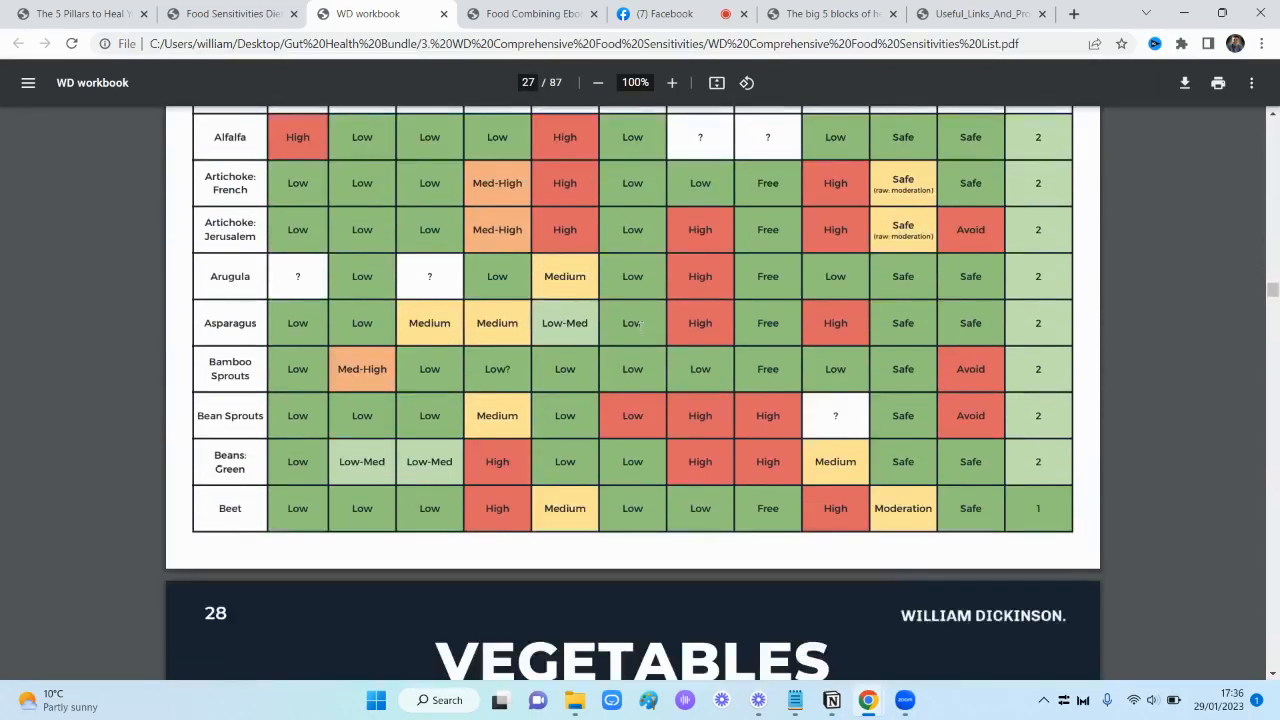
{"action": "scroll", "scroll_direction": "down", "scroll_amount": 3}
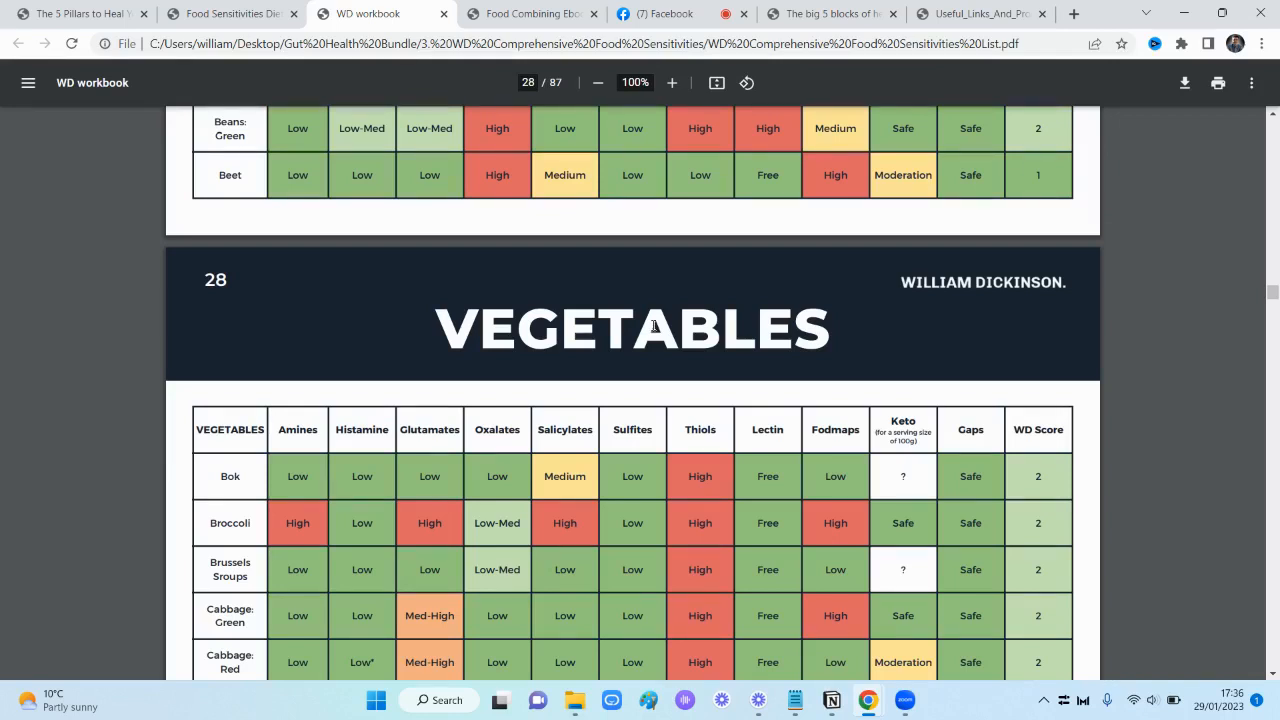
{"action": "left_click", "coordinate": [530, 12]}
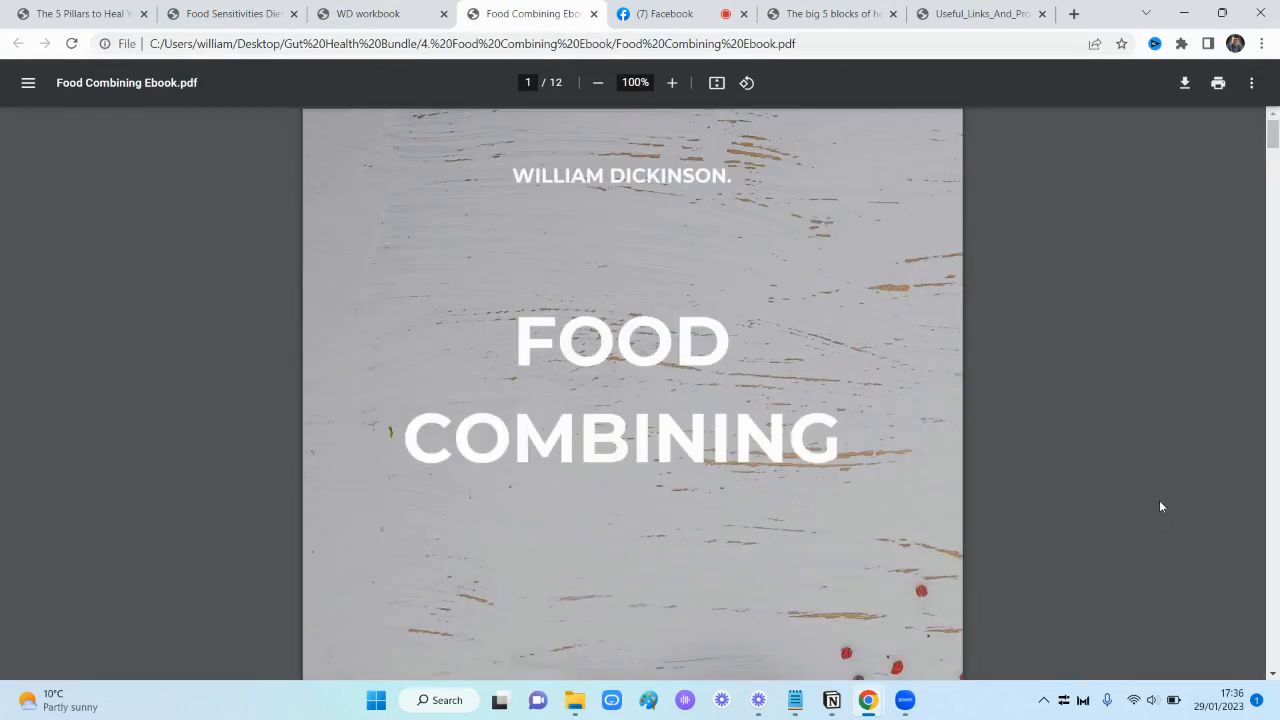
{"action": "mouse_move", "coordinate": [1094, 382]}
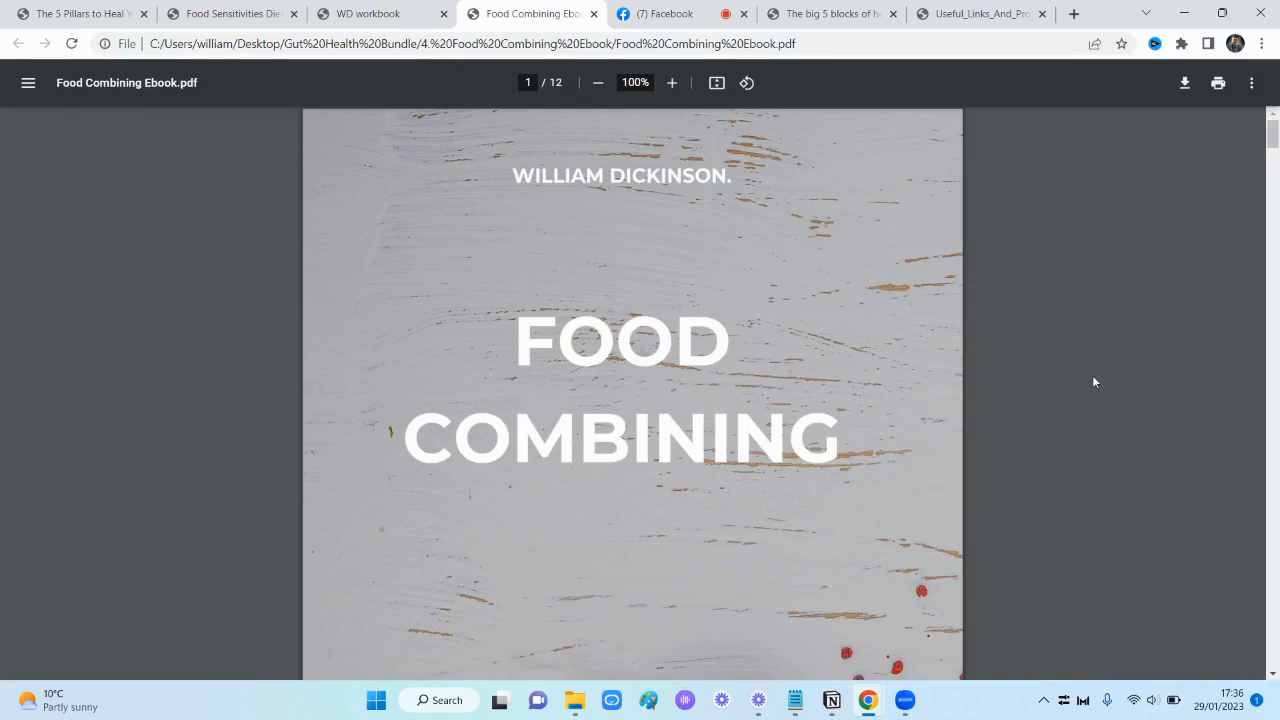
{"action": "mouse_move", "coordinate": [164, 4]}
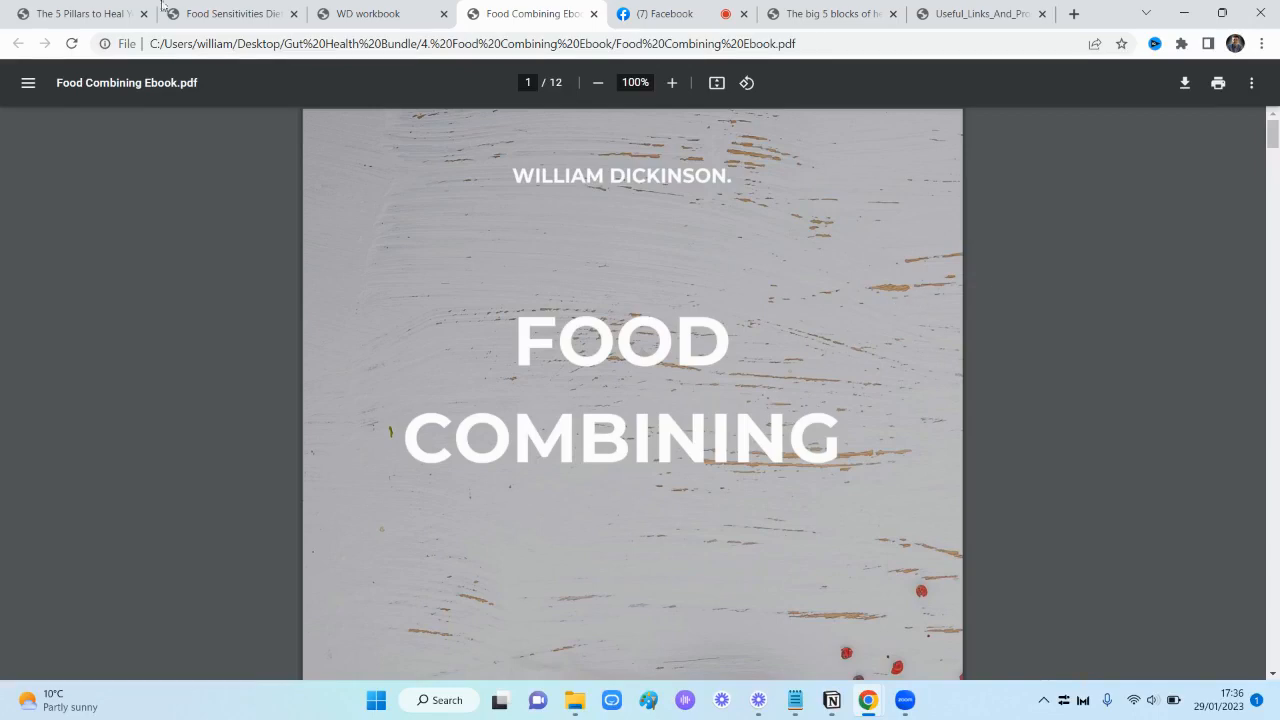
Return from the Food Combining cover to the 5 Pillars to Heal Your Gut cover, page 1 of 44
{"action": "left_click", "coordinate": [76, 12]}
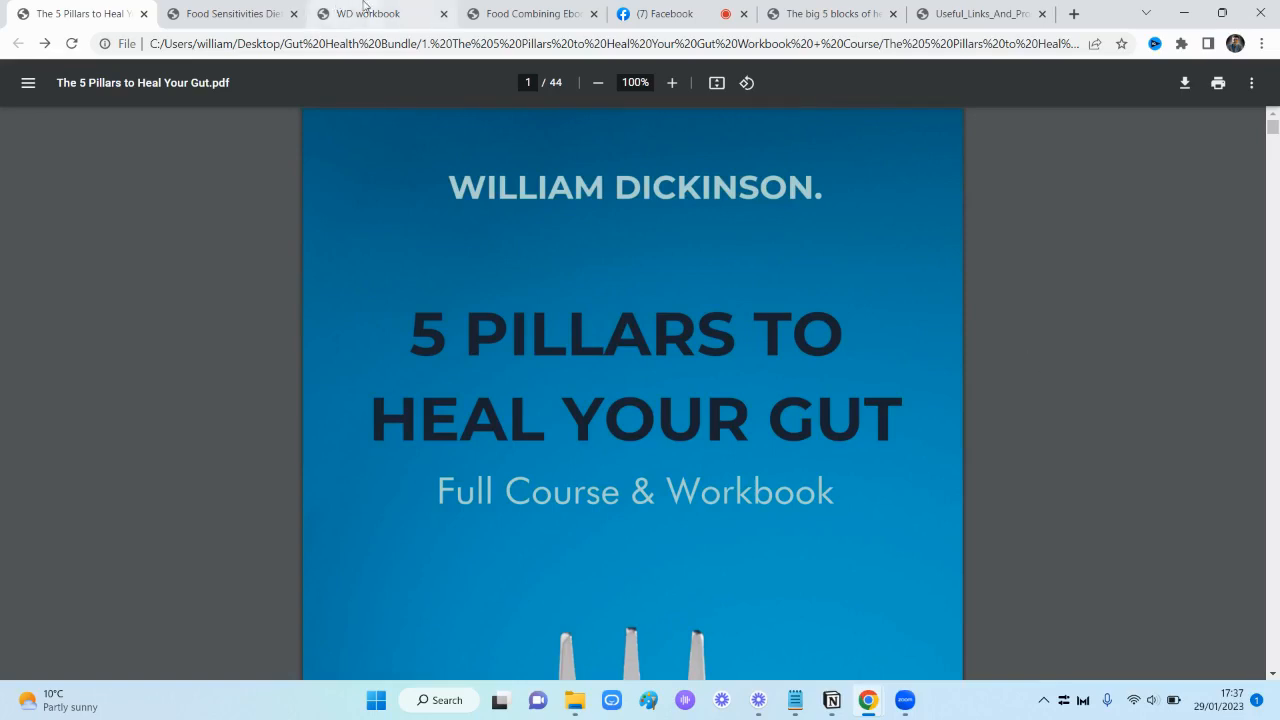
Switch back to the WD workbook and scroll down through its Vegetables and Fruits tables
{"action": "left_click", "coordinate": [370, 12]}
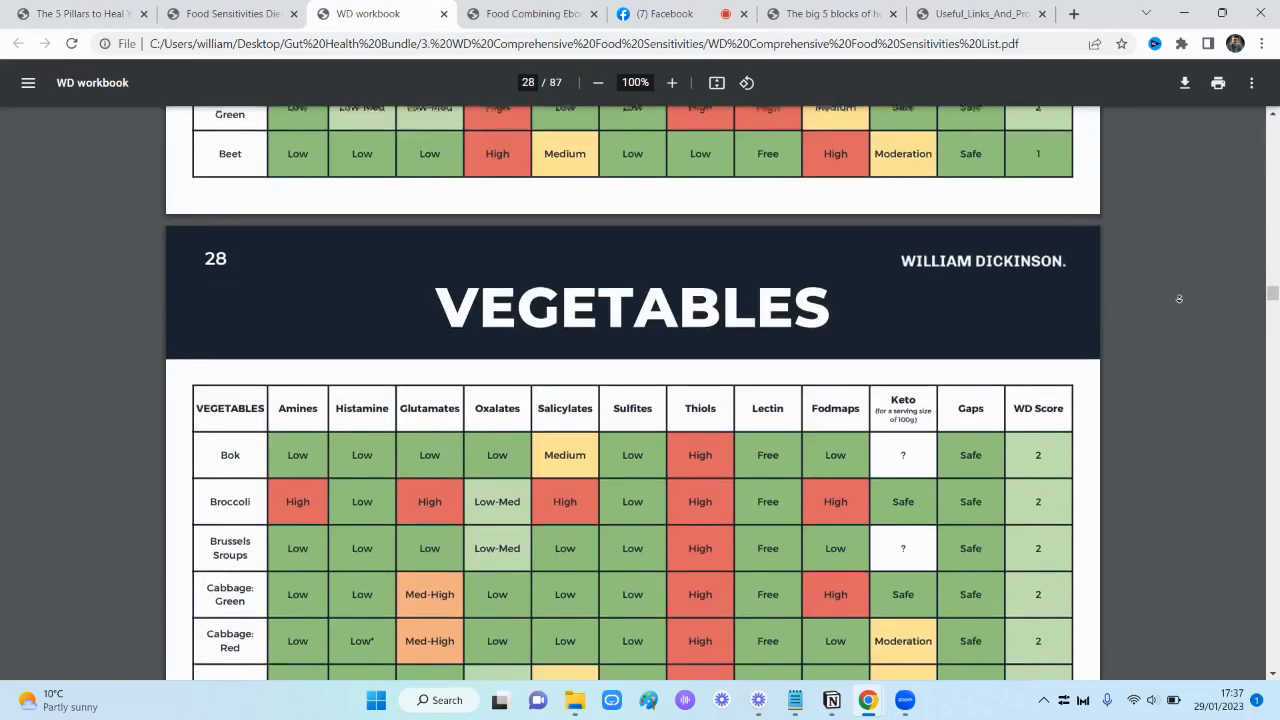
{"action": "scroll", "scroll_direction": "down", "scroll_amount": 3}
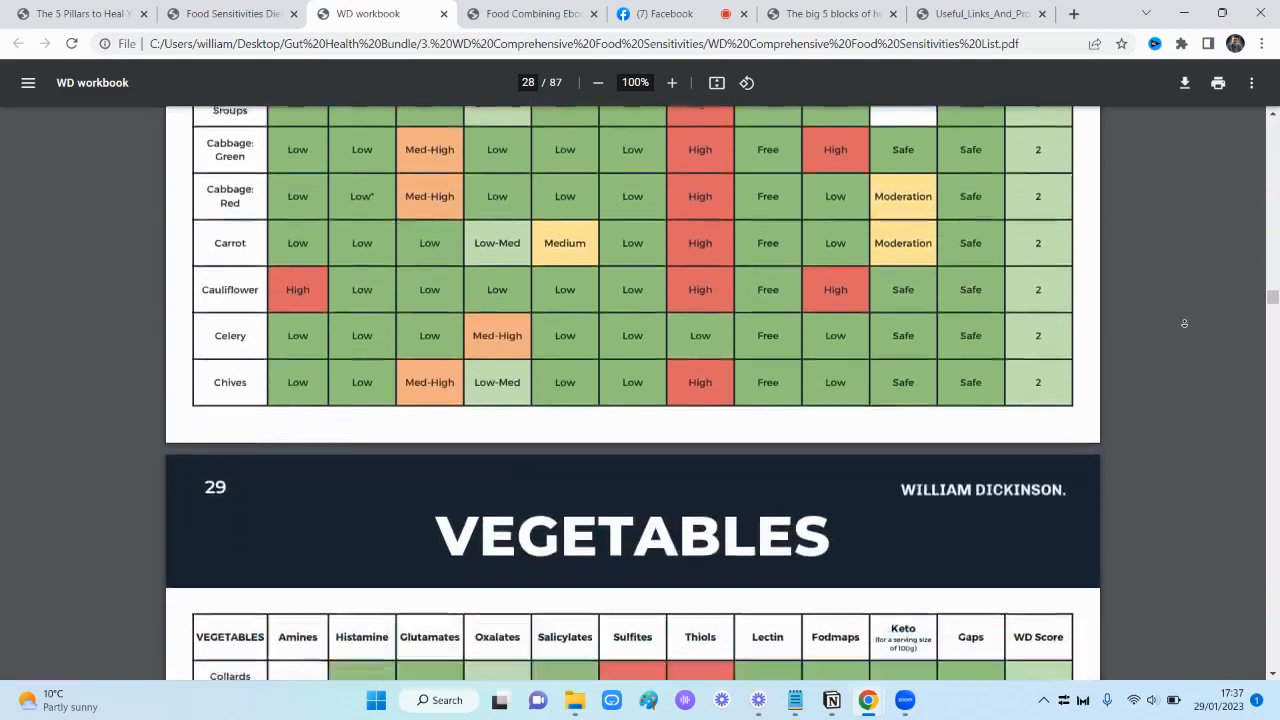
{"action": "scroll", "scroll_direction": "down", "scroll_amount": 3}
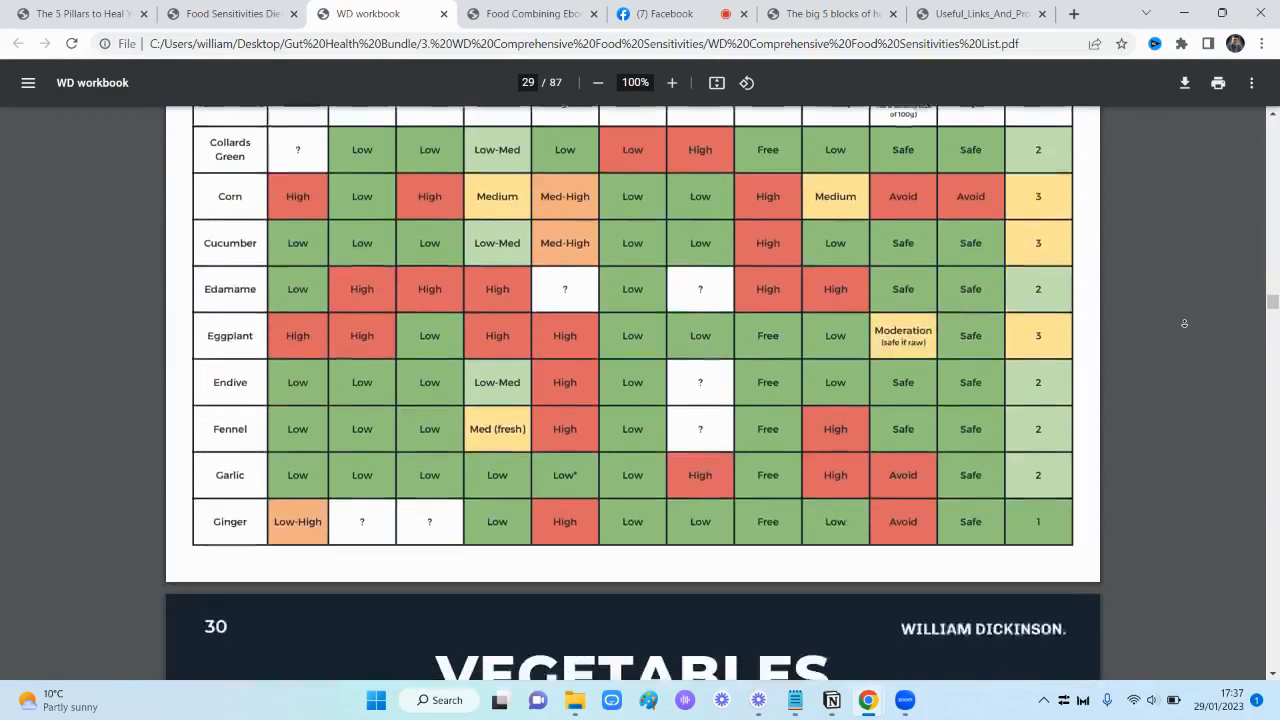
{"action": "scroll", "scroll_direction": "down", "scroll_amount": 3}
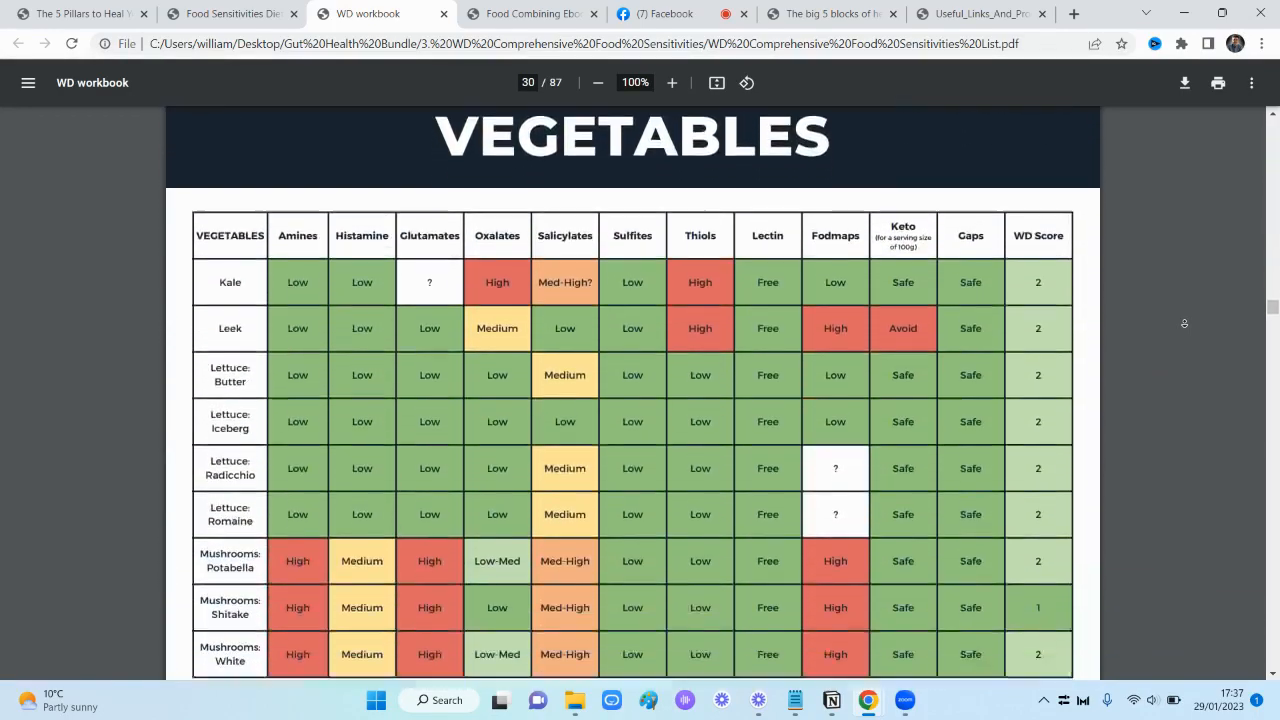
{"action": "scroll", "scroll_direction": "down", "scroll_amount": 3}
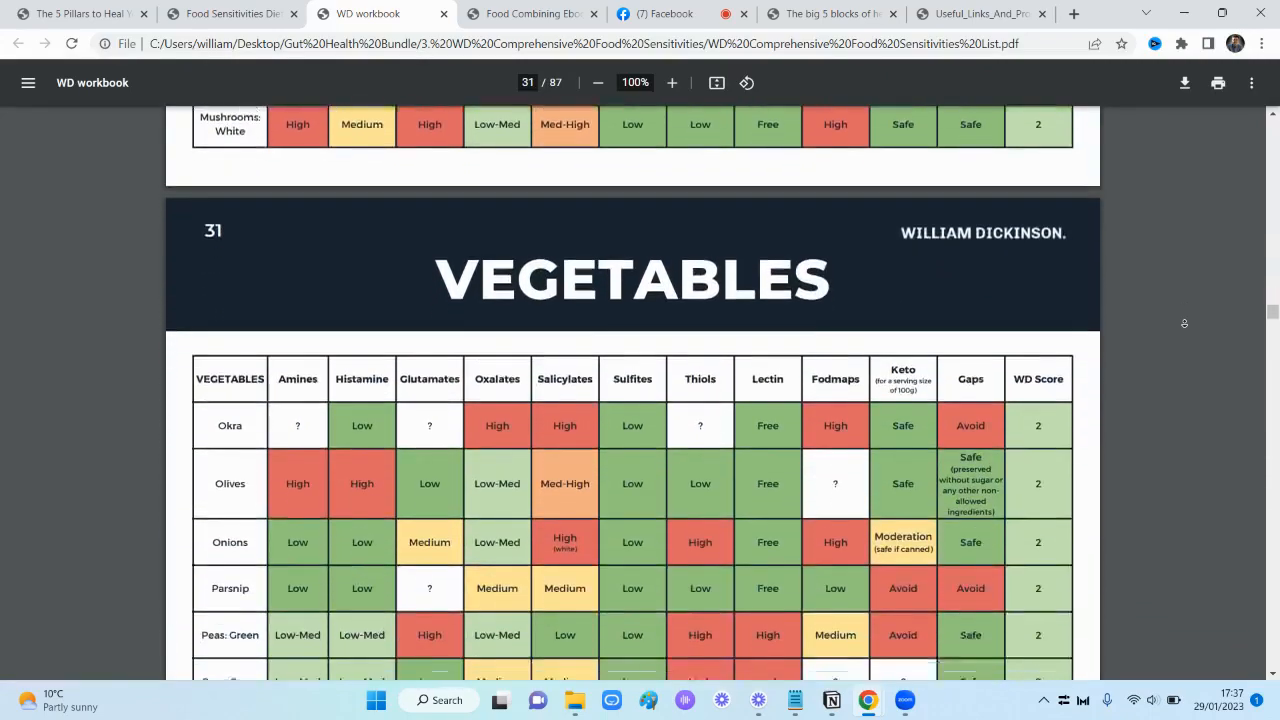
{"action": "scroll", "scroll_direction": "down", "scroll_amount": 3}
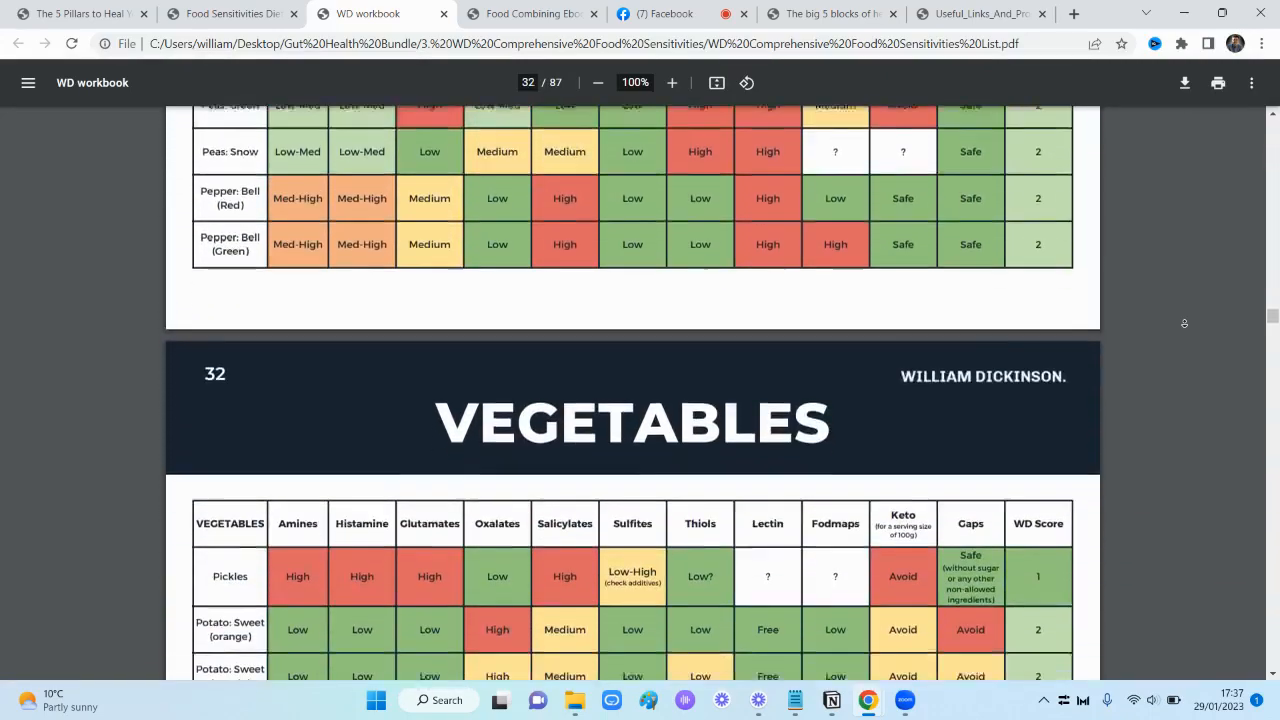
{"action": "scroll", "scroll_direction": "down", "scroll_amount": 3}
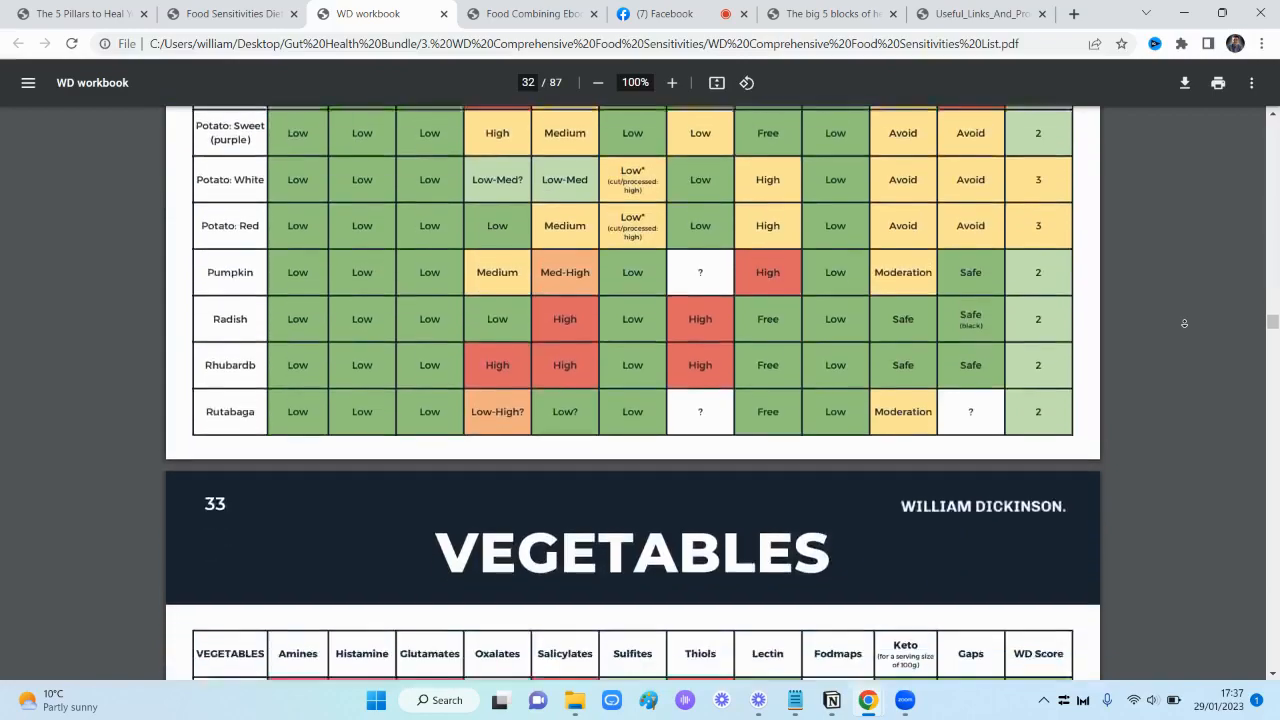
{"action": "scroll", "scroll_direction": "down", "scroll_amount": 3}
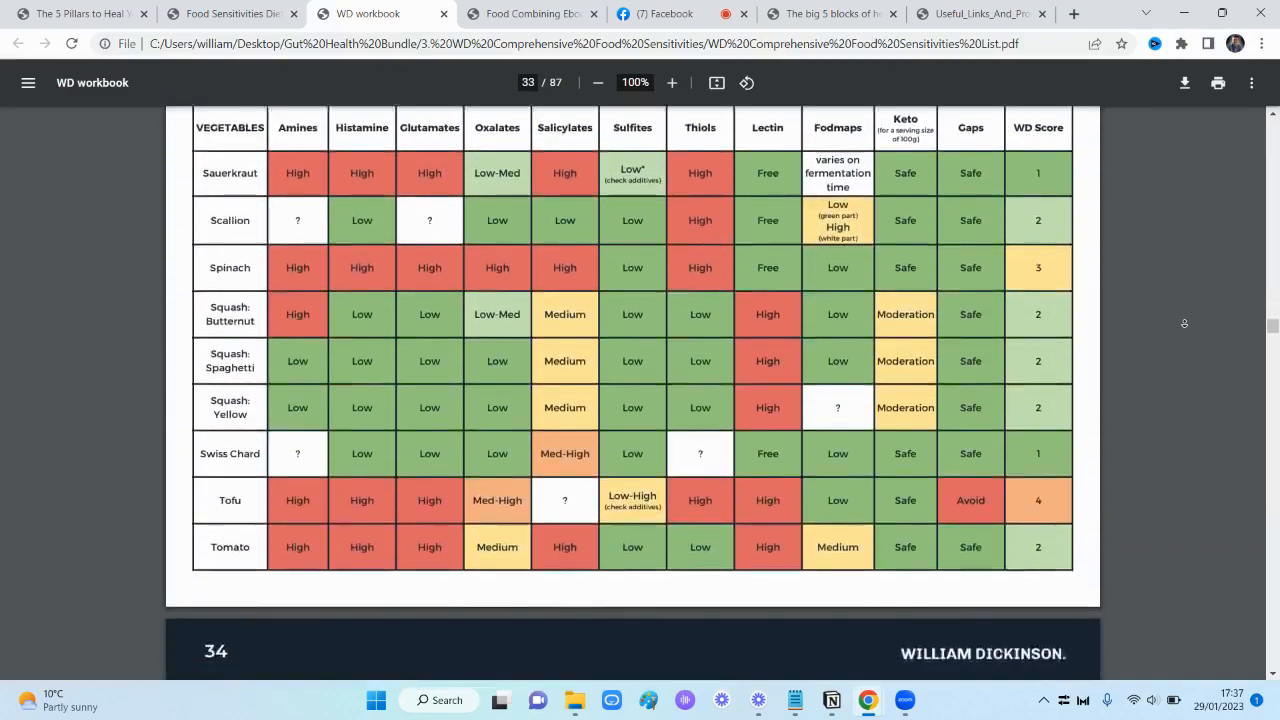
{"action": "scroll", "scroll_direction": "down", "scroll_amount": 3}
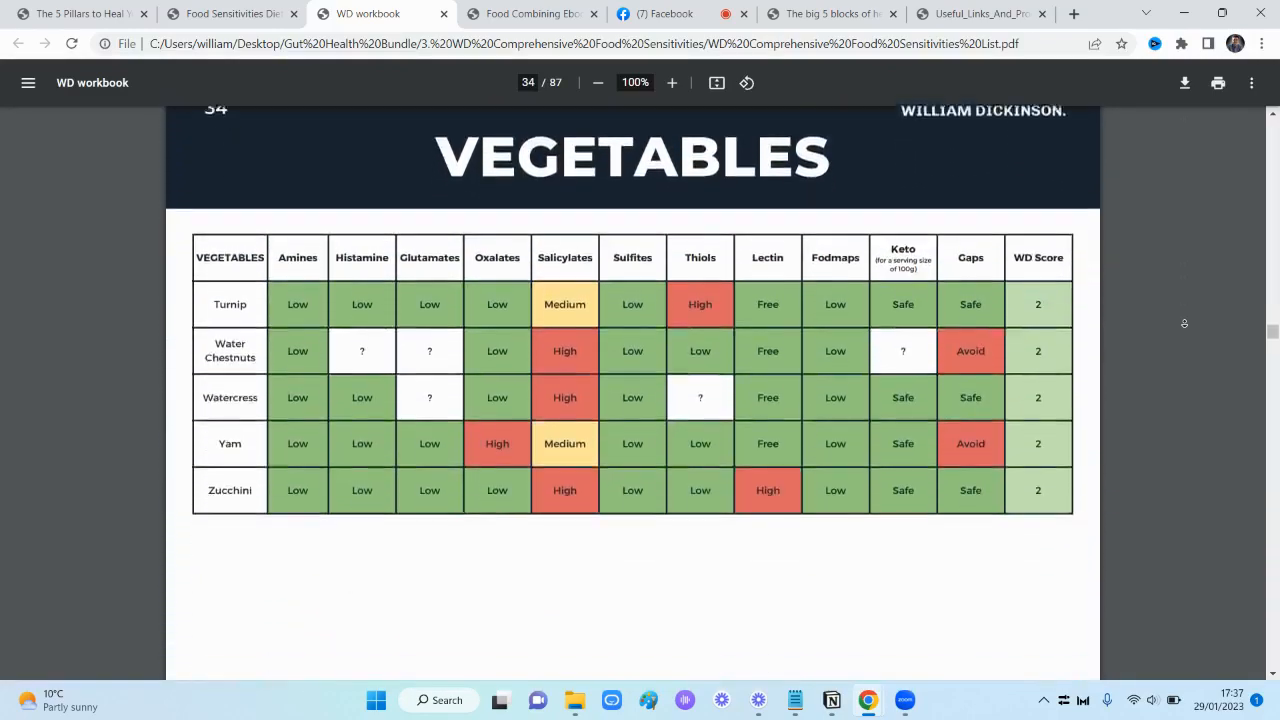
{"action": "scroll", "scroll_direction": "down", "scroll_amount": 3}
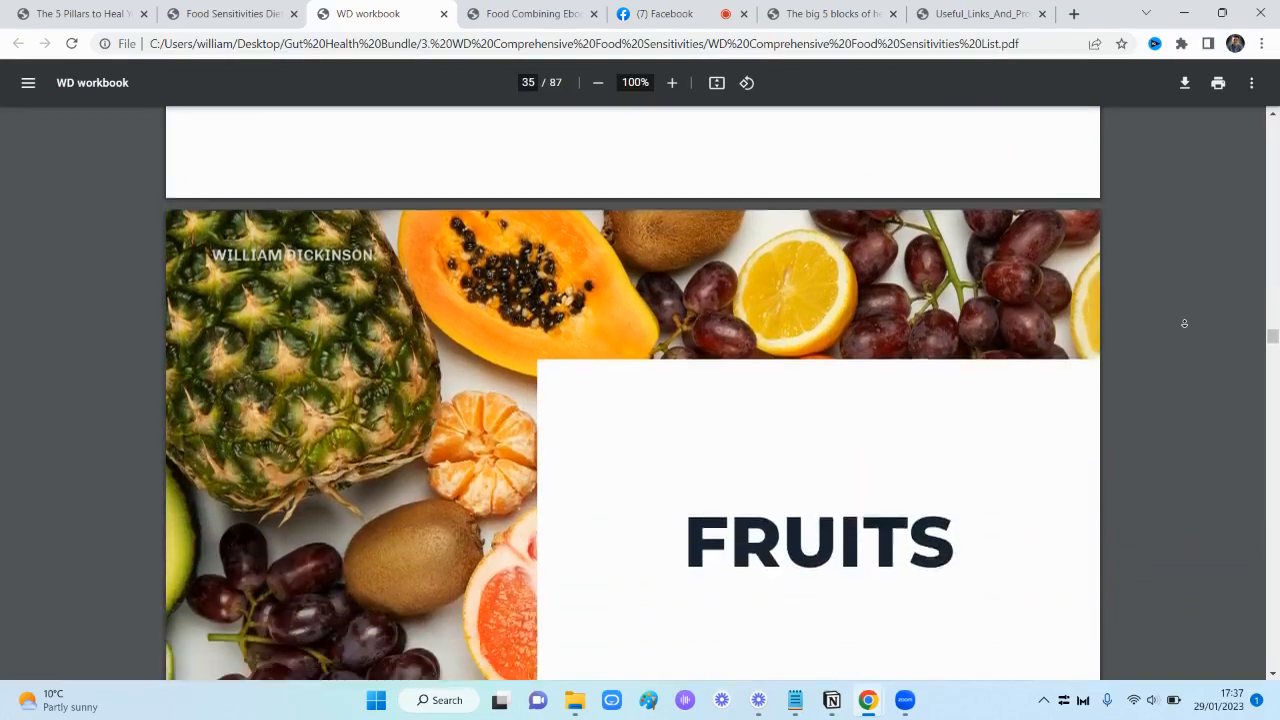
Continue past the Fruits tables down to the Nuts & Seeds table on page 42
{"action": "scroll", "scroll_direction": "down", "scroll_amount": 3}
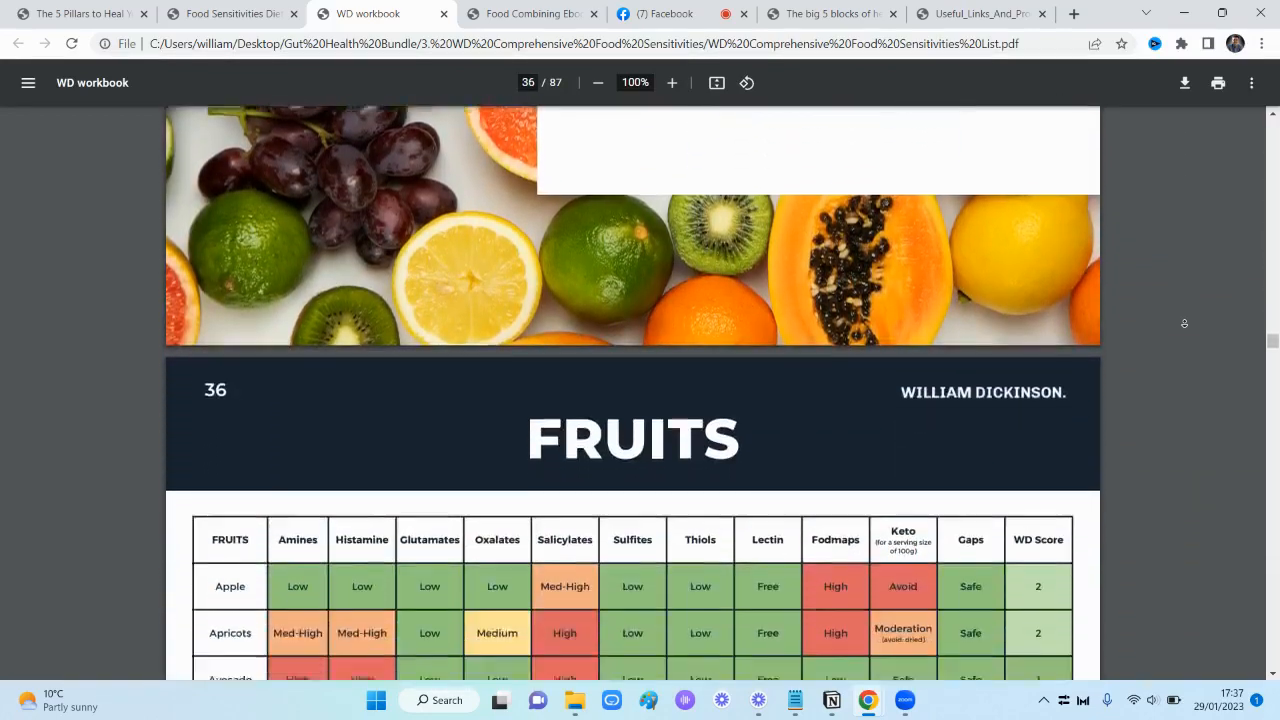
{"action": "scroll", "scroll_direction": "down", "scroll_amount": 3}
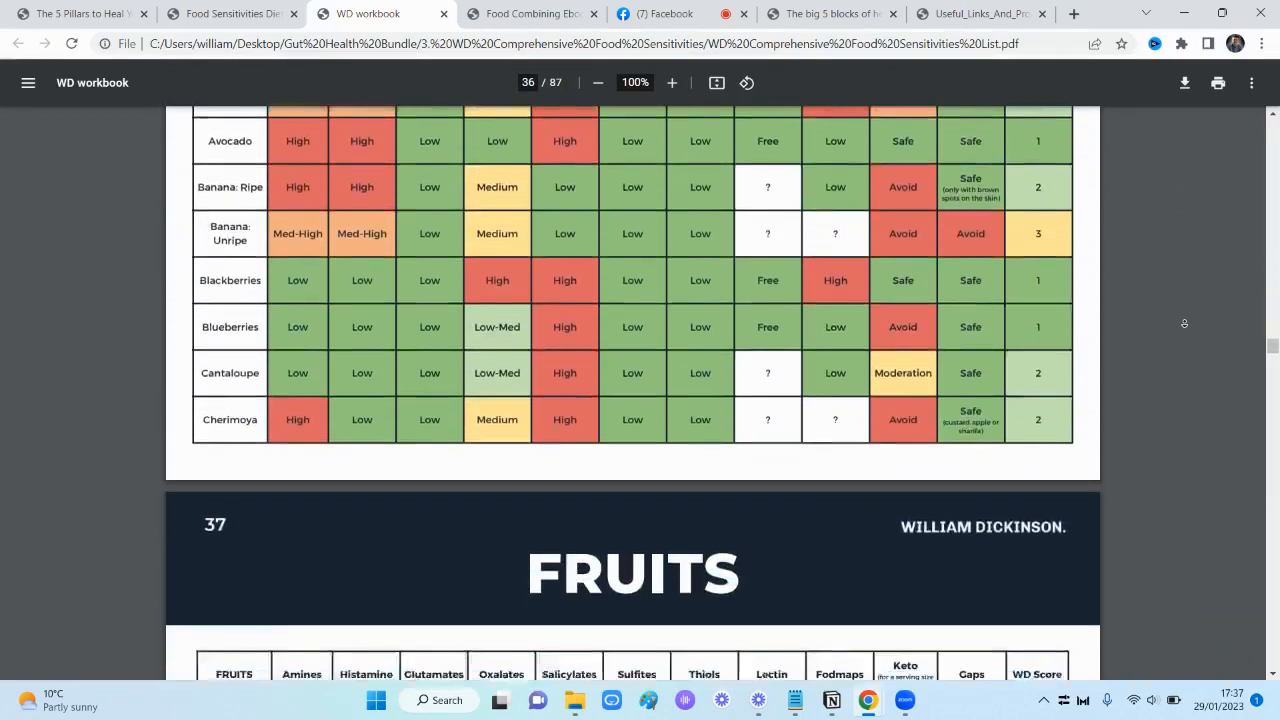
{"action": "scroll", "scroll_direction": "down", "scroll_amount": 3}
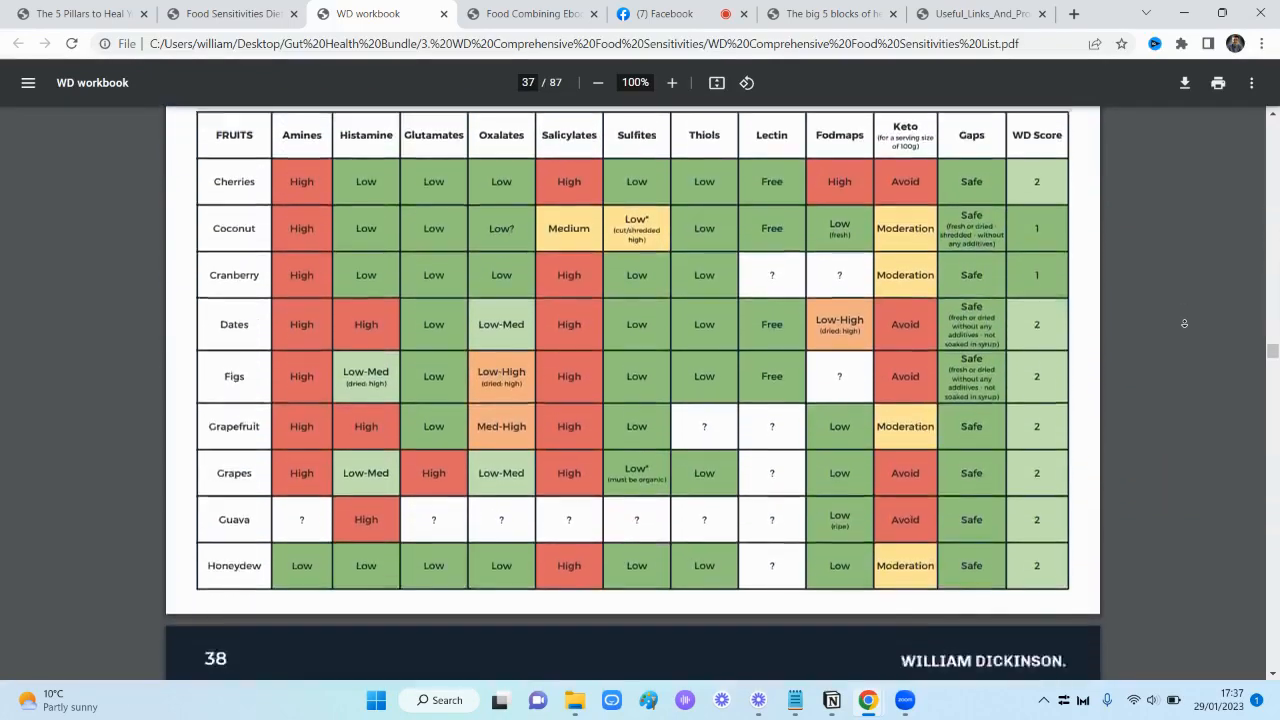
{"action": "scroll", "scroll_direction": "down", "scroll_amount": 3}
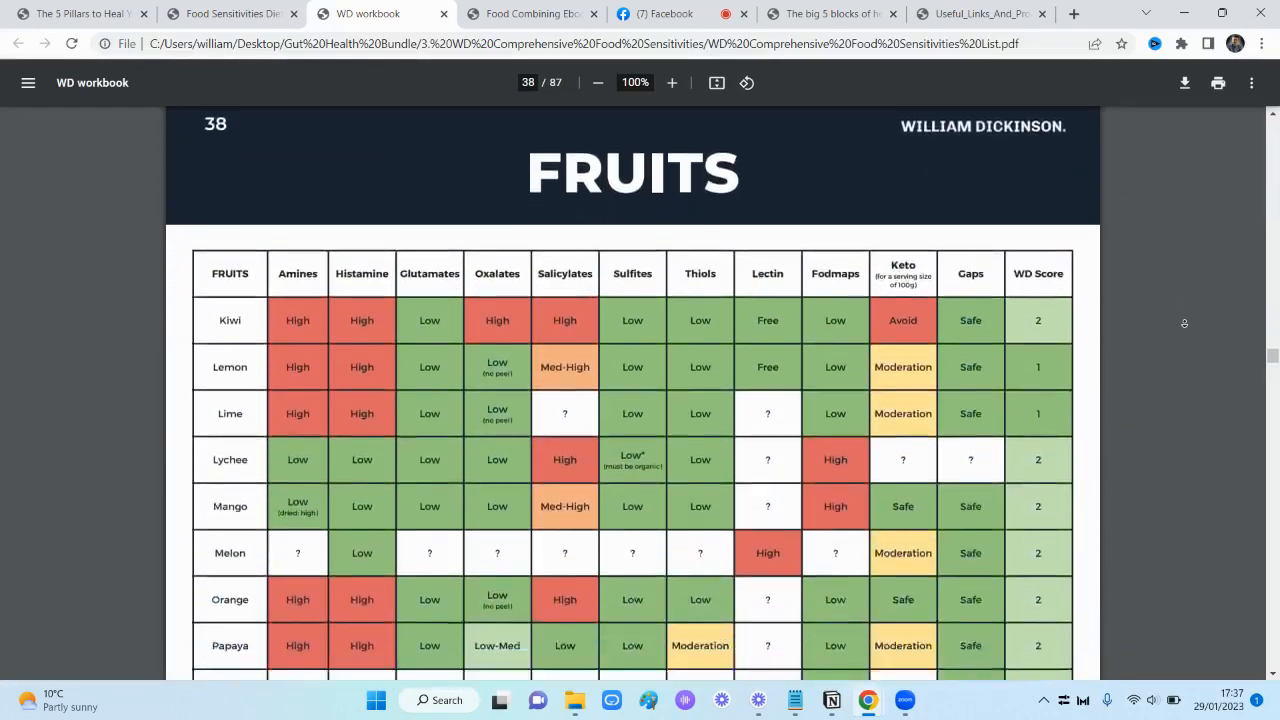
{"action": "scroll", "scroll_direction": "down", "scroll_amount": 3}
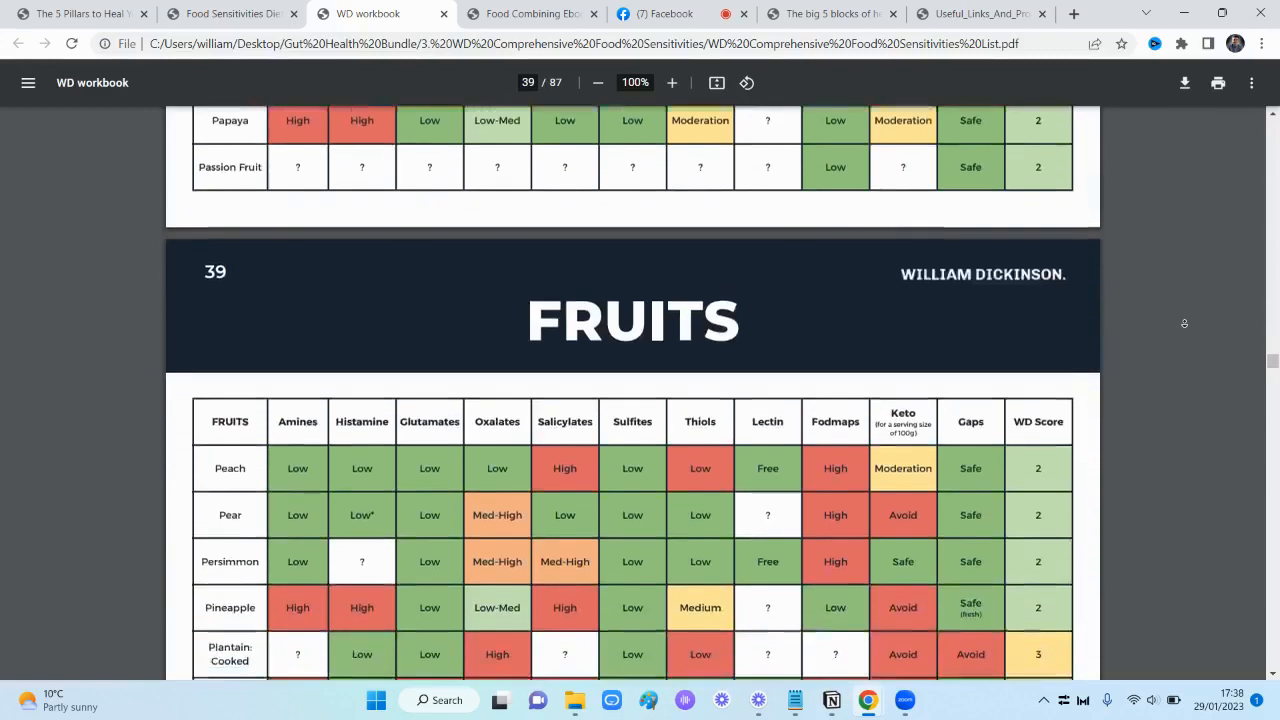
{"action": "scroll", "scroll_direction": "down", "scroll_amount": 3}
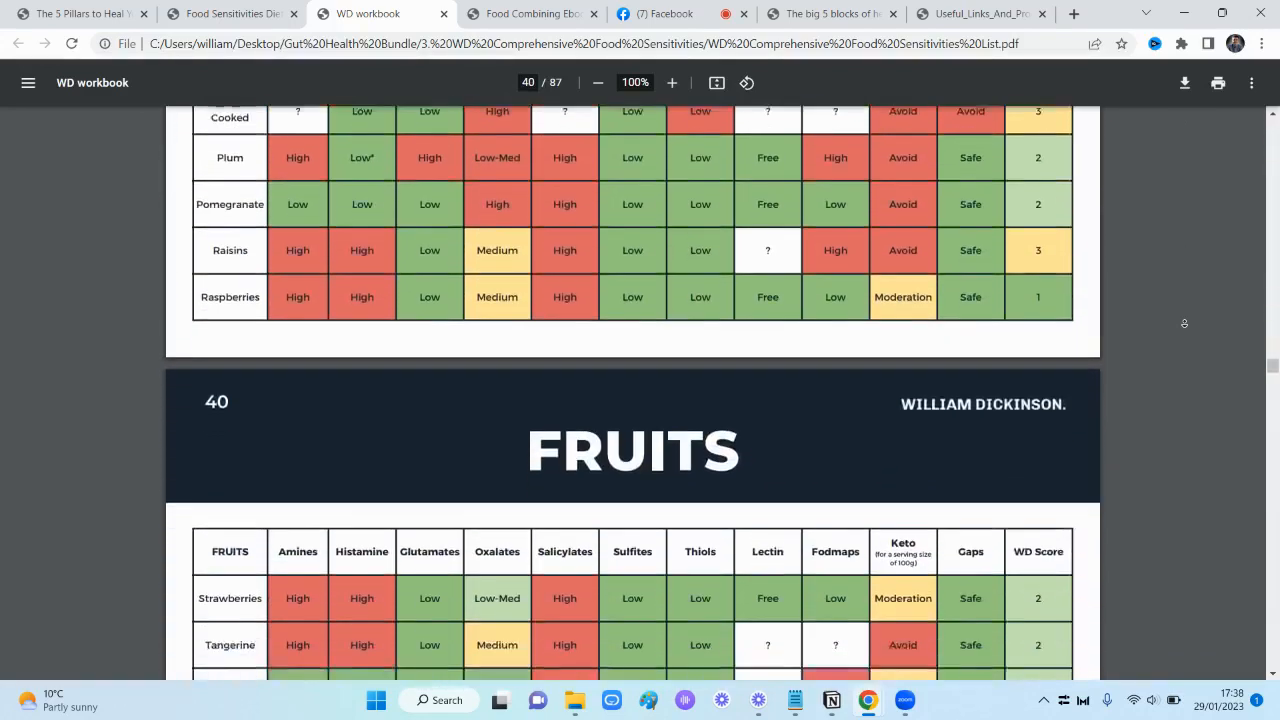
{"action": "scroll", "scroll_direction": "down", "scroll_amount": 3}
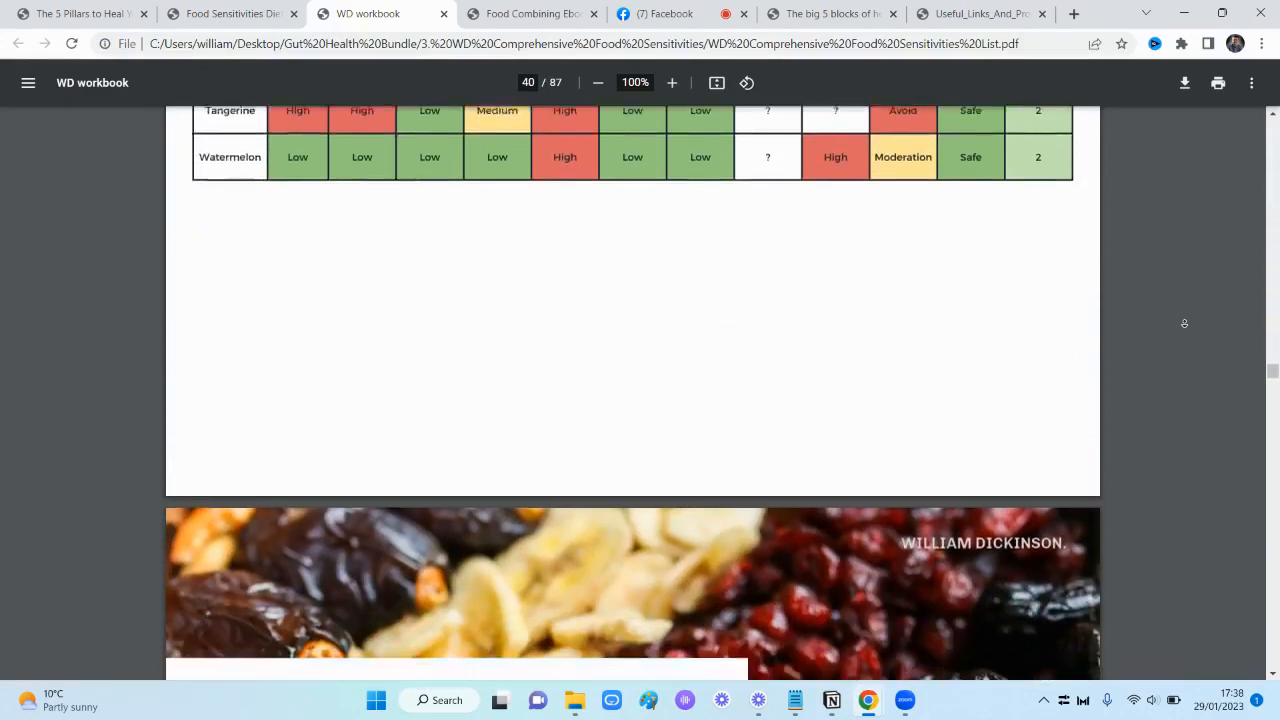
{"action": "scroll", "scroll_direction": "down", "scroll_amount": 3}
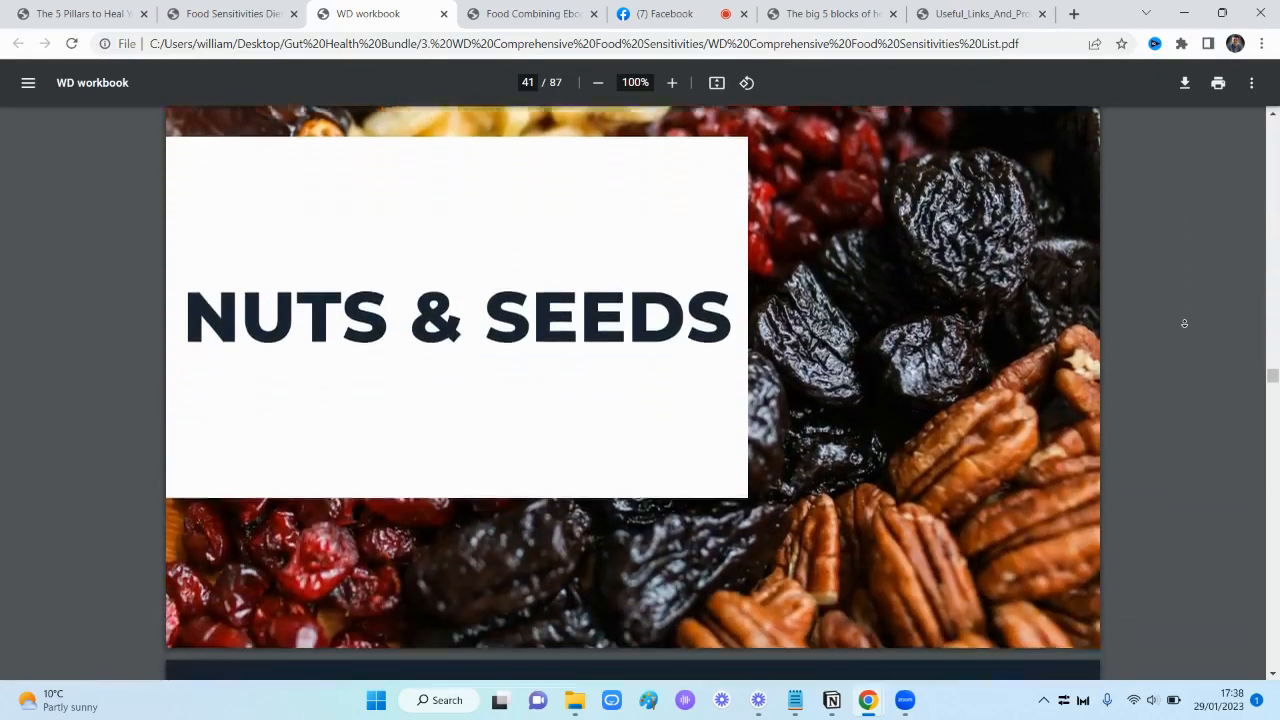
{"action": "scroll", "scroll_direction": "down", "scroll_amount": 3}
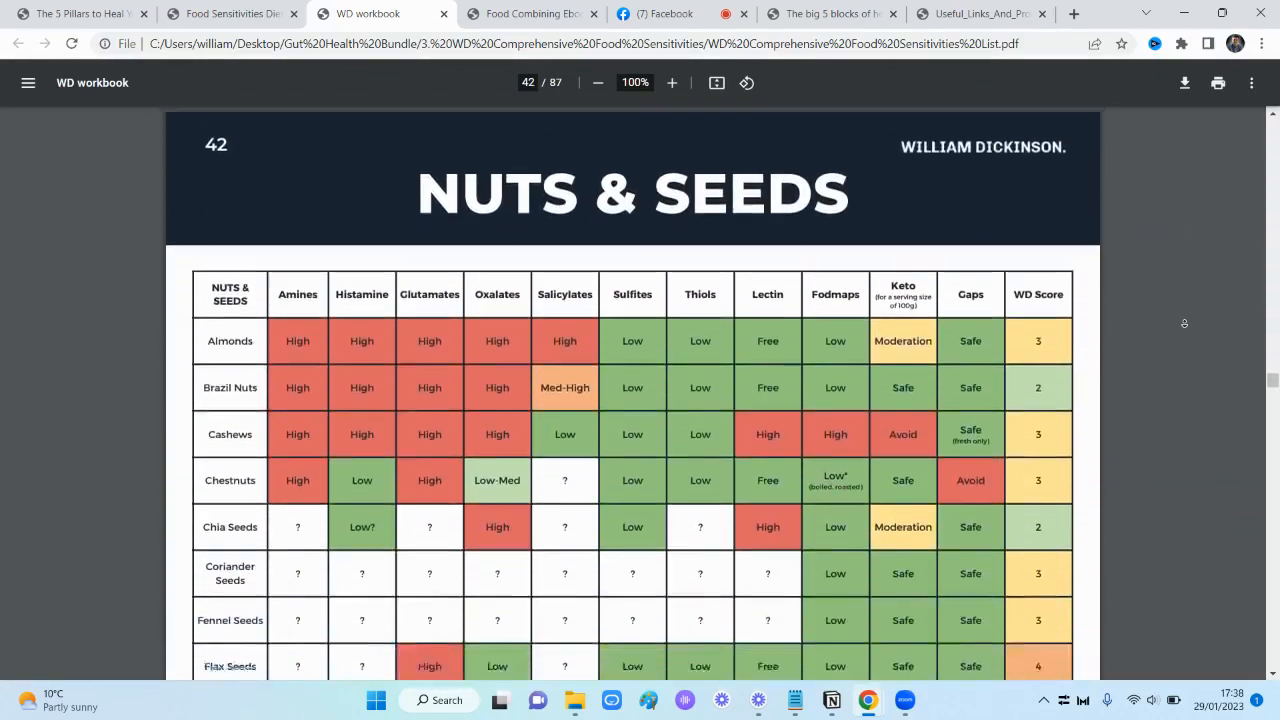
{"action": "scroll", "scroll_direction": "down", "scroll_amount": 3}
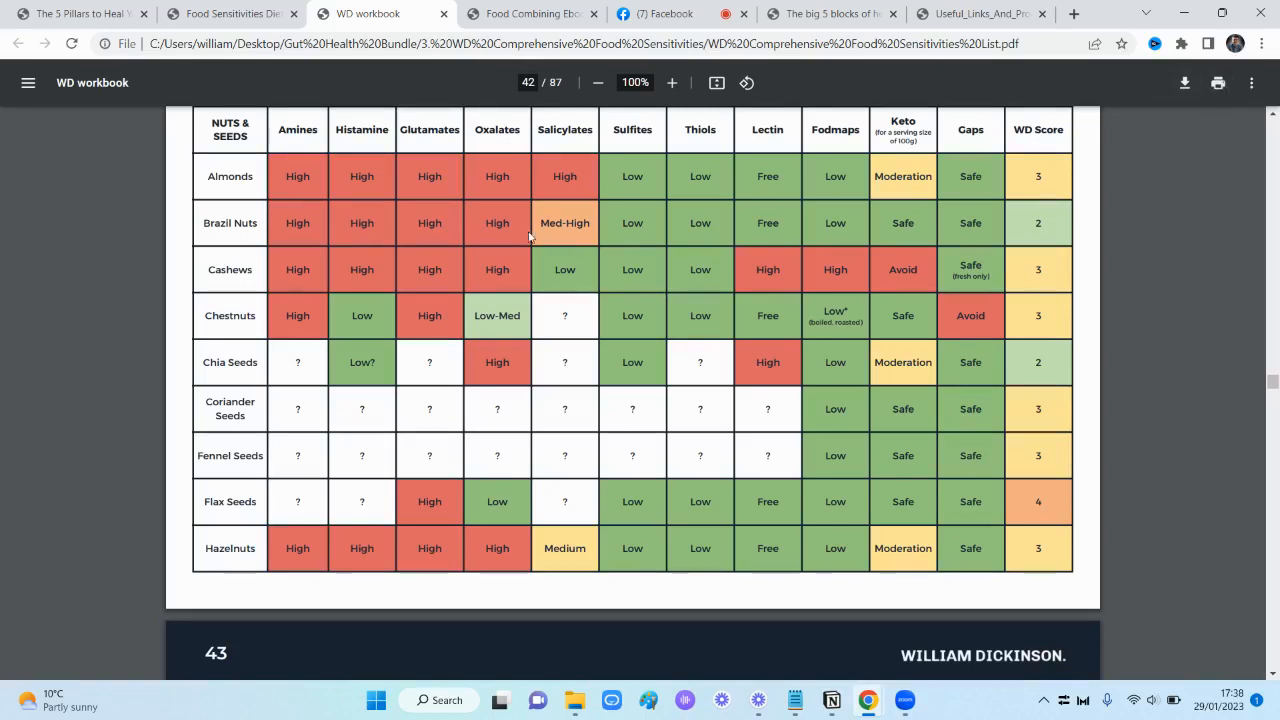
{"action": "mouse_move", "coordinate": [1190, 144]}
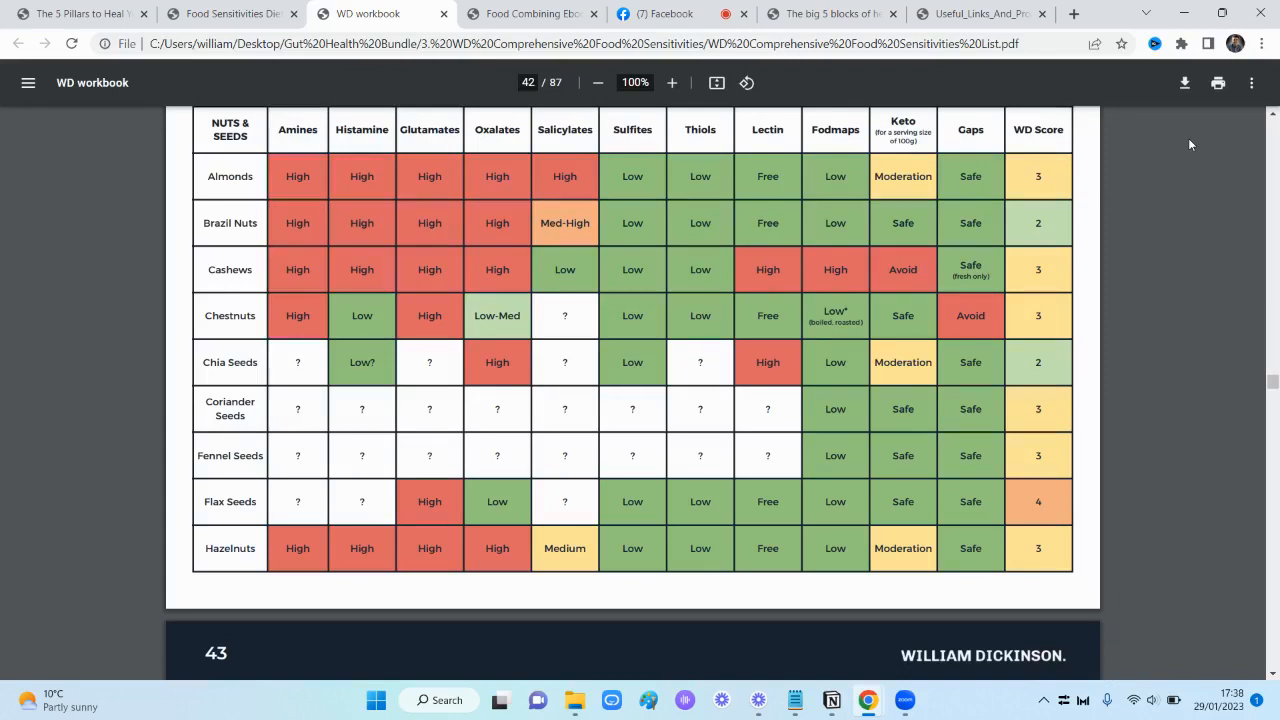
{"action": "mouse_move", "coordinate": [1176, 180]}
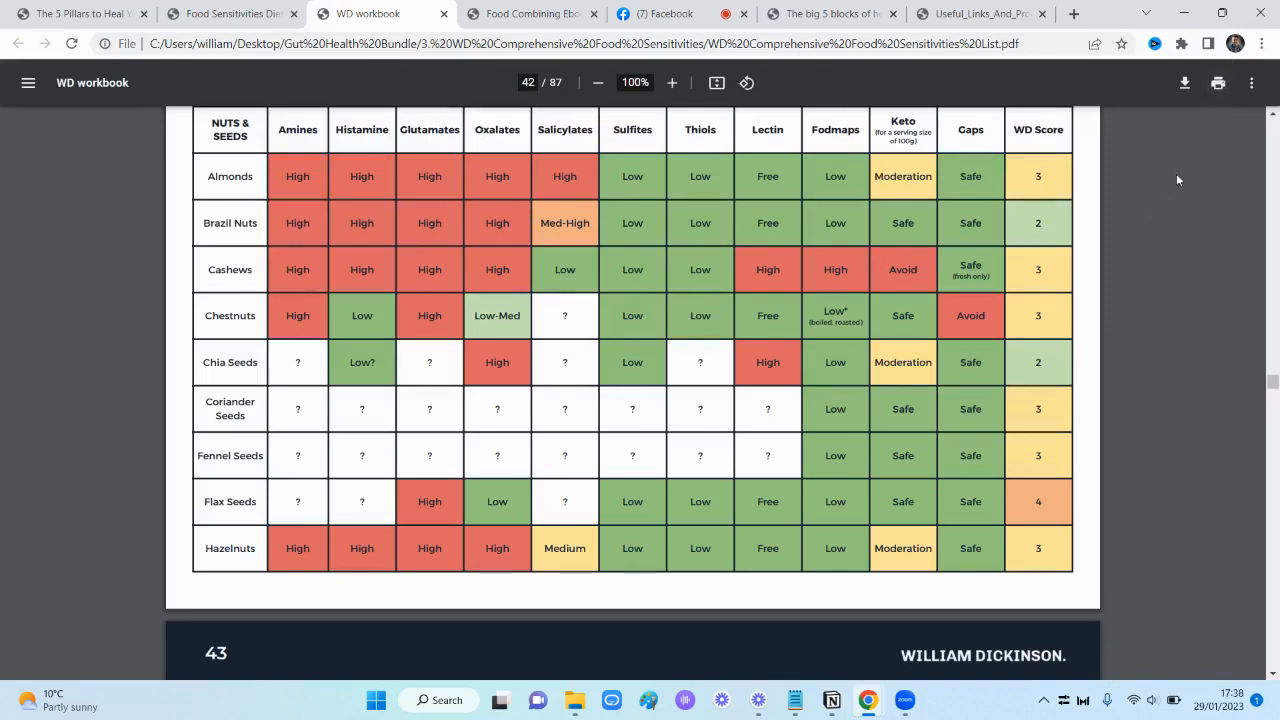
{"action": "scroll", "scroll_direction": "down", "scroll_amount": 3}
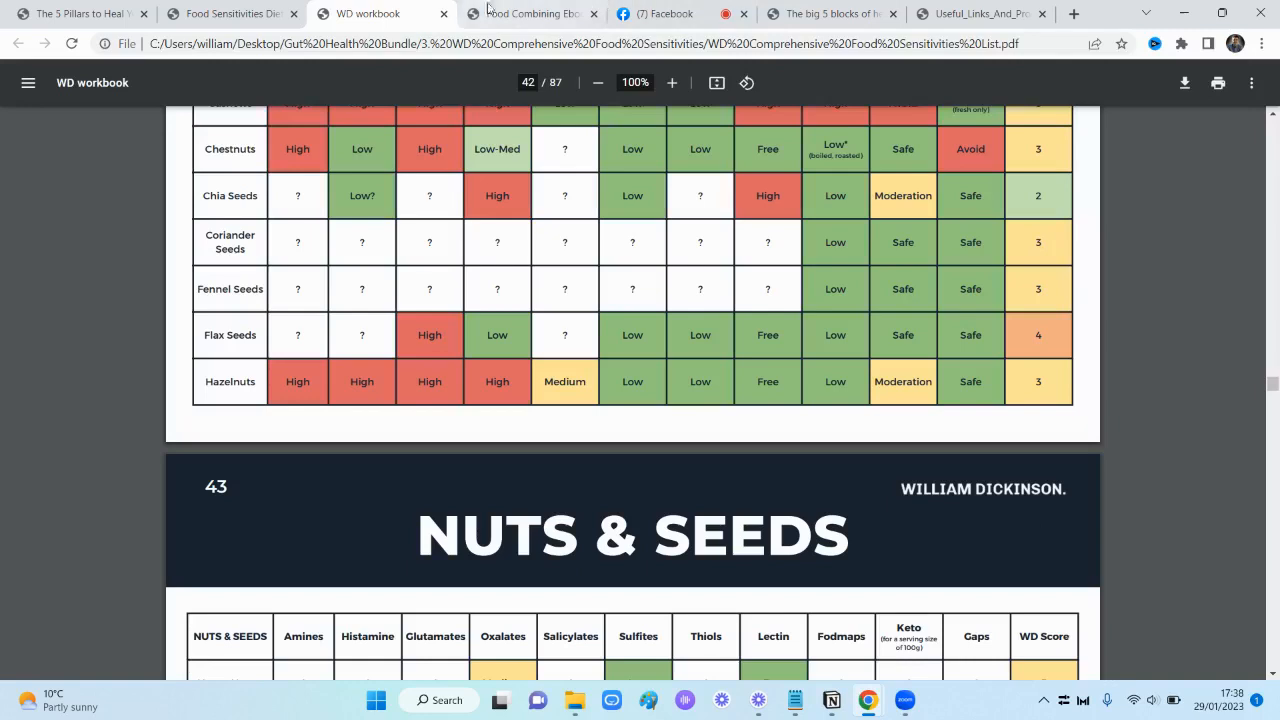
Flip through the Big 5 Blocks and Food Sensitivities PDFs to the 5 Pillars cover, then go to the Facebook Live dashboard
{"action": "left_click", "coordinate": [830, 12]}
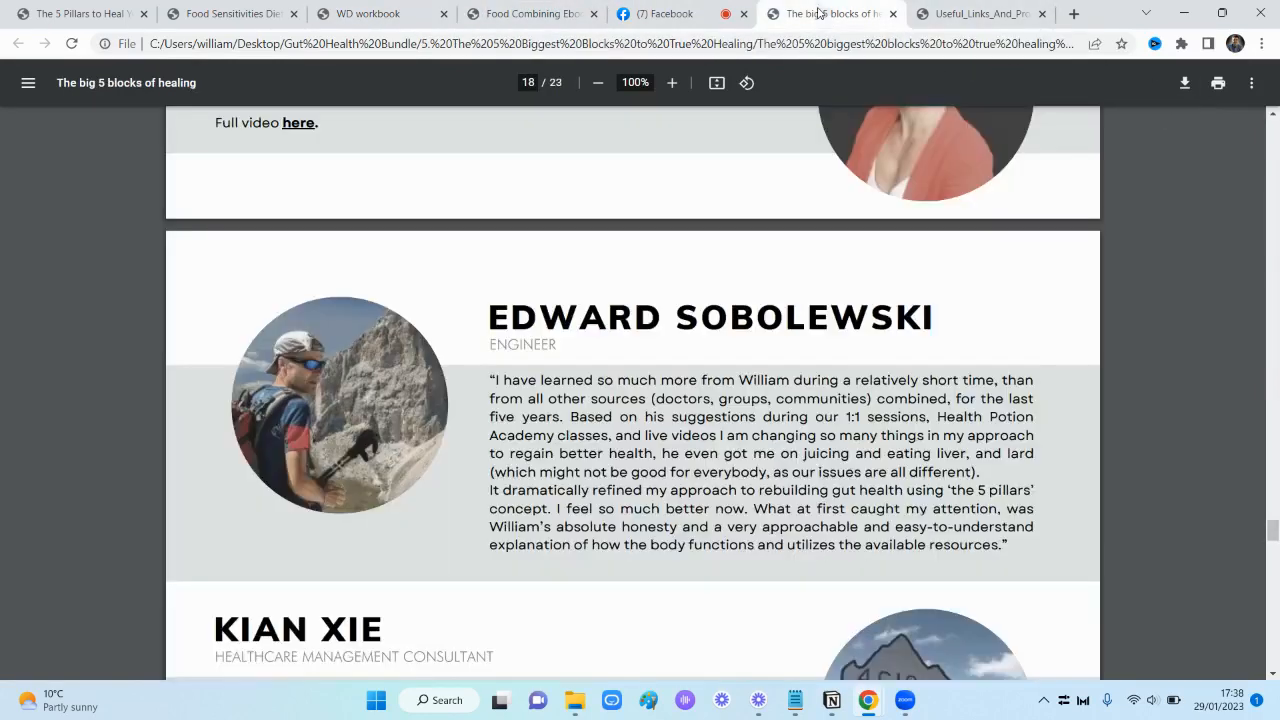
{"action": "left_click", "coordinate": [230, 12]}
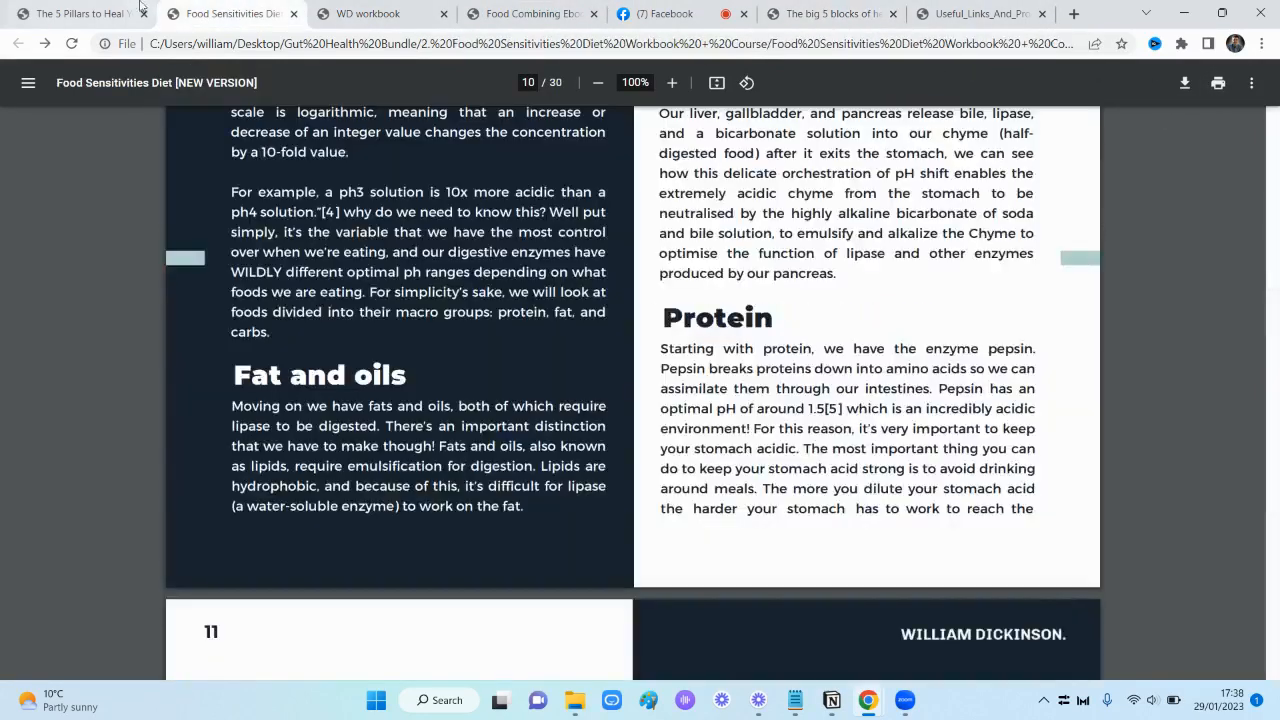
{"action": "left_click", "coordinate": [76, 12]}
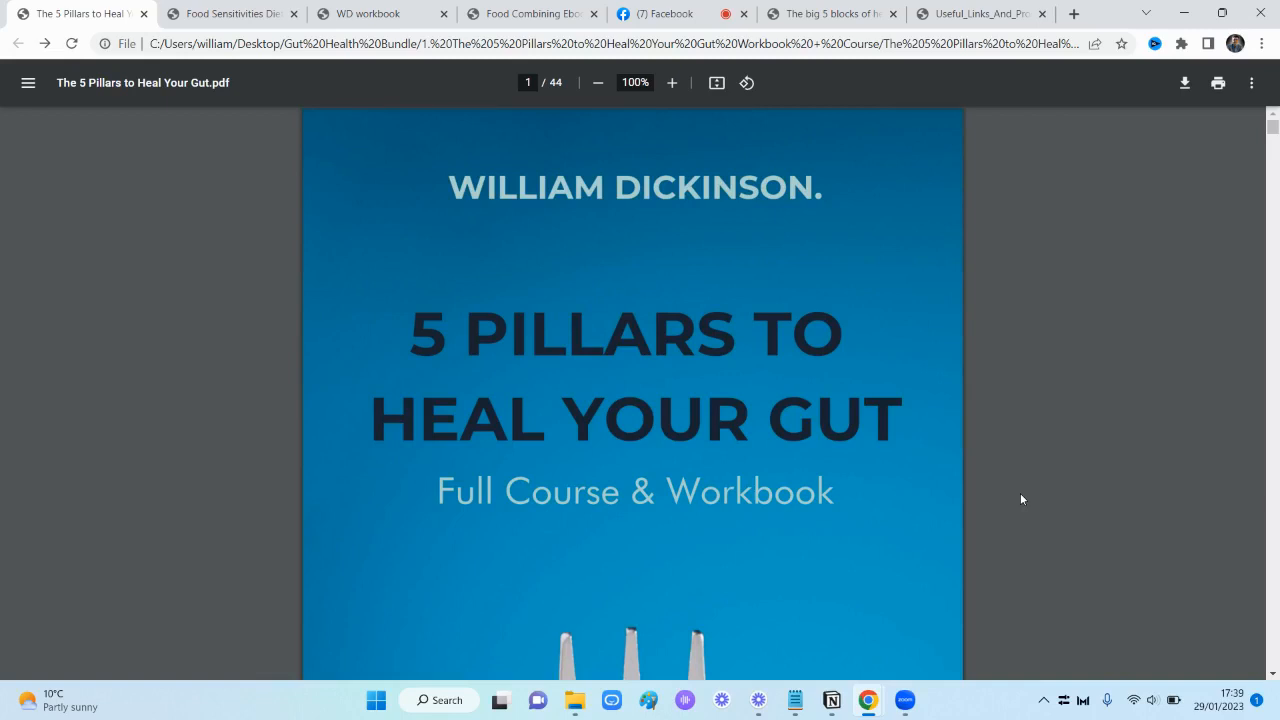
{"action": "left_click", "coordinate": [656, 12]}
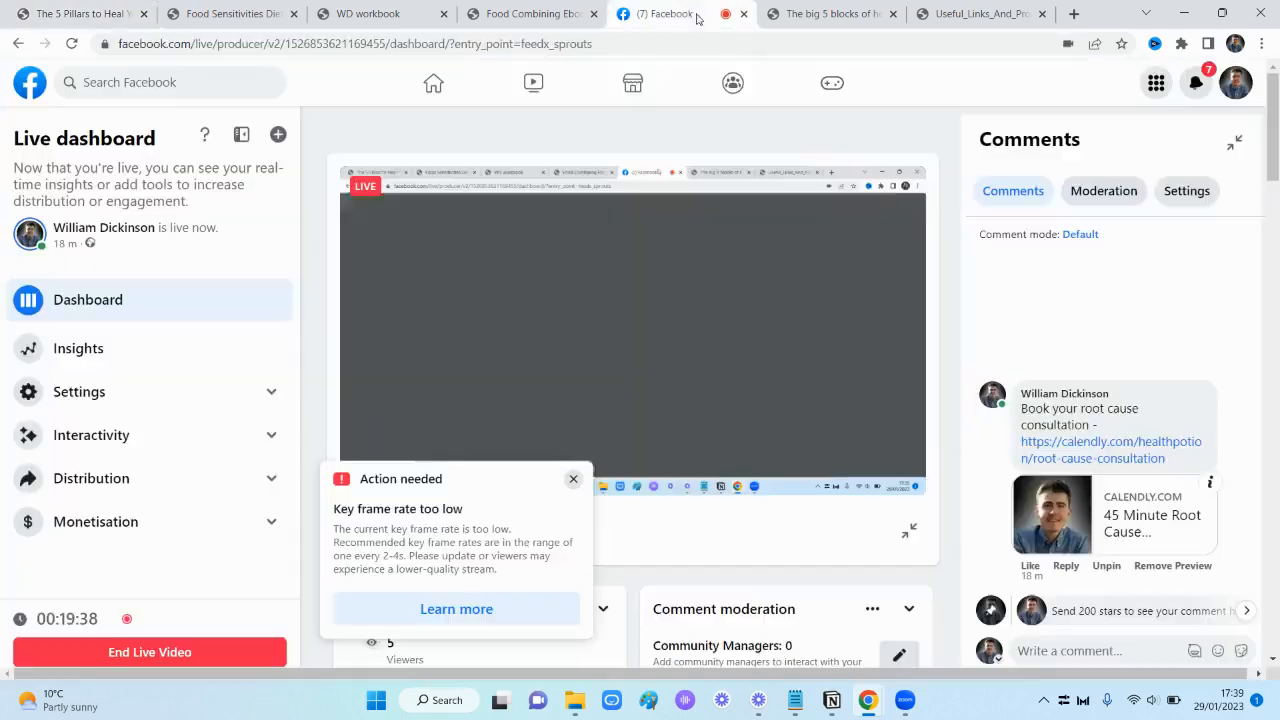
{"action": "left_click", "coordinate": [572, 478]}
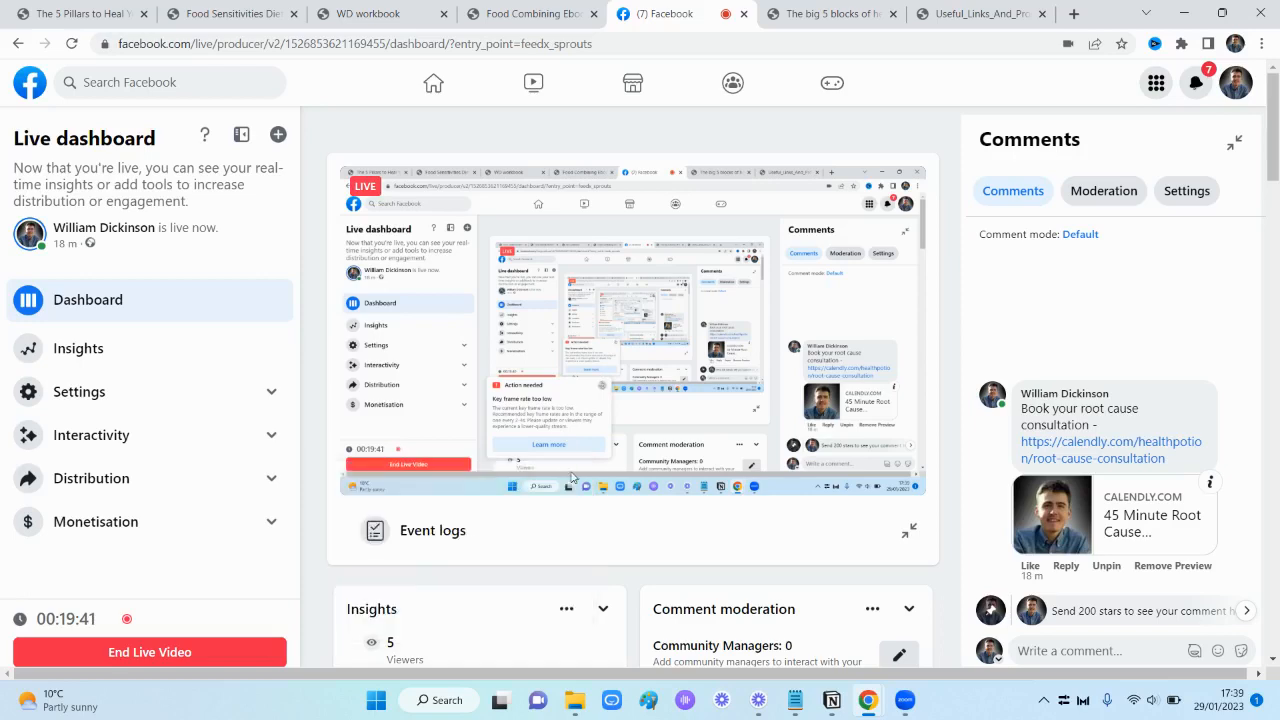